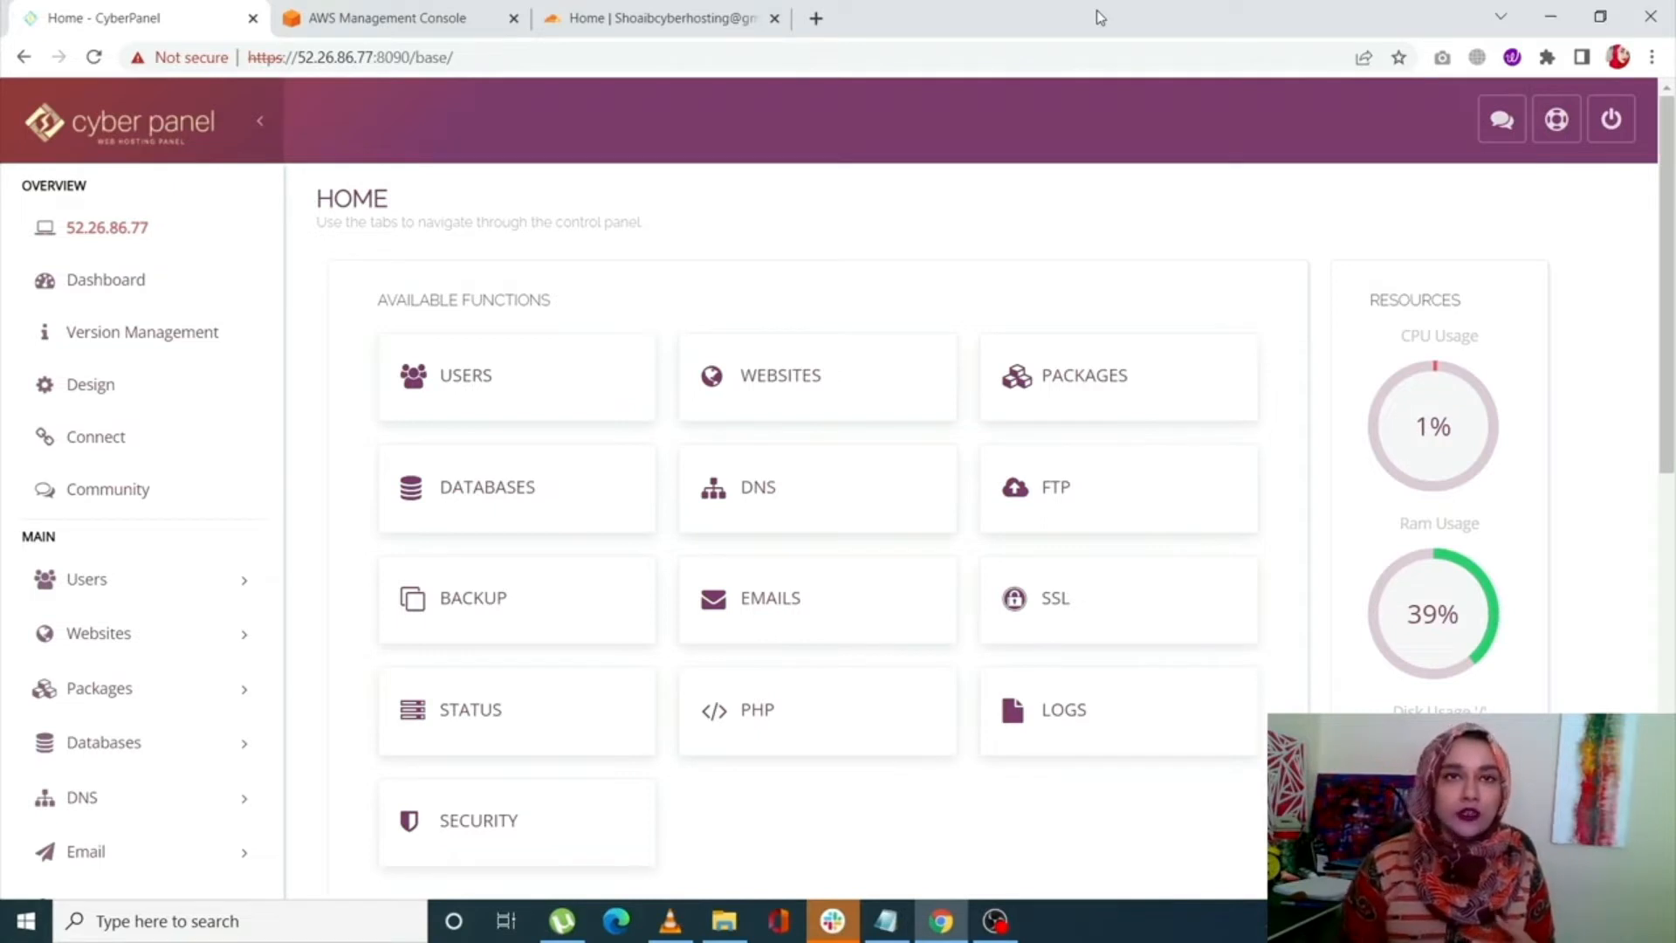
Step: Check the domain in Cloudflare, then go to CyberPanel's Create Website form
click(660, 18)
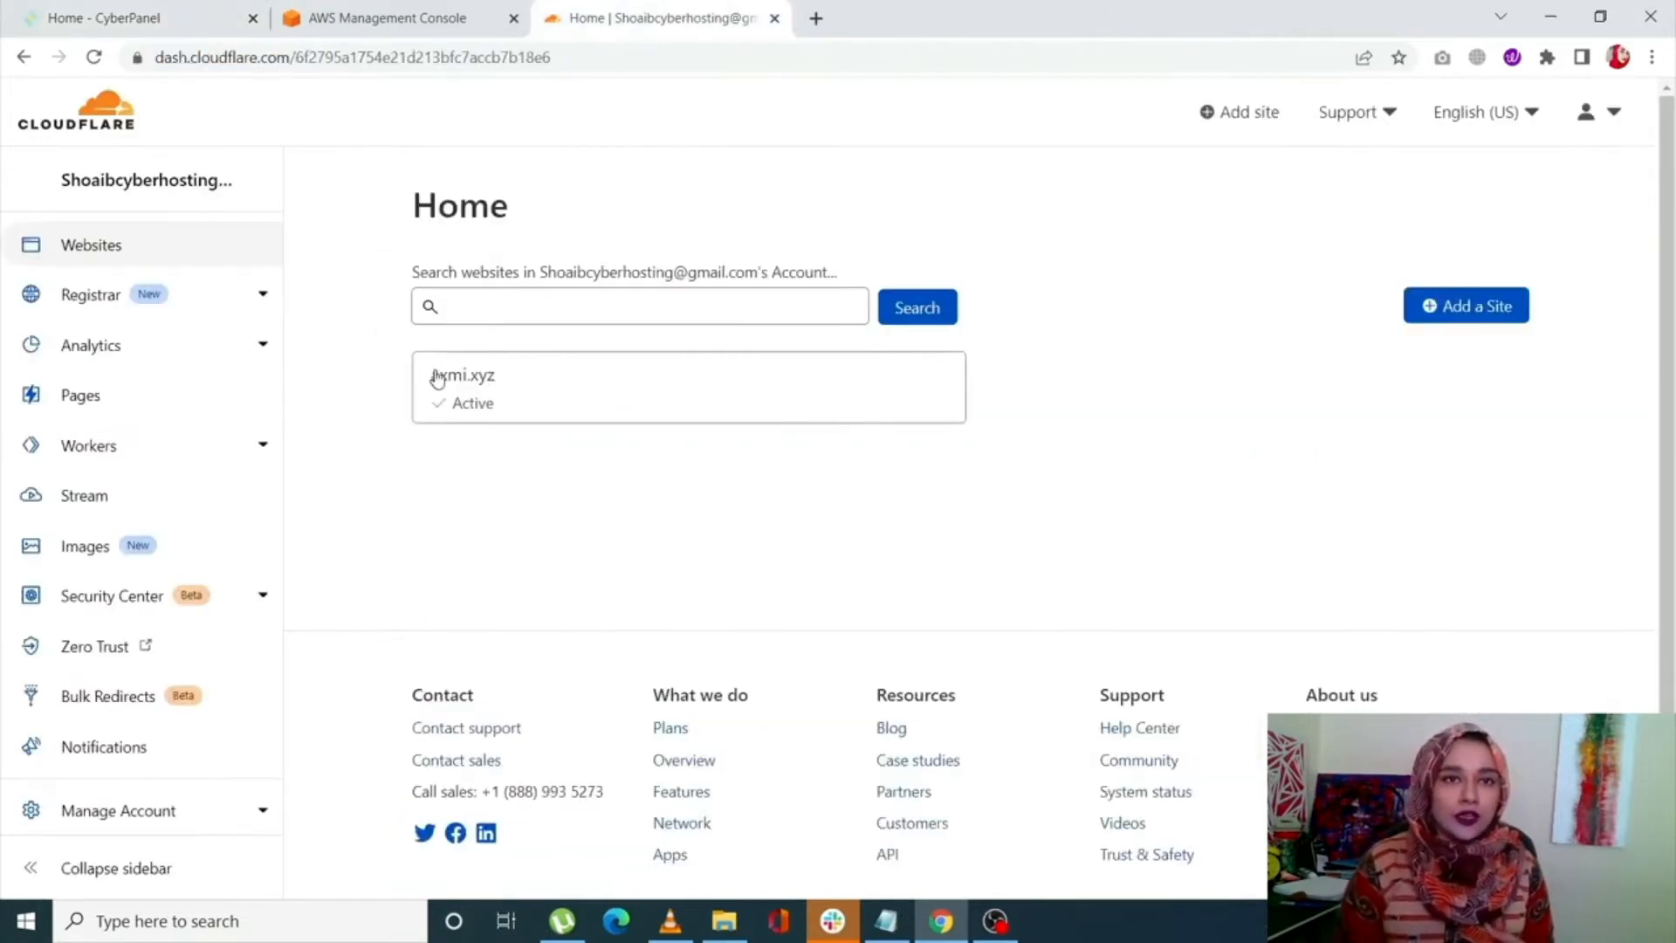
mouse_move(571, 351)
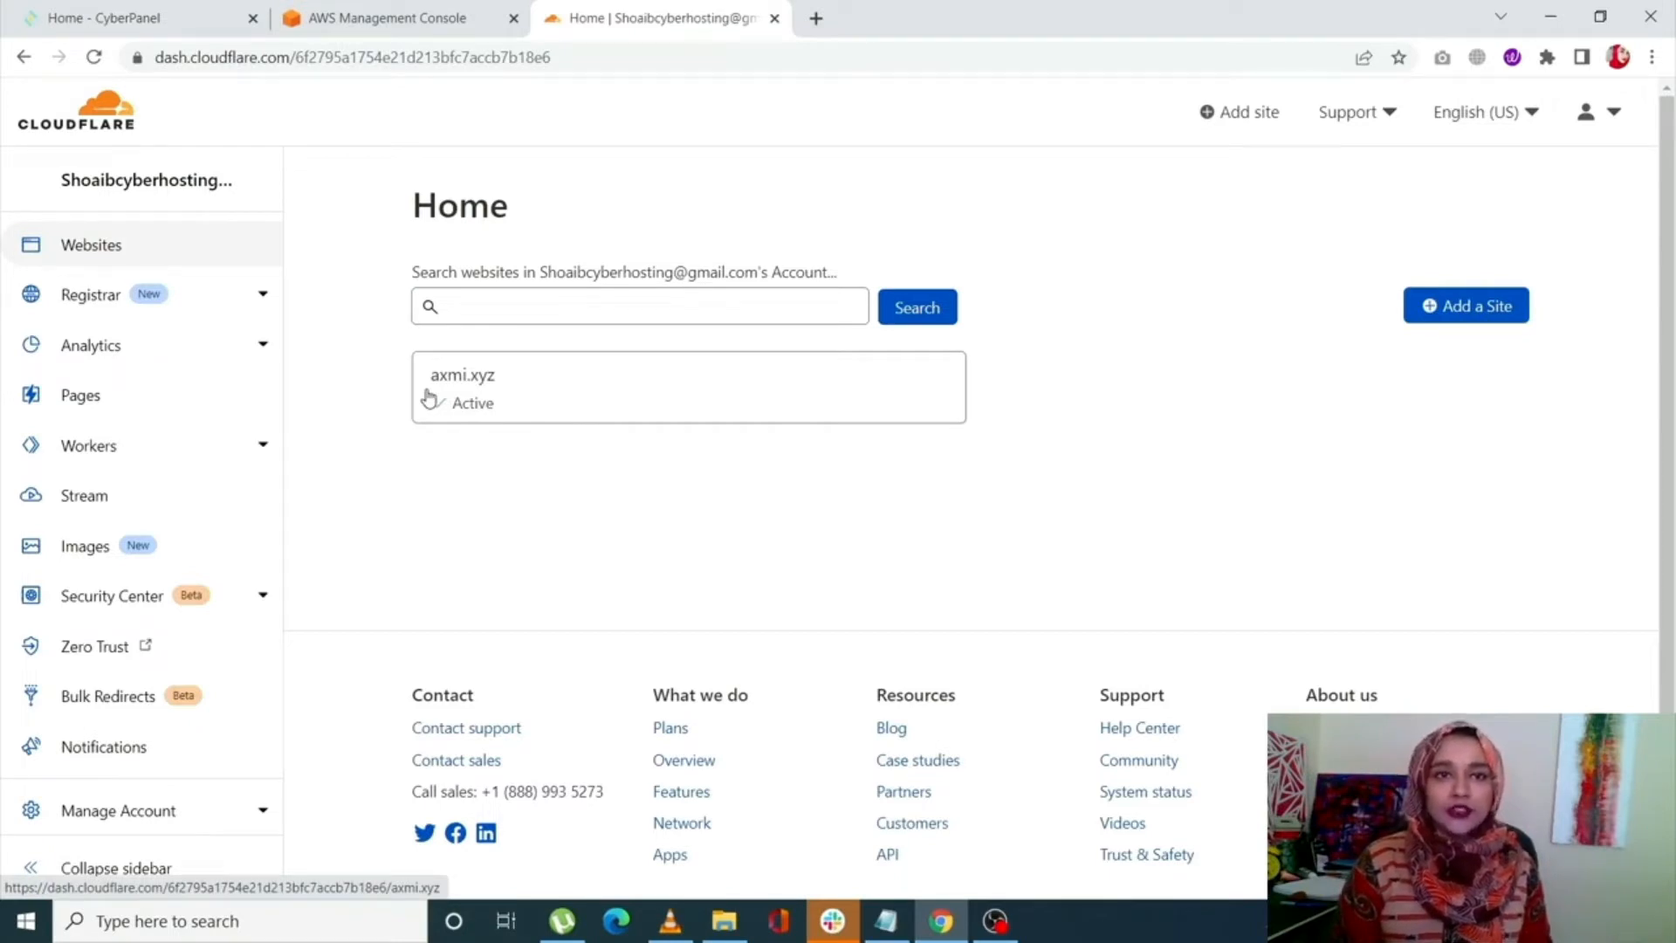
mouse_move(542, 503)
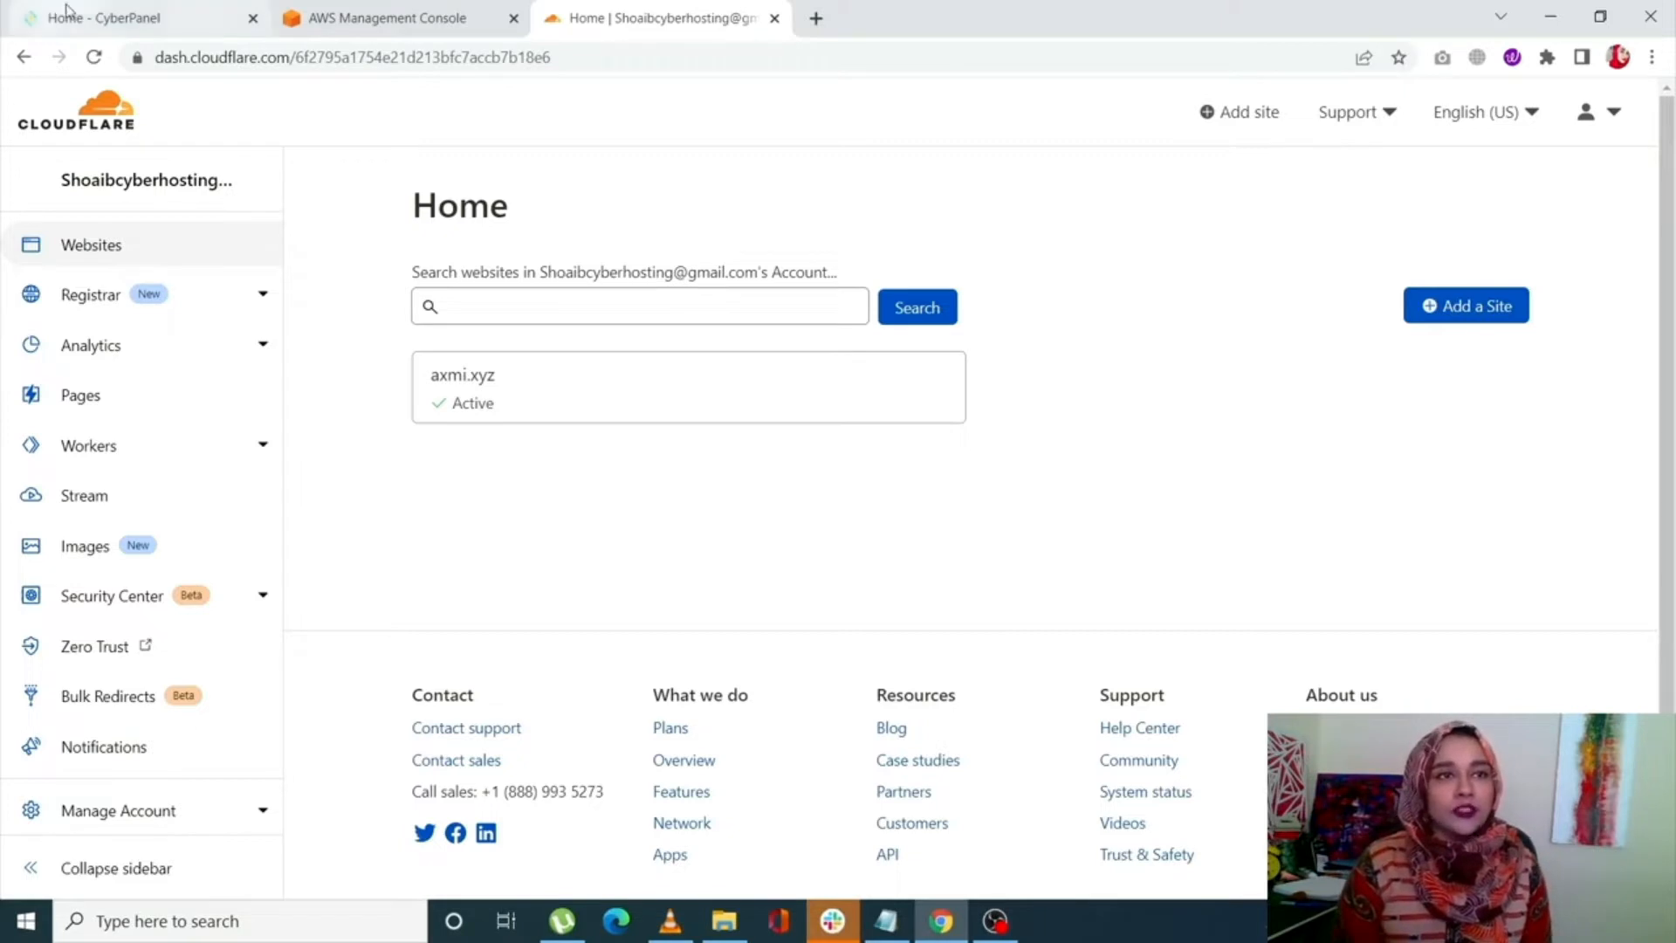
click(129, 18)
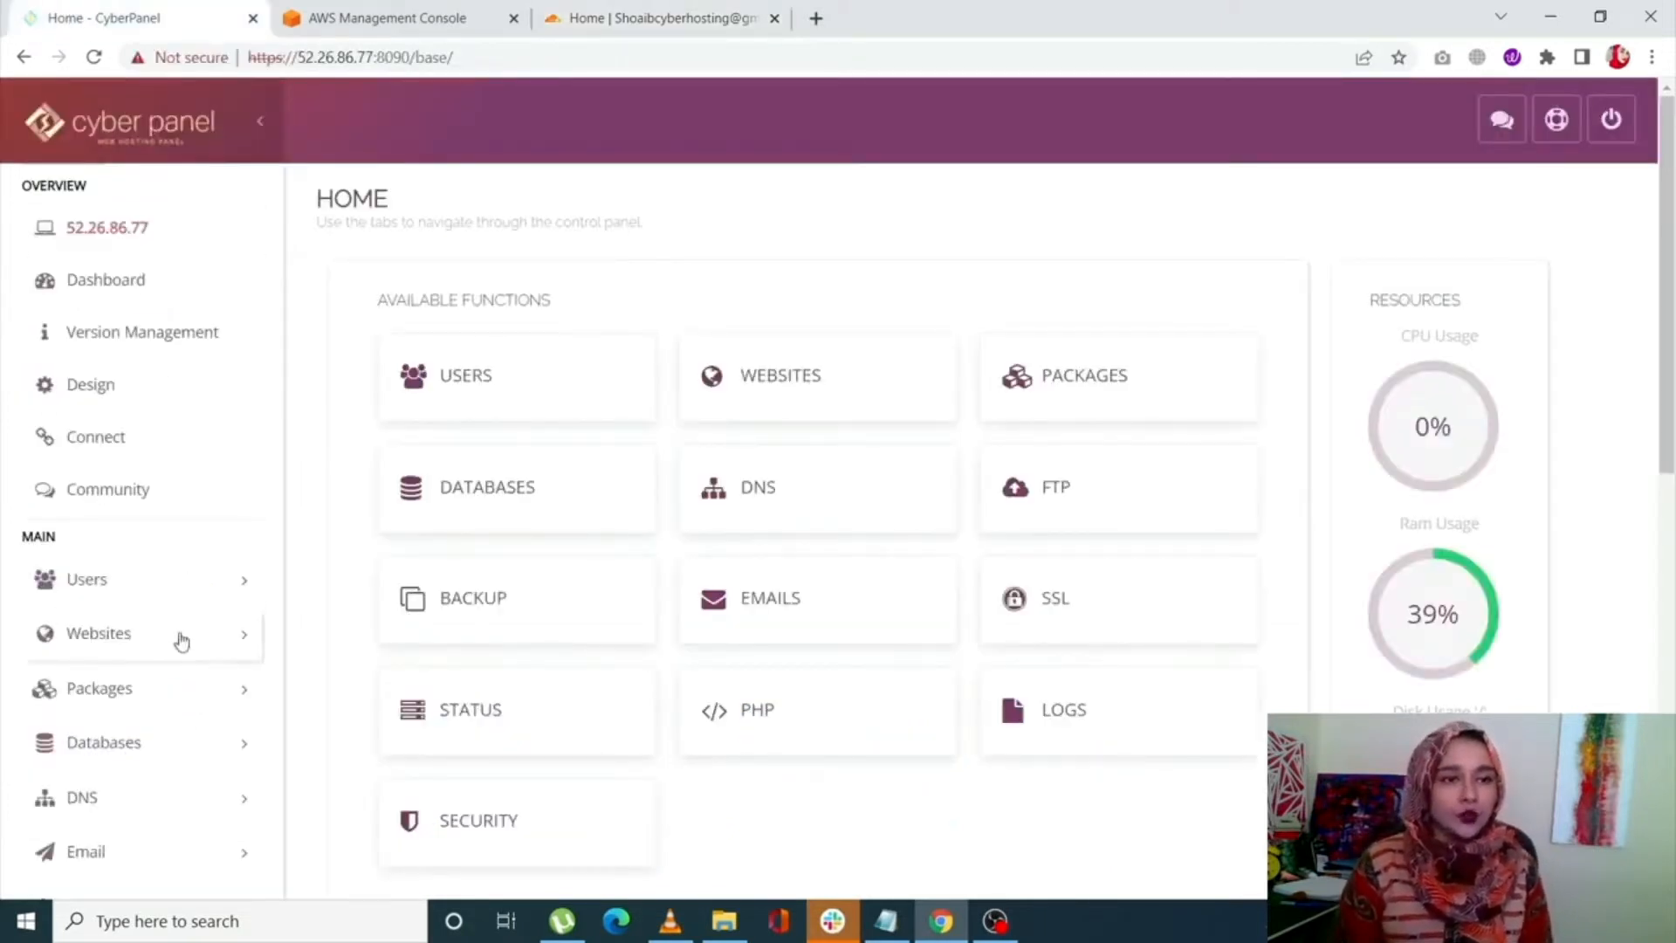
mouse_move(181, 642)
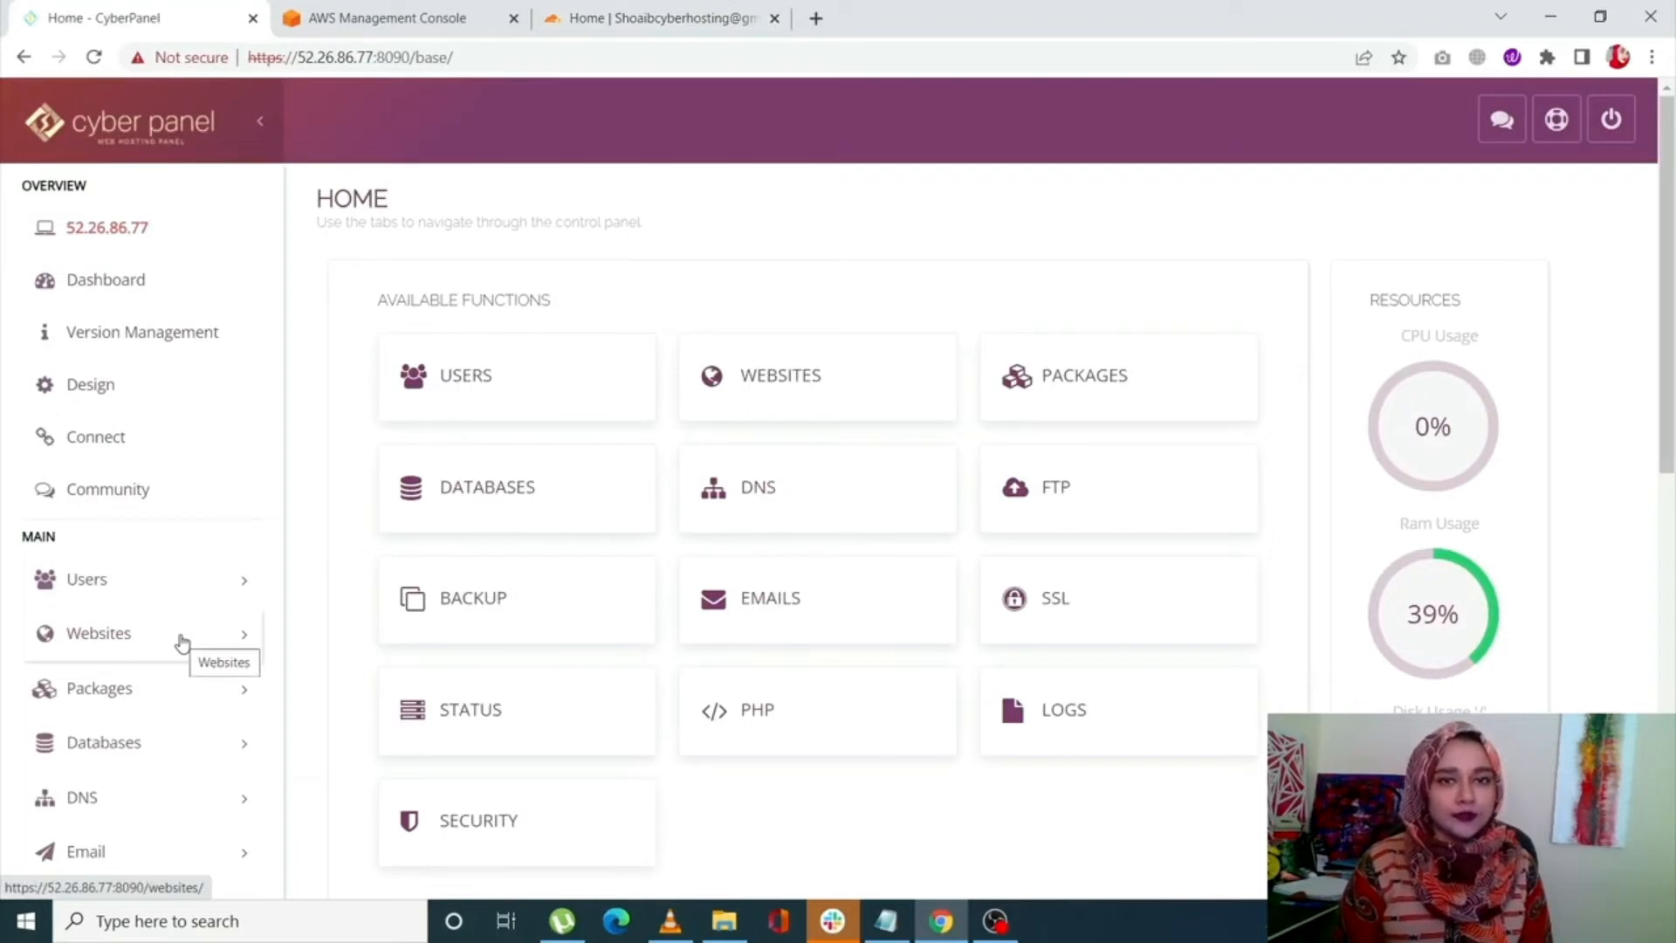
click(98, 632)
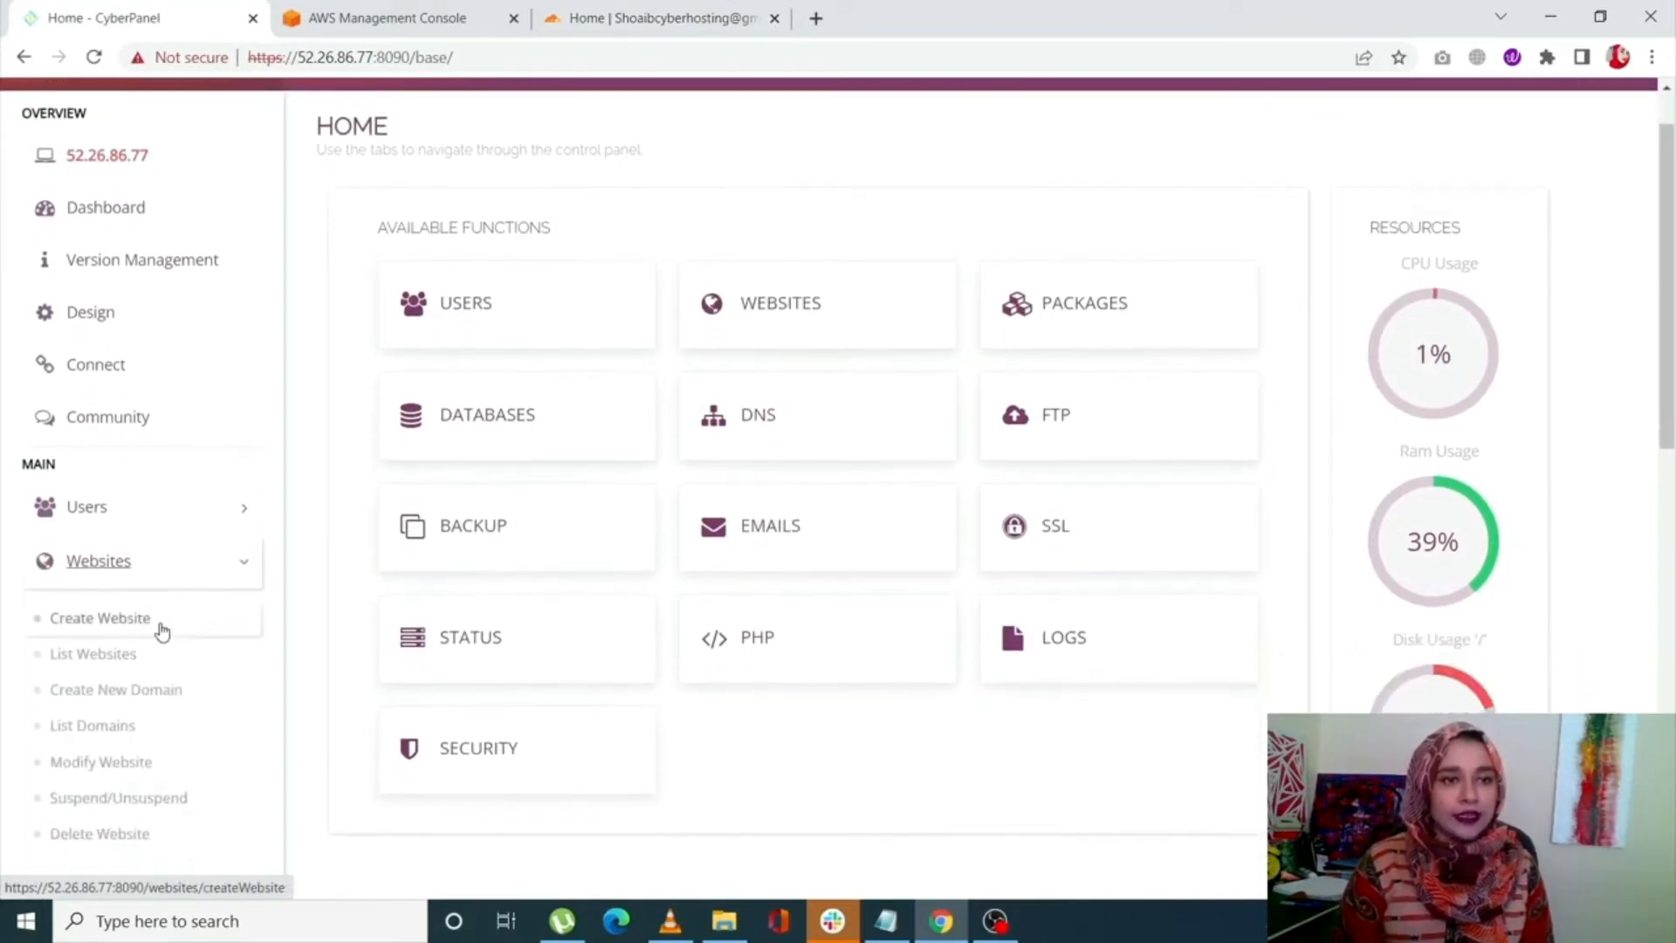
click(100, 618)
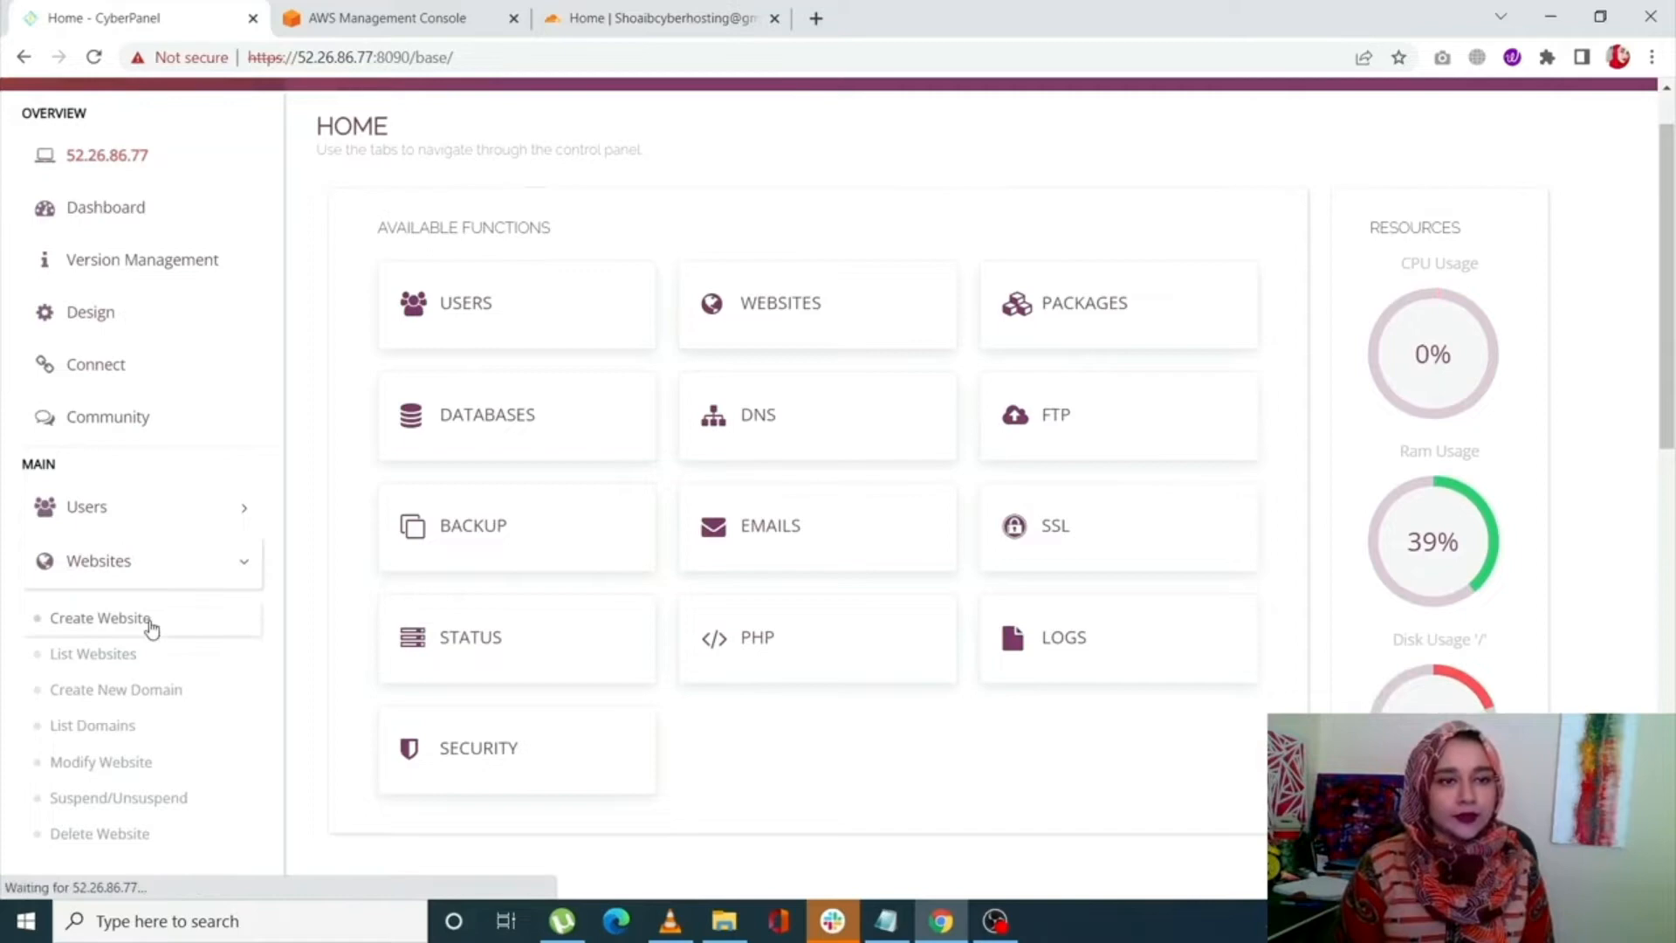
click(101, 618)
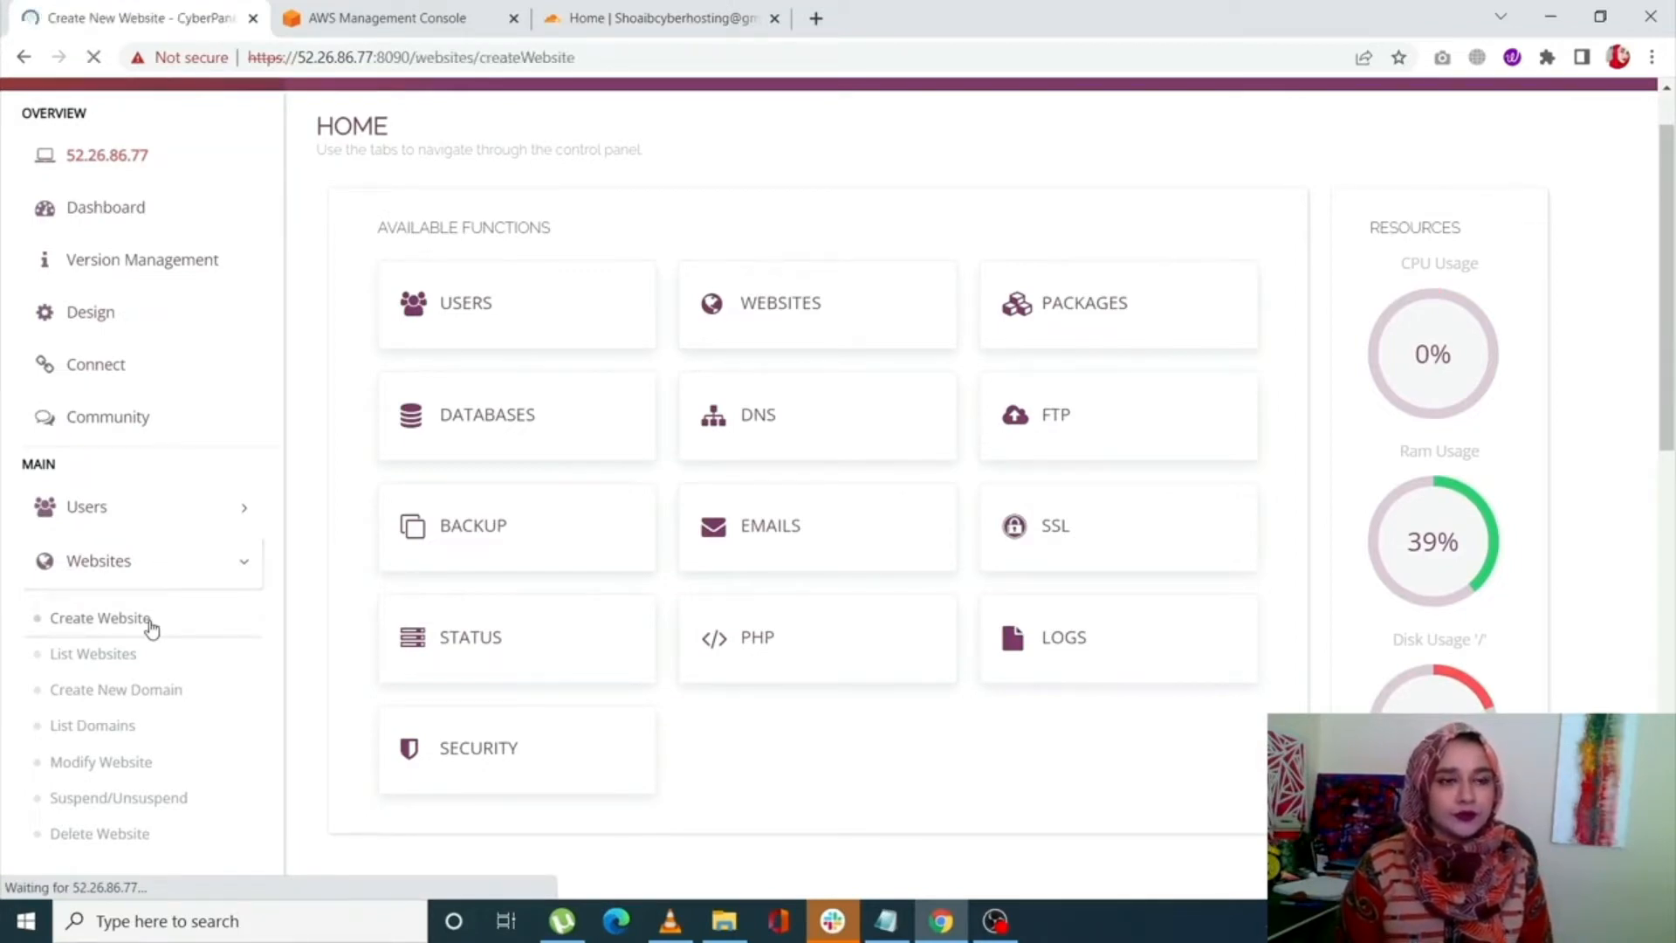
click(101, 618)
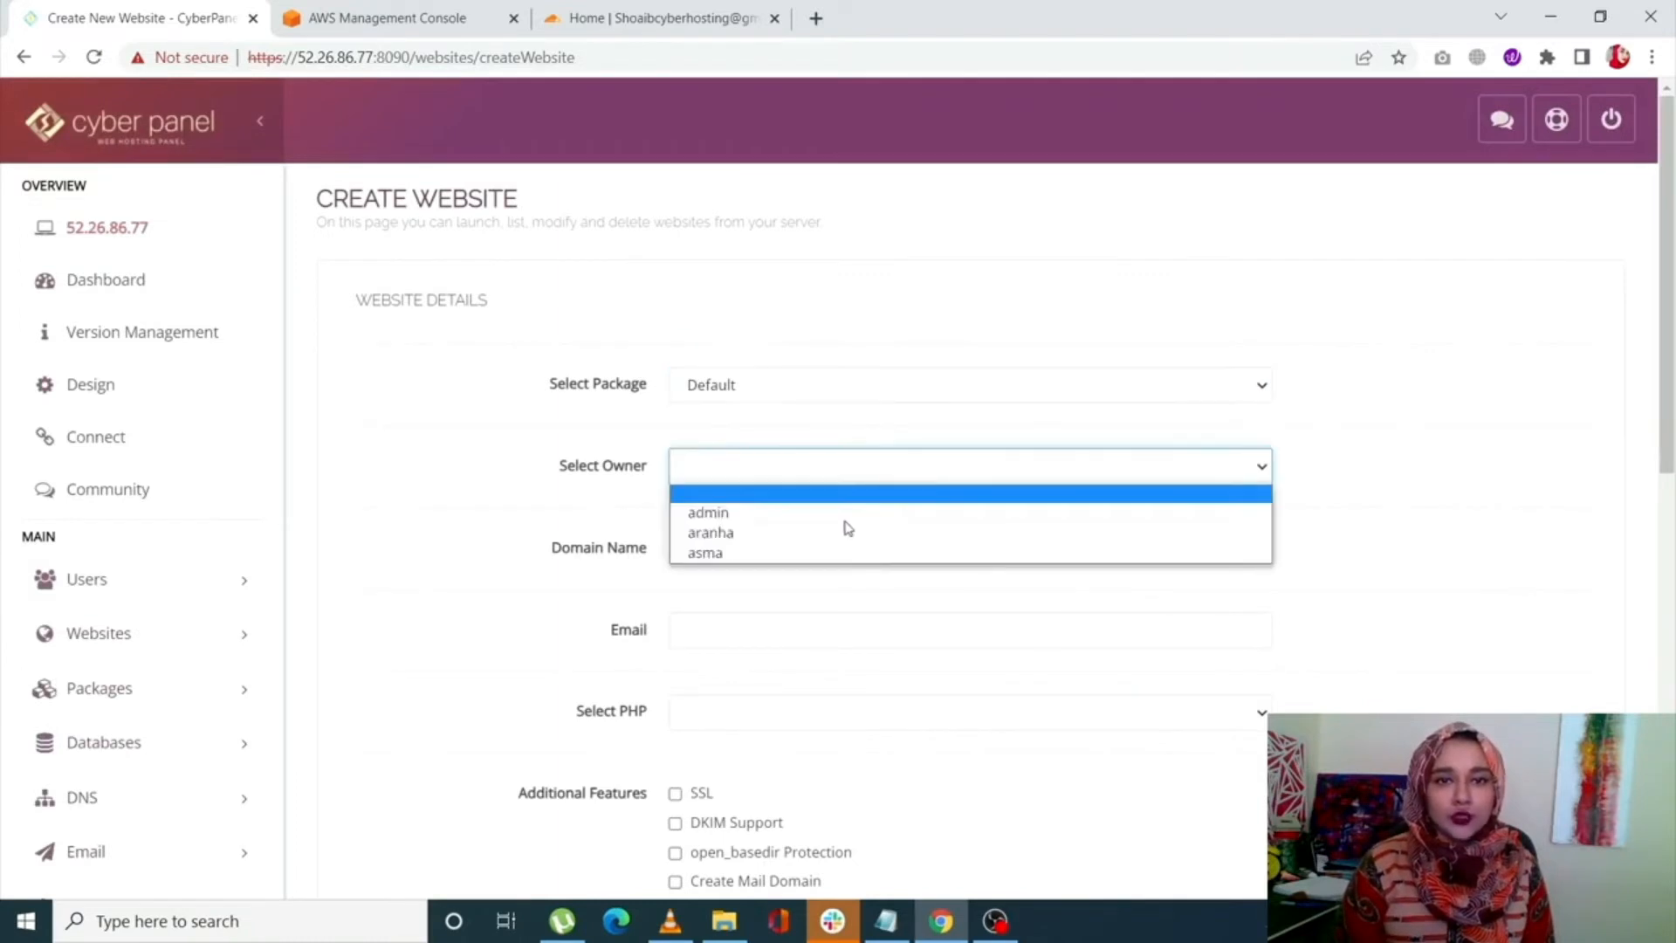
click(708, 513)
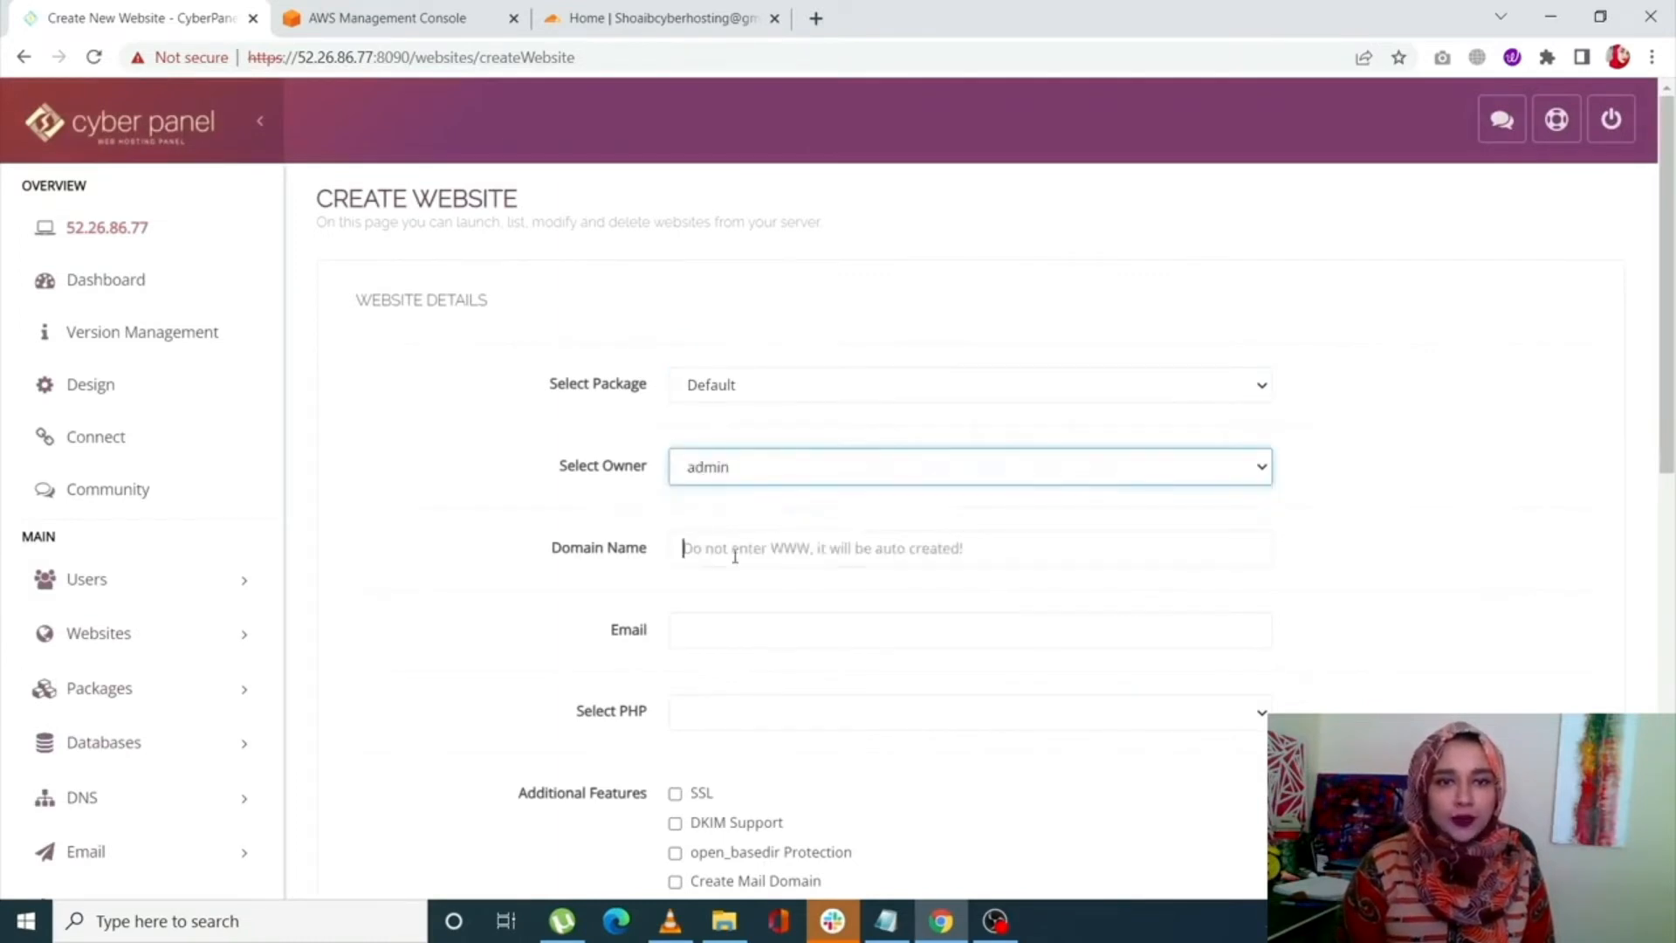
text(axmi.xyz)
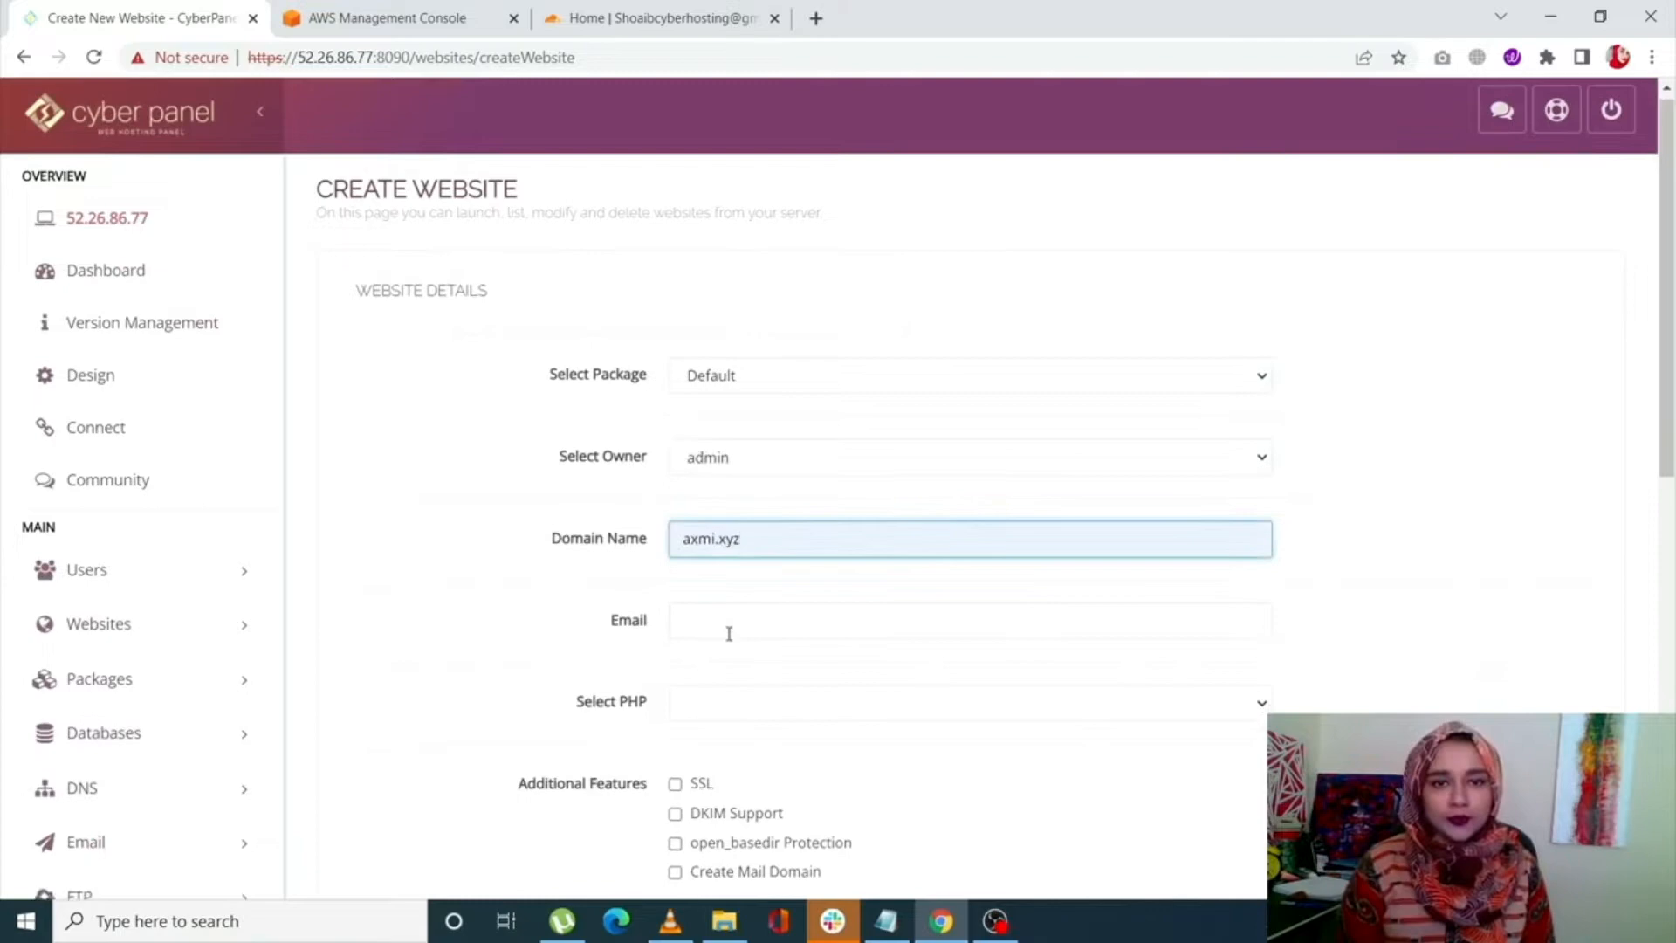
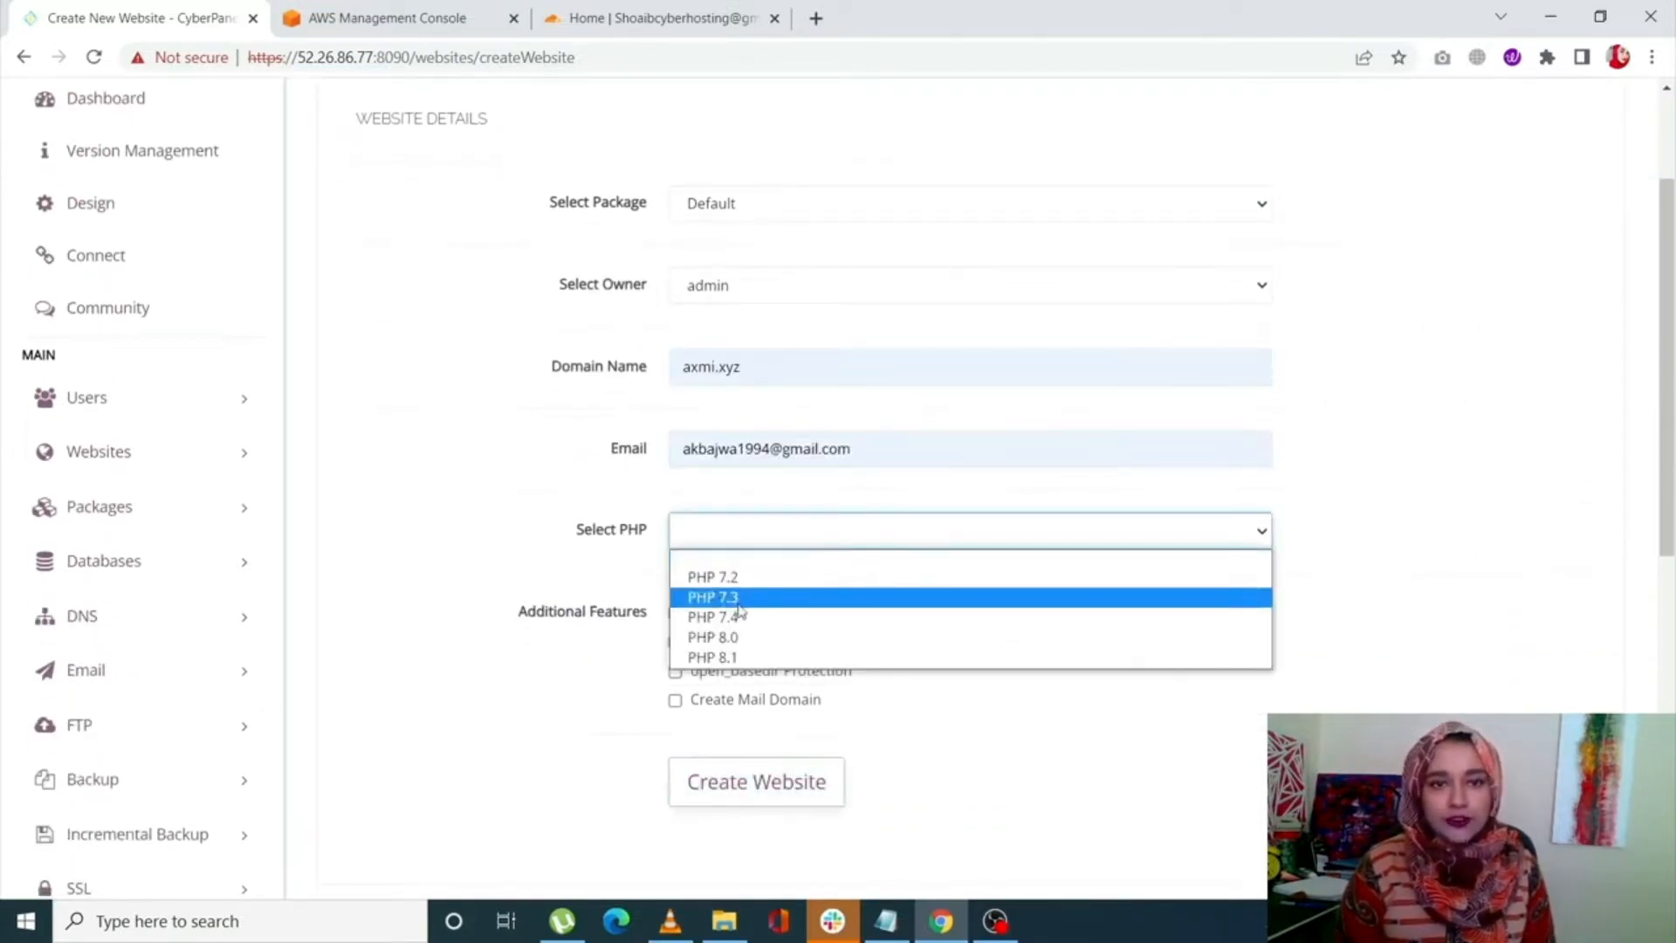
click(713, 615)
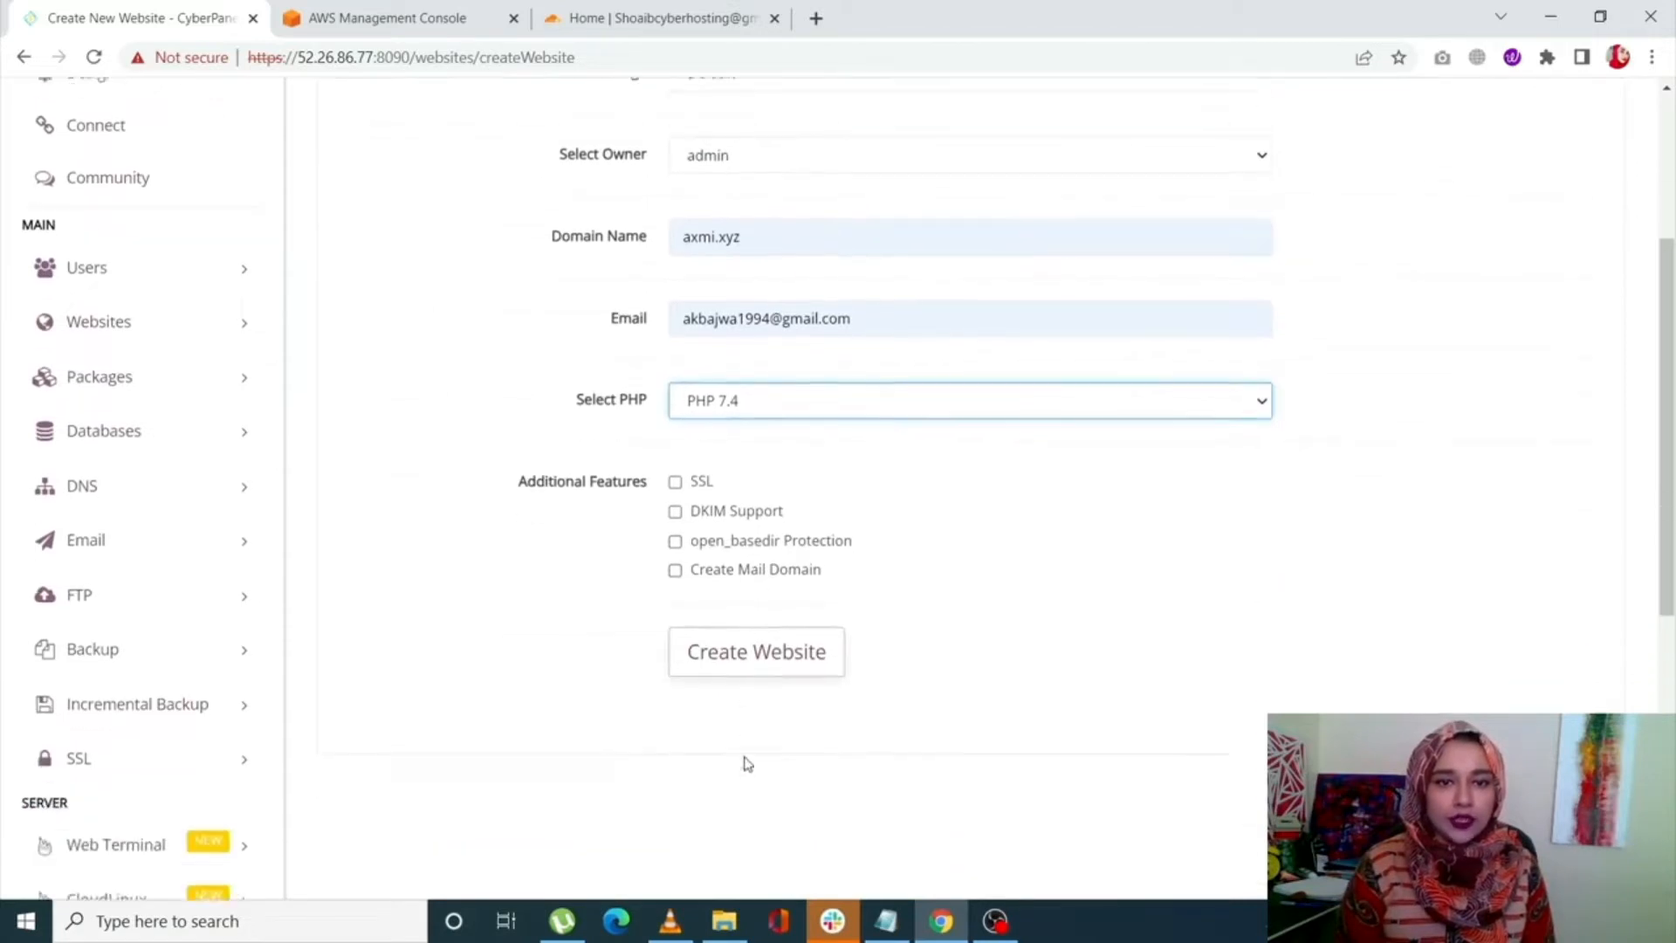
click(756, 651)
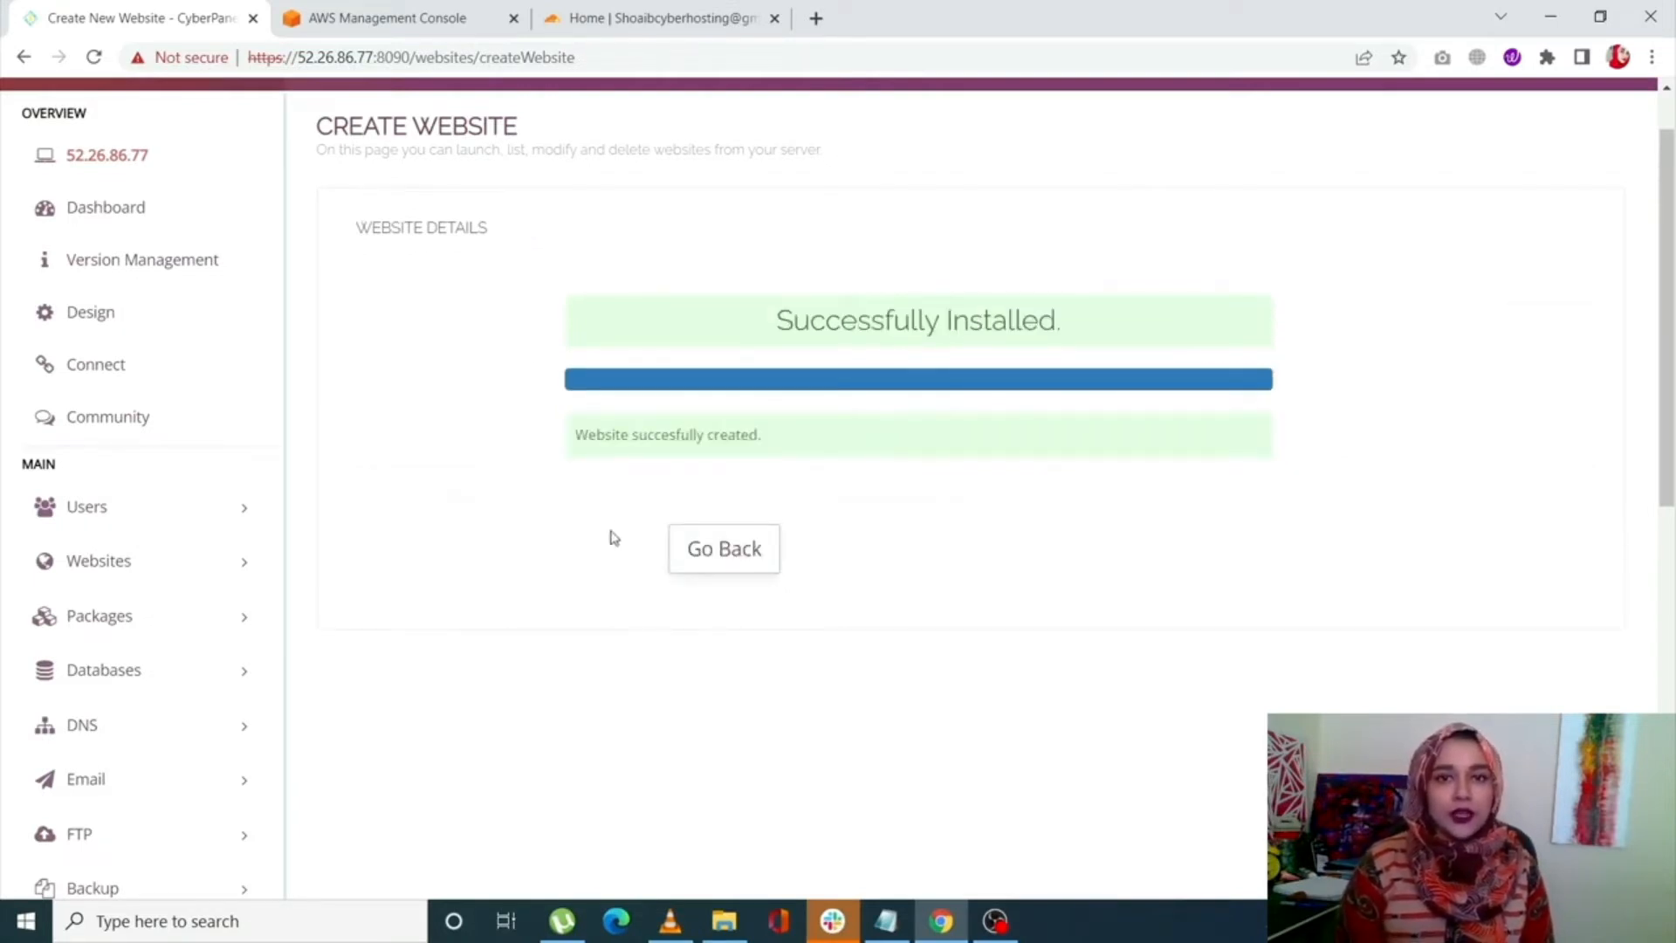
mouse_move(1090, 412)
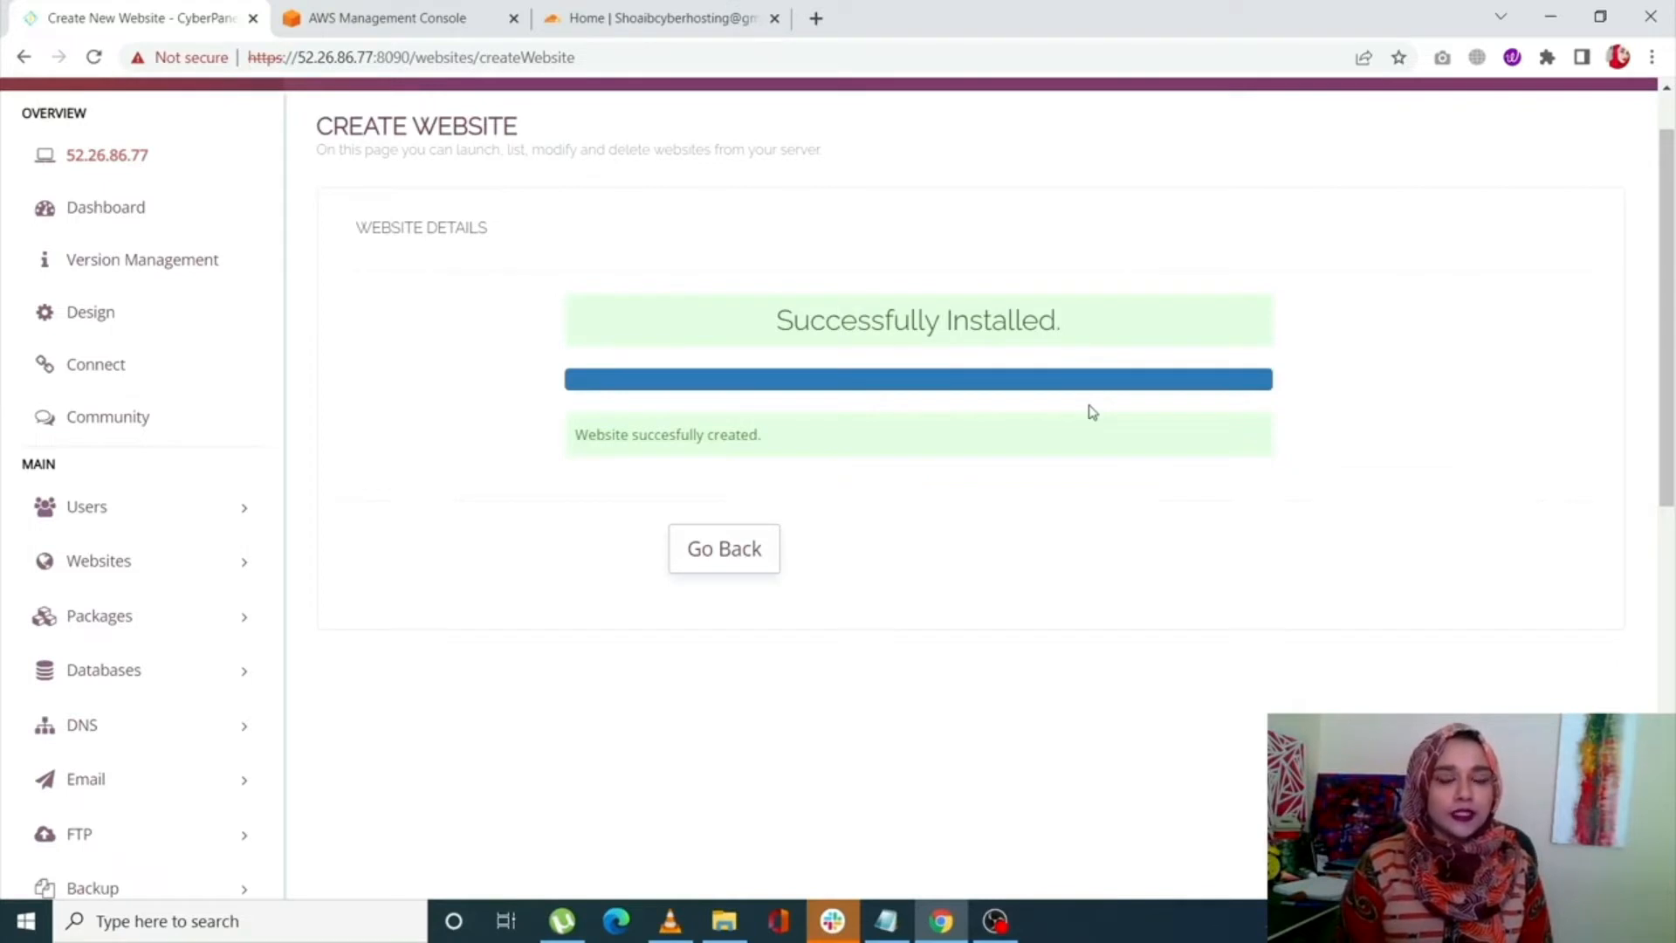
mouse_move(205, 577)
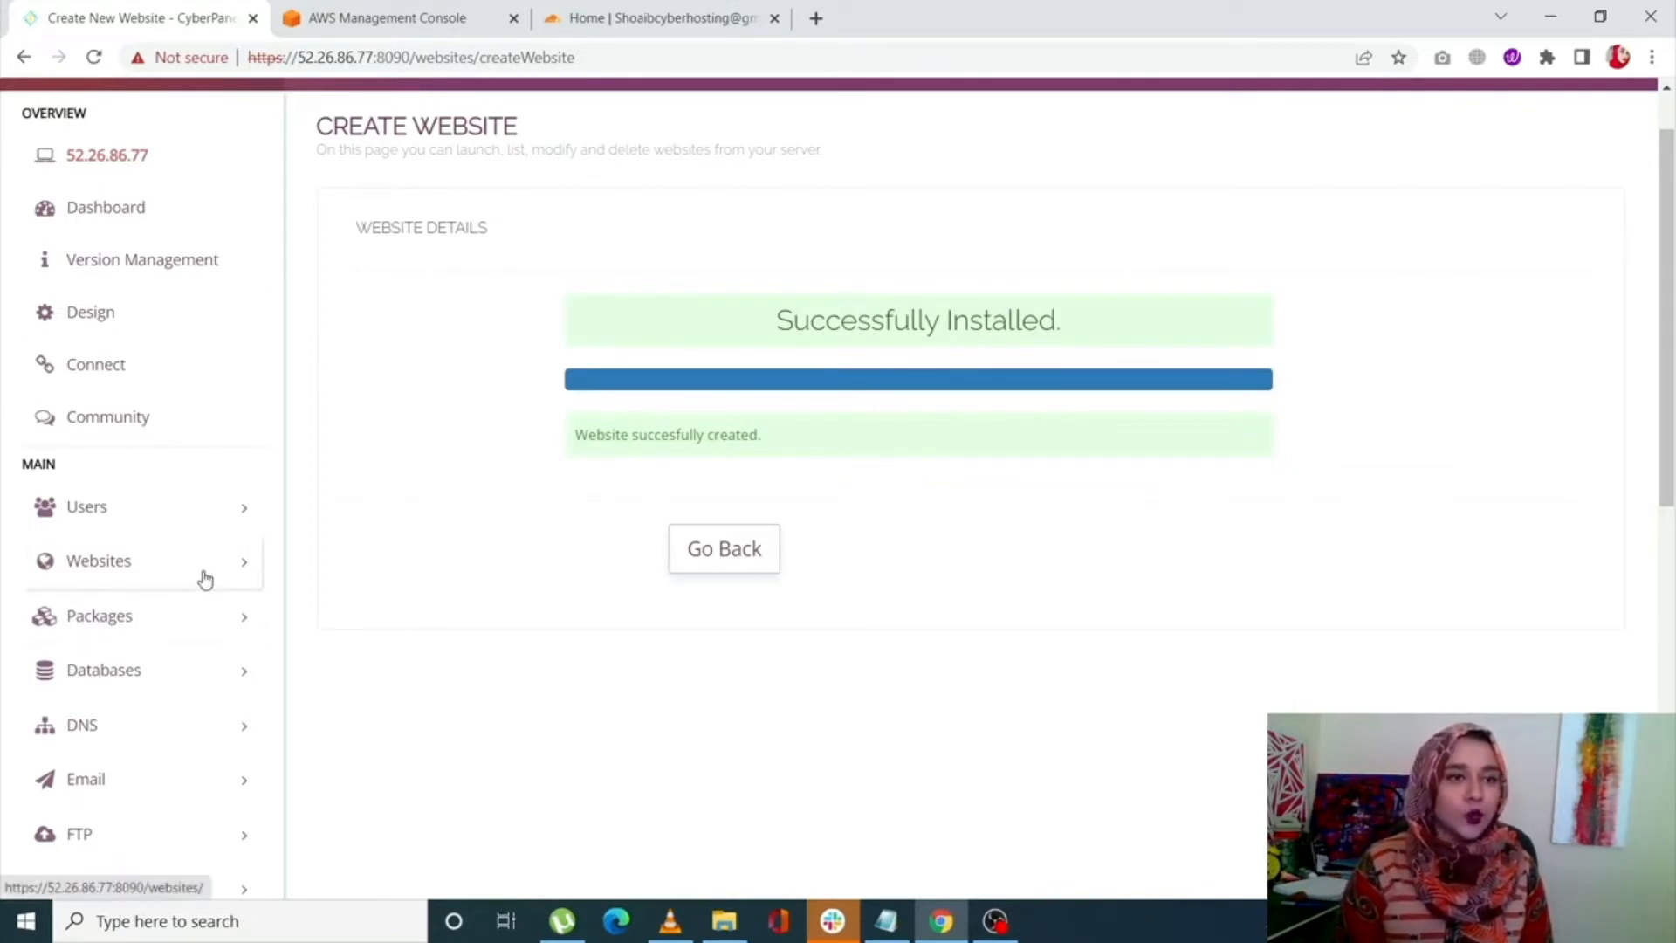
Step: From List Websites, manage axmi.xyz and scroll down to the Mautic install form
click(98, 561)
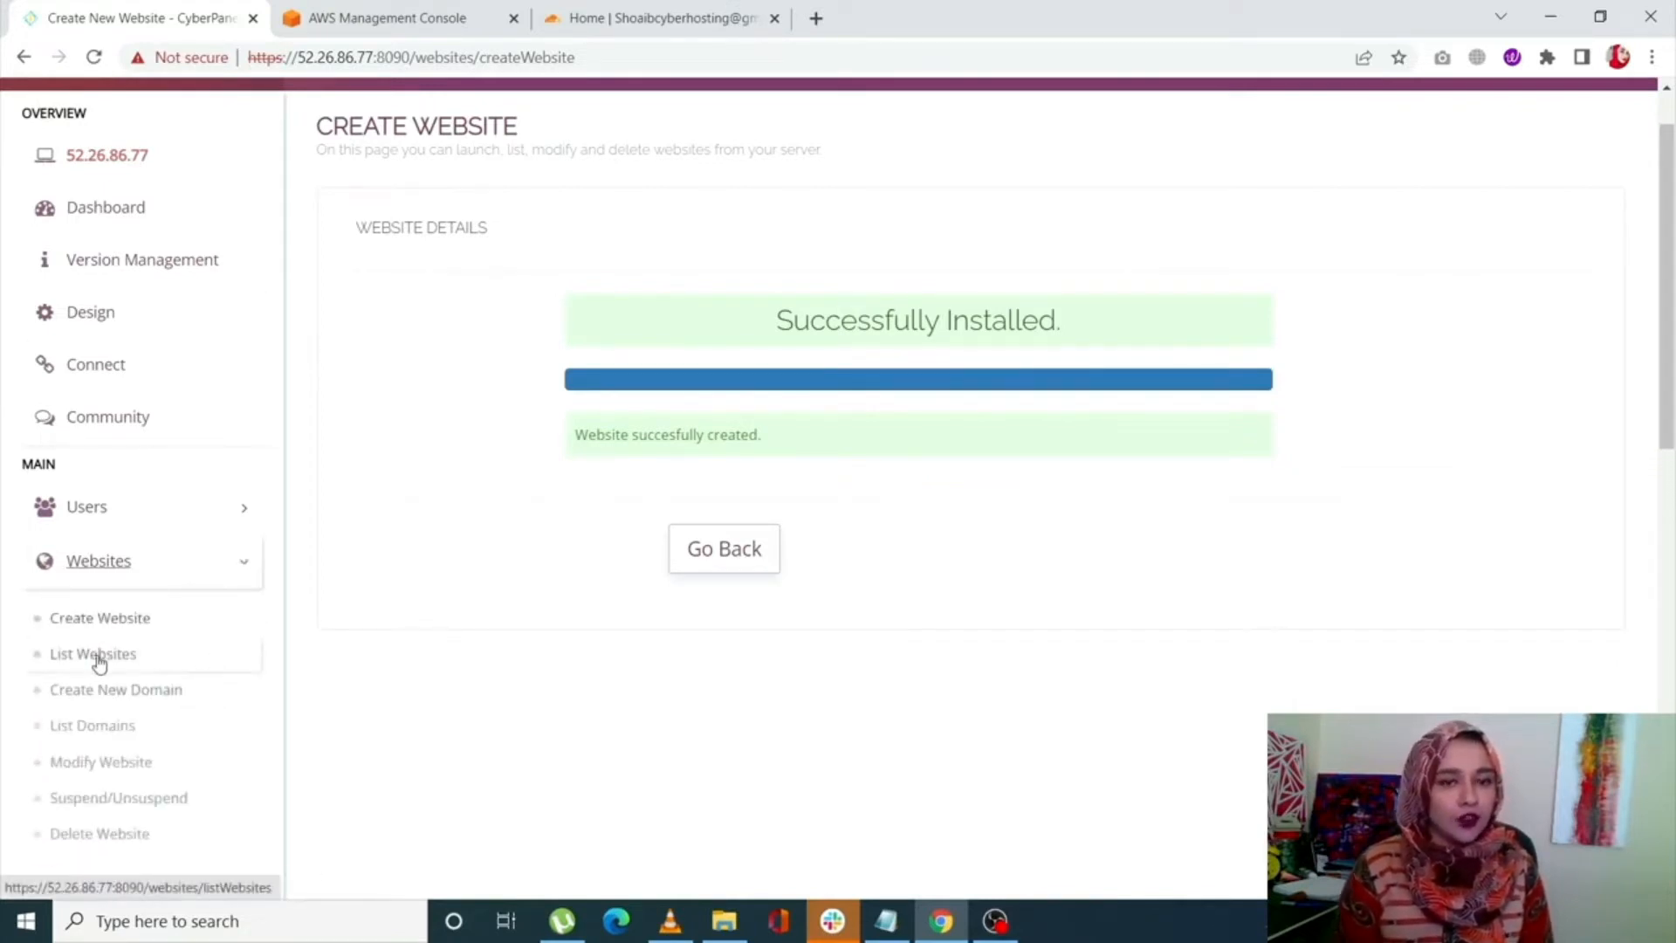
click(91, 653)
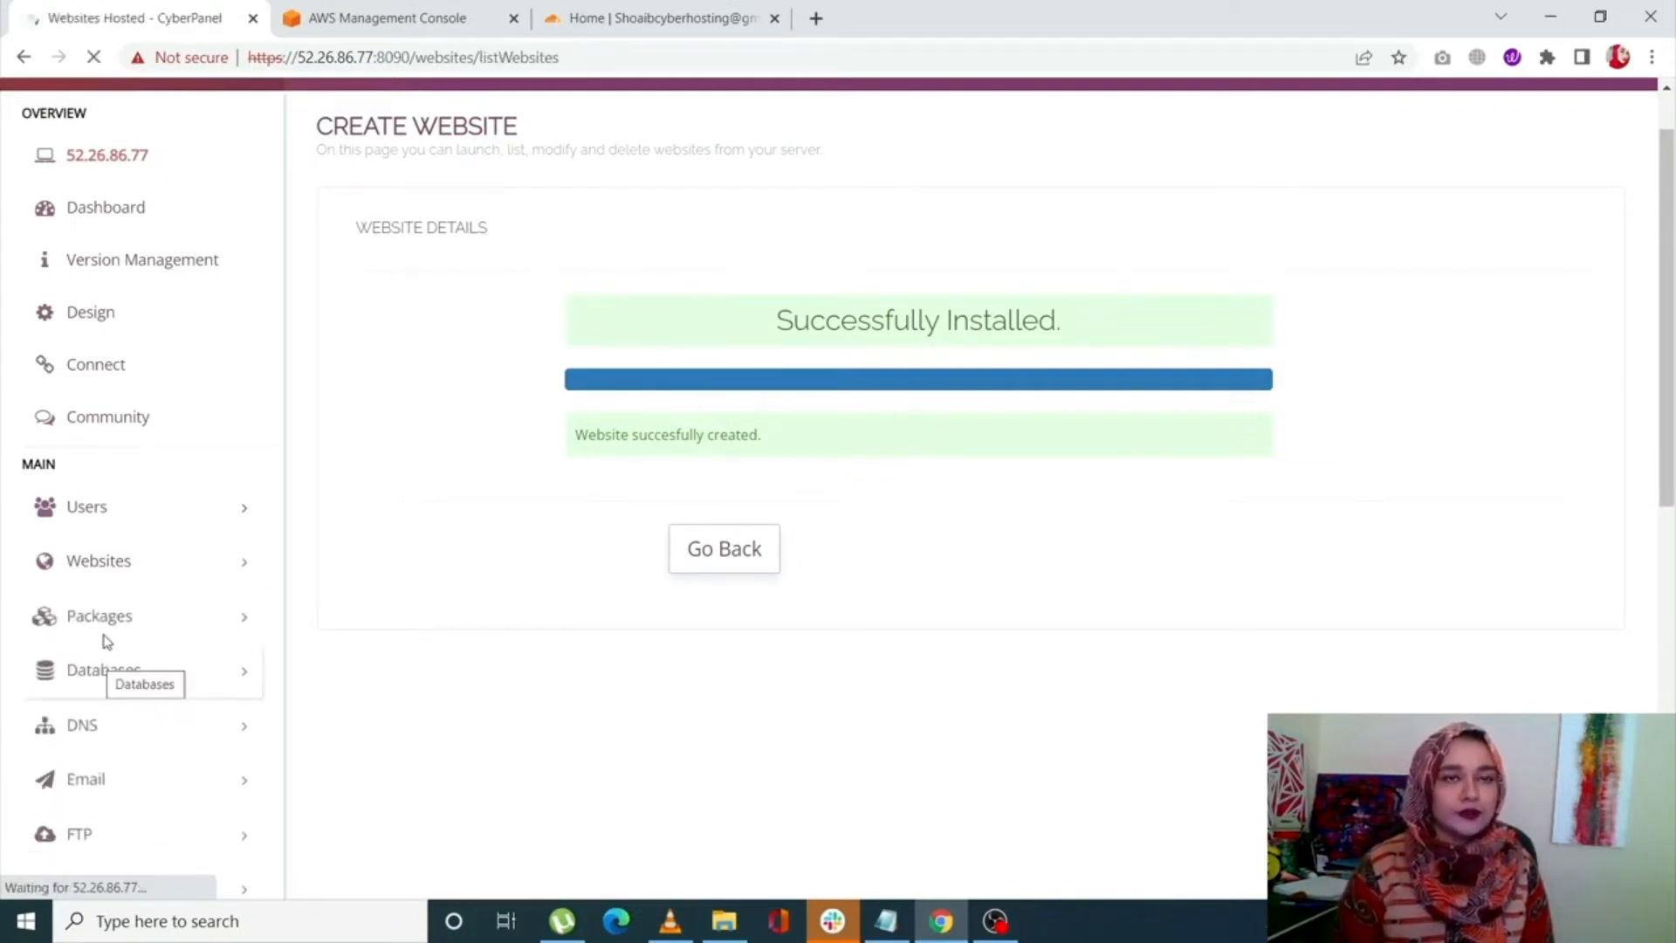
click(723, 548)
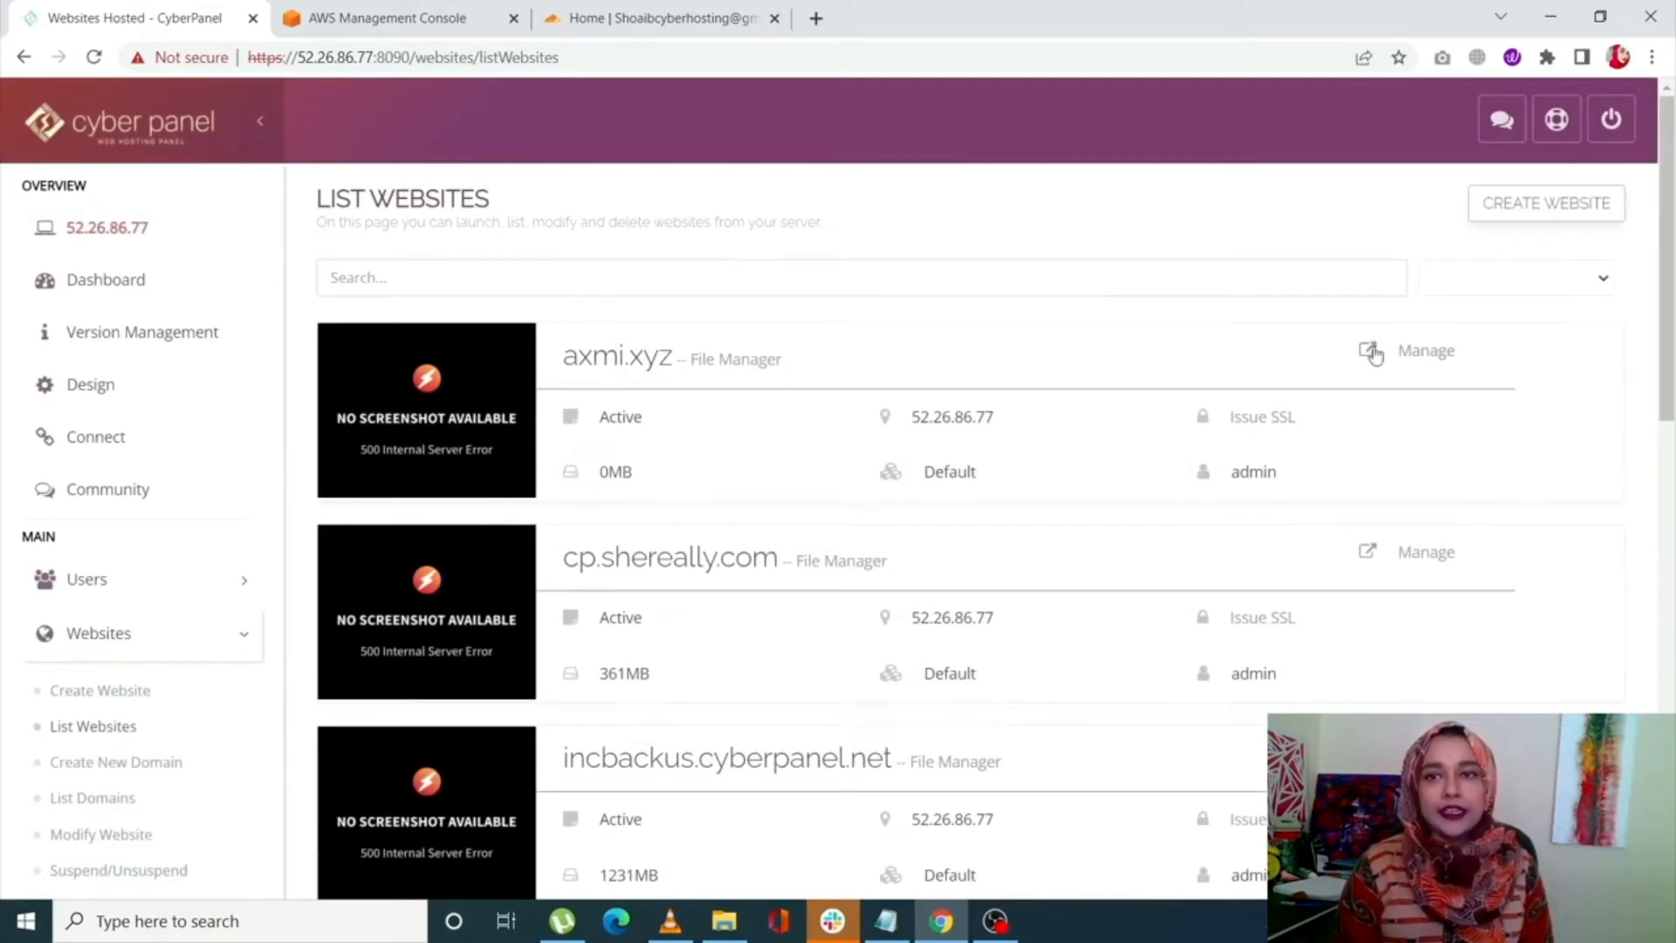
click(1425, 350)
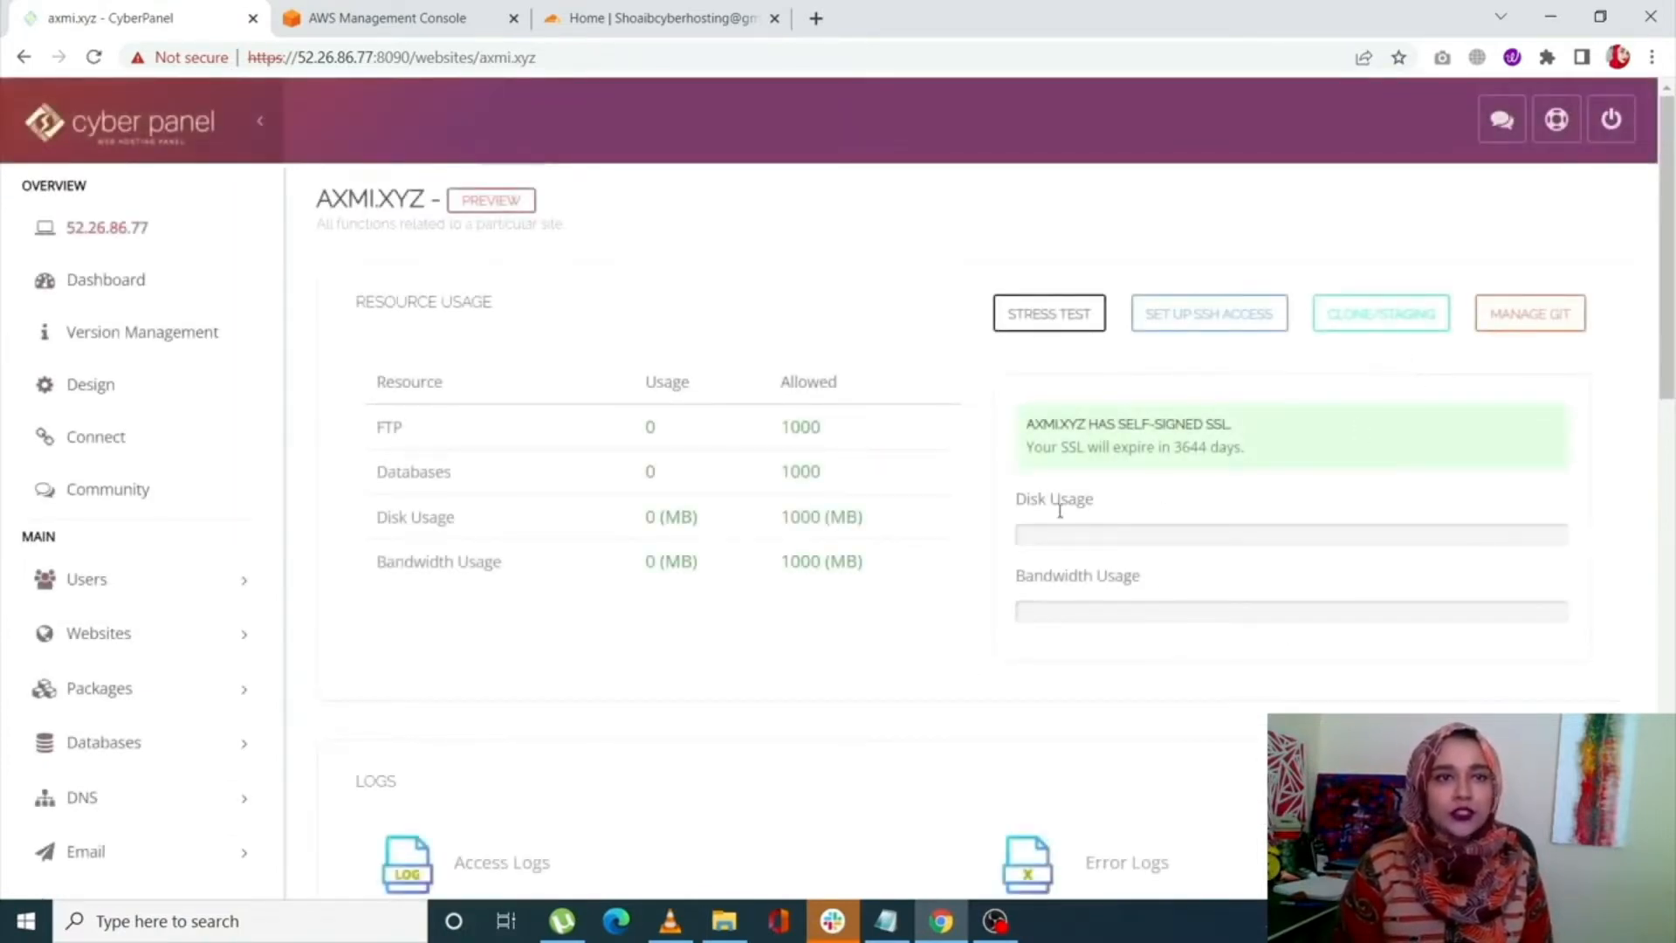
scroll(down, 3)
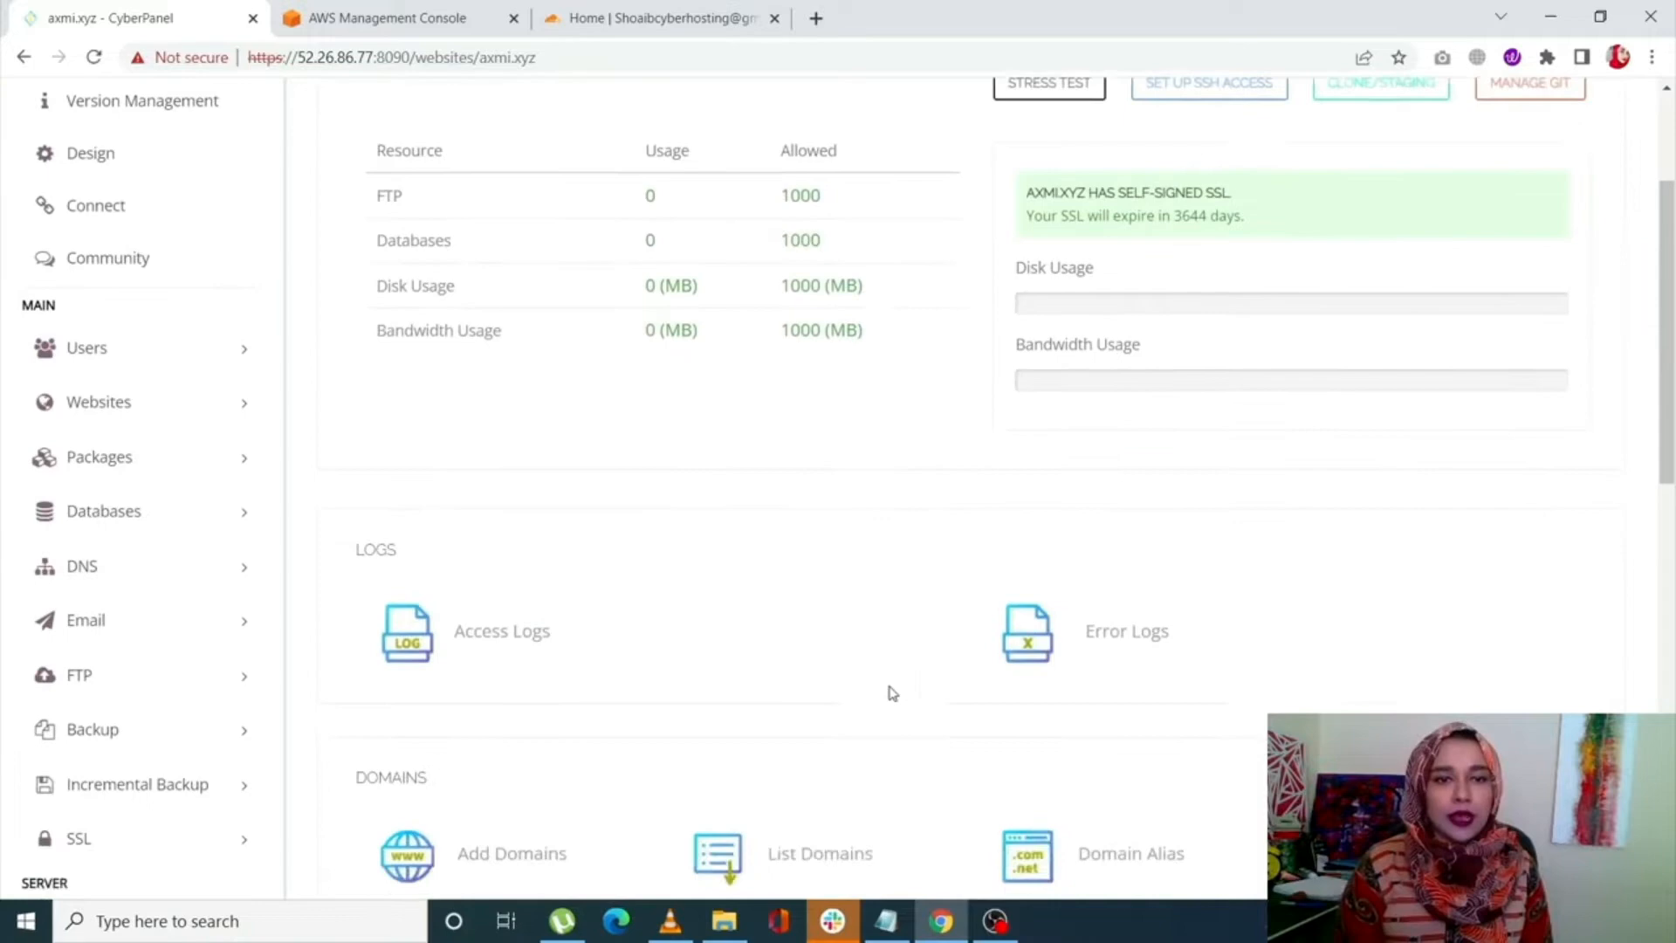
scroll(down, 3)
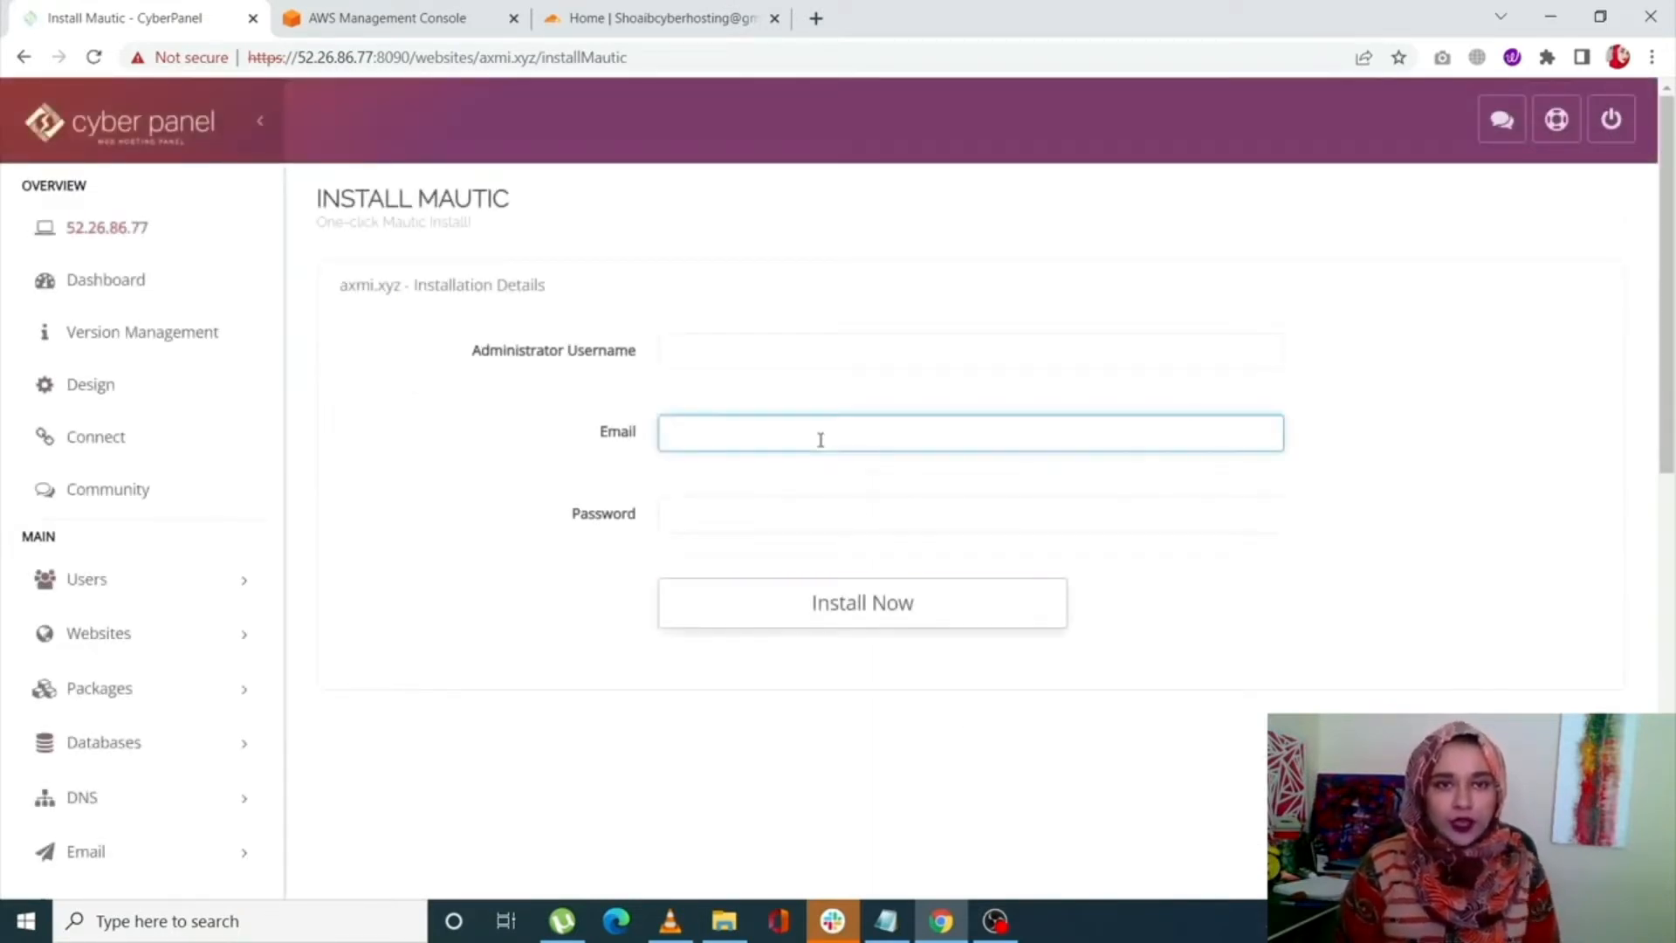
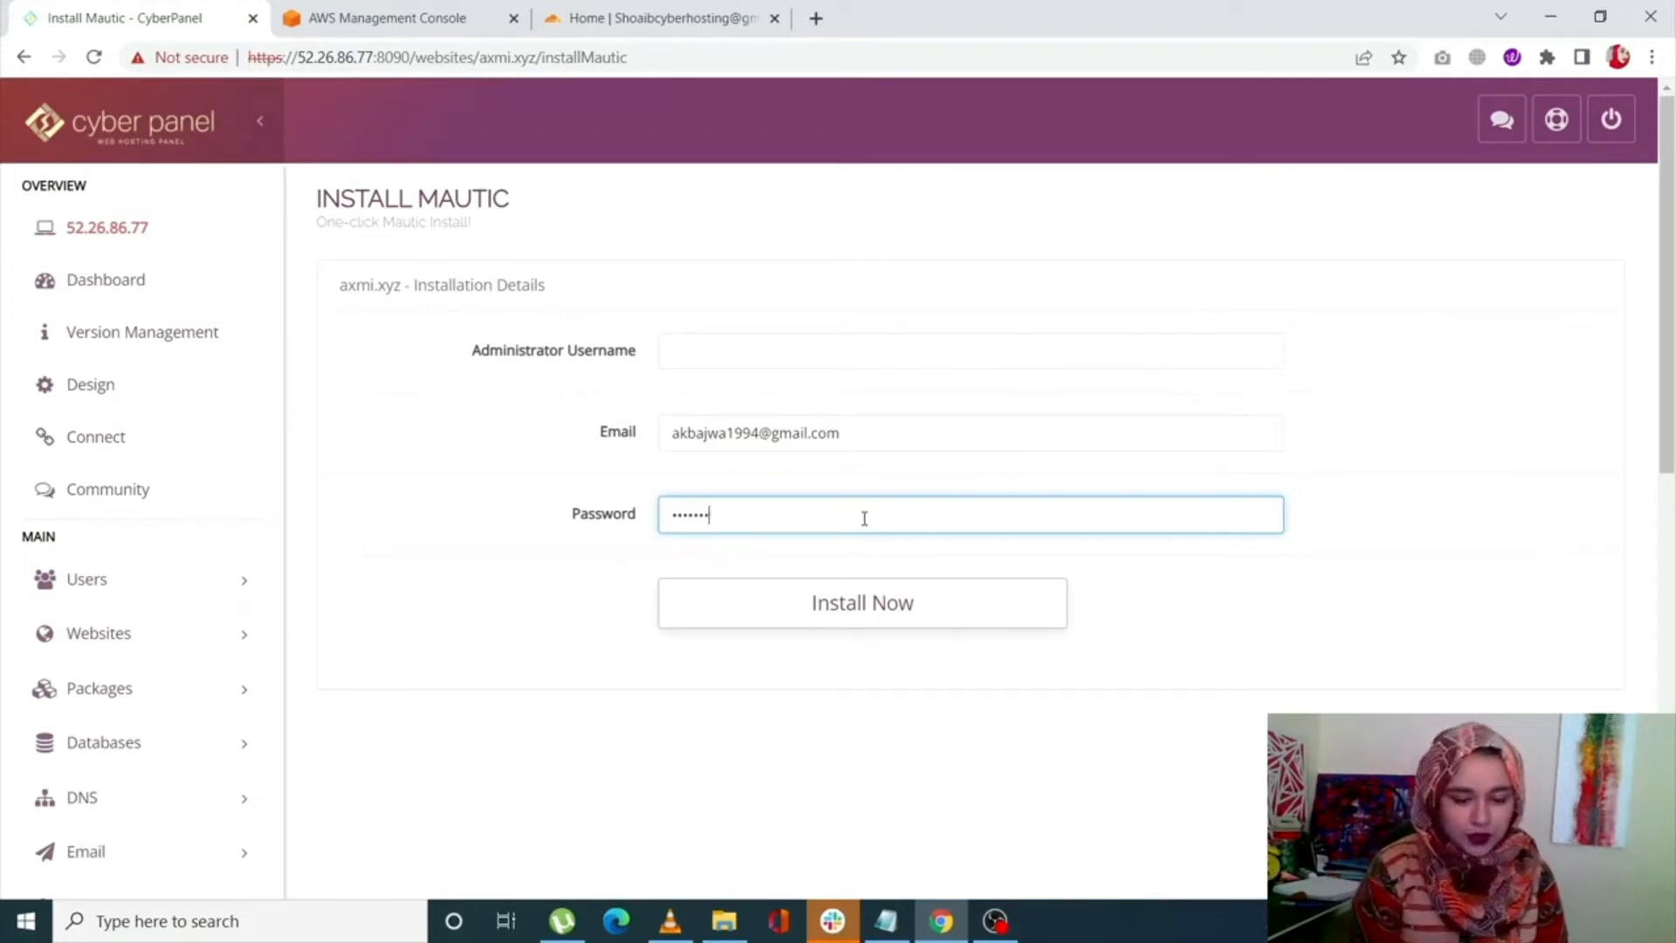
text(••••)
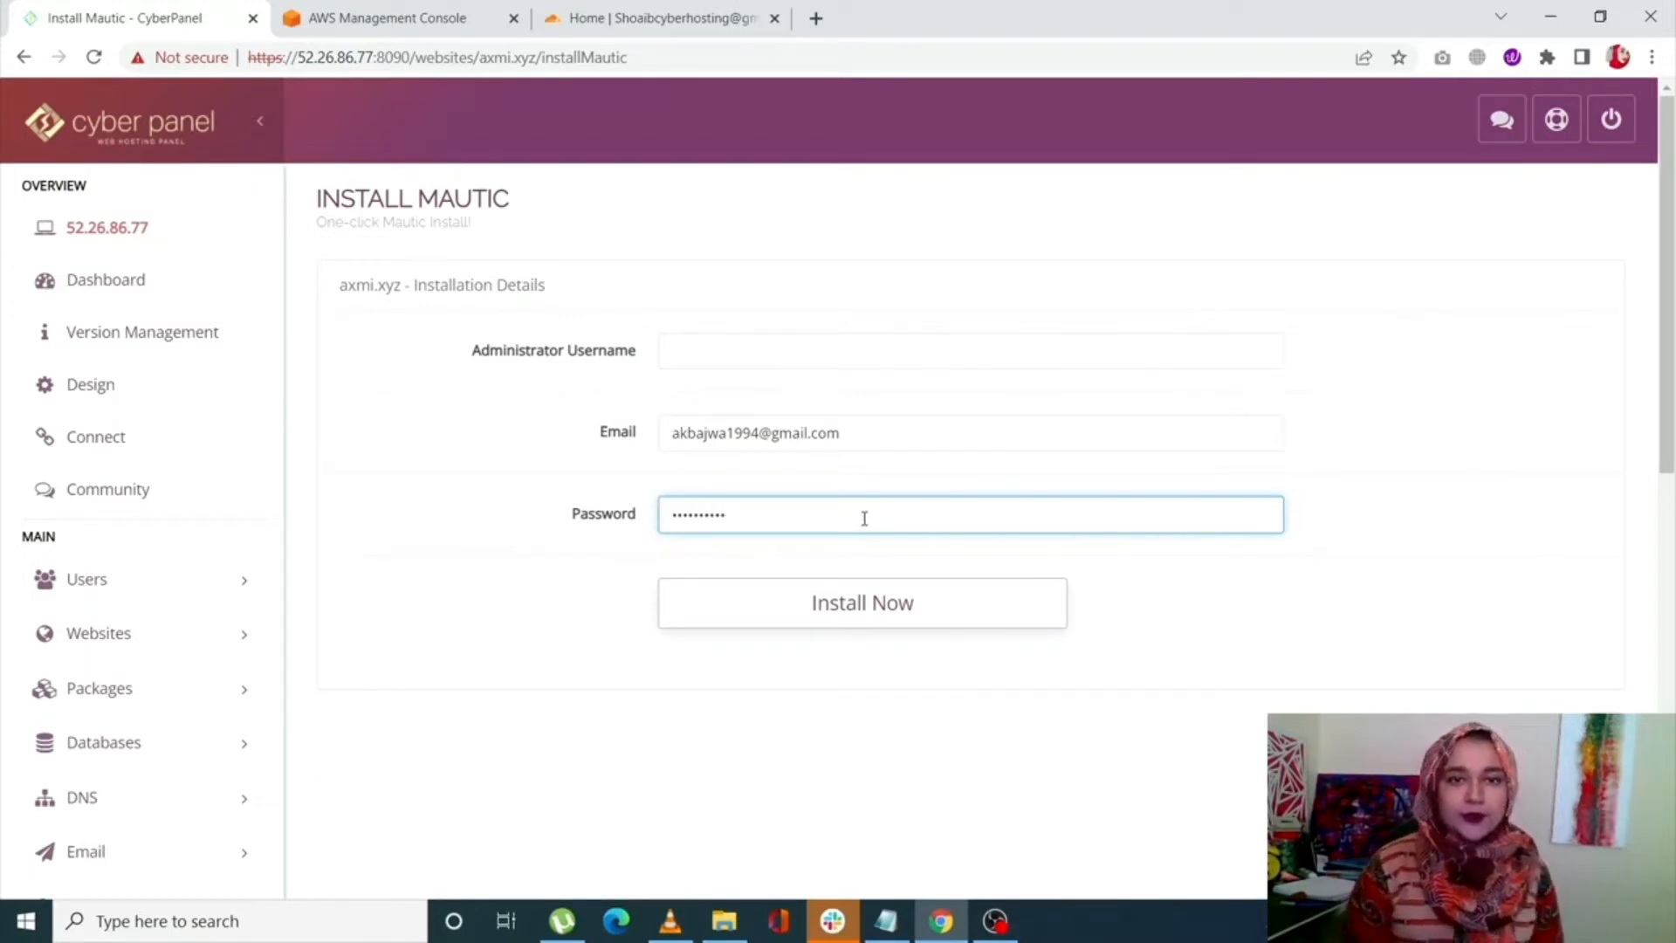
click(862, 601)
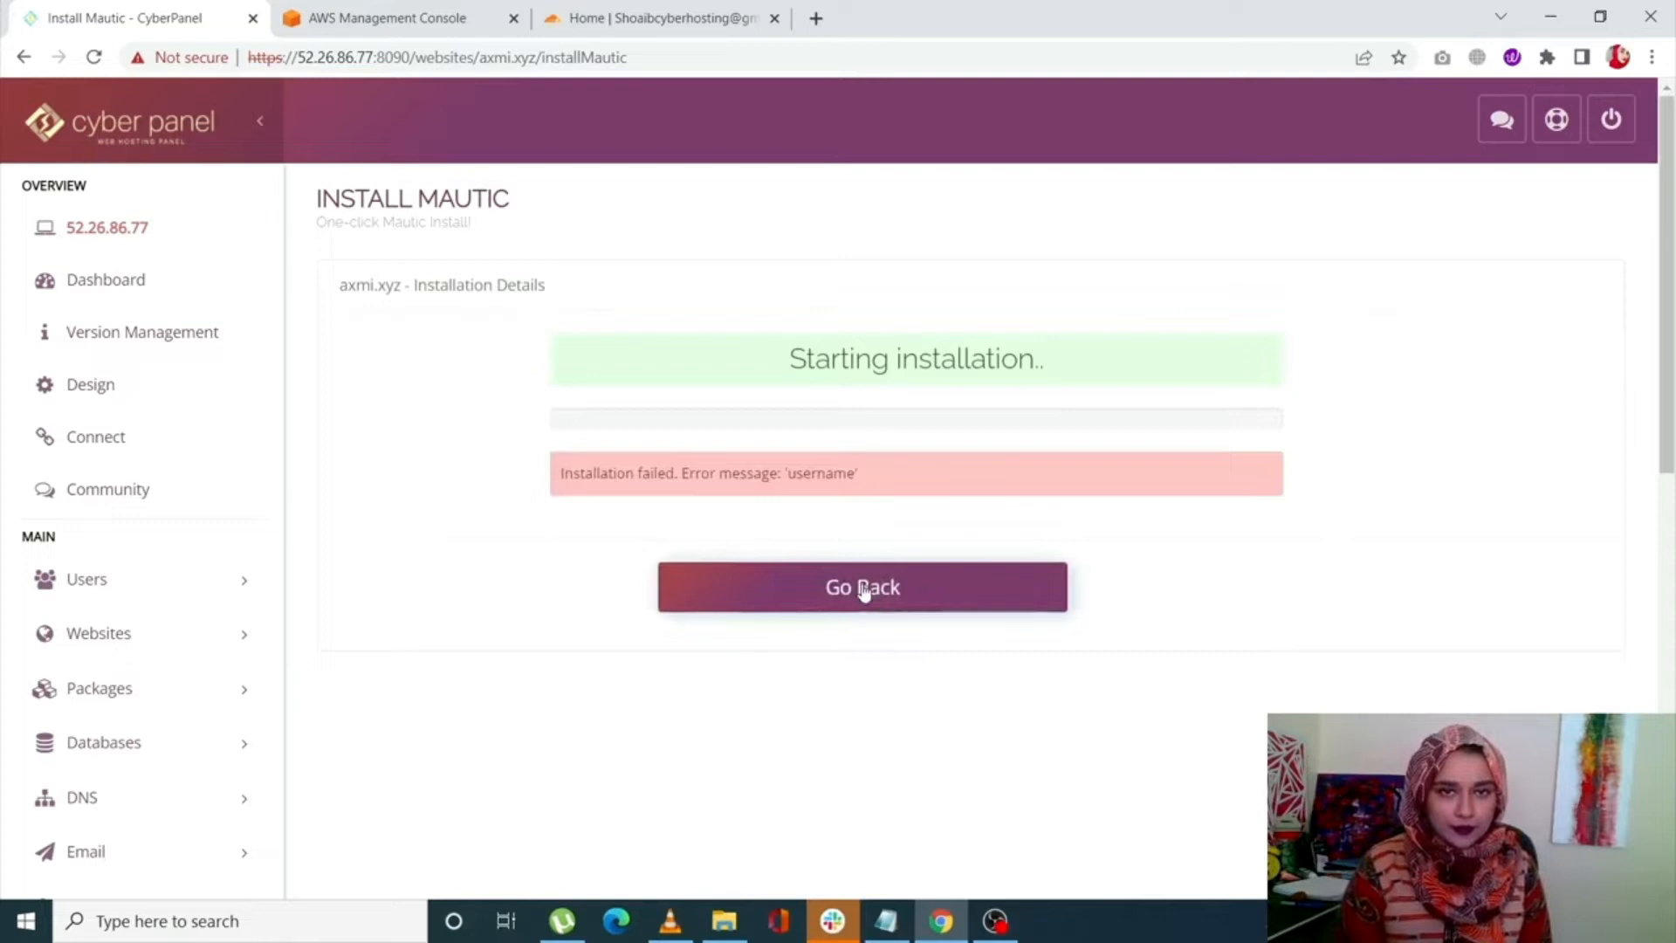
Step: After the username error, enter username admin and retry the installation
click(862, 586)
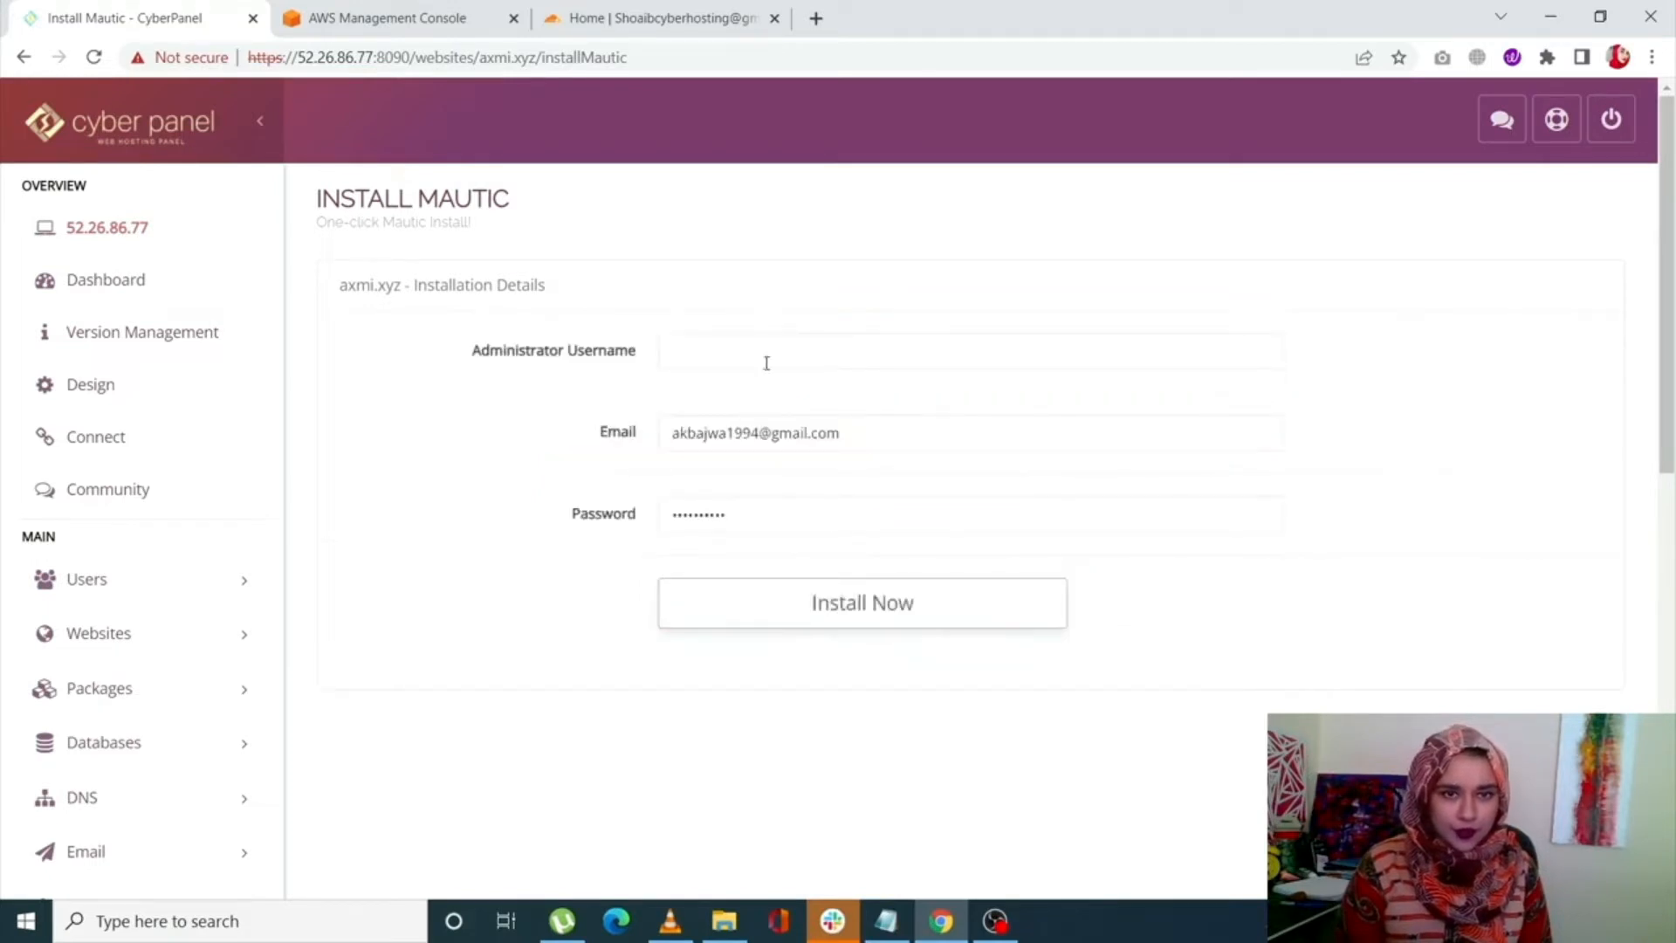
text(ad)
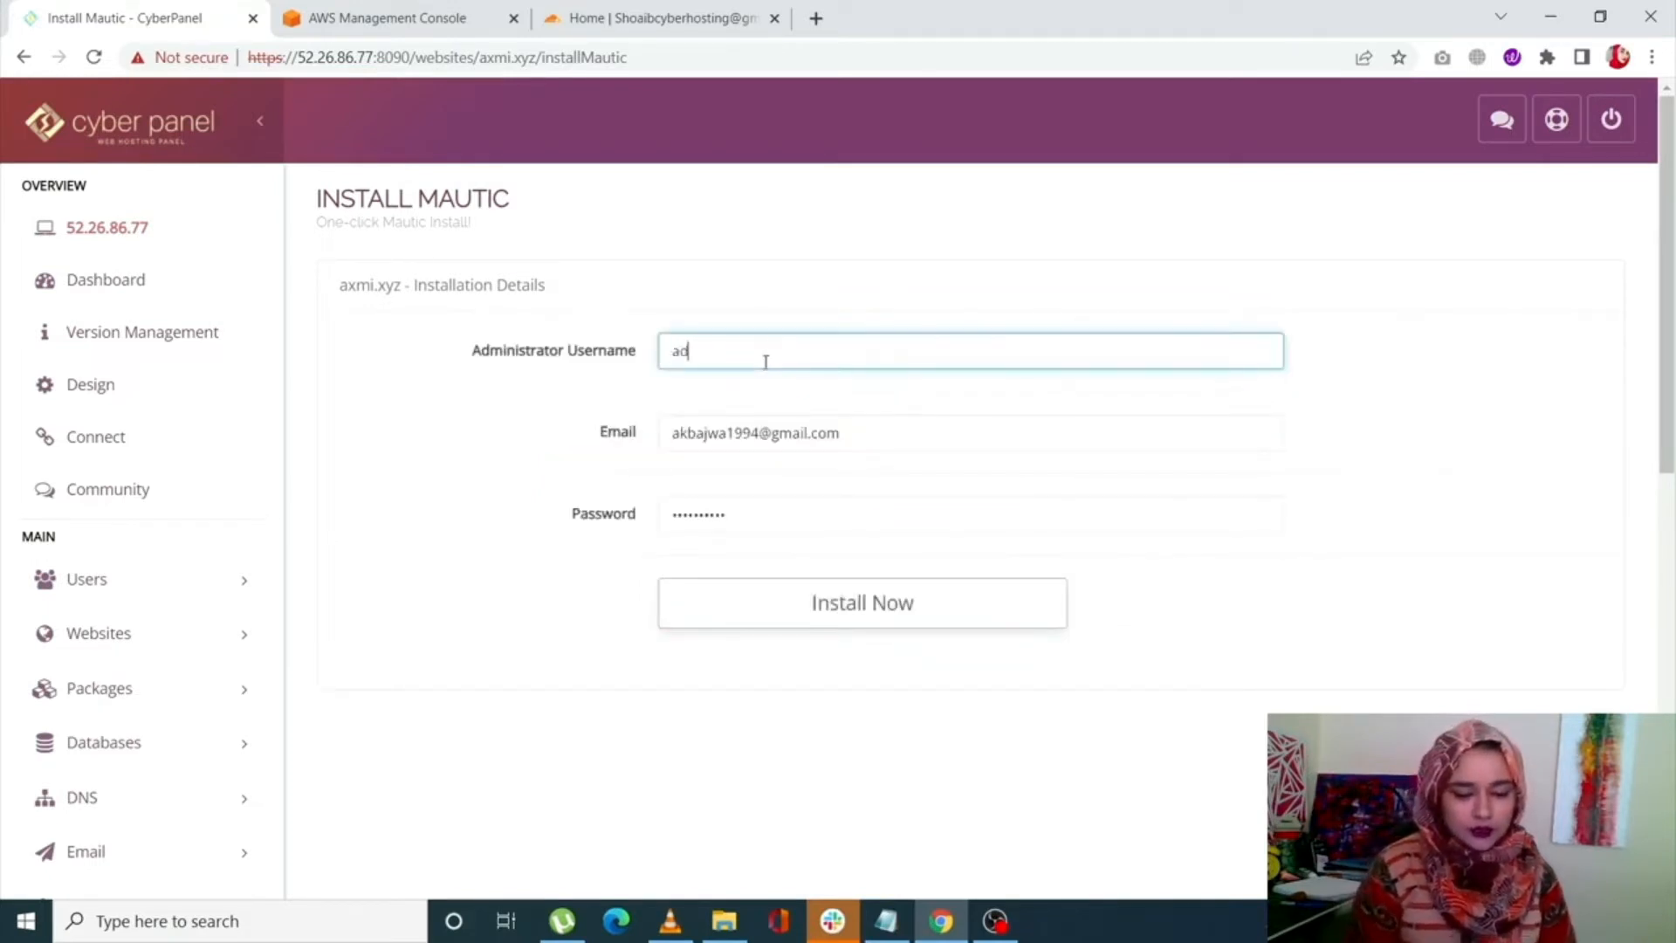
text(min)
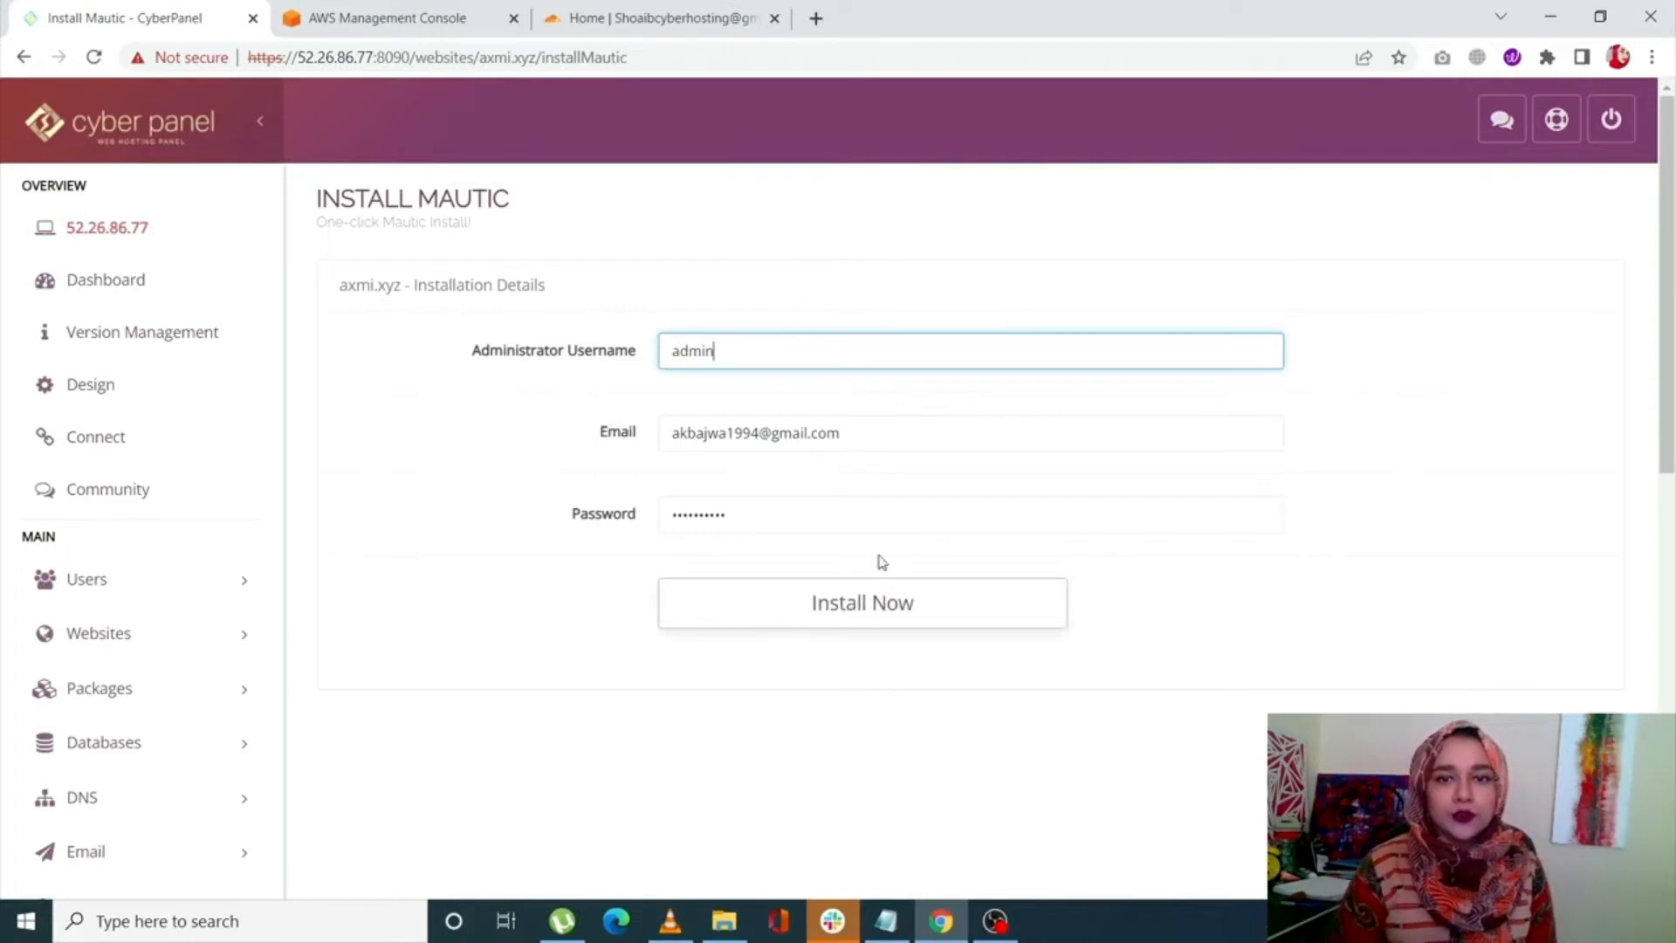
click(862, 601)
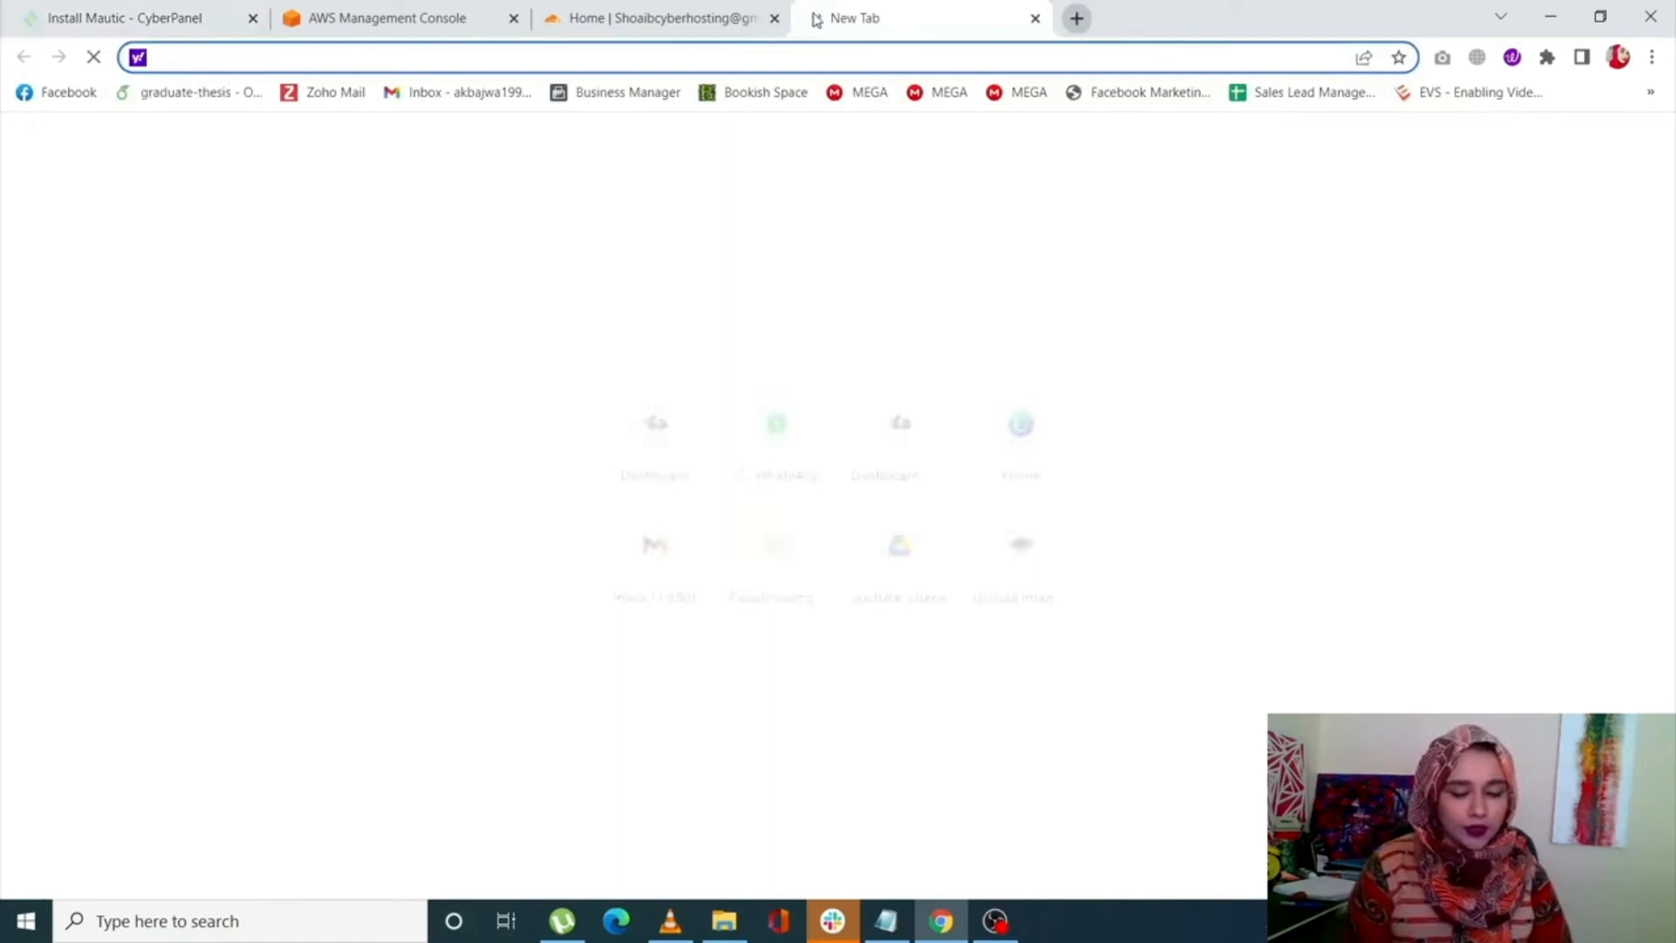
text(axmi.xyz)
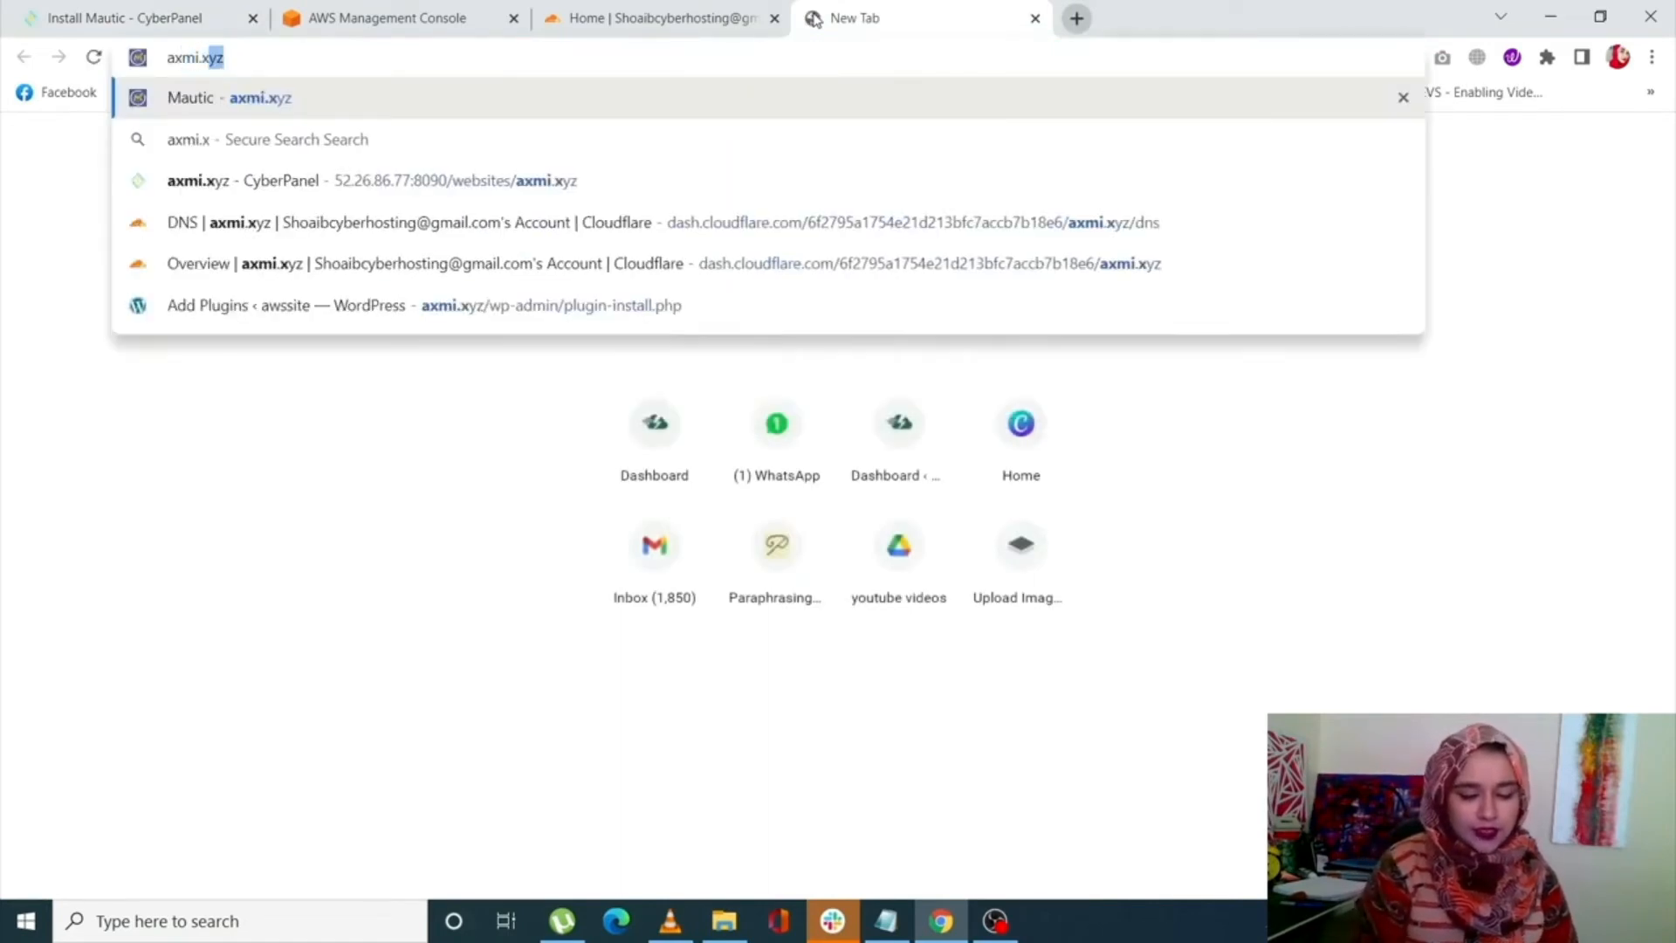
key(Return)
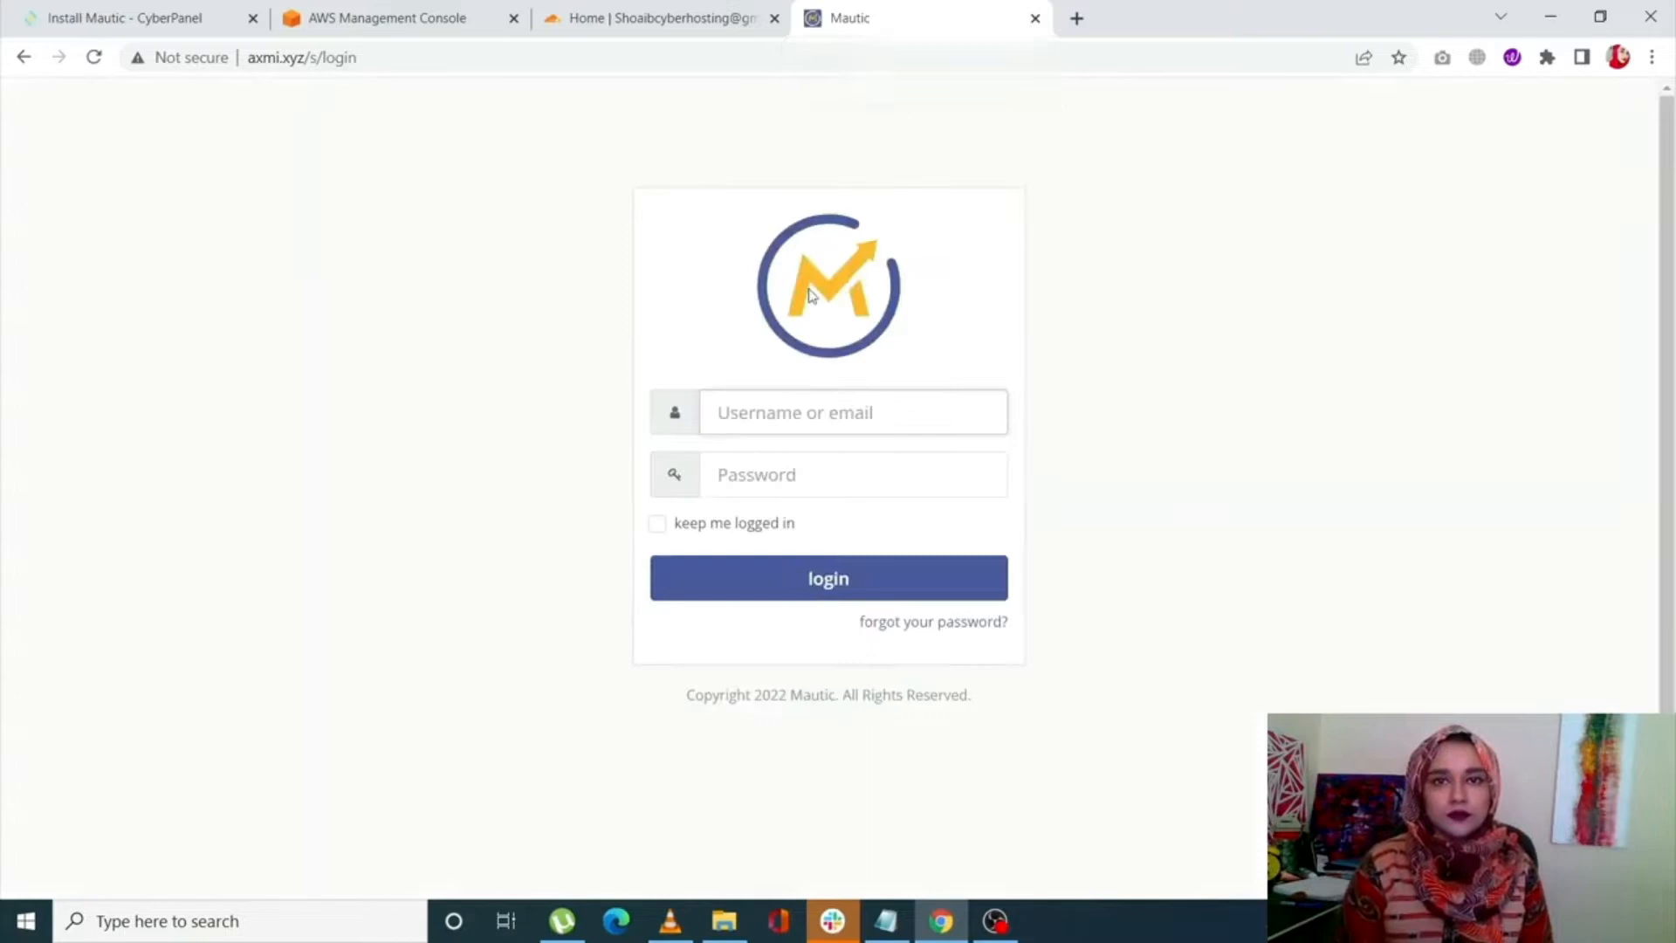
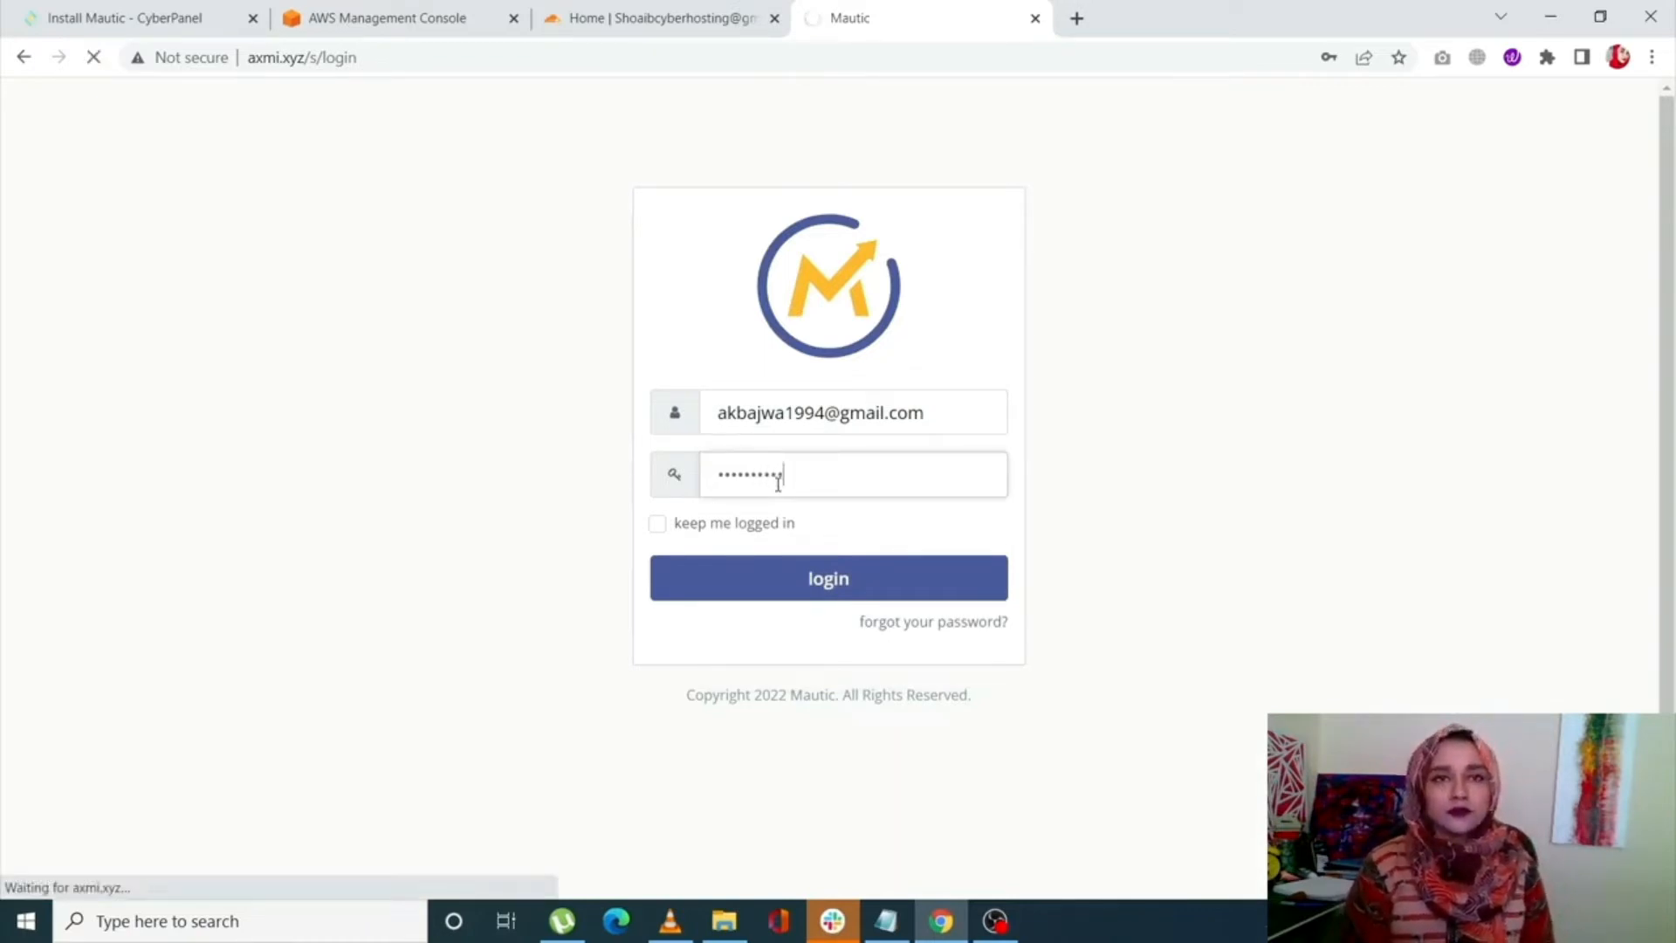
click(827, 578)
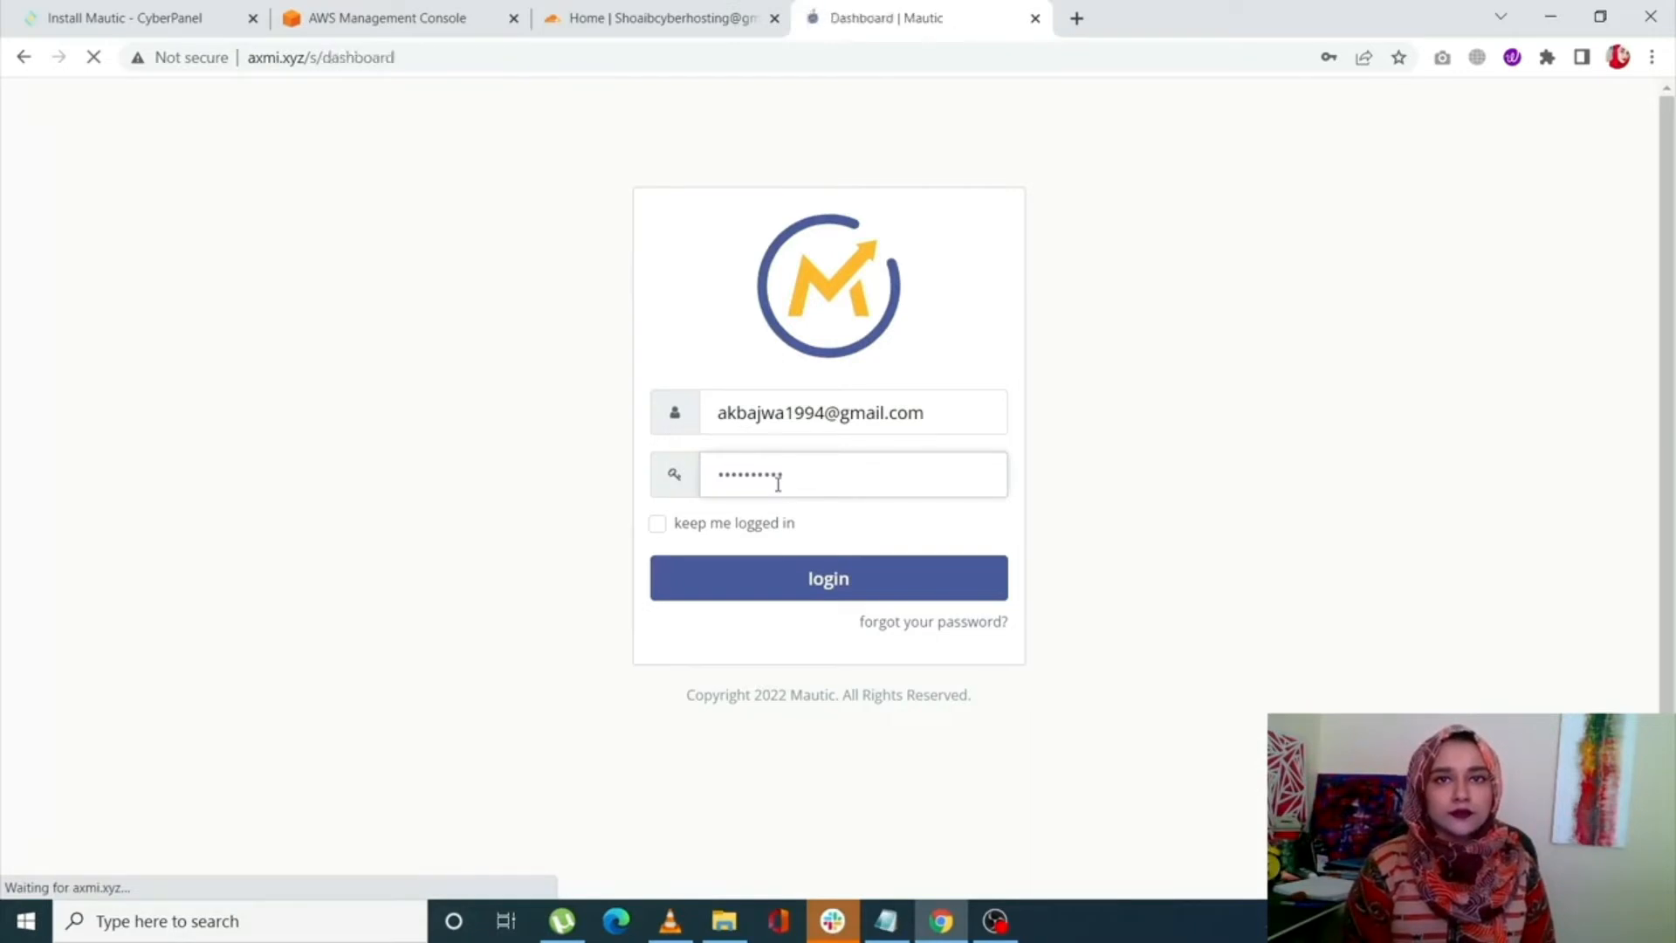
click(827, 577)
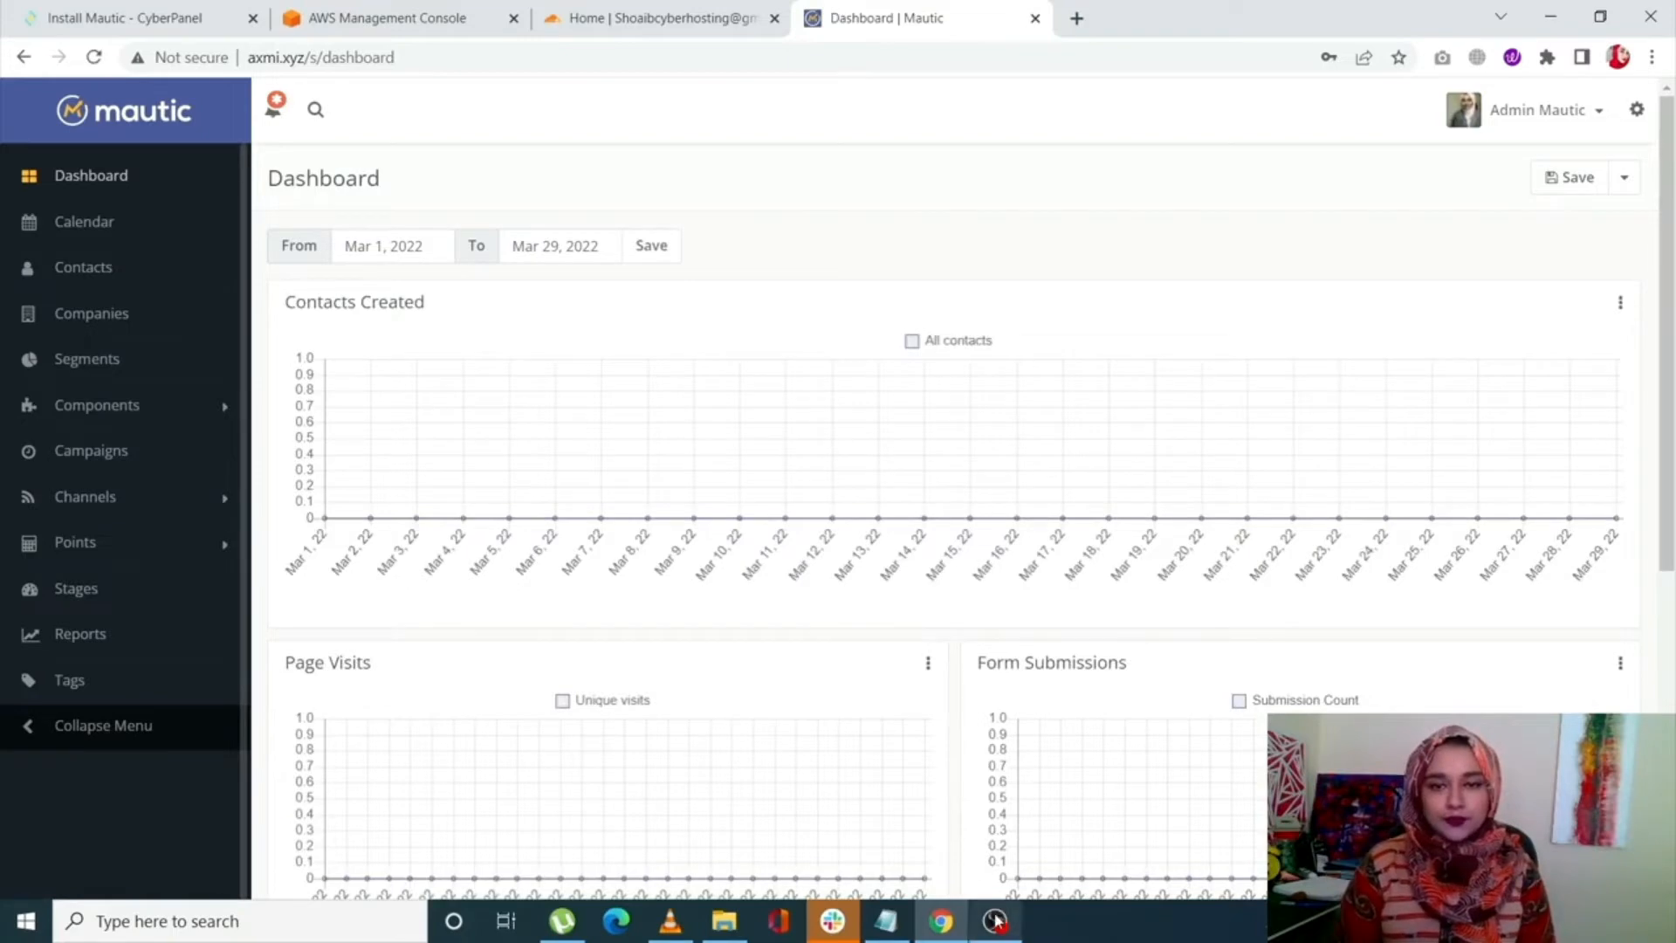
click(385, 19)
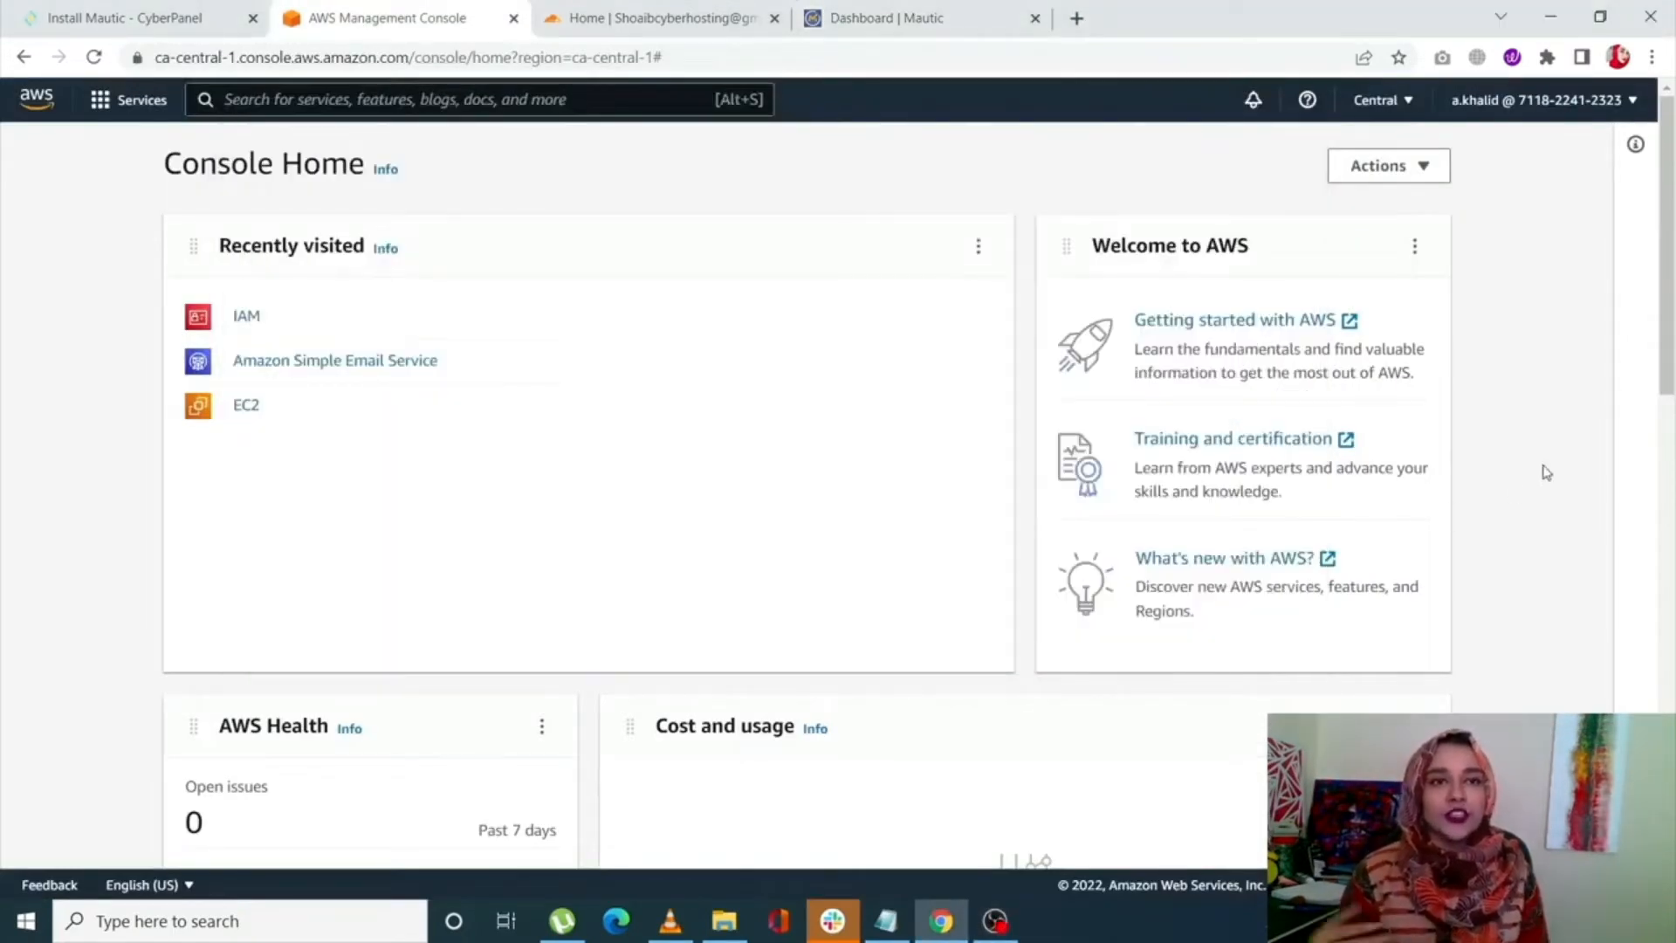
mouse_move(599, 467)
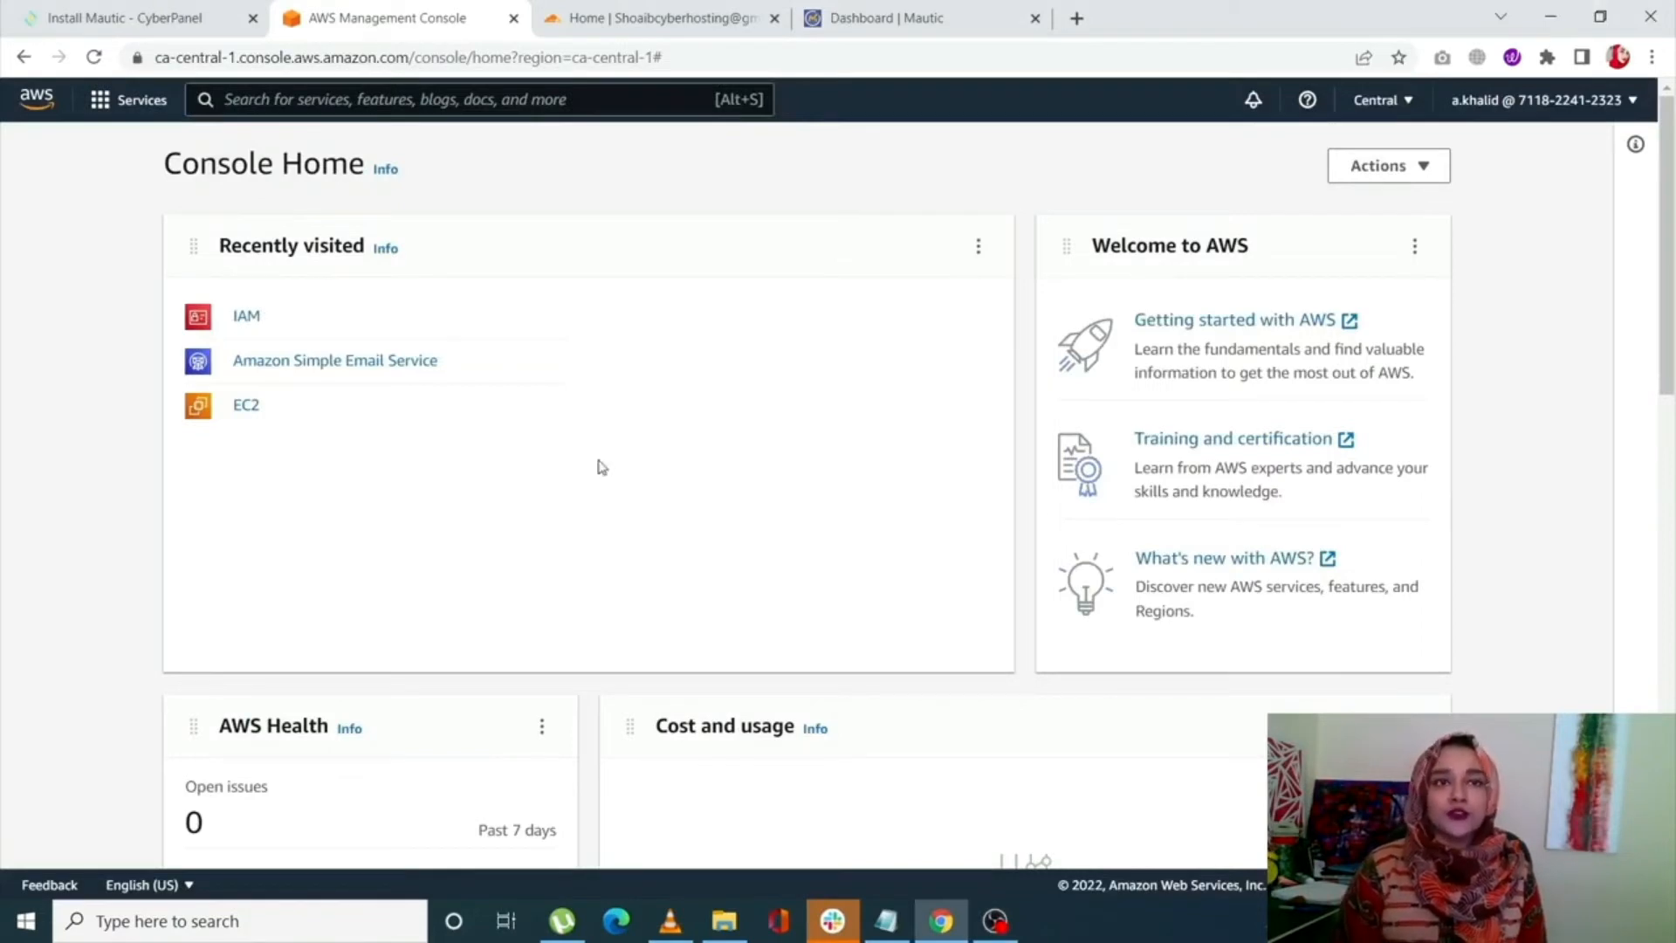
mouse_move(495, 604)
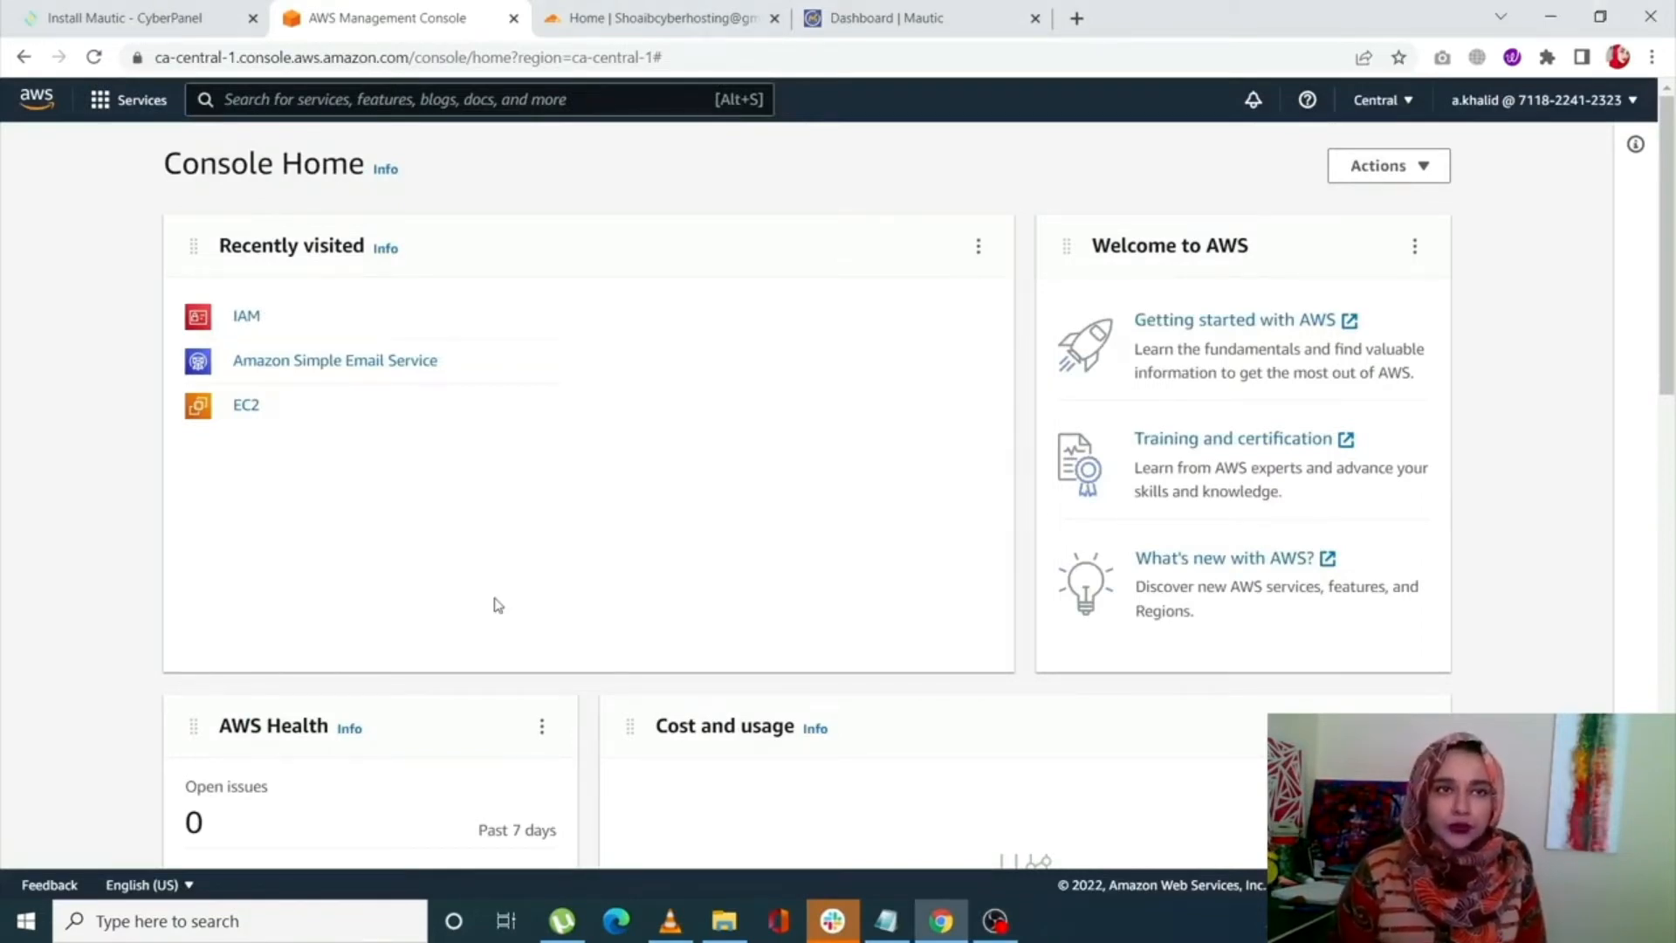
mouse_move(366, 270)
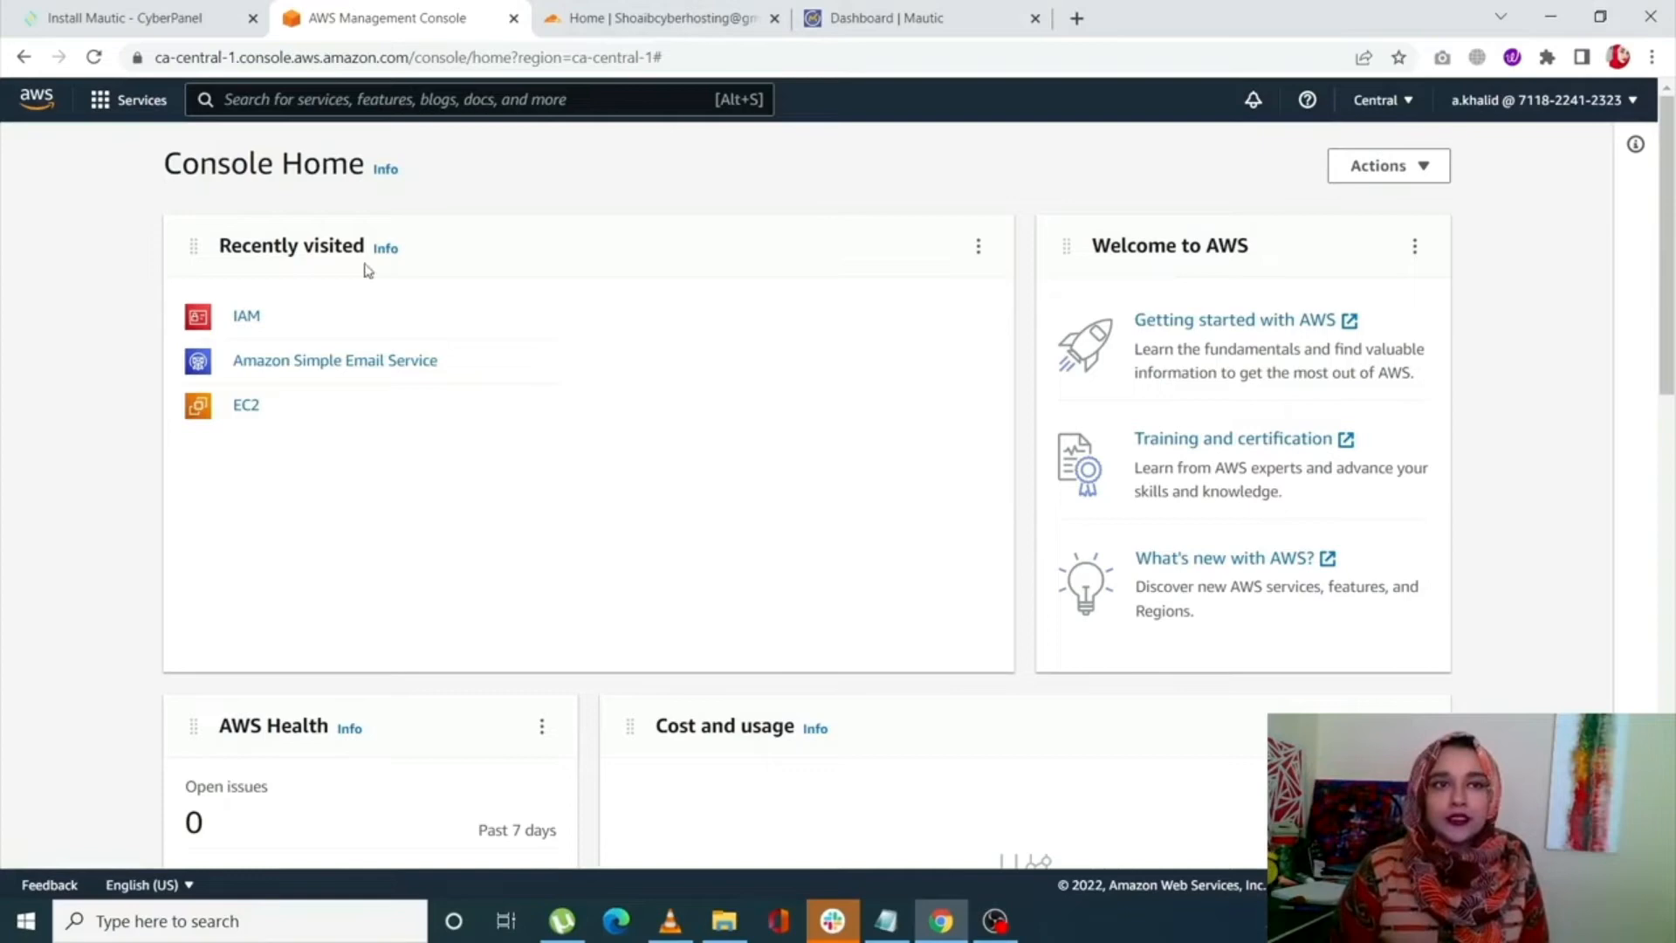
mouse_move(406, 400)
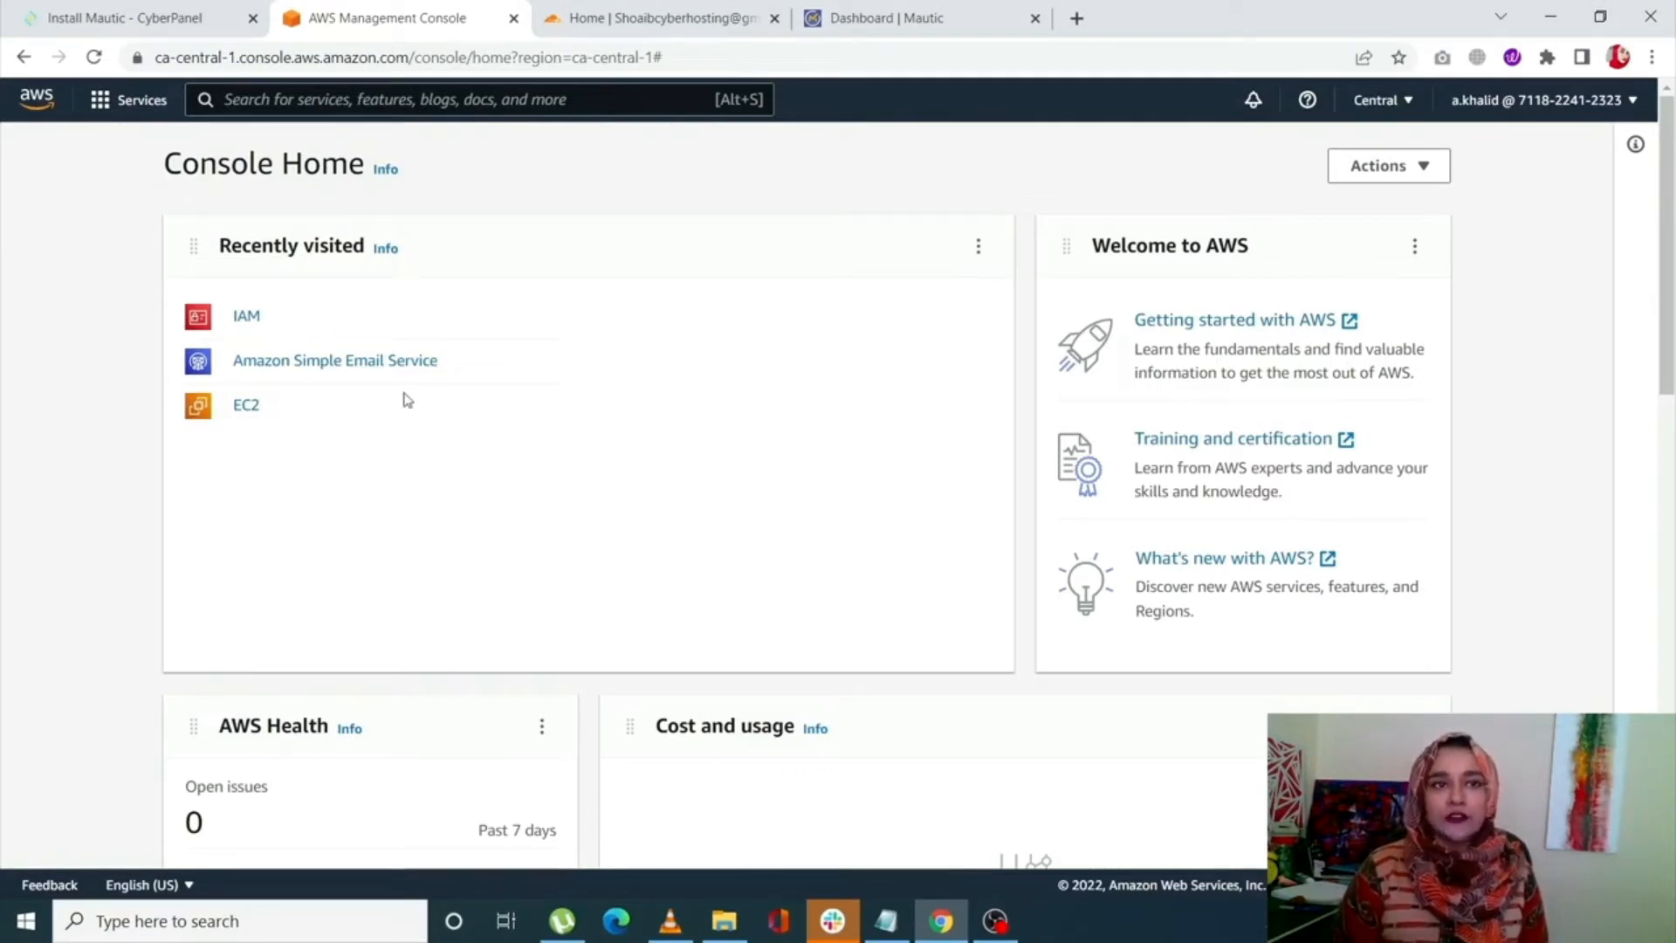
mouse_move(230, 376)
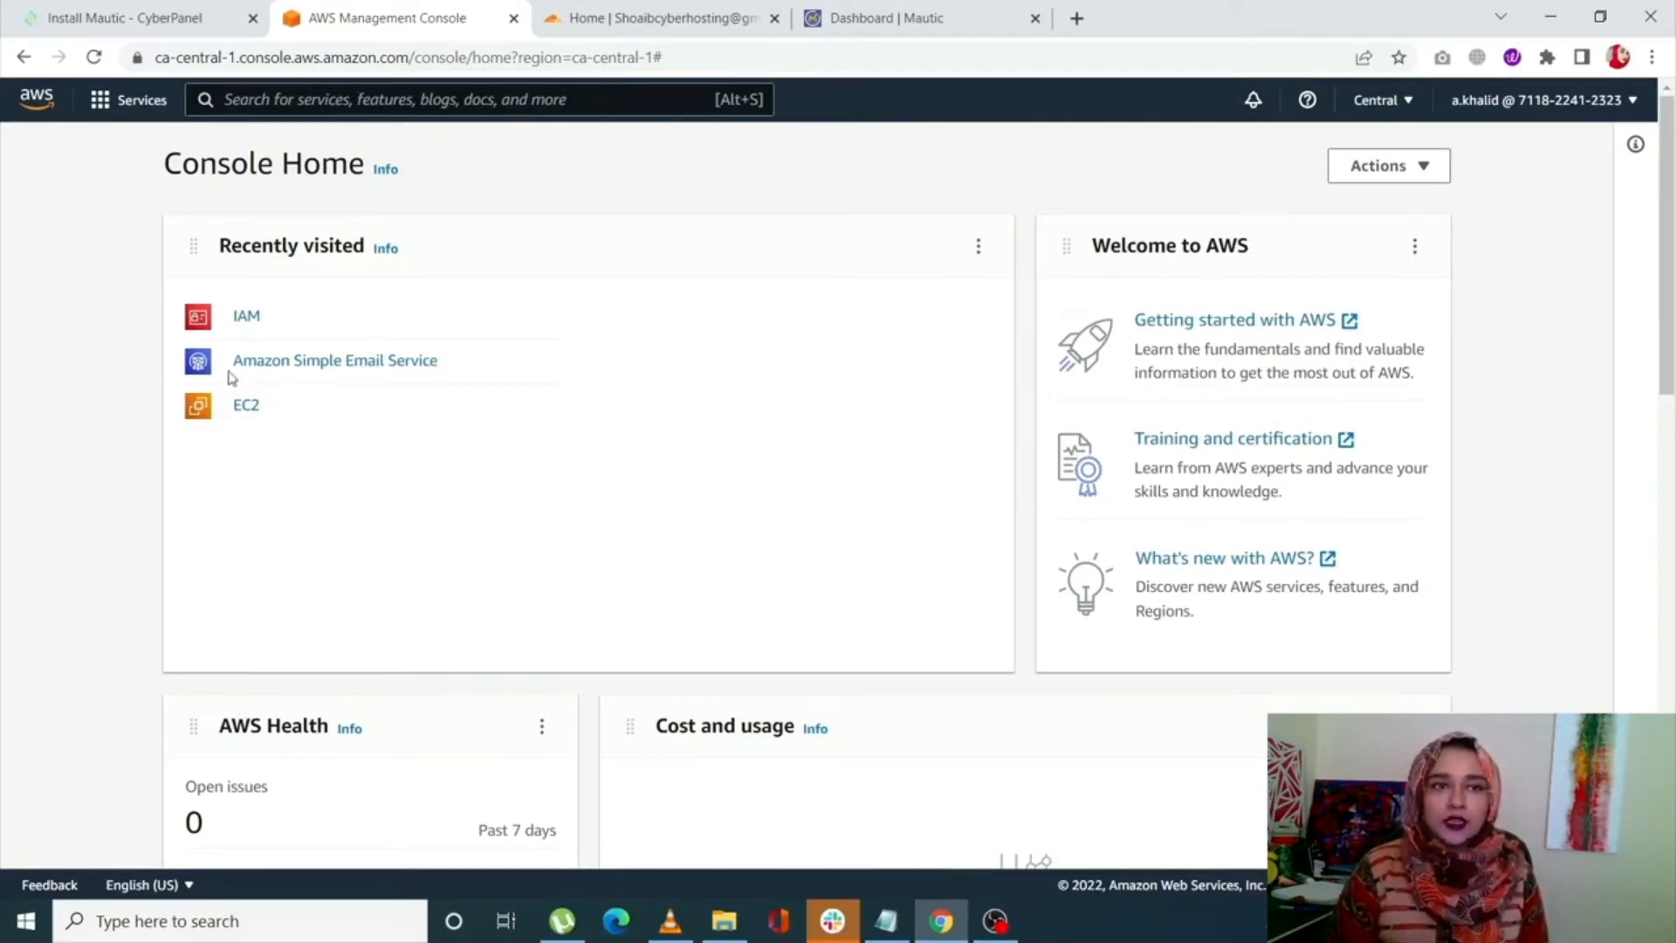
mouse_move(289, 381)
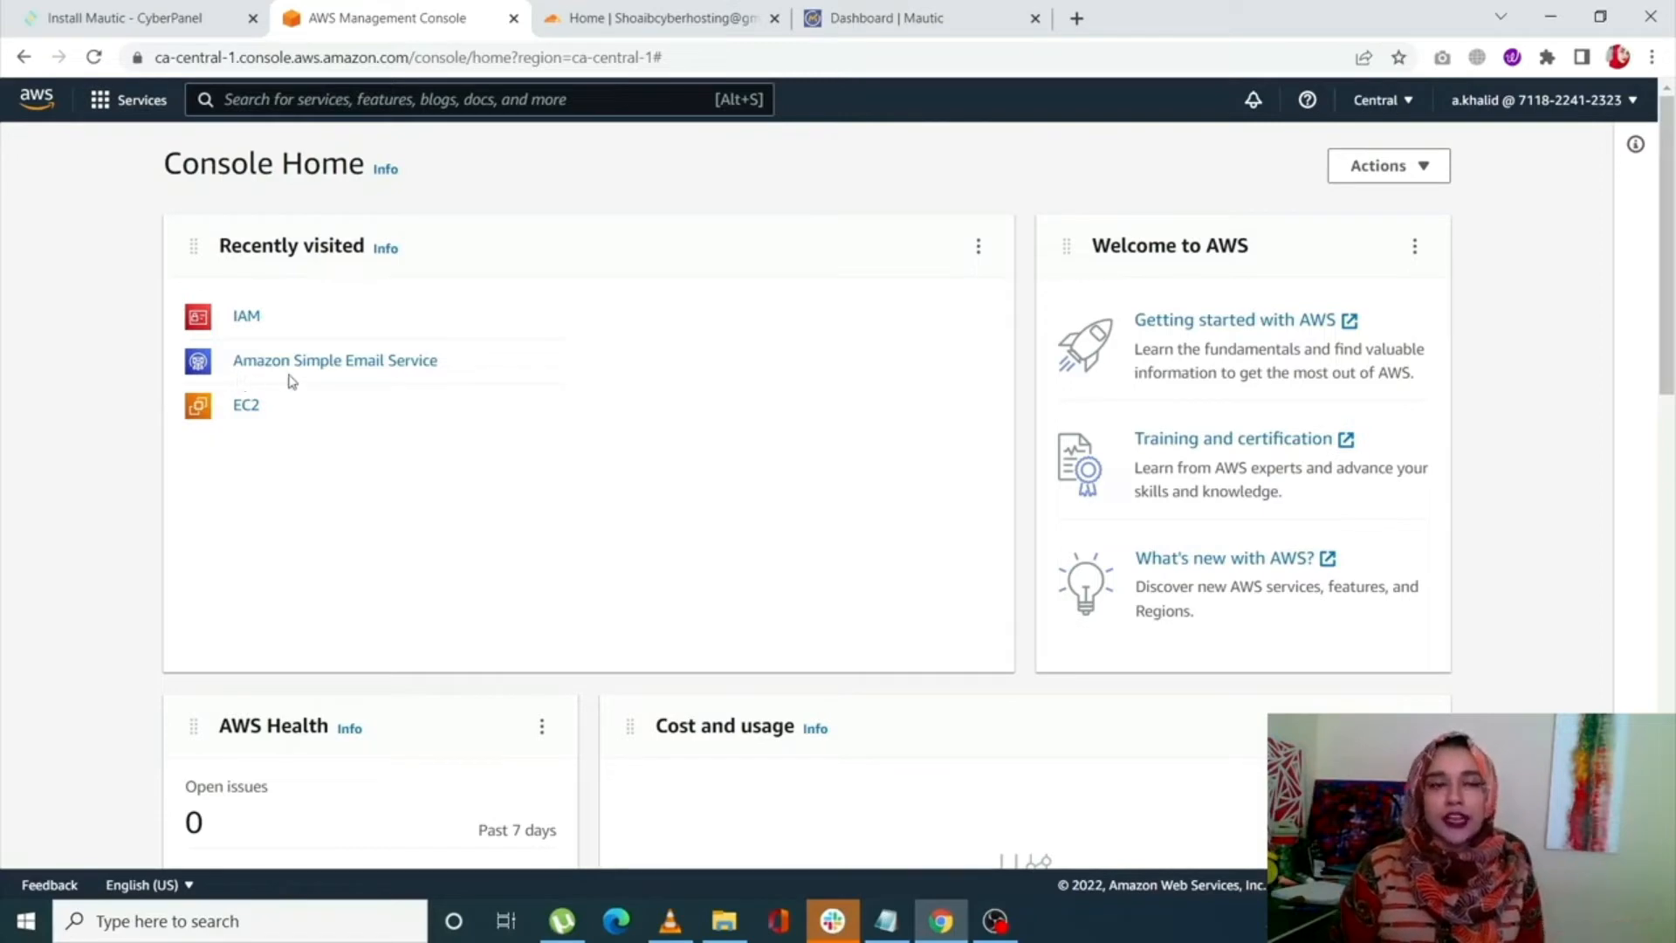
mouse_move(333, 361)
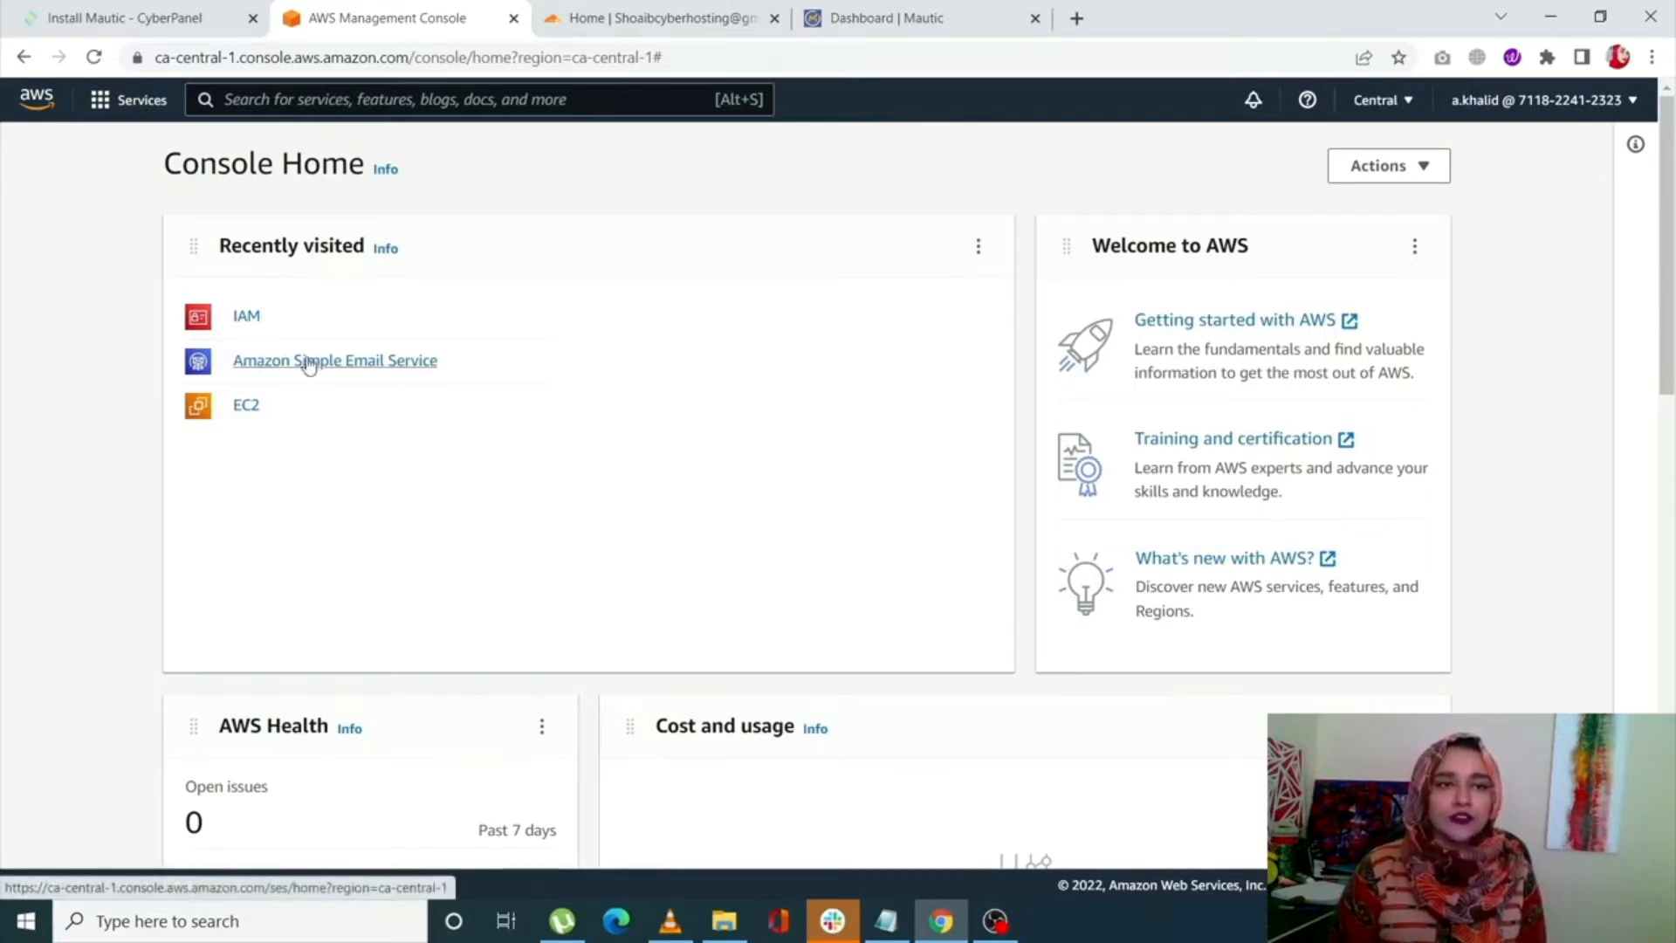
Step: In Amazon SES, start a new verified identity of type Domain
click(334, 360)
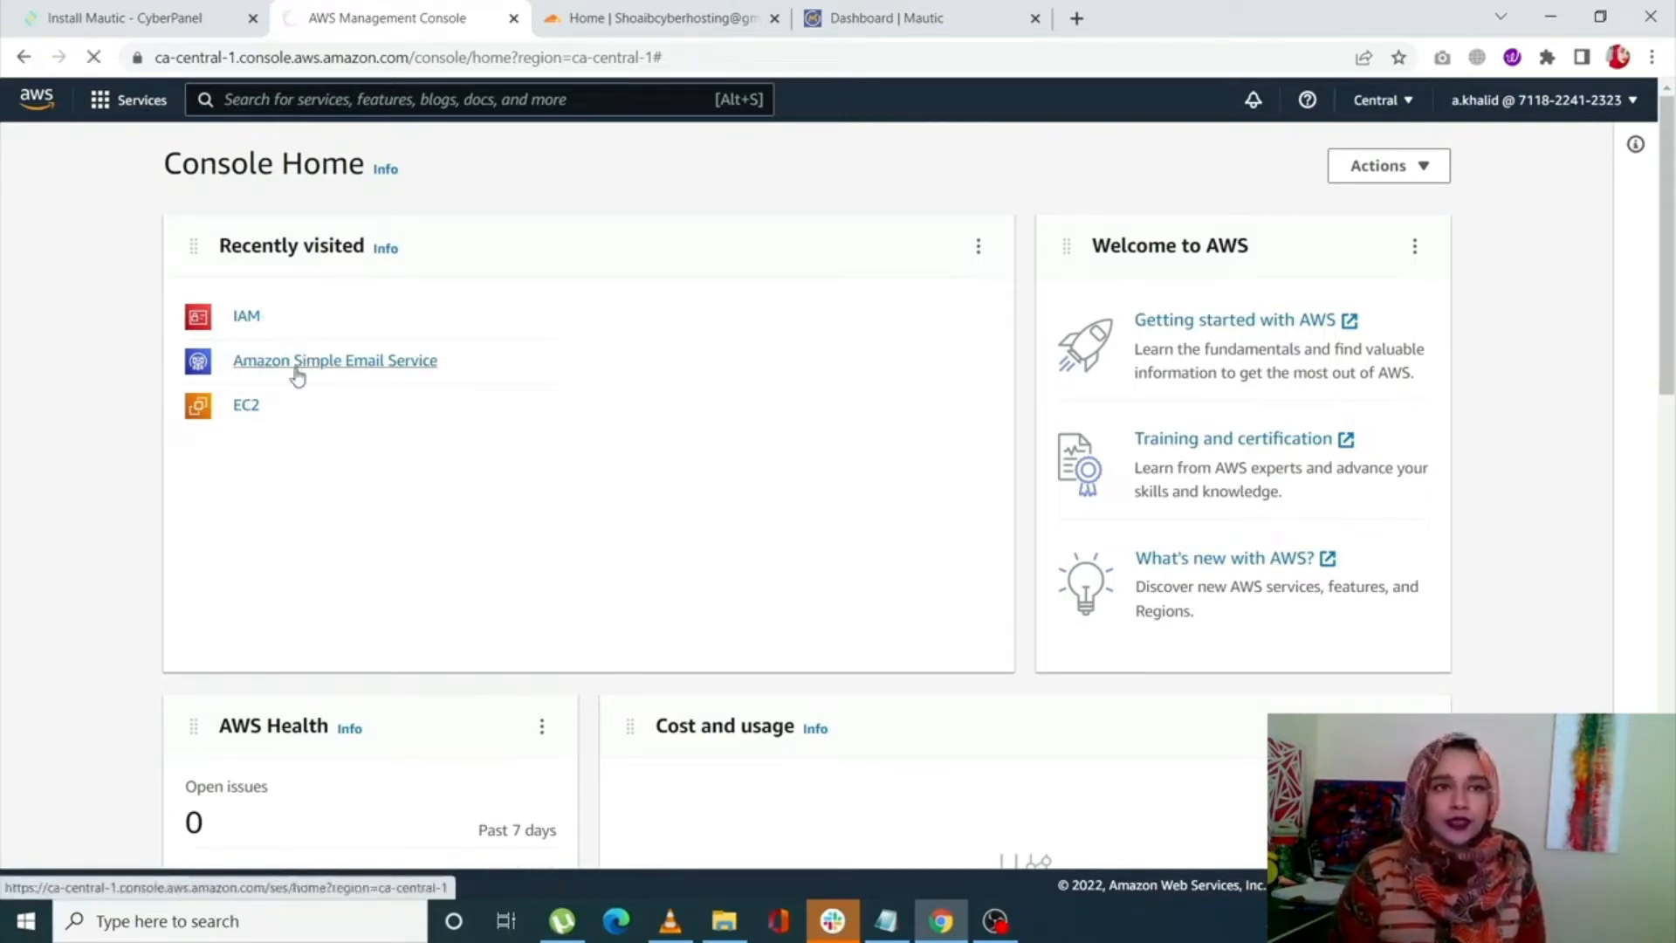
click(334, 360)
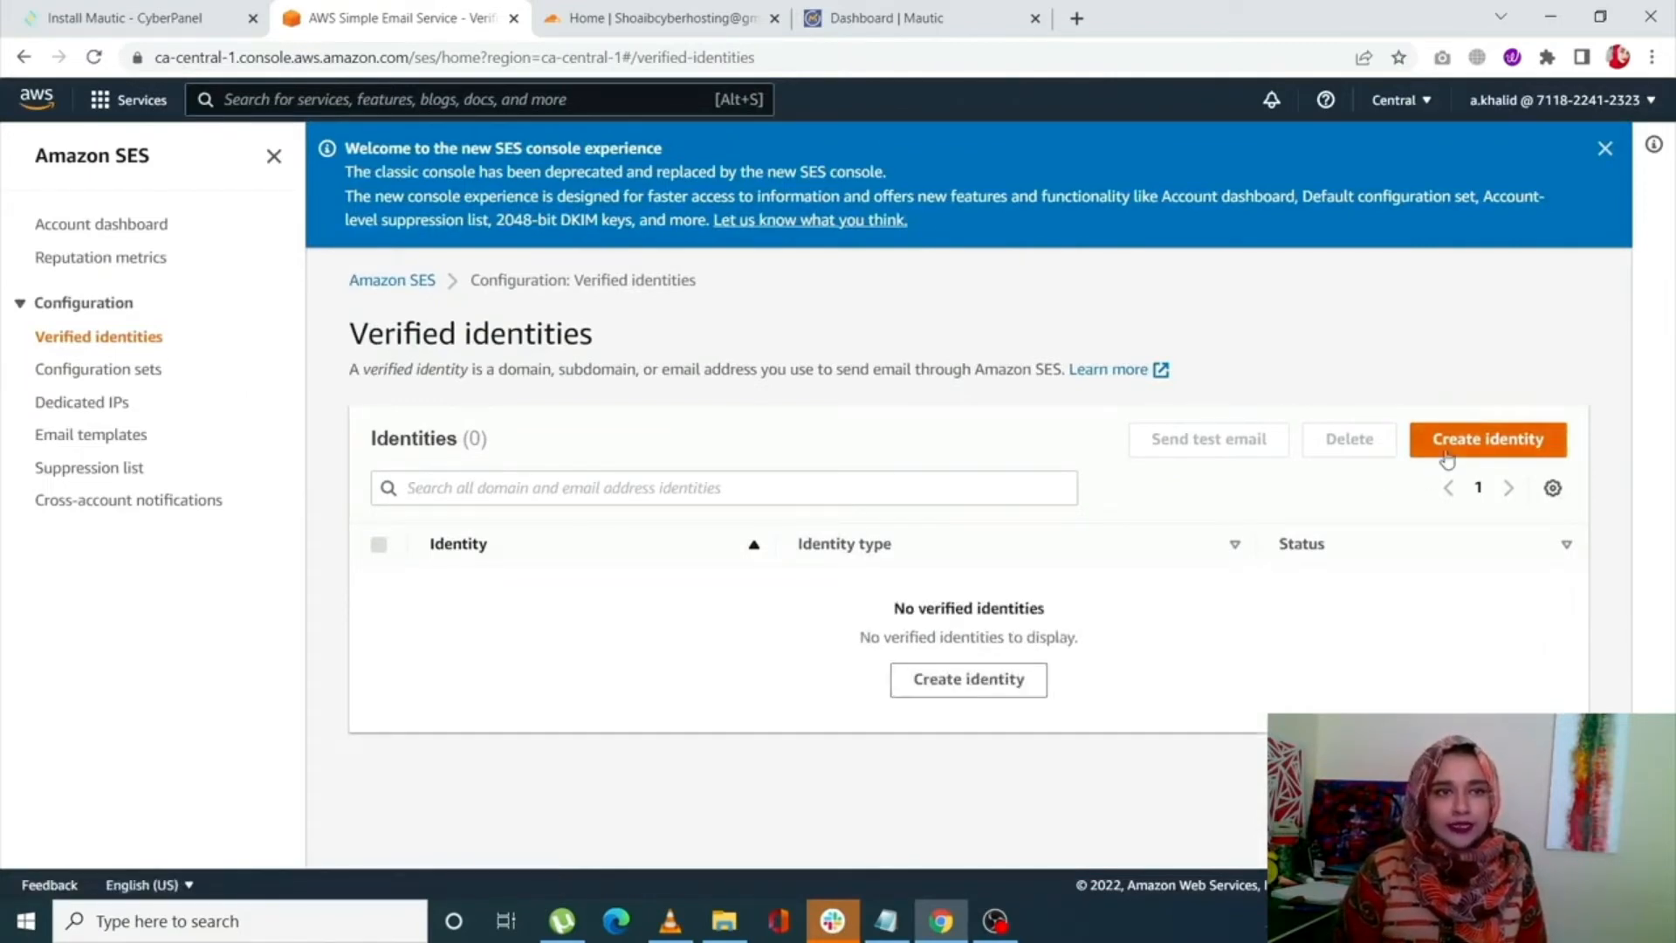
click(1487, 438)
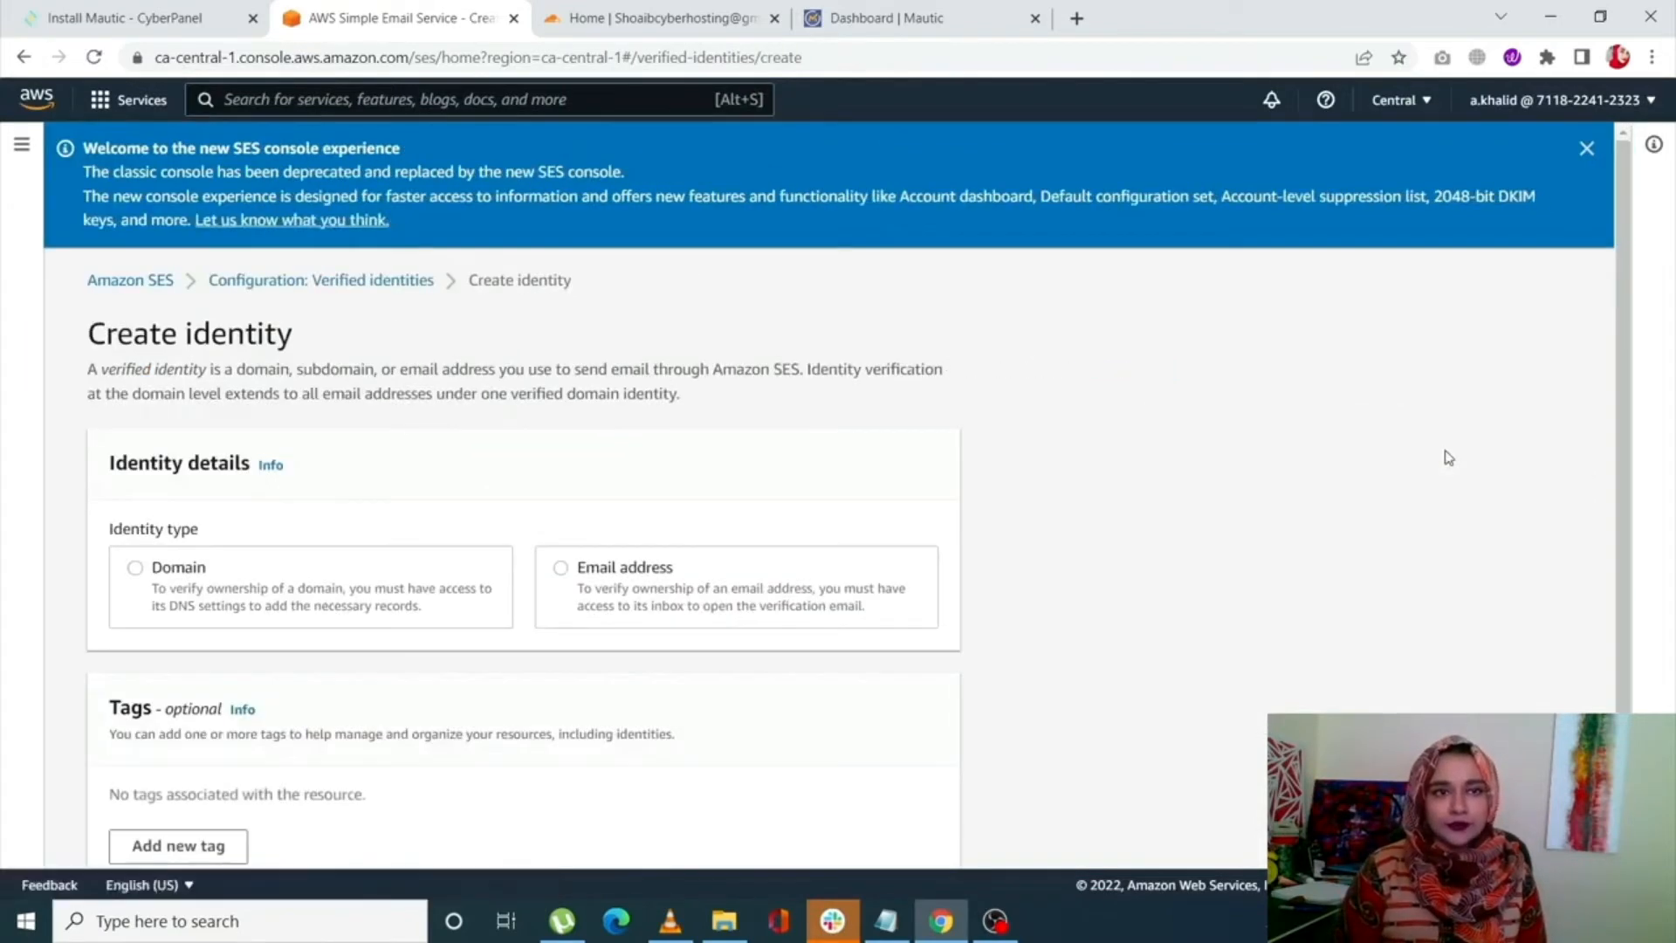
click(1586, 147)
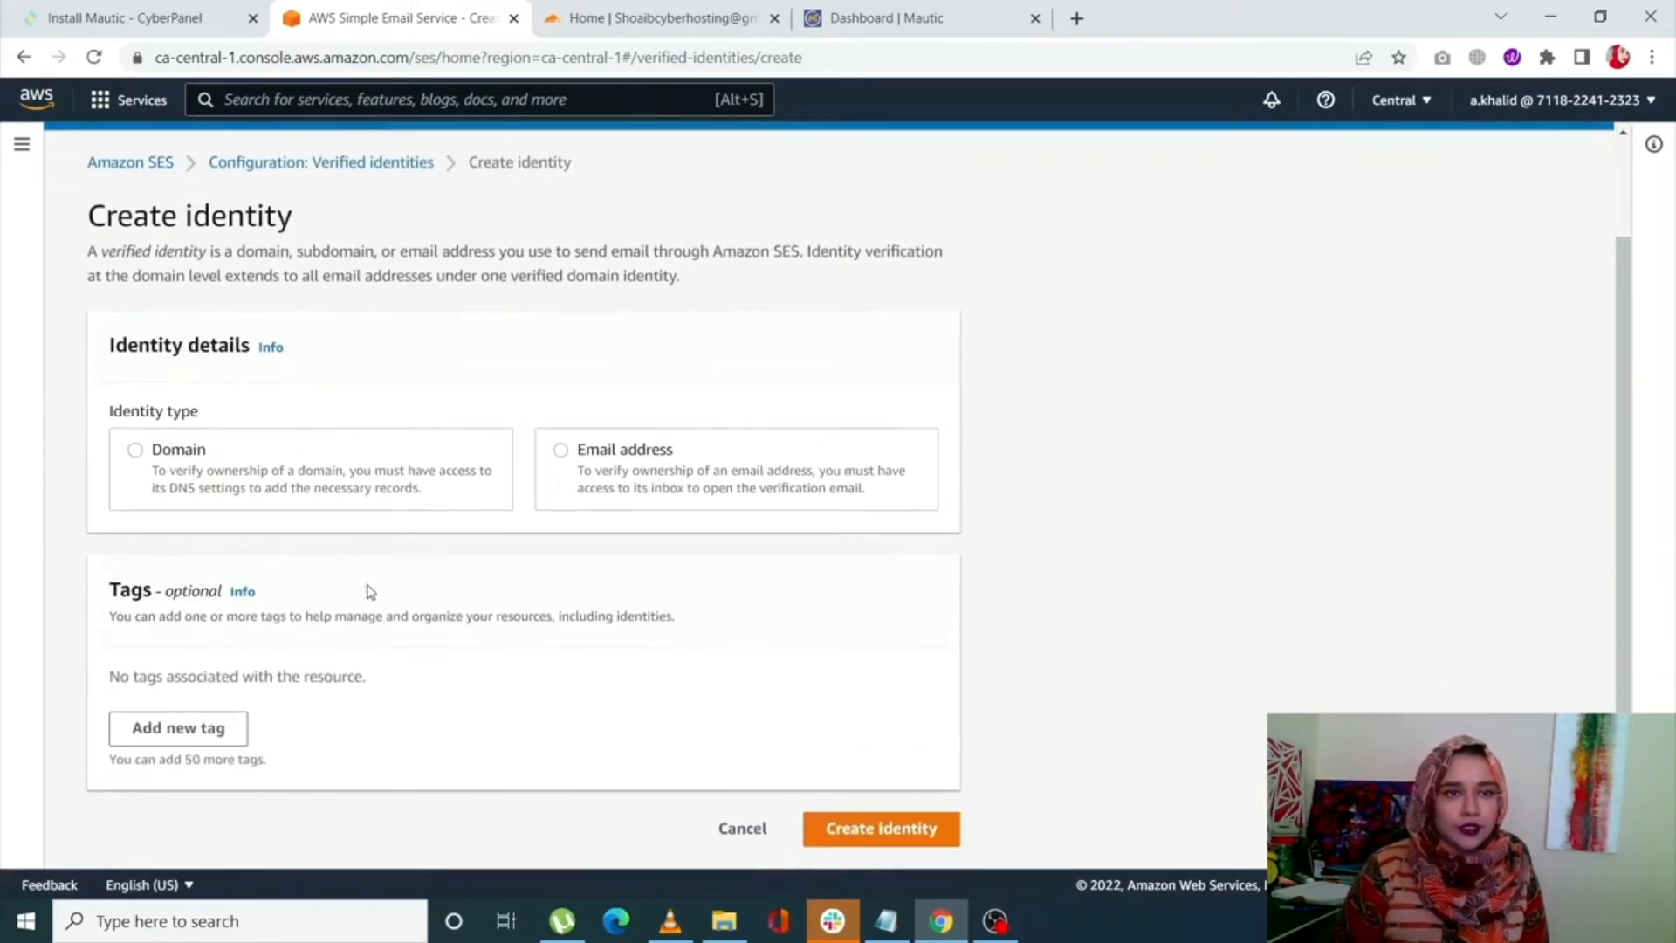
click(135, 449)
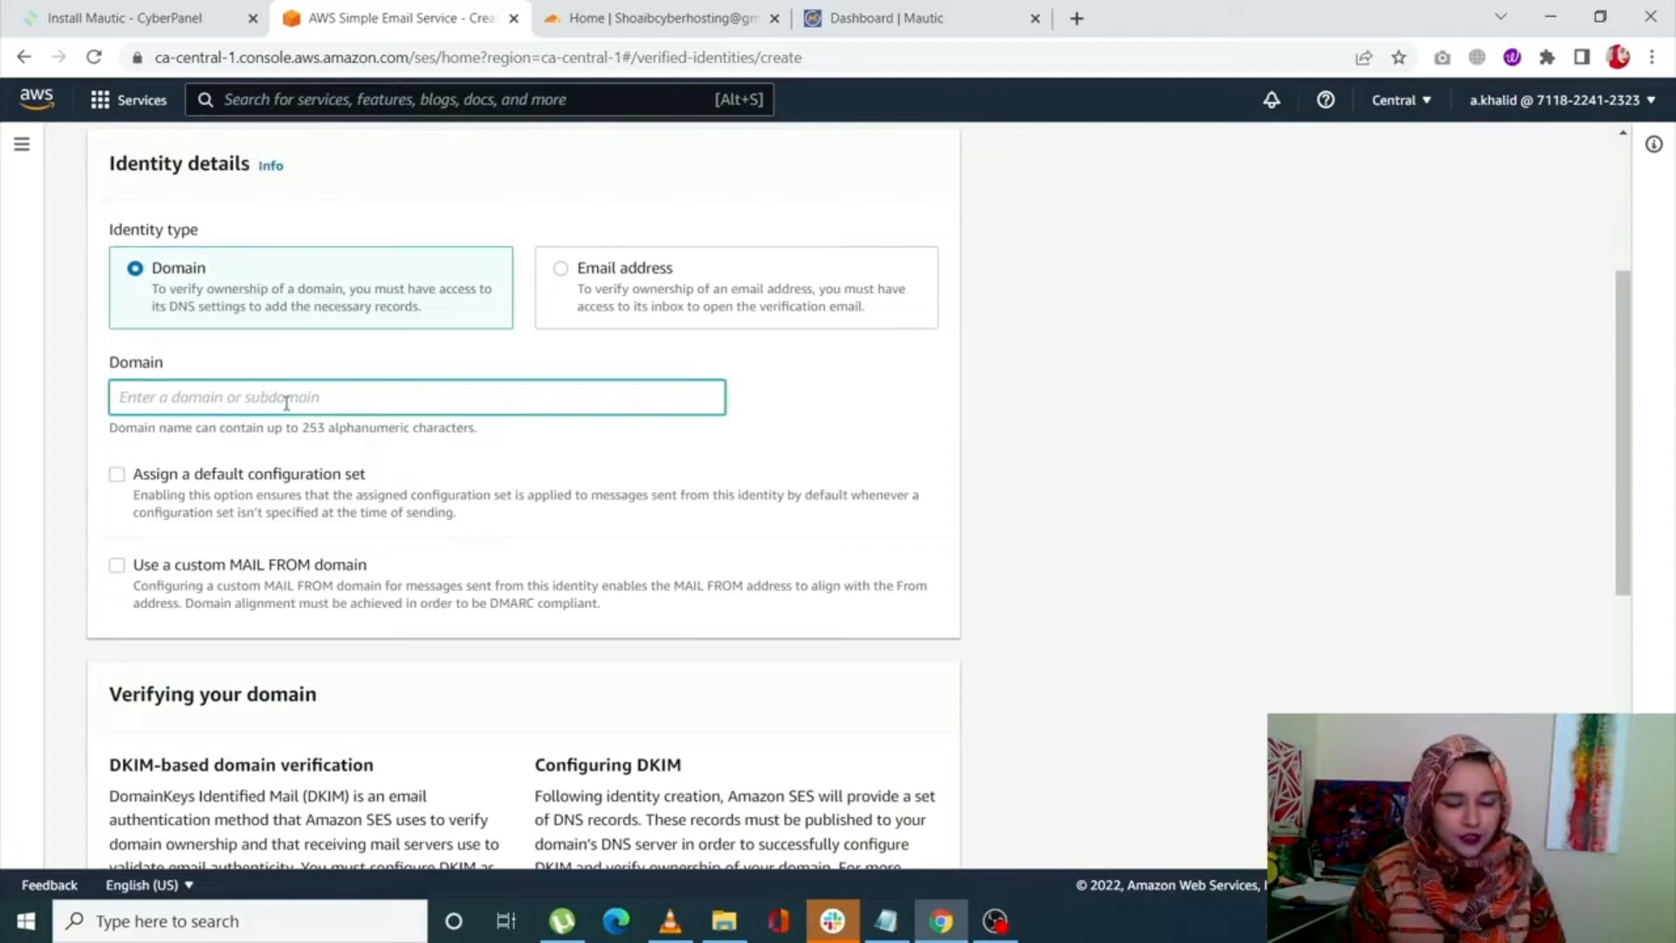
Step: Enter domain axmi.xyz, enable custom MAIL FROM subdomain mail, and create the identity
text(axmi.x)
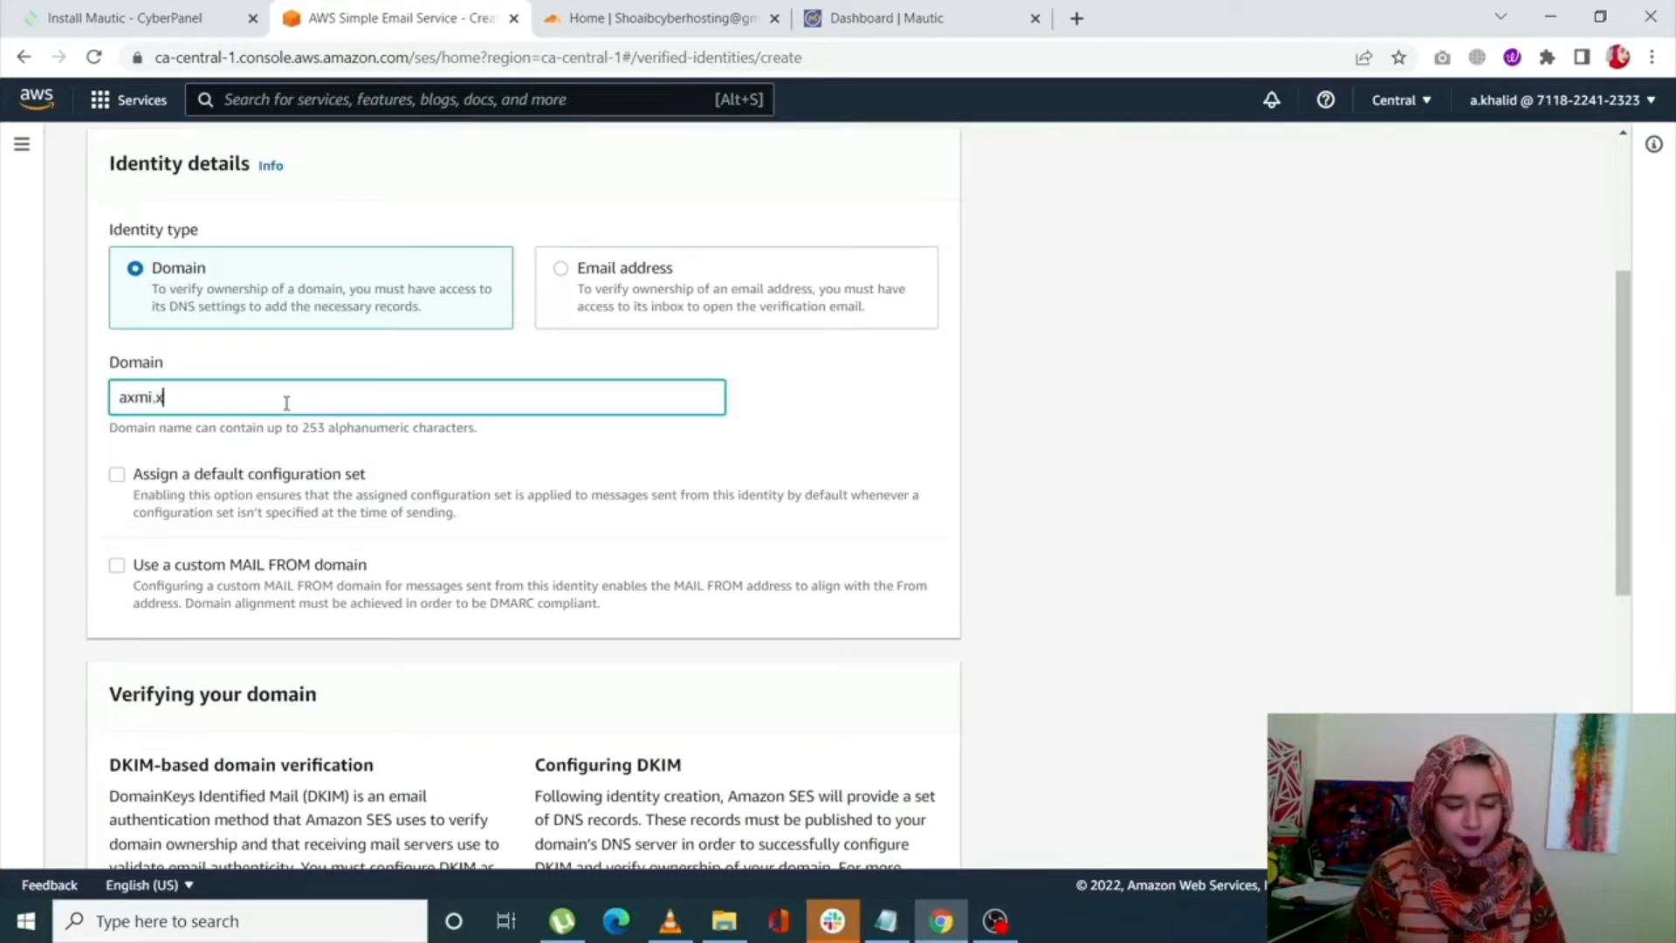
text(yz)
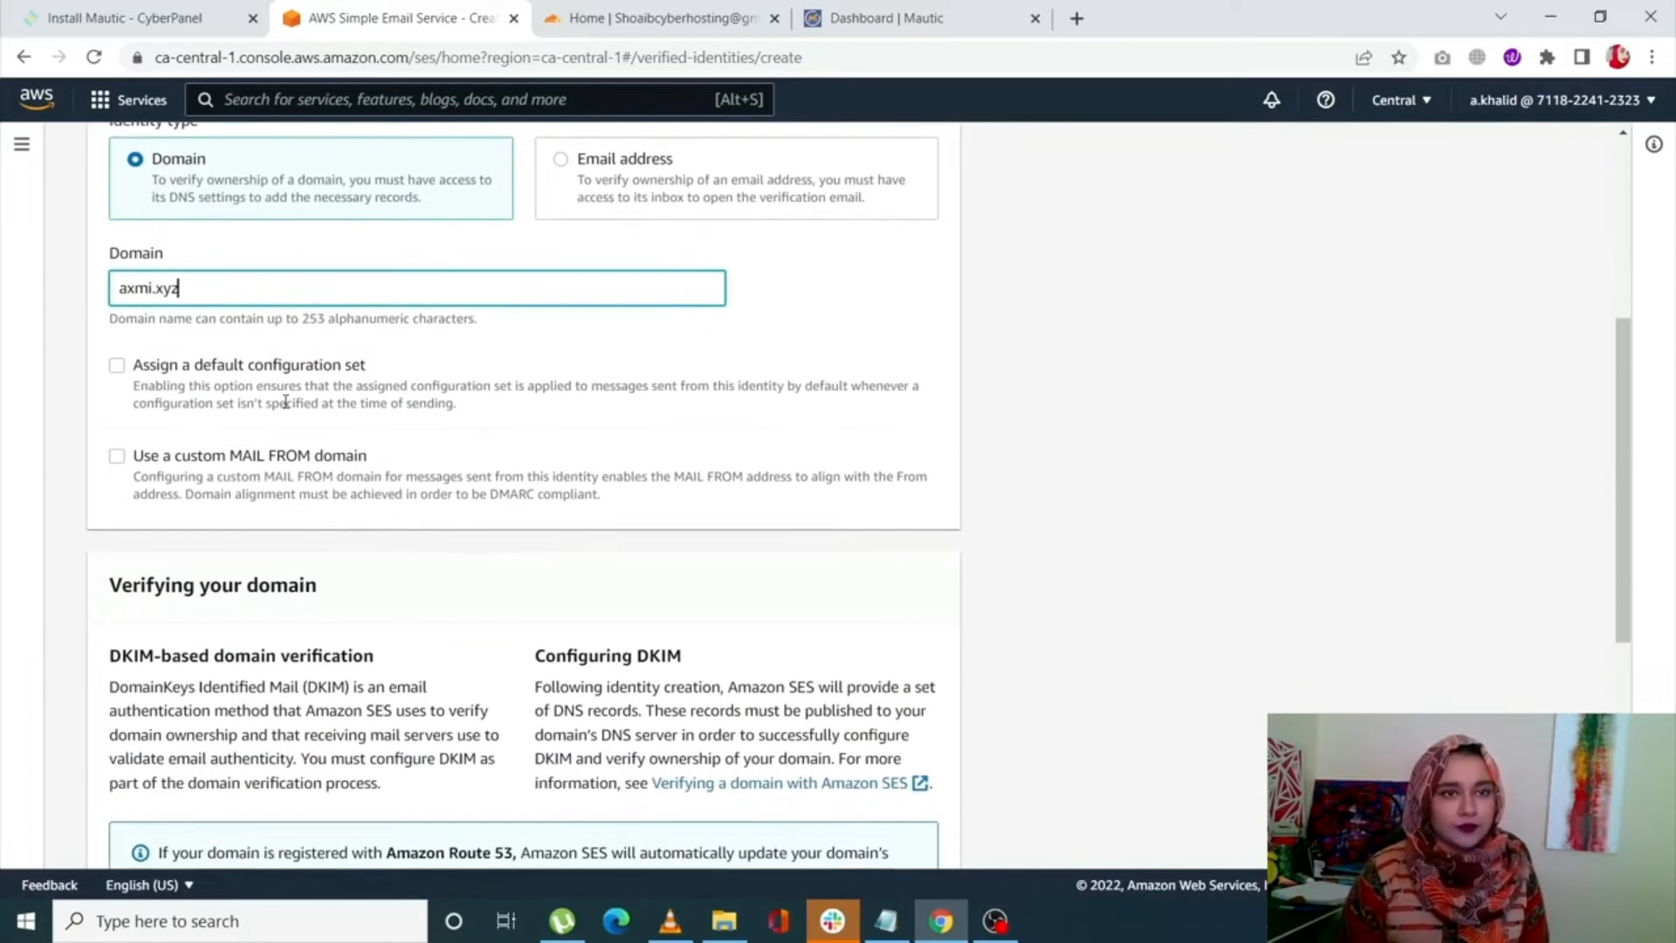
scroll(down, 3)
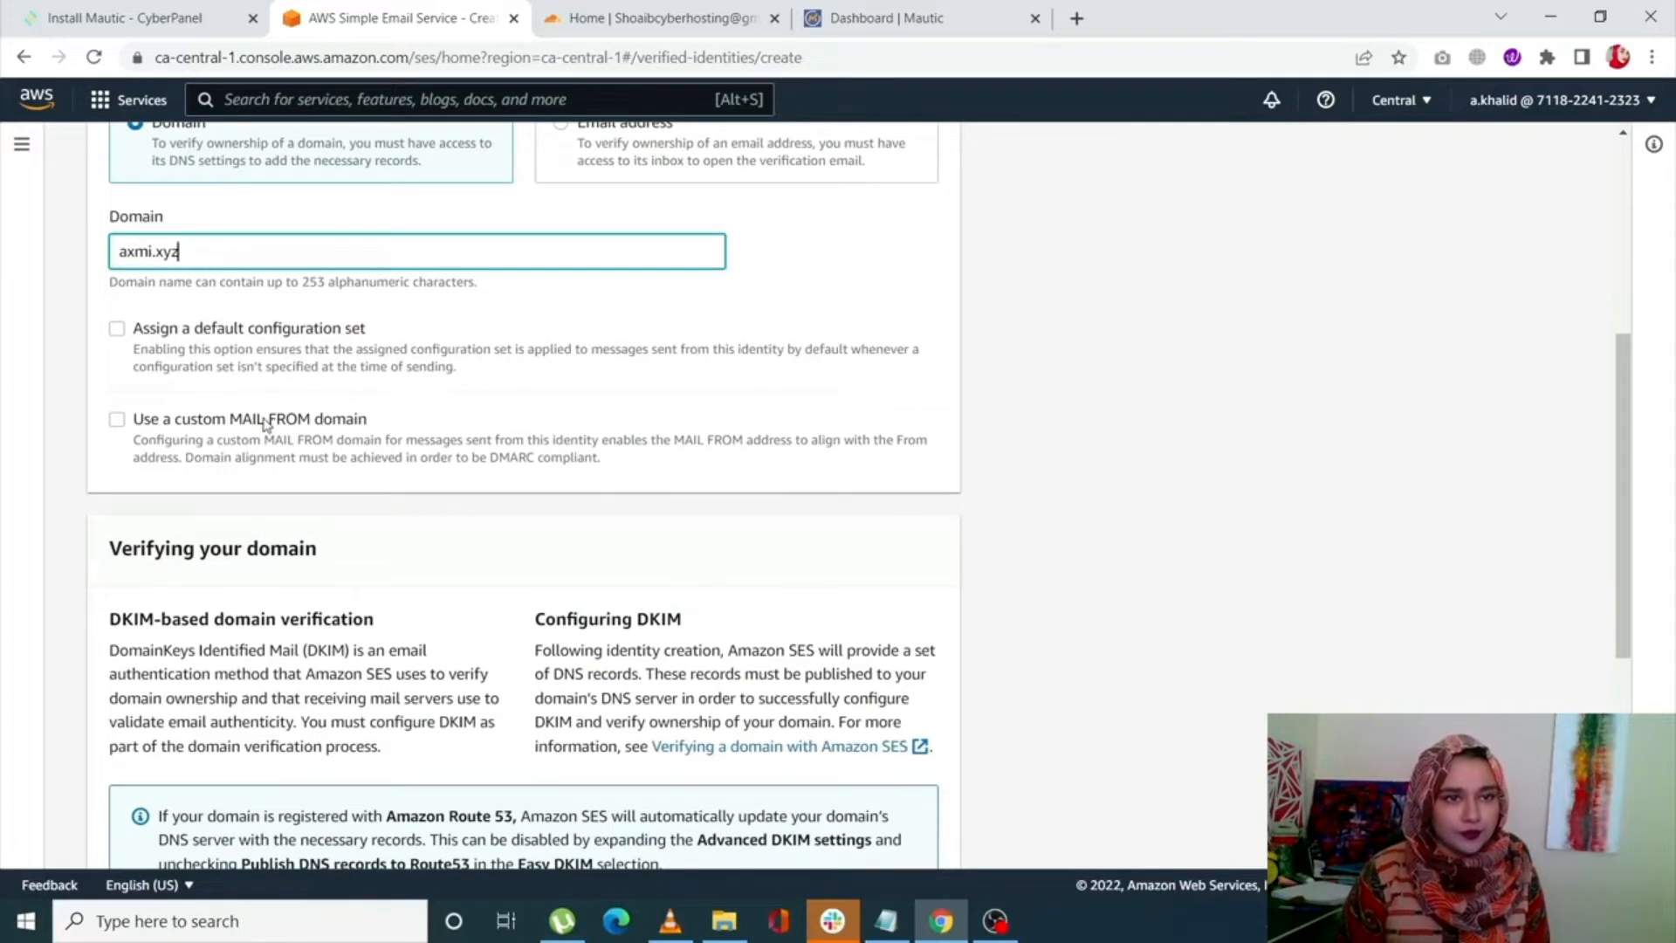
click(116, 419)
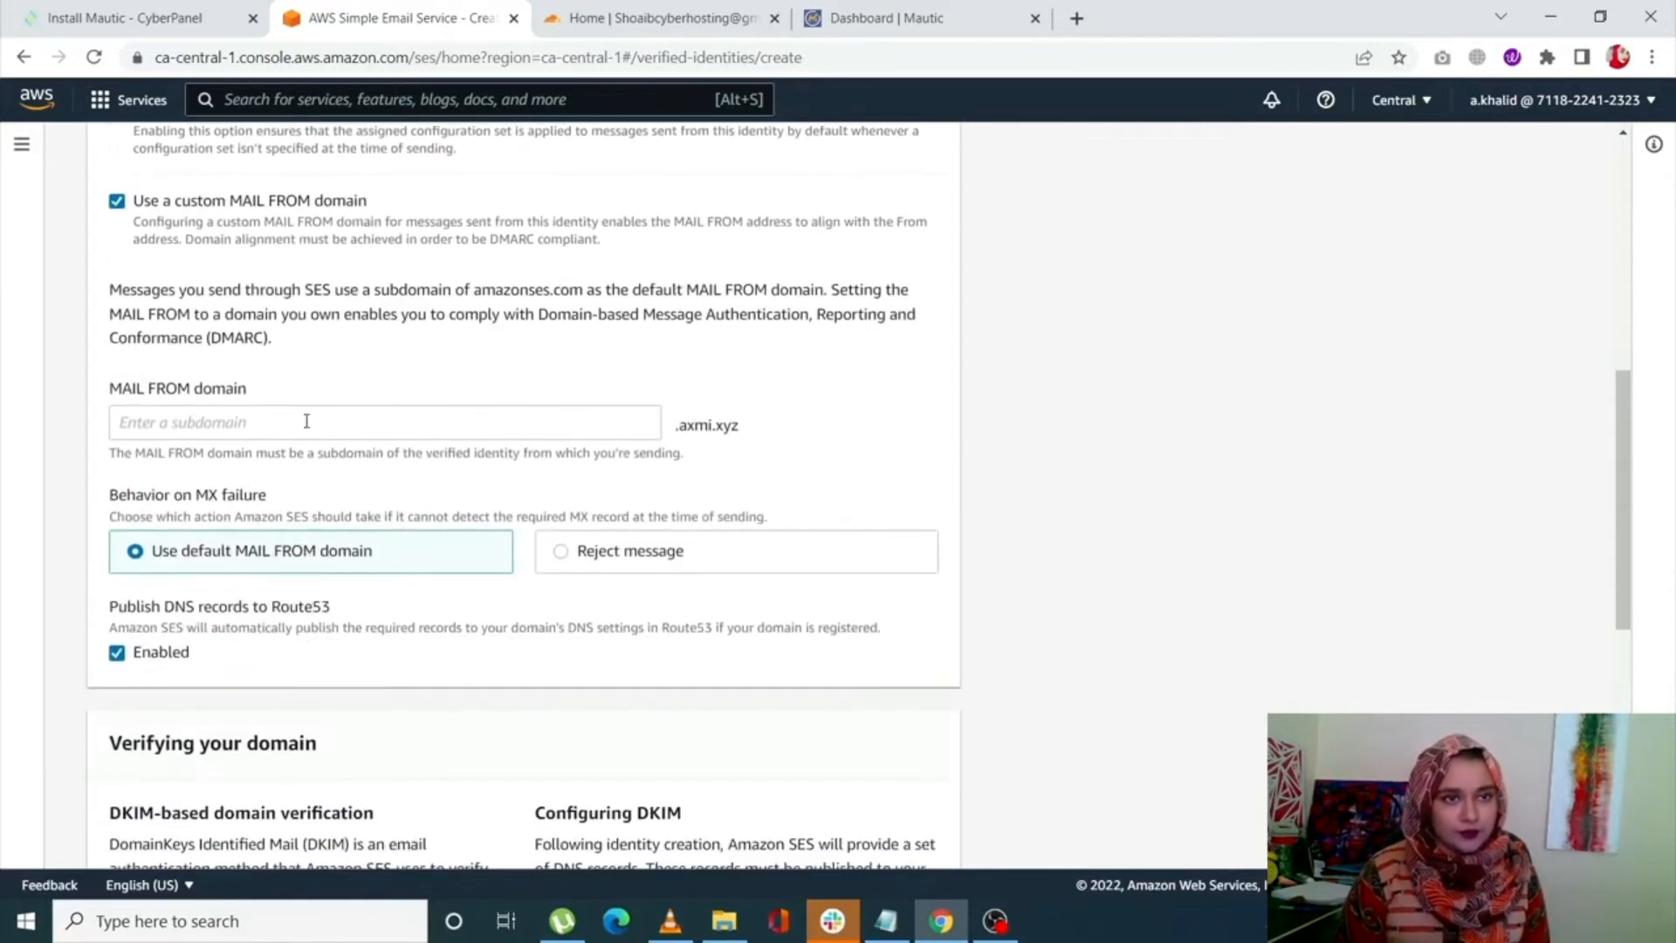
text(mail)
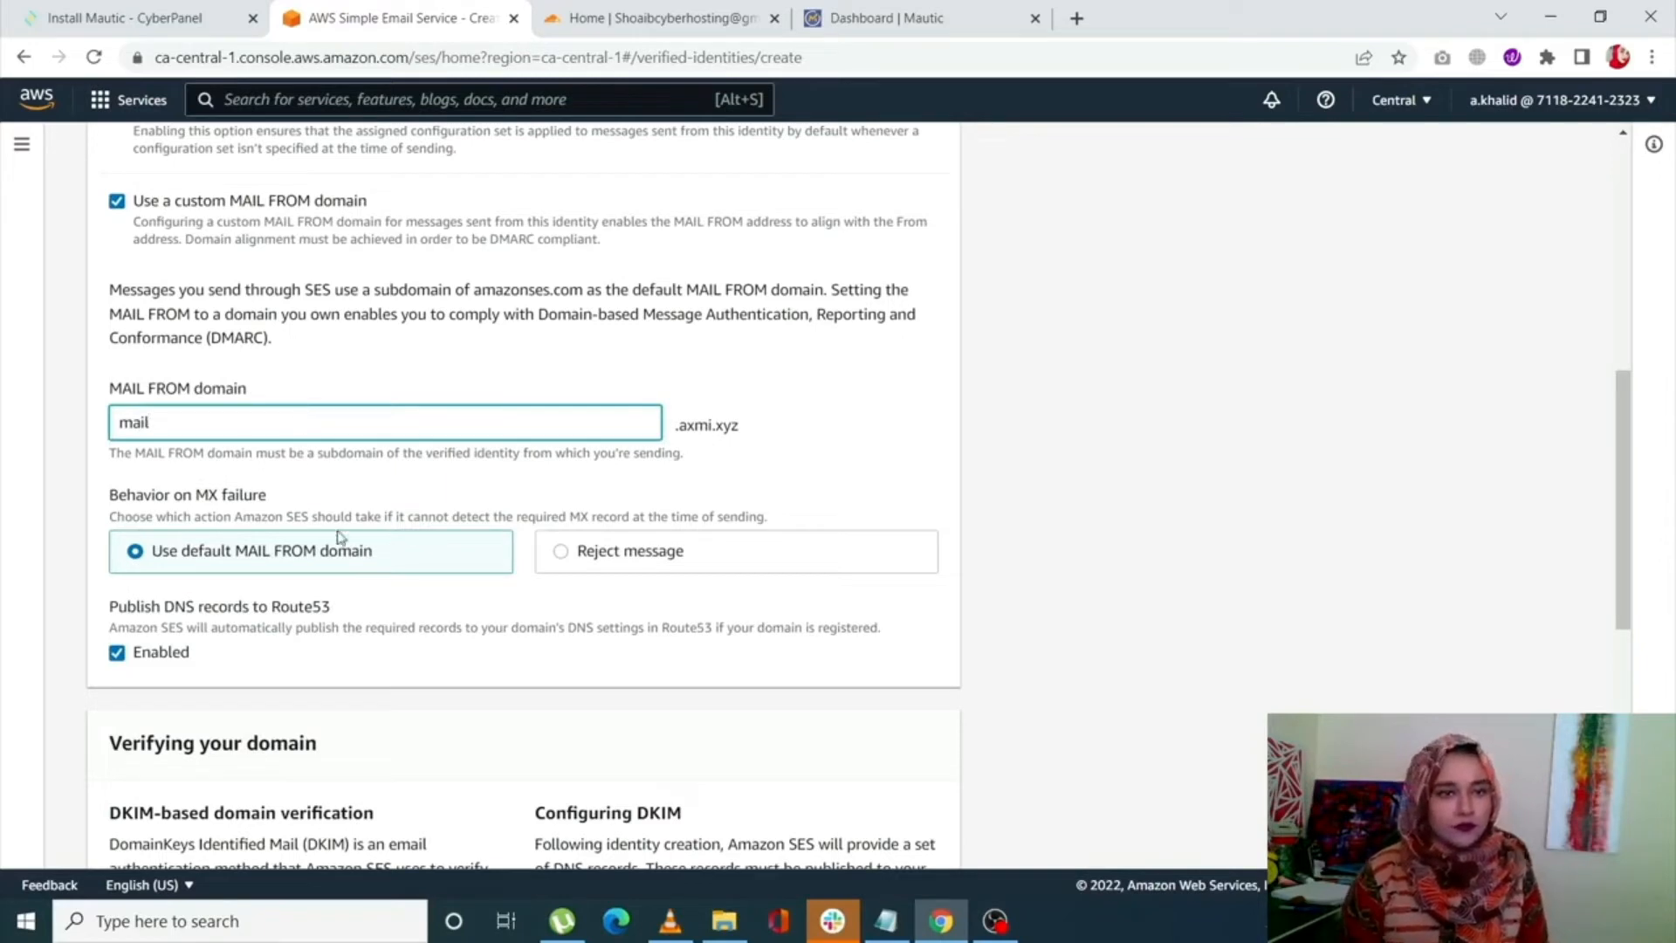
scroll(down, 3)
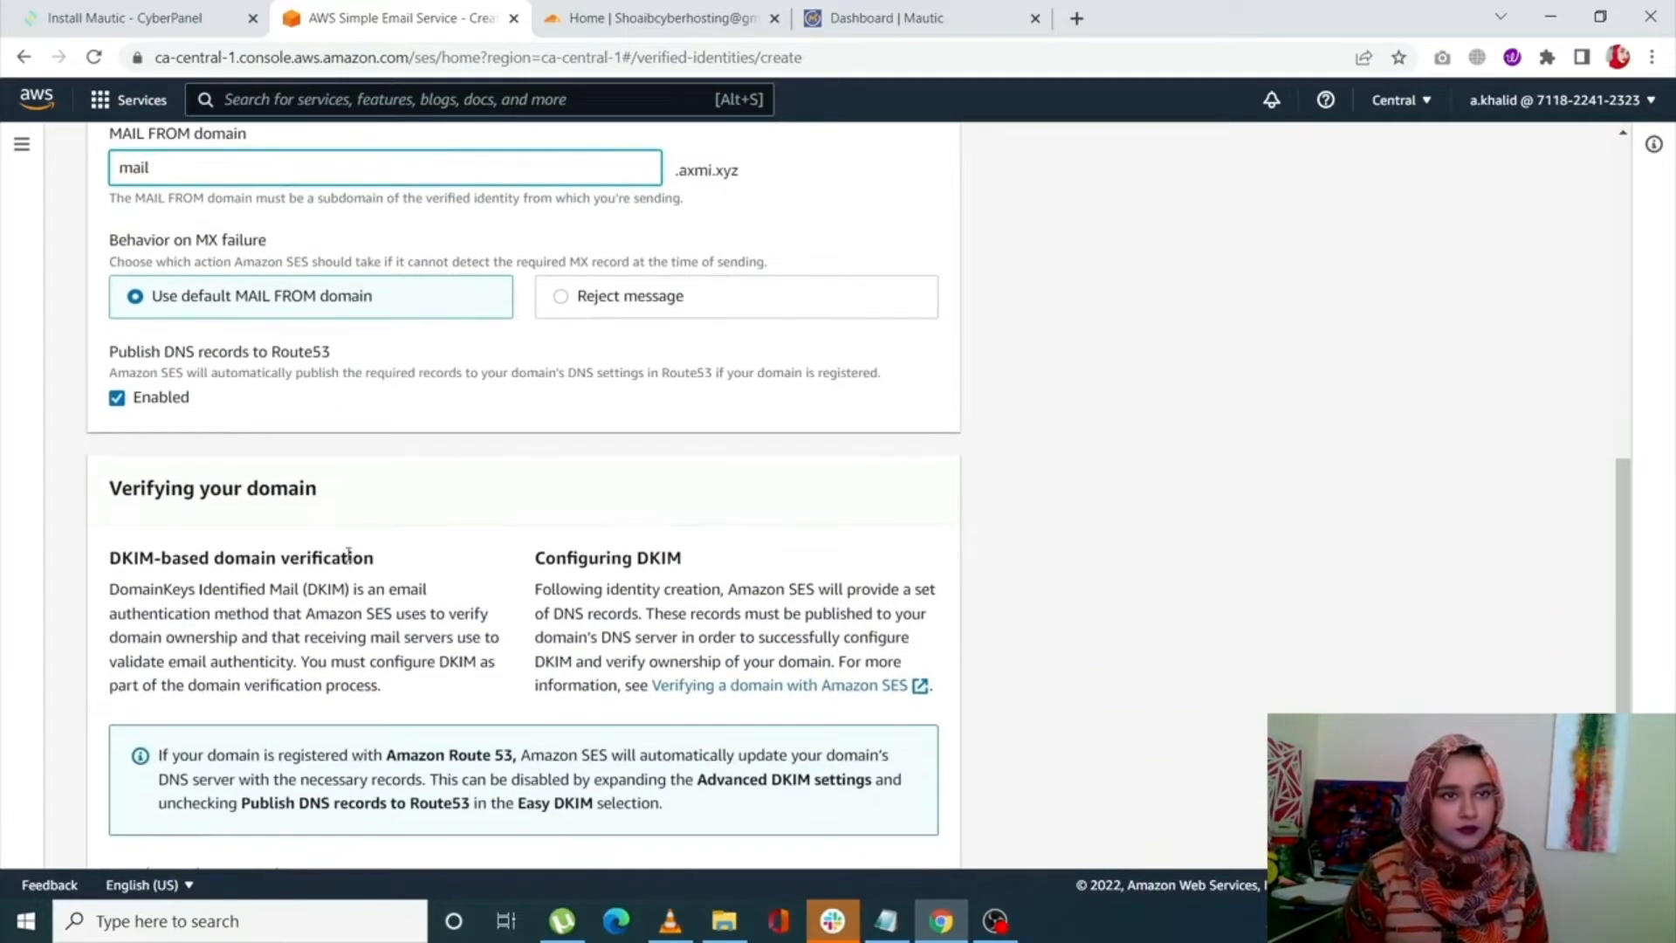
scroll(down, 3)
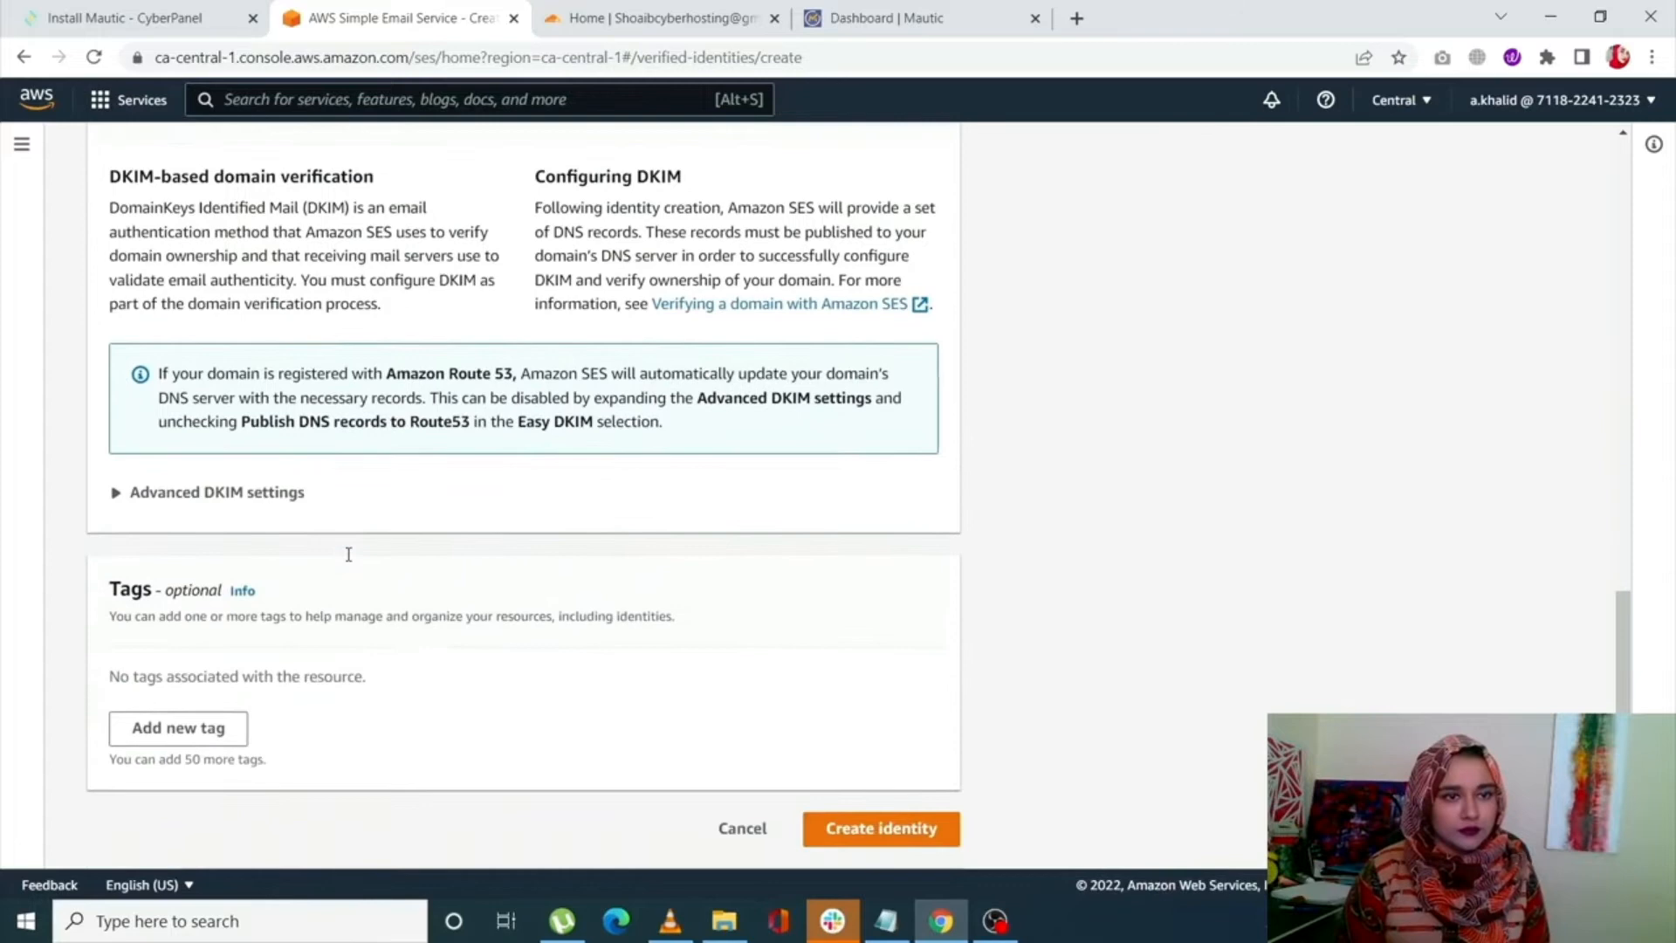
mouse_move(881, 828)
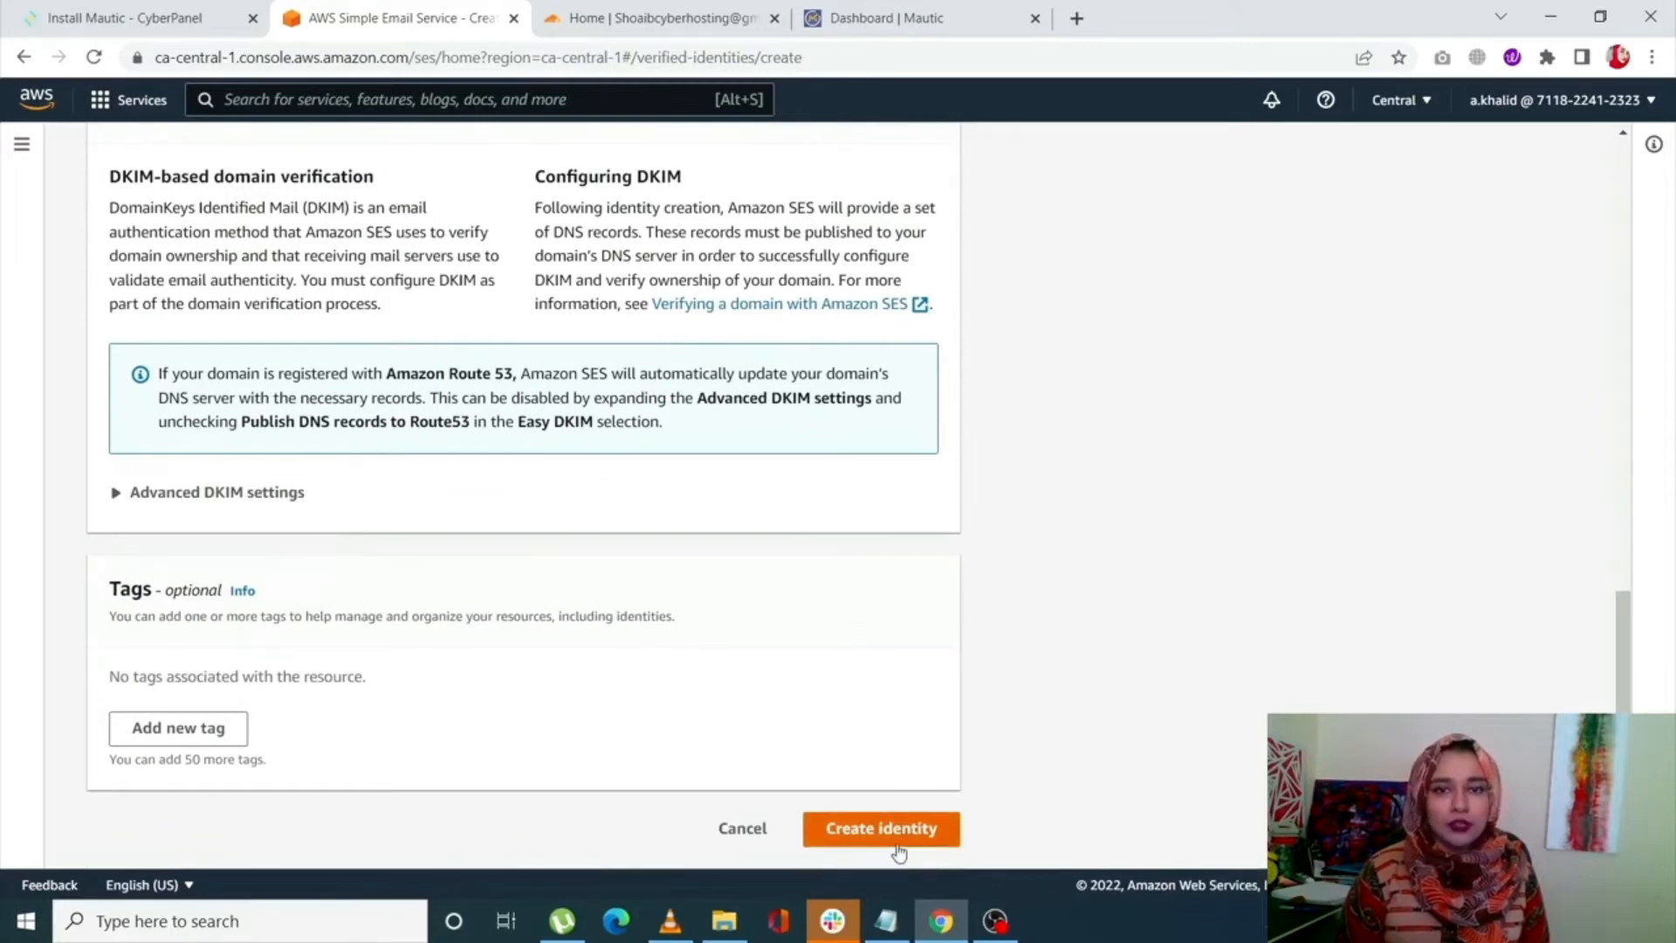
click(880, 827)
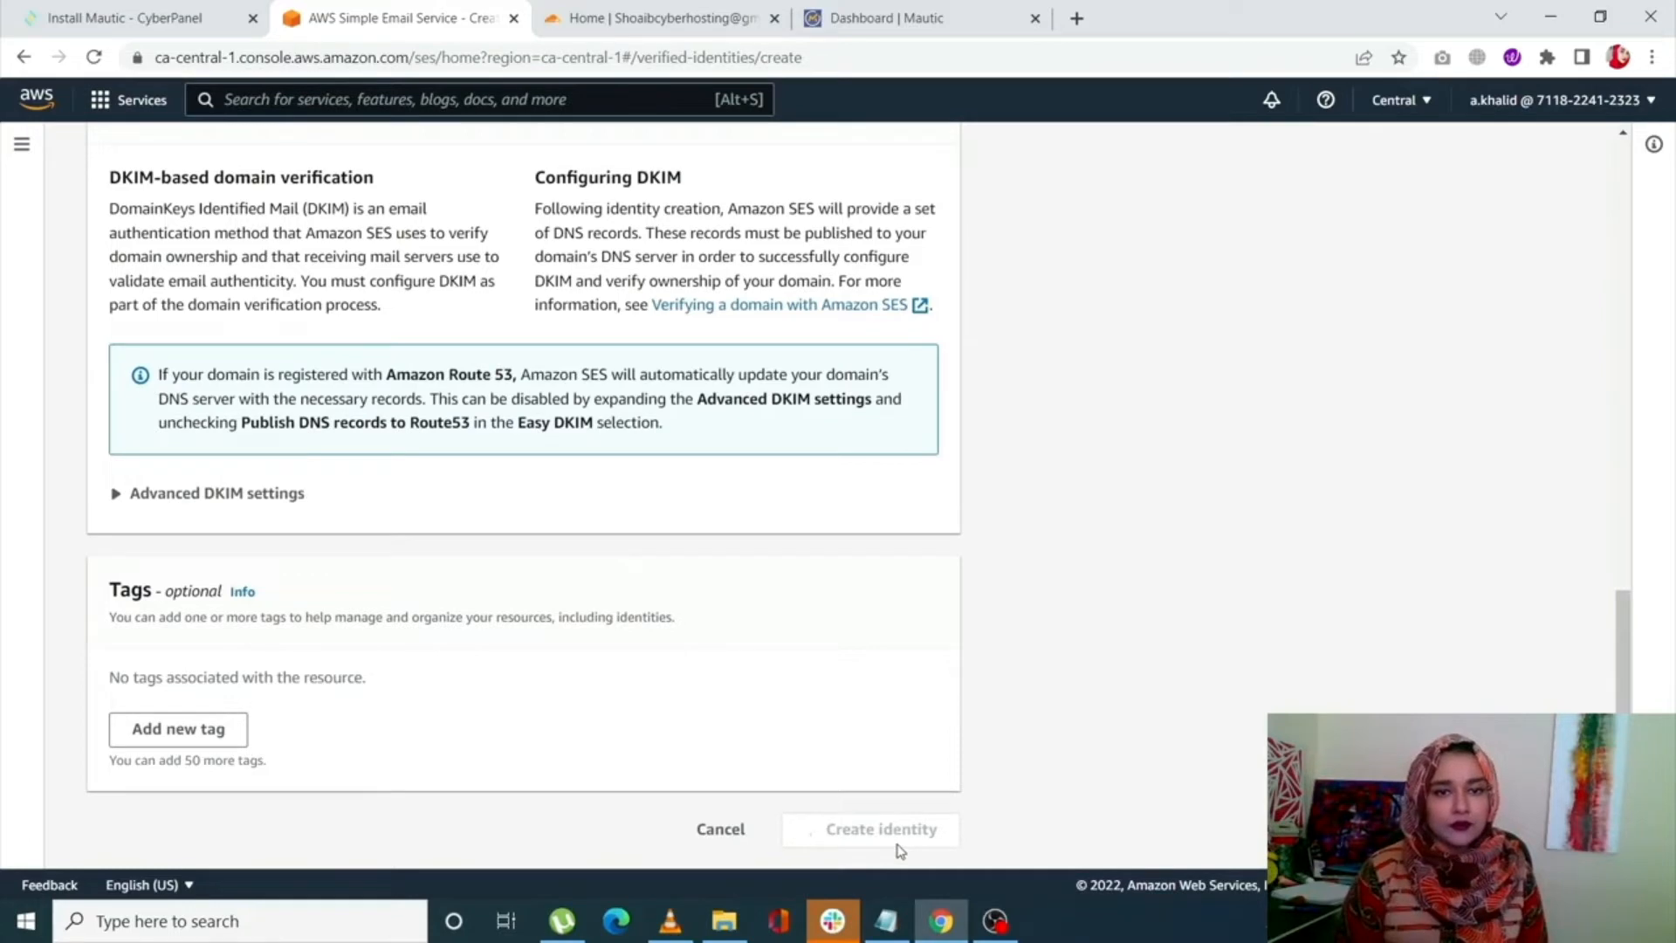
Step: Scroll the axmi.xyz identity page to the Publish DNS records DKIM section
click(880, 828)
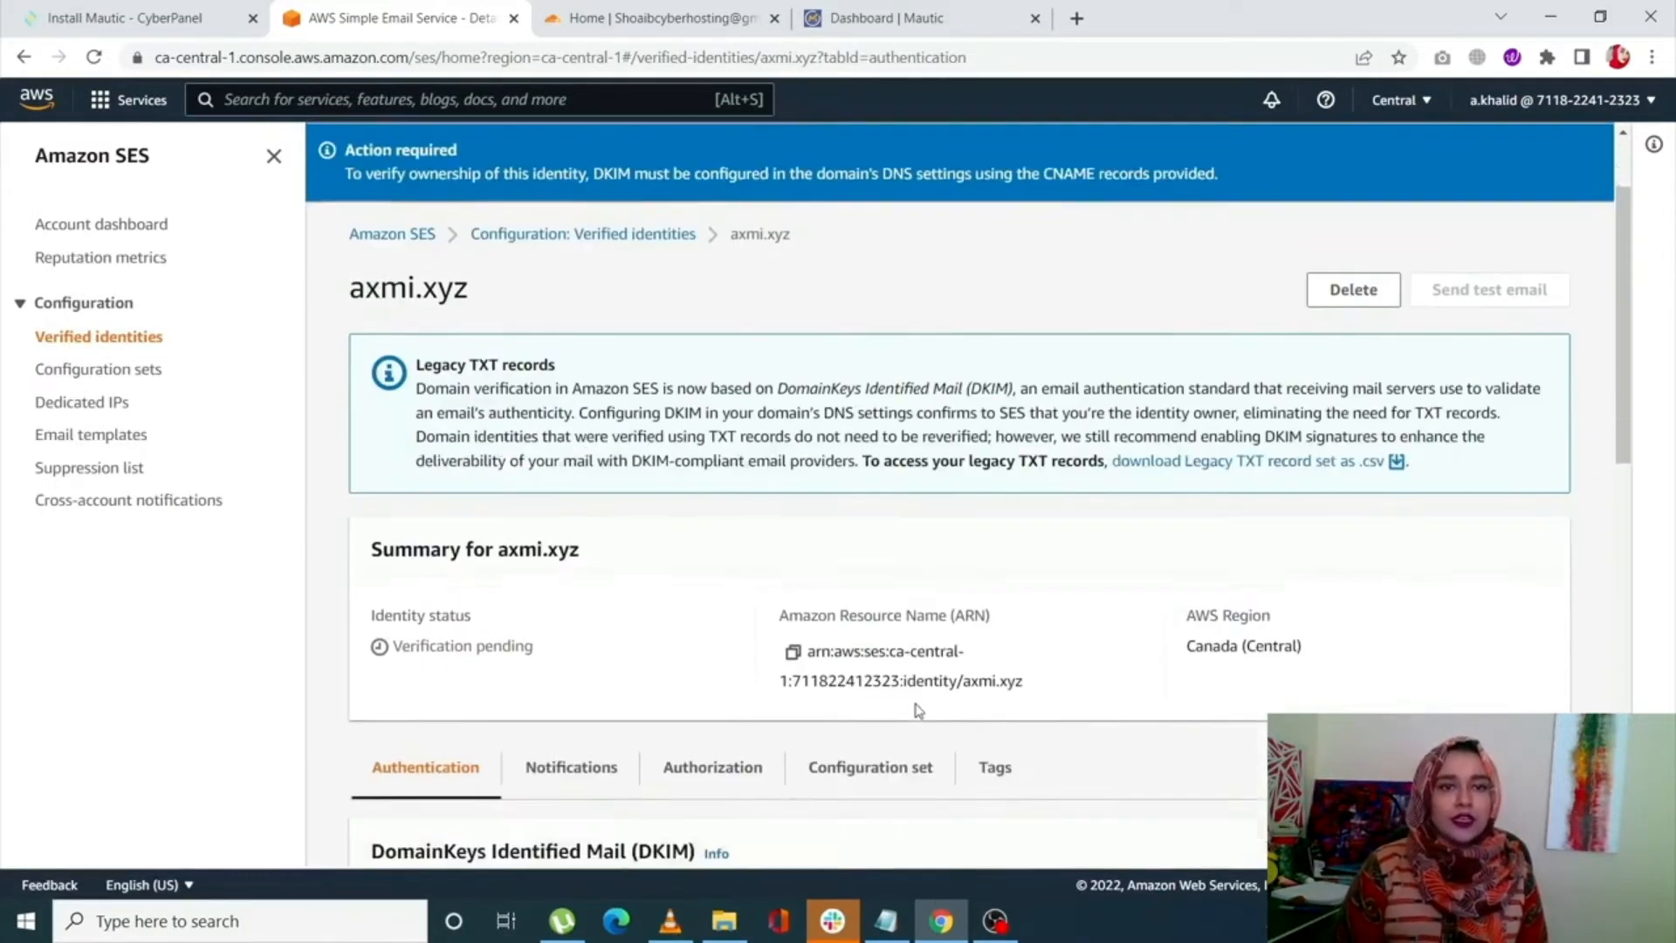
scroll(down, 3)
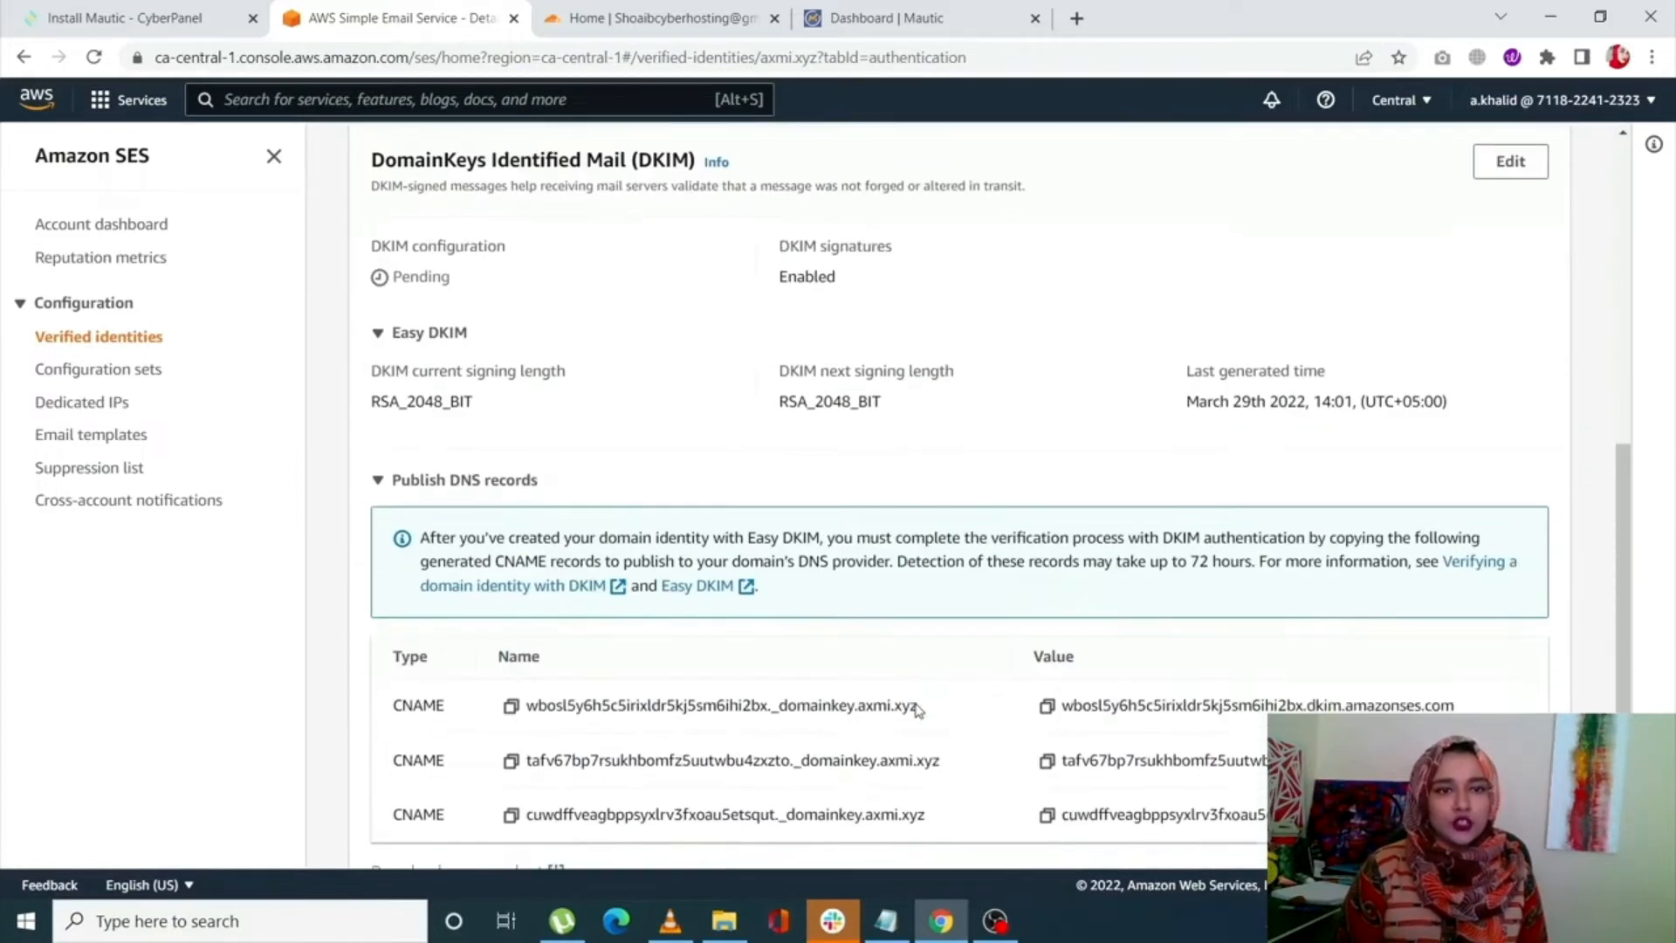
scroll(down, 3)
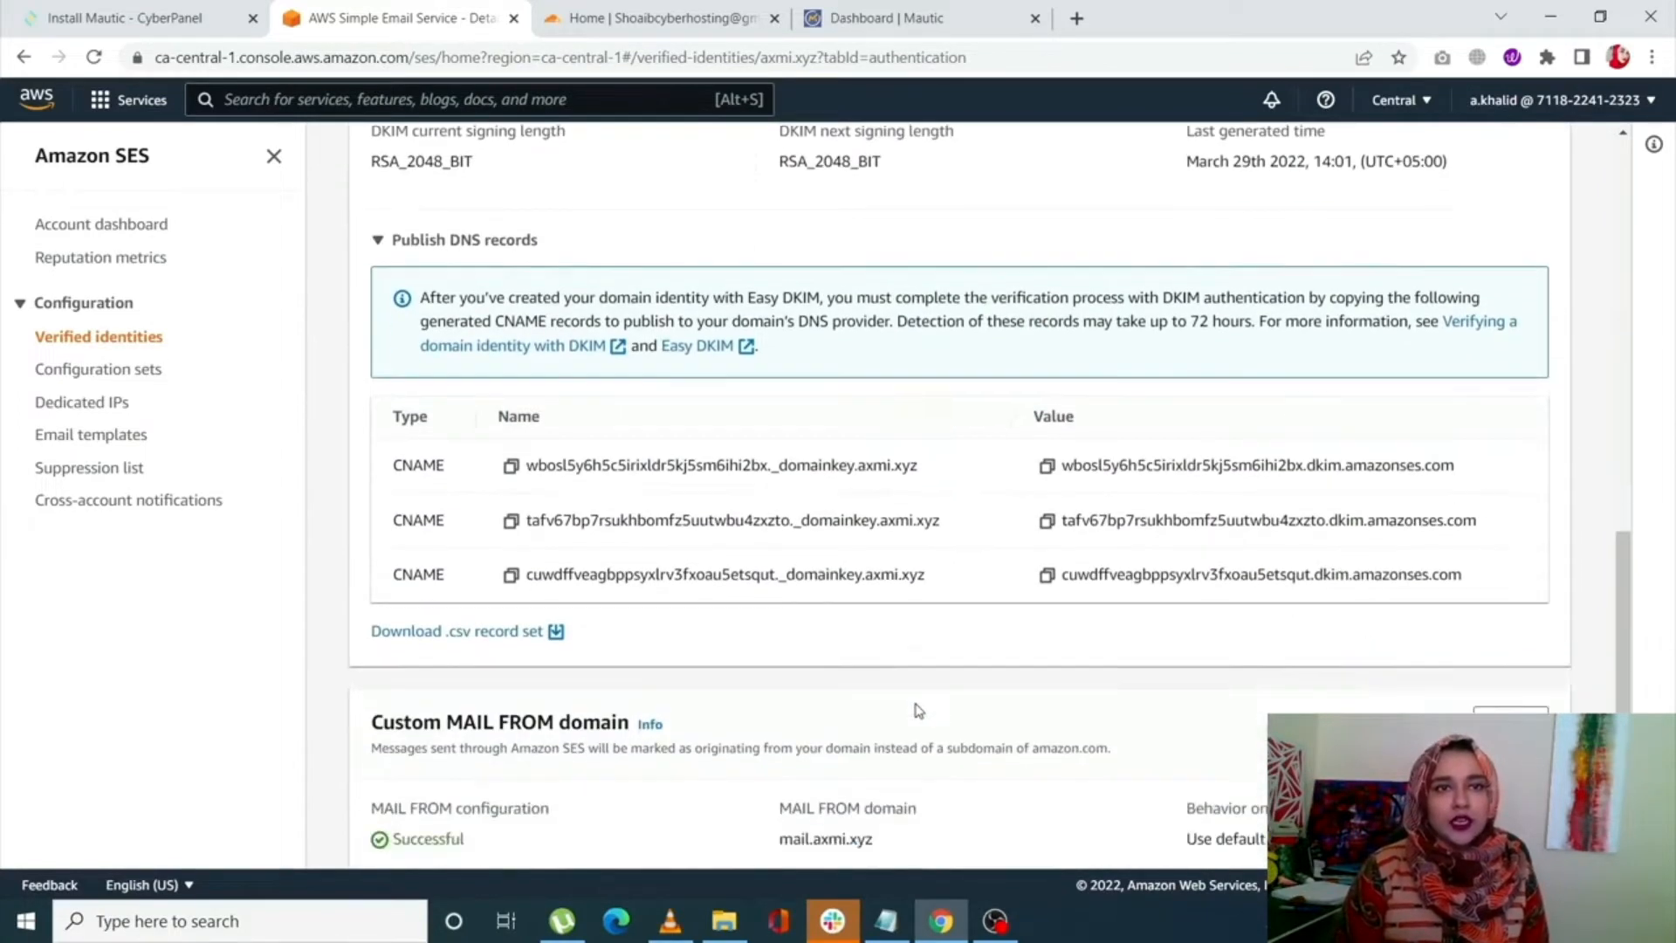
scroll(down, 3)
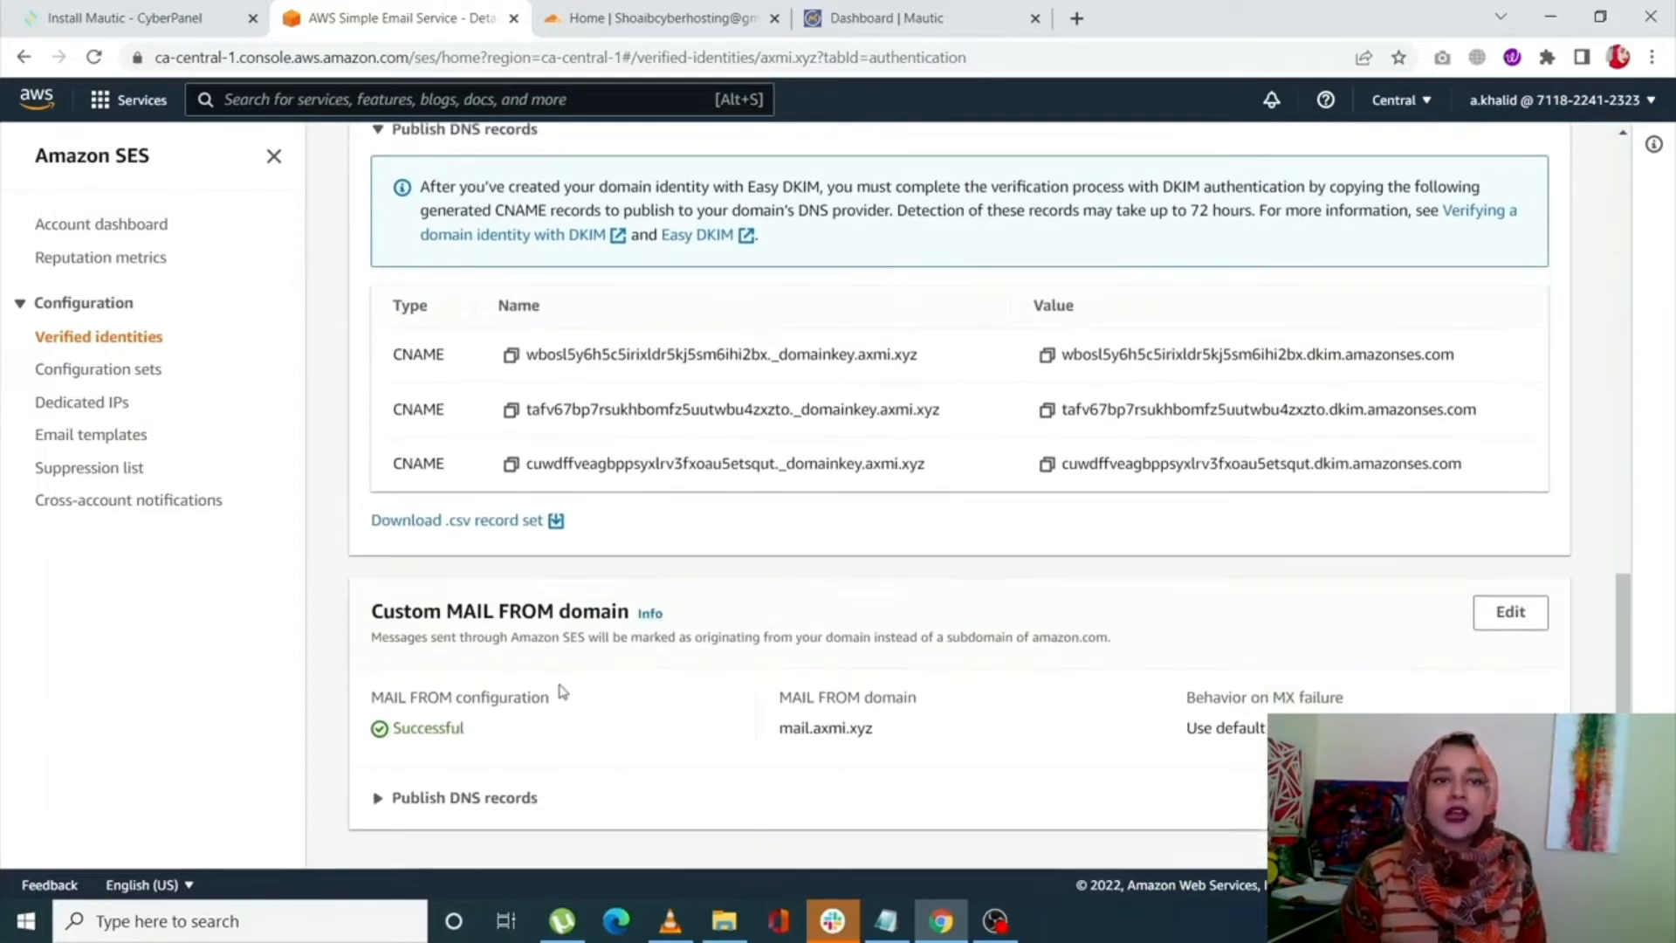
mouse_move(565, 714)
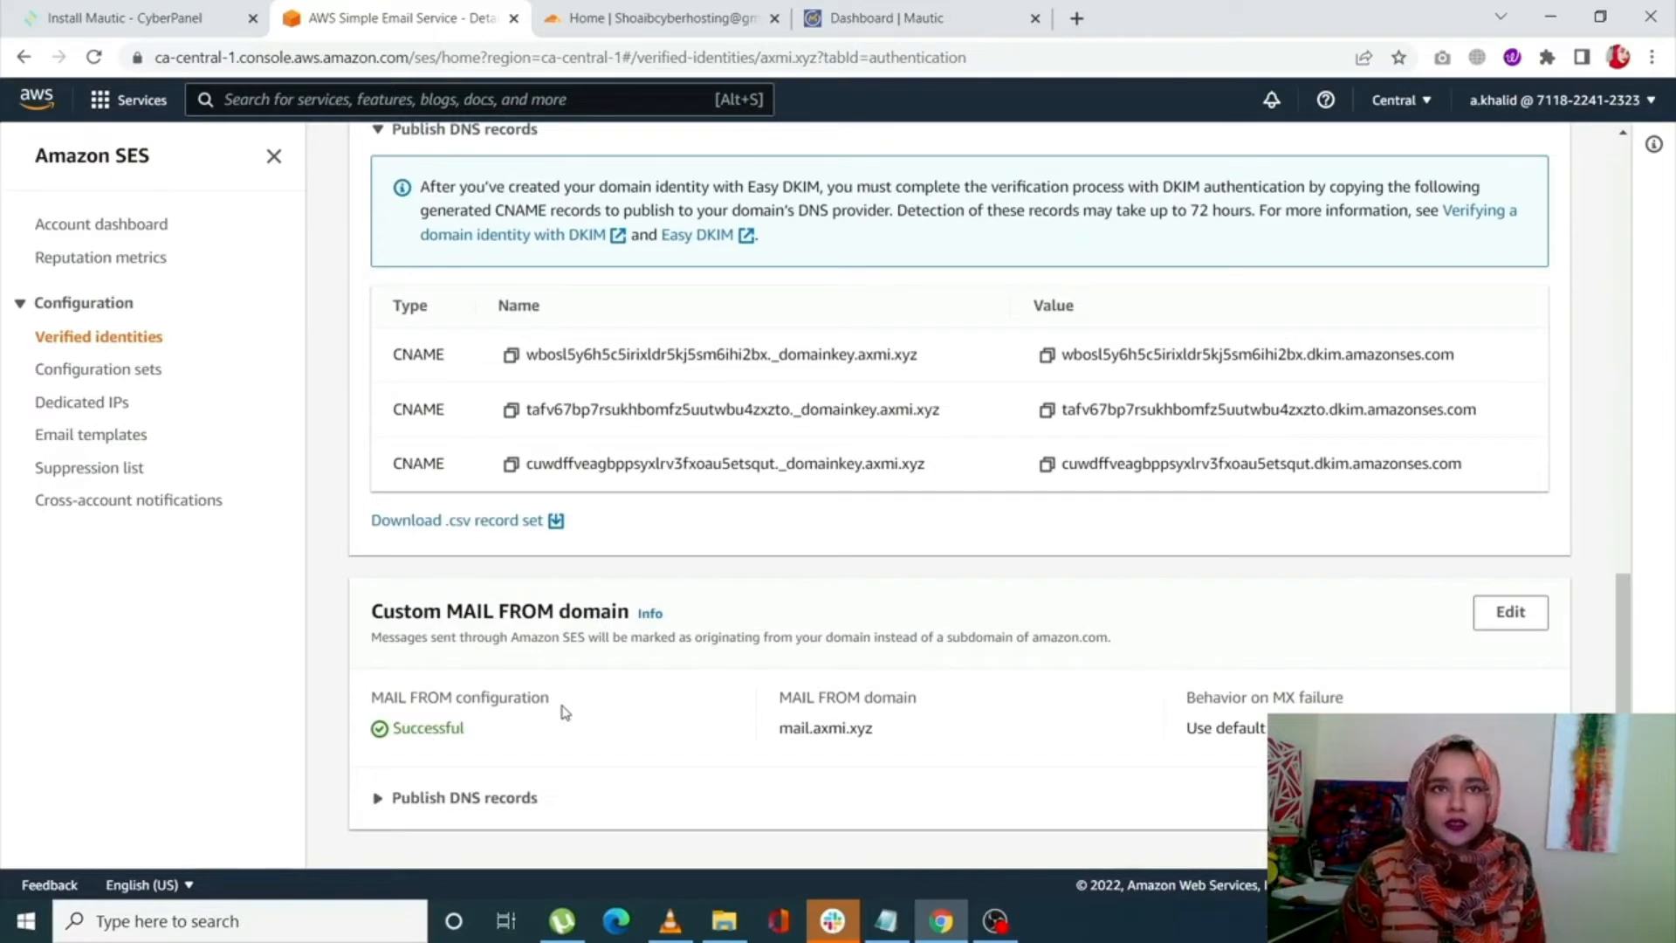
mouse_move(534, 691)
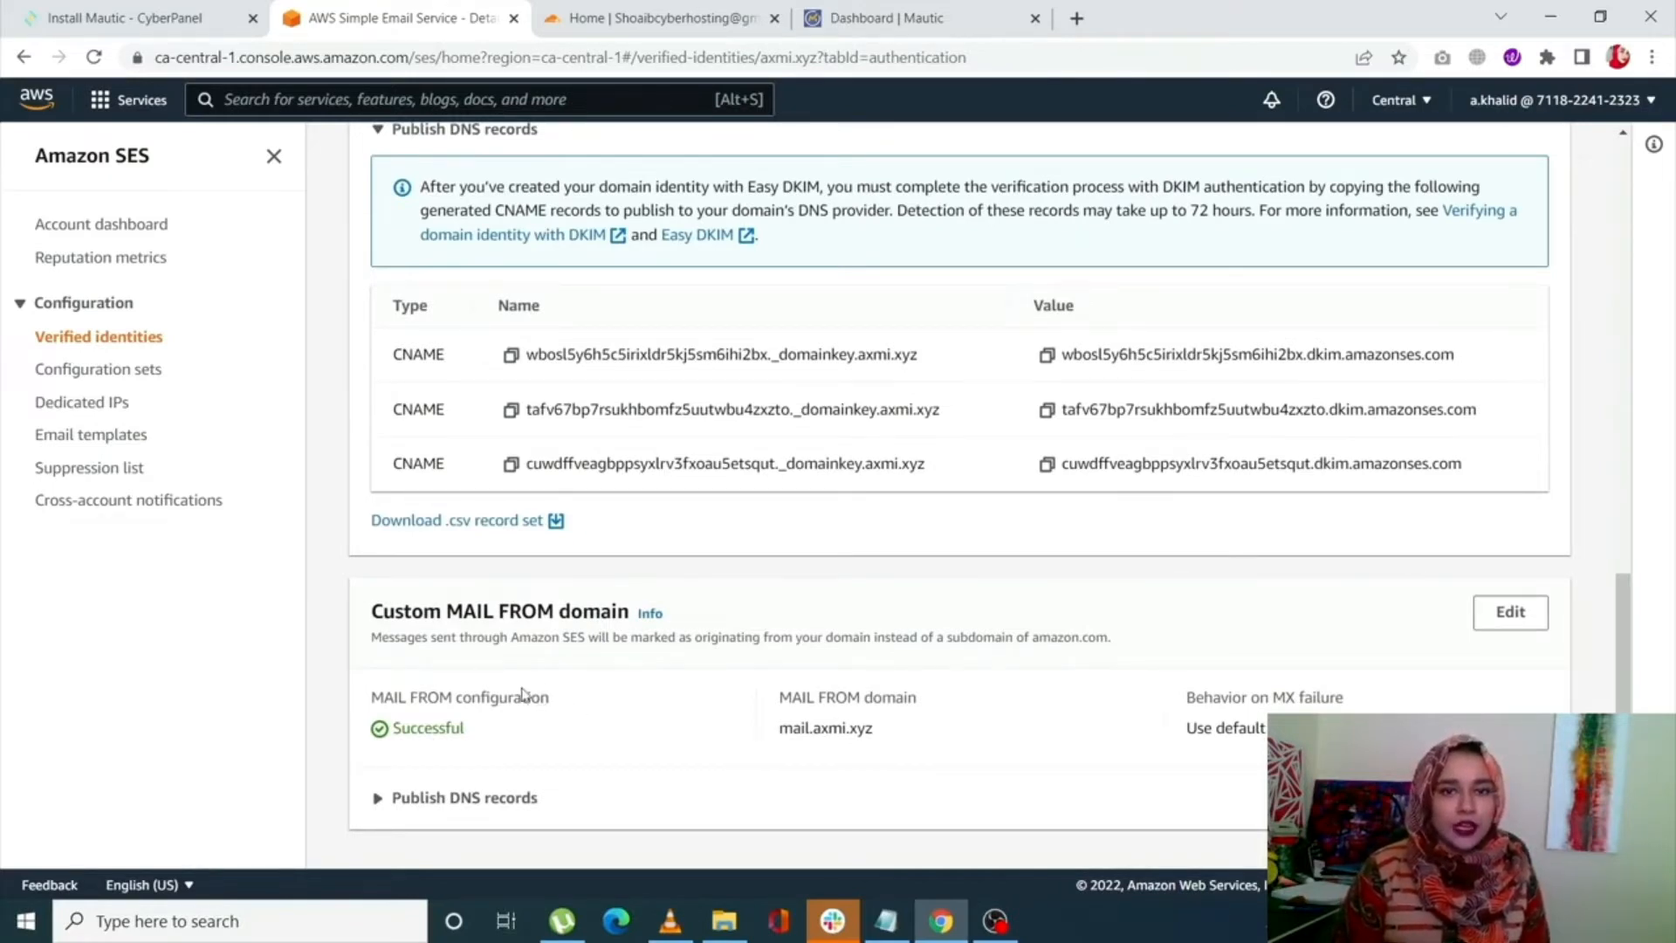
scroll(up, 3)
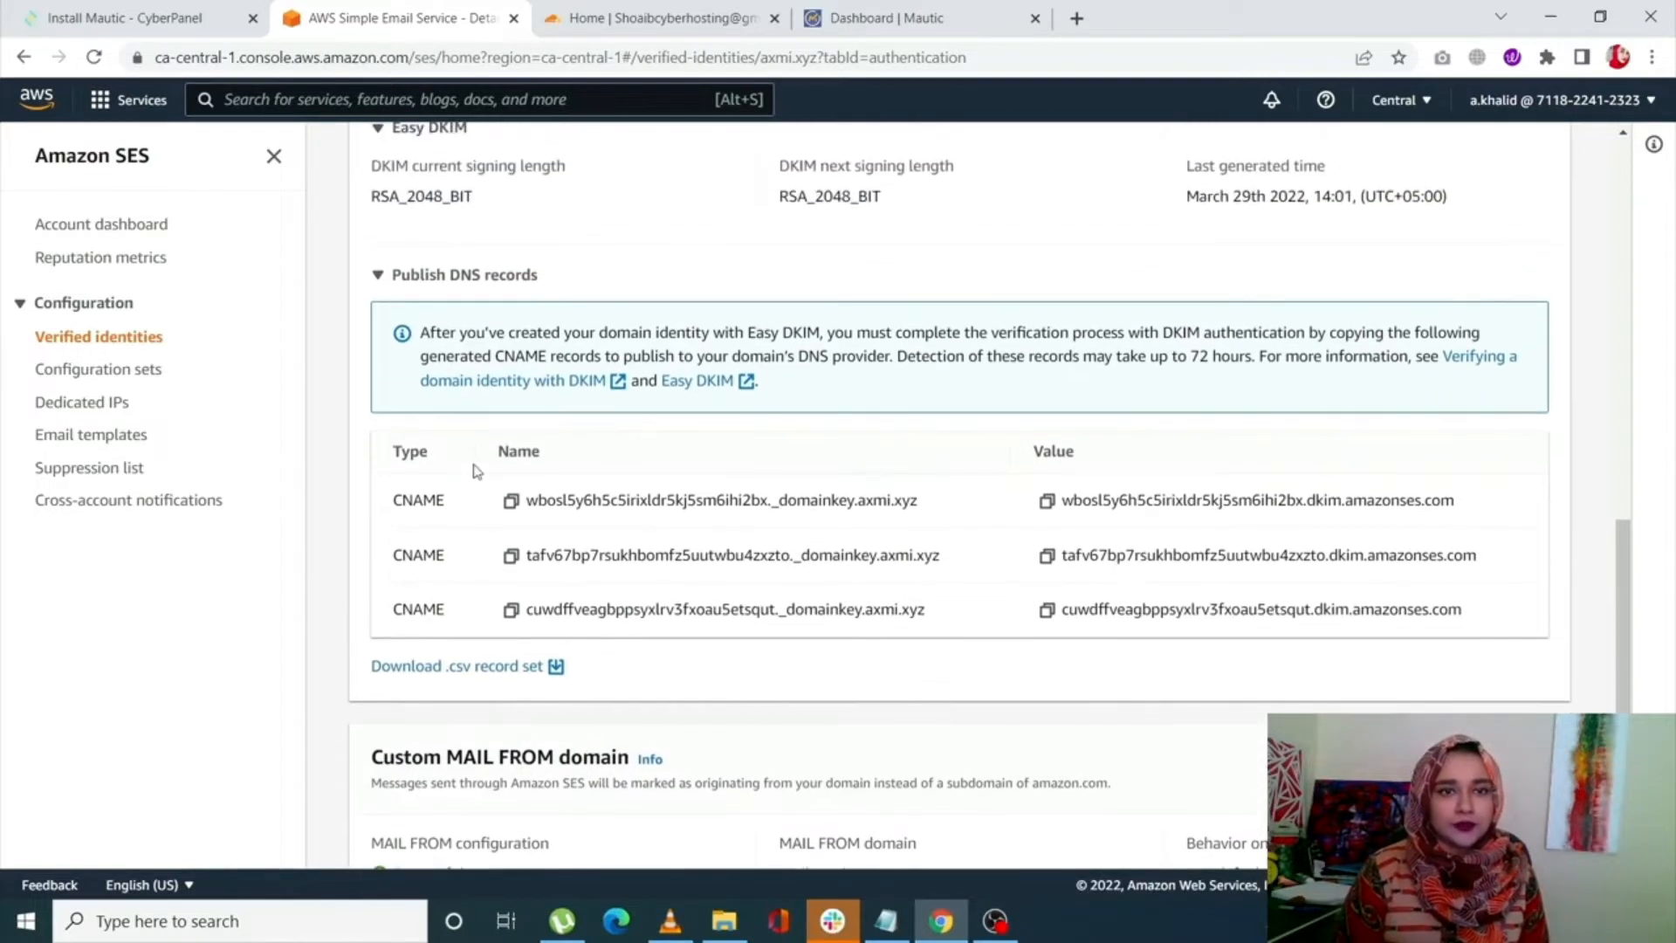
scroll(up, 3)
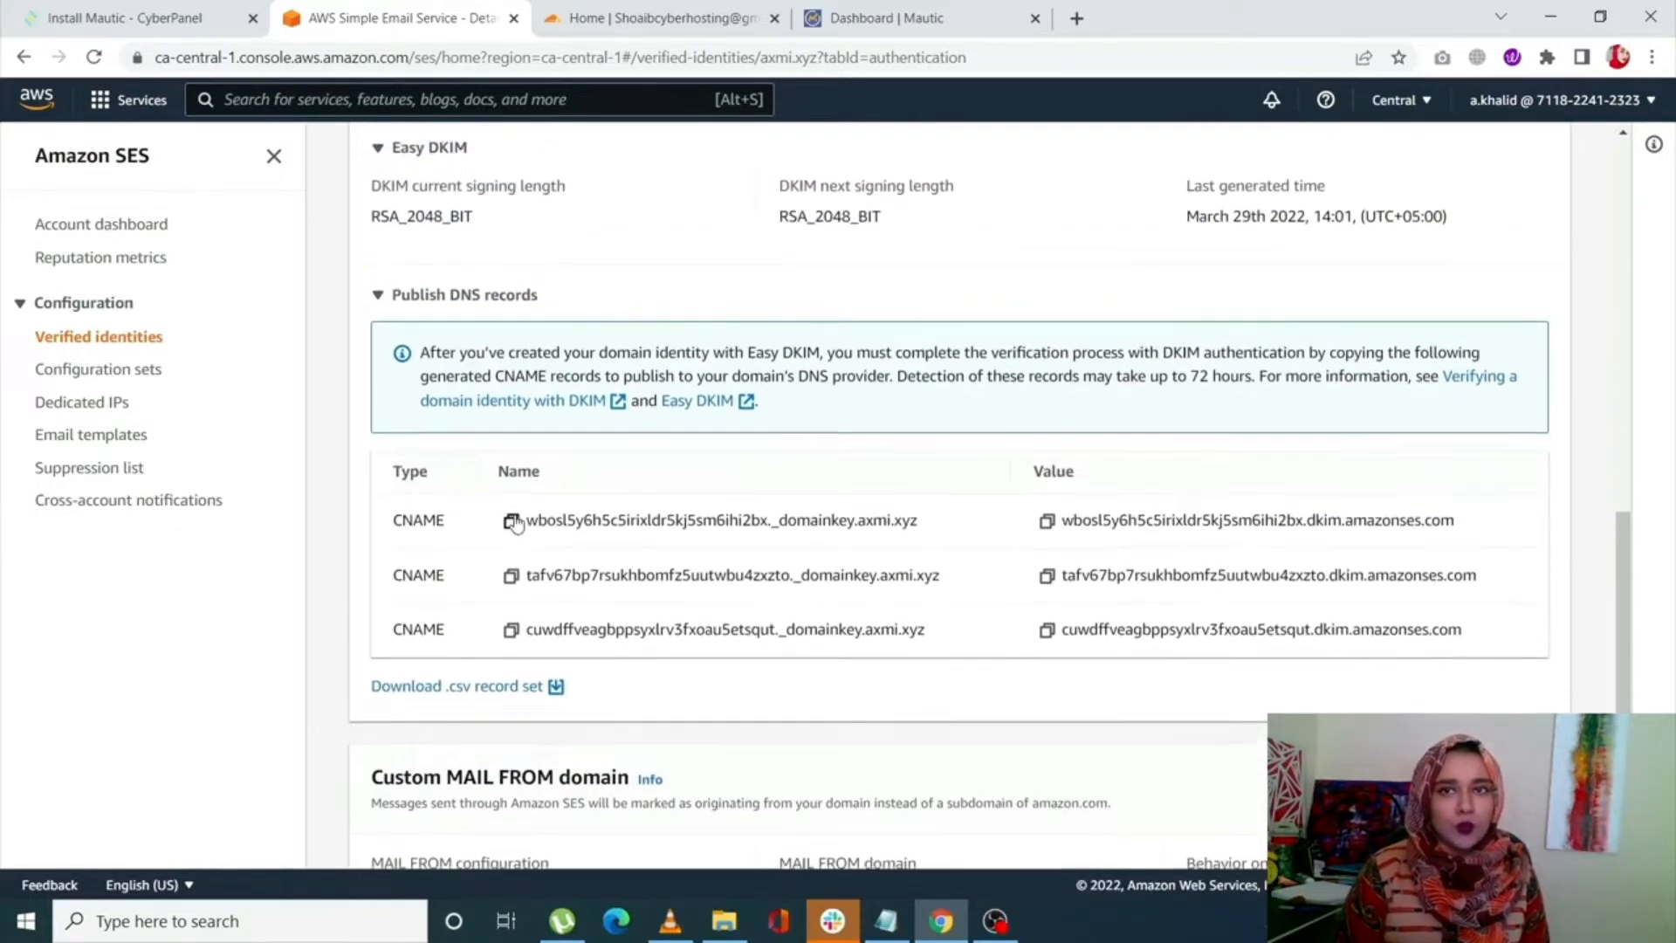
Step: View Cloudflare's DNS records for axmi.xyz, then return to the SES DKIM list
click(663, 18)
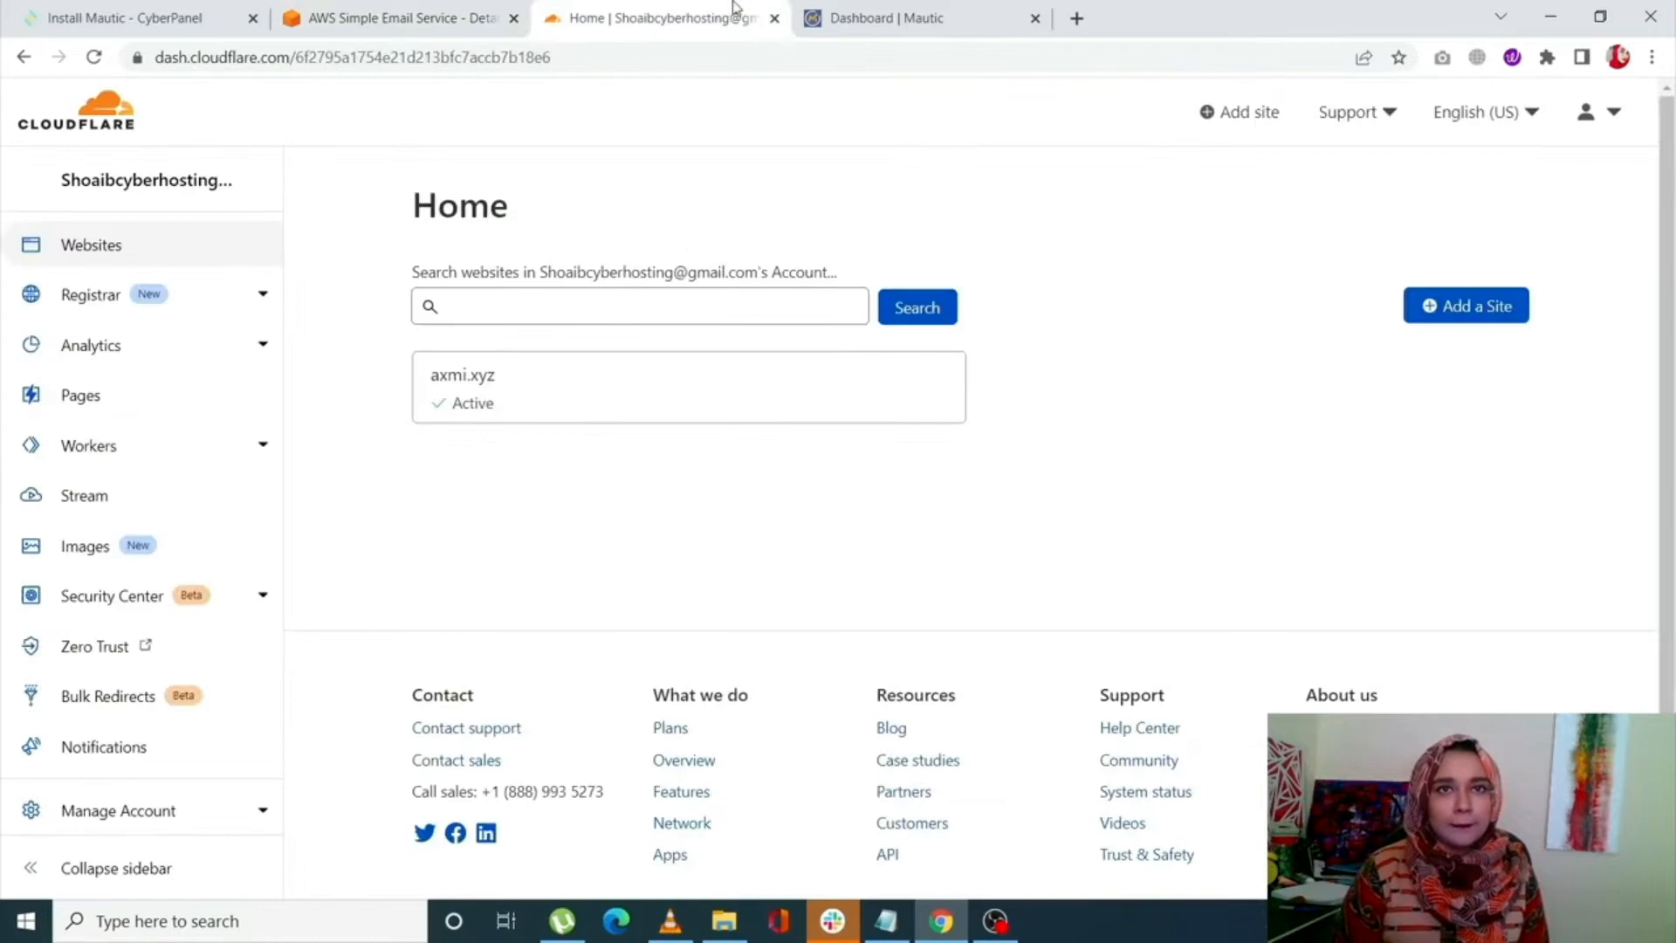
mouse_move(468, 388)
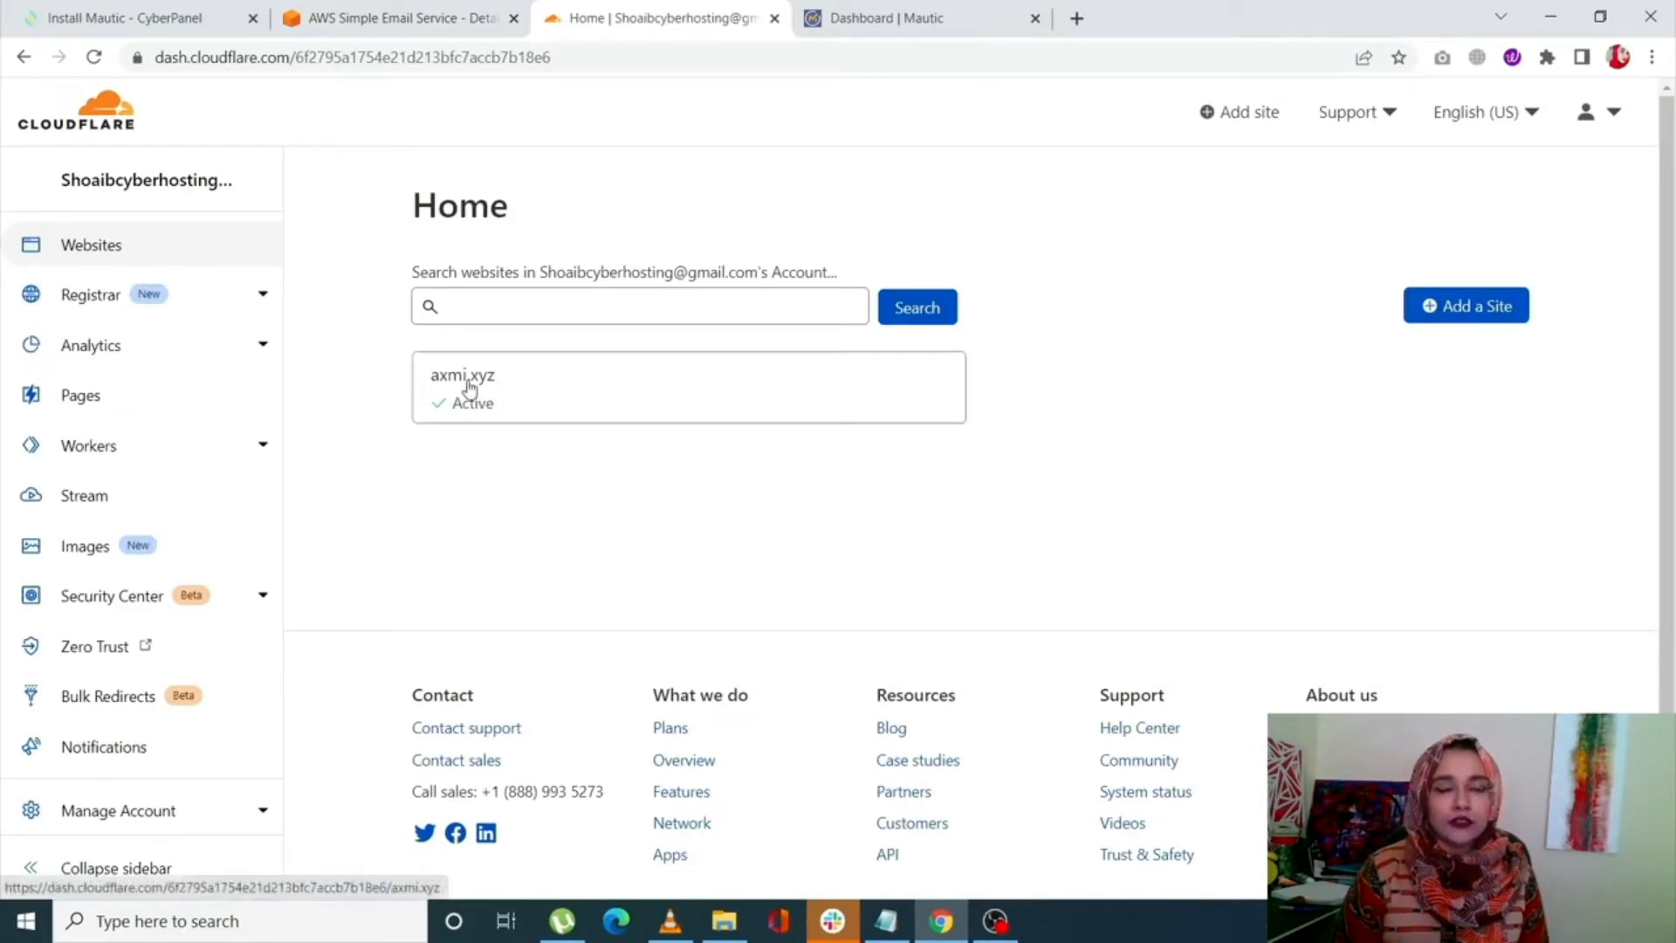
click(461, 375)
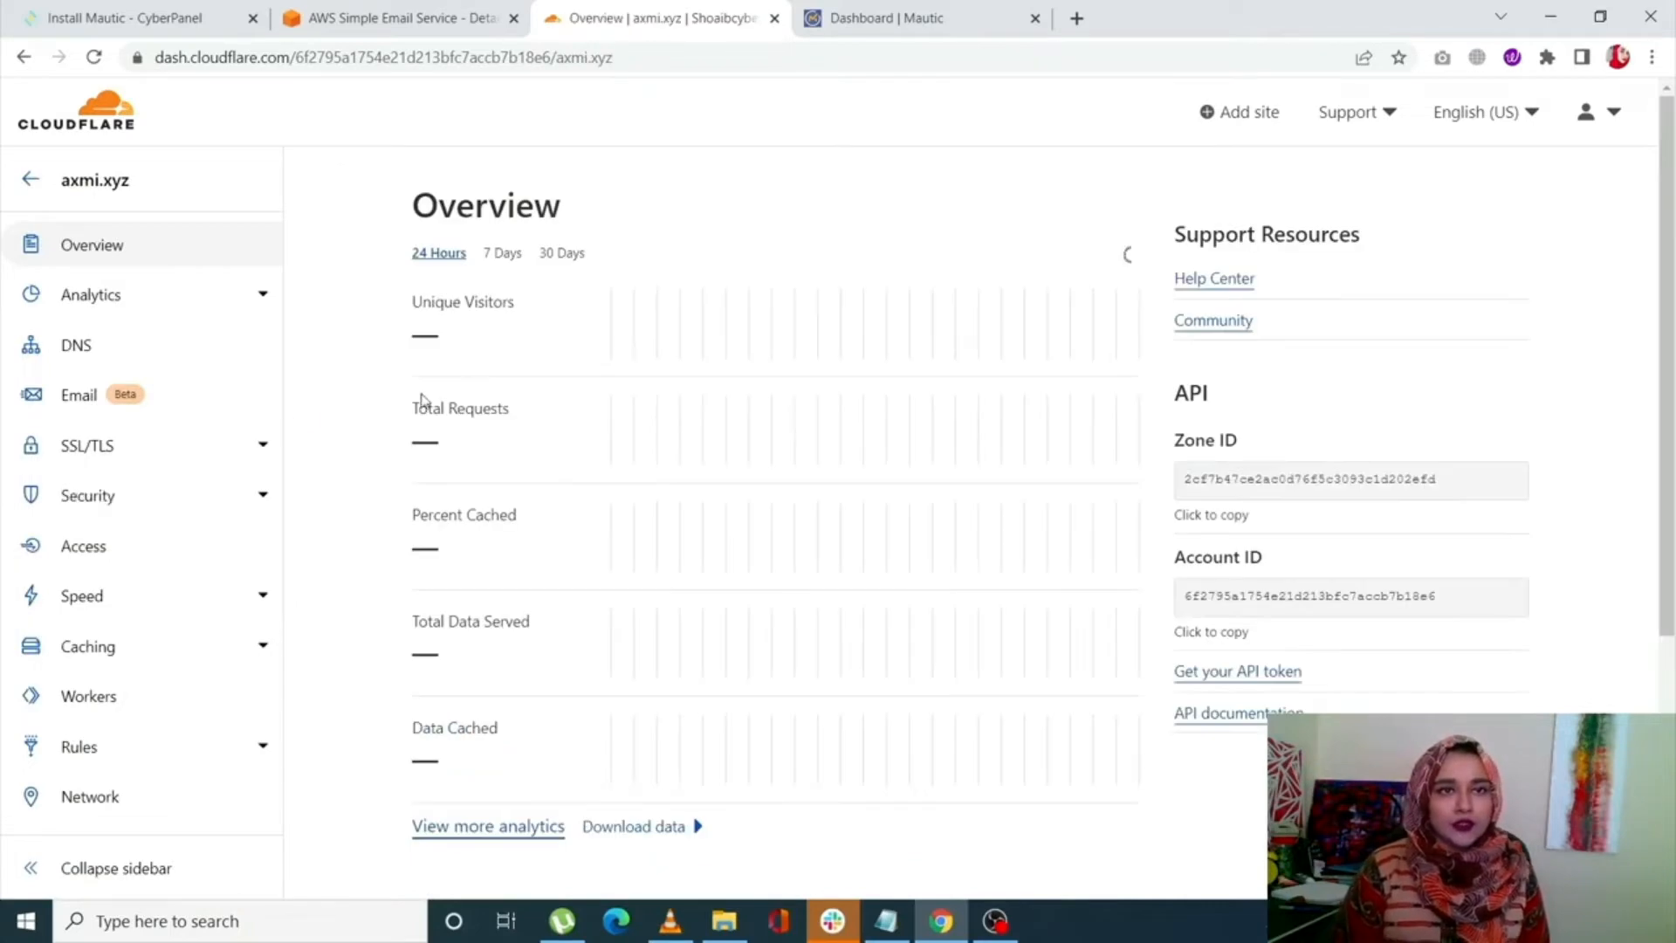
click(76, 344)
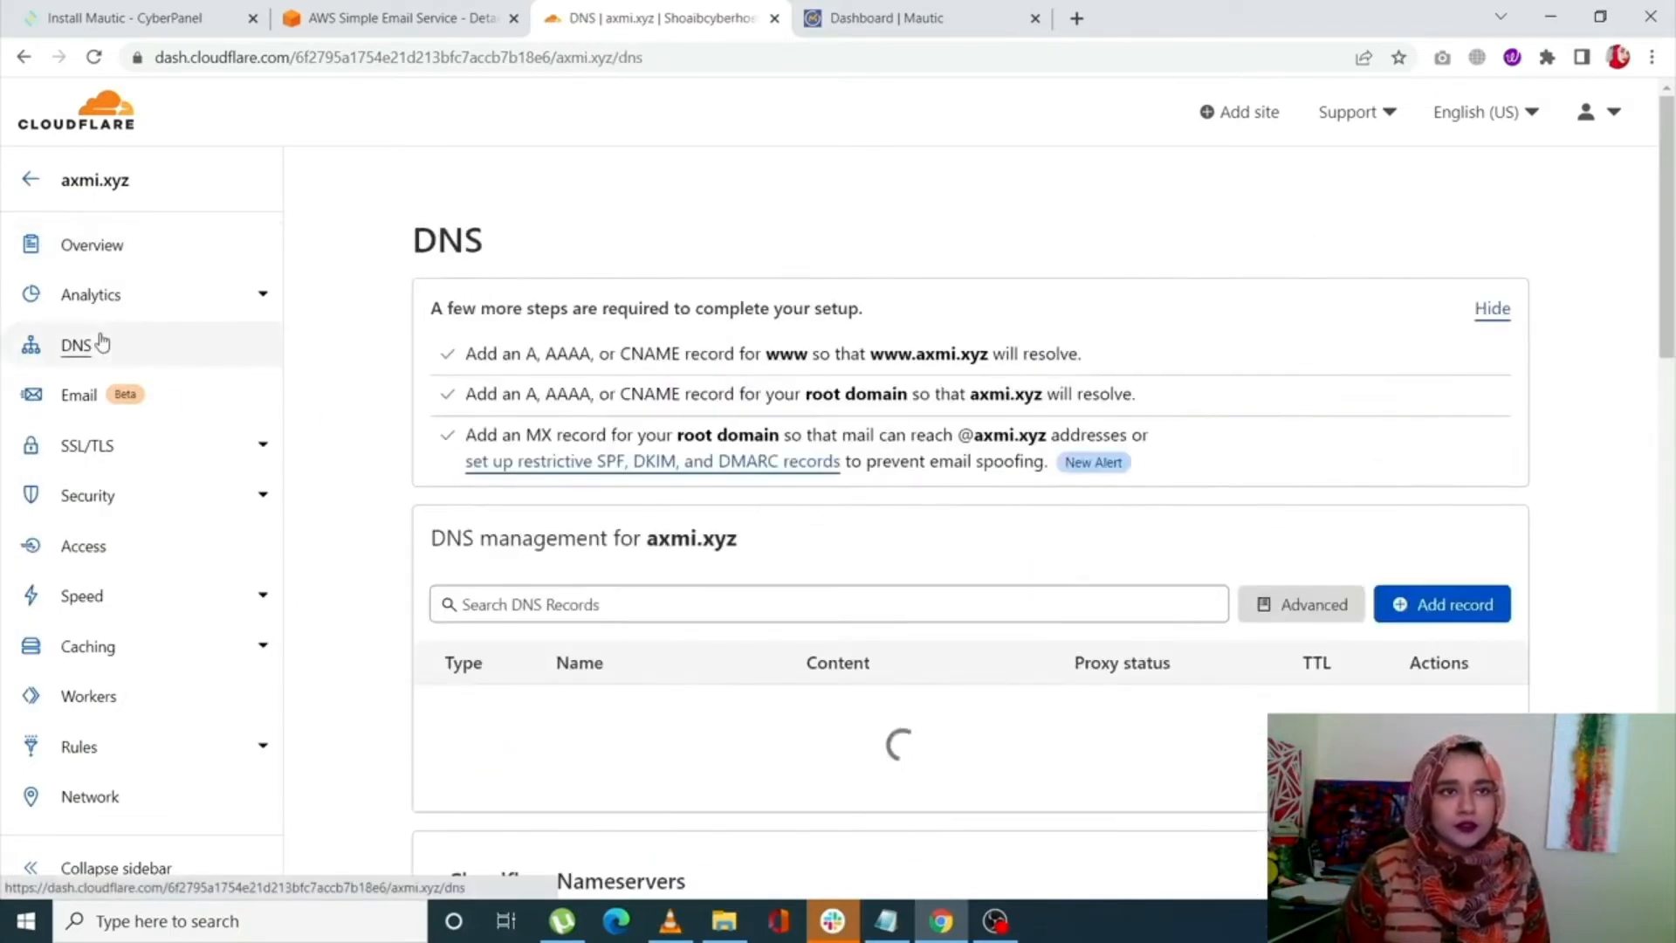
scroll(down, 3)
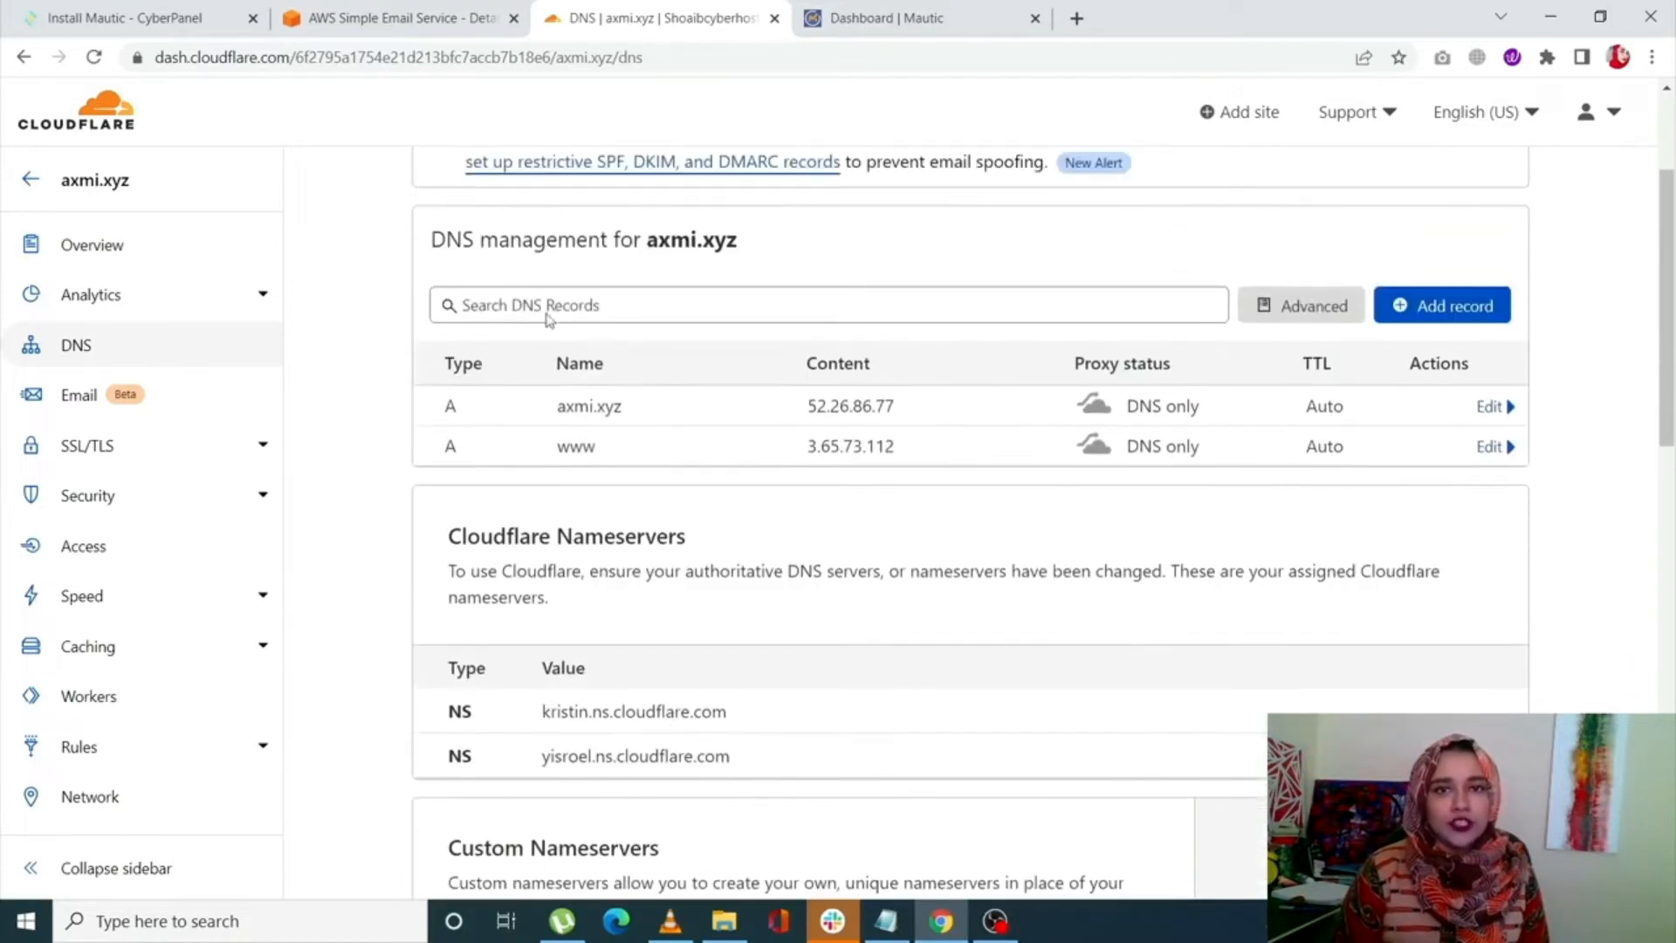
click(396, 18)
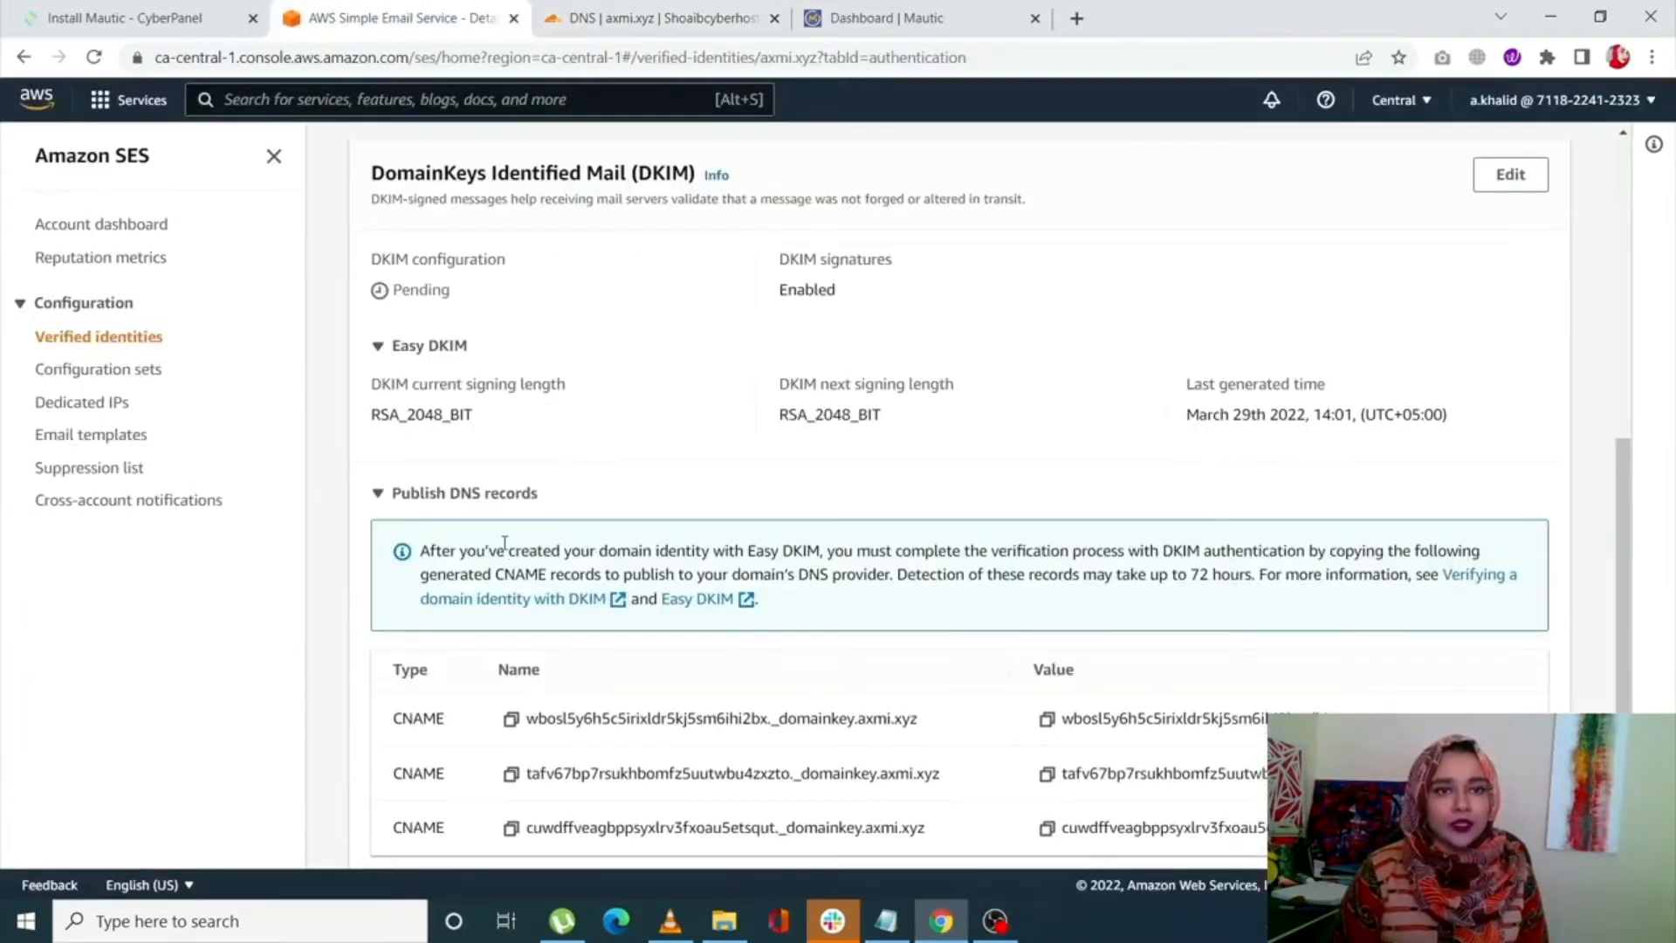
scroll(down, 3)
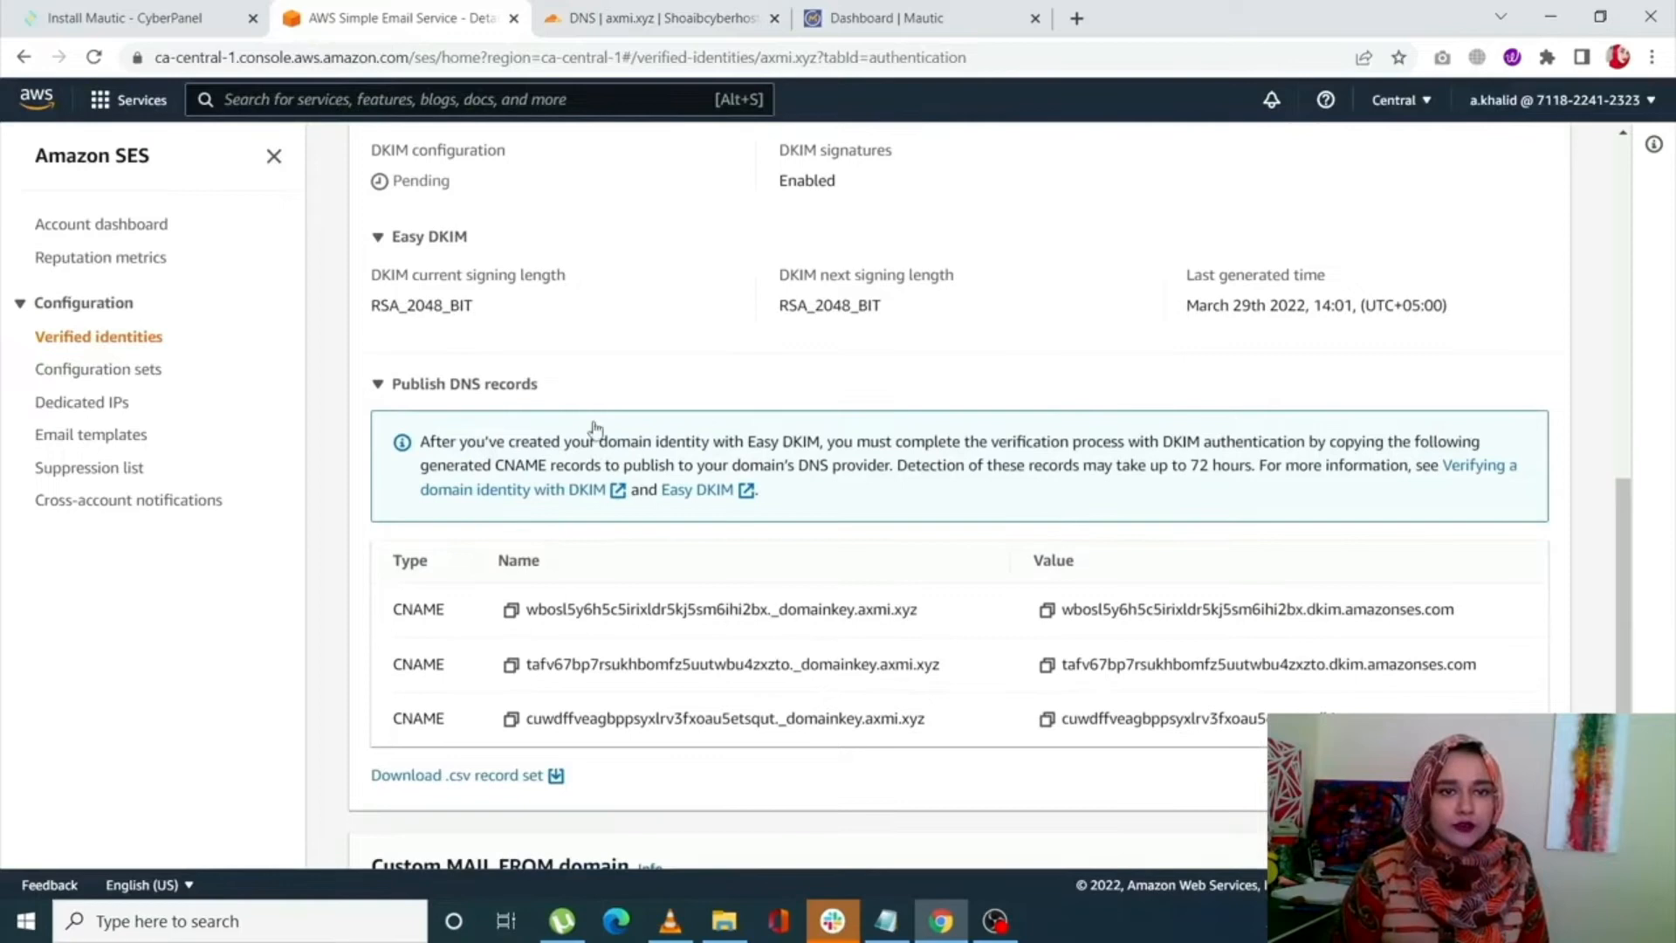
mouse_move(481, 177)
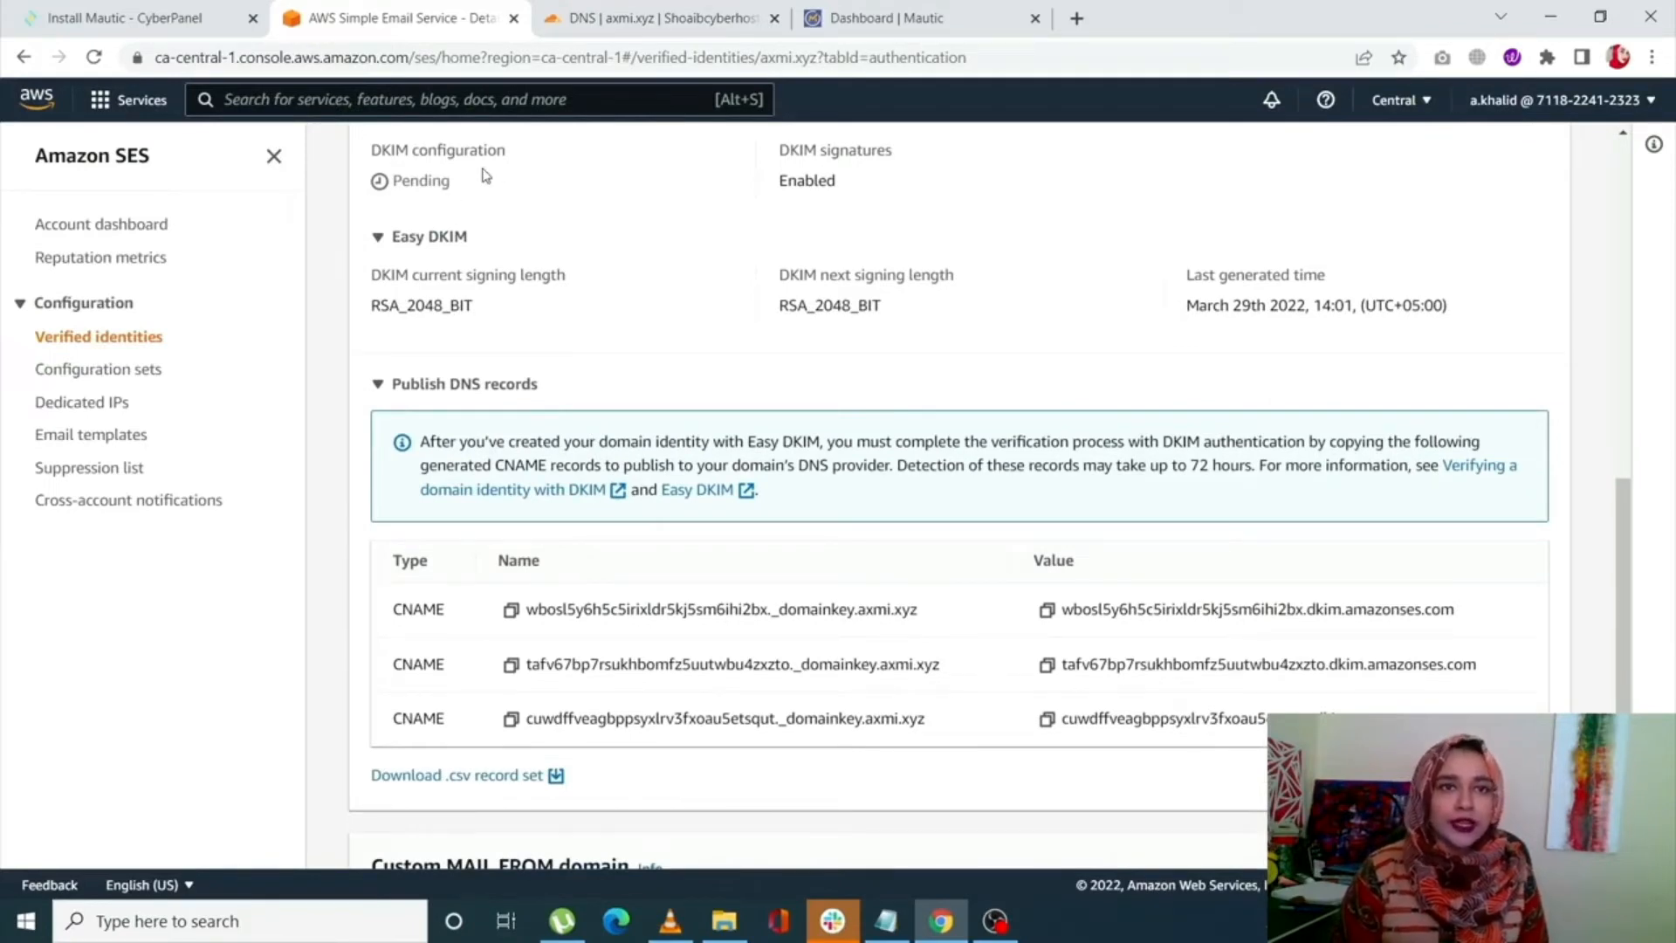
Step: Add a DNS-only CNAME targeting wbosl5y6h5c5irixldr5kj5sm6ihi2bx.dkim.amazonses.com with the first DKIM name
click(657, 18)
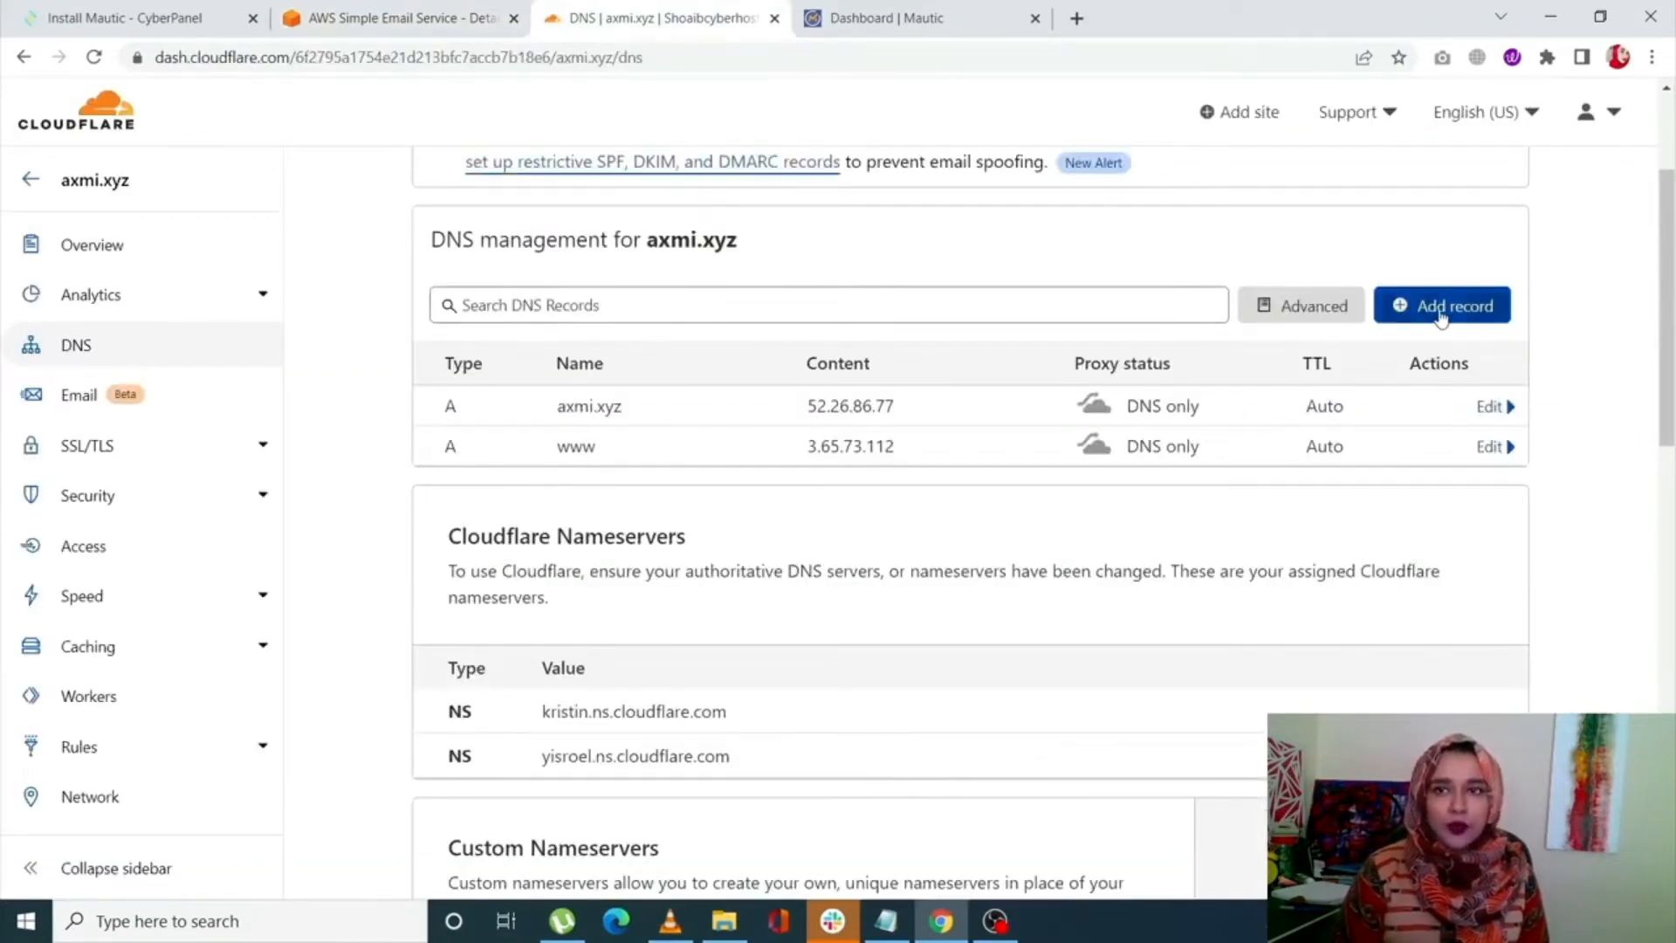
click(1442, 305)
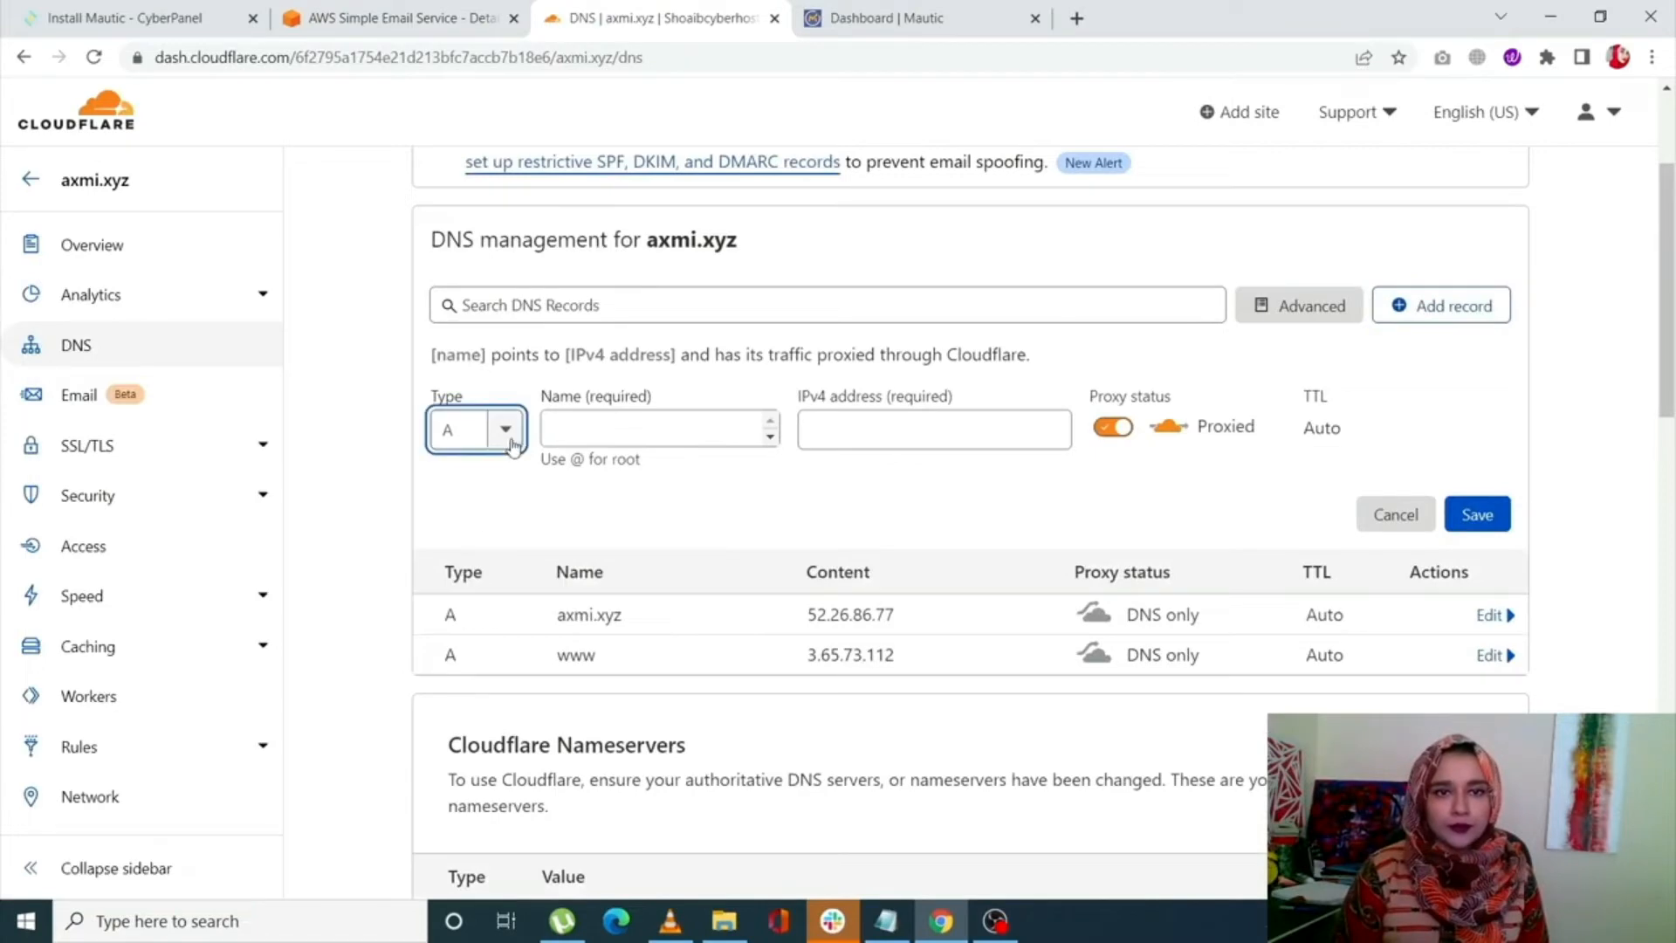
click(504, 430)
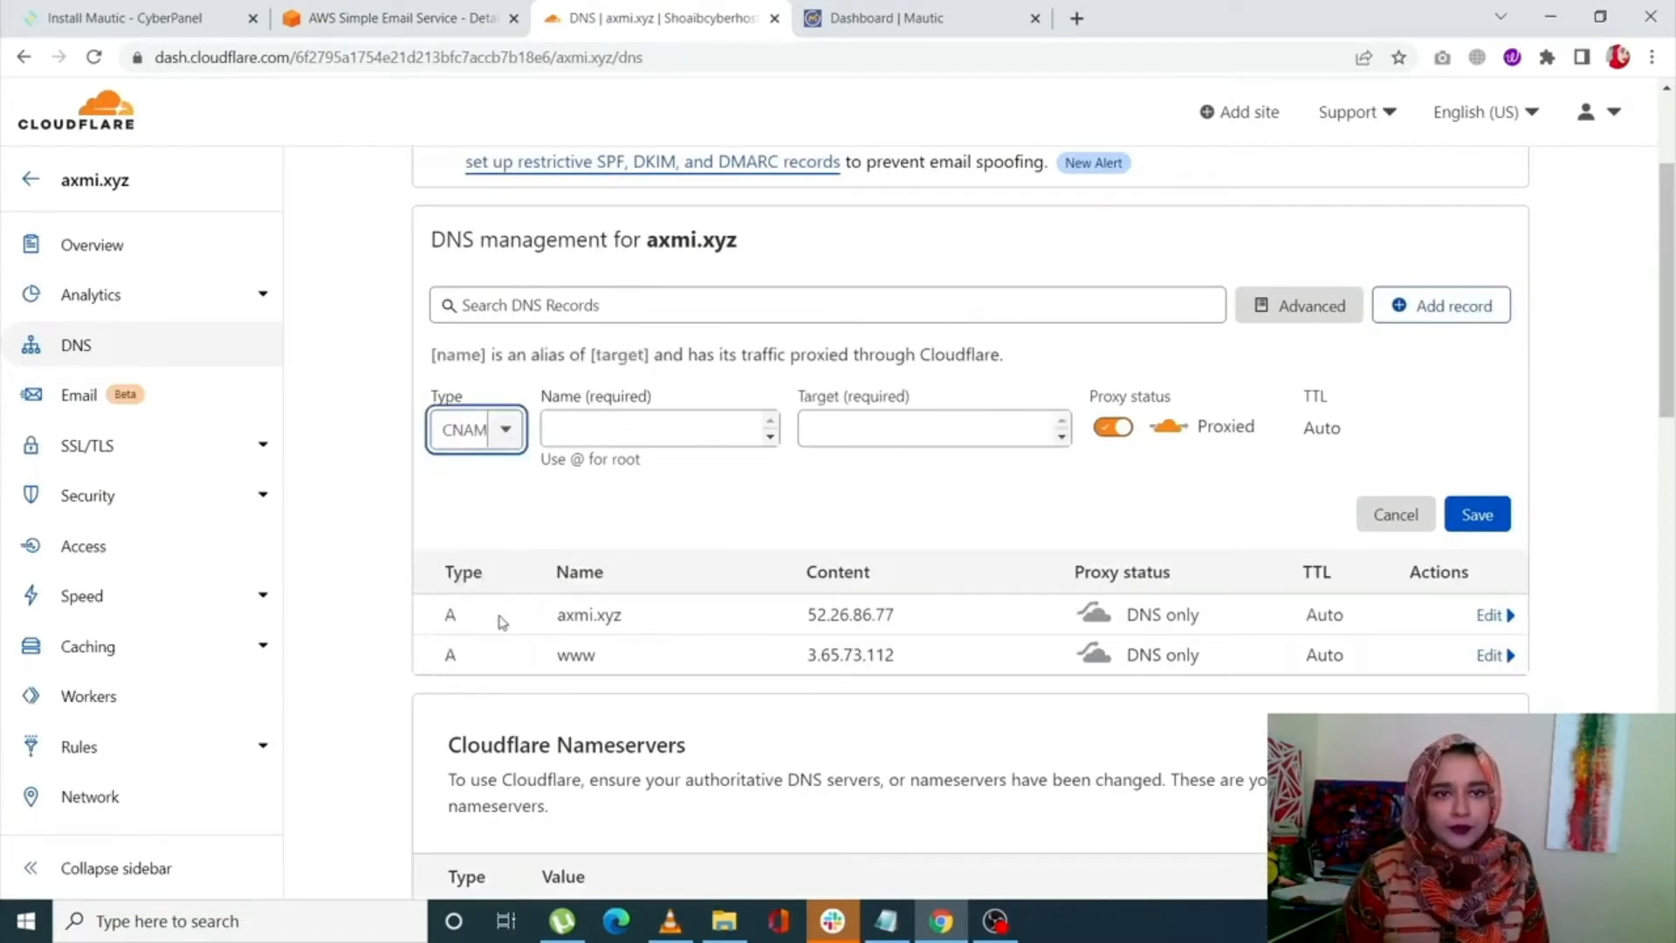
click(660, 428)
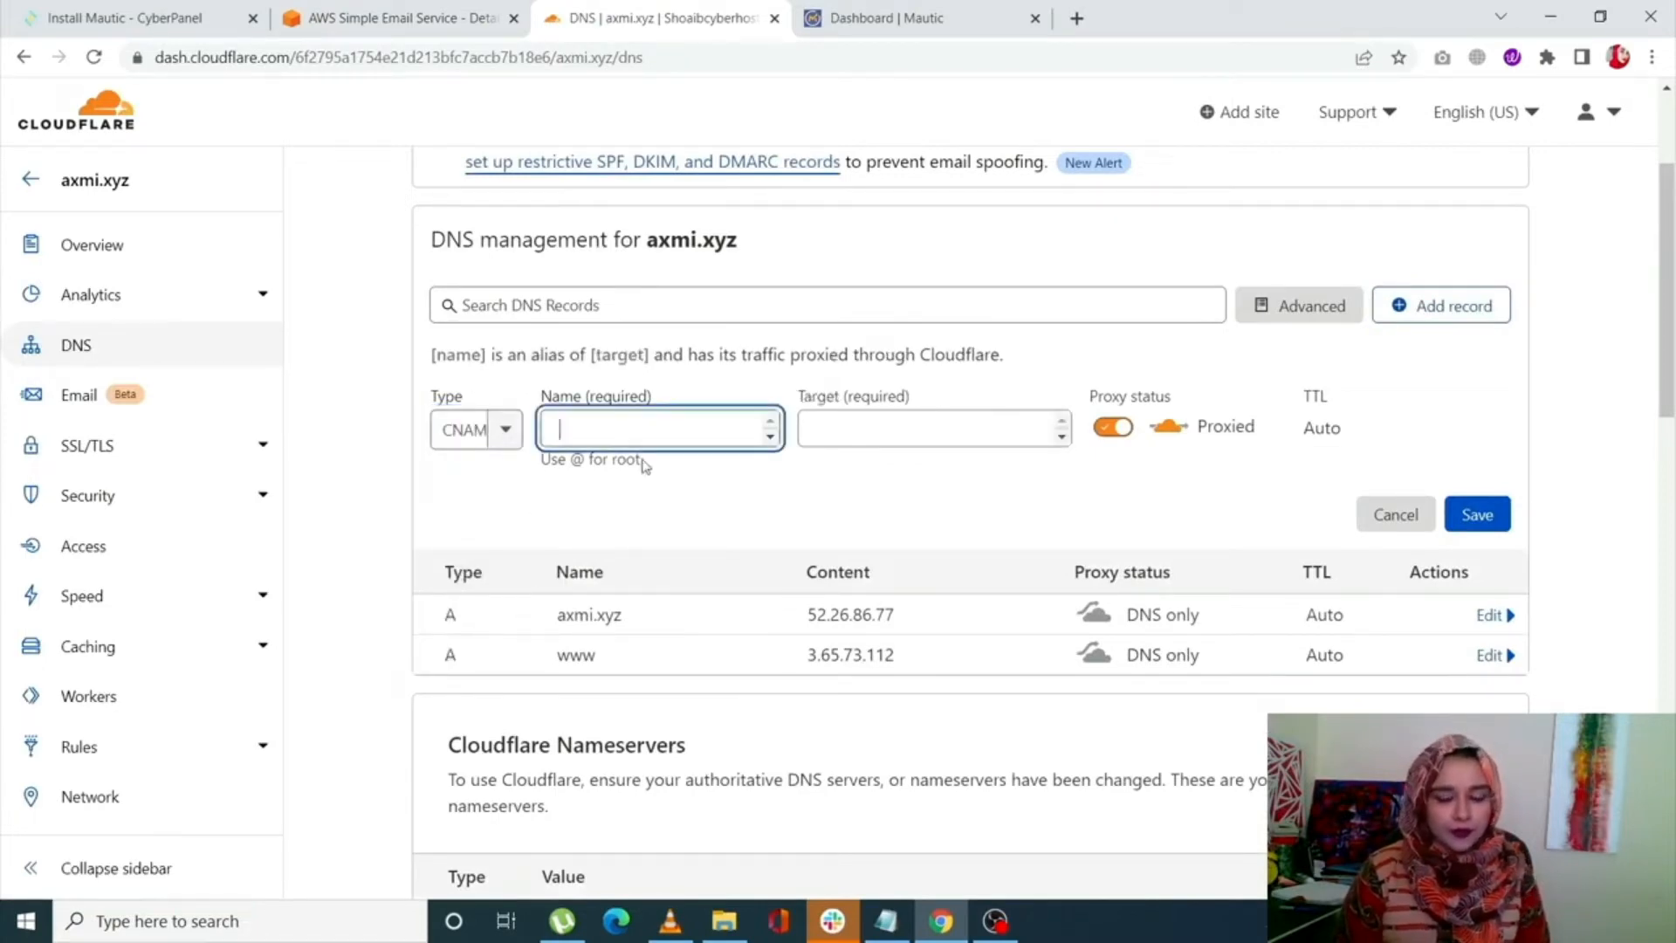
click(395, 19)
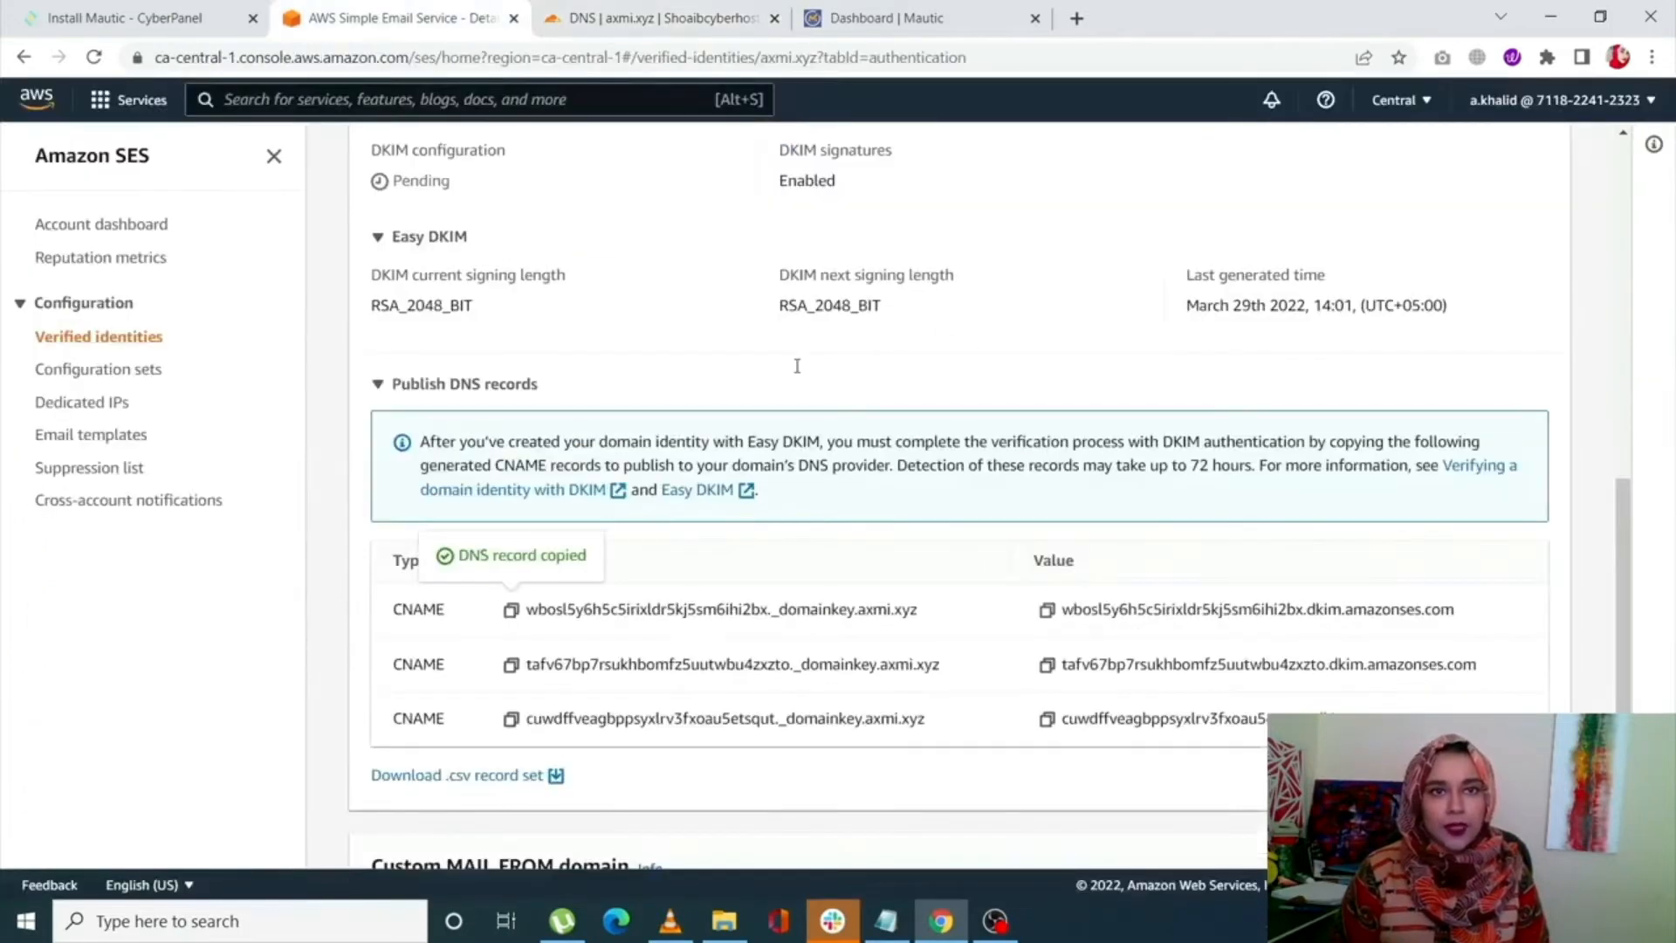
click(657, 18)
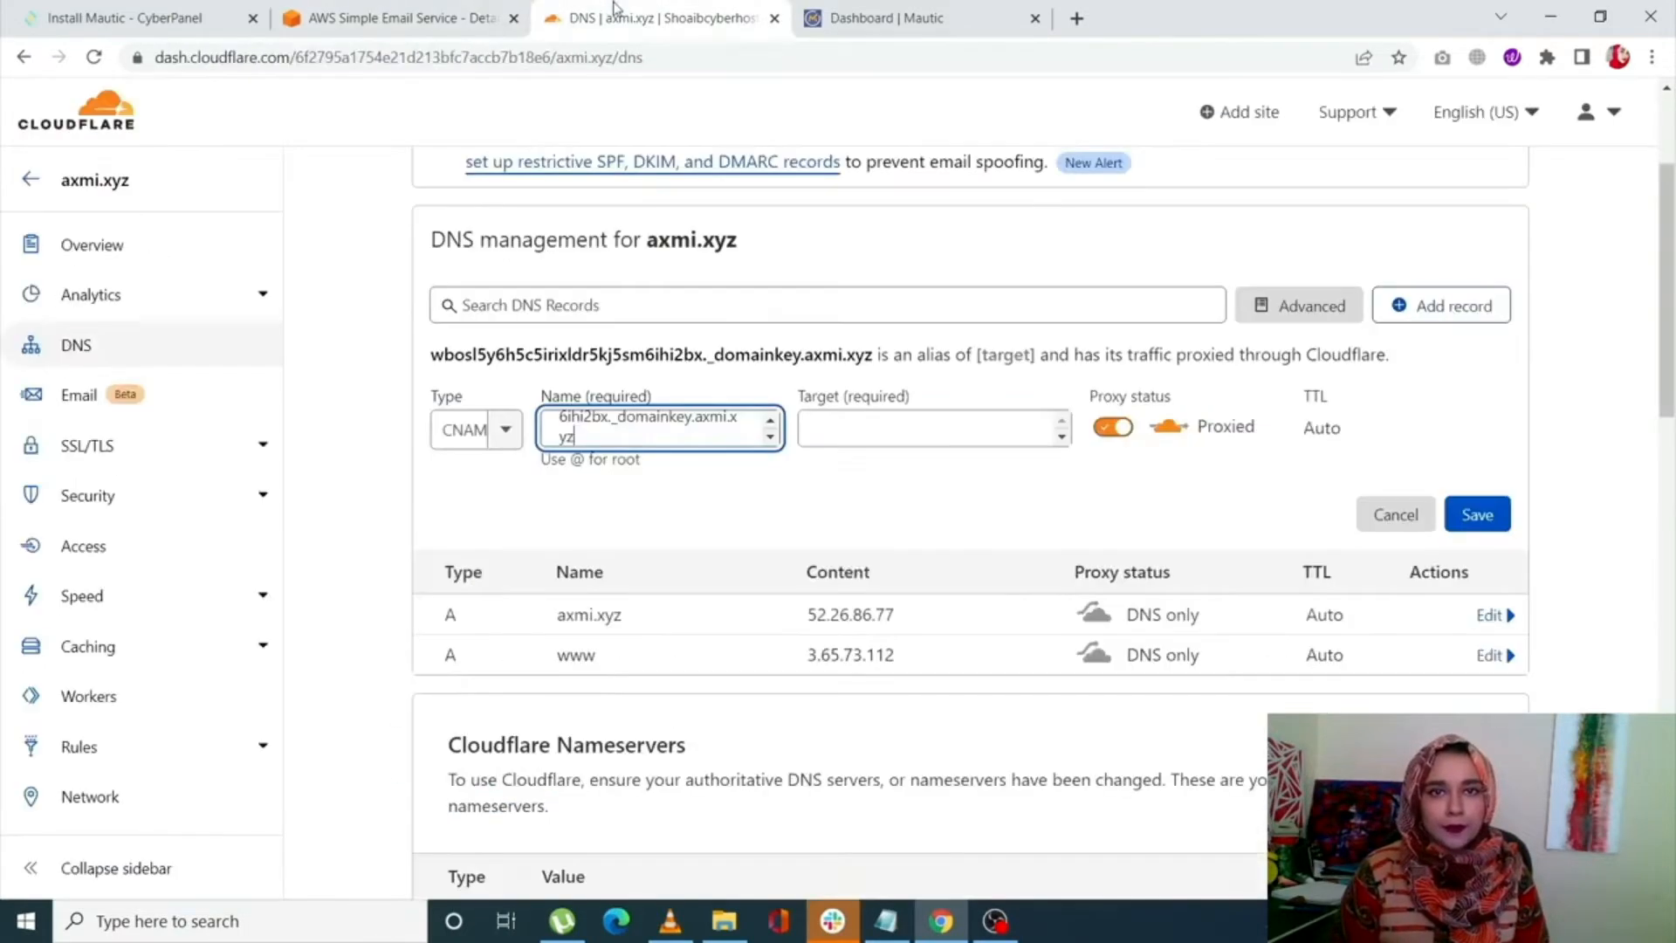
text(wbosl5y6h5c5irixldr5kj5sm6ihi2bx.dkim.amazonses.com)
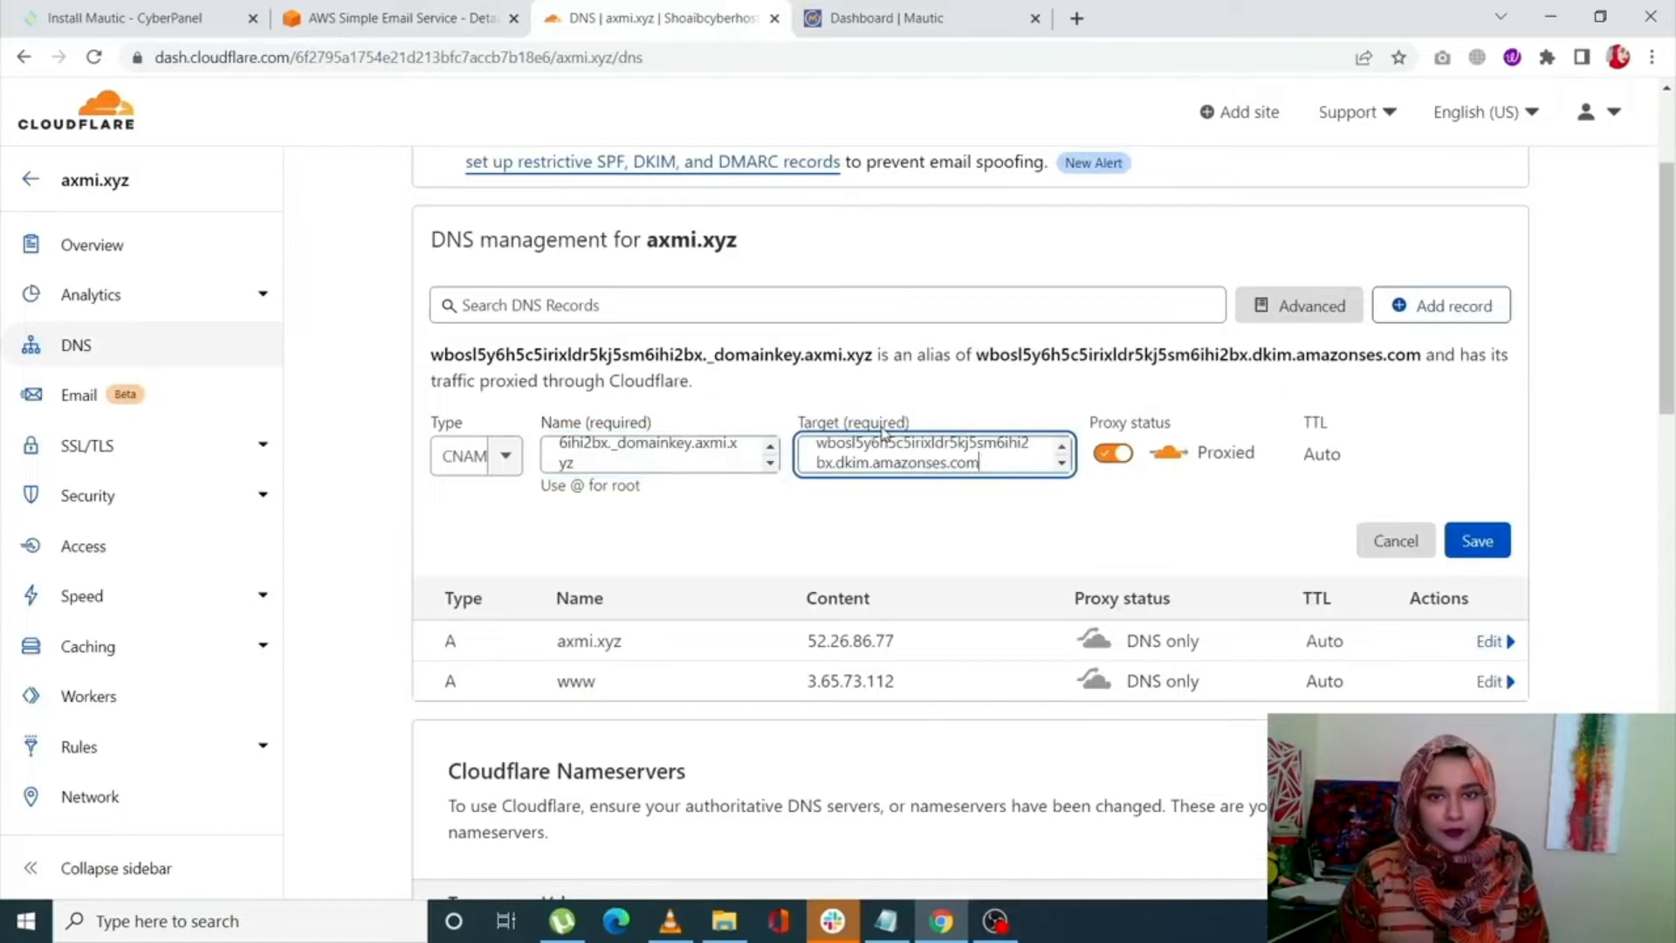
click(1111, 452)
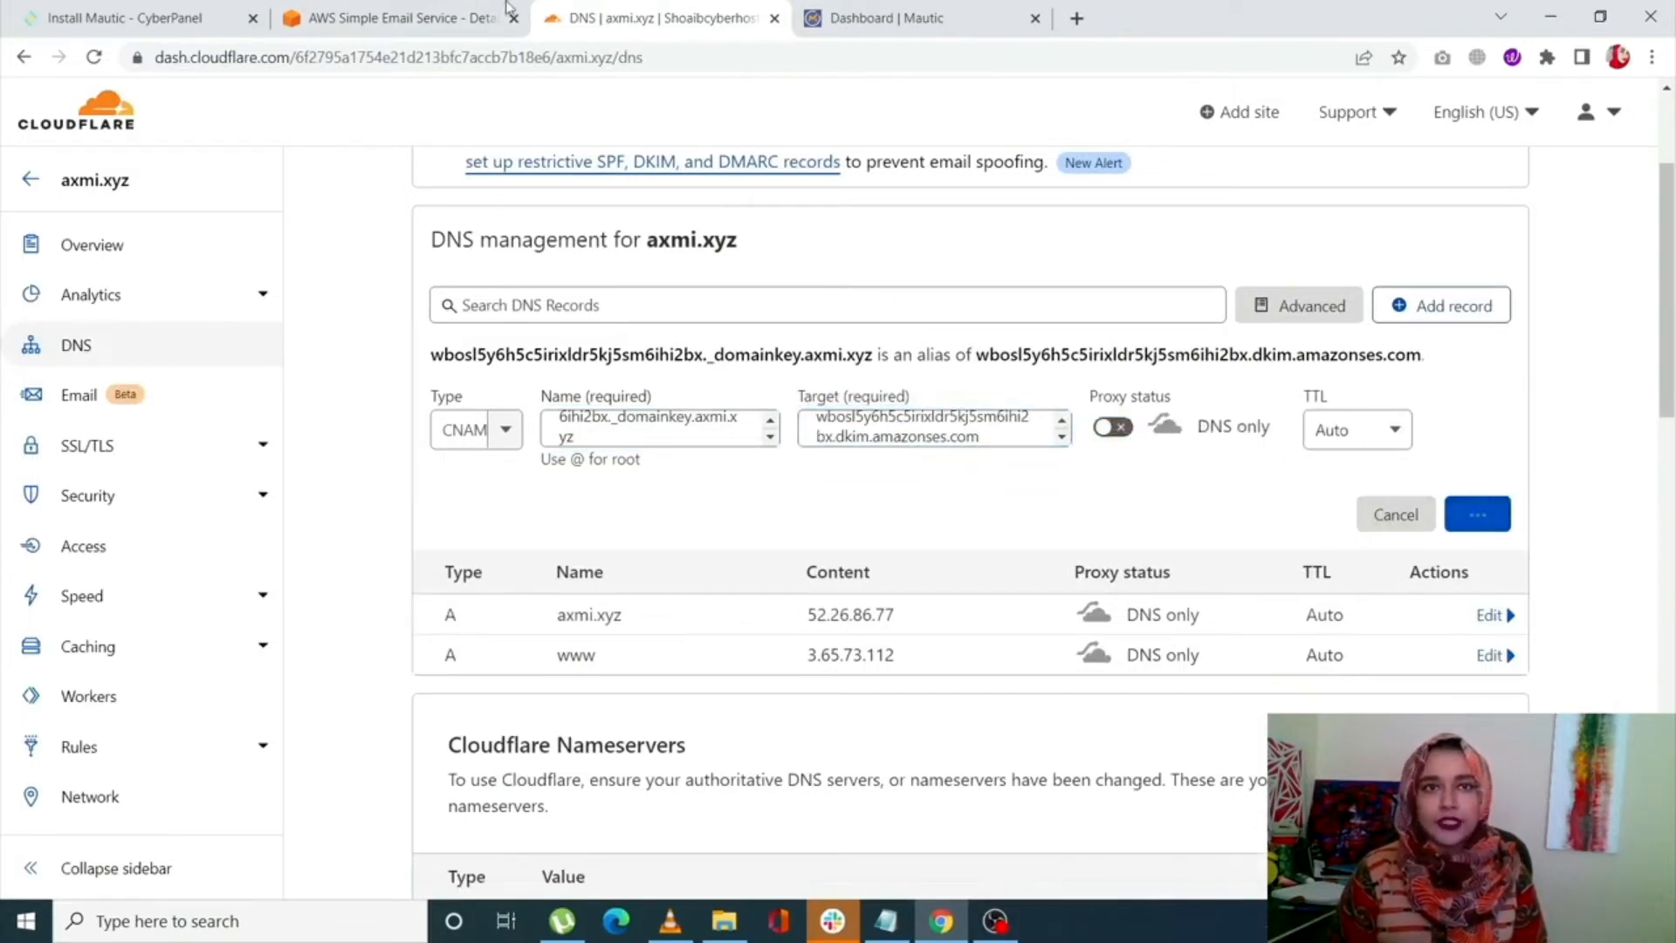
click(1477, 513)
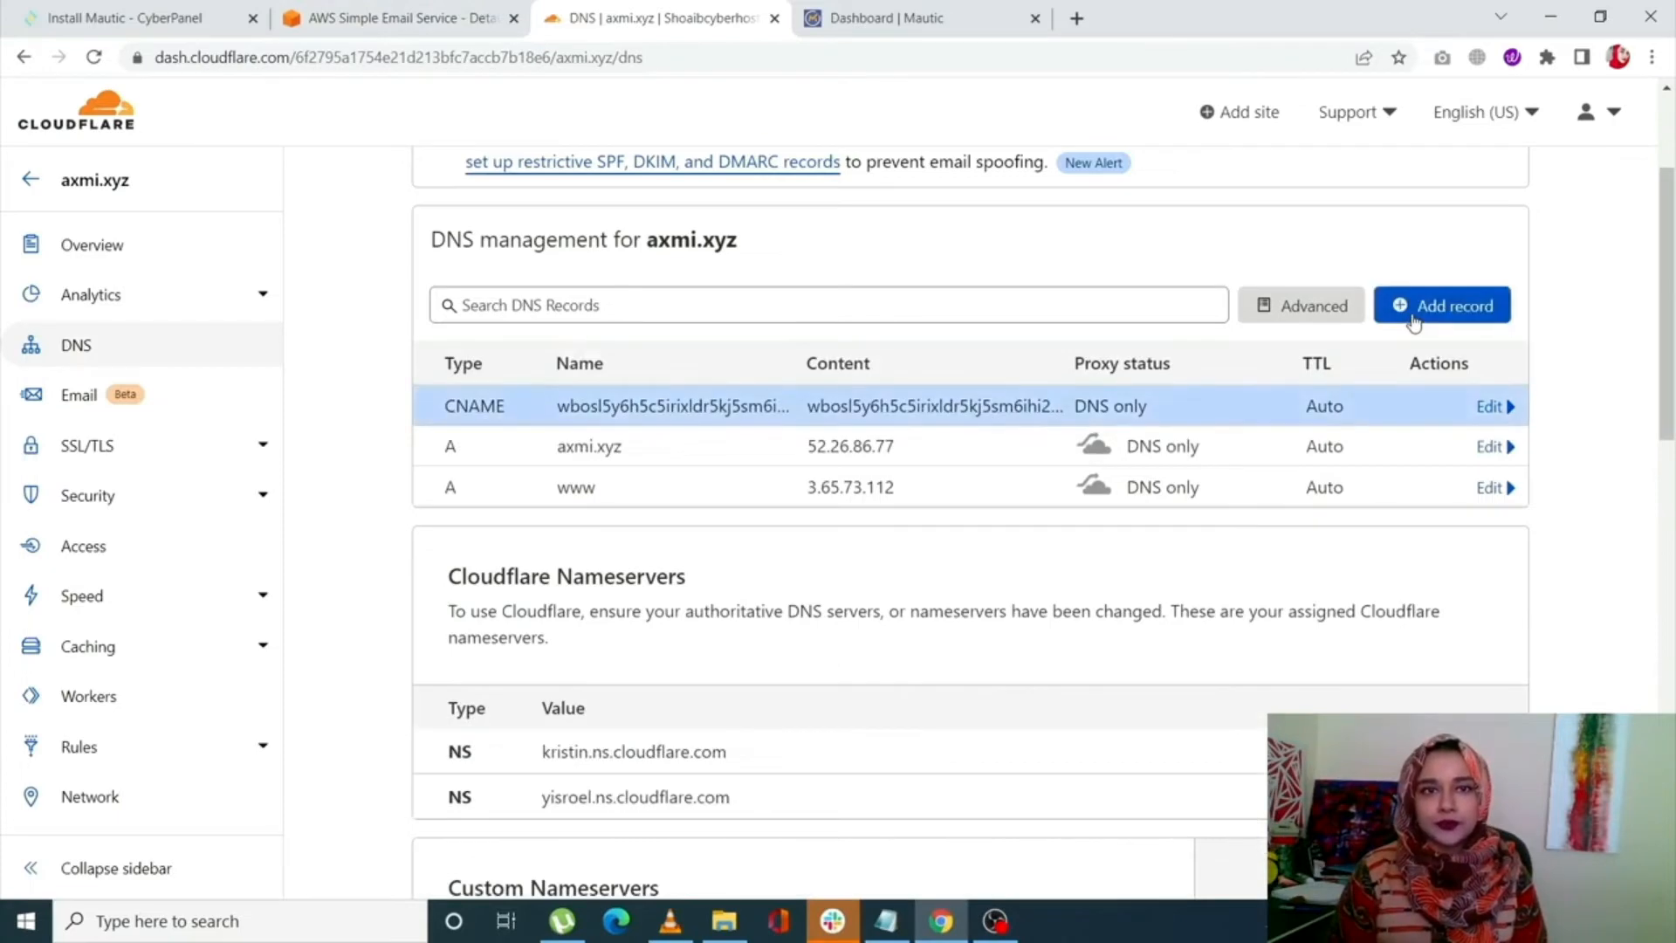
Step: Add the second DKIM CNAME (tafv67…) from SES as DNS only
click(1441, 305)
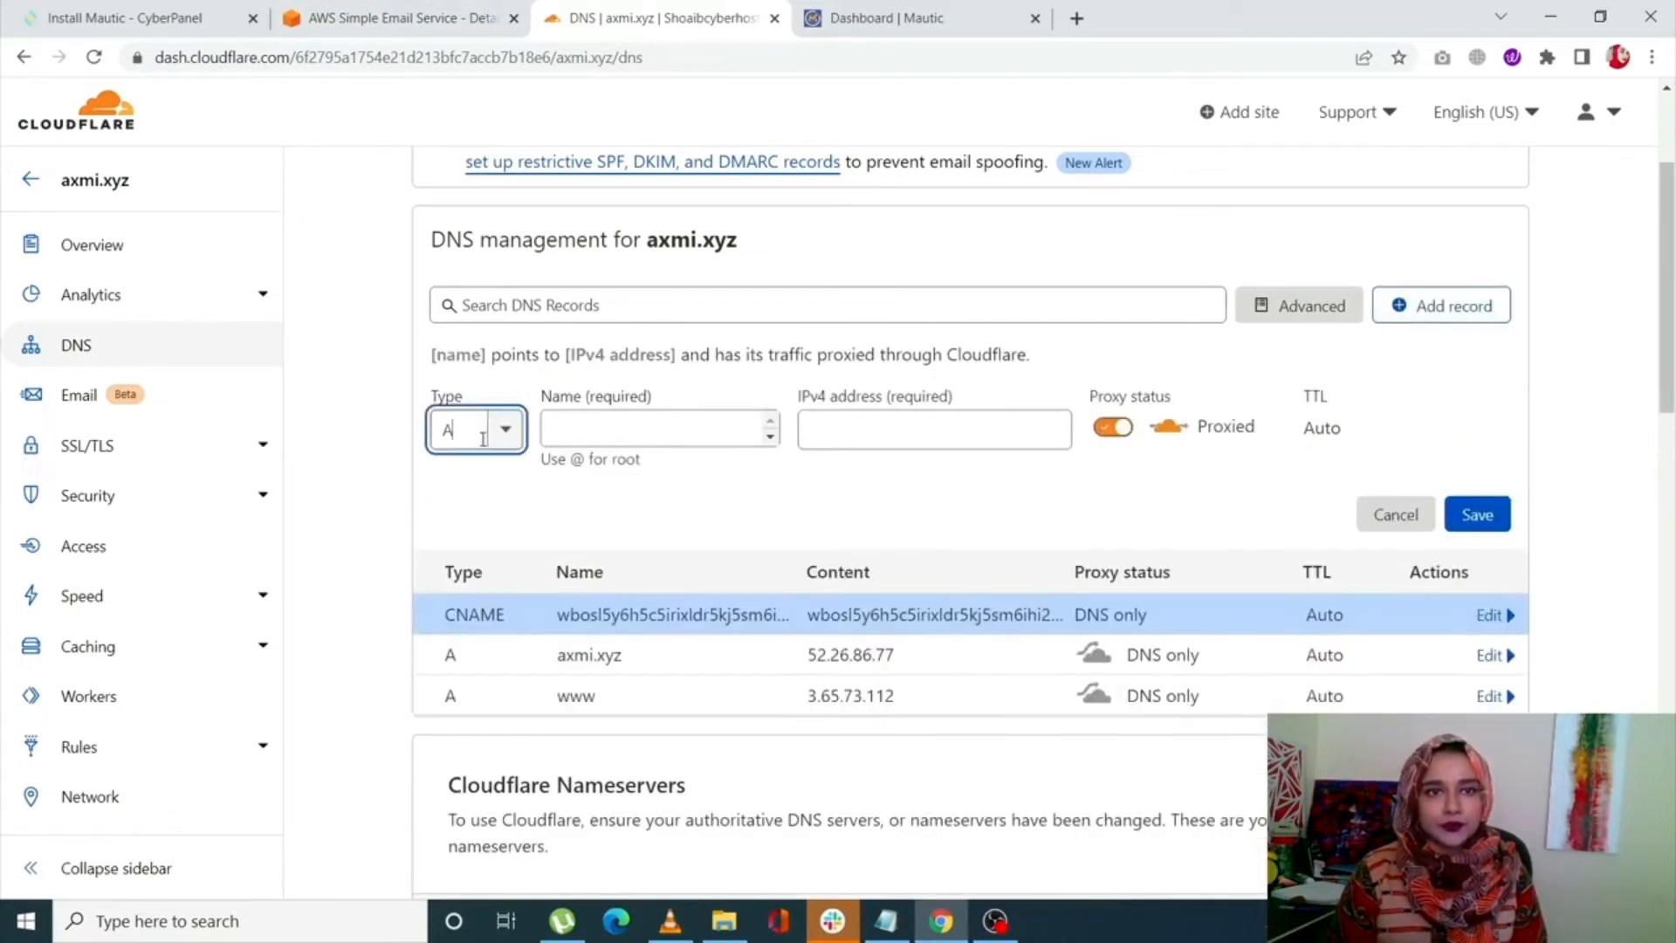
click(475, 429)
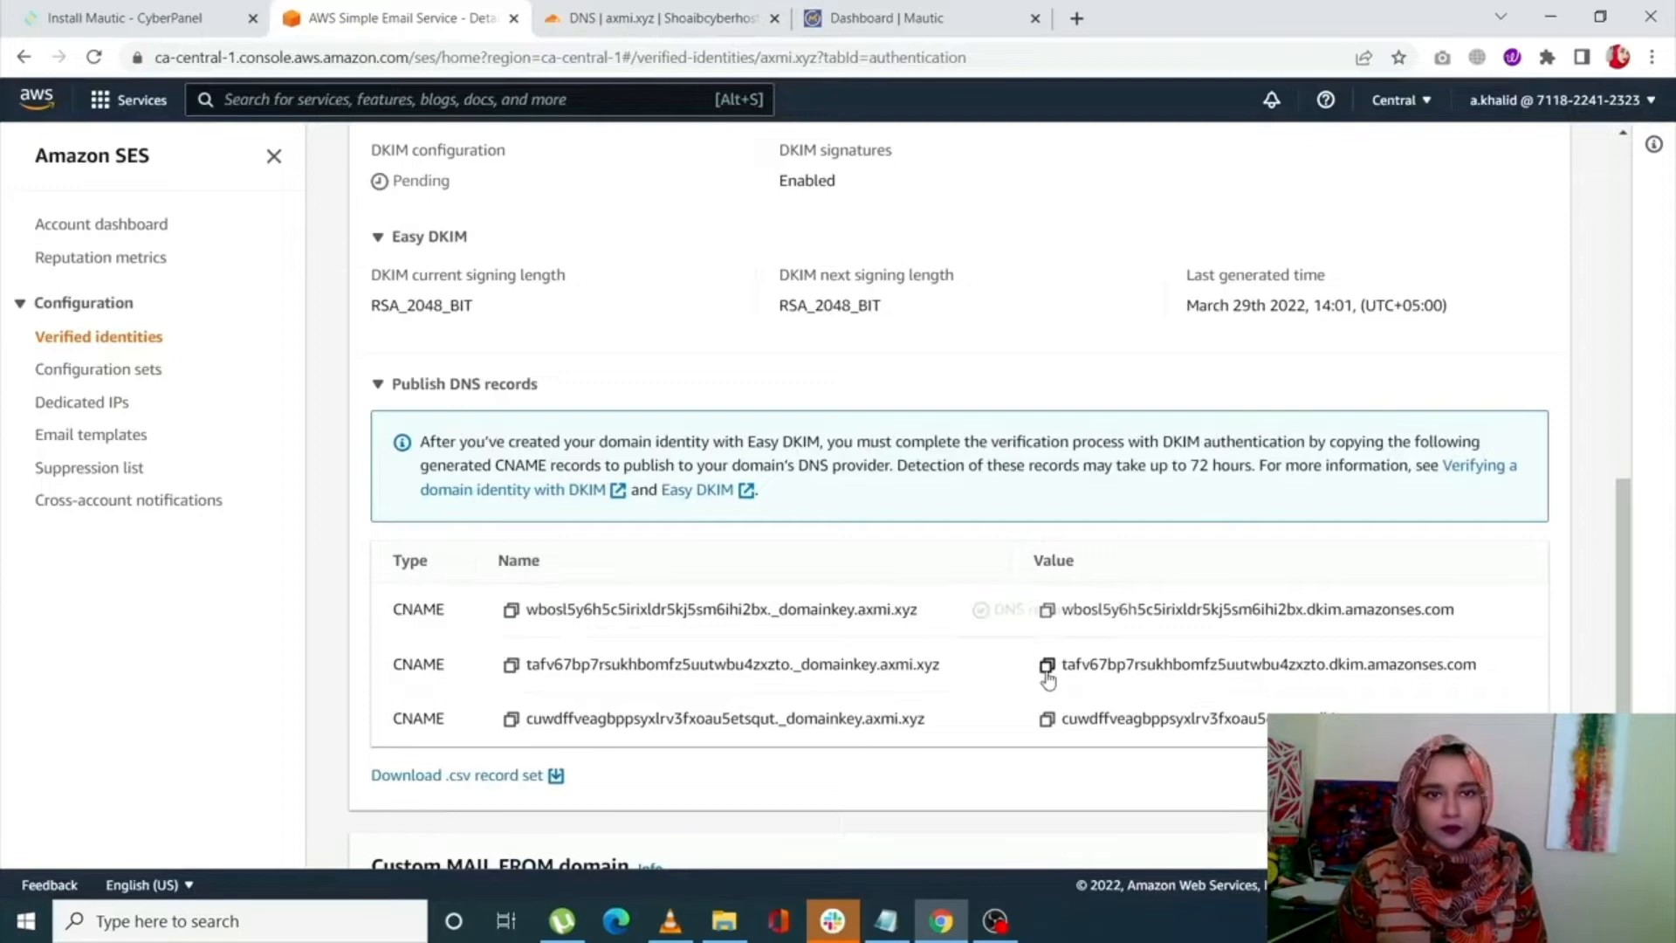
click(660, 18)
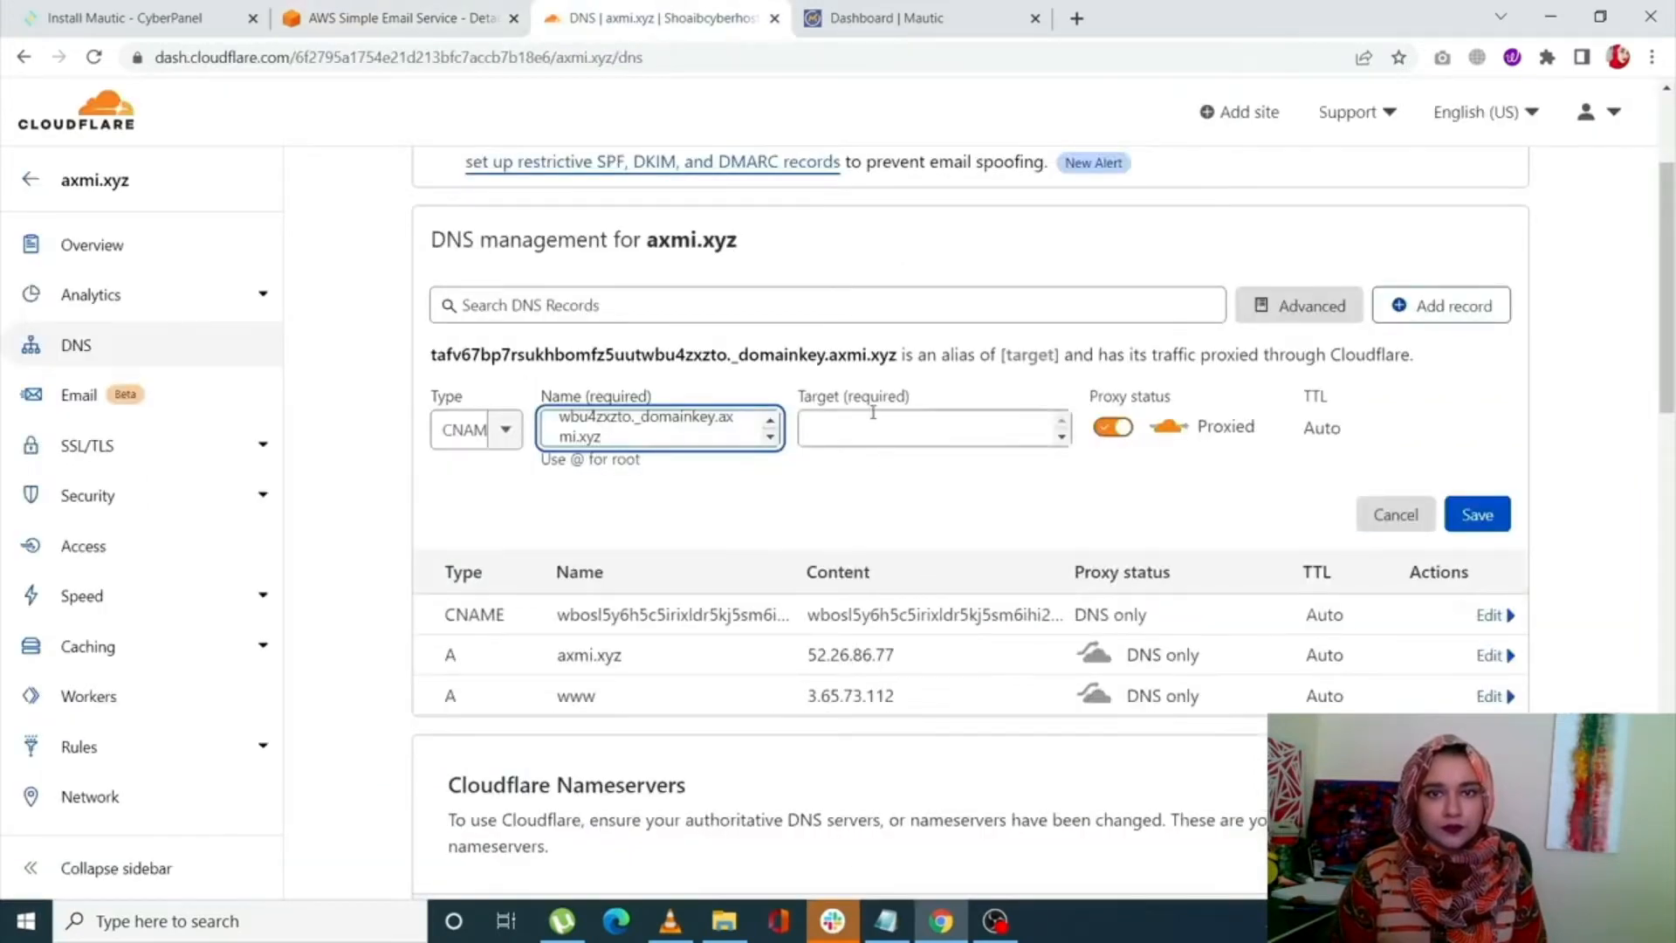
click(1112, 428)
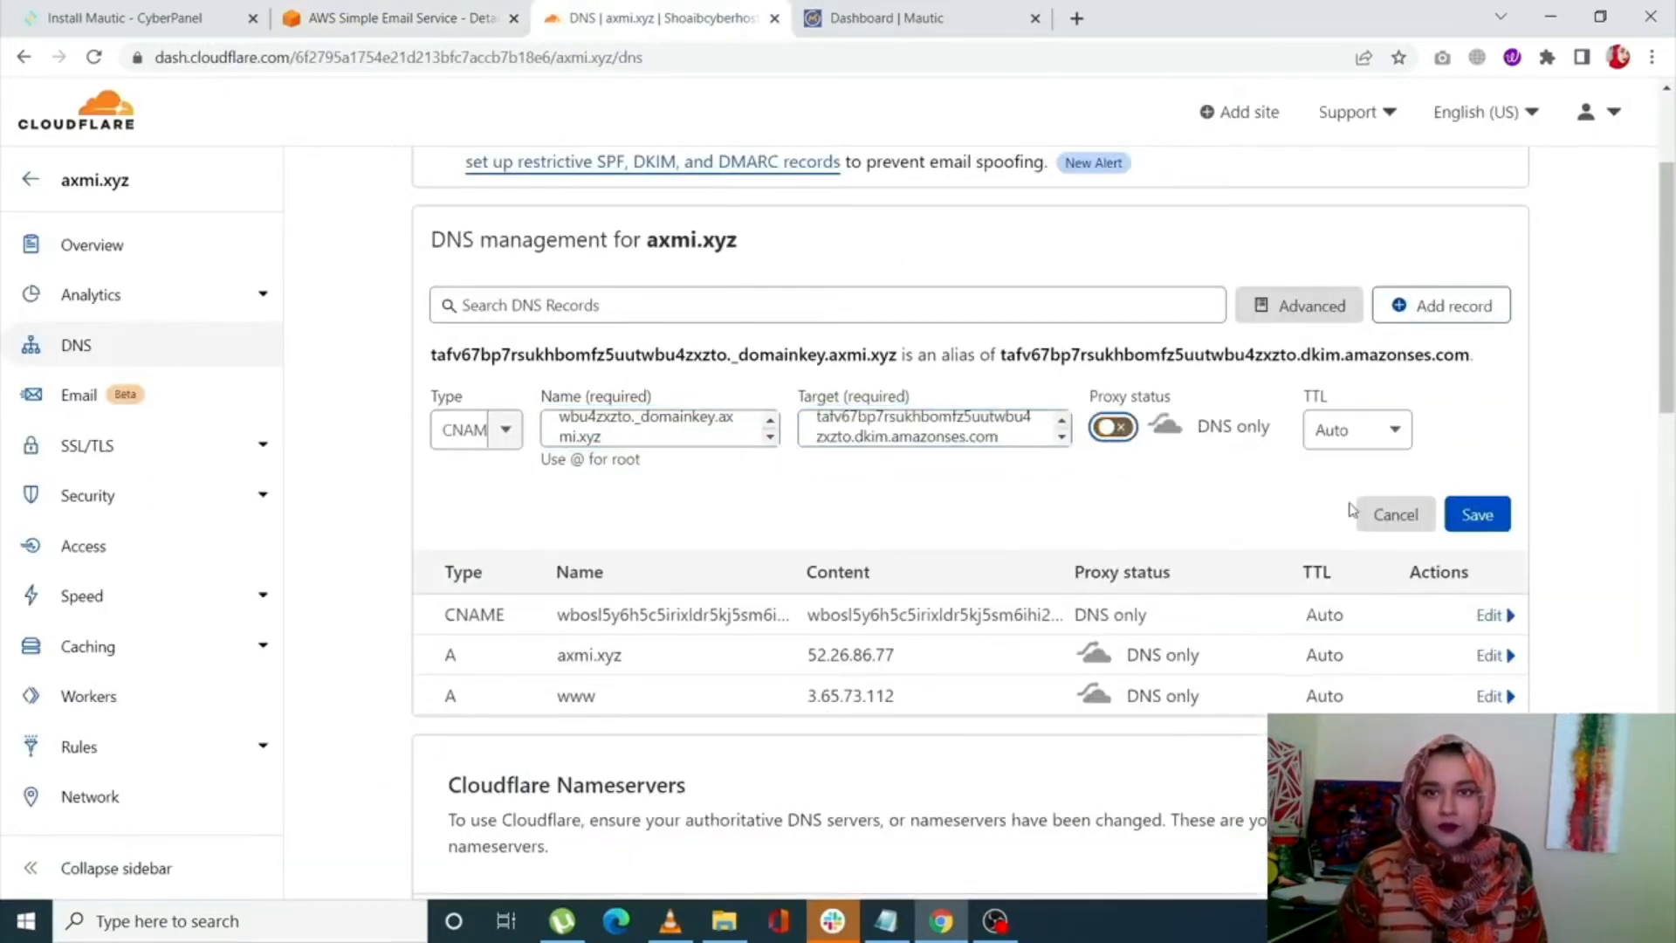
click(1476, 514)
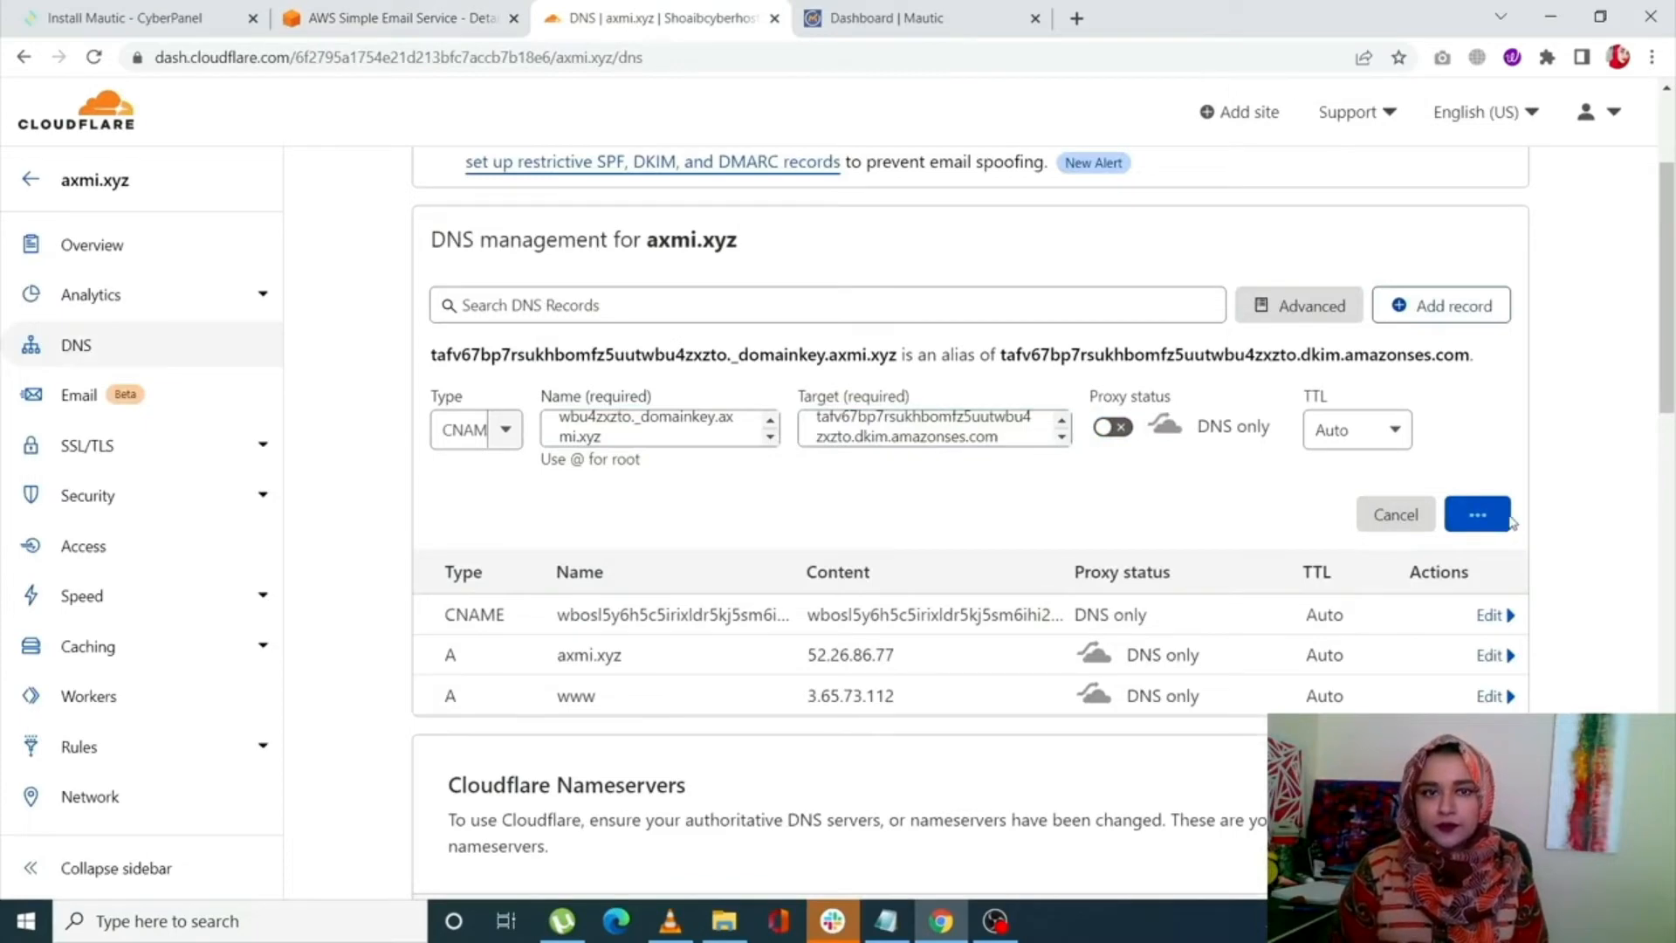
click(1477, 514)
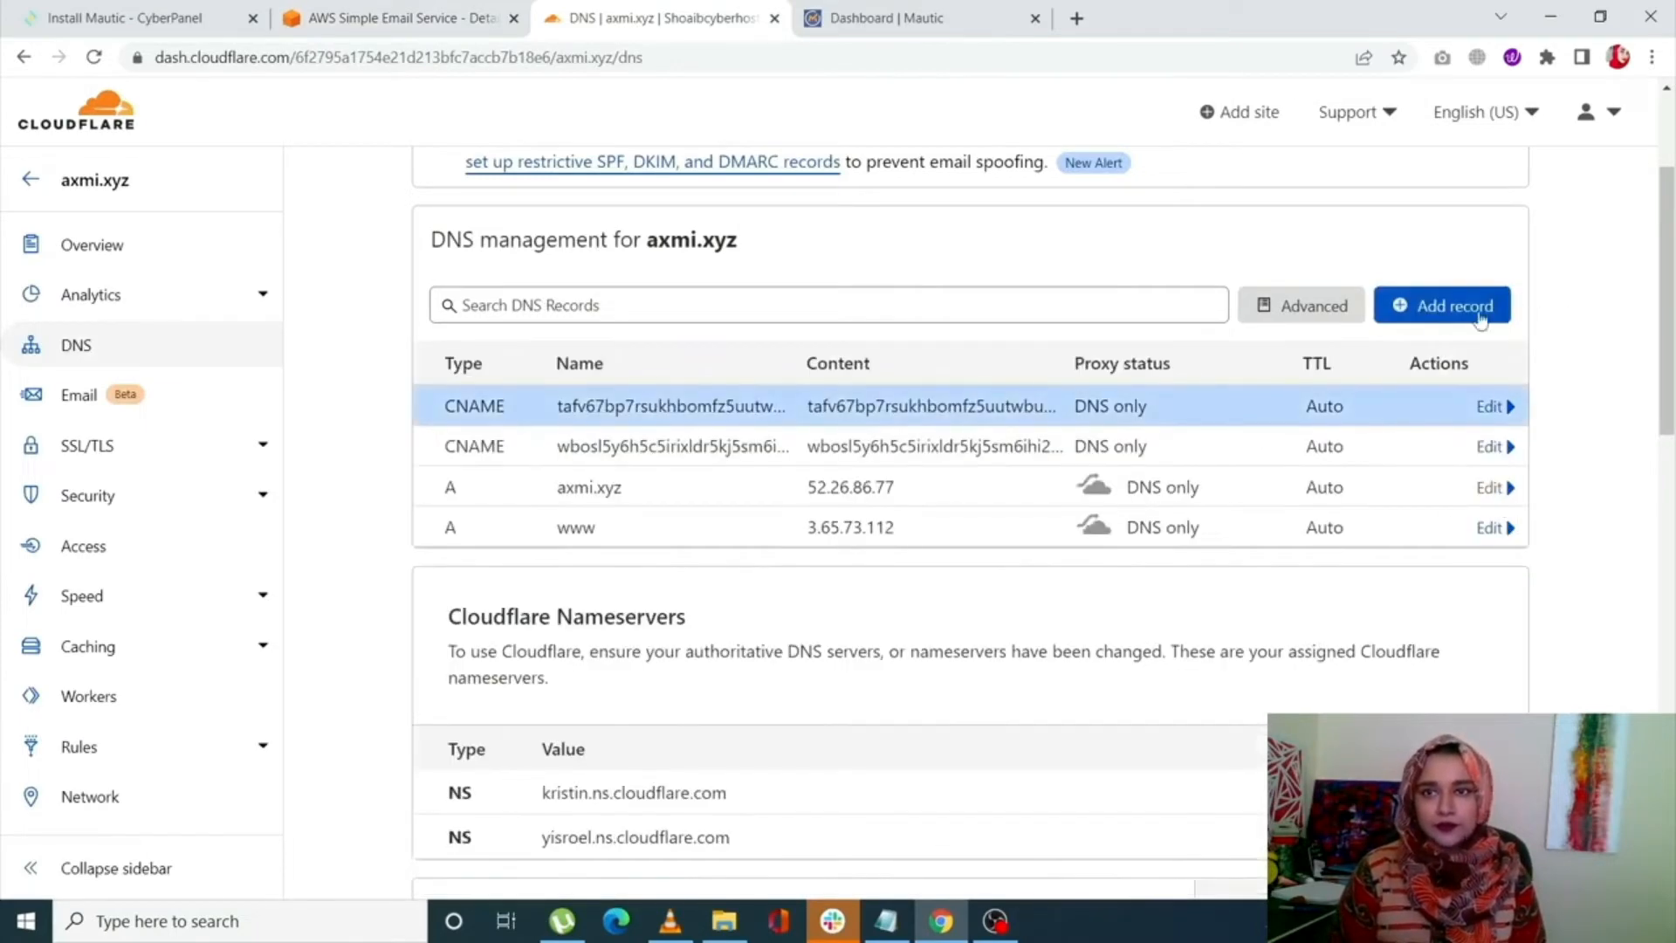
Step: Add the third DKIM CNAME (cuwdff…) as DNS only and compare against SES
click(1442, 305)
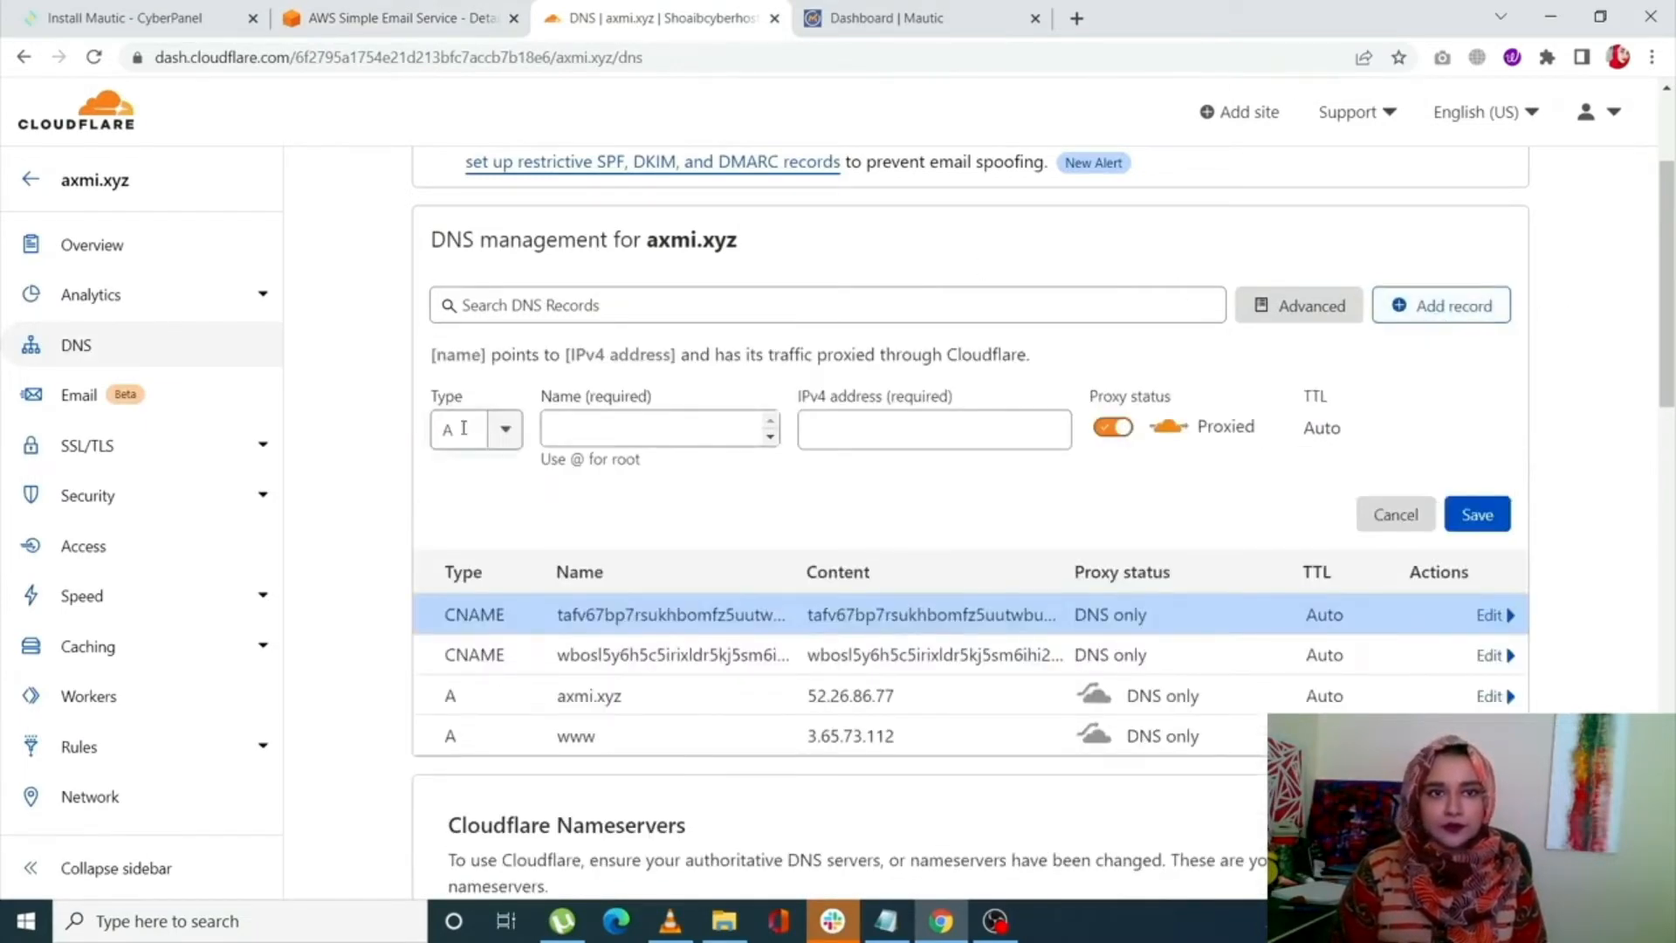
click(504, 428)
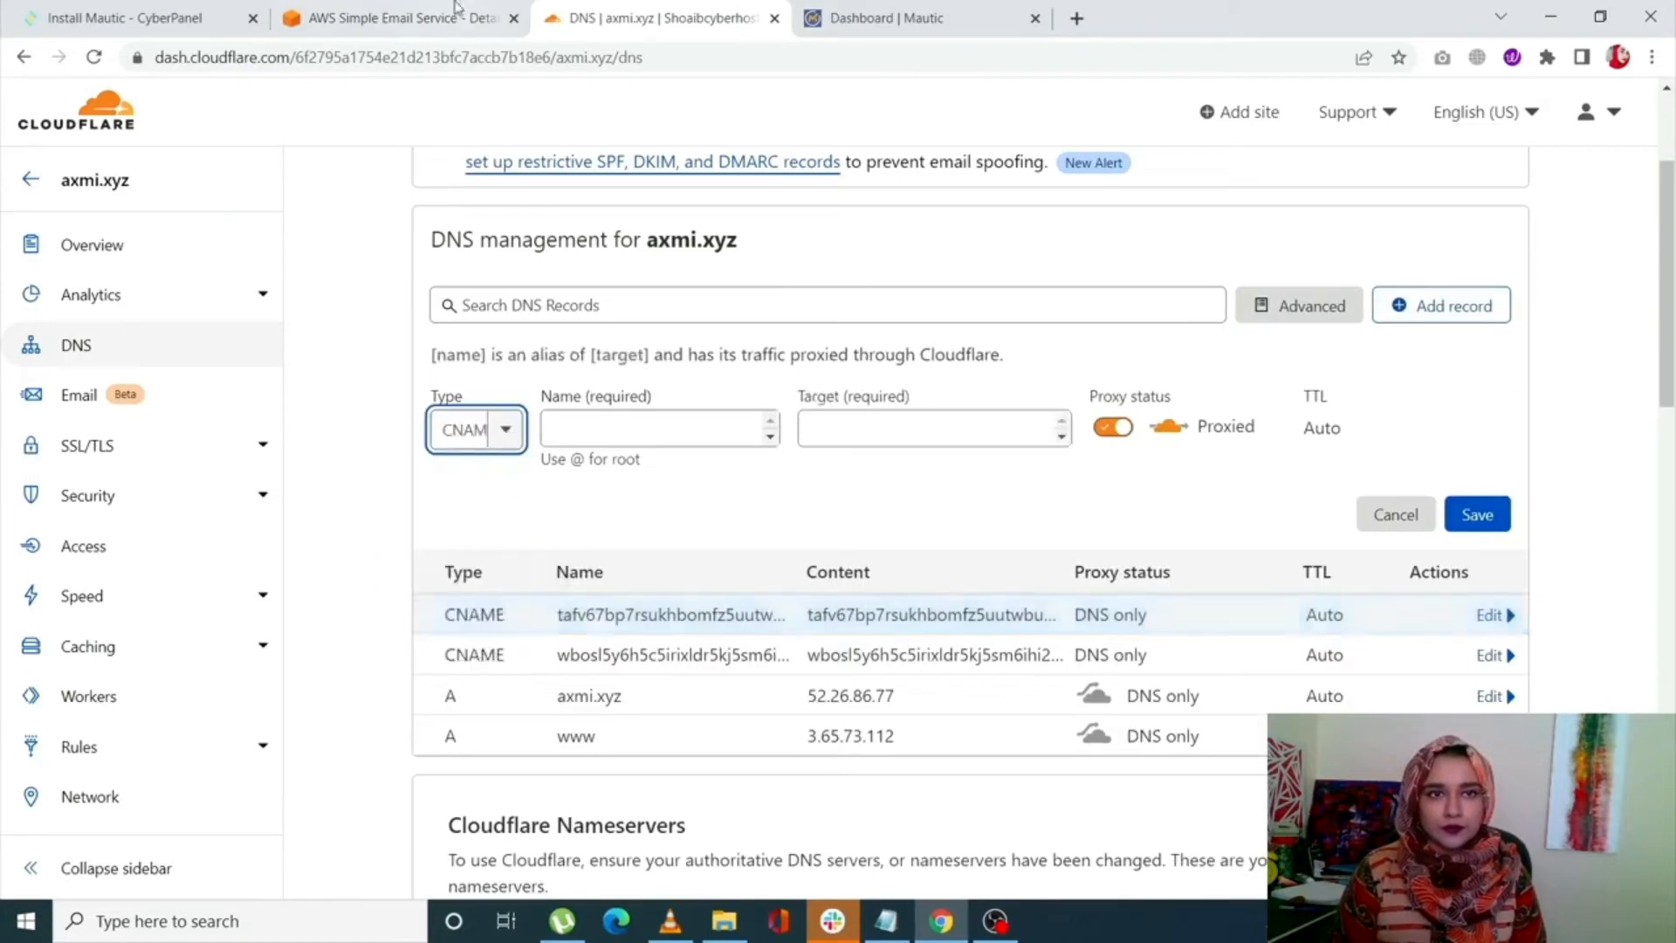
click(396, 19)
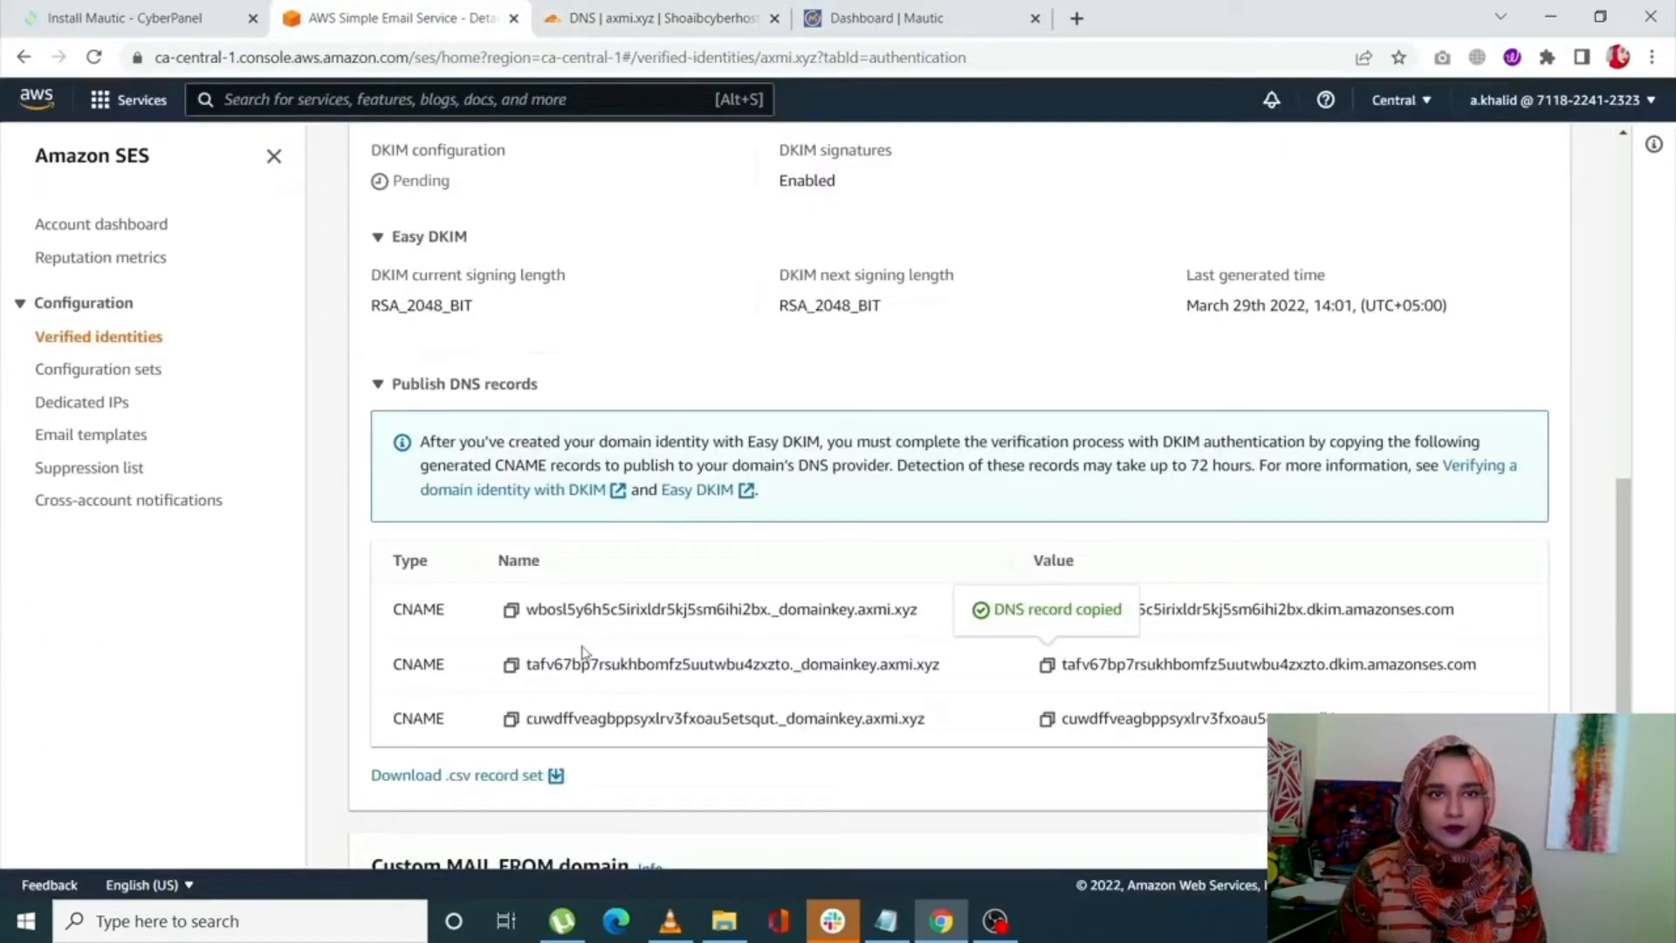
click(510, 663)
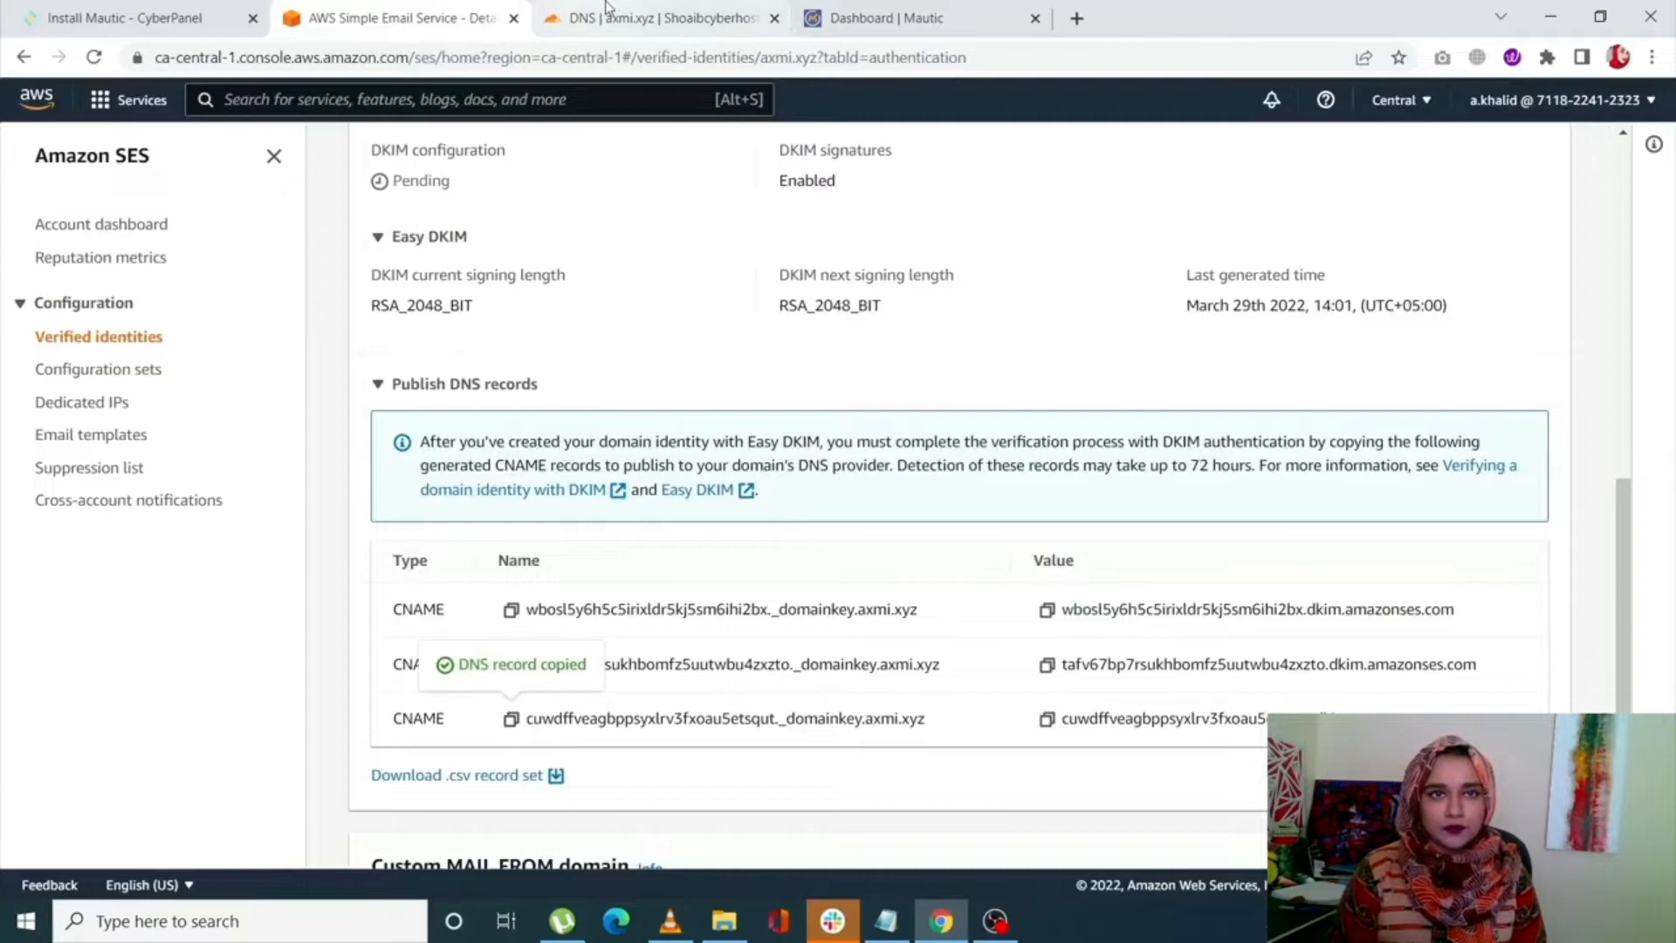
click(658, 18)
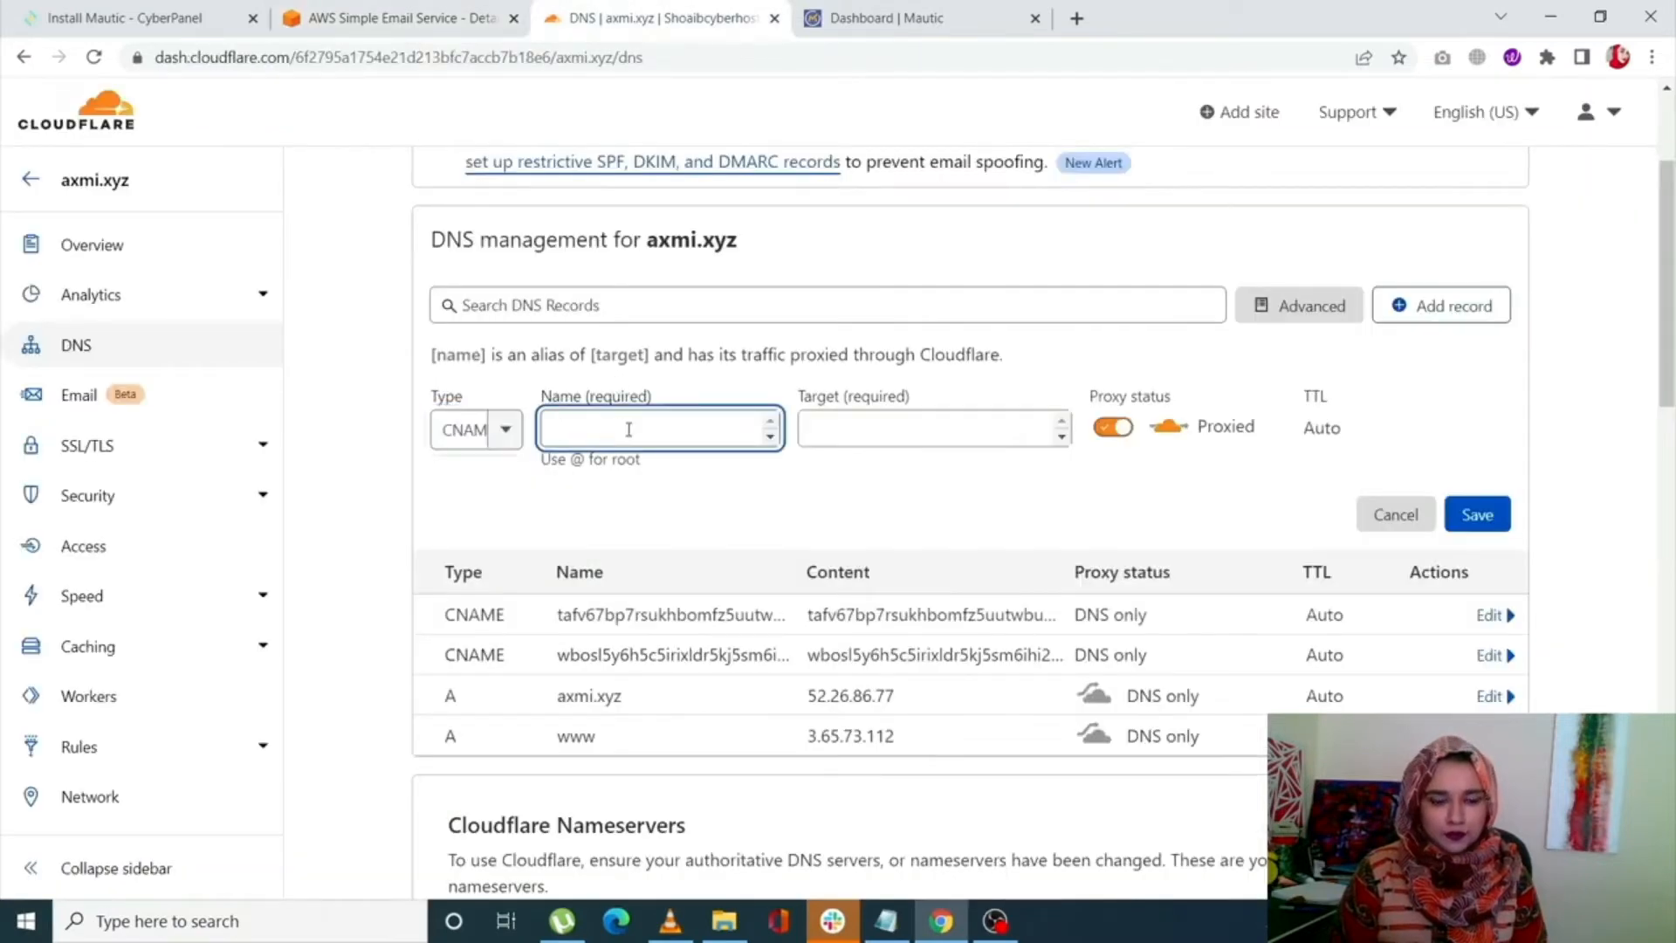
click(395, 18)
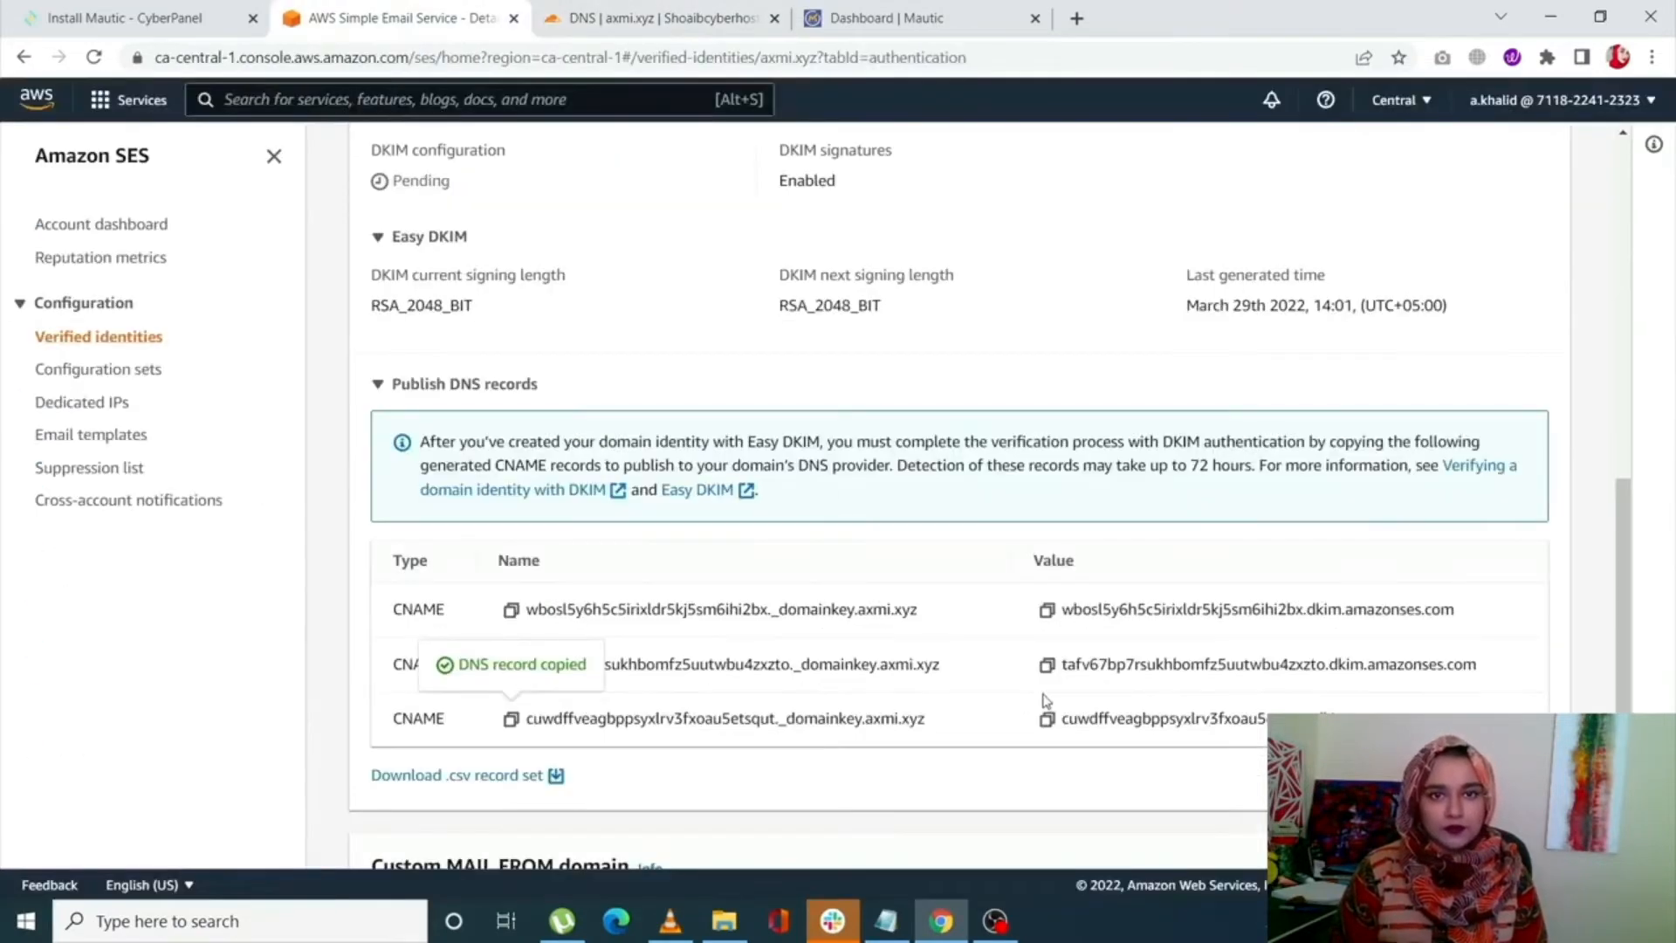
click(660, 19)
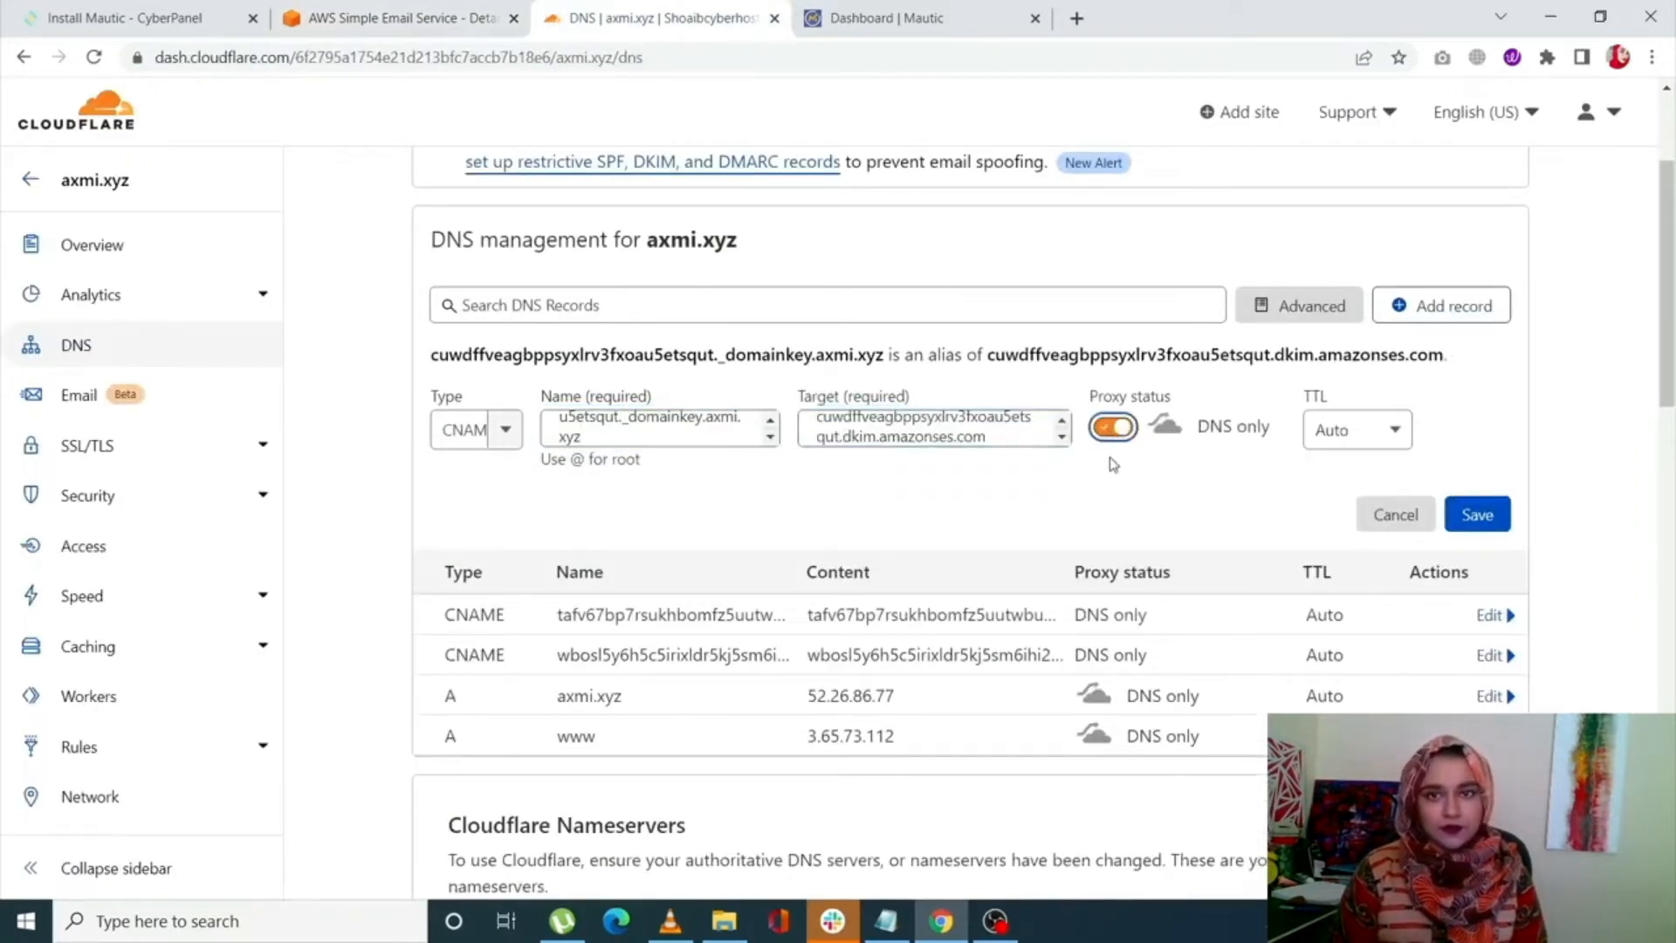
click(1111, 427)
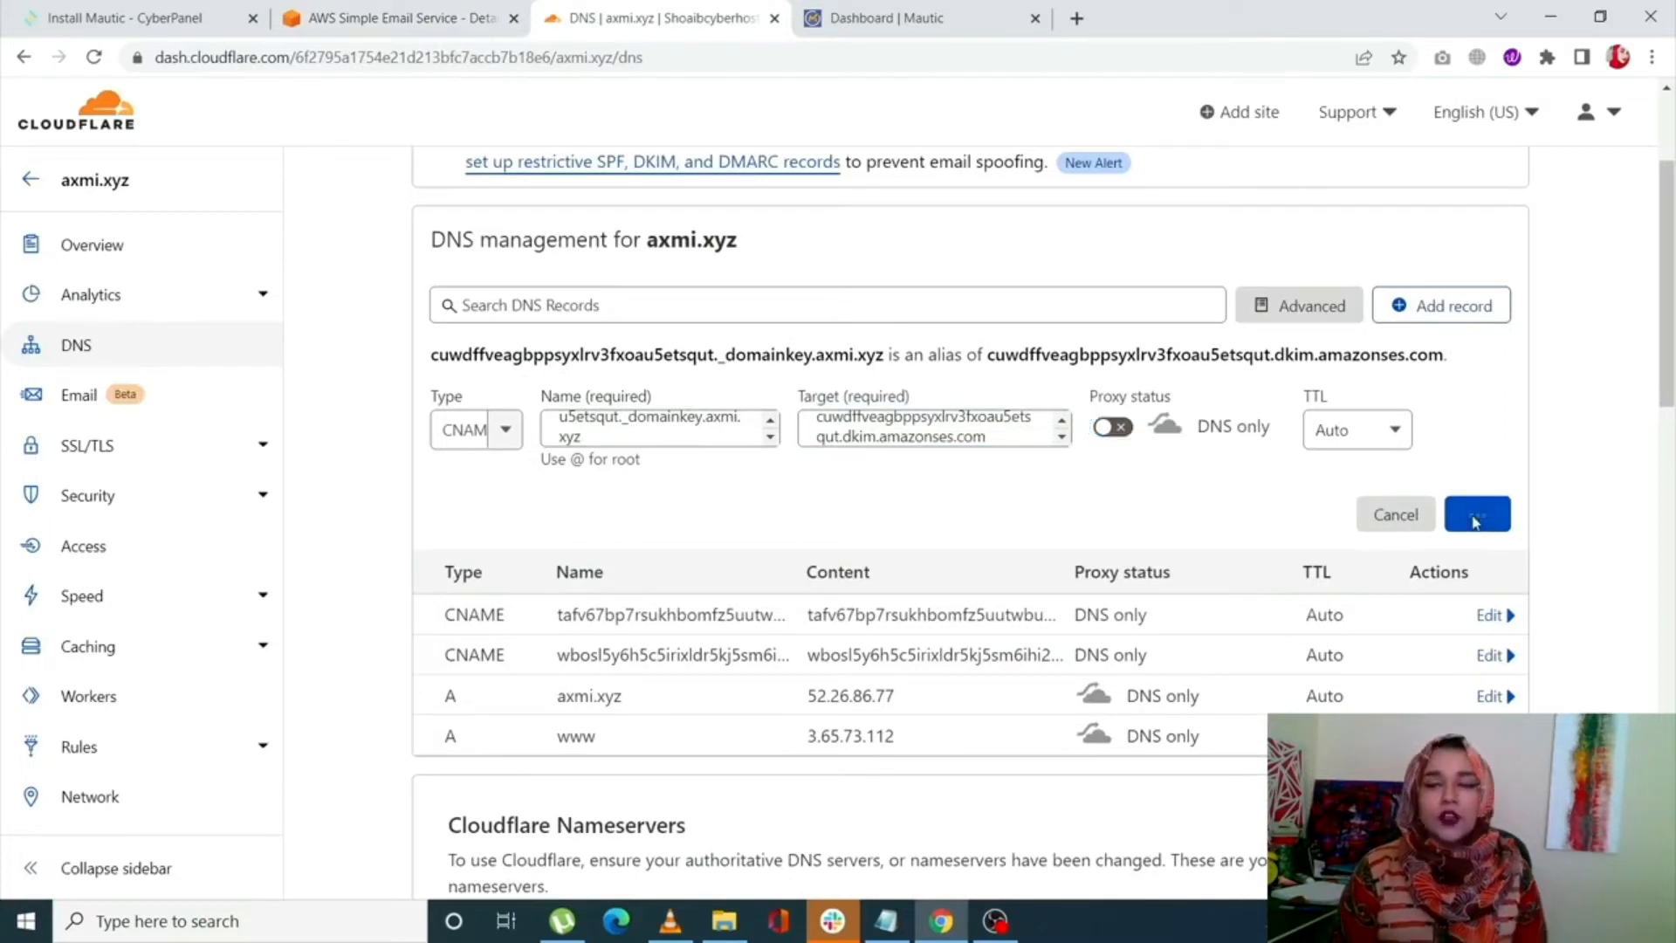
click(1477, 514)
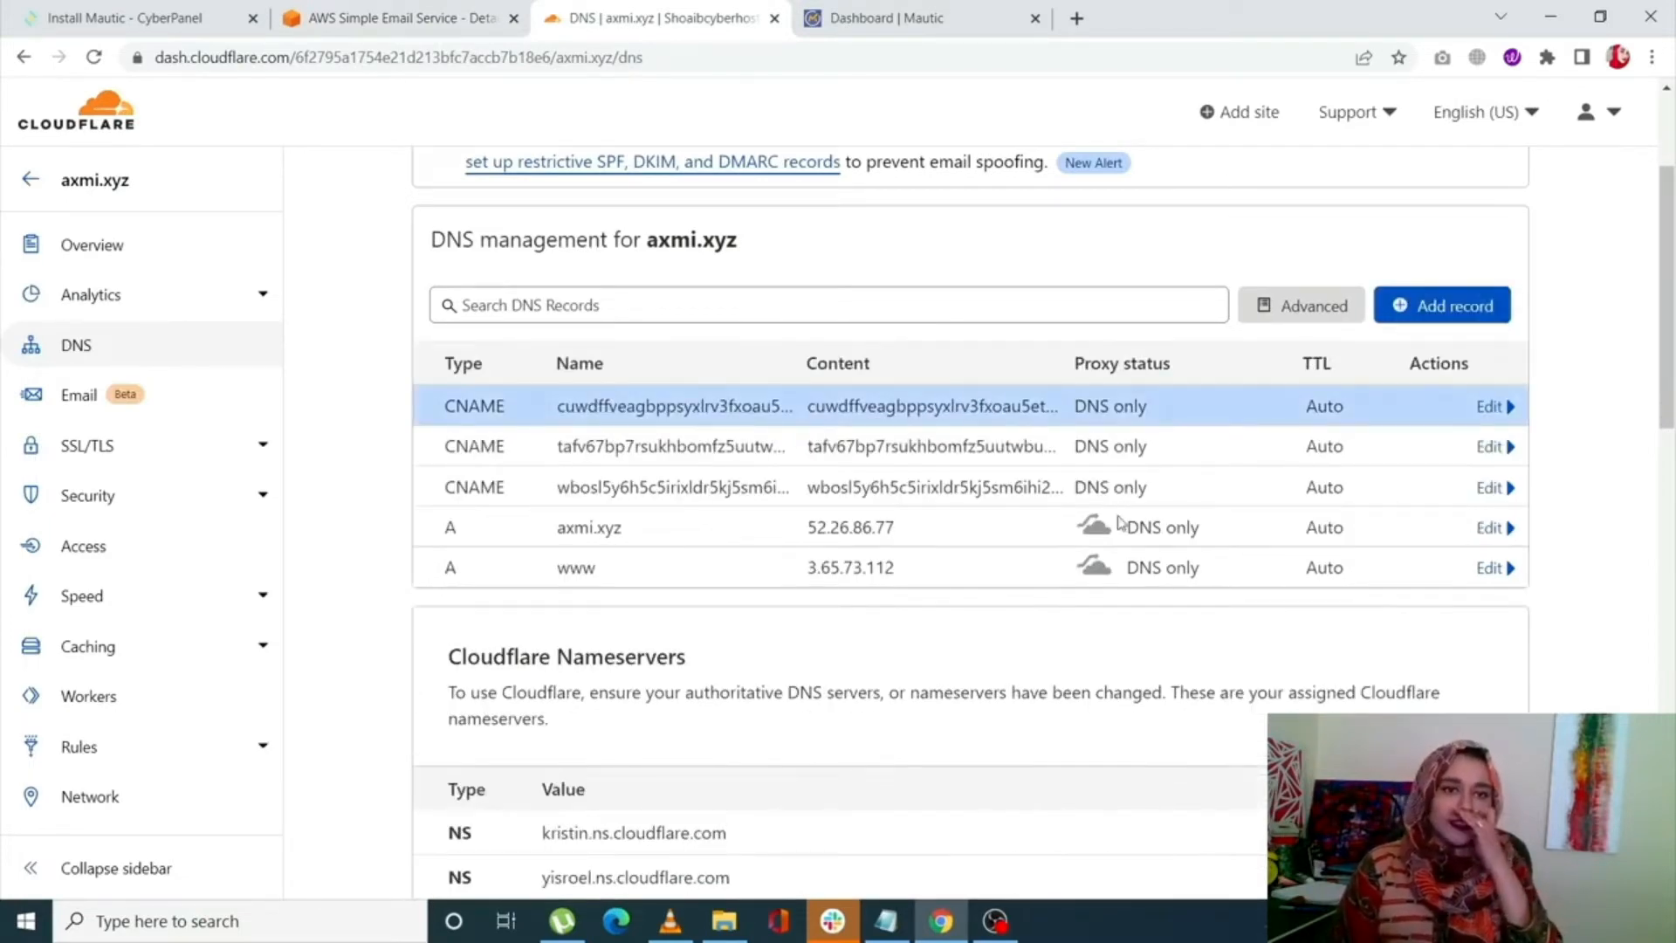
click(395, 19)
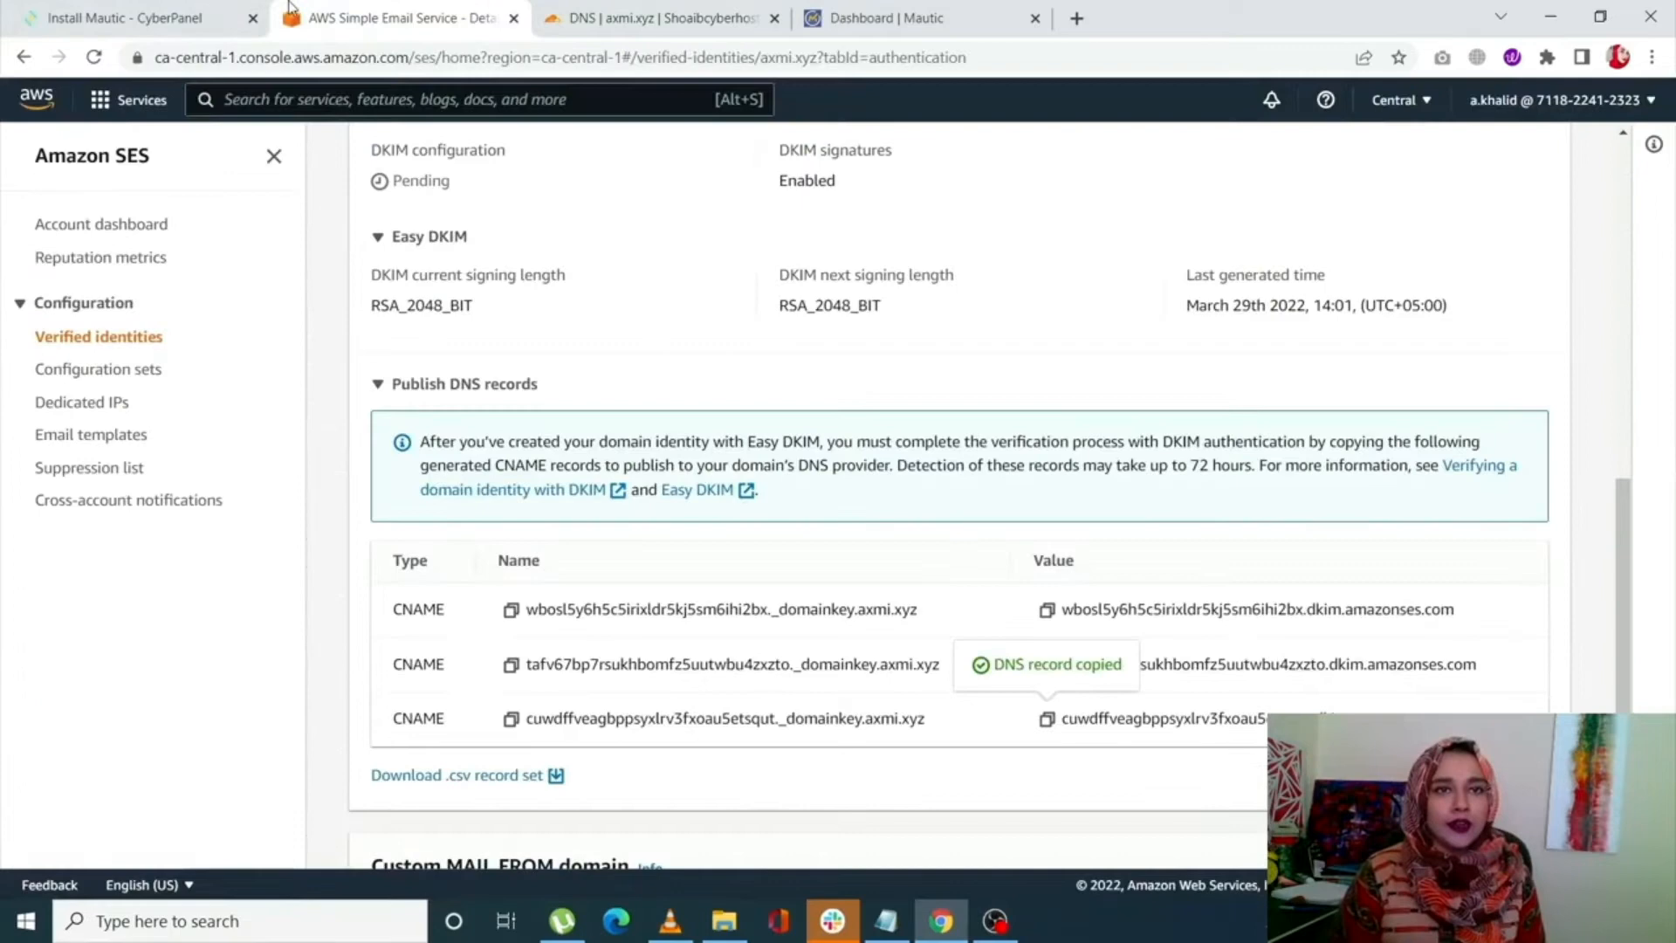
click(657, 18)
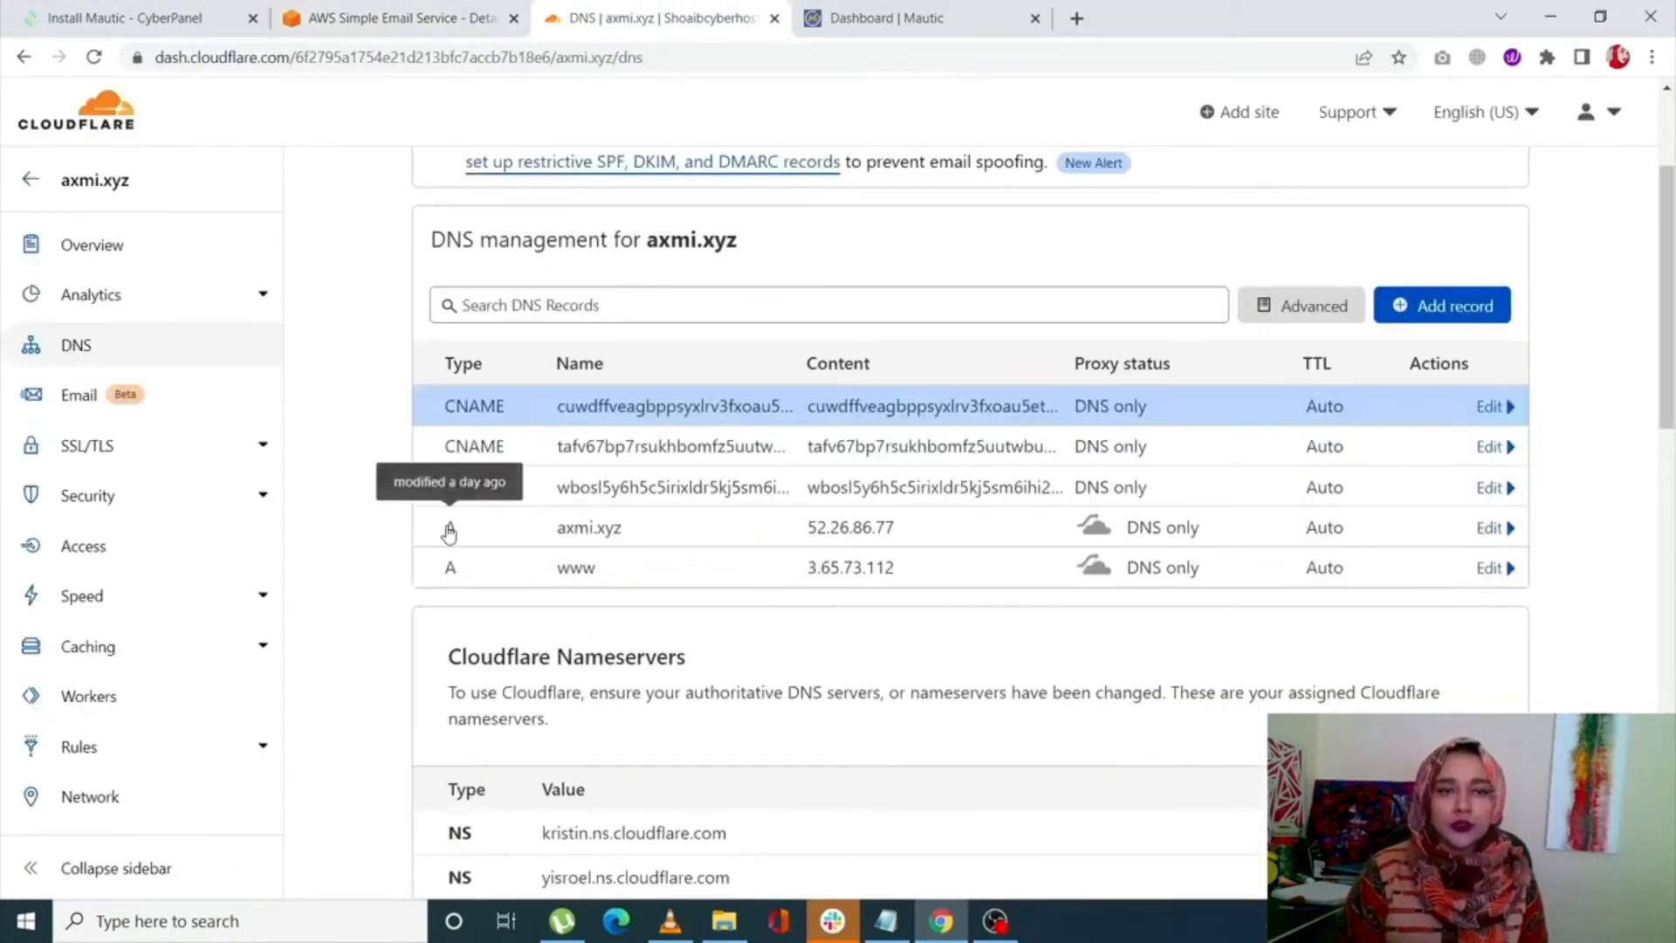
mouse_move(1064, 600)
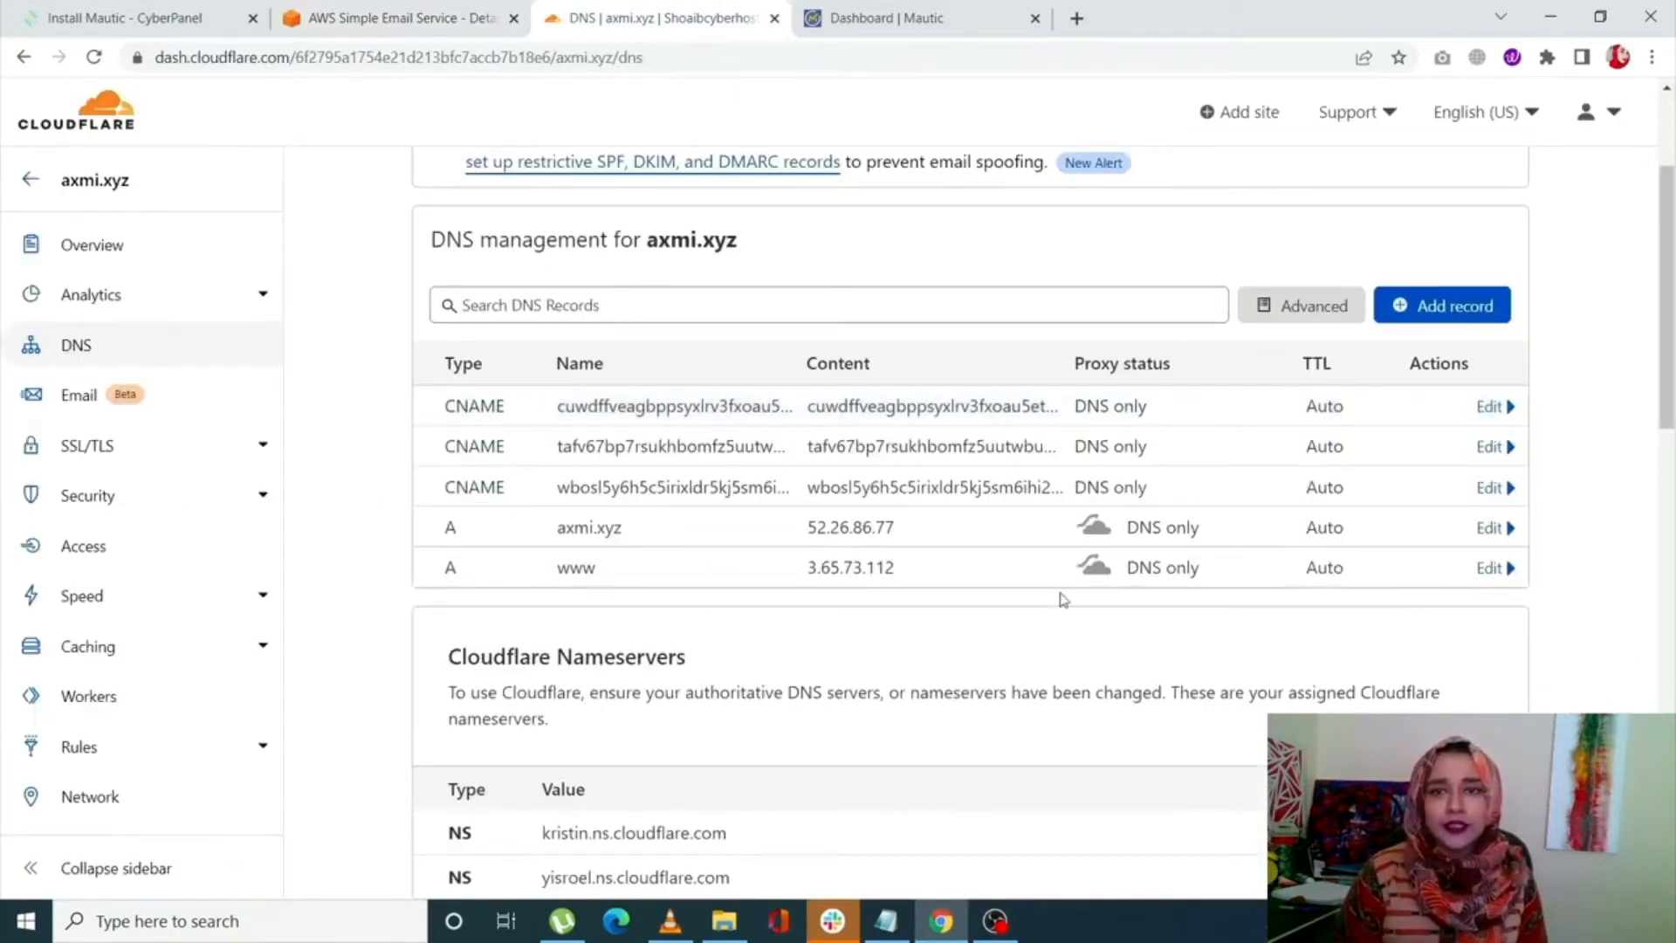
Step: Check the axmi.xyz A record (52.26.86.77, DNS only) against CyberPanel's server IP and resave it
click(1490, 528)
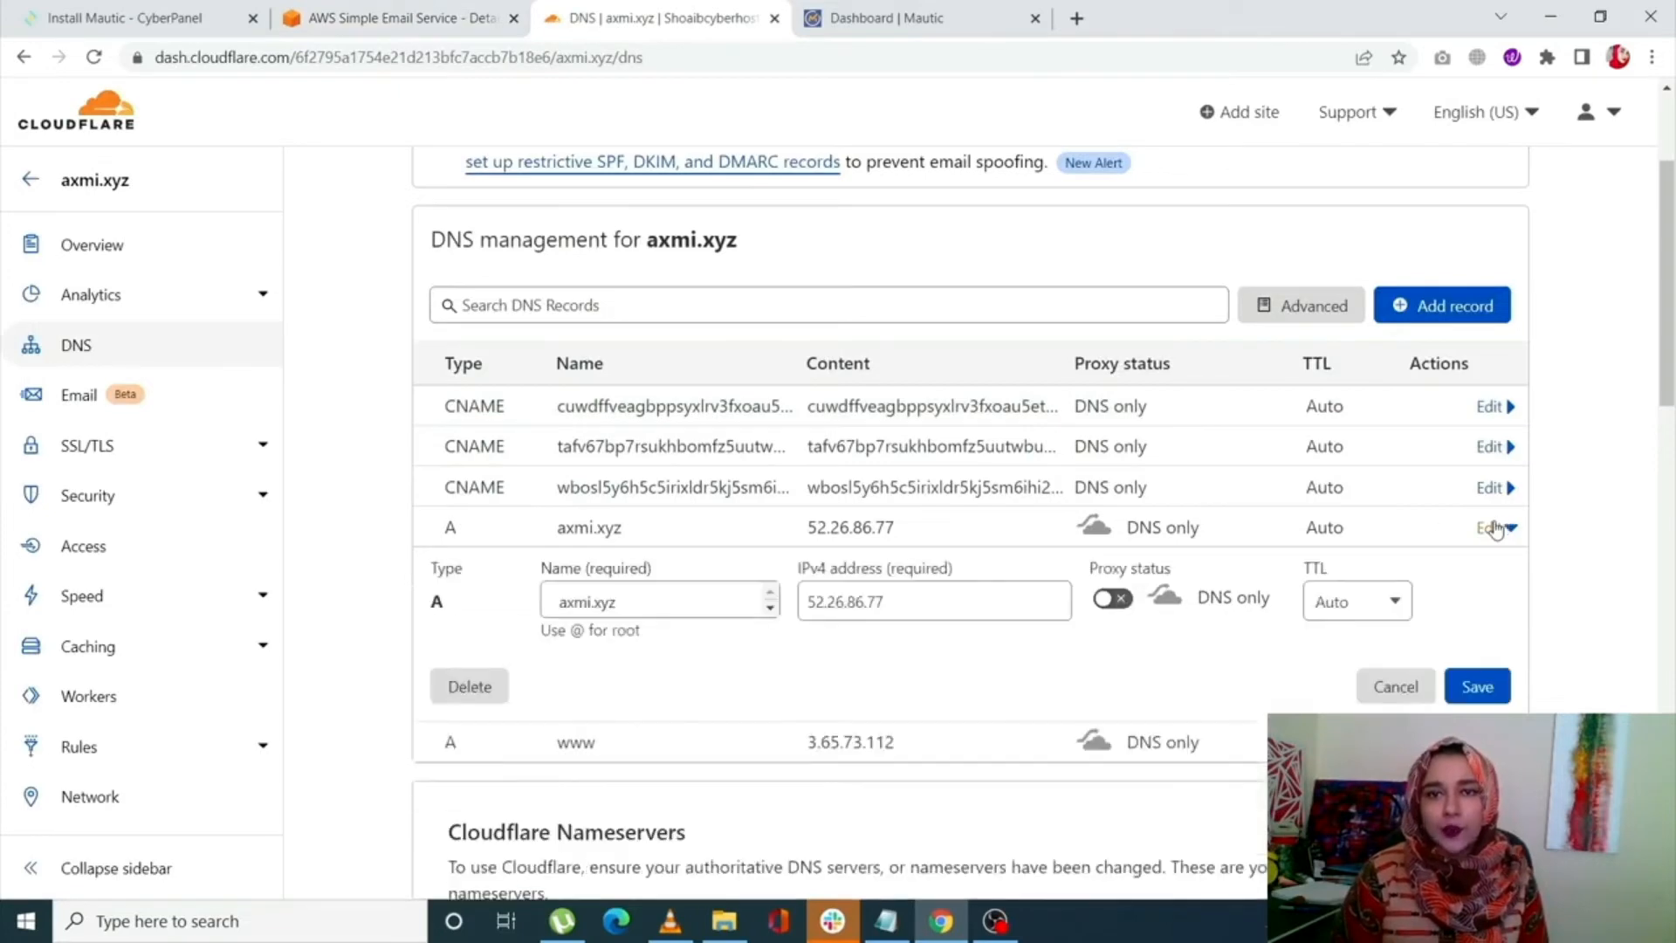
mouse_move(738, 628)
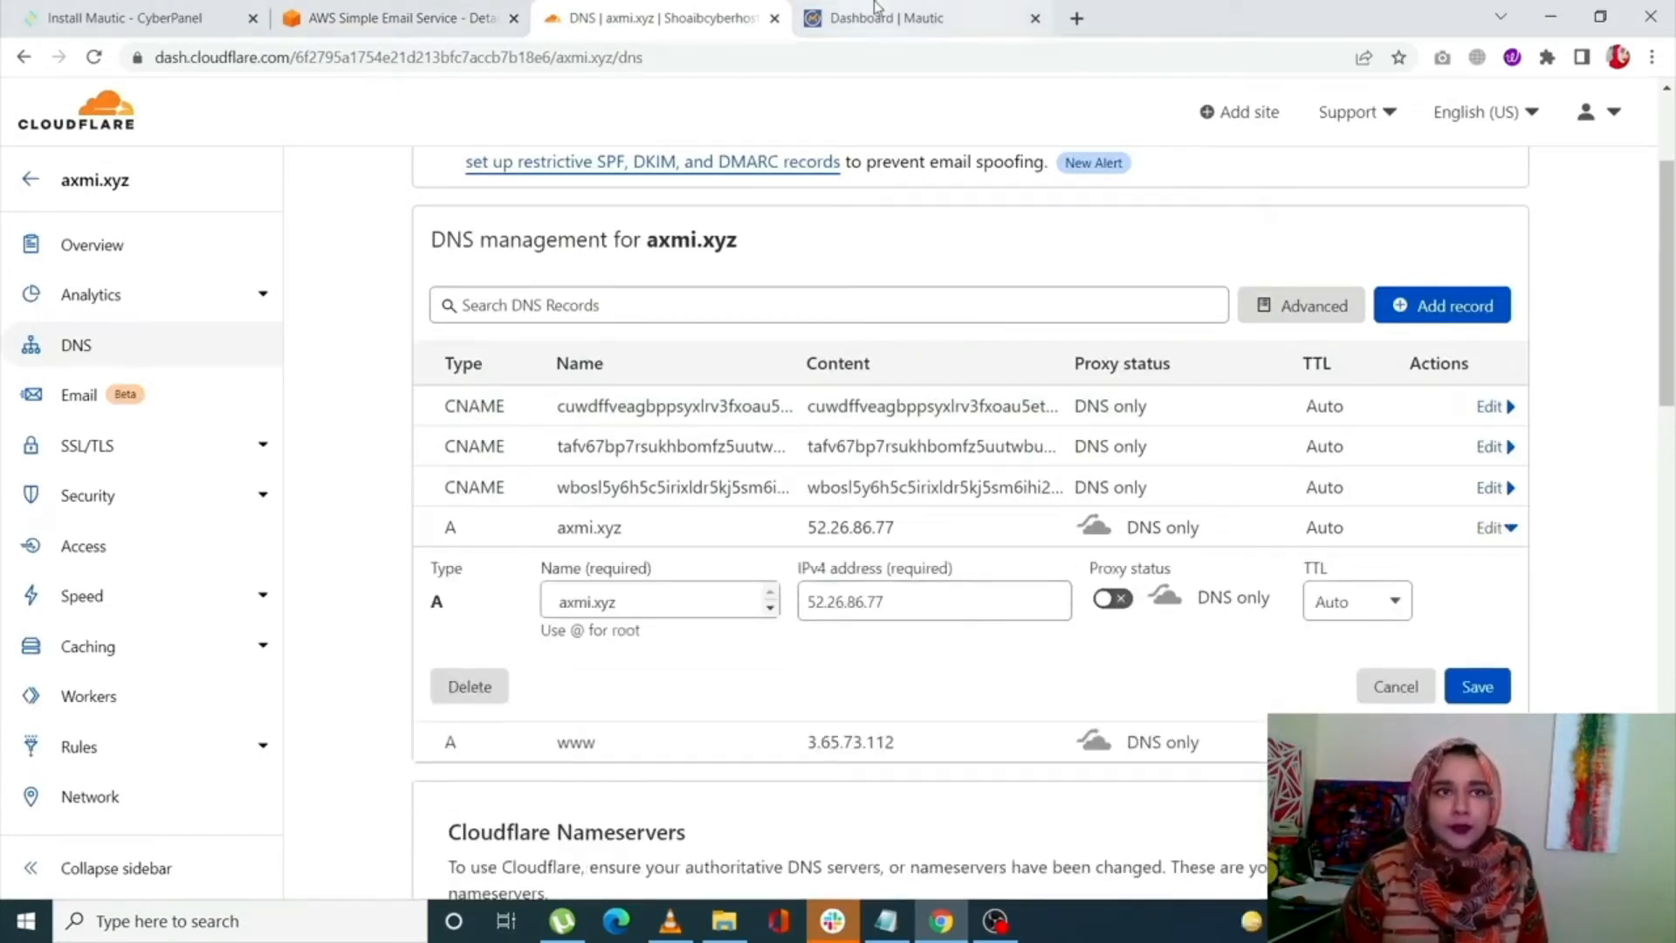
click(129, 18)
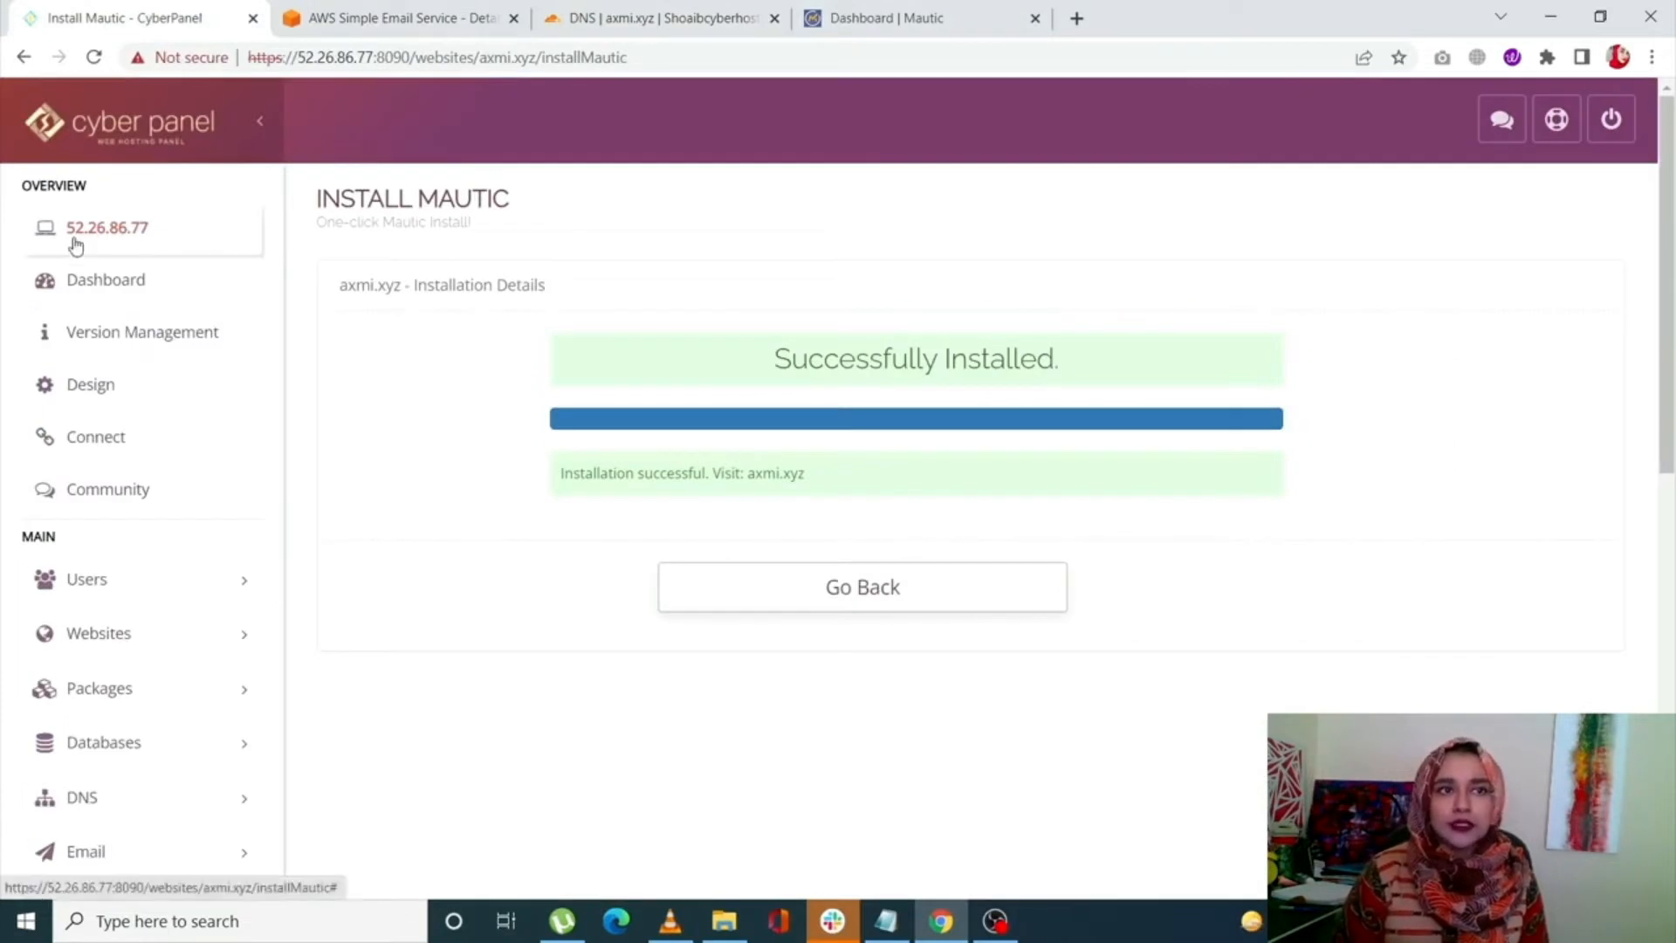
click(660, 18)
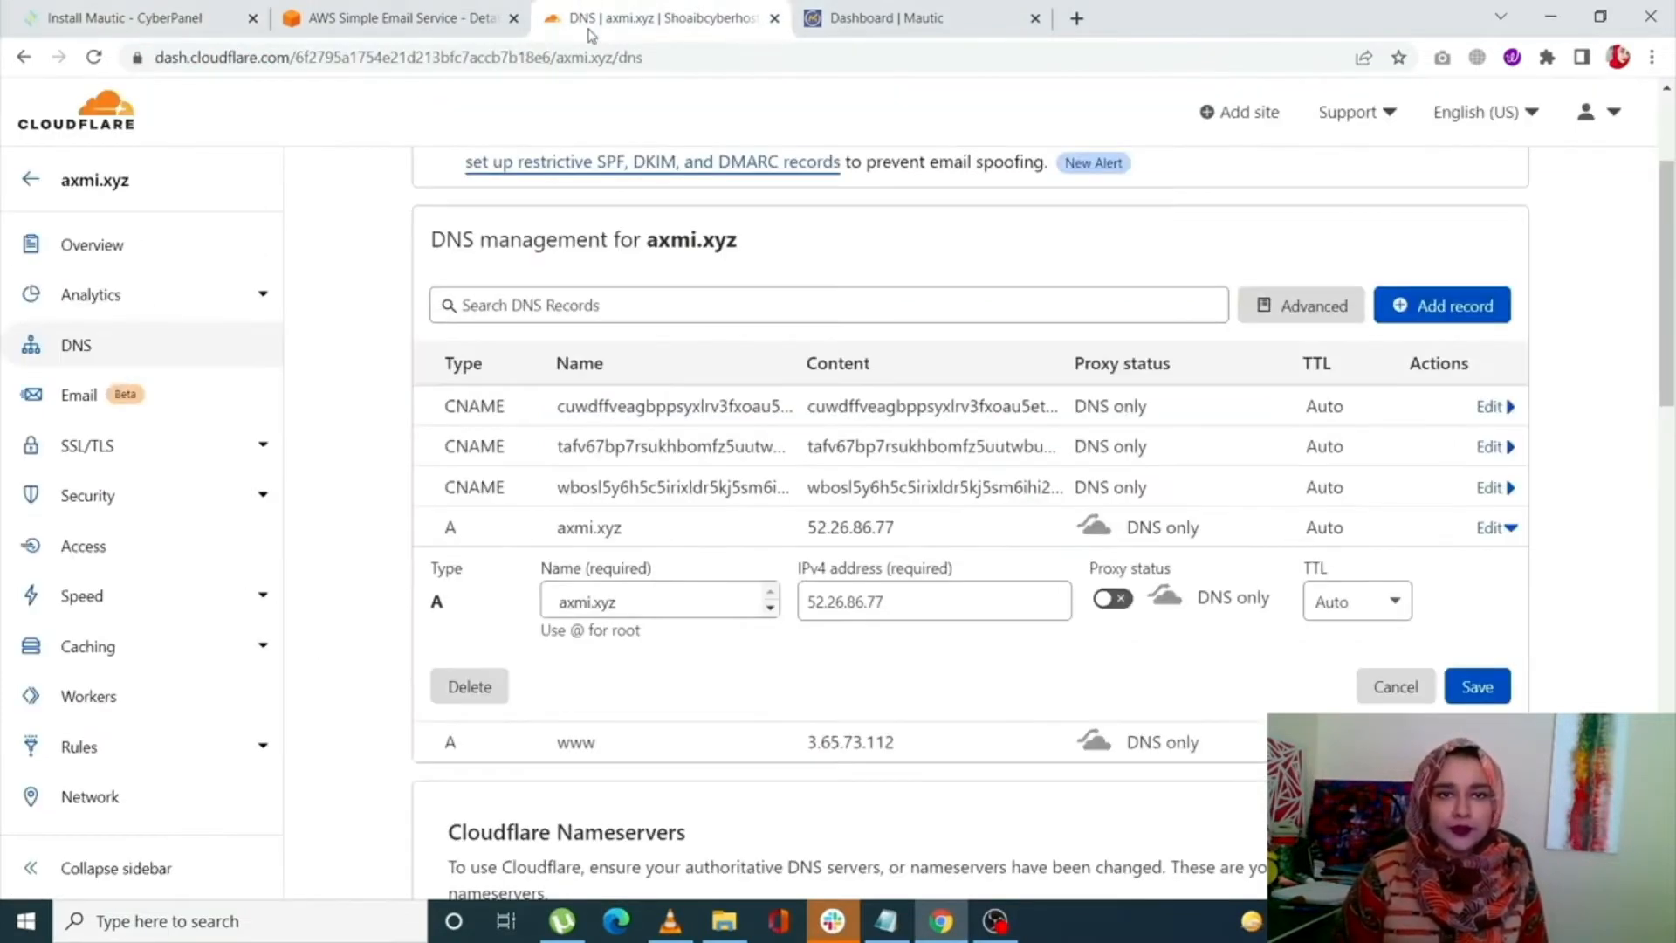
mouse_move(1395, 686)
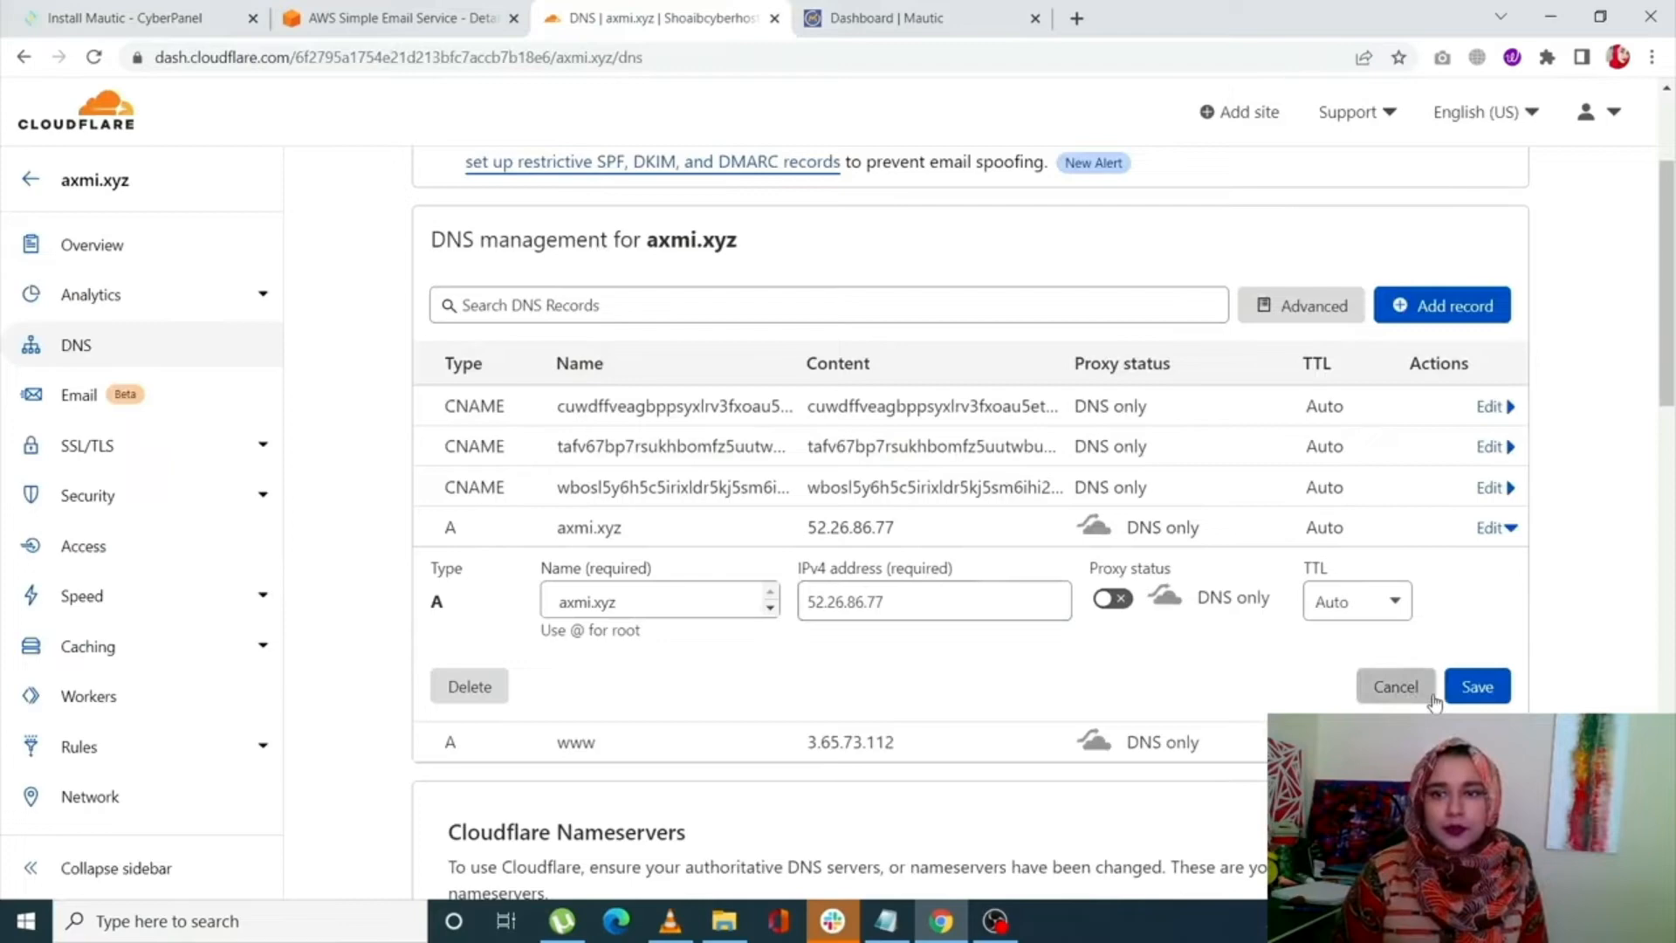
click(1476, 686)
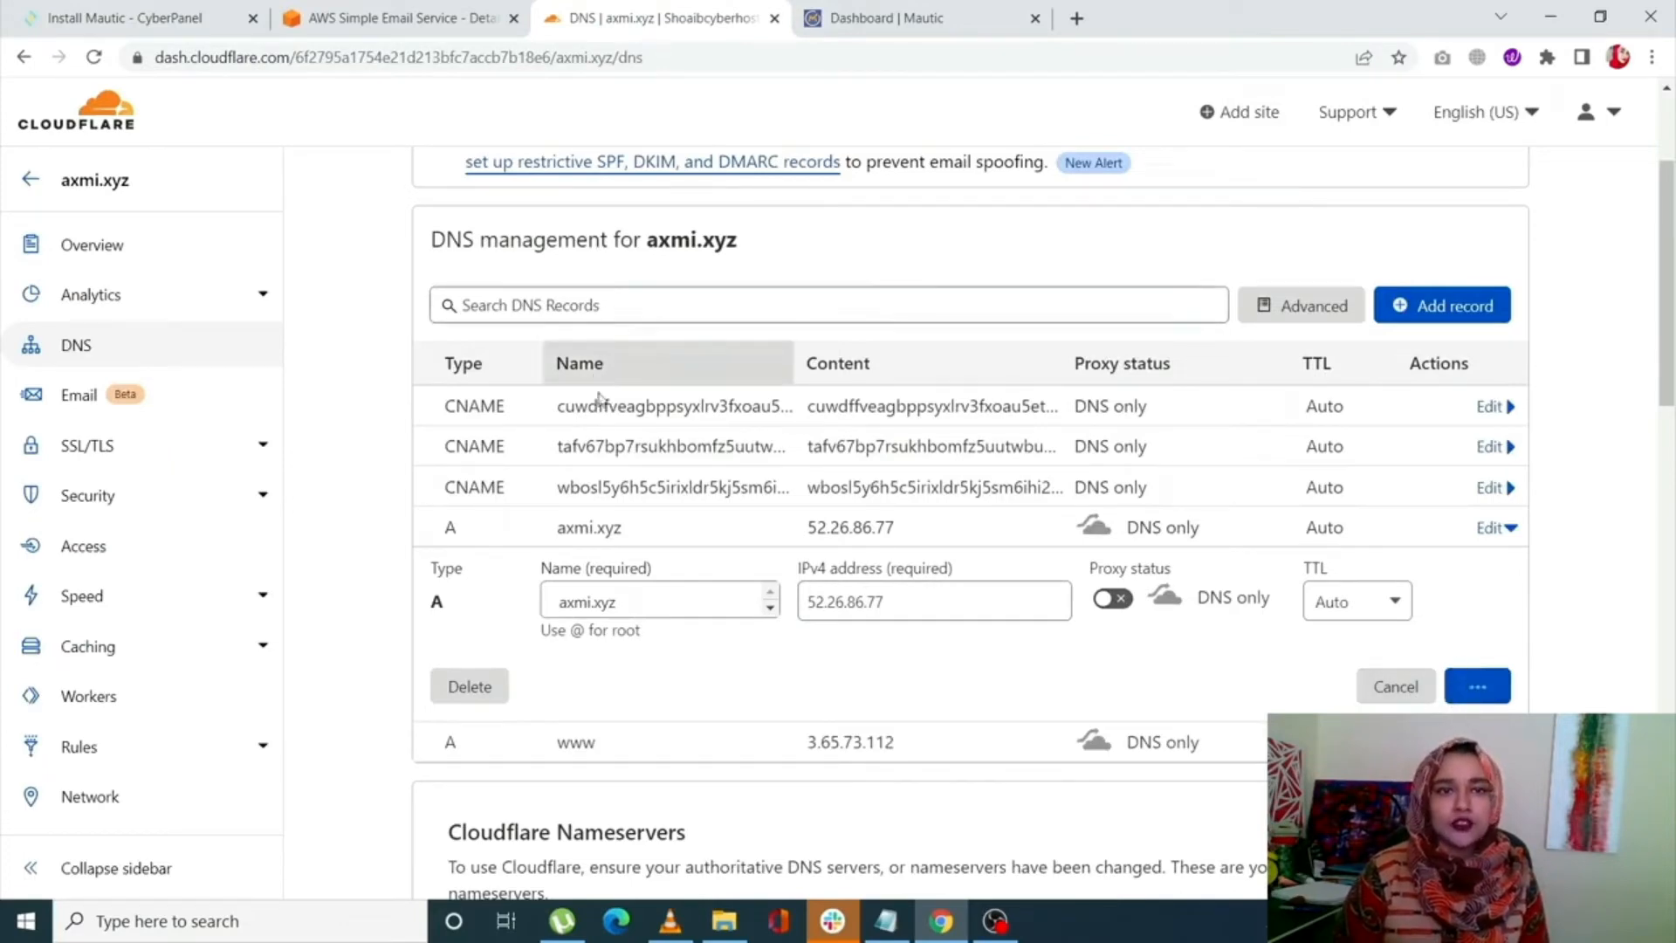
click(396, 18)
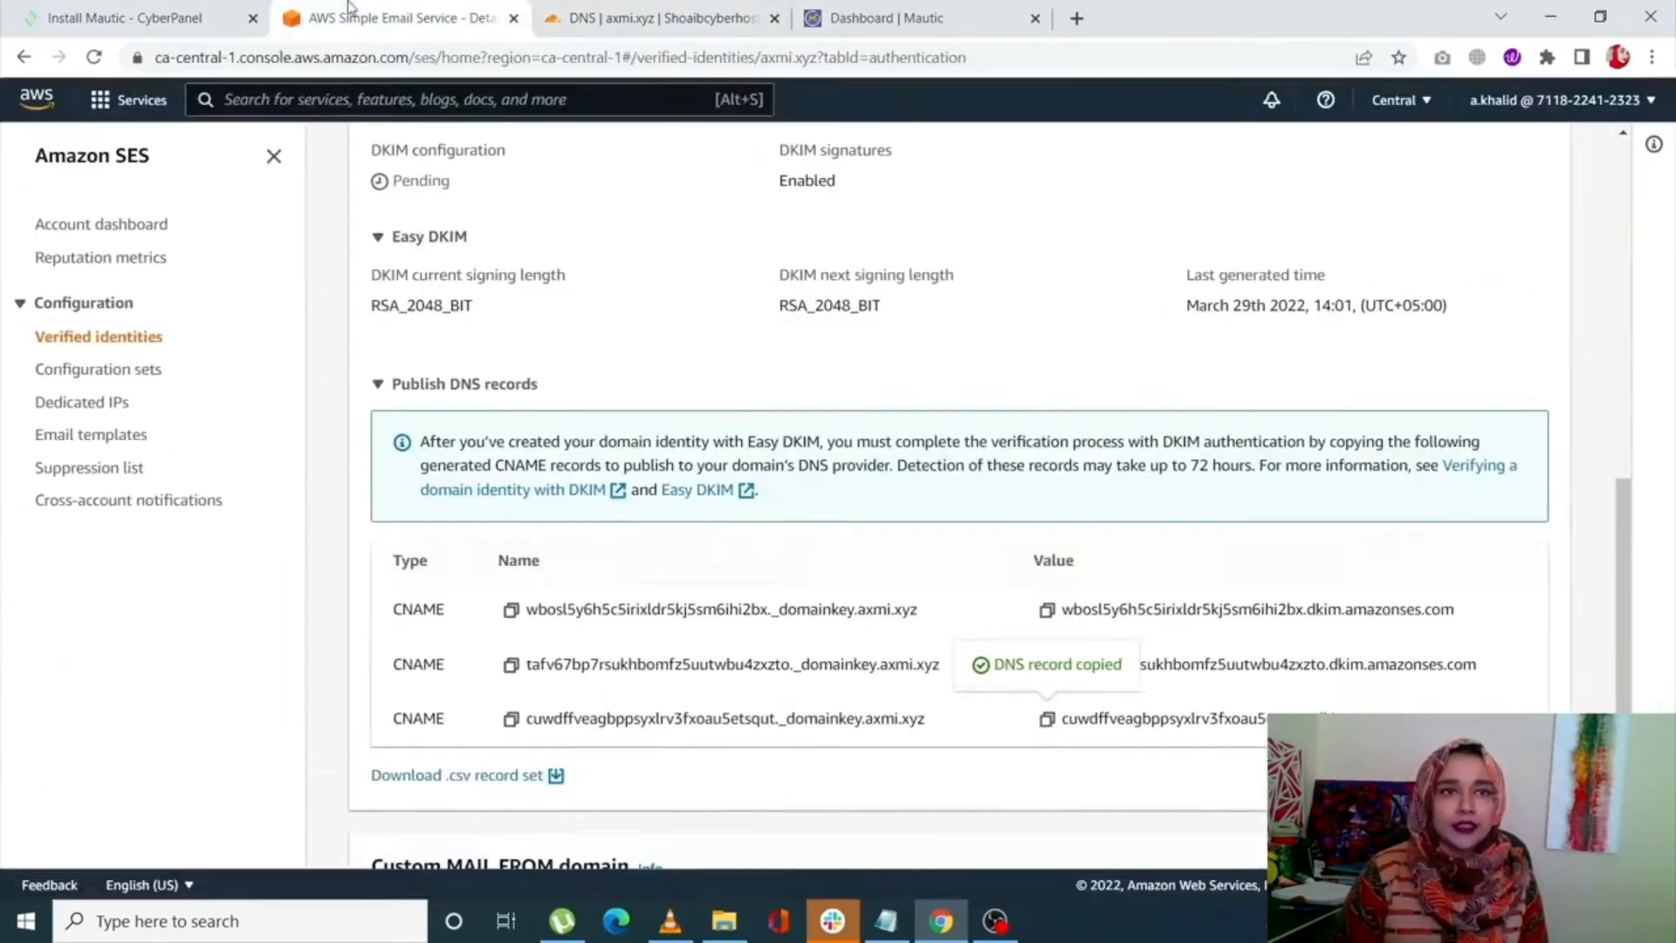
Step: Bring up the SES MAIL FROM MX and TXT records for mail.axmi.xyz and copy the MX name
scroll(down, 3)
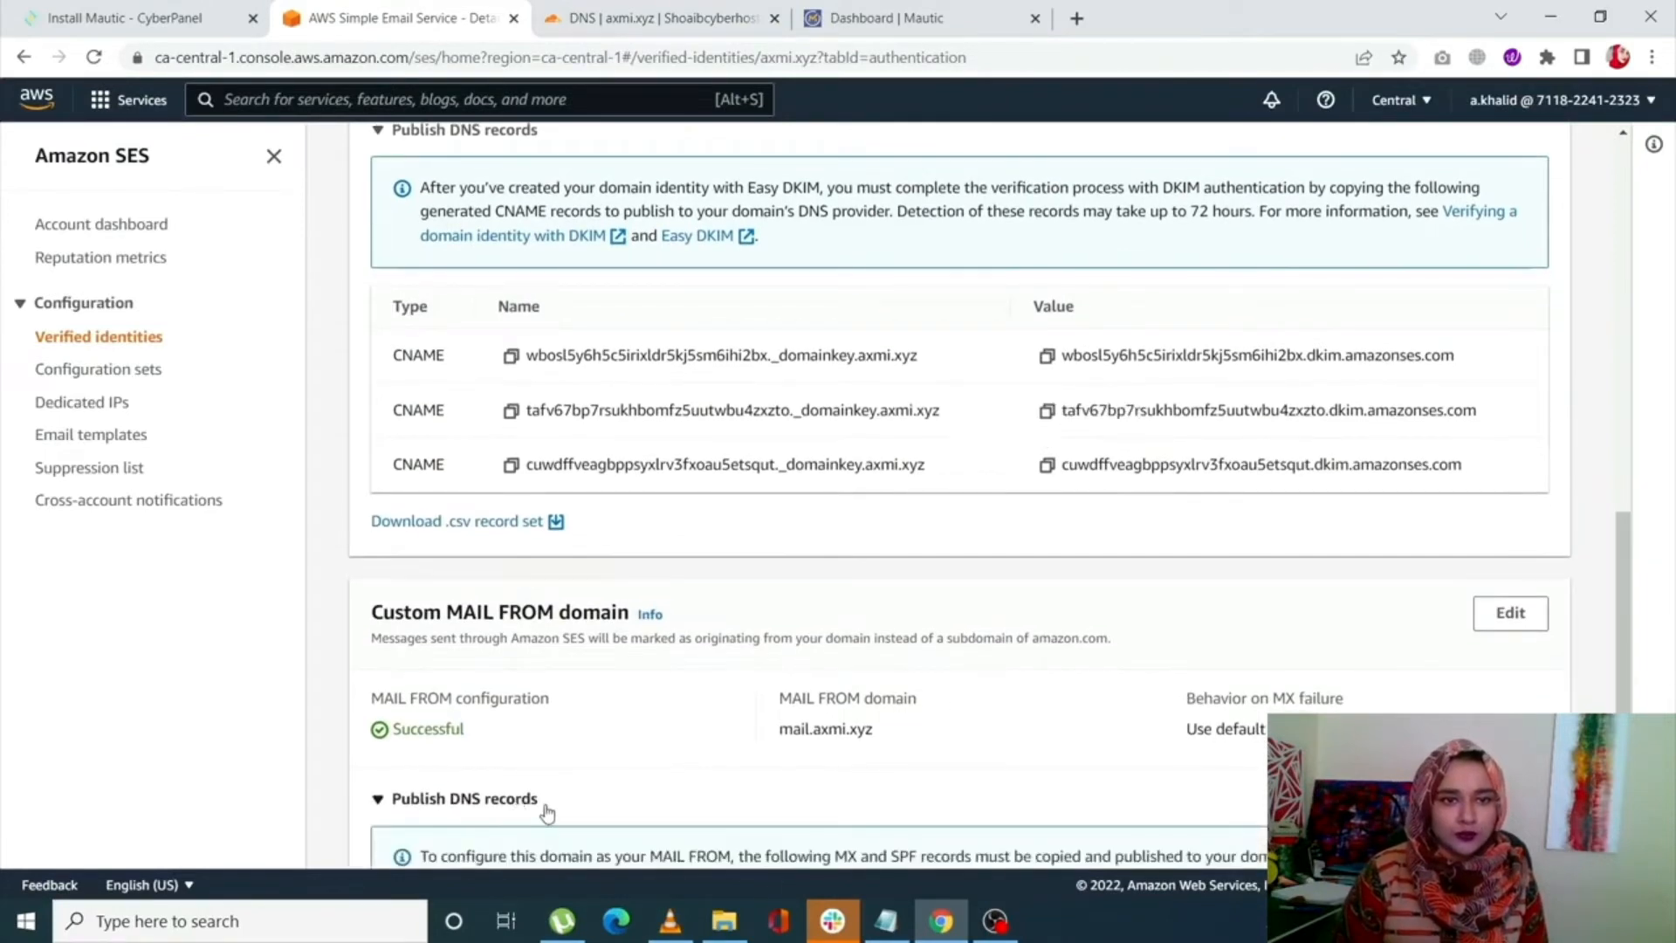
scroll(down, 3)
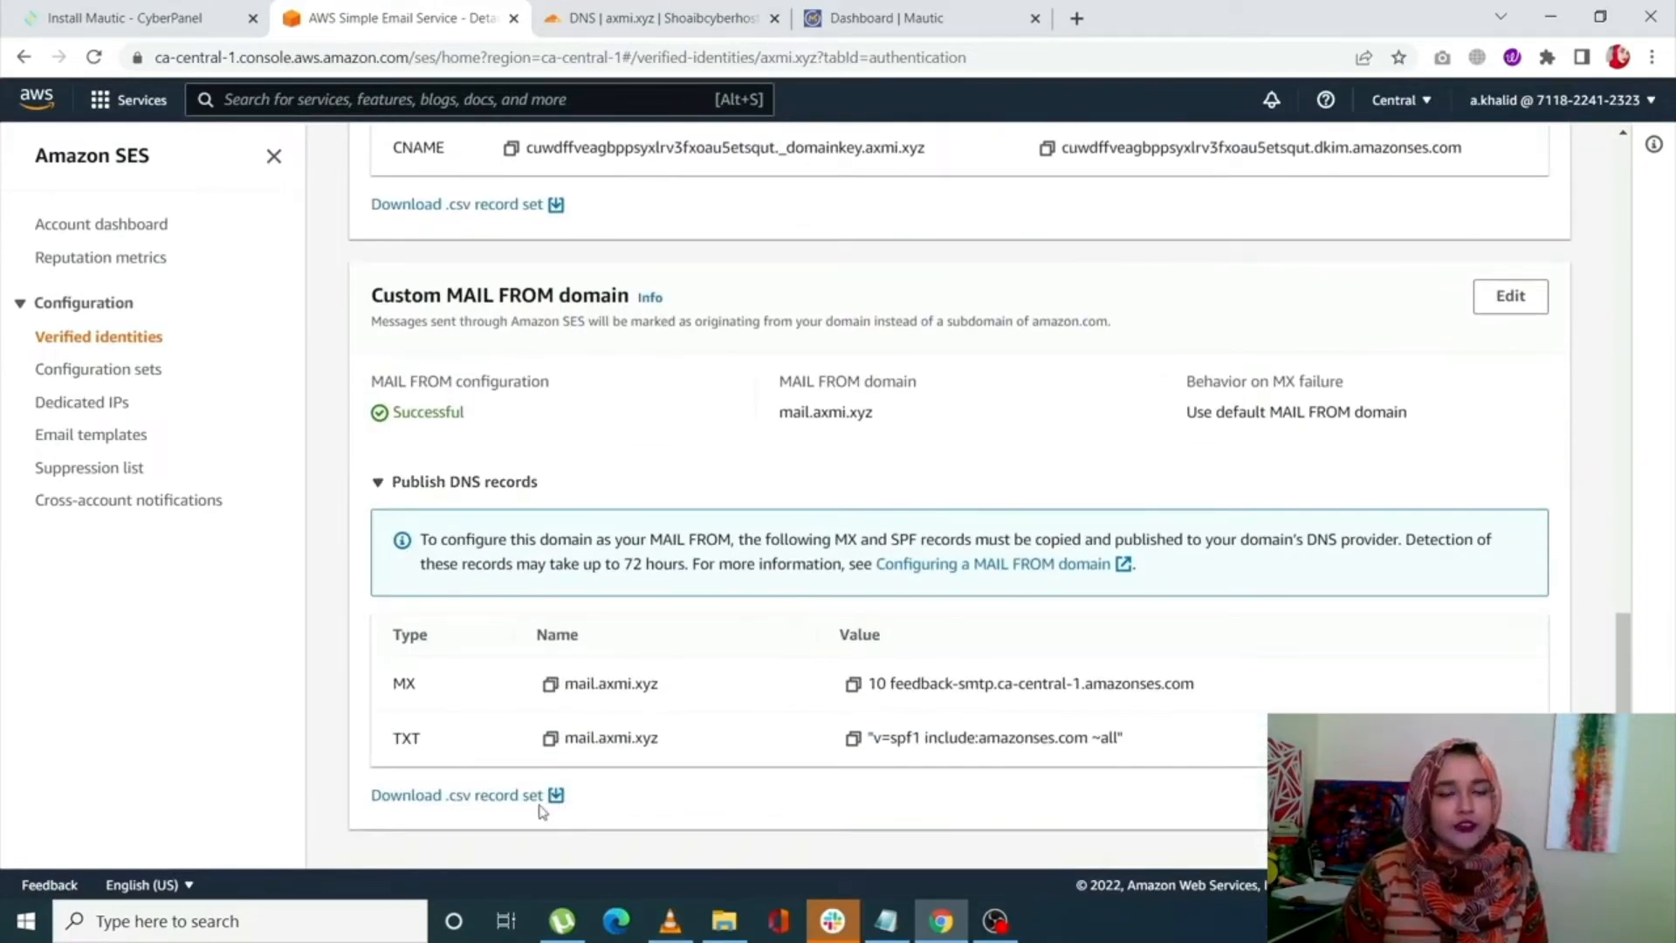
mouse_move(472, 745)
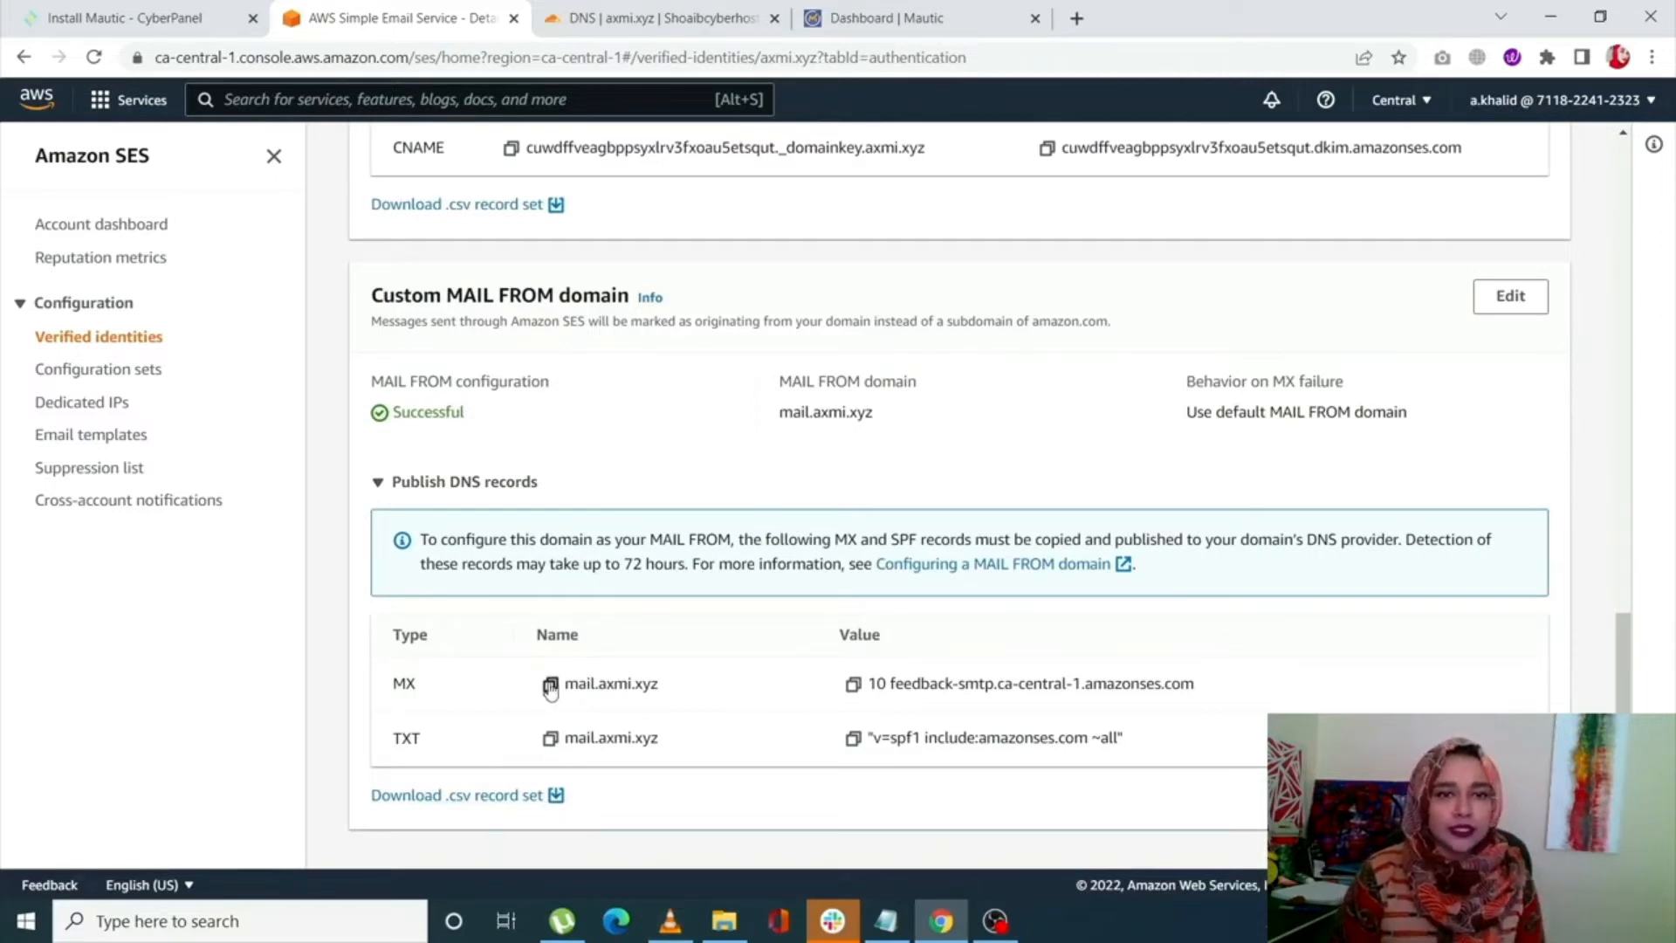
click(654, 18)
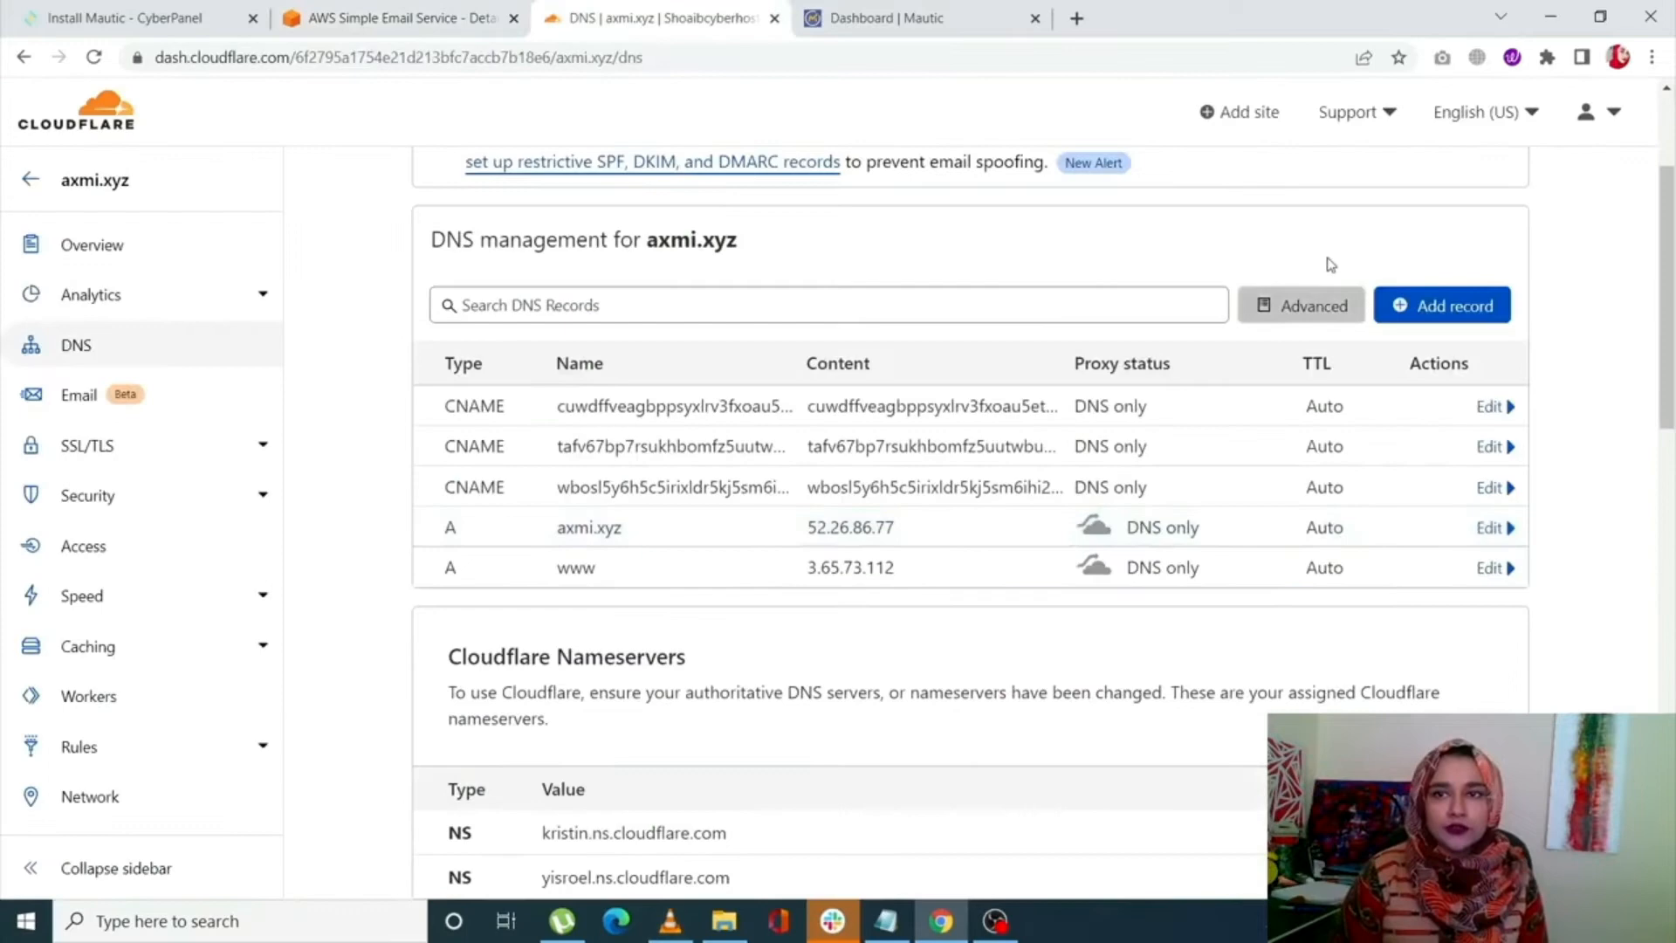
Step: Add Cloudflare MX record mail.axmi.xyz to feedback-smtp.ca-central-1.amazonses.com with priority 10
click(1442, 305)
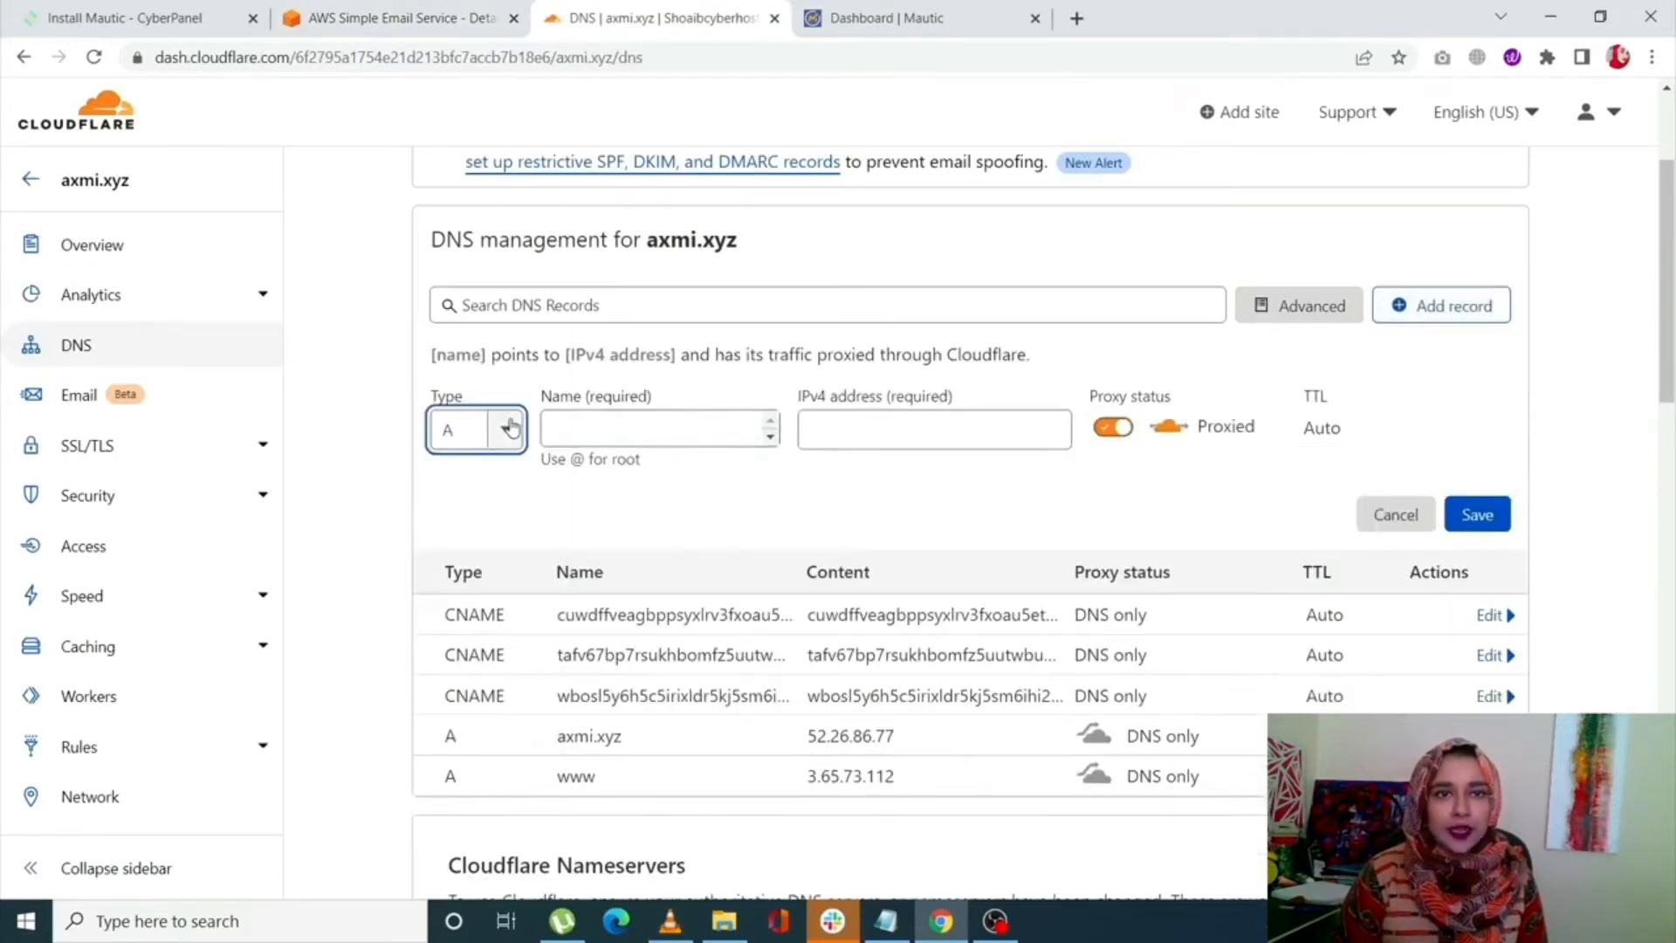
click(506, 428)
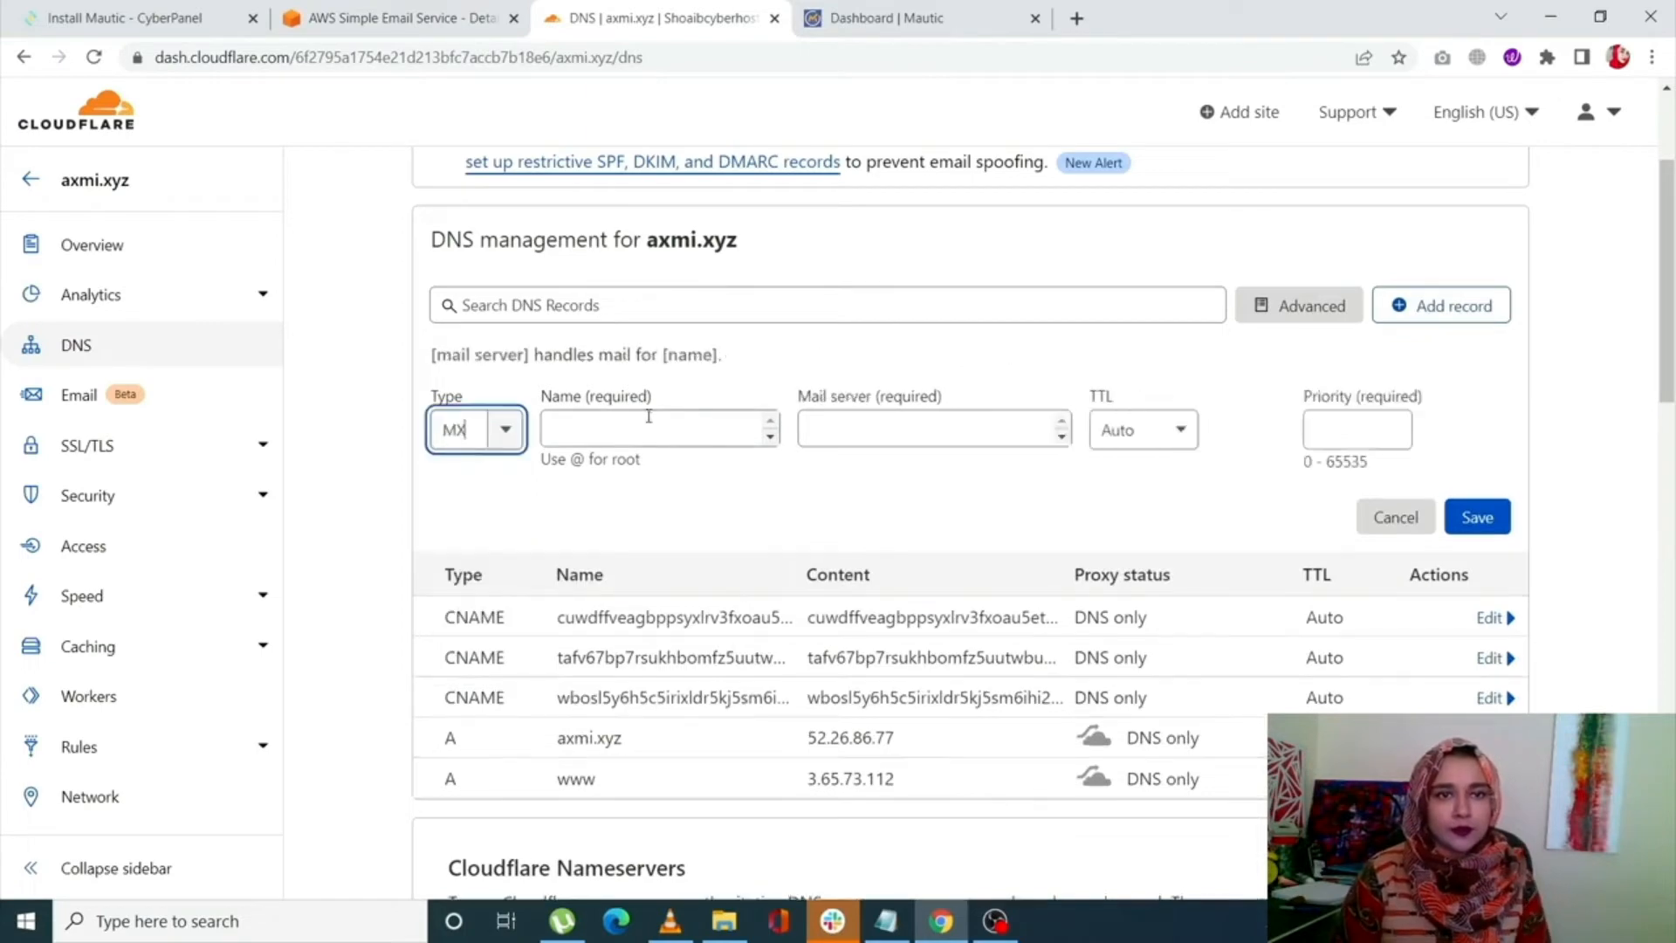
text(mail.axmi.xyz)
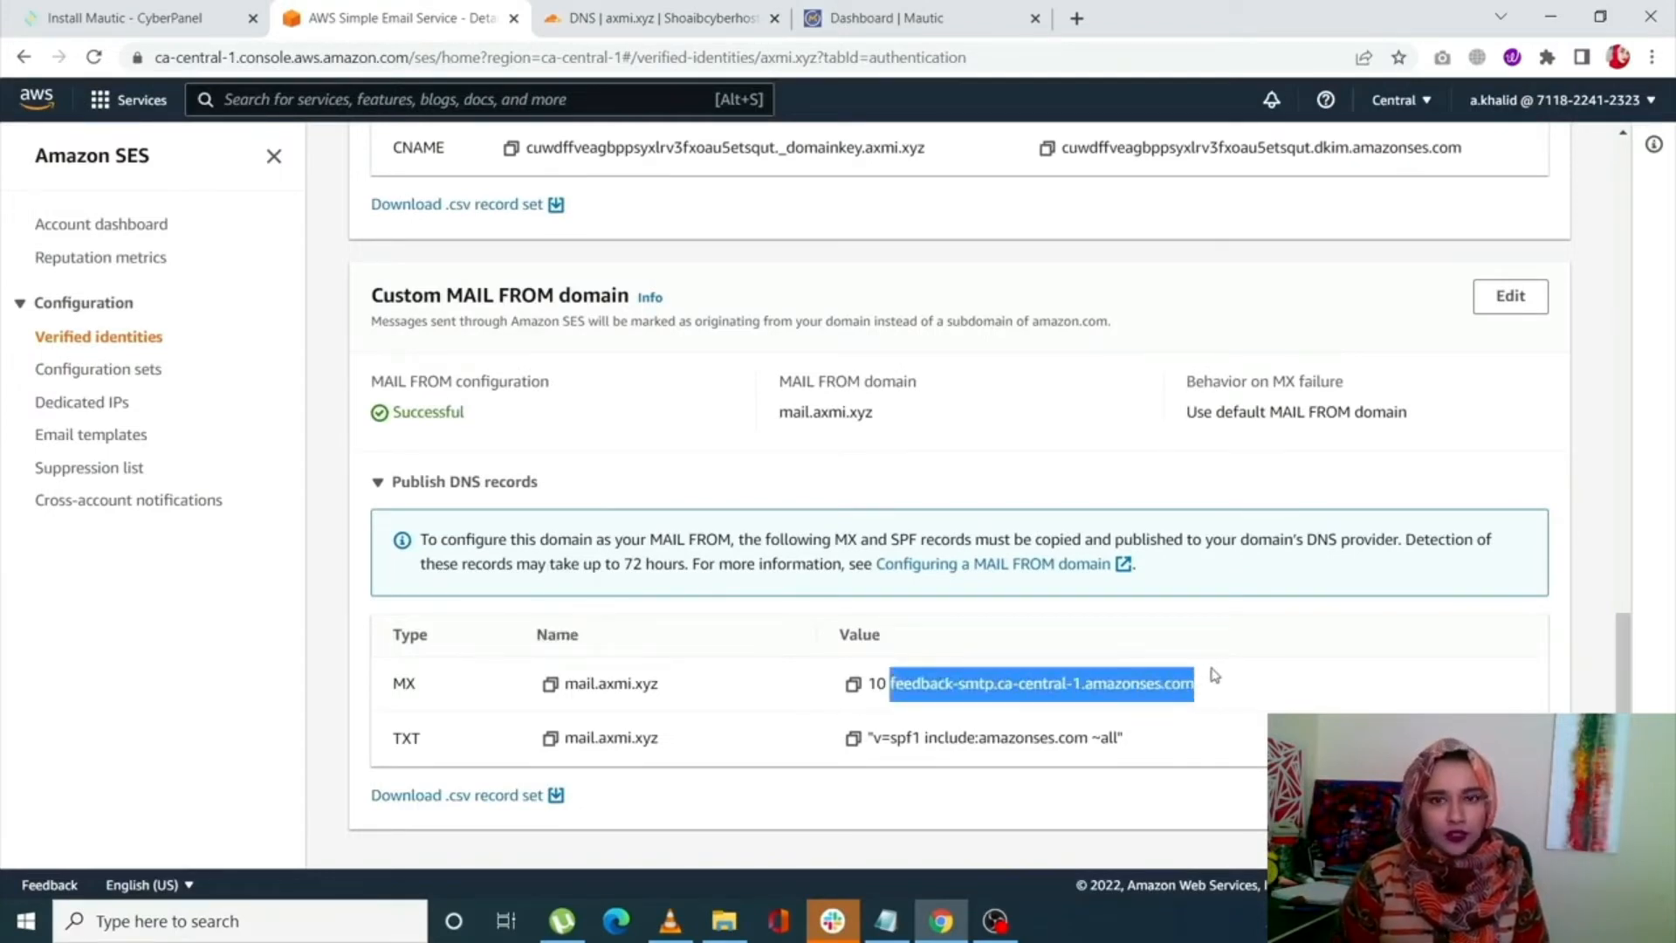
click(652, 19)
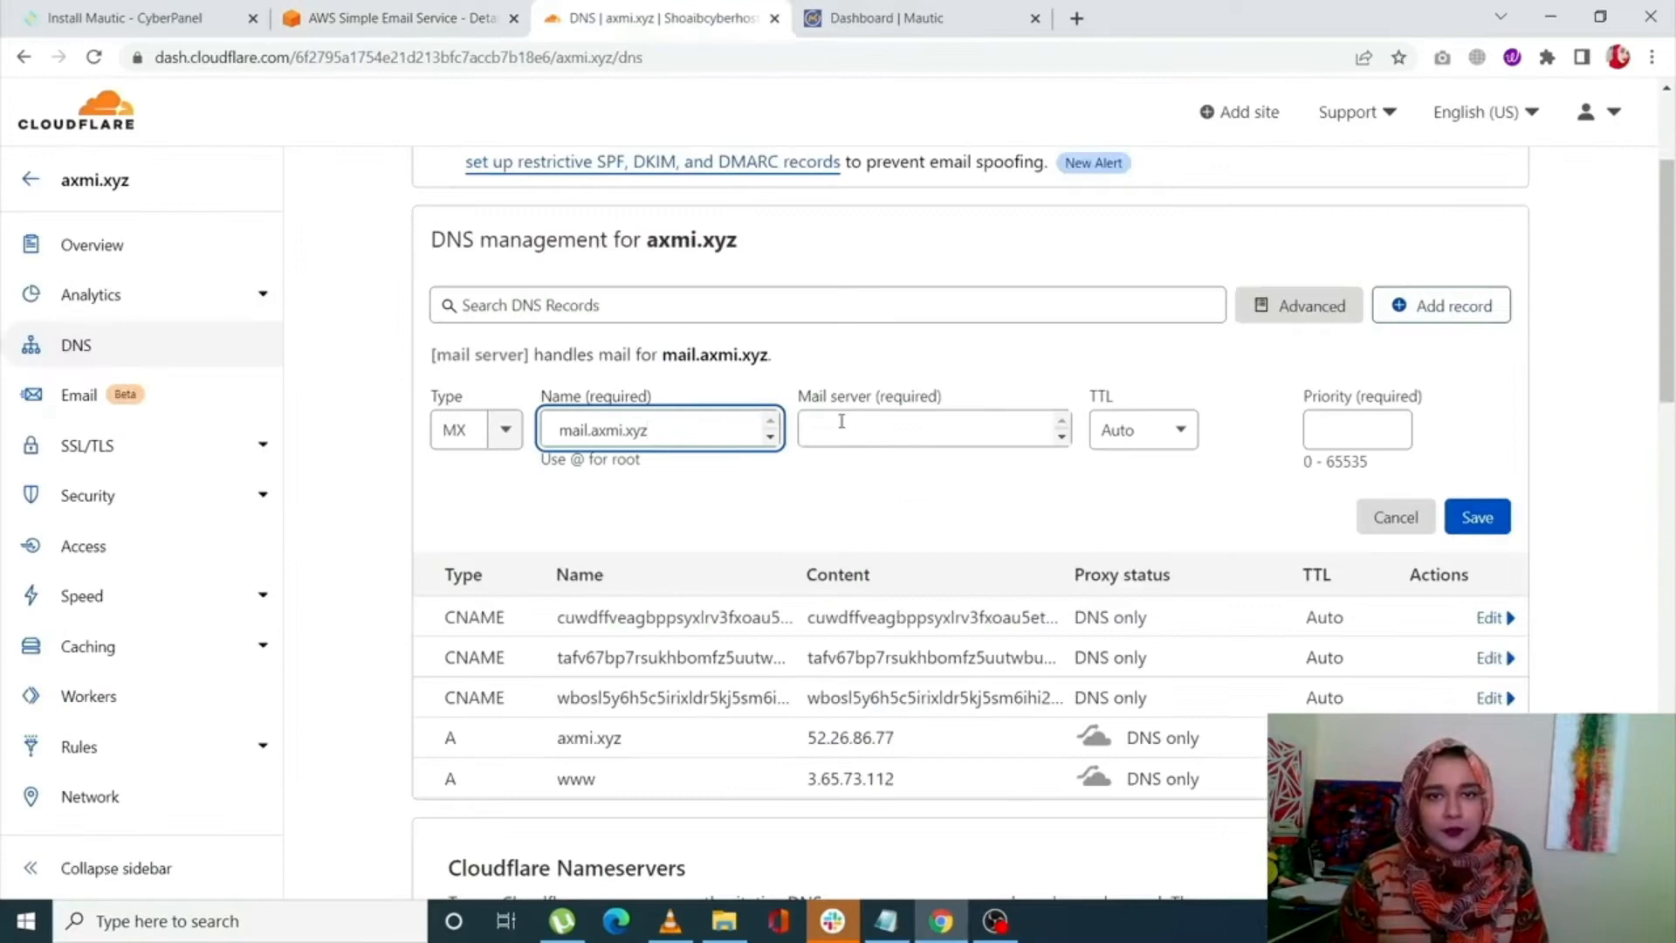
text(feedback-smtp.ca-central-1.amazonses.com)
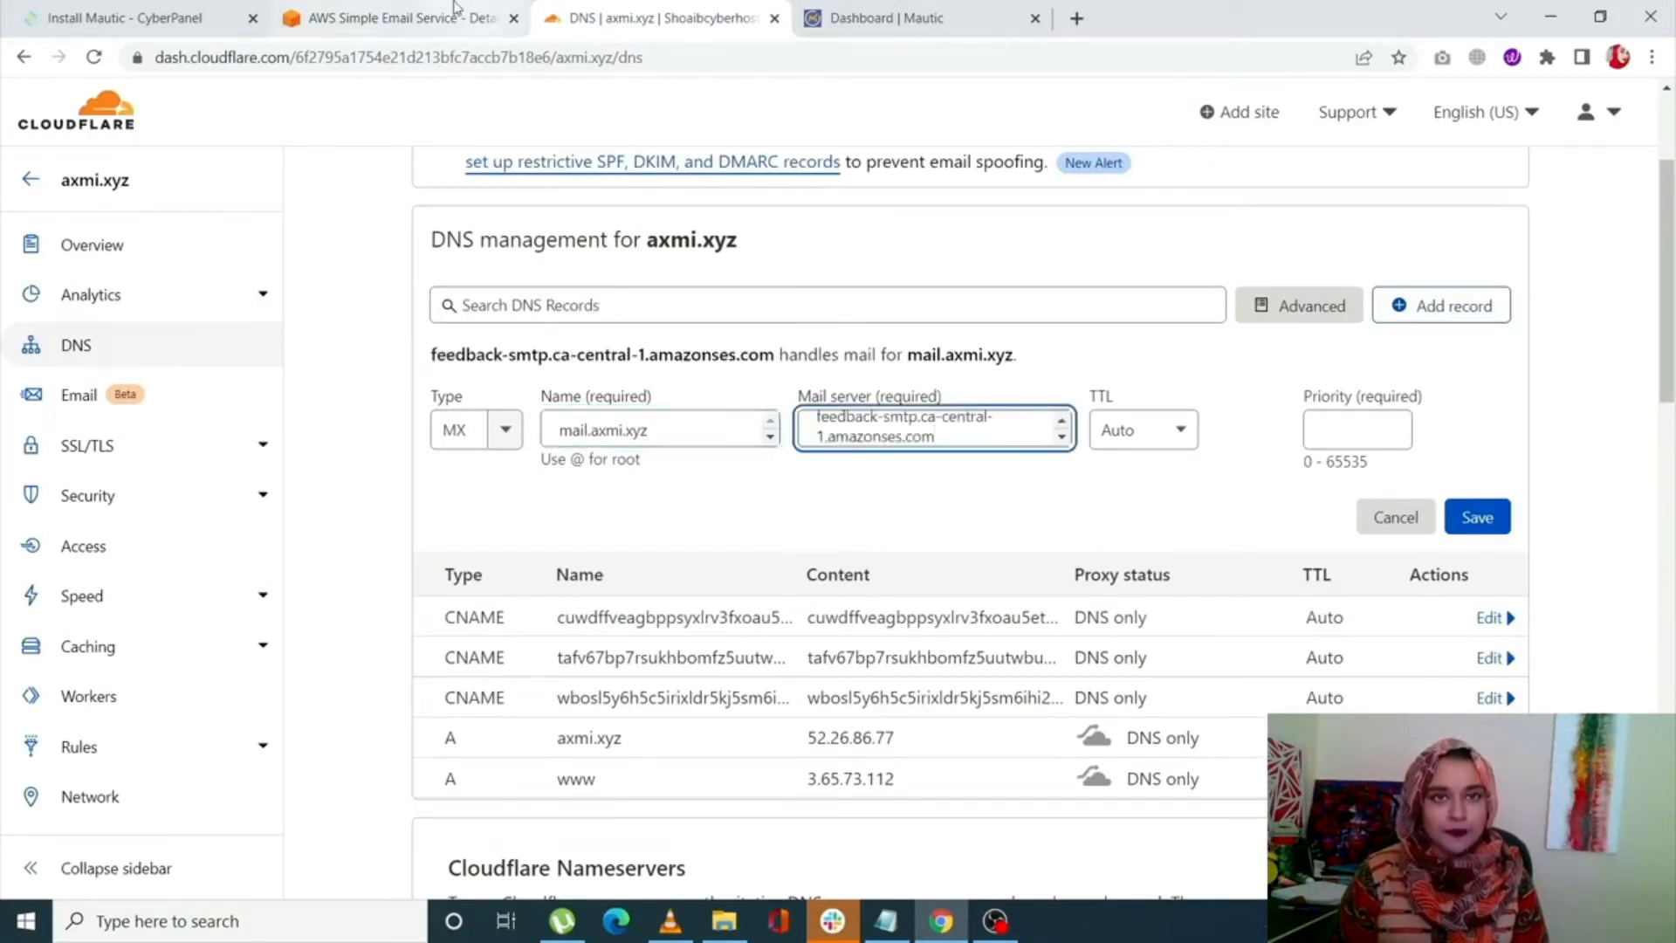
click(1356, 430)
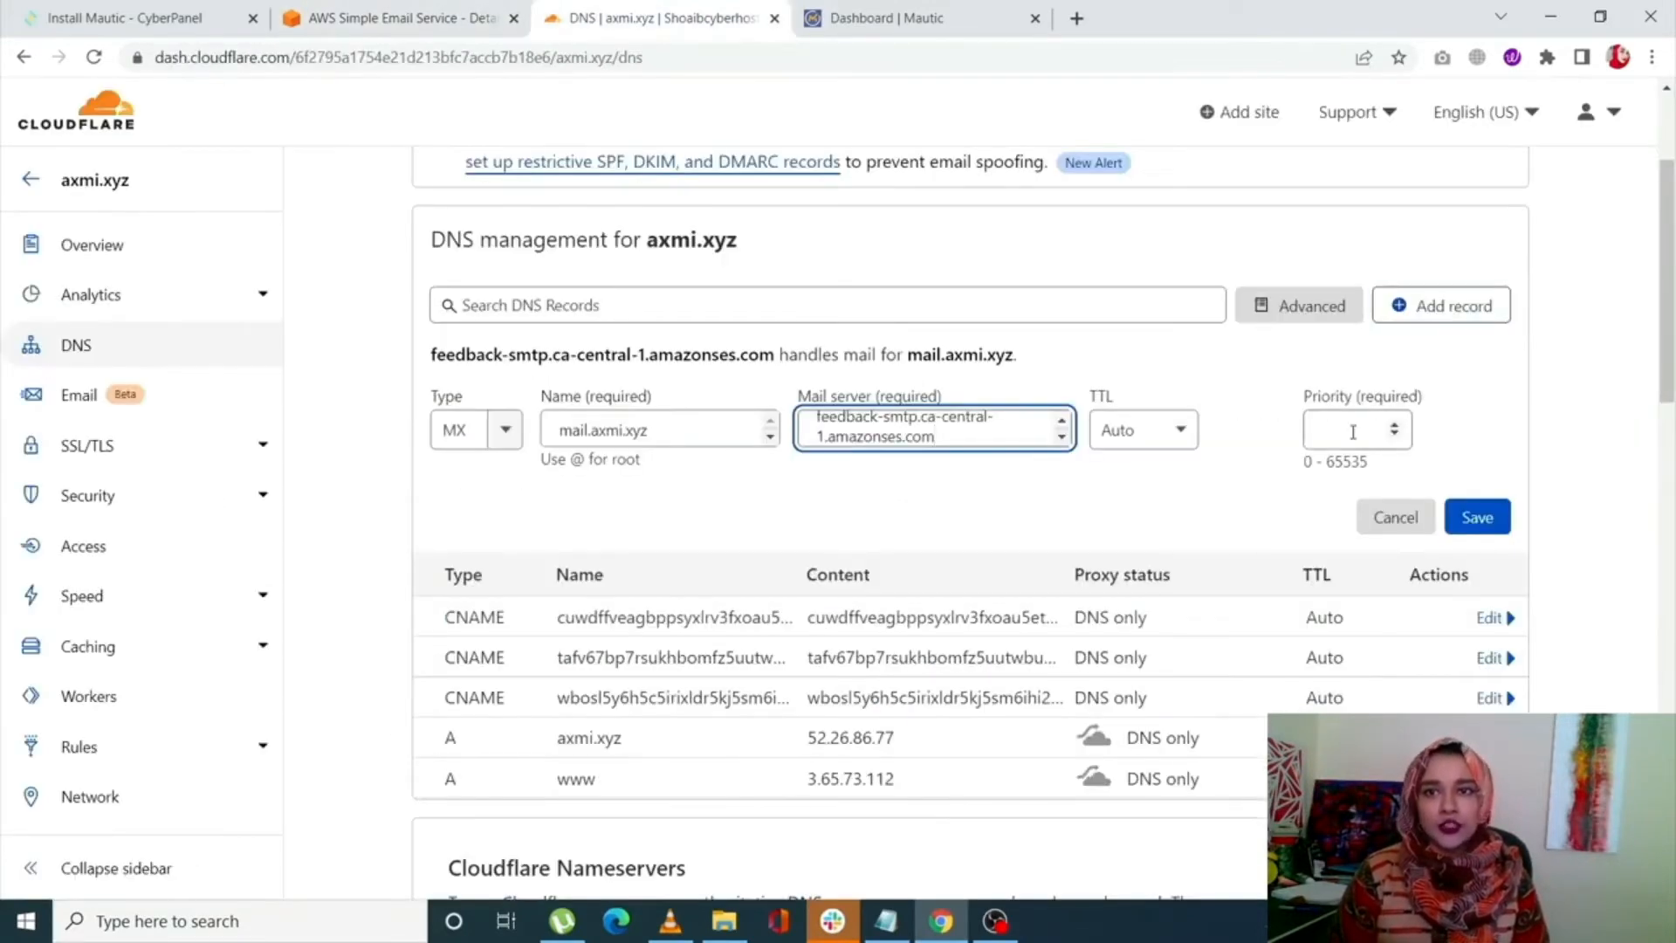
text(10)
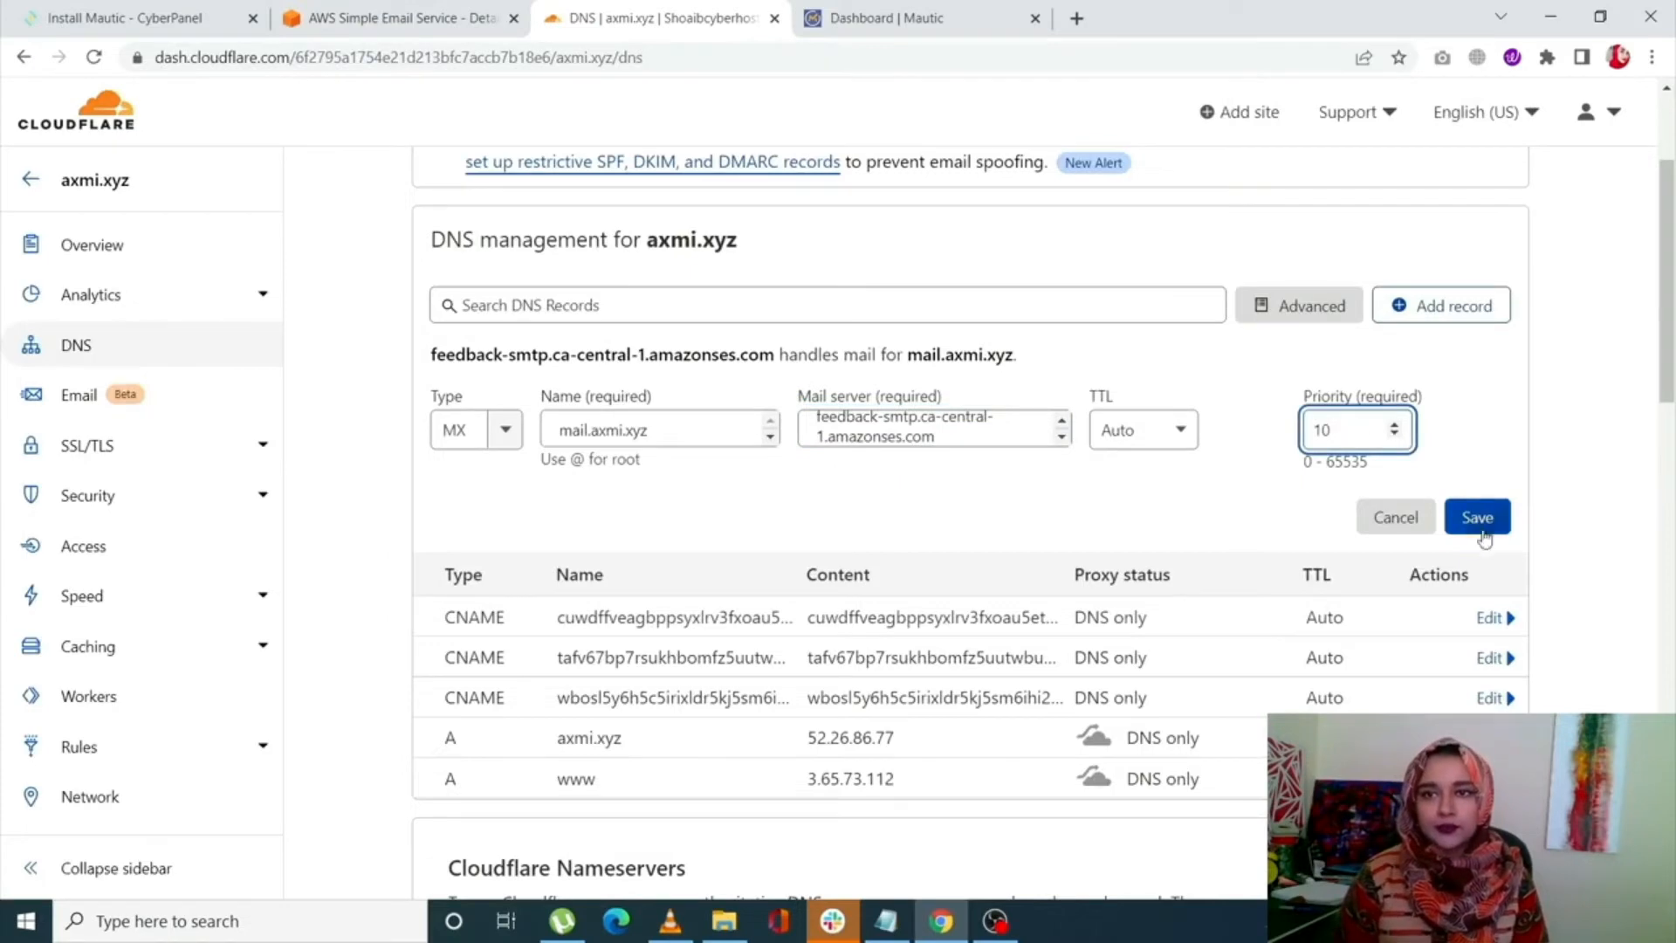
click(1476, 516)
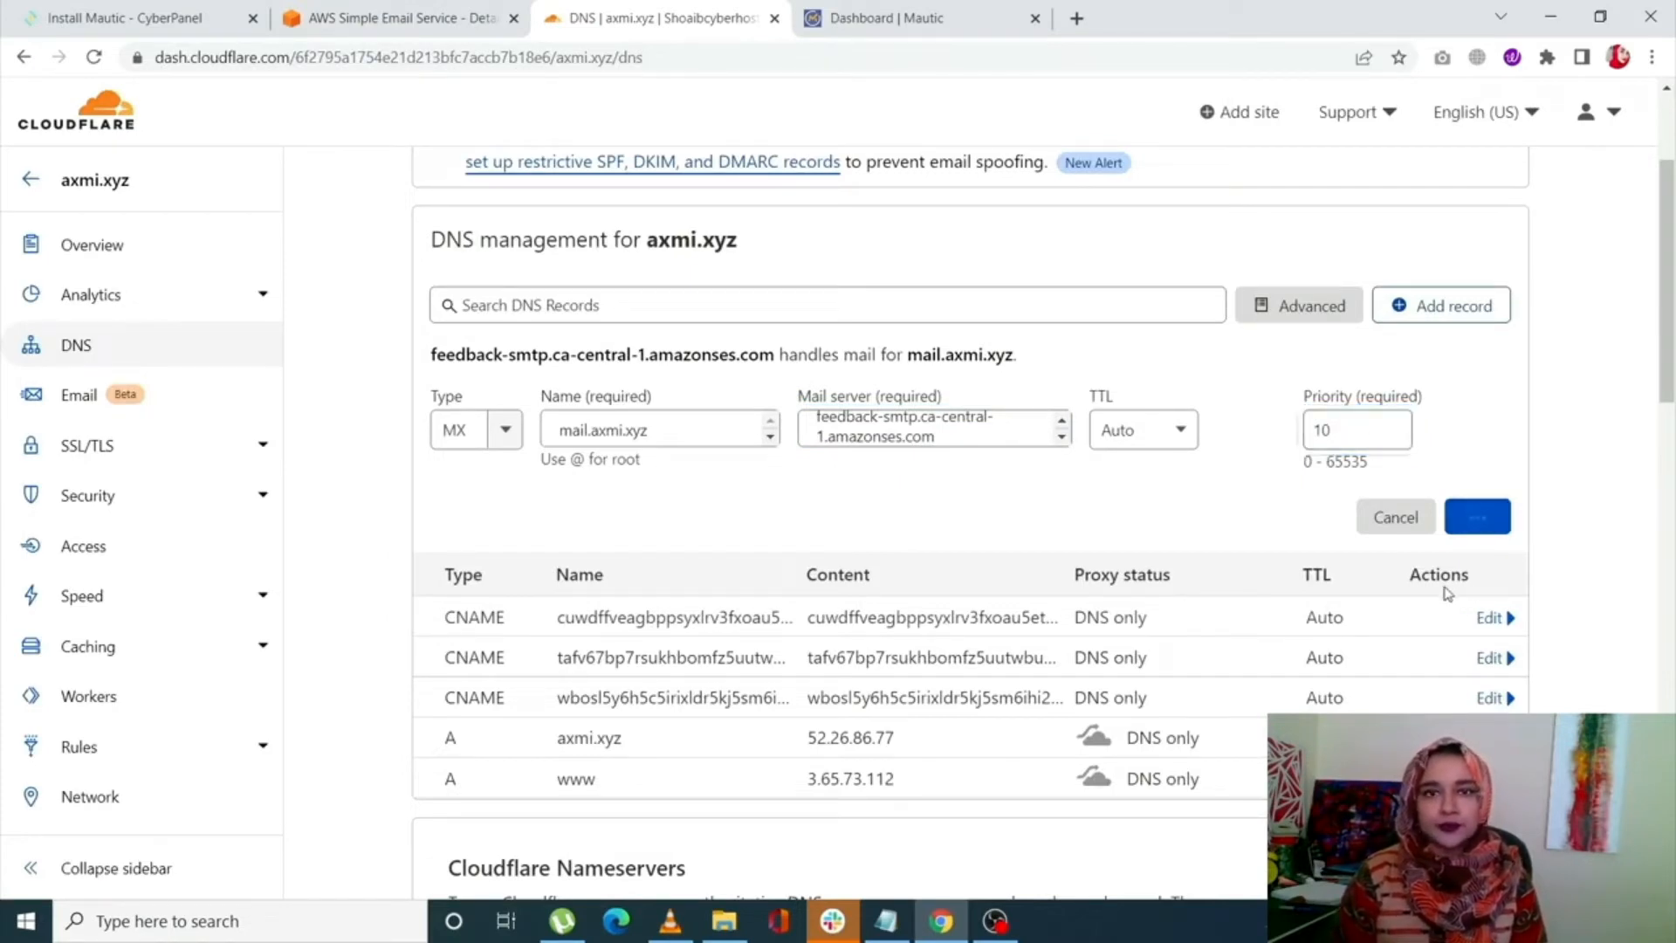
click(1477, 516)
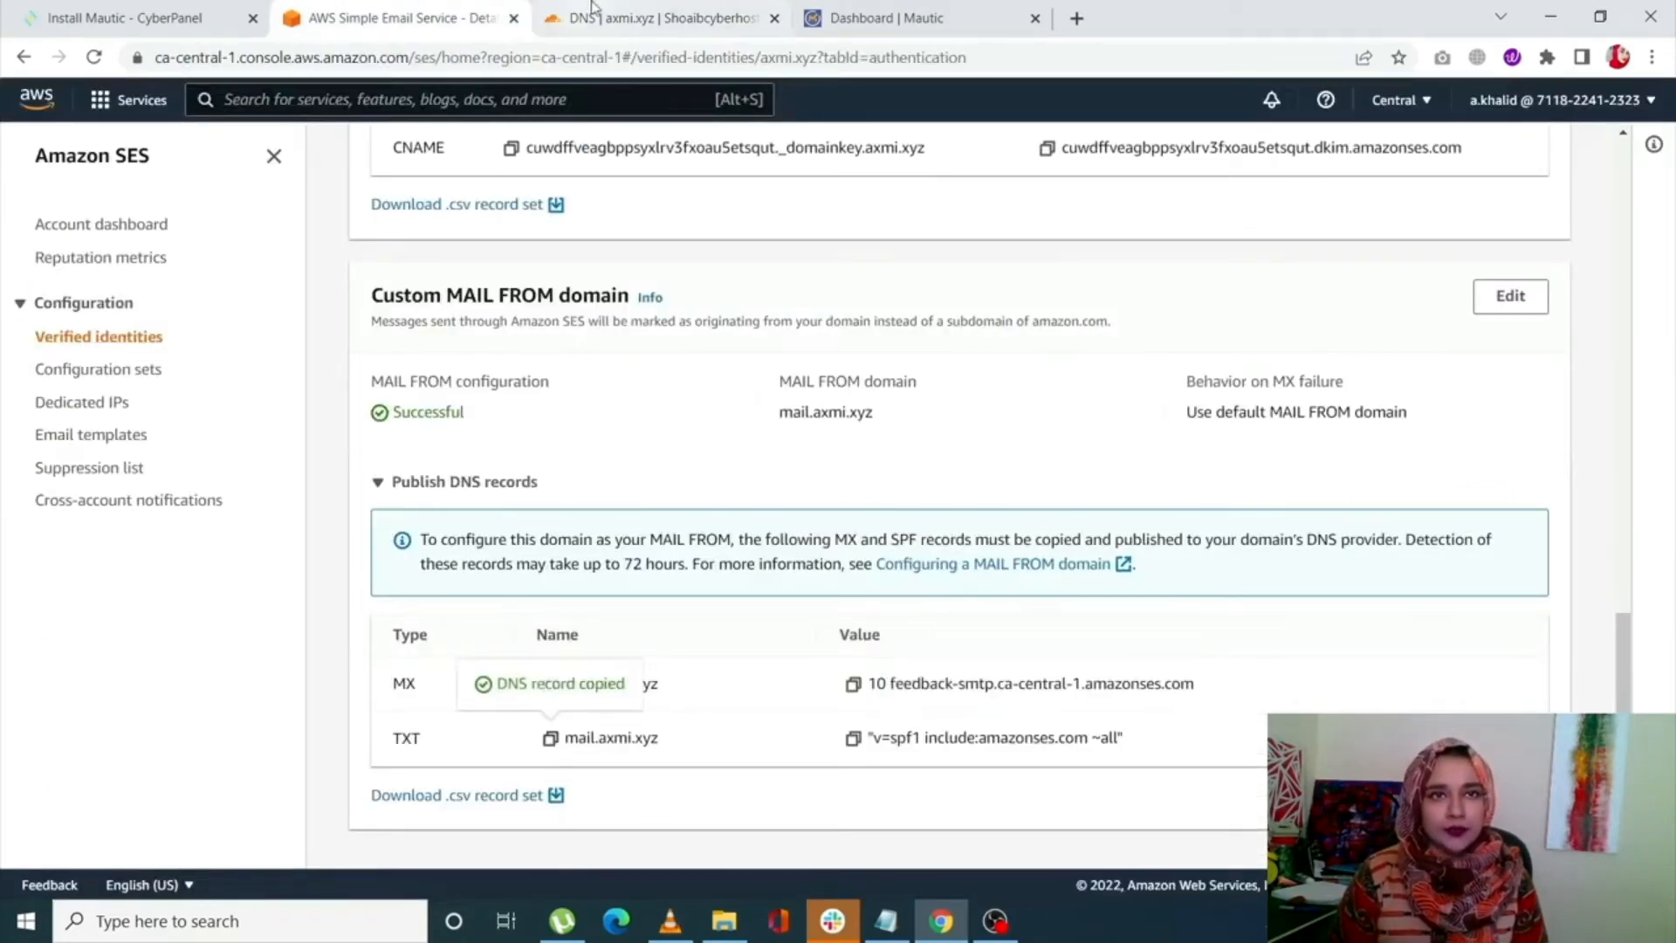
Step: Add a Cloudflare TXT record for mail with content 'v=spf1 include:amazonses.com ~all'
click(657, 18)
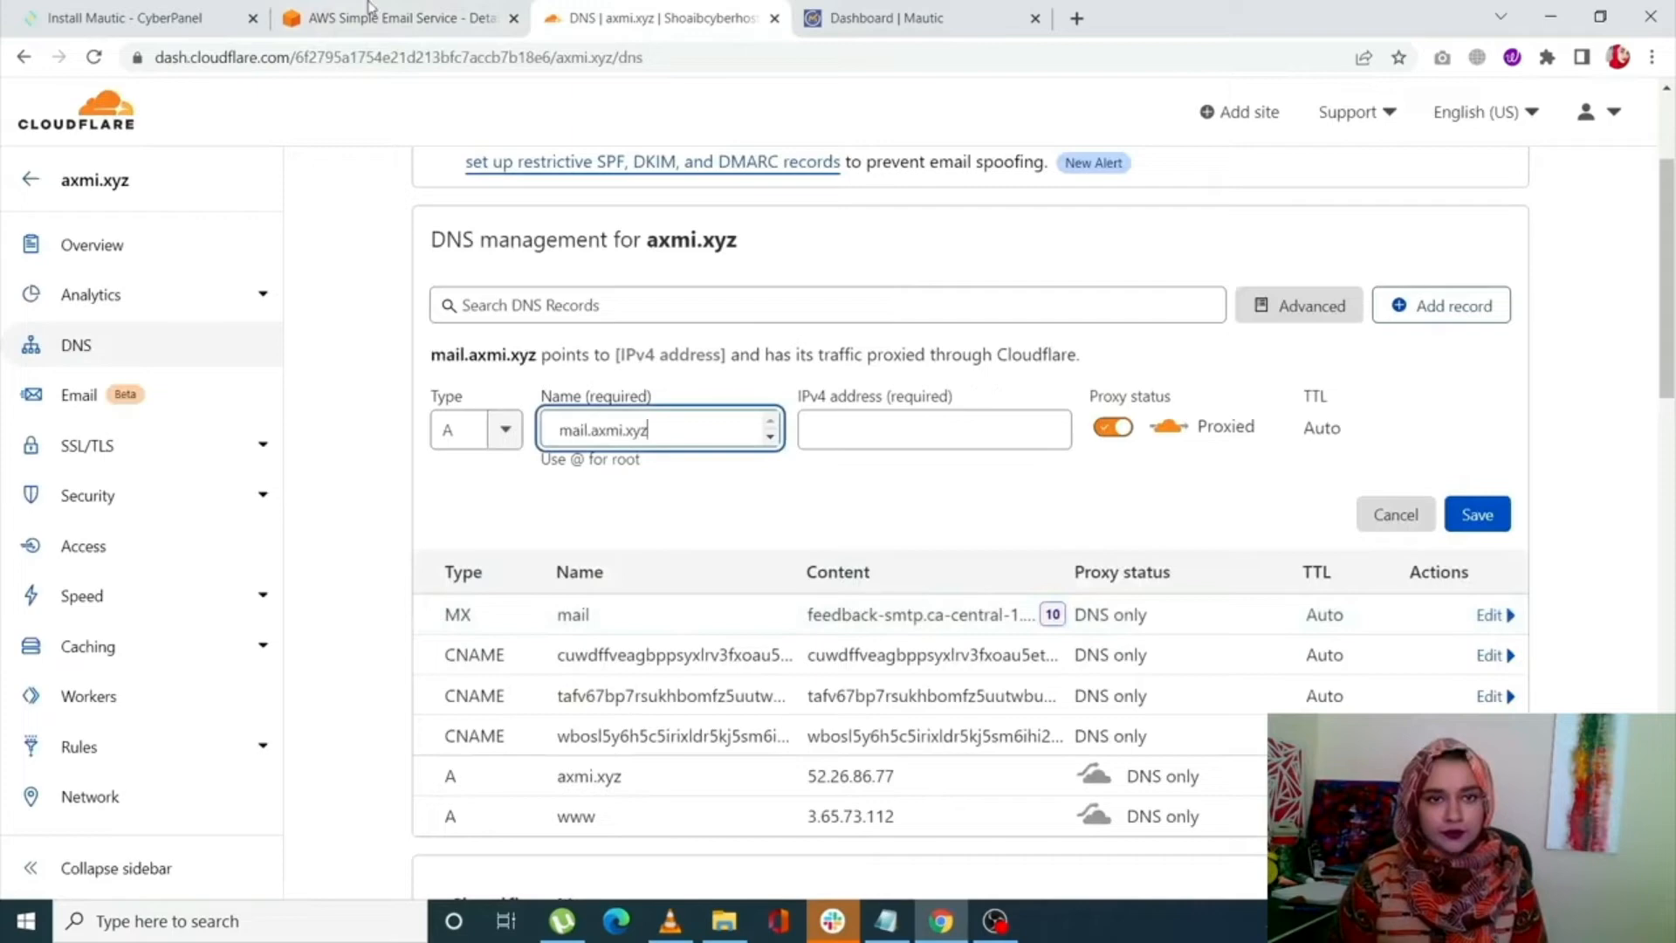
click(395, 19)
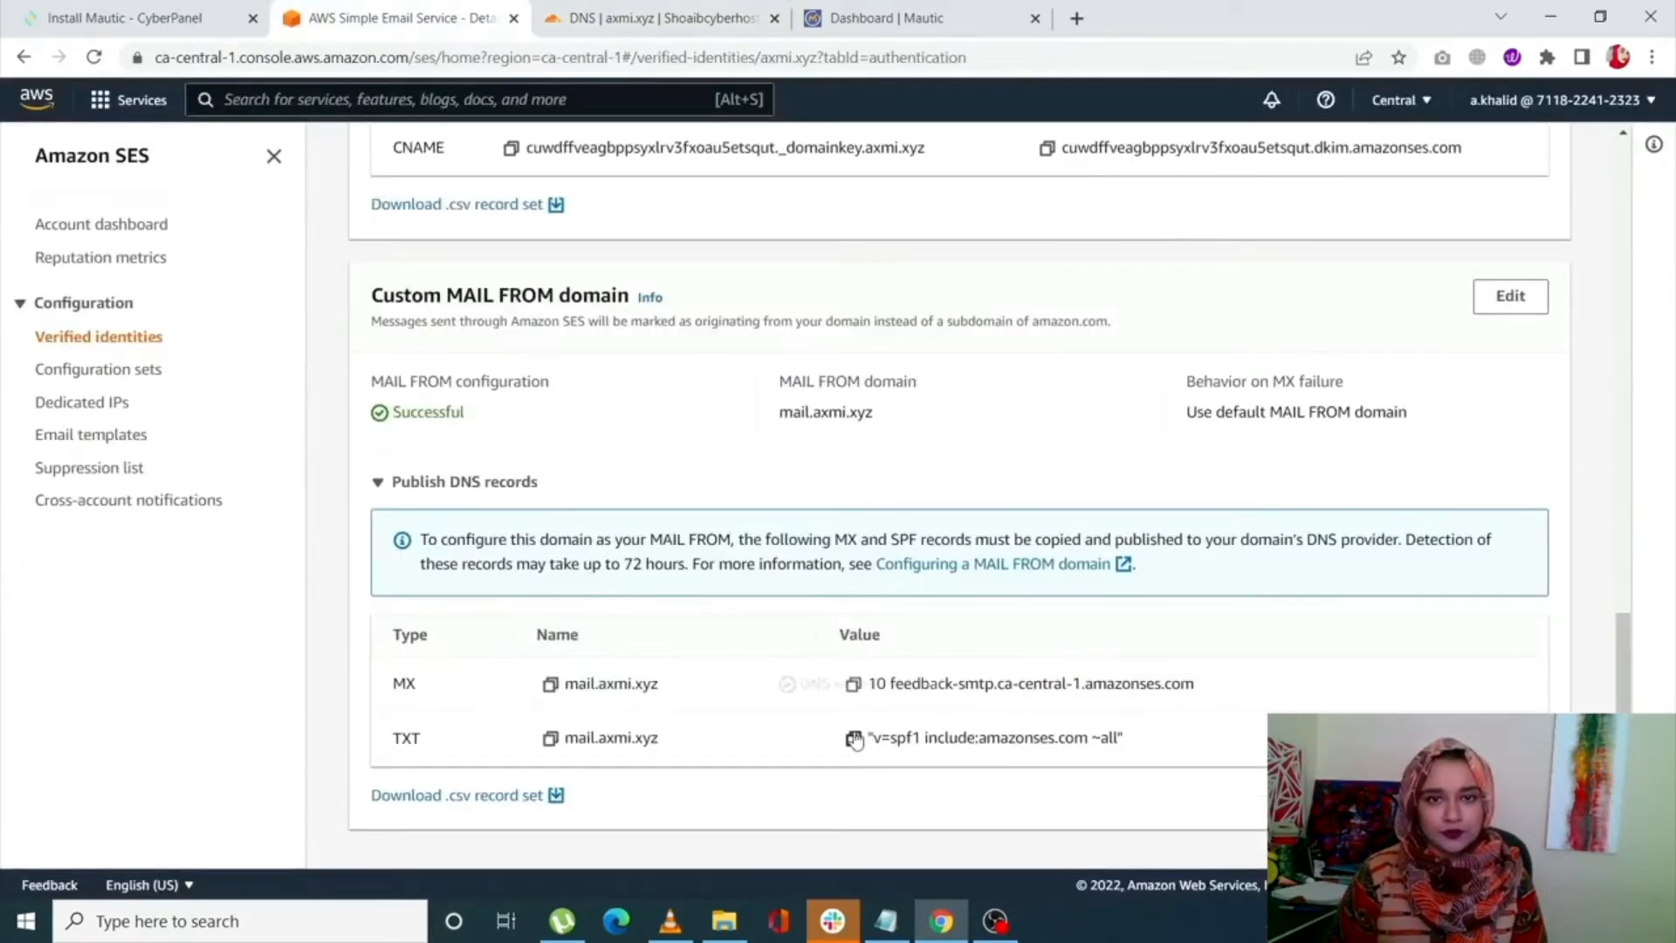
click(652, 19)
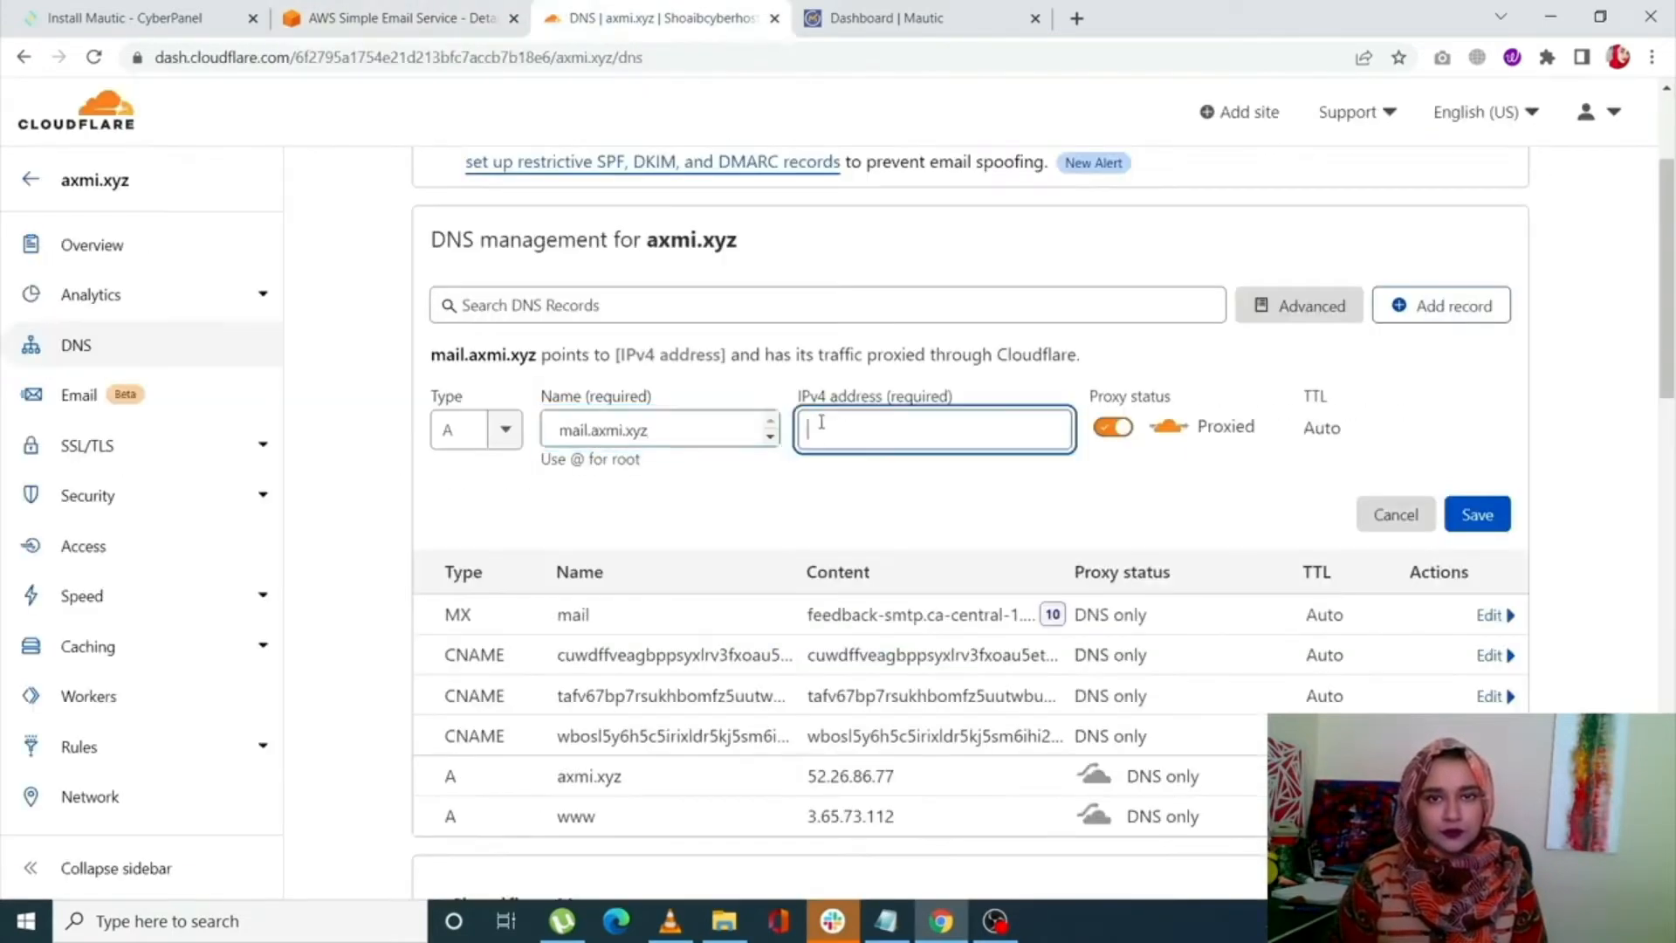
text("v=spf1 include:amazonses.com ~all")
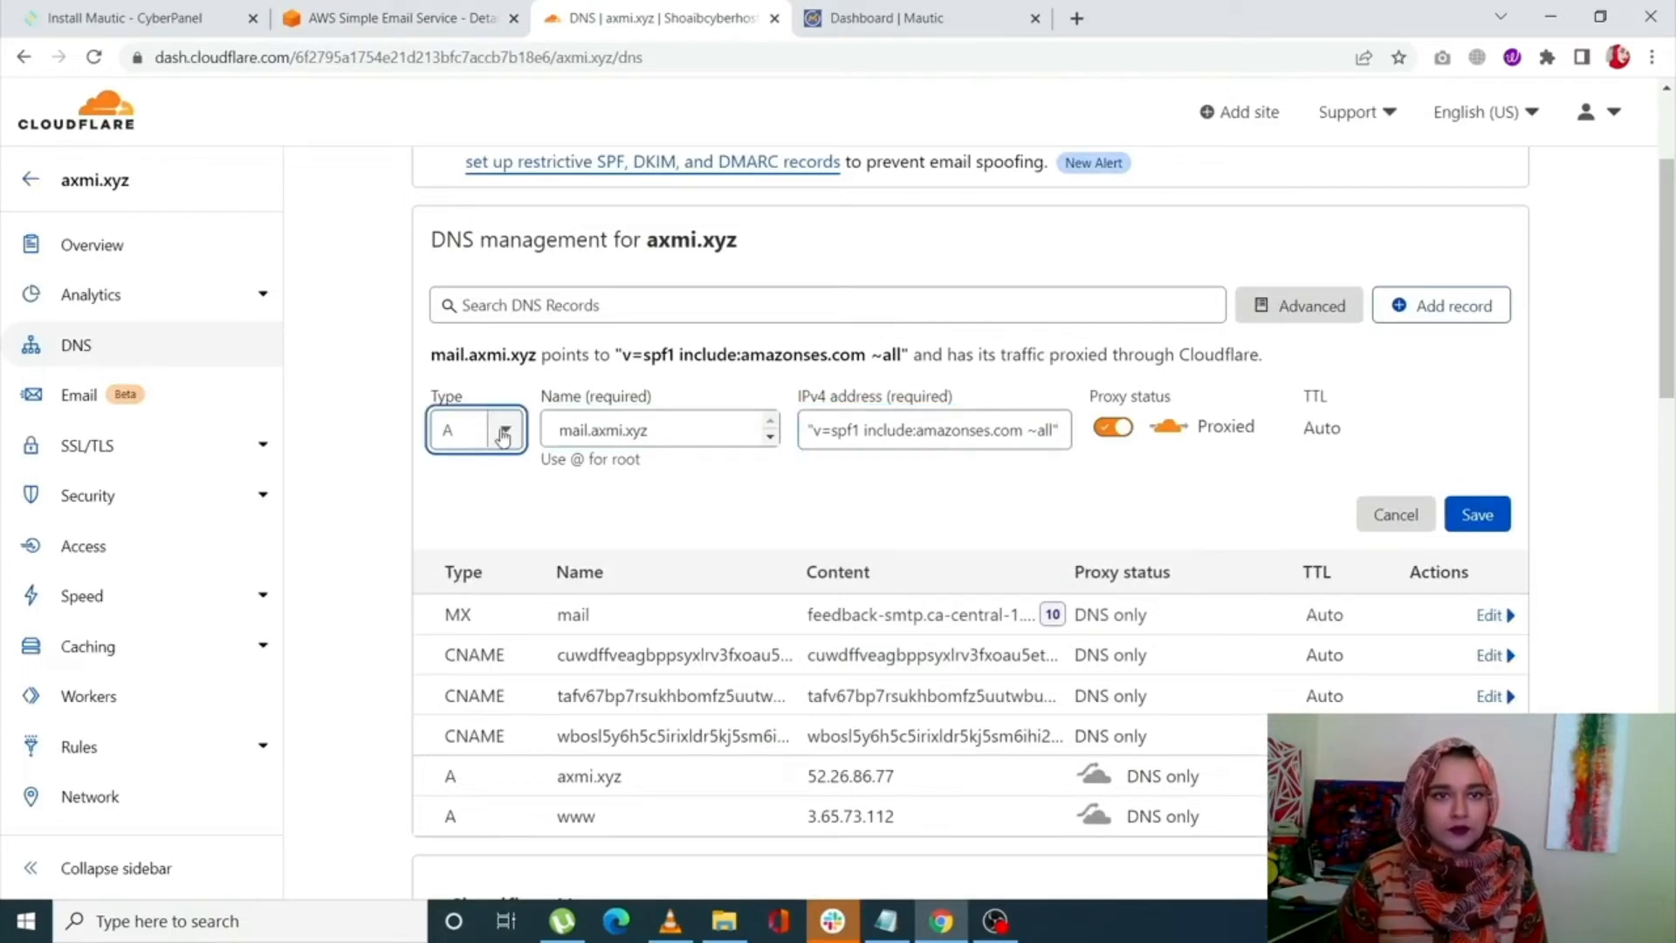
click(504, 429)
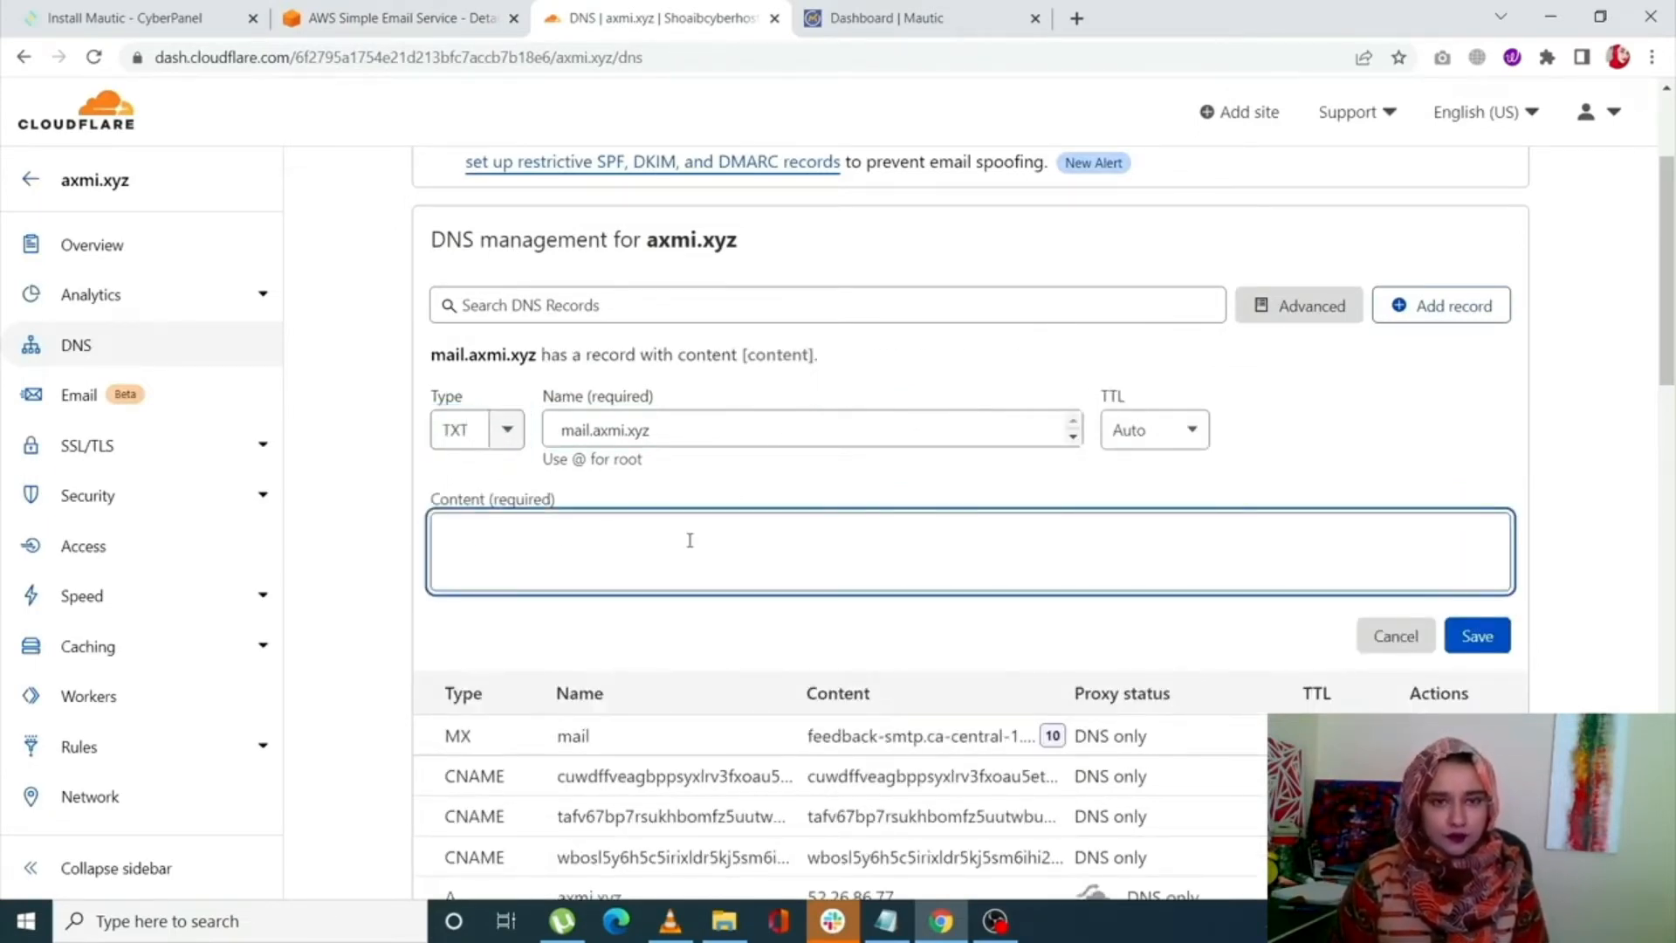
text("v=spf1 include:amazonses.com ~all")
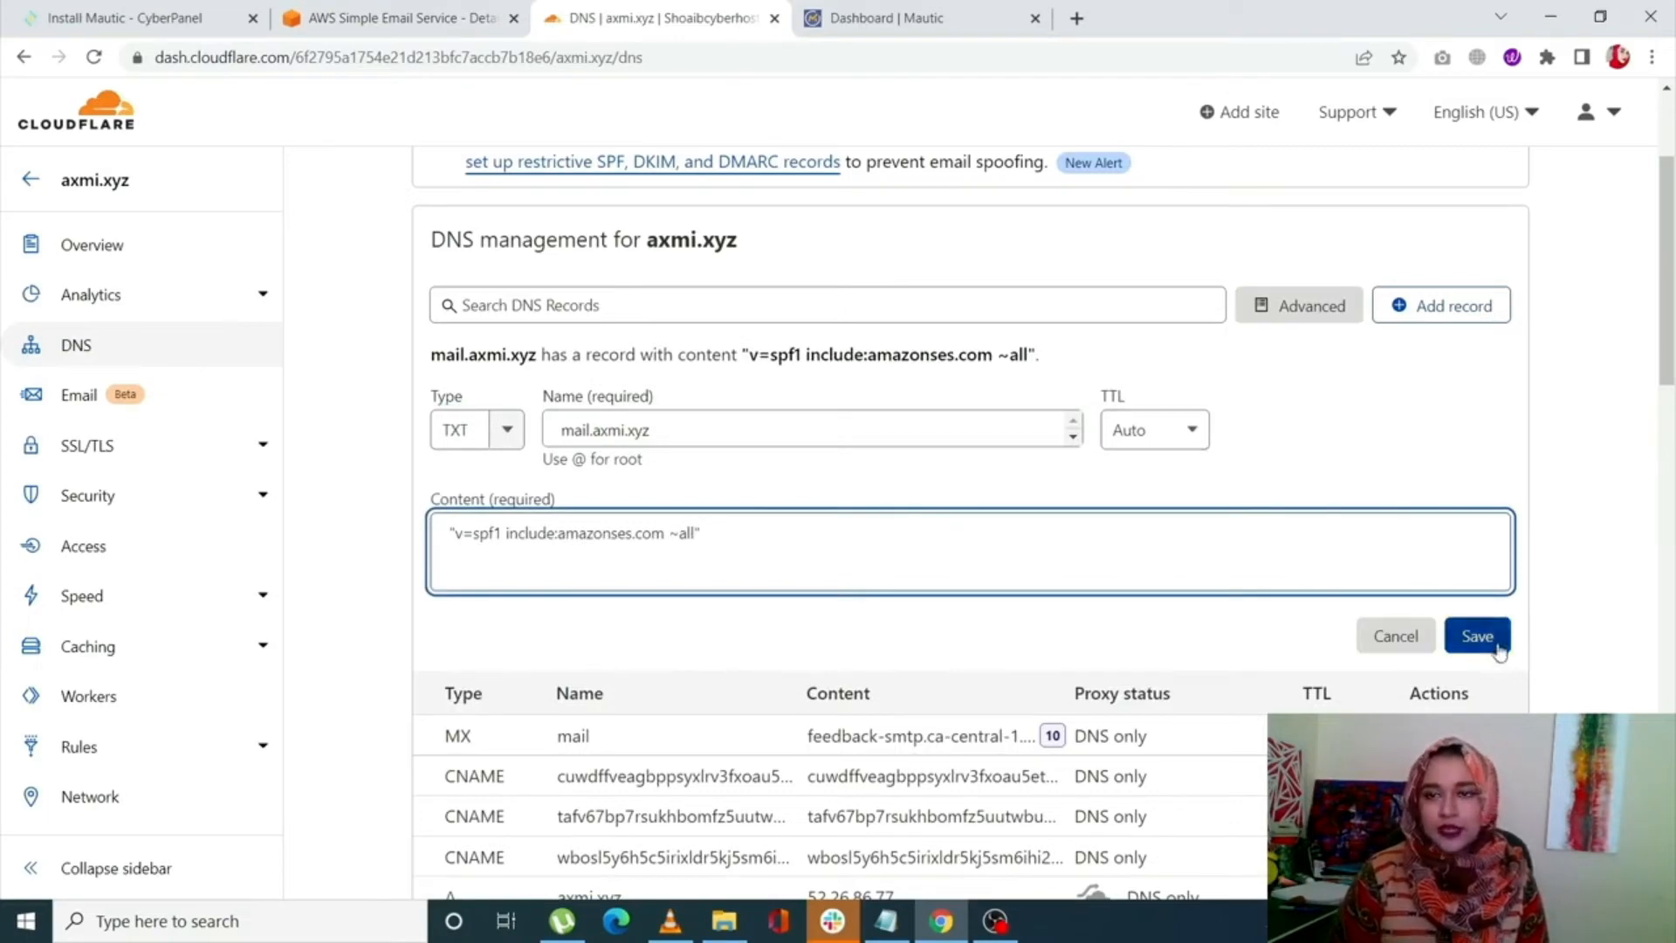
click(1477, 634)
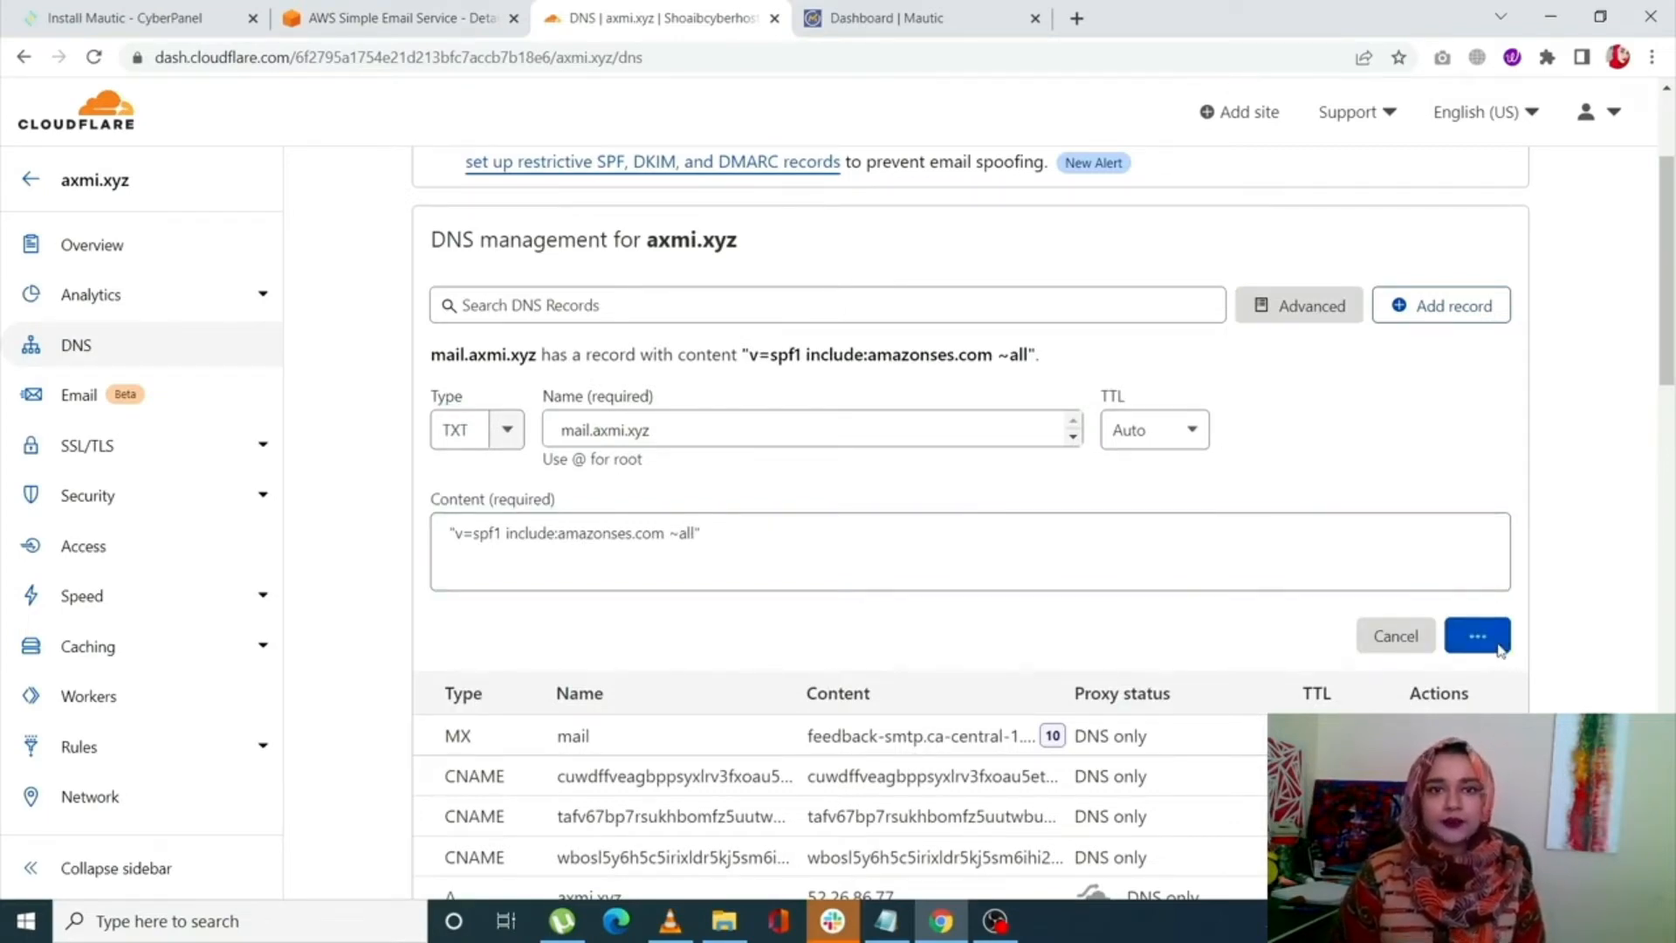
click(1477, 635)
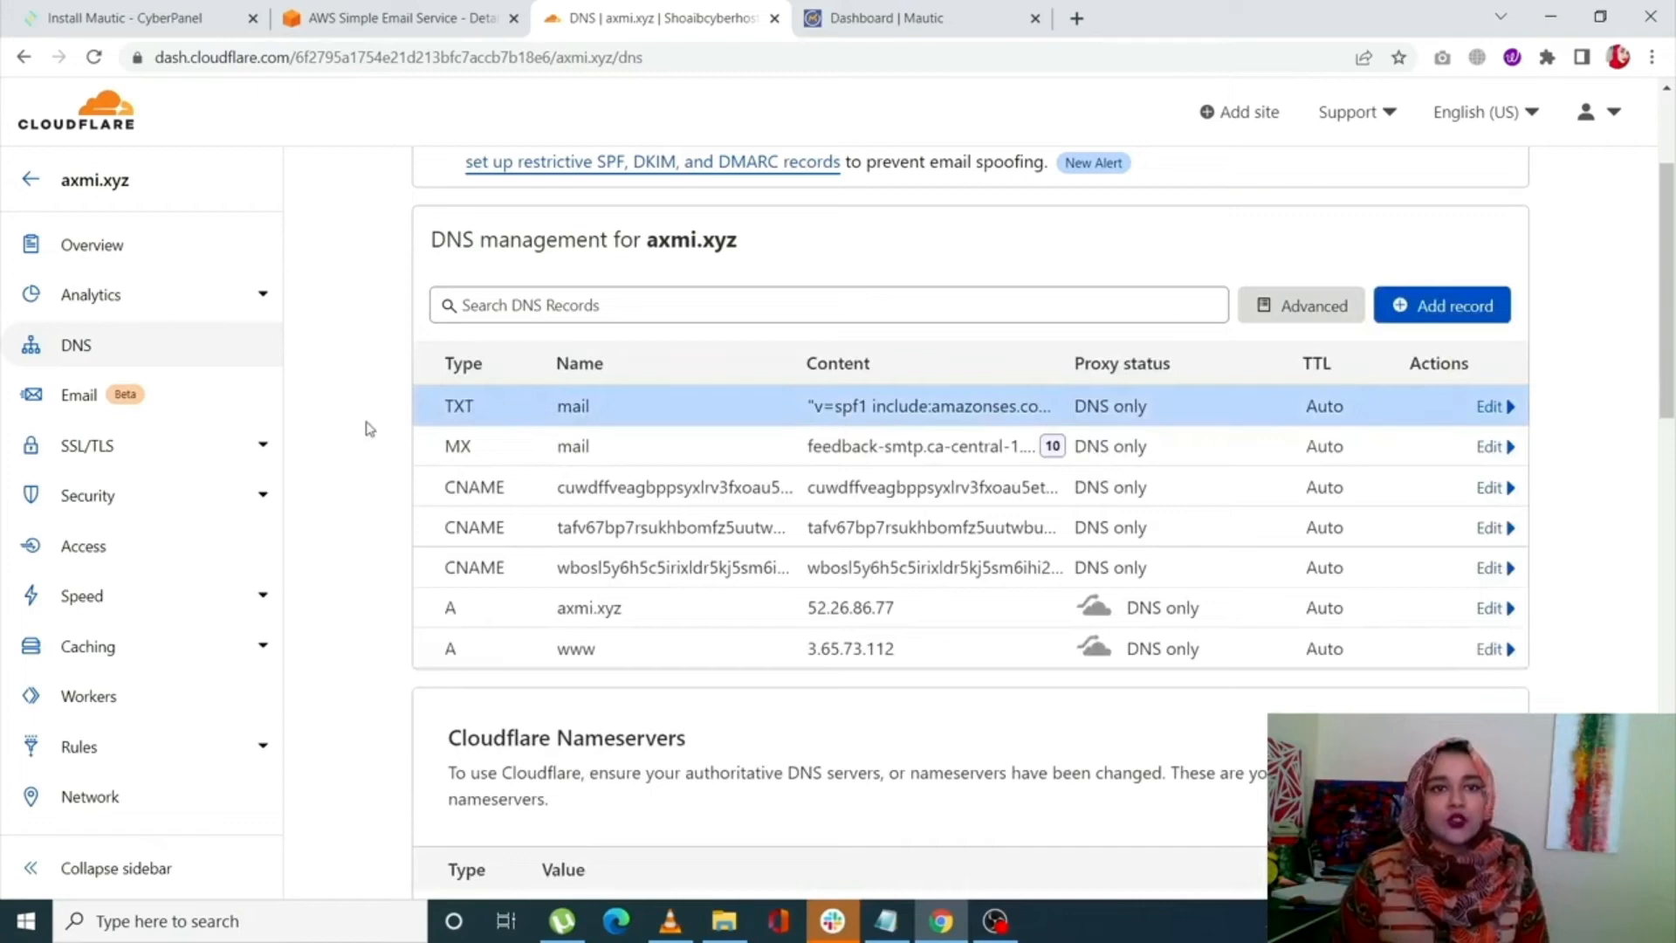
mouse_move(492, 613)
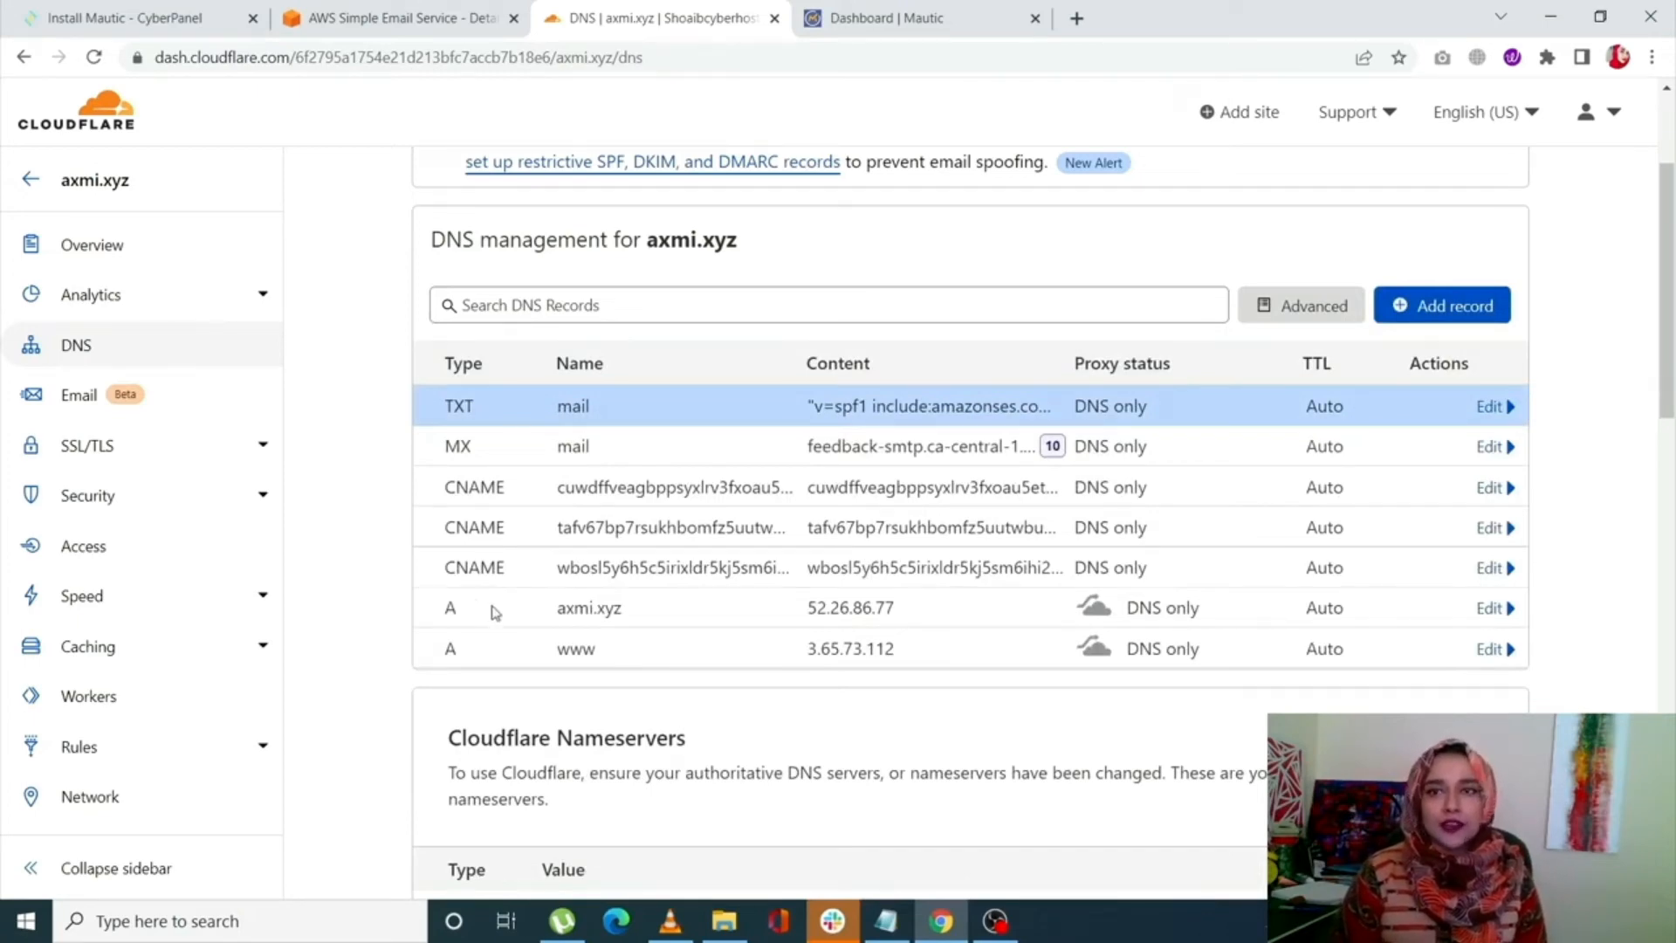
click(396, 18)
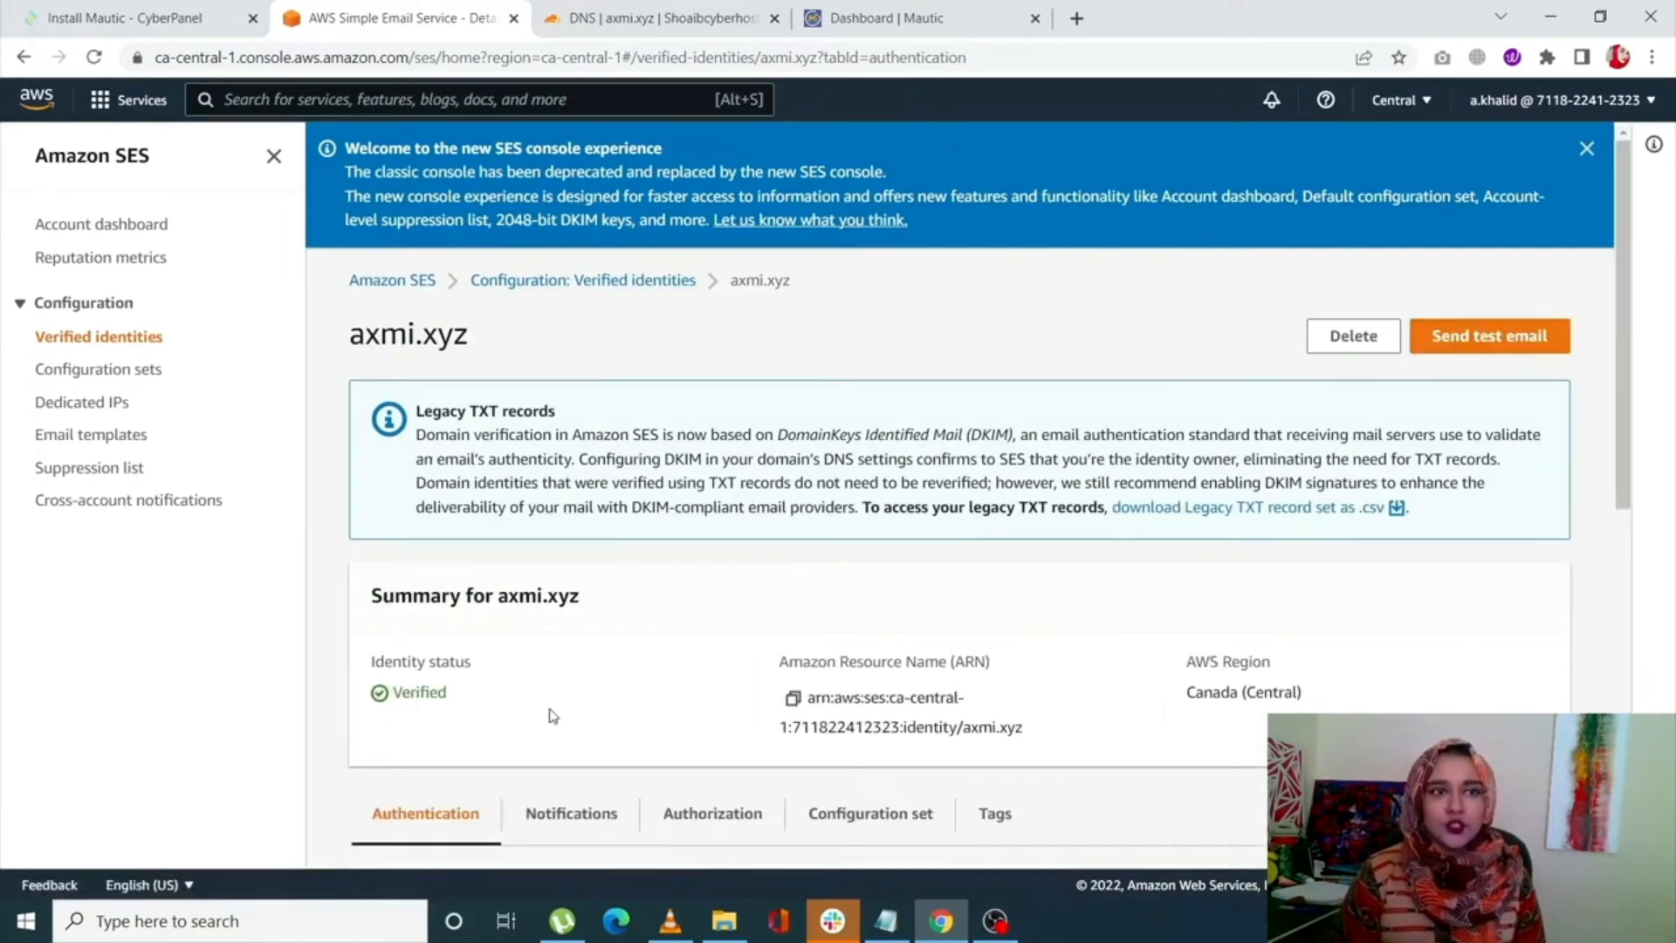
scroll(down, 3)
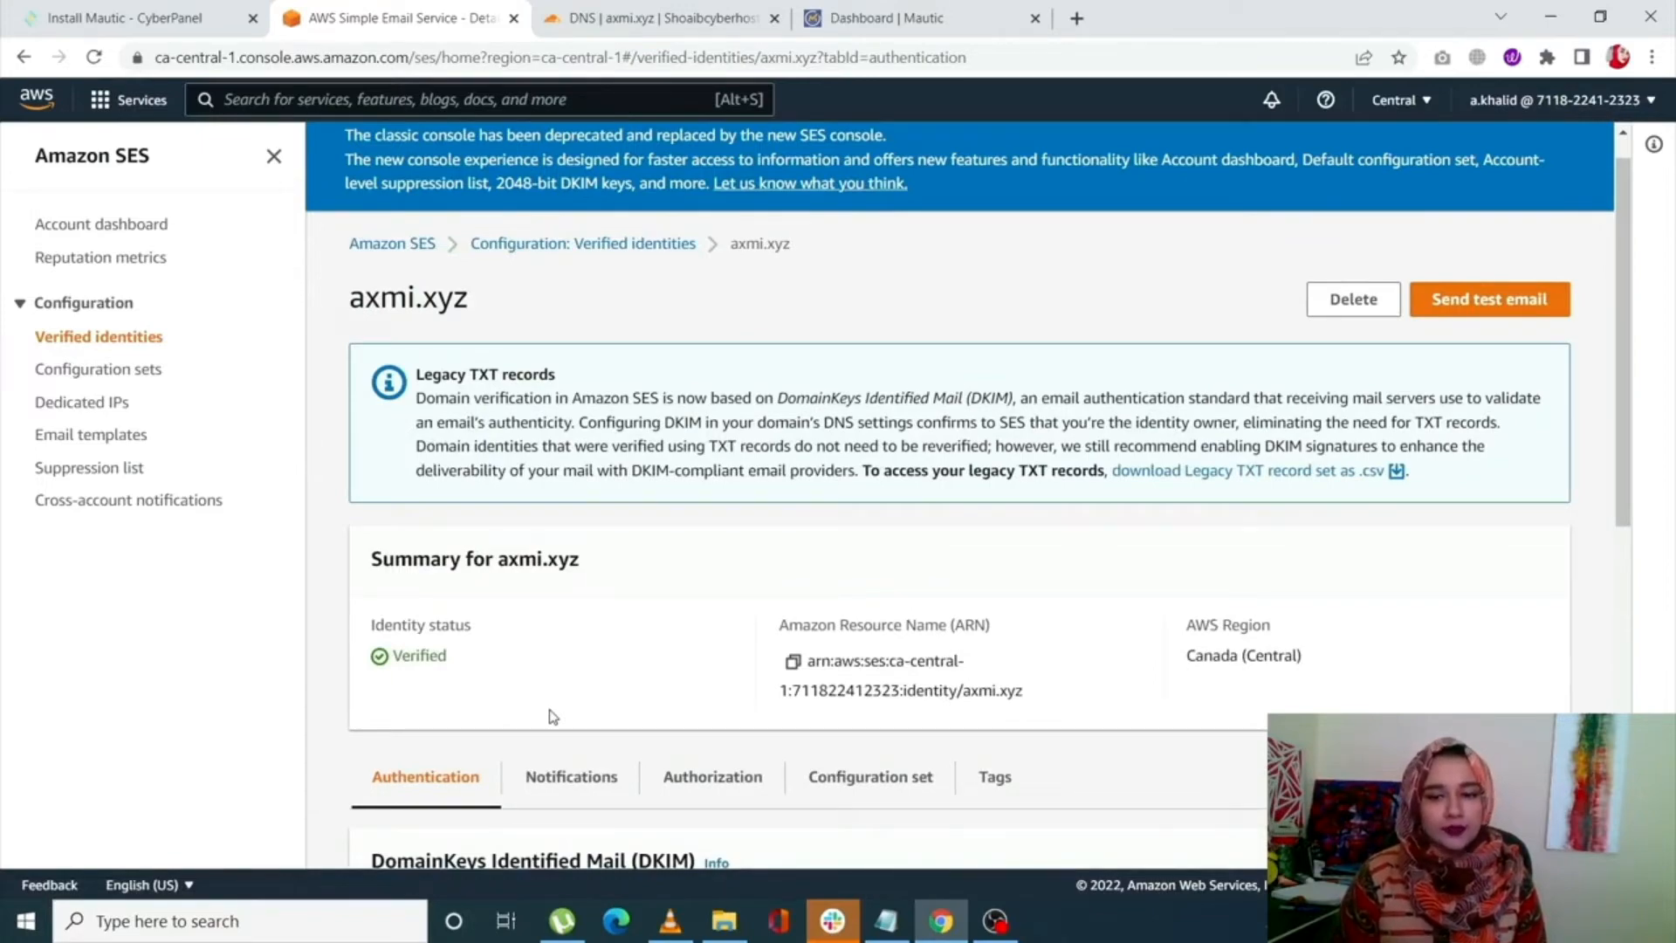
scroll(down, 3)
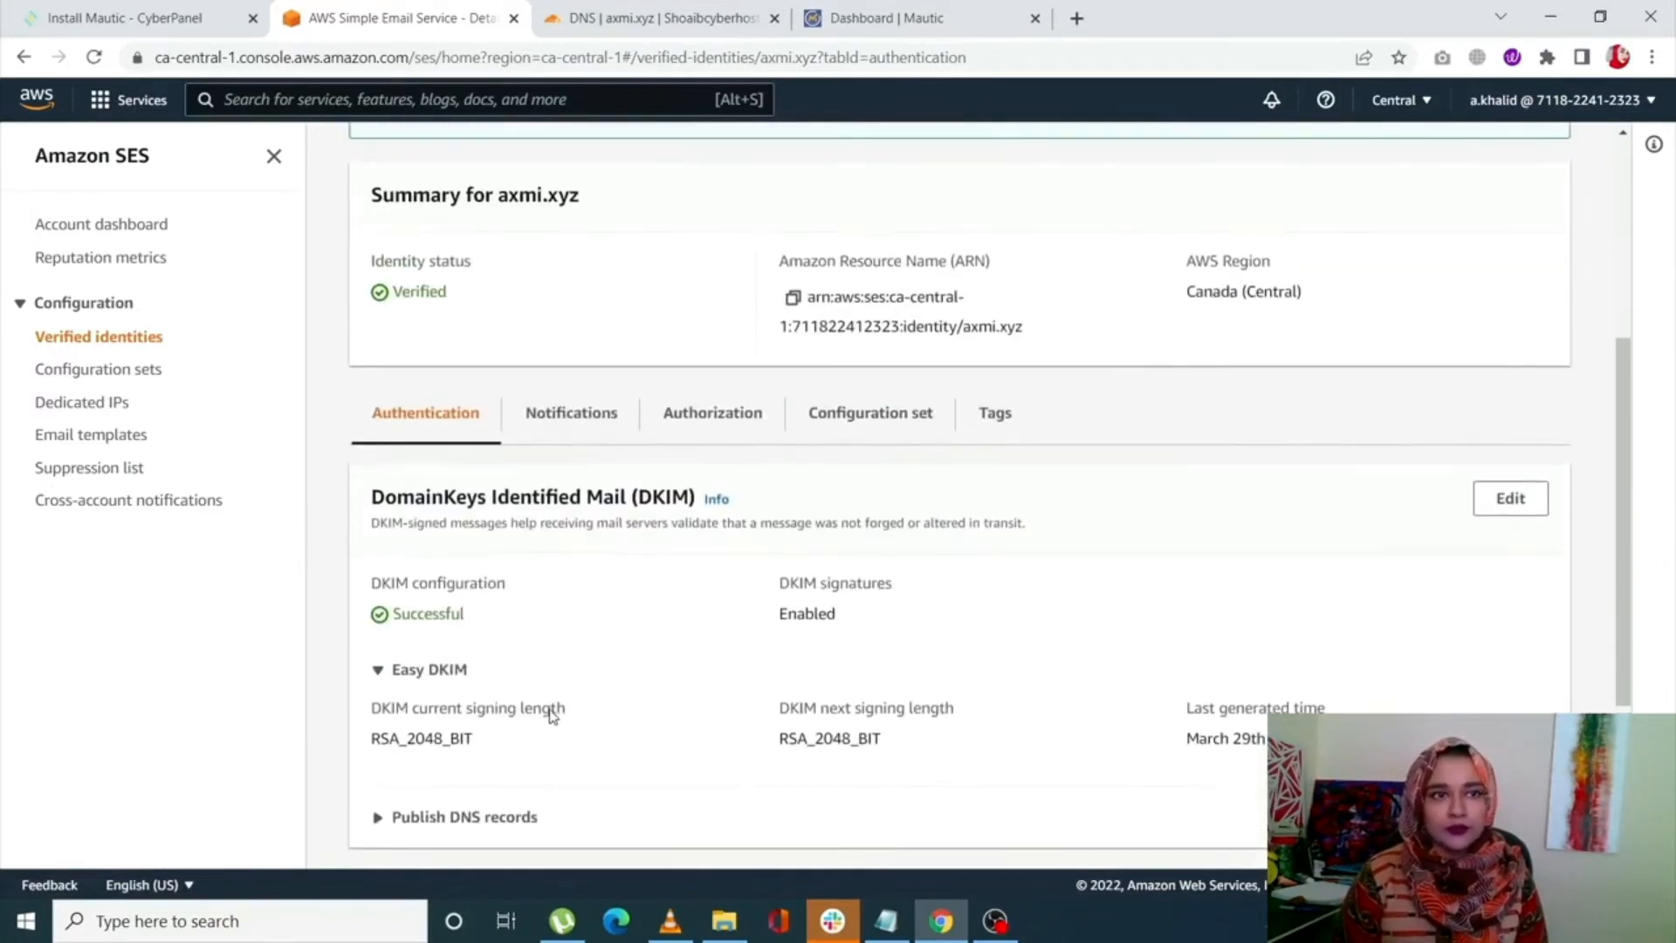
scroll(up, 3)
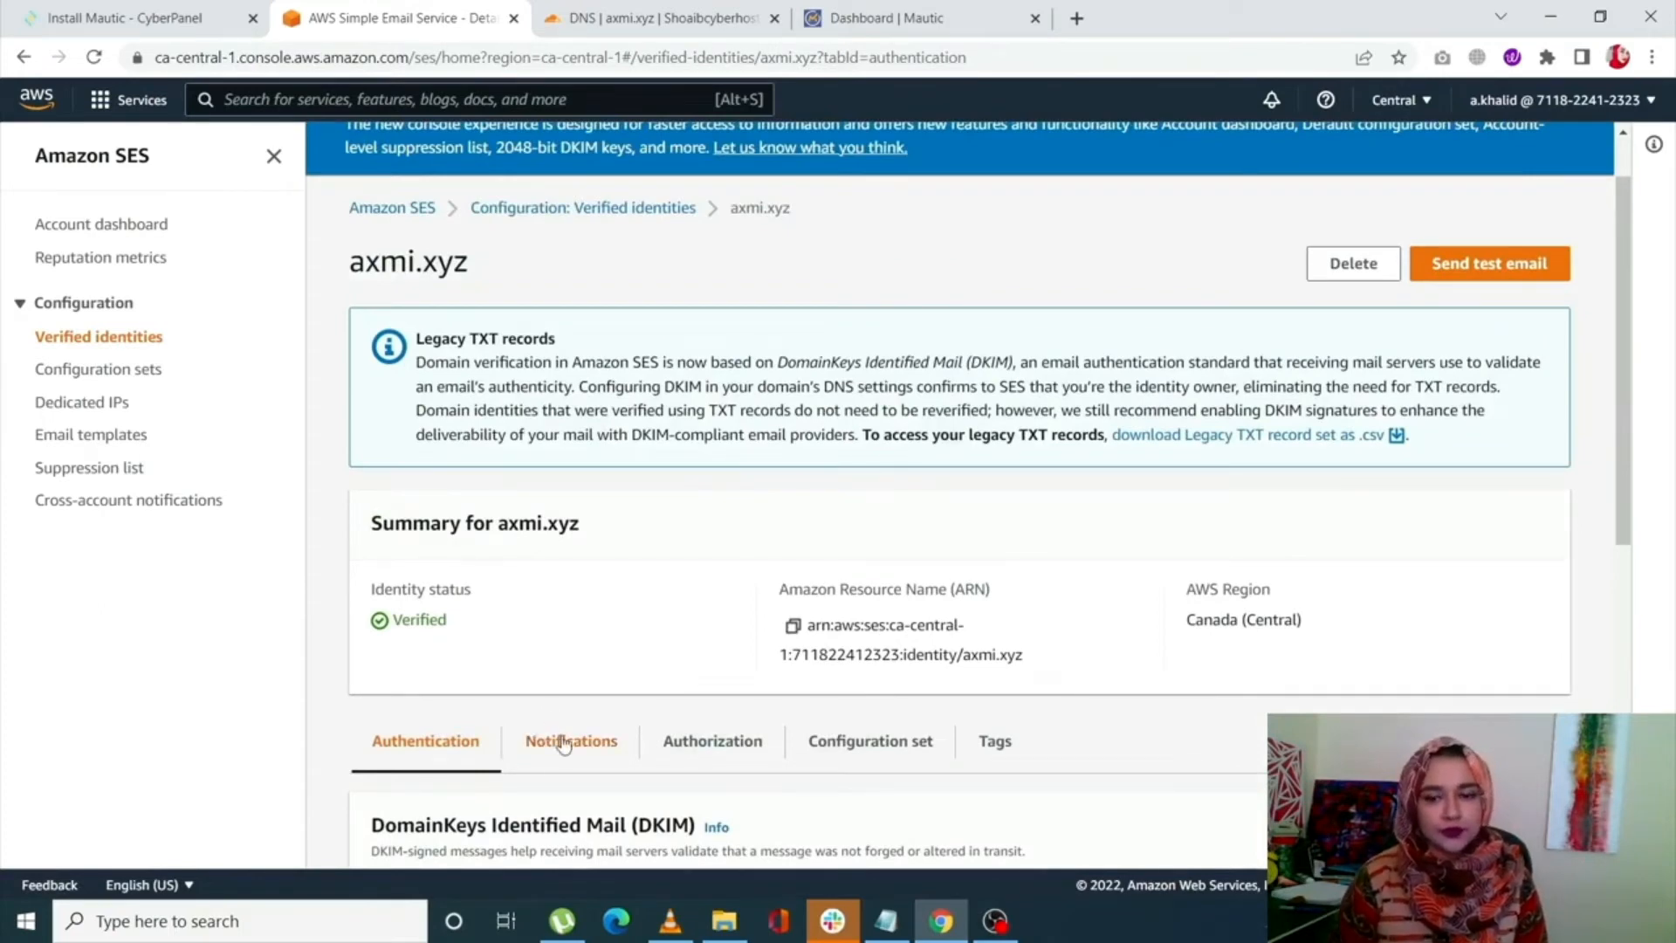
mouse_move(150, 267)
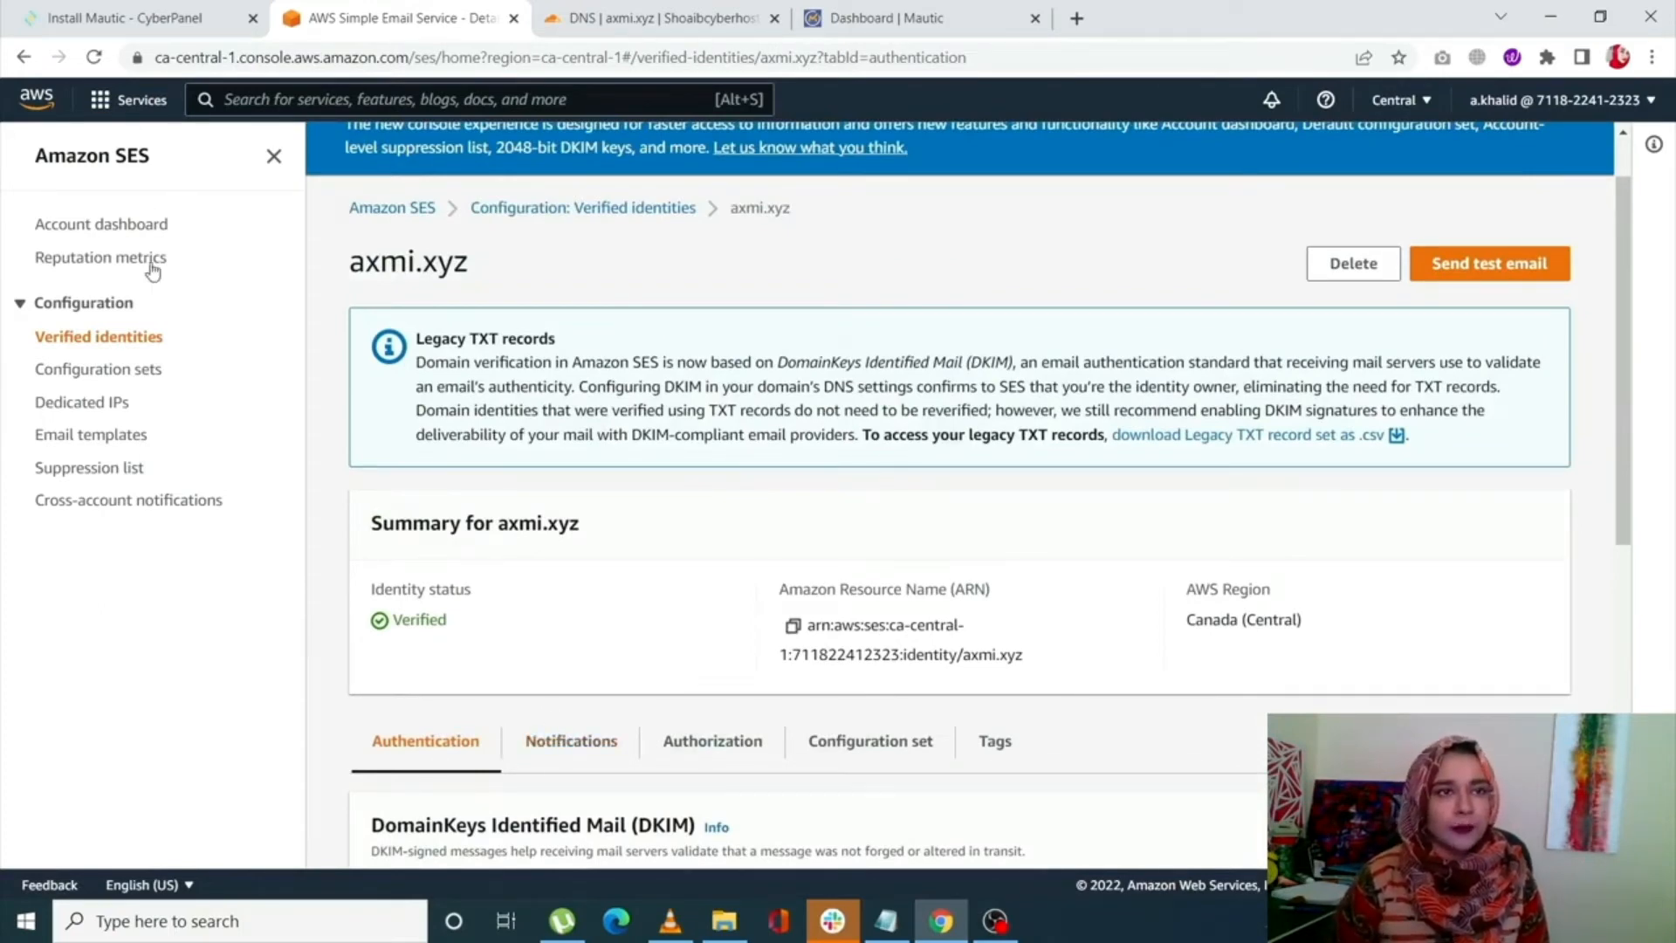
Step: Copy the SMTP endpoint email-smtp.ca-central-1.amazonaws.com from the SES account dashboard into Notepad
click(102, 224)
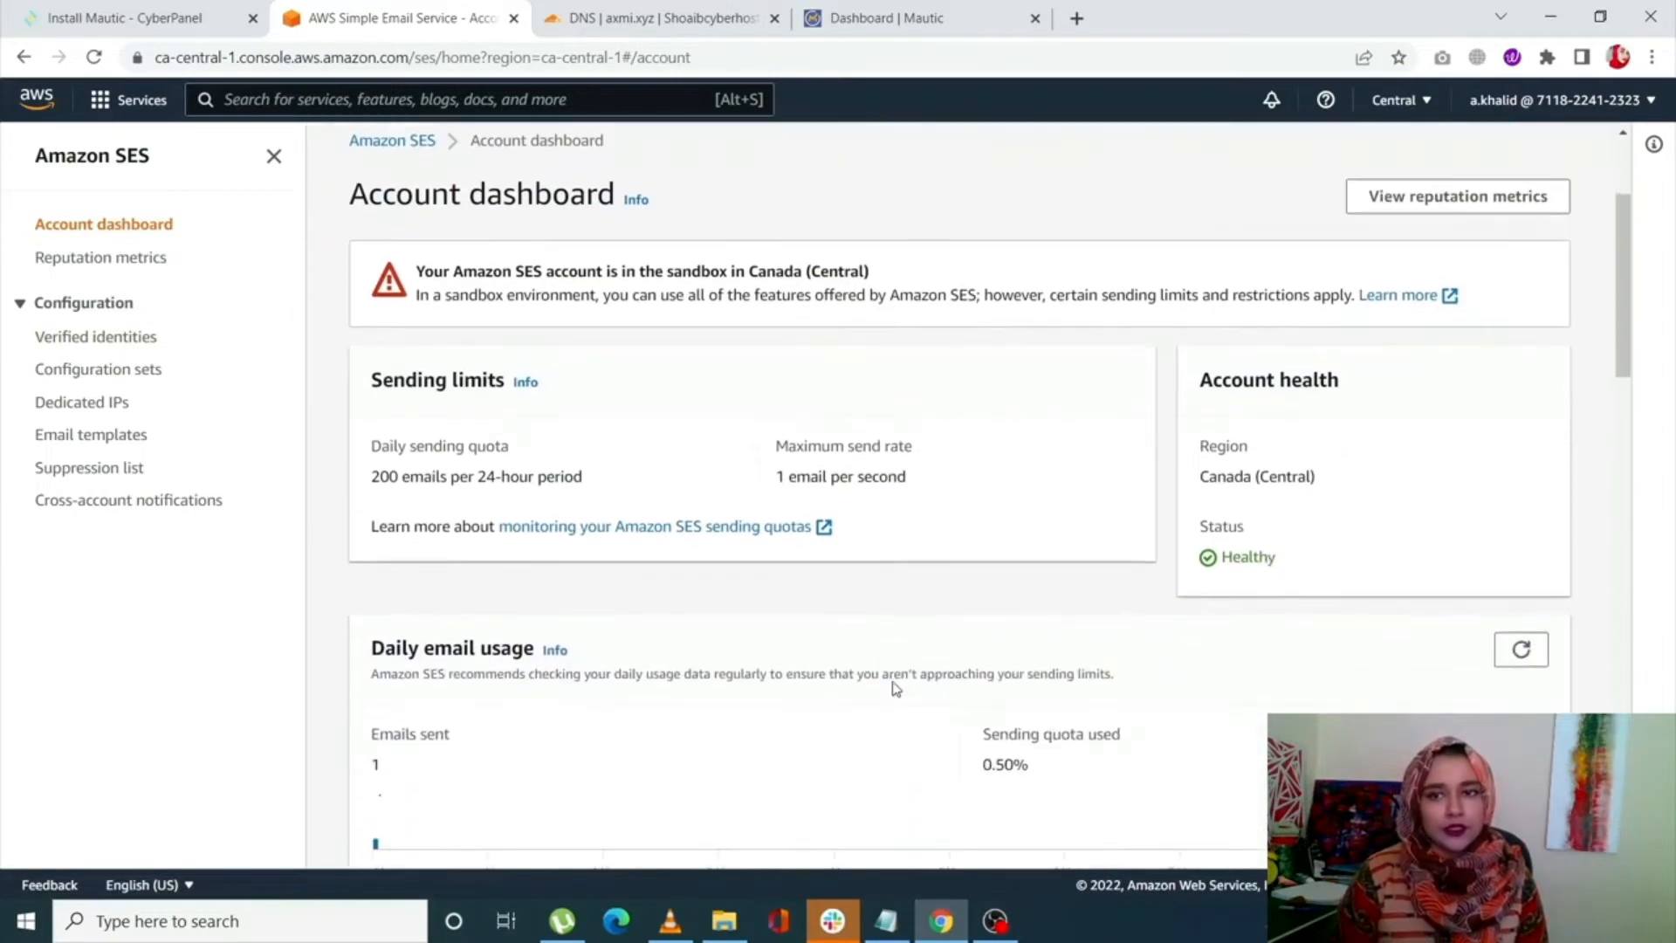
scroll(down, 3)
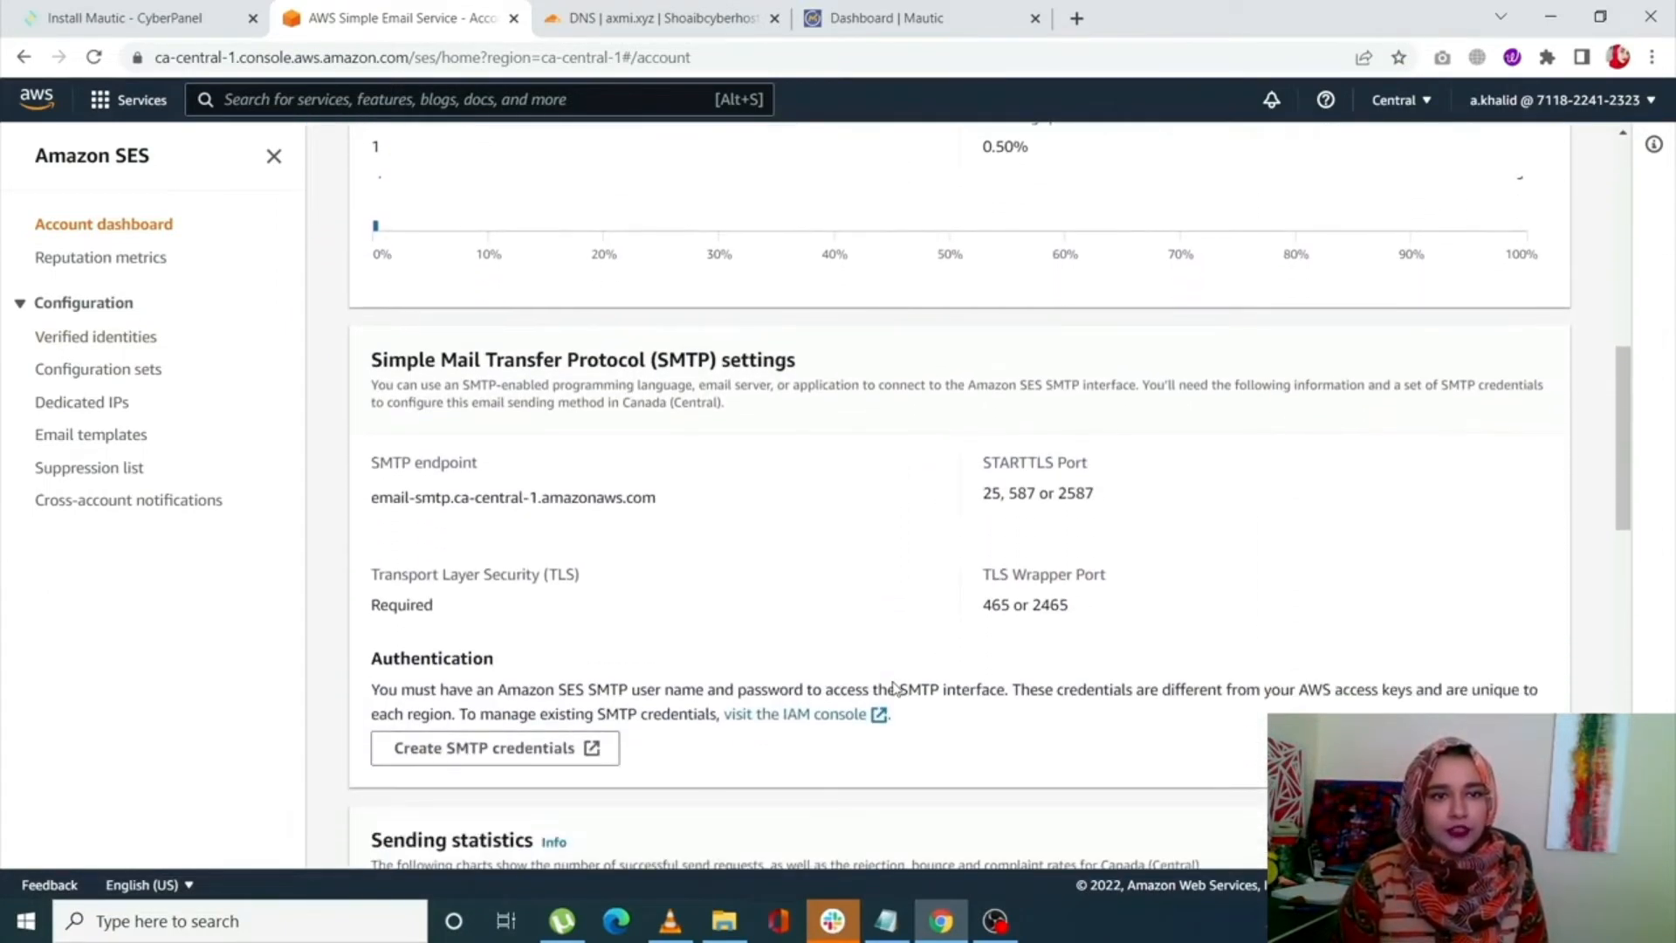
mouse_move(565, 519)
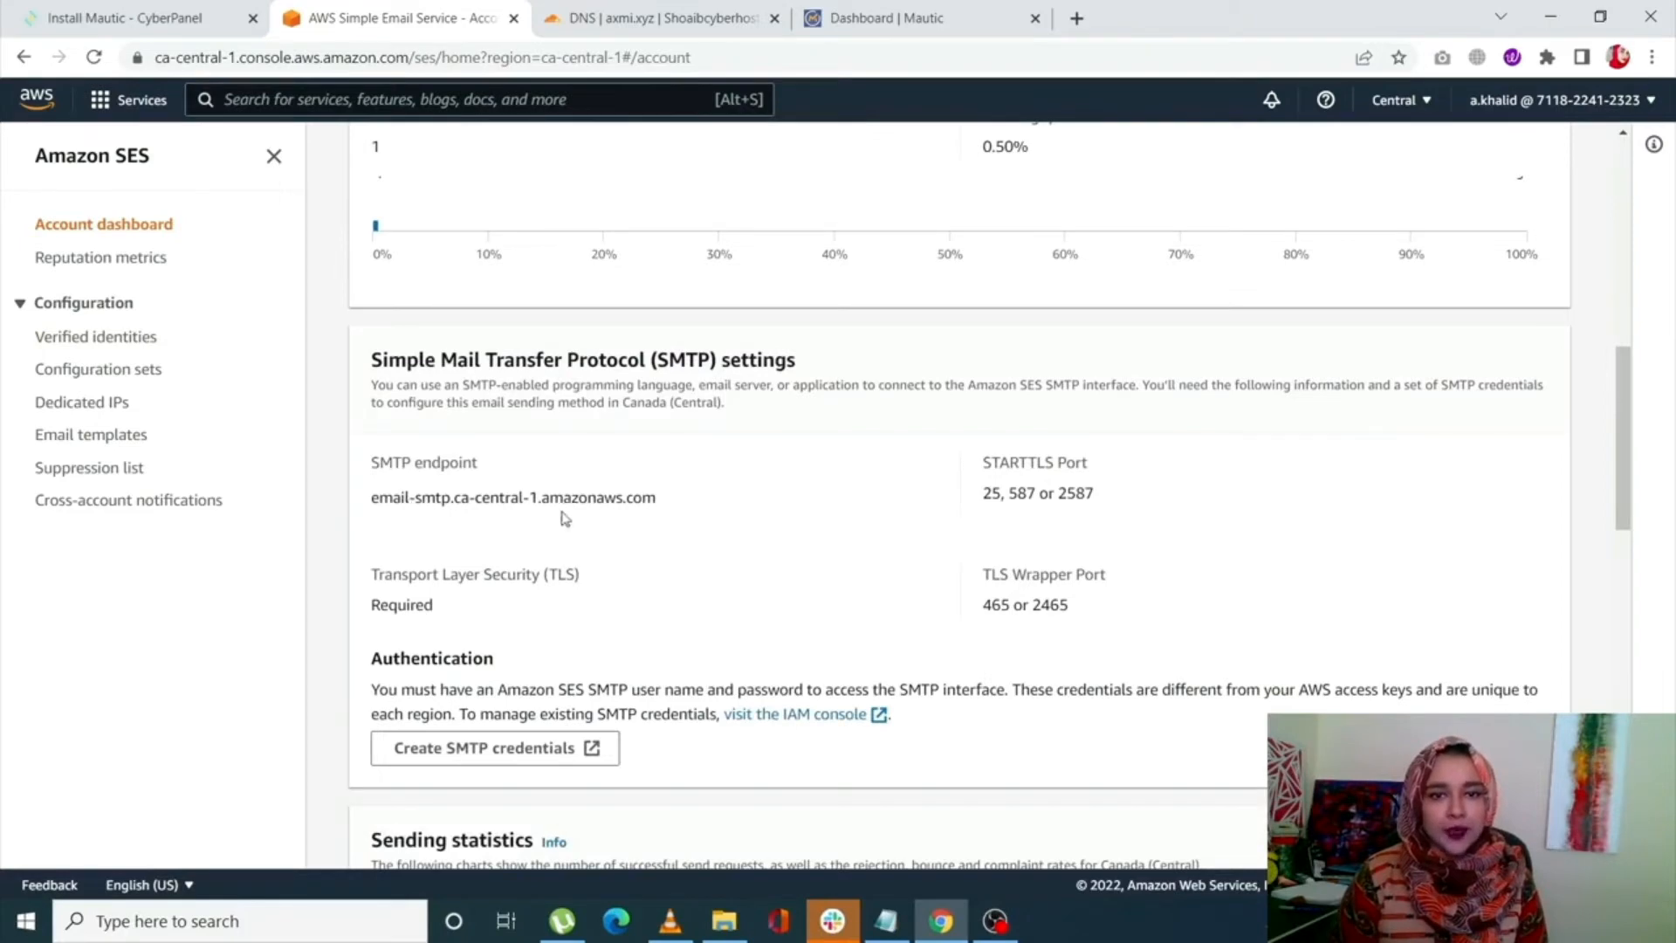
mouse_move(372, 497)
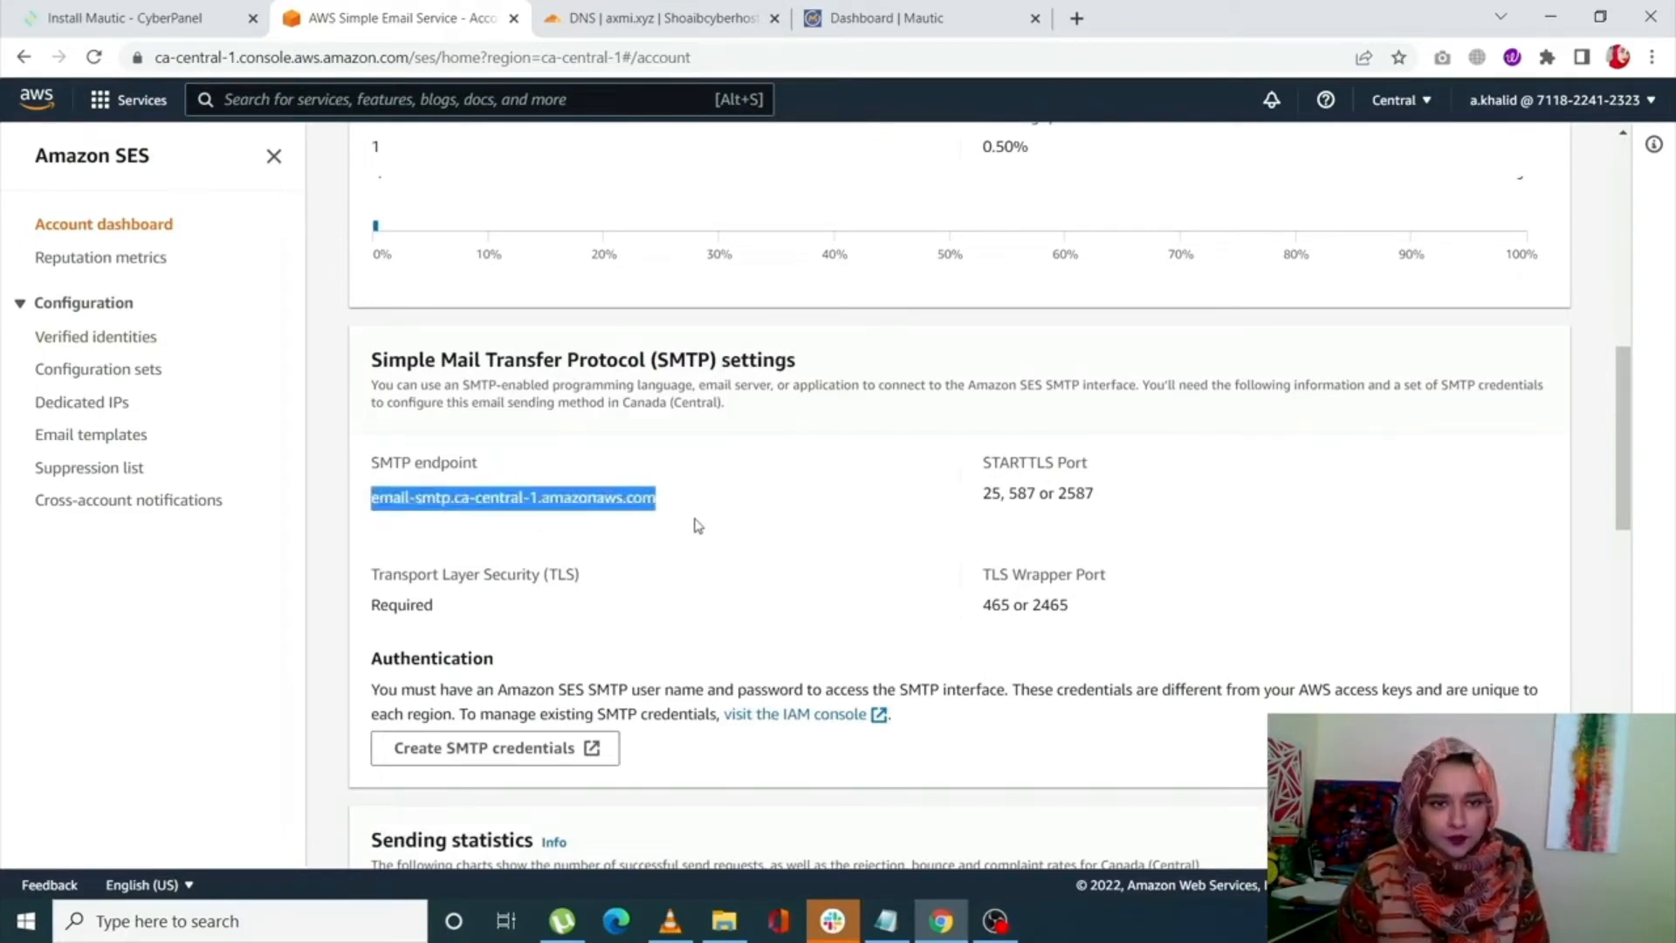
click(884, 920)
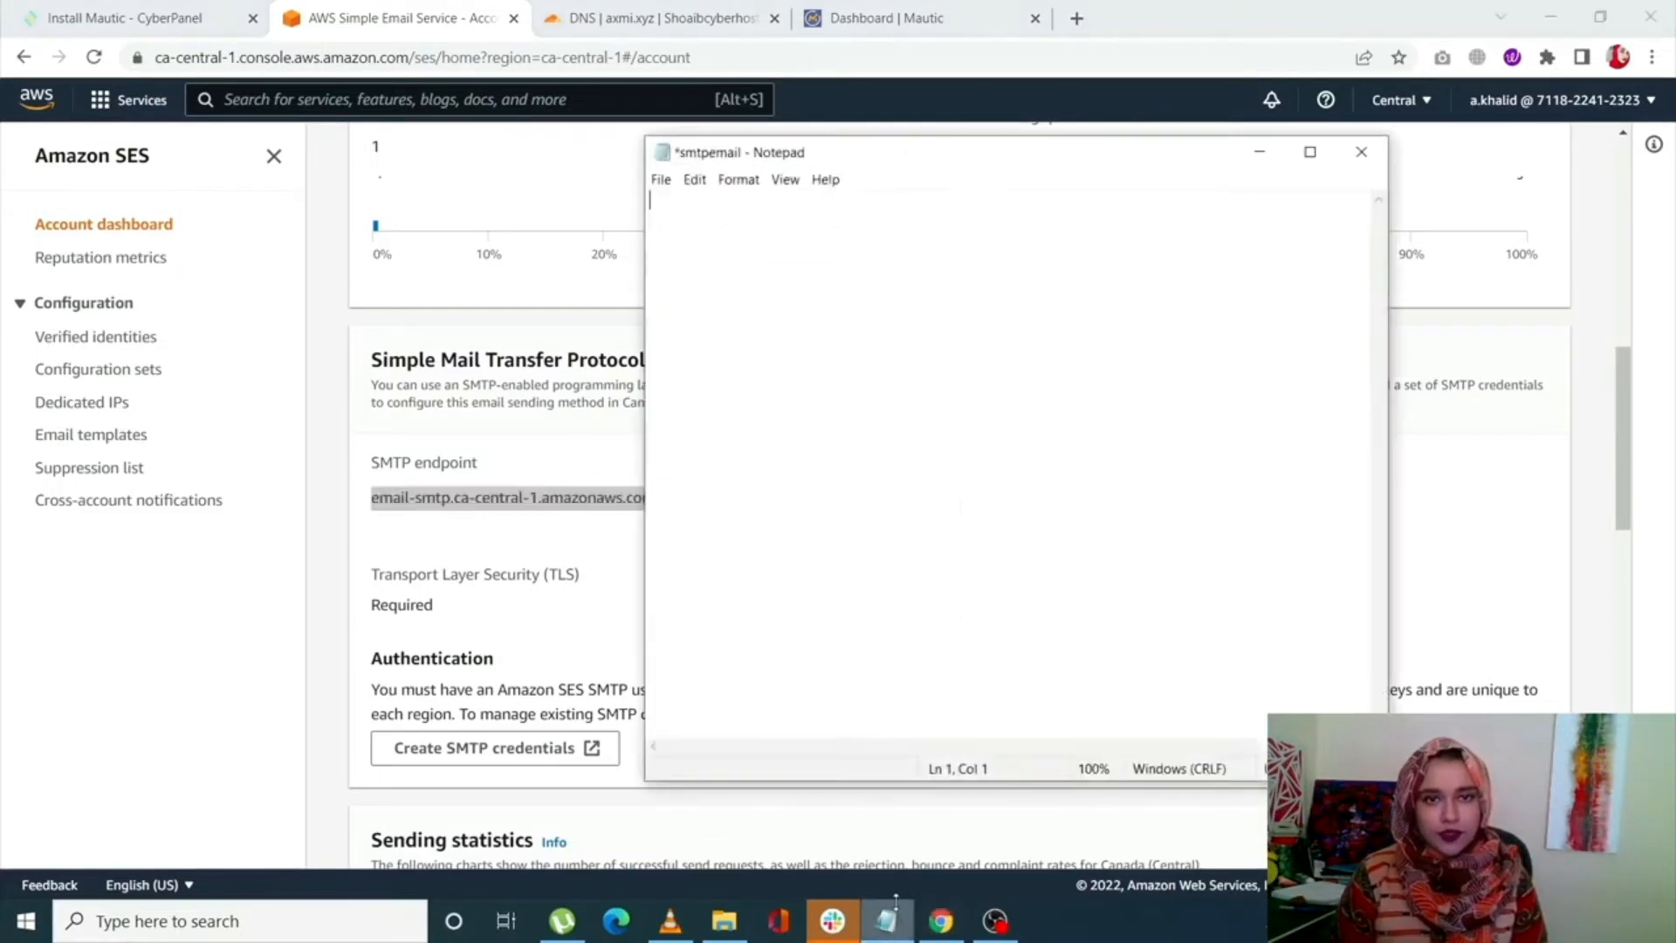
text(email-smtp.ca-central-1.amazonaws.com)
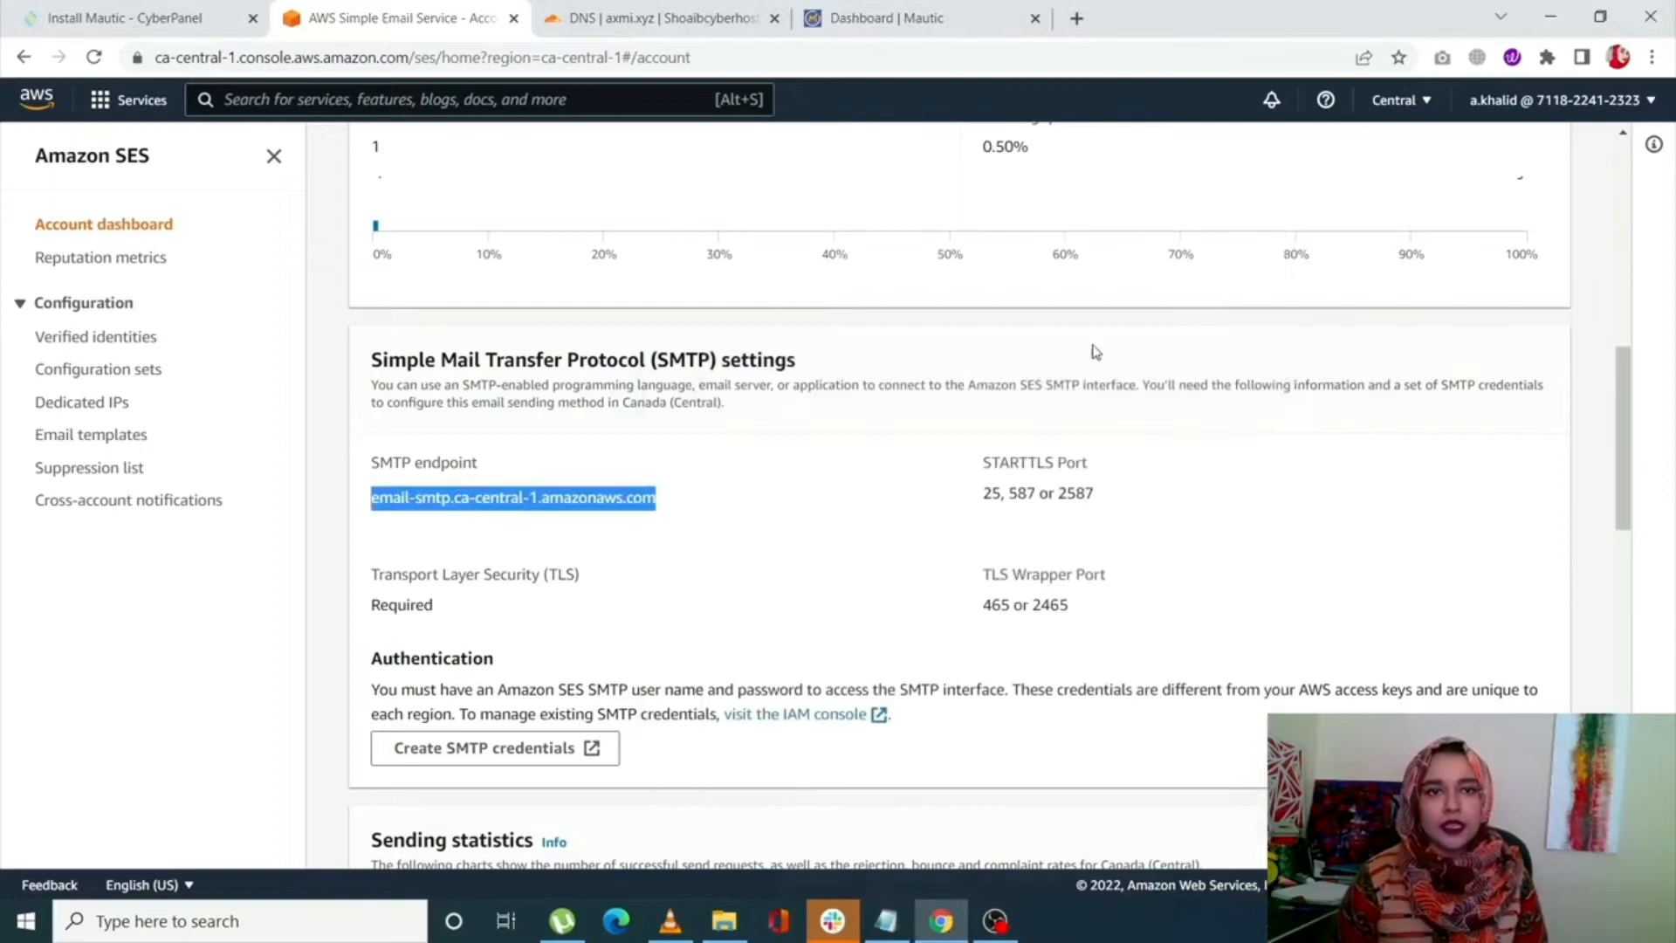
scroll(down, 3)
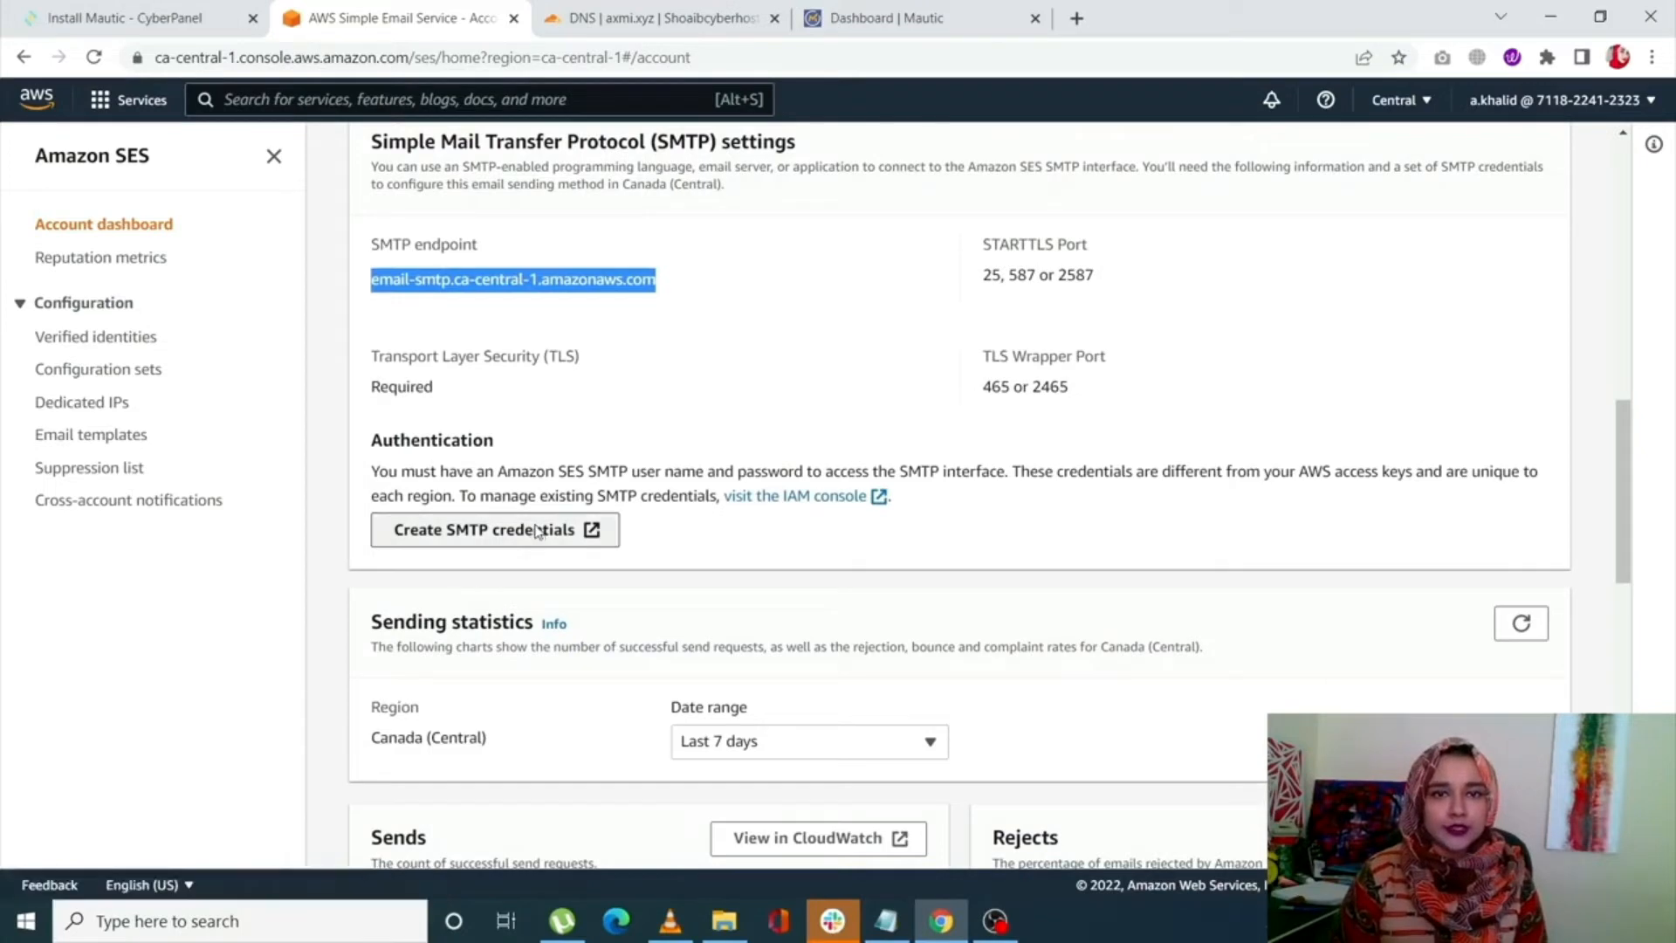
Step: Create IAM SMTP user ses-smtp-user.20220329-140518 and display its SMTP username and password
click(495, 529)
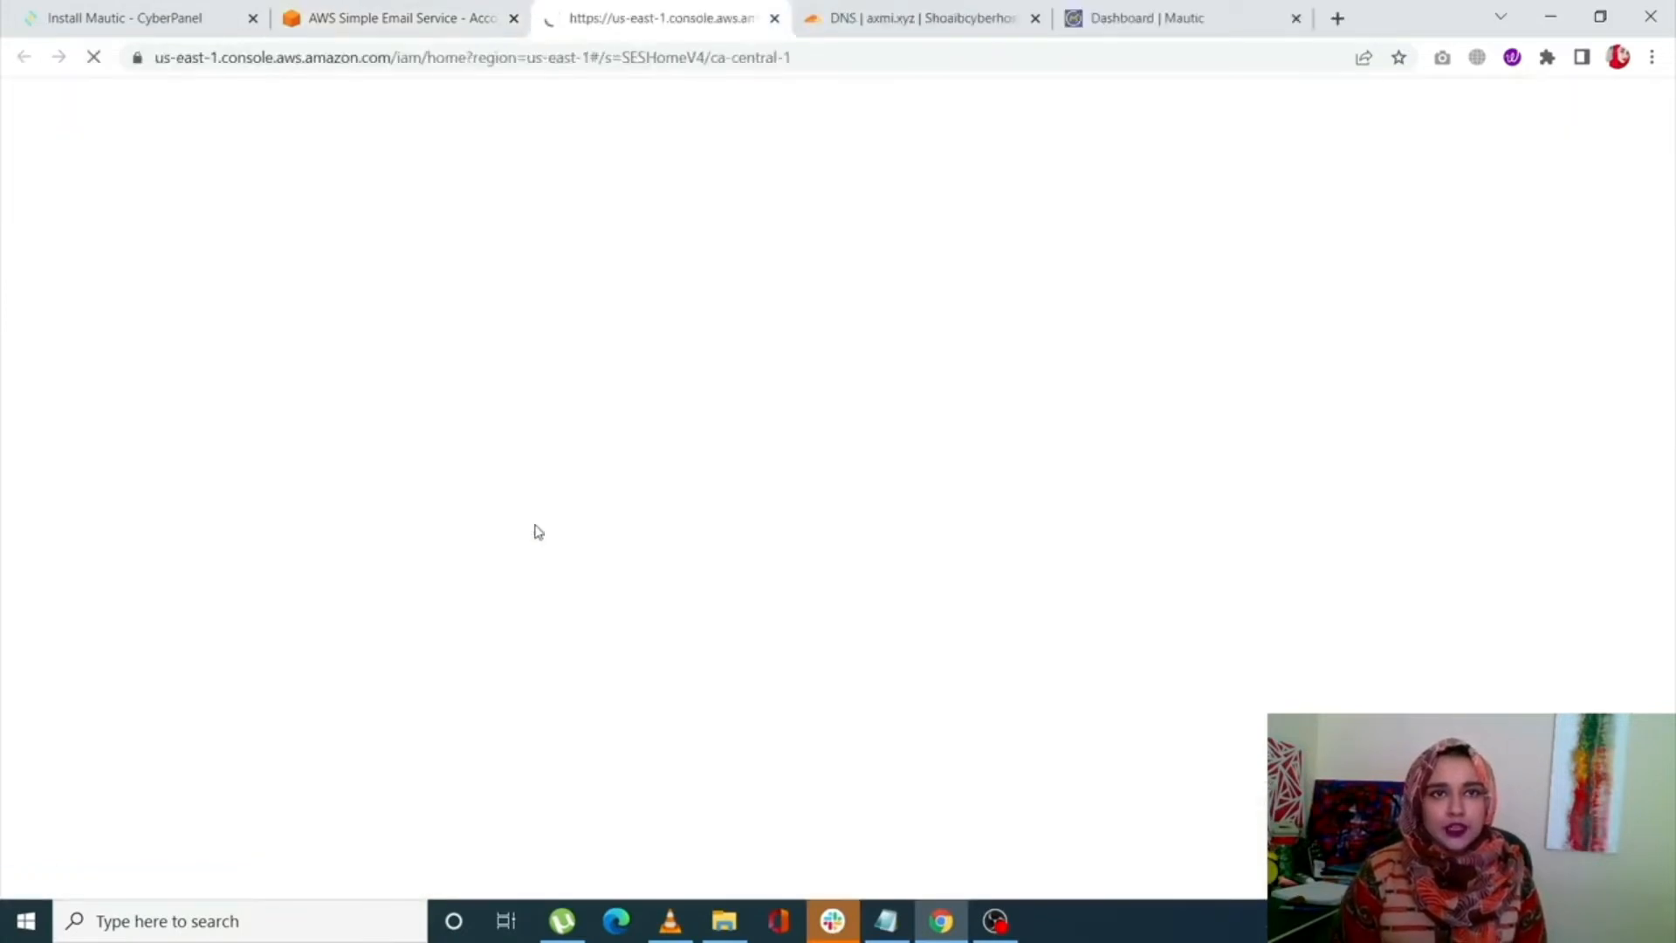
mouse_move(475, 449)
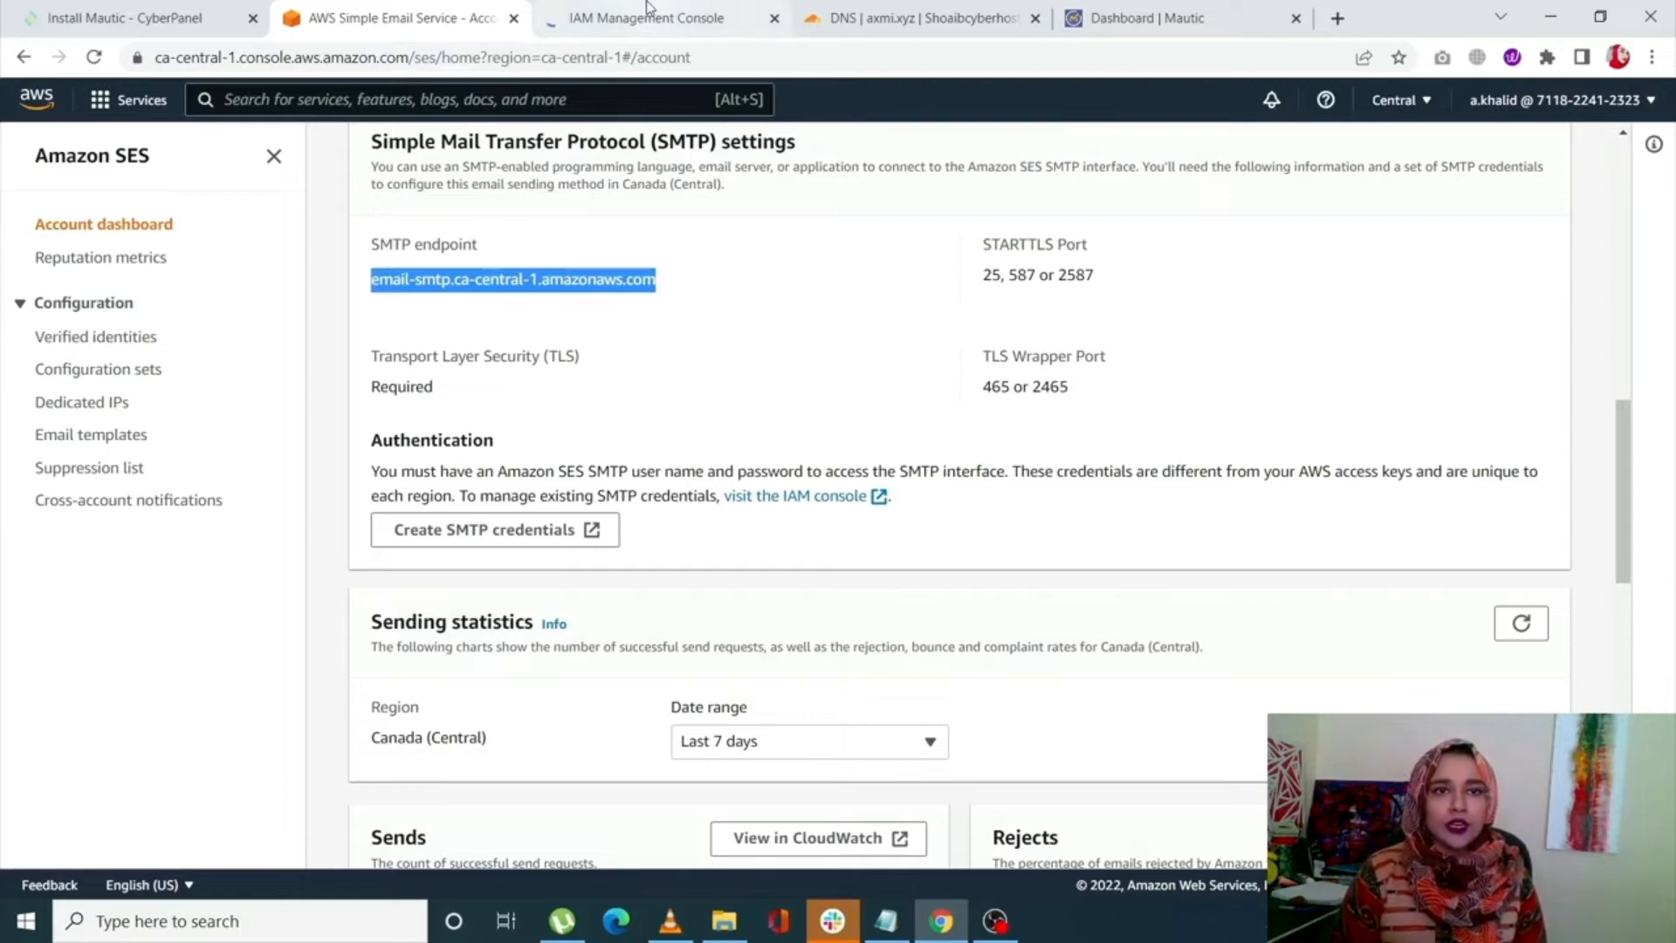
mouse_move(647, 18)
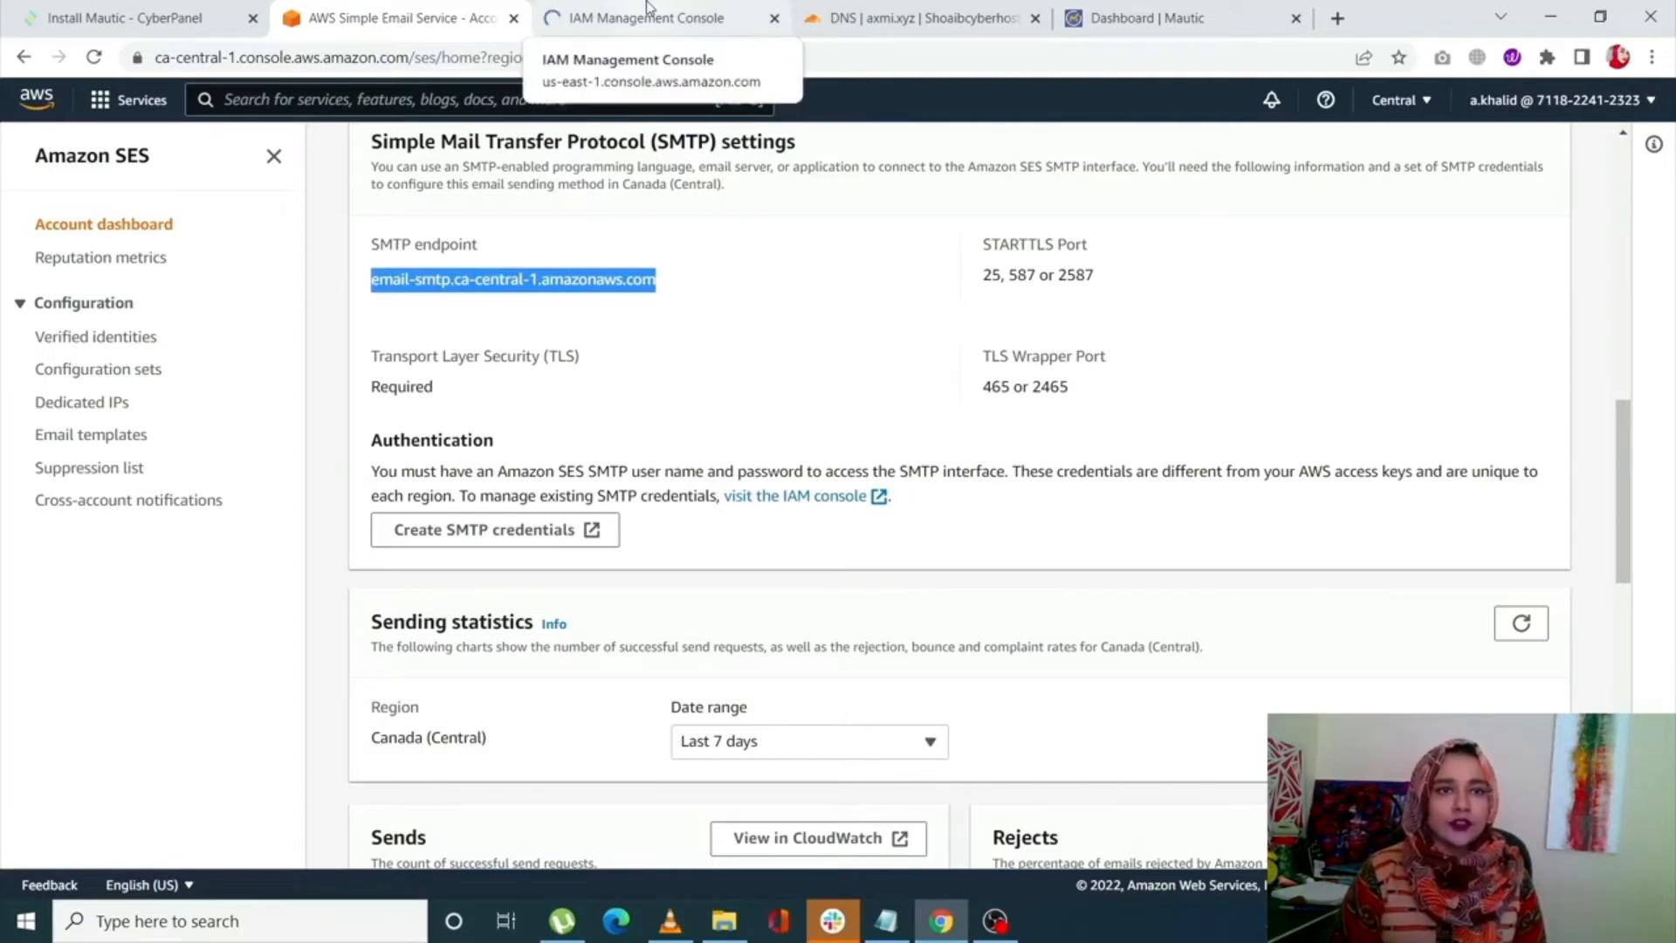
click(494, 529)
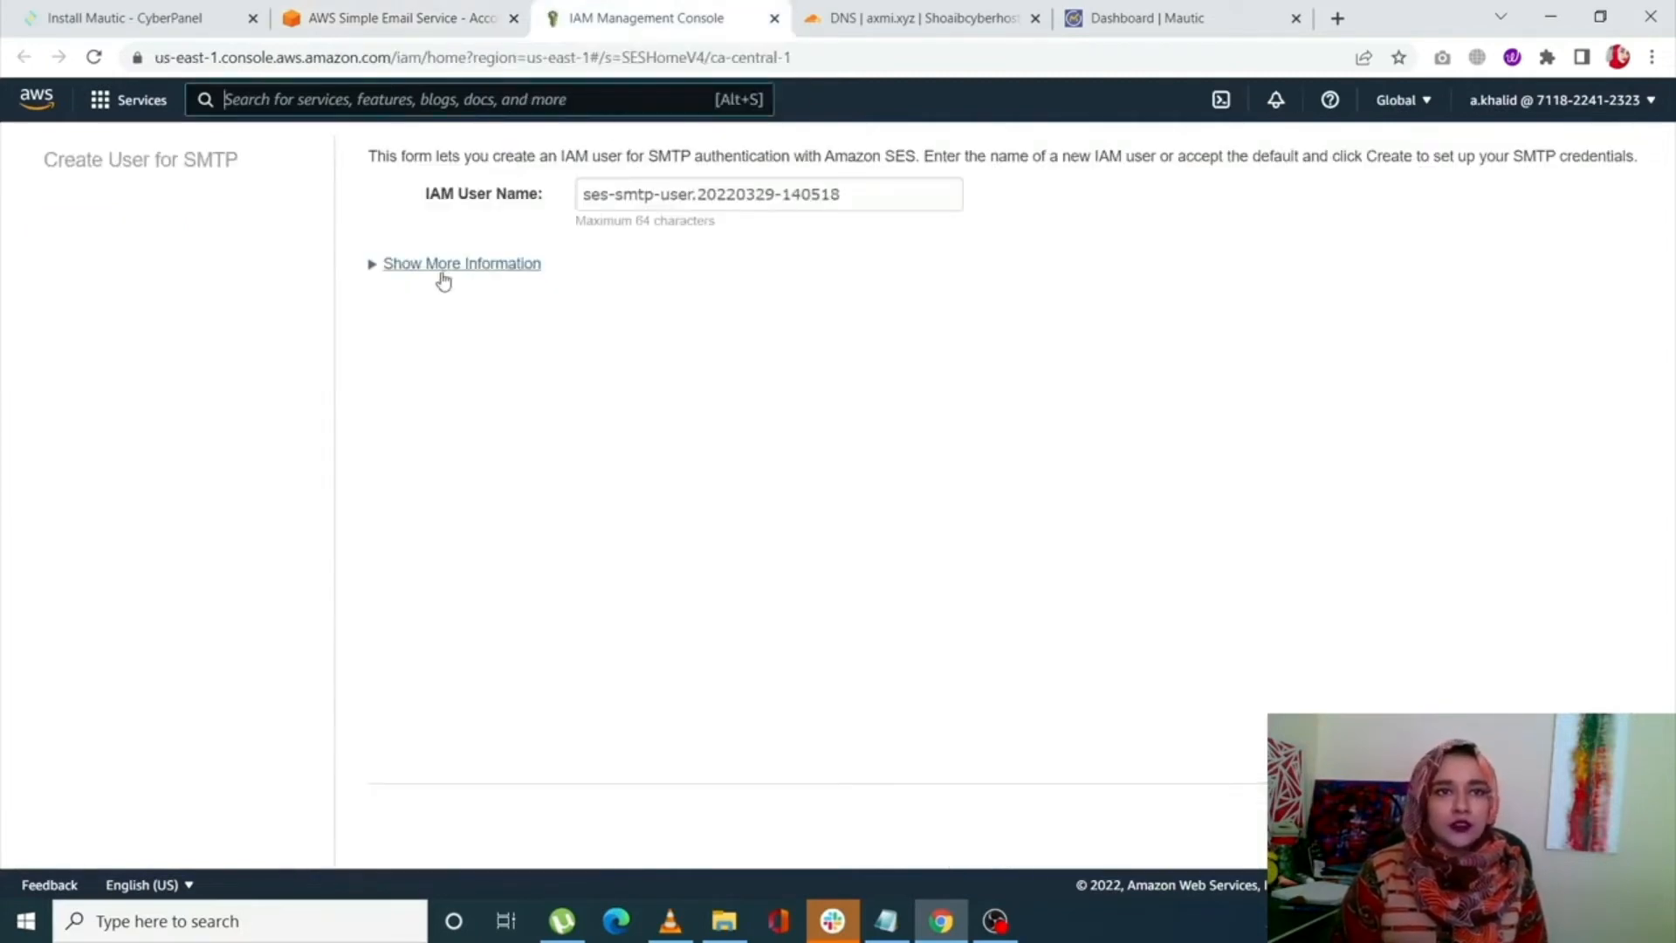
click(461, 262)
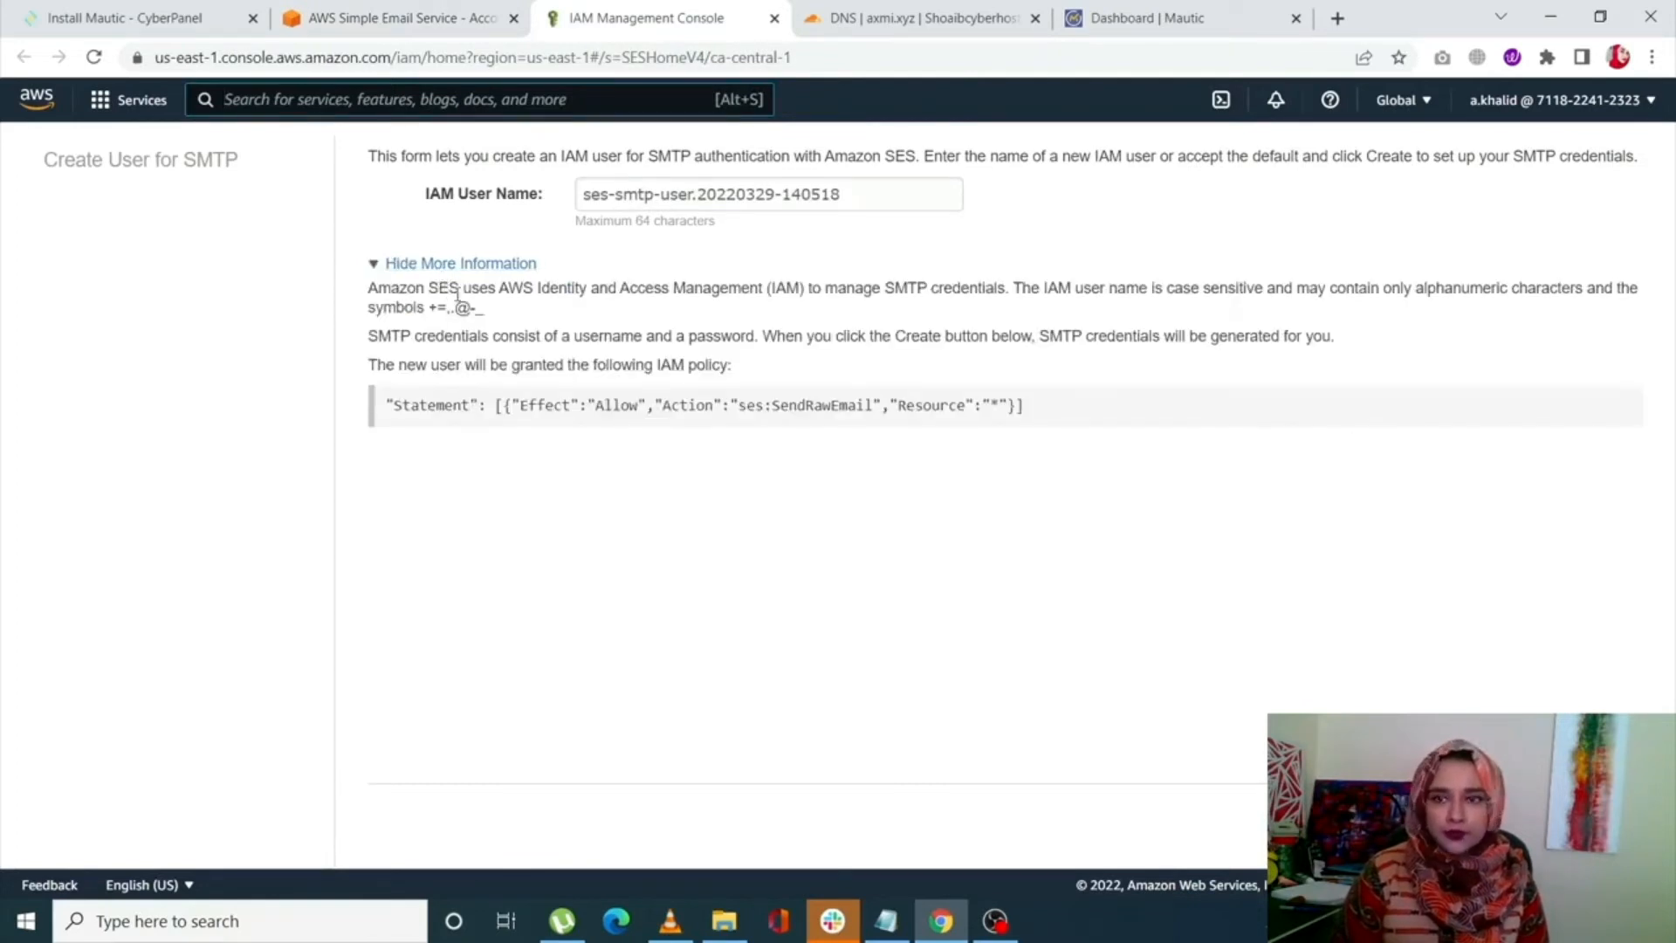
mouse_move(549, 460)
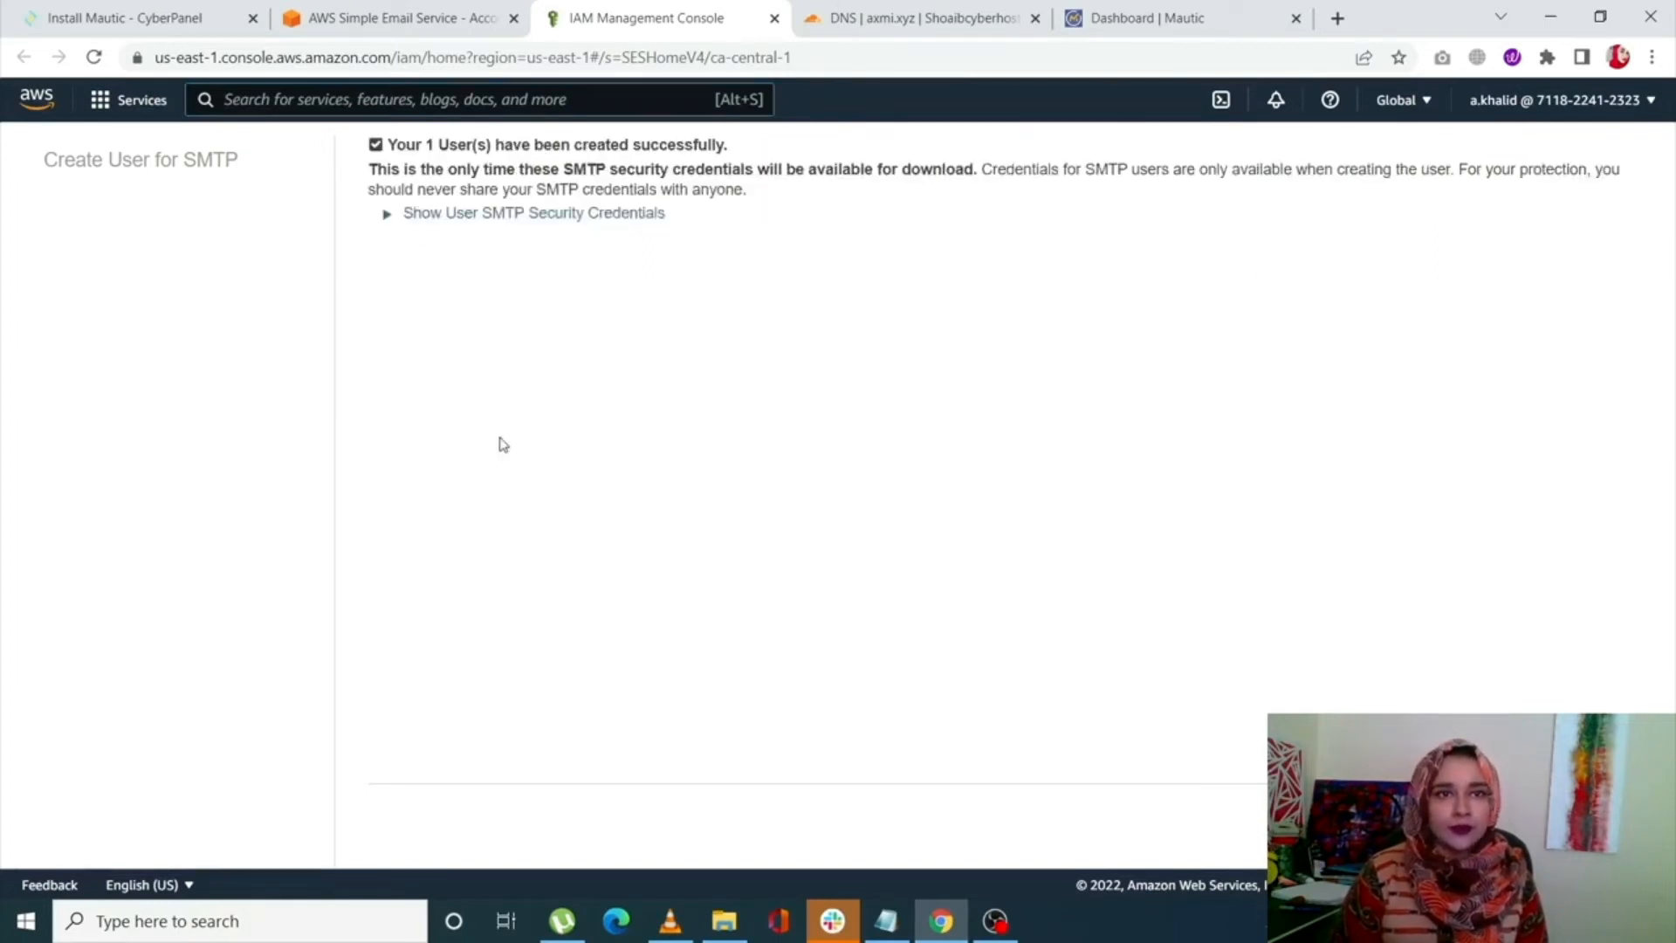
click(533, 213)
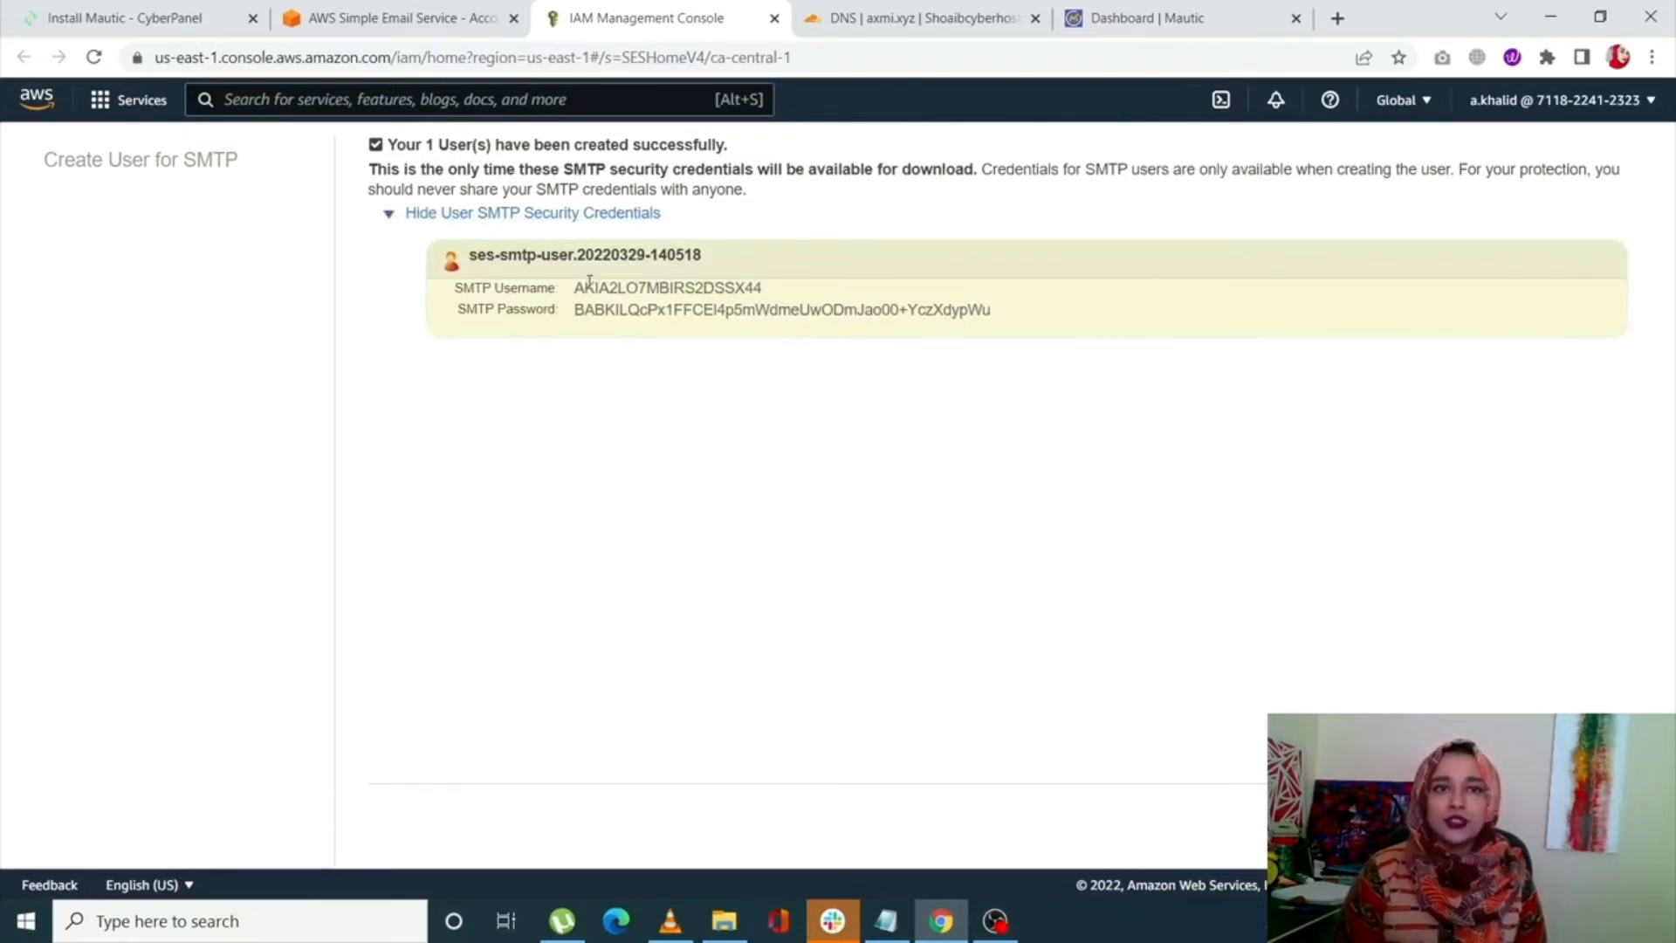
mouse_move(1343, 439)
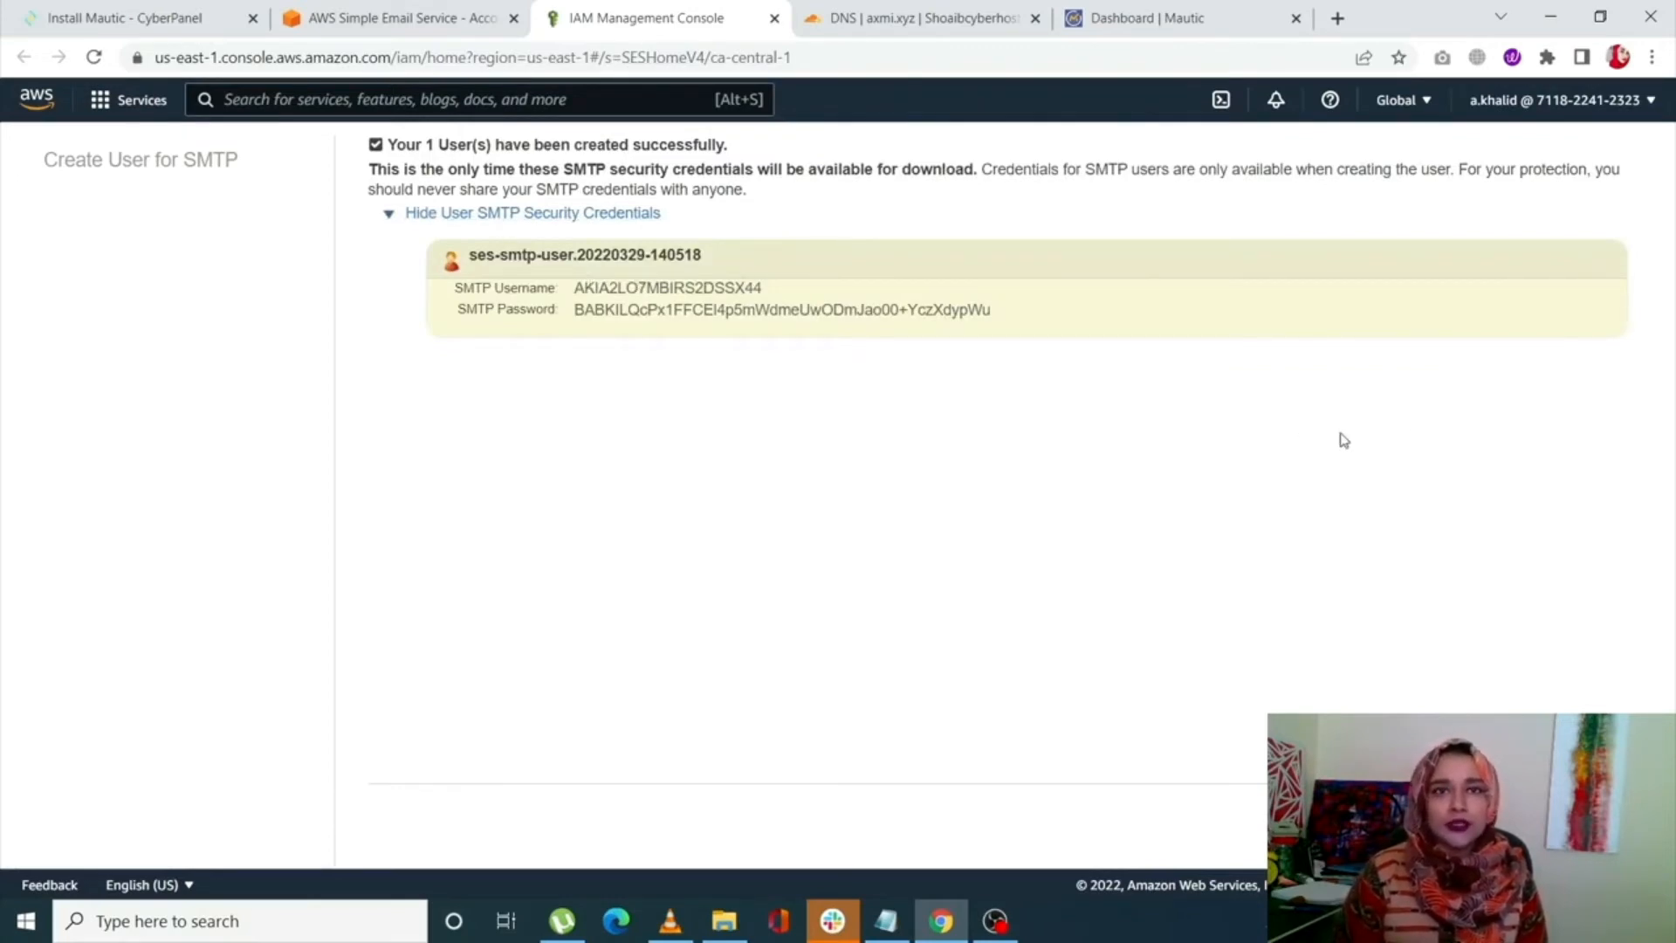
mouse_move(597, 486)
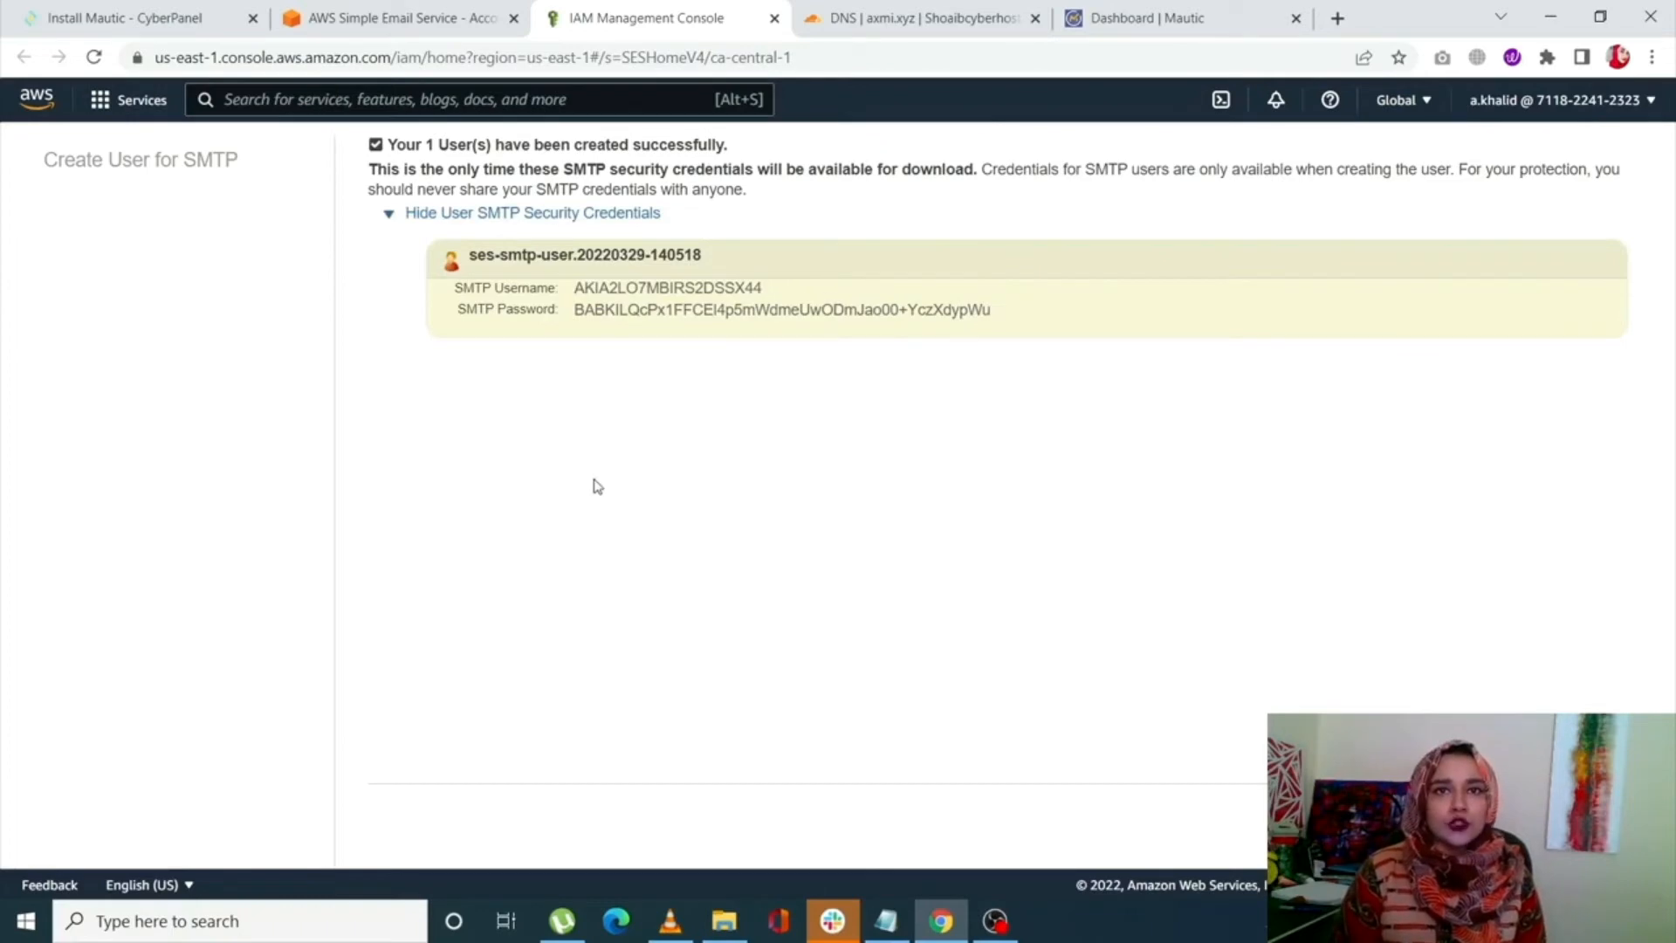
mouse_move(558, 420)
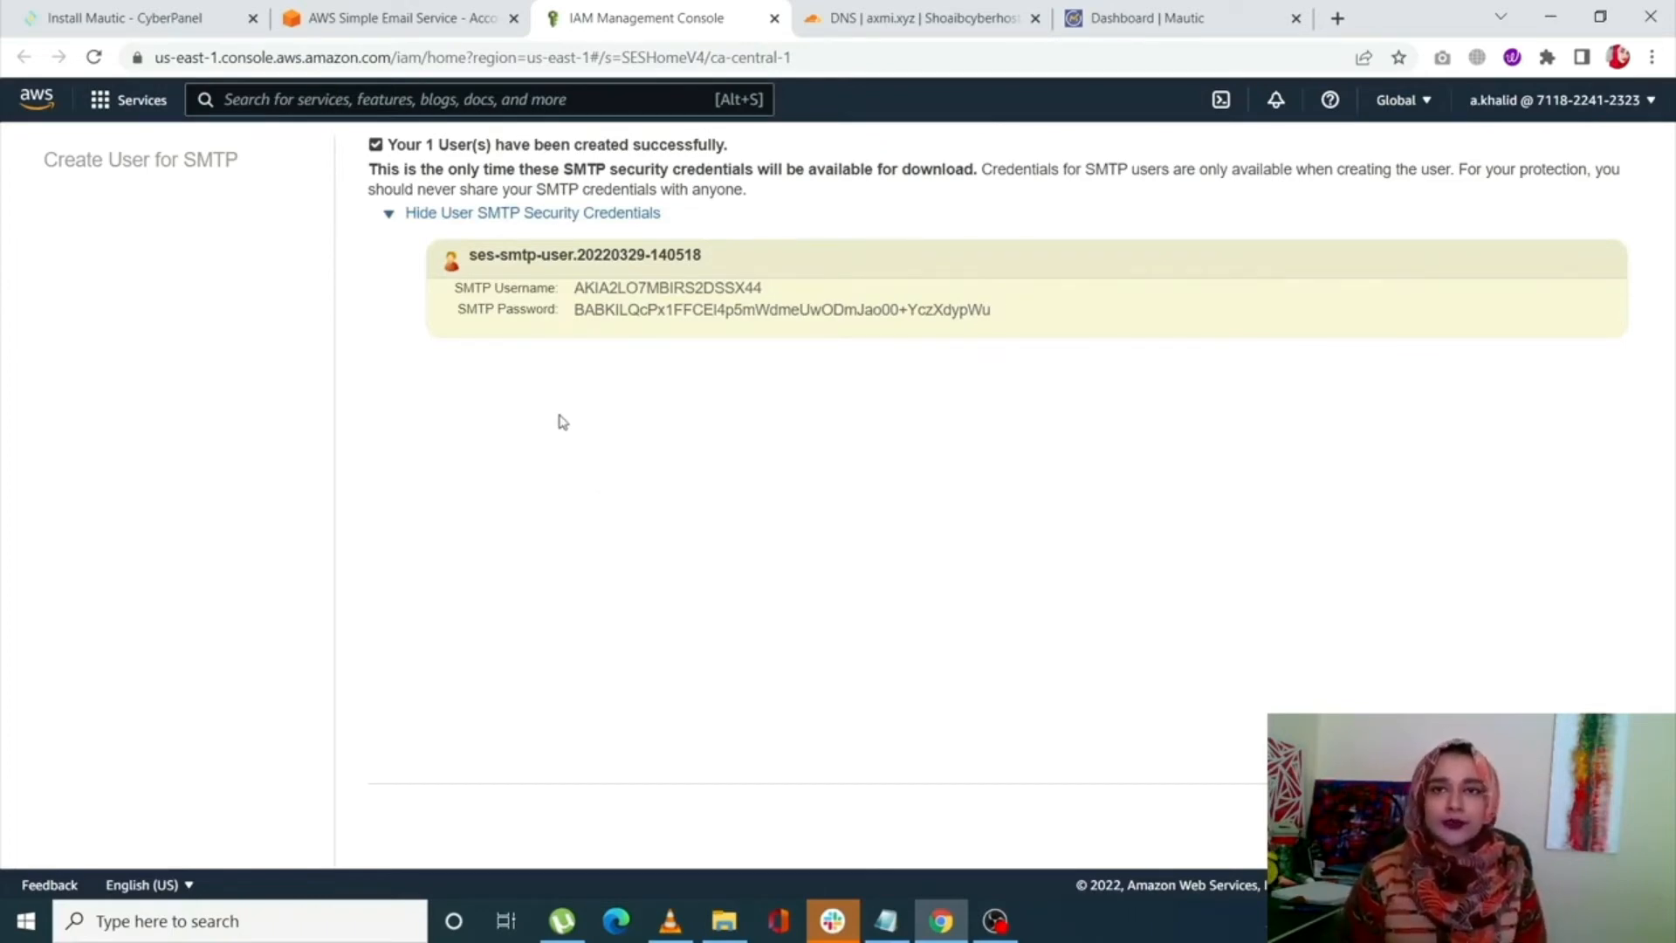
Step: Go to the Email Settings section of Mautic's Configuration
click(1176, 18)
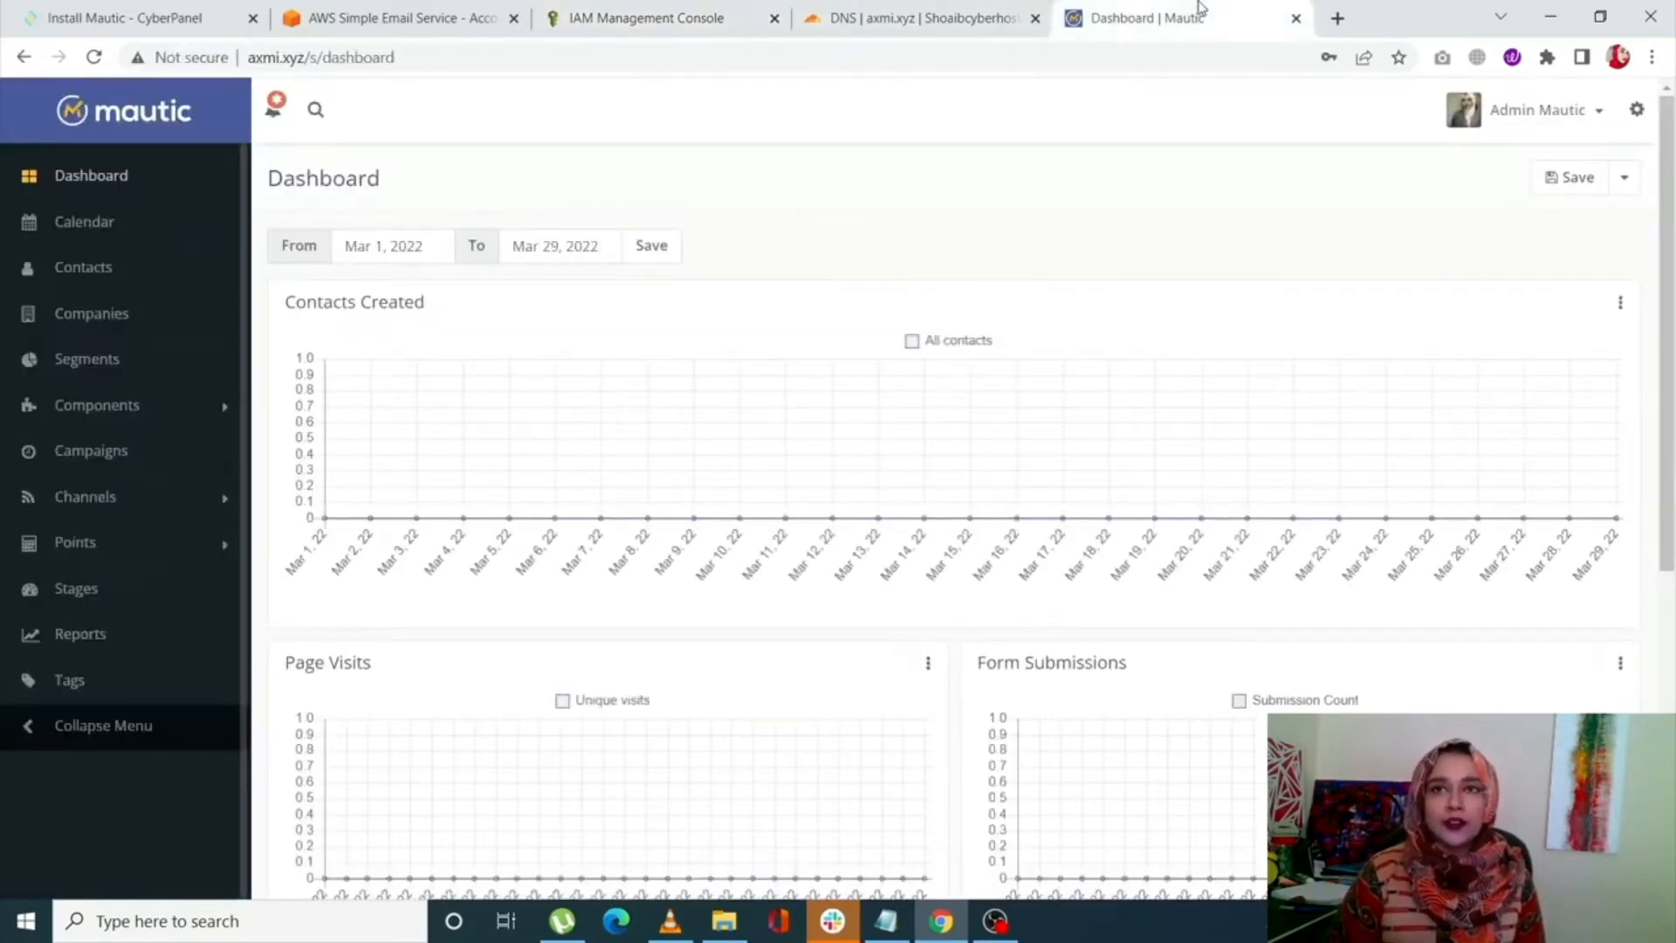
mouse_move(1662, 129)
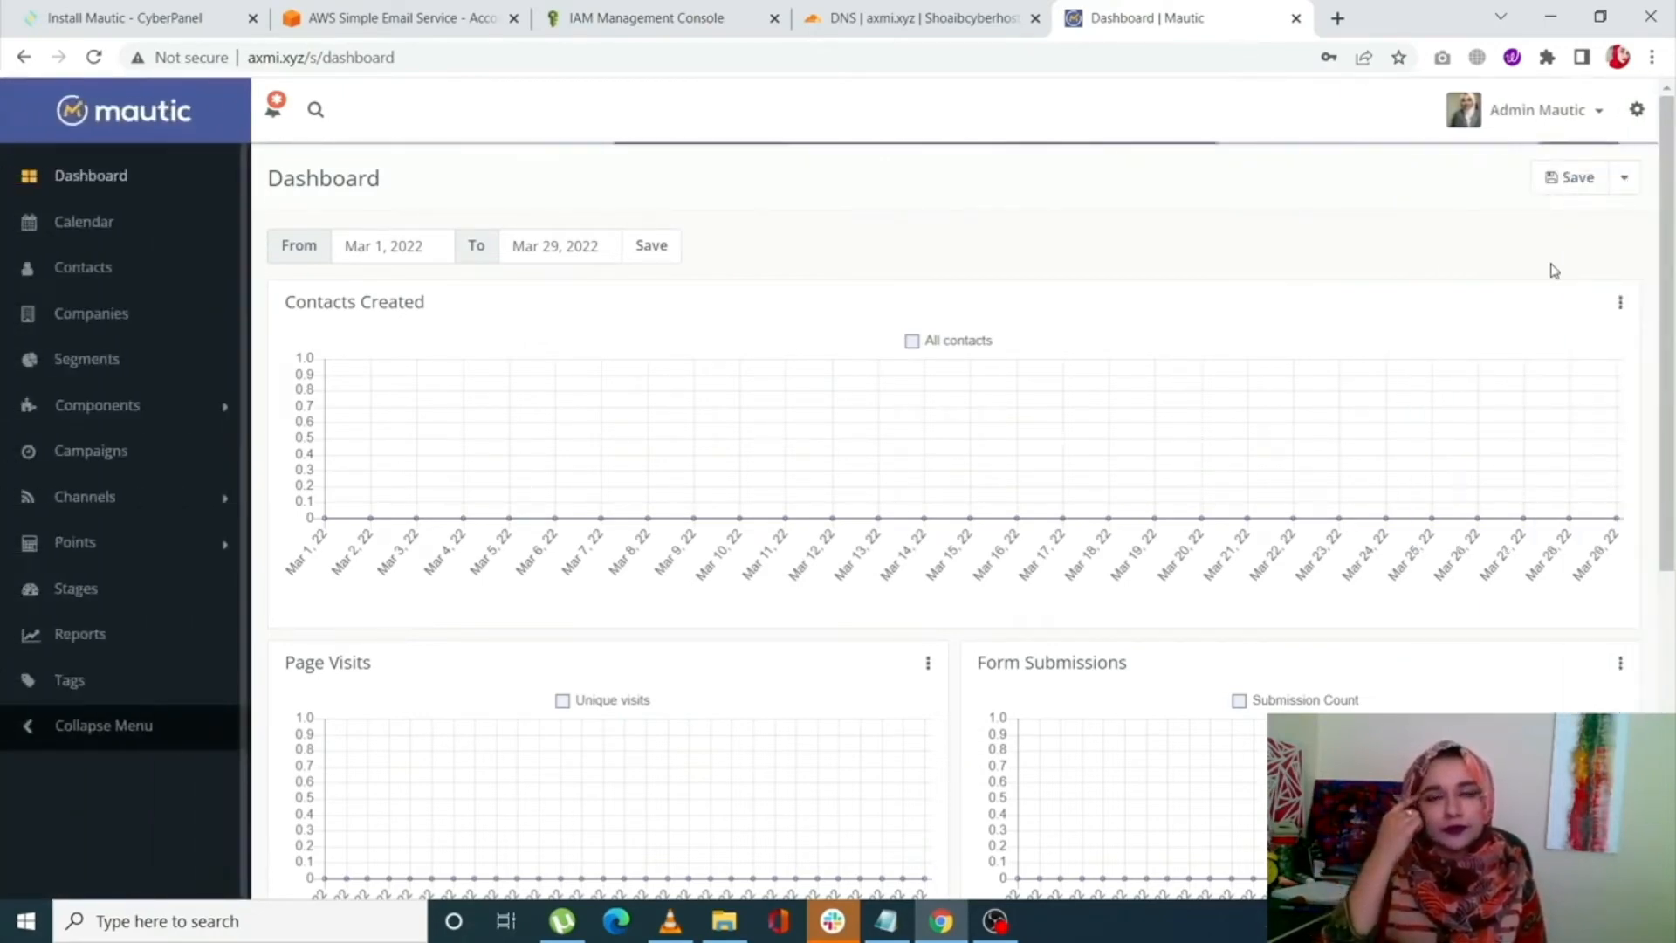
click(1637, 109)
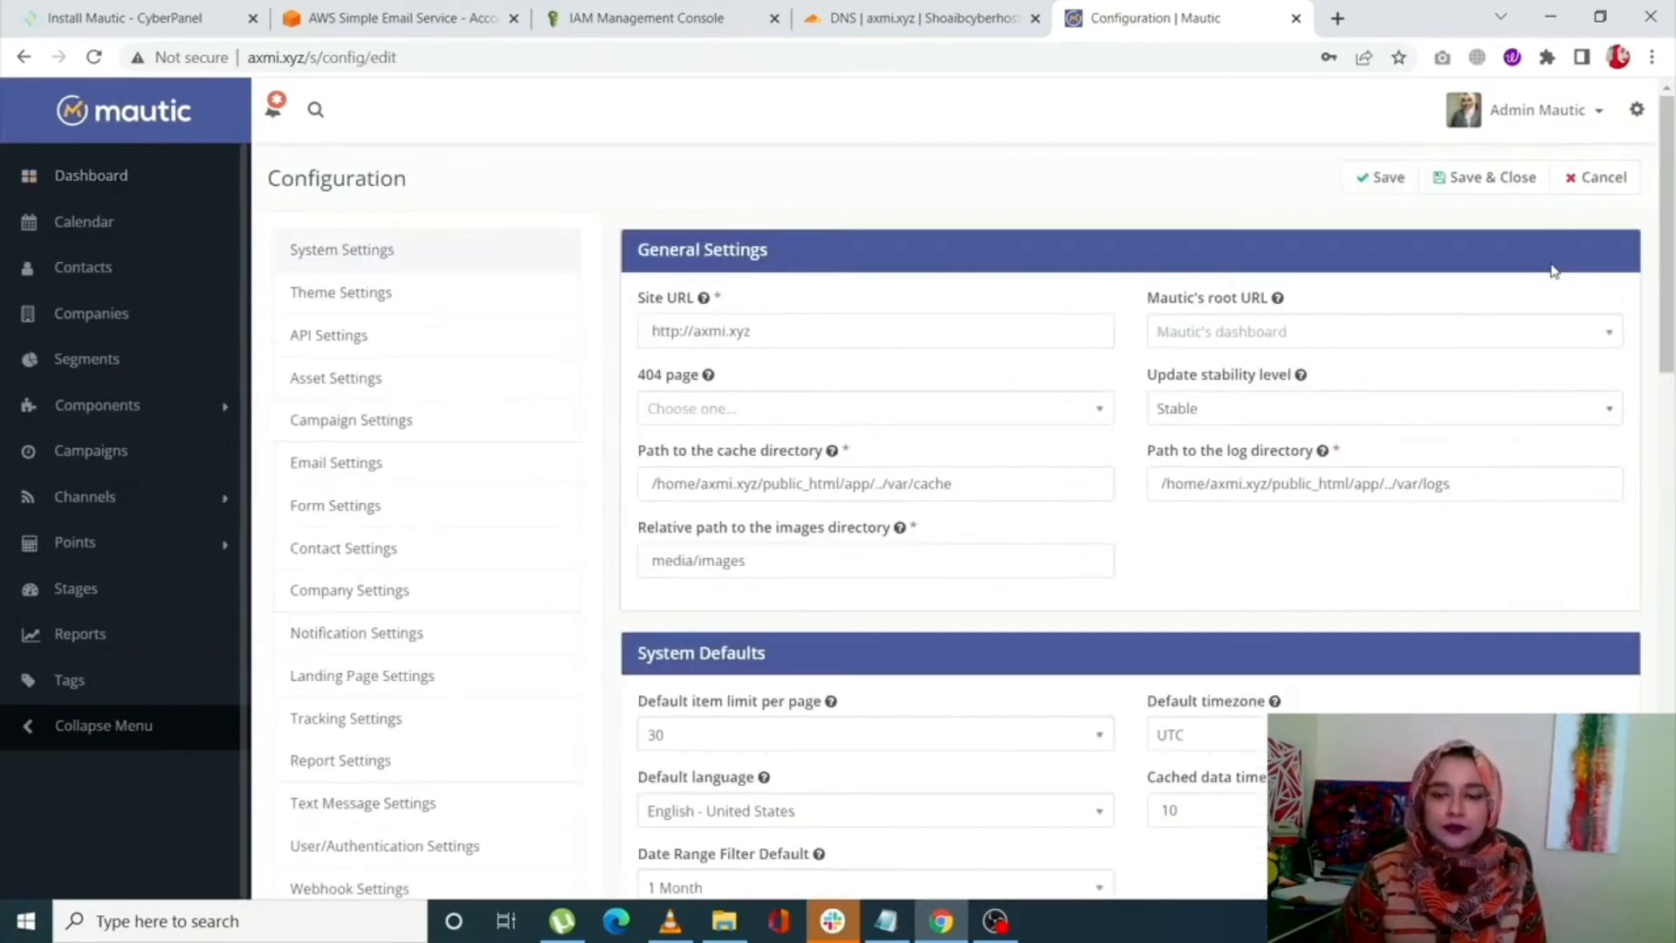
mouse_move(1380, 327)
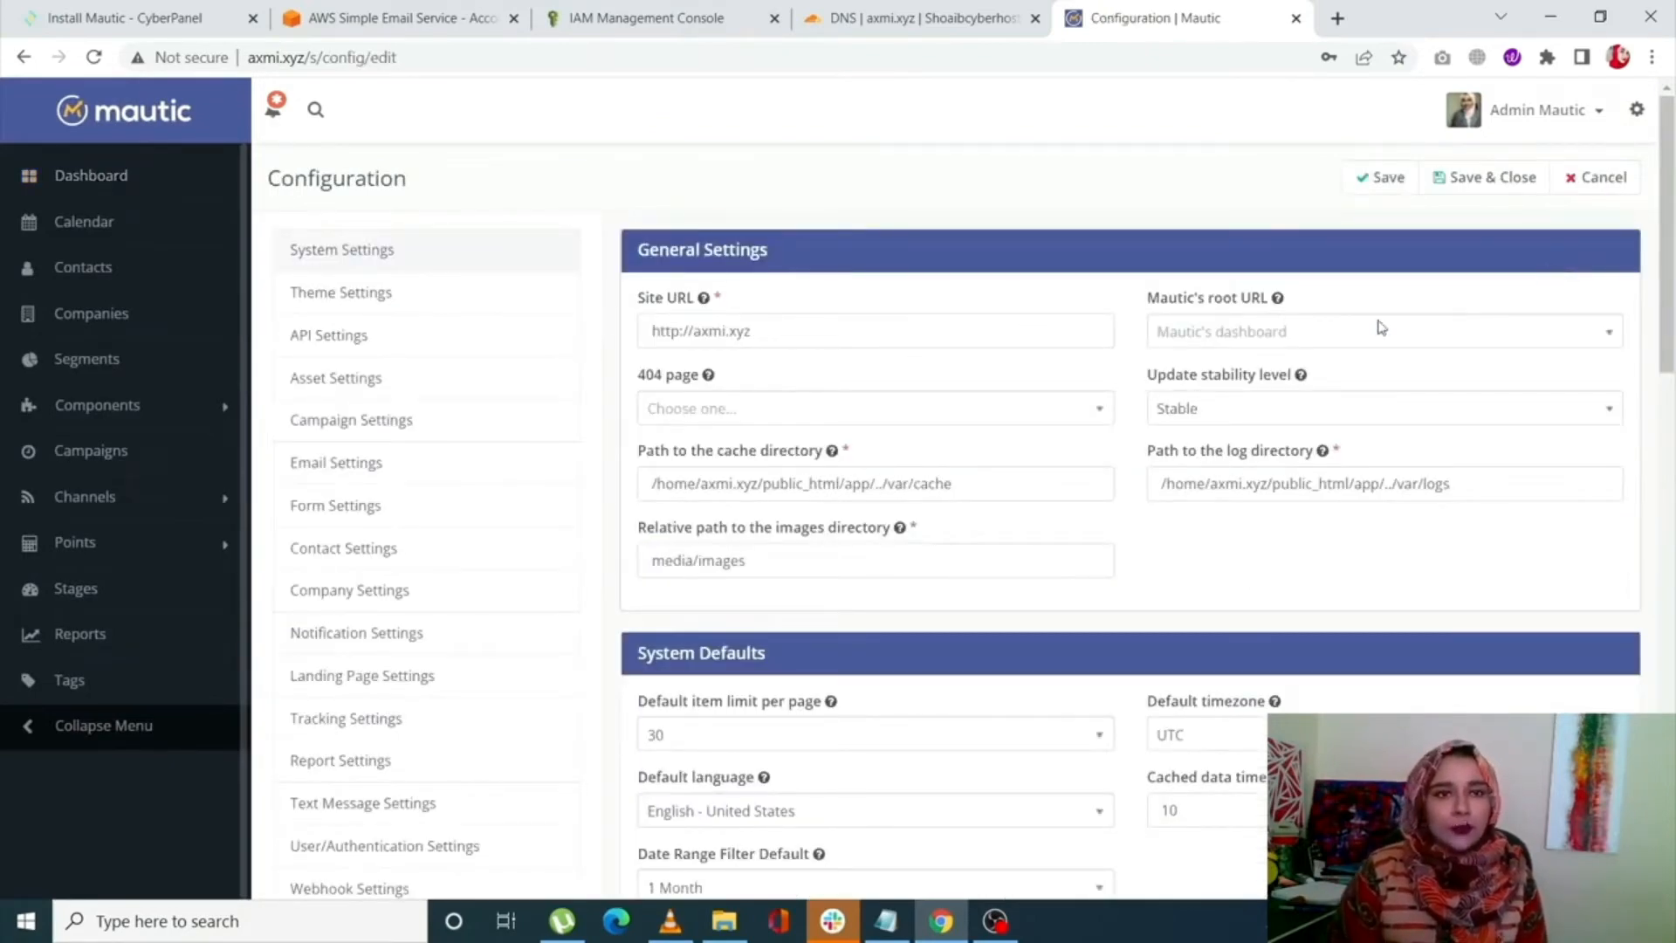
mouse_move(335, 461)
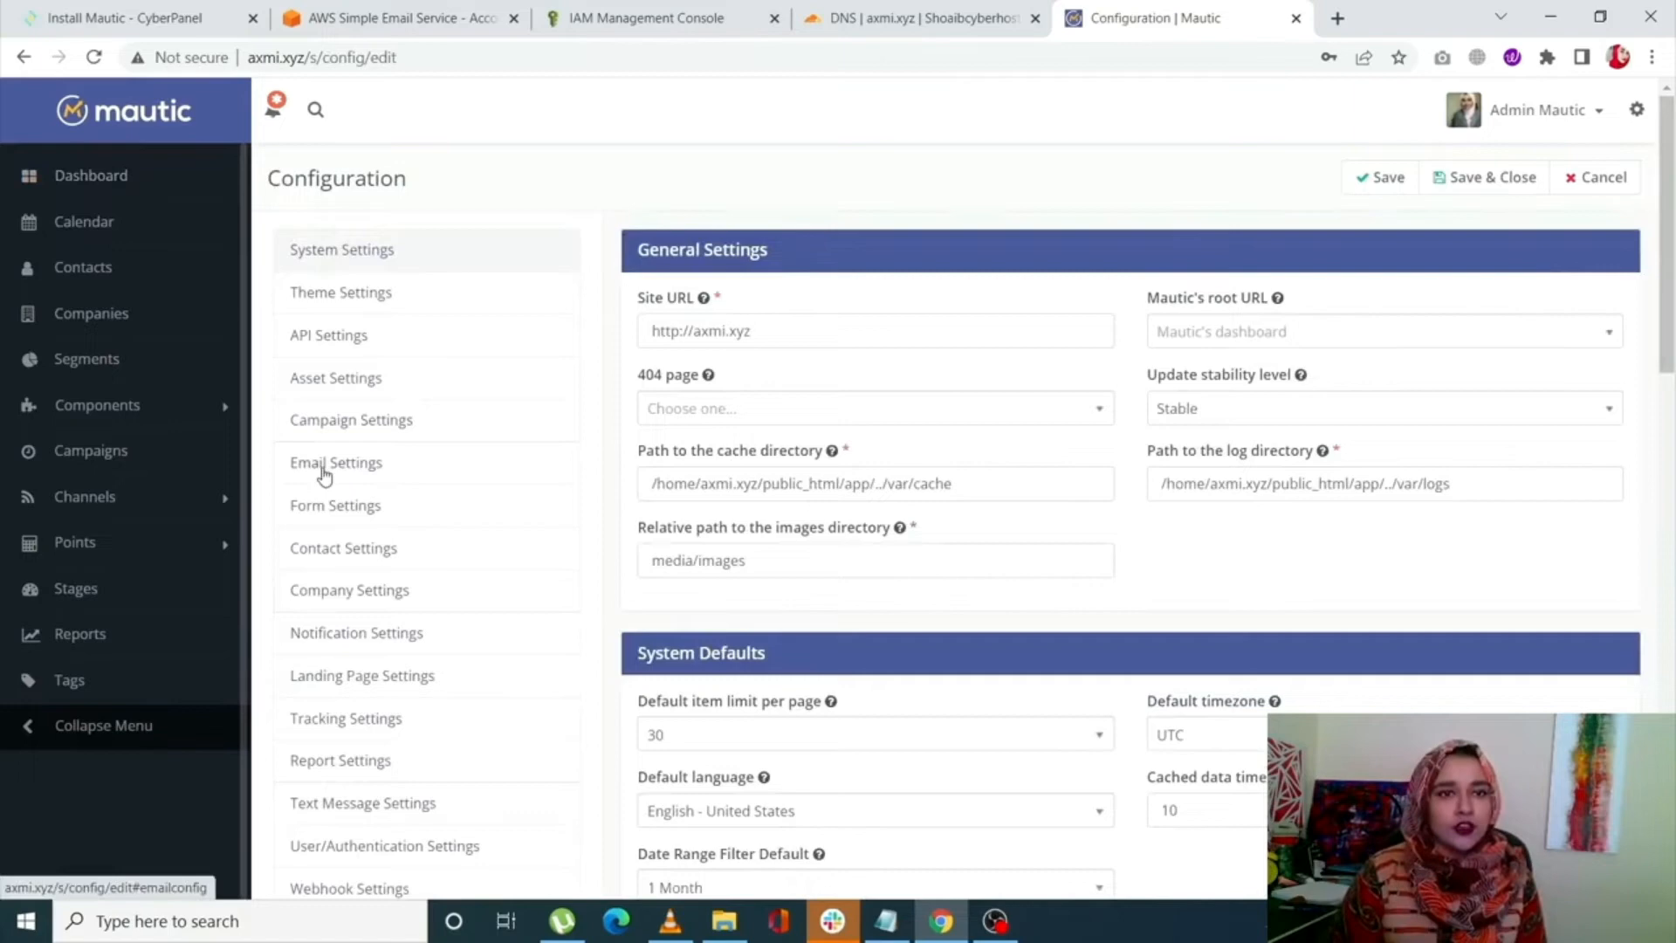
click(335, 462)
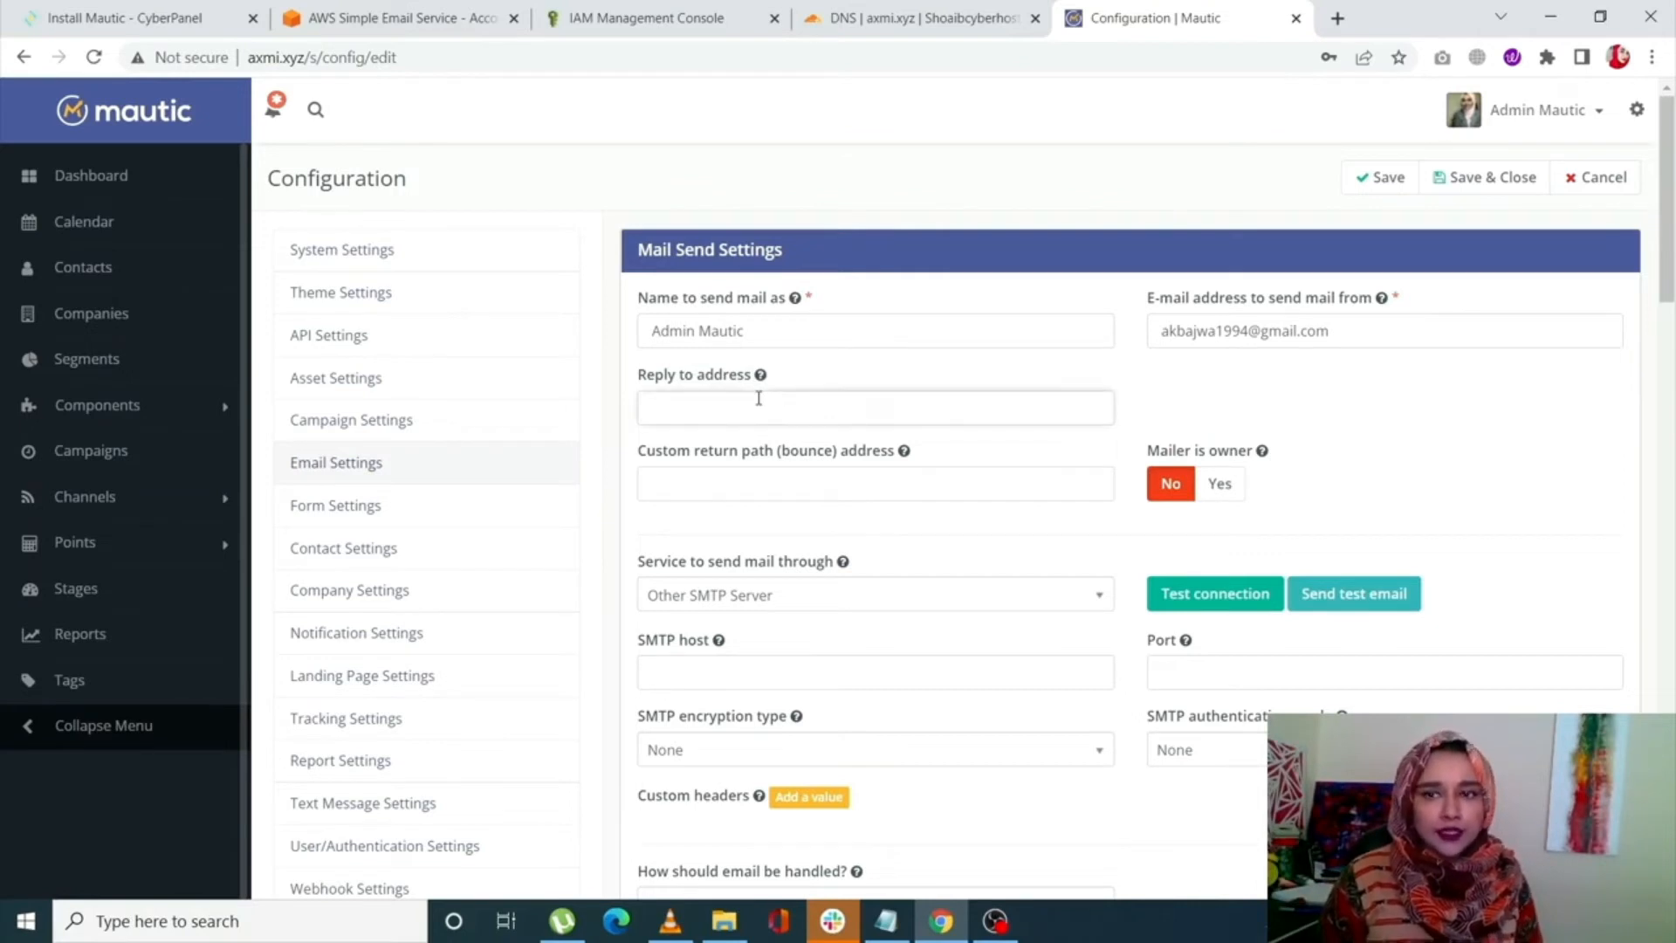
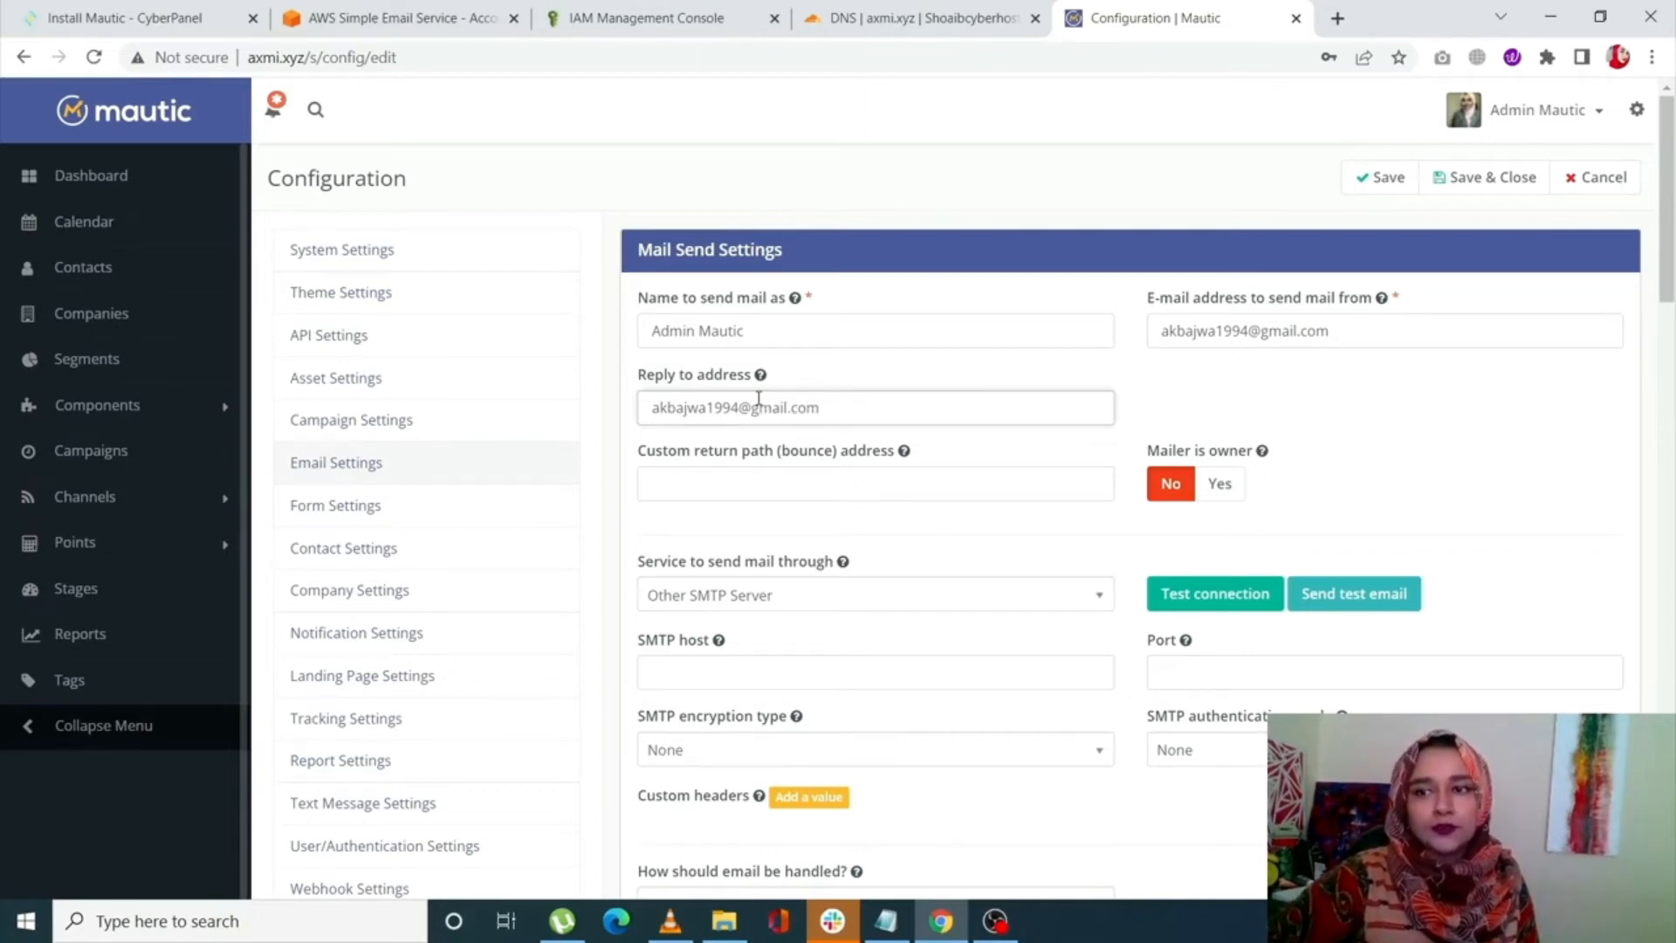
mouse_move(1382, 330)
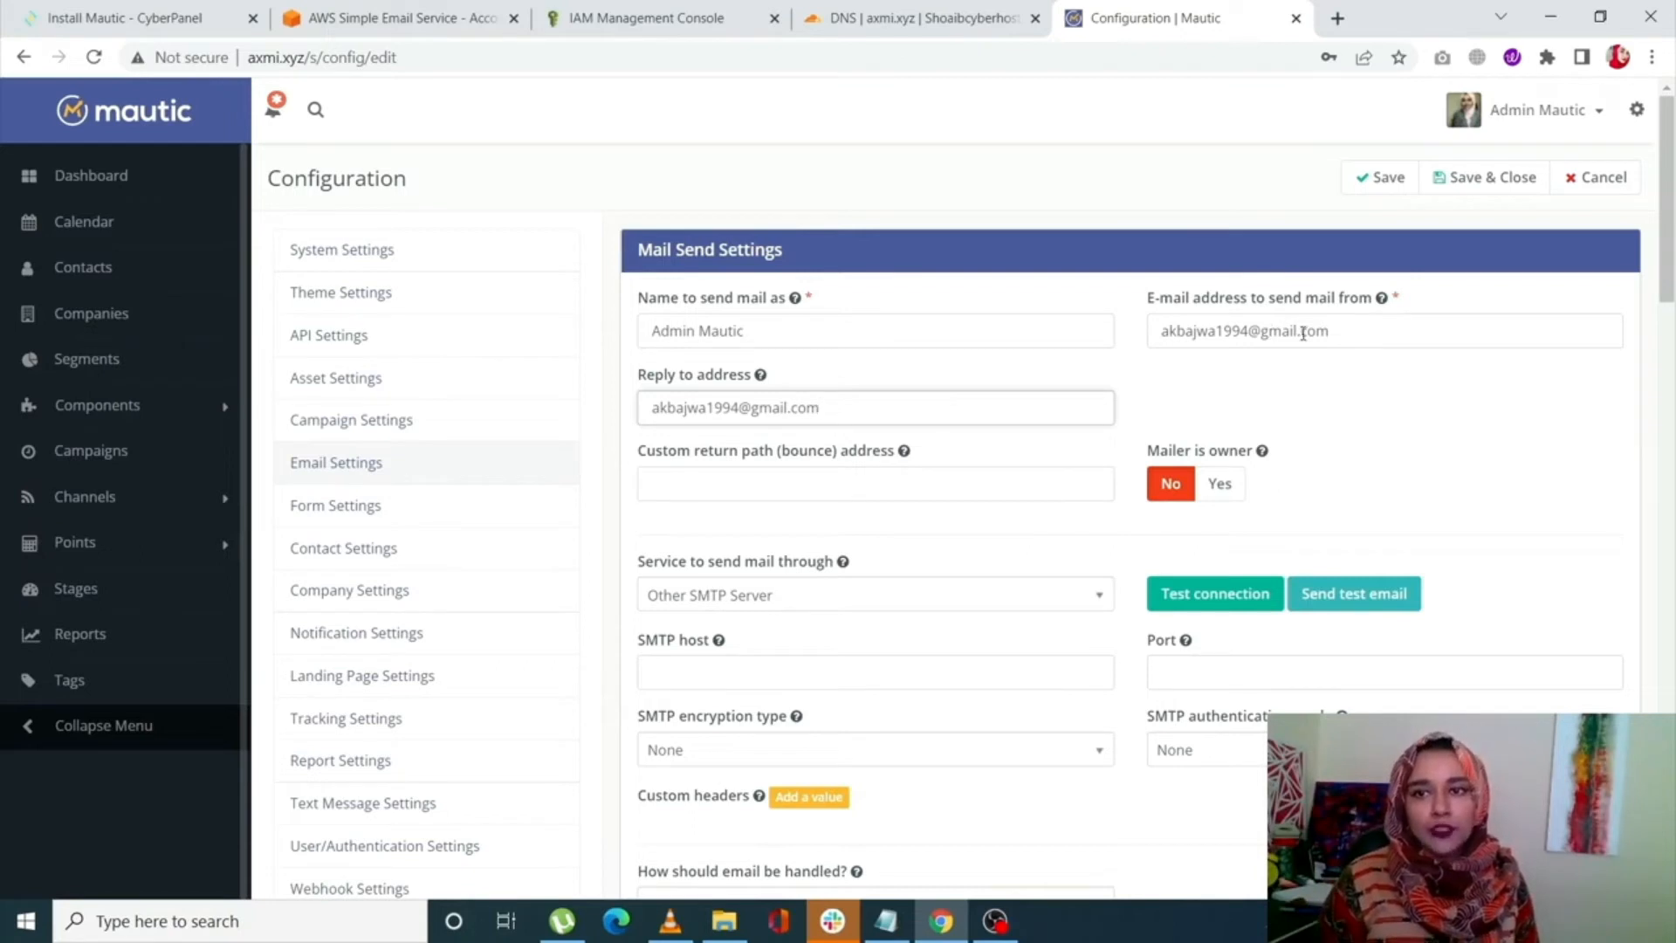
triple_click(1246, 330)
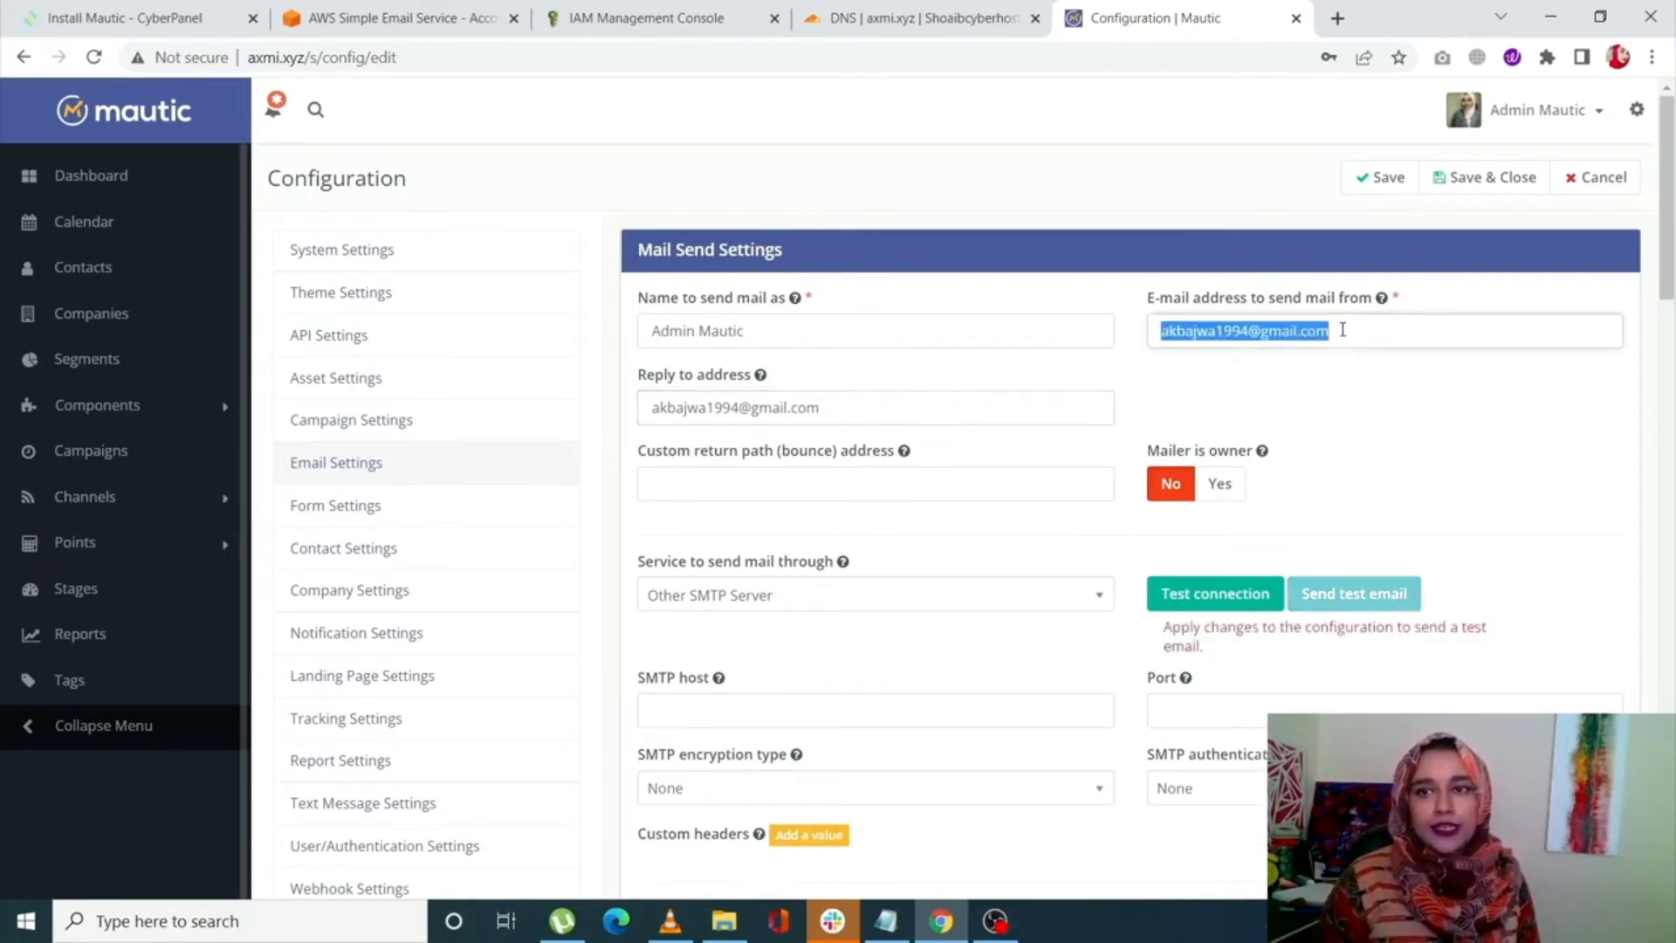
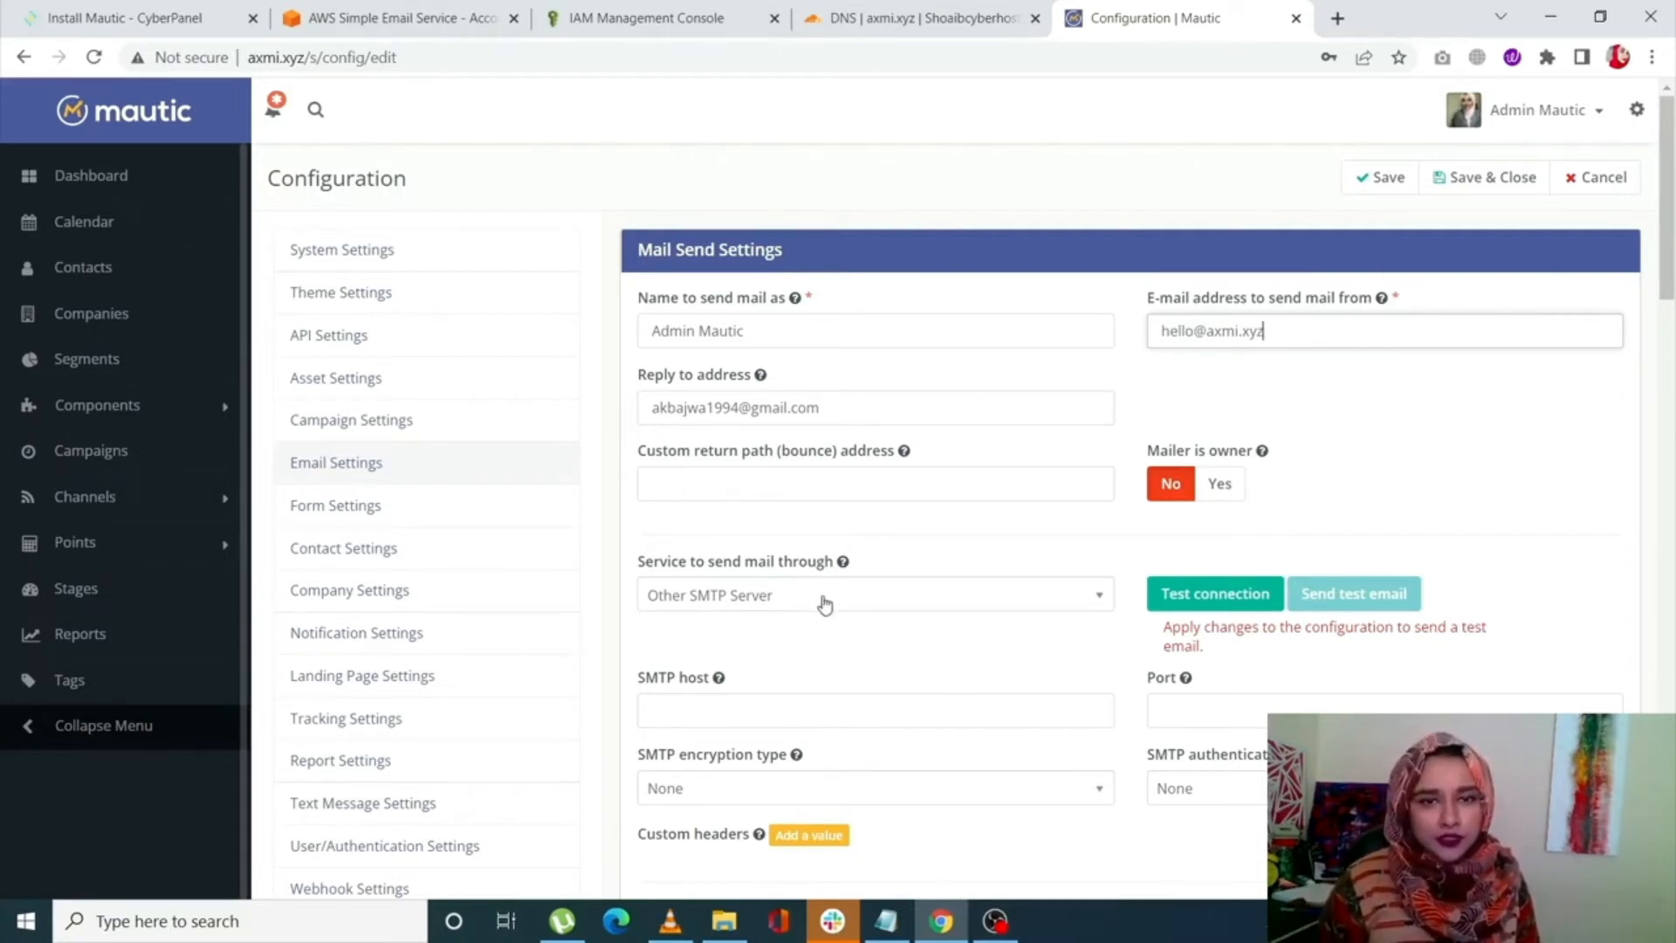
click(873, 594)
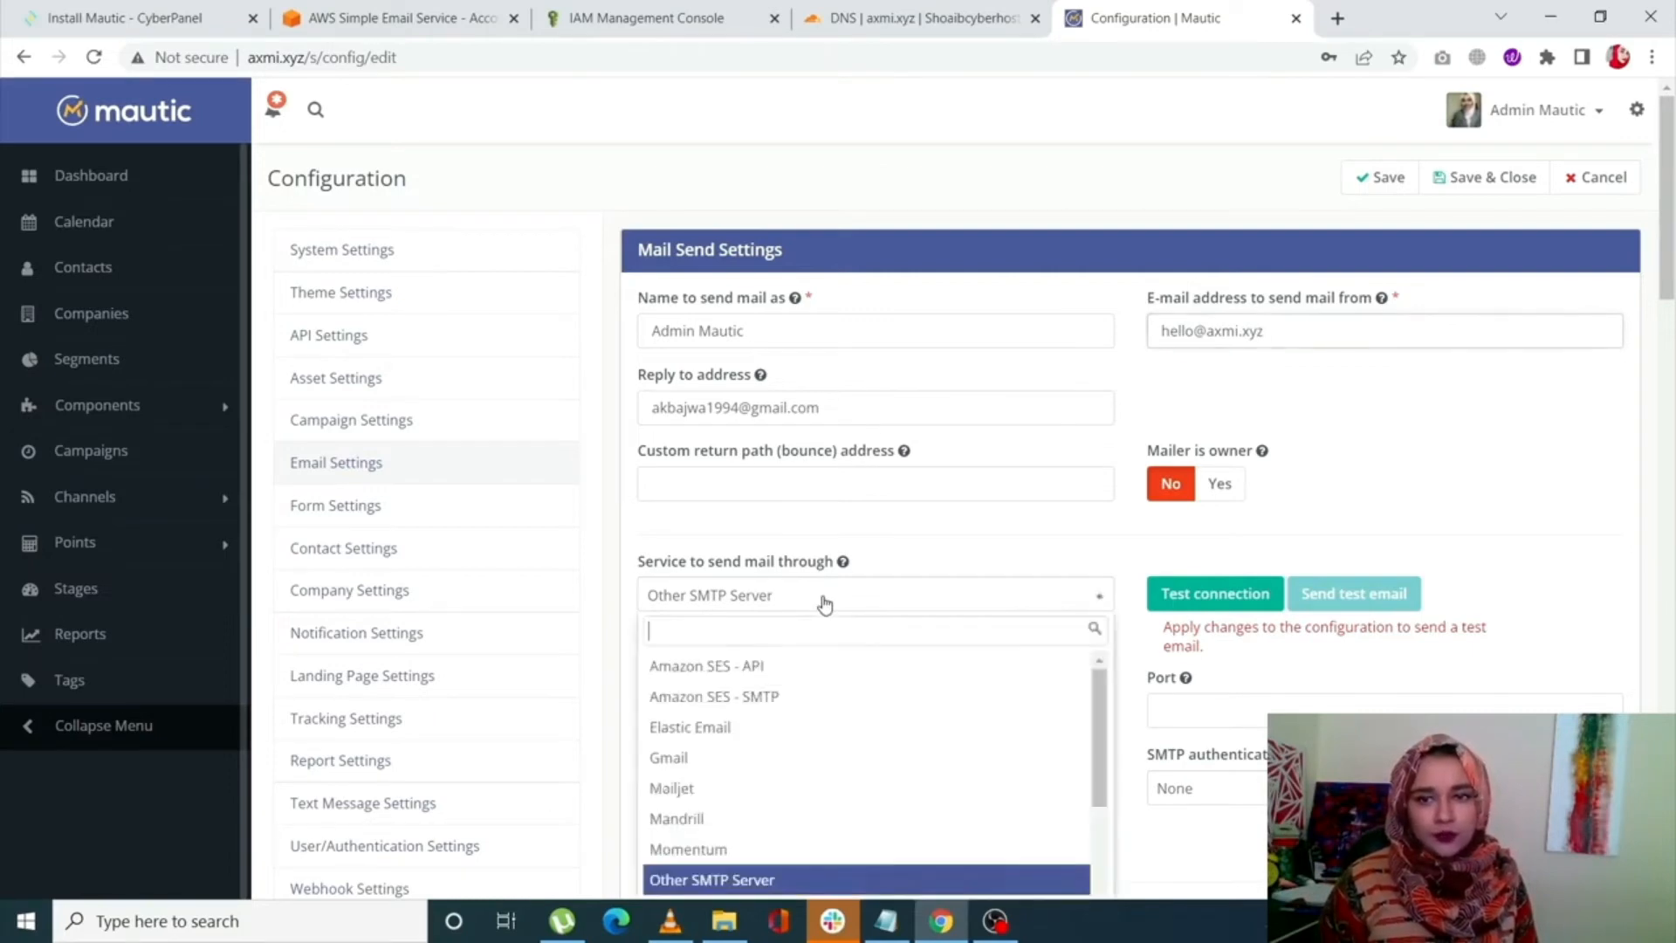
Step: Use Other SMTP Server: host email-smtp.ca-central-1.amazonaws.com, TLS, port 587, Login authentication
click(713, 879)
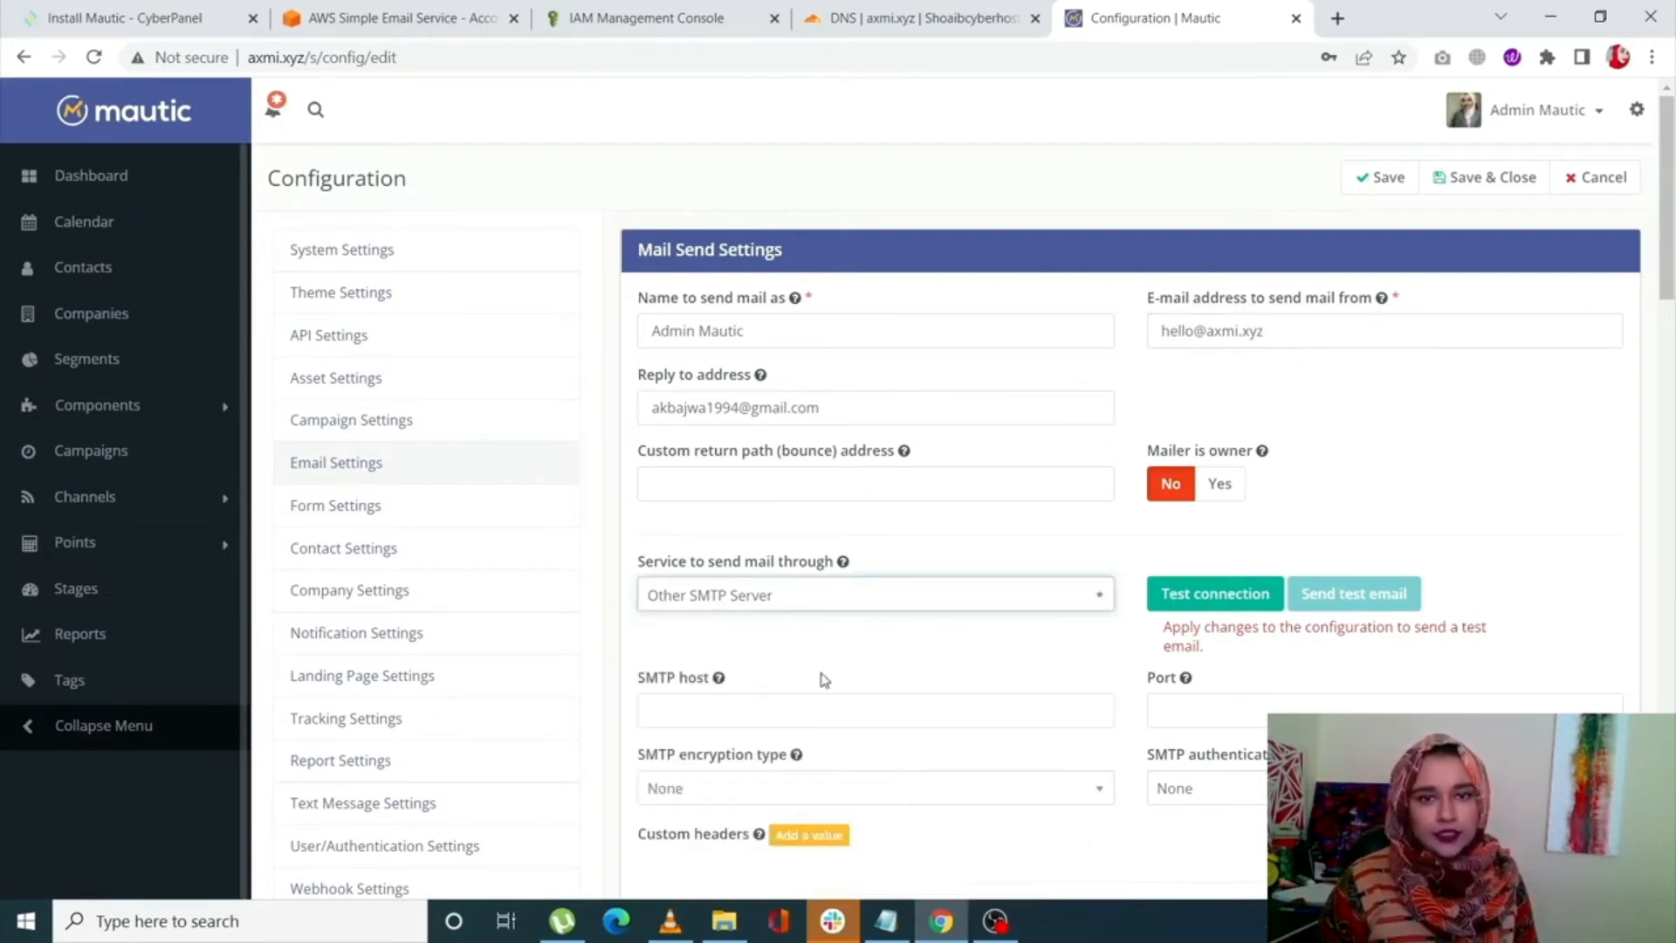
scroll(down, 3)
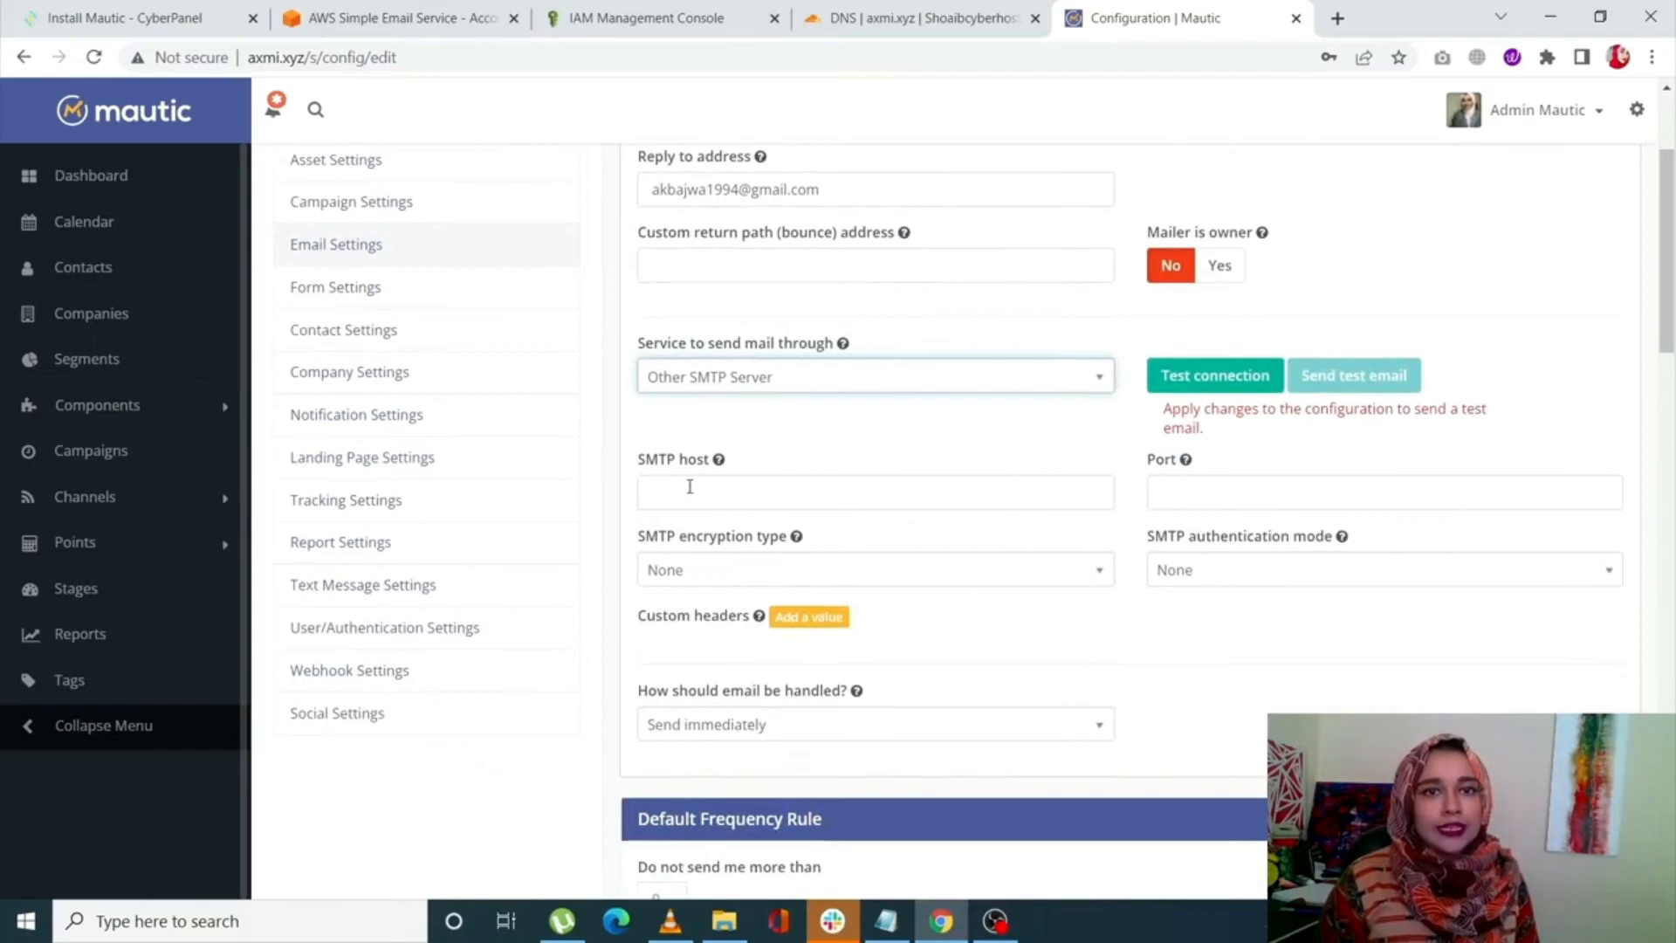
click(396, 18)
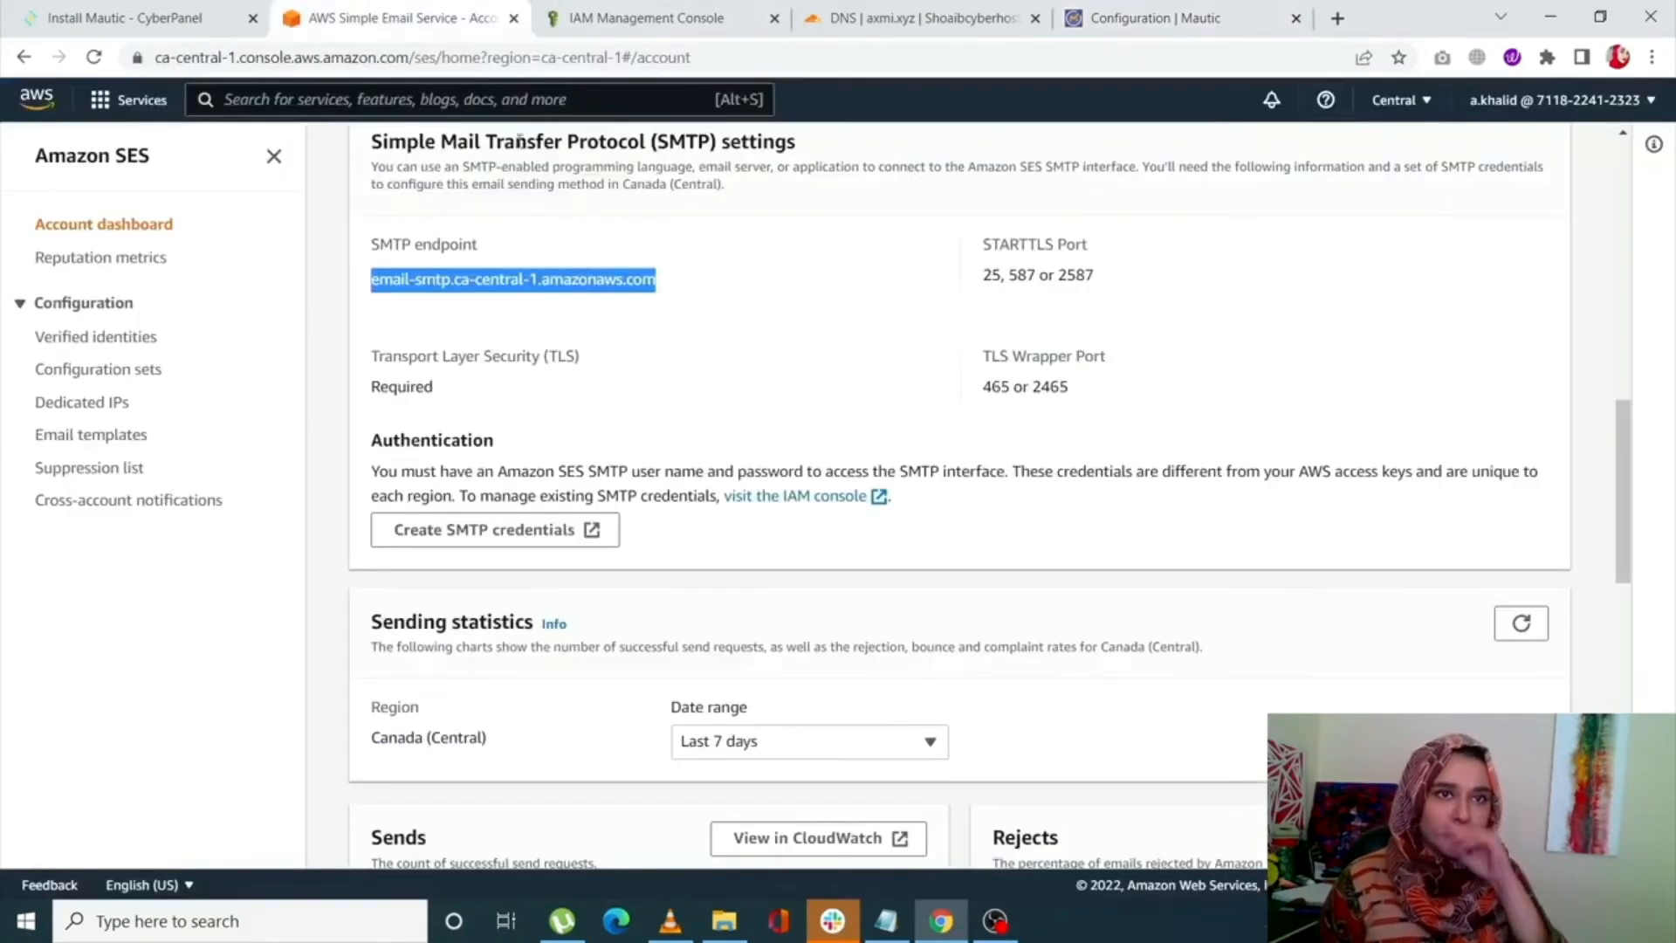
mouse_move(572, 338)
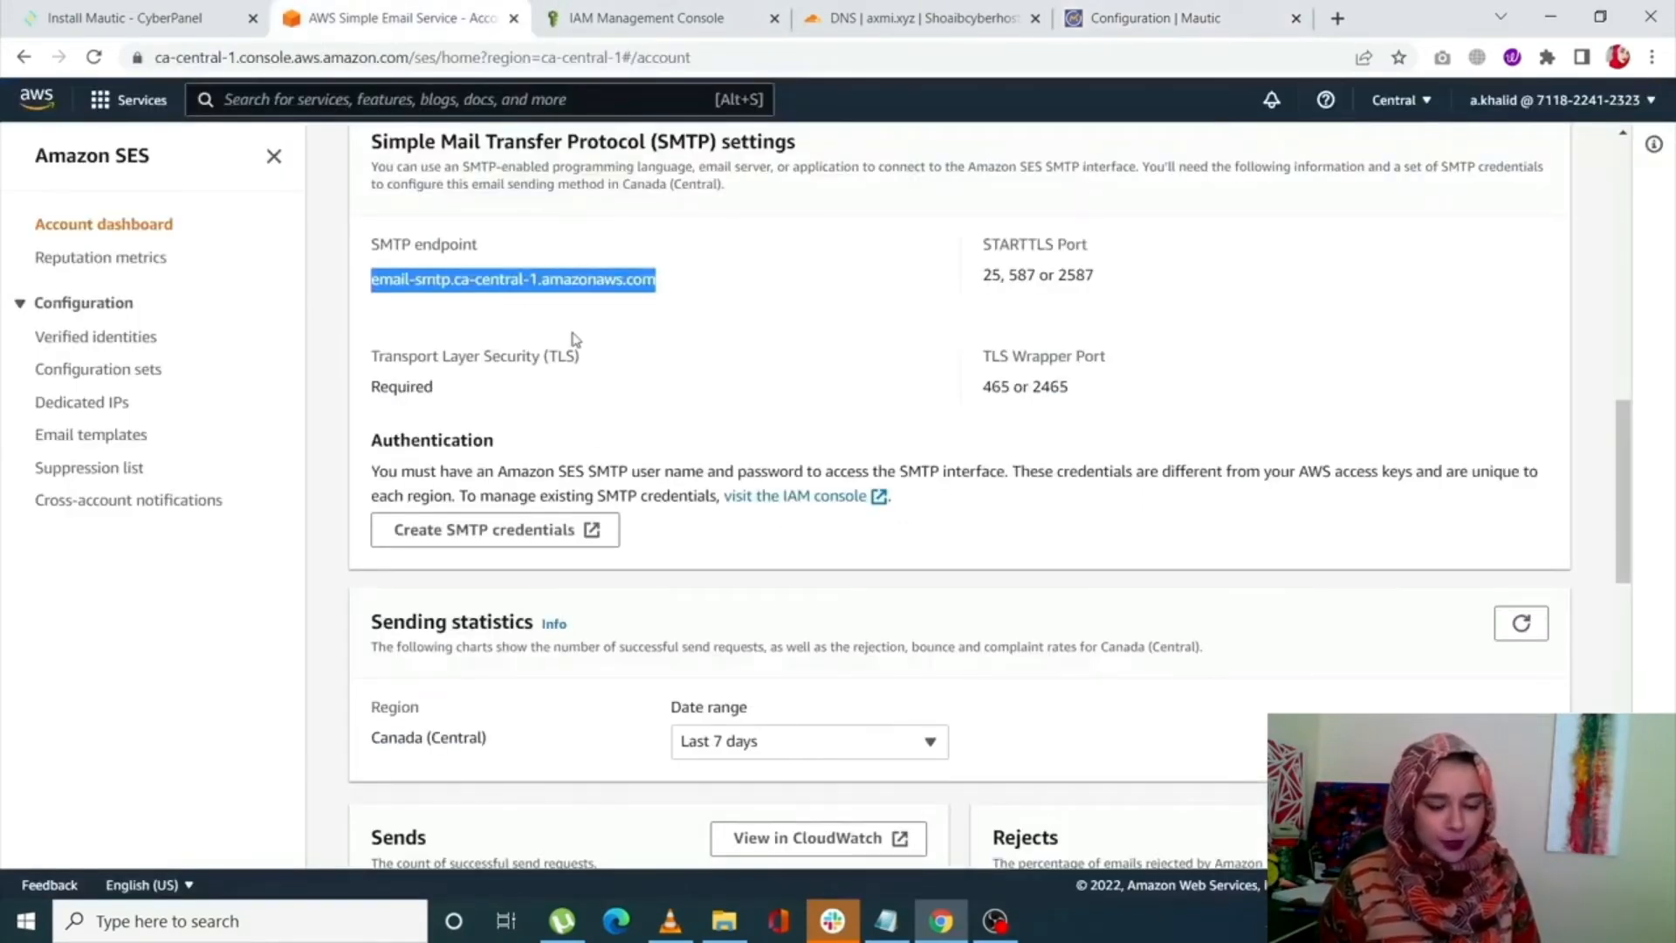
click(1141, 18)
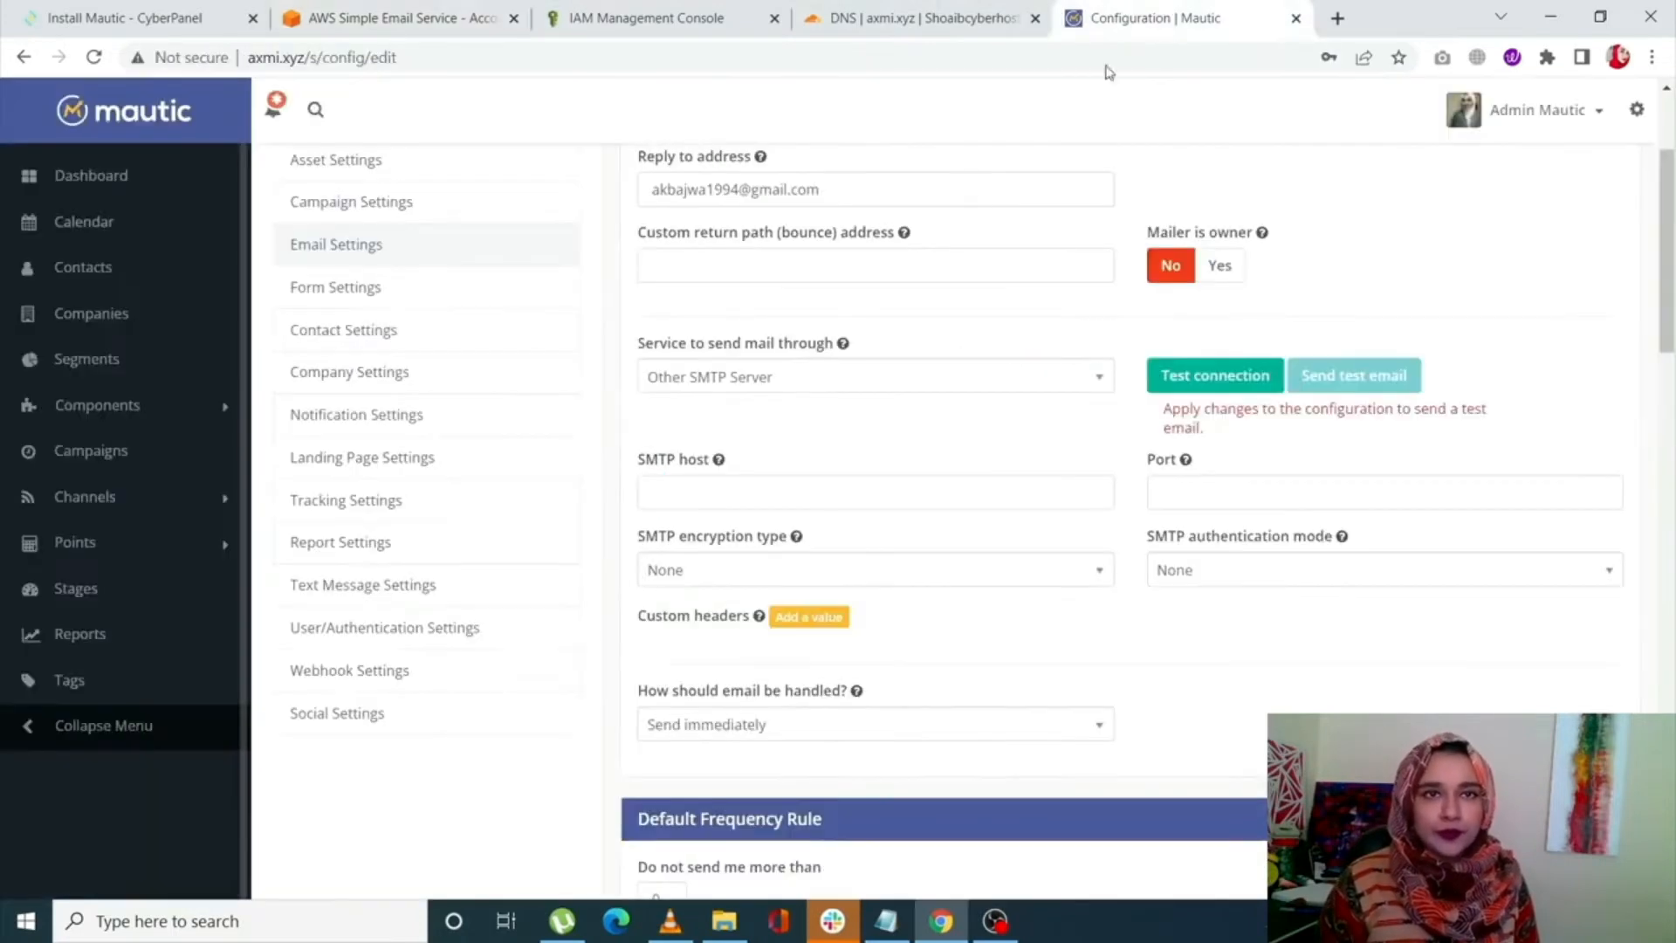
click(875, 492)
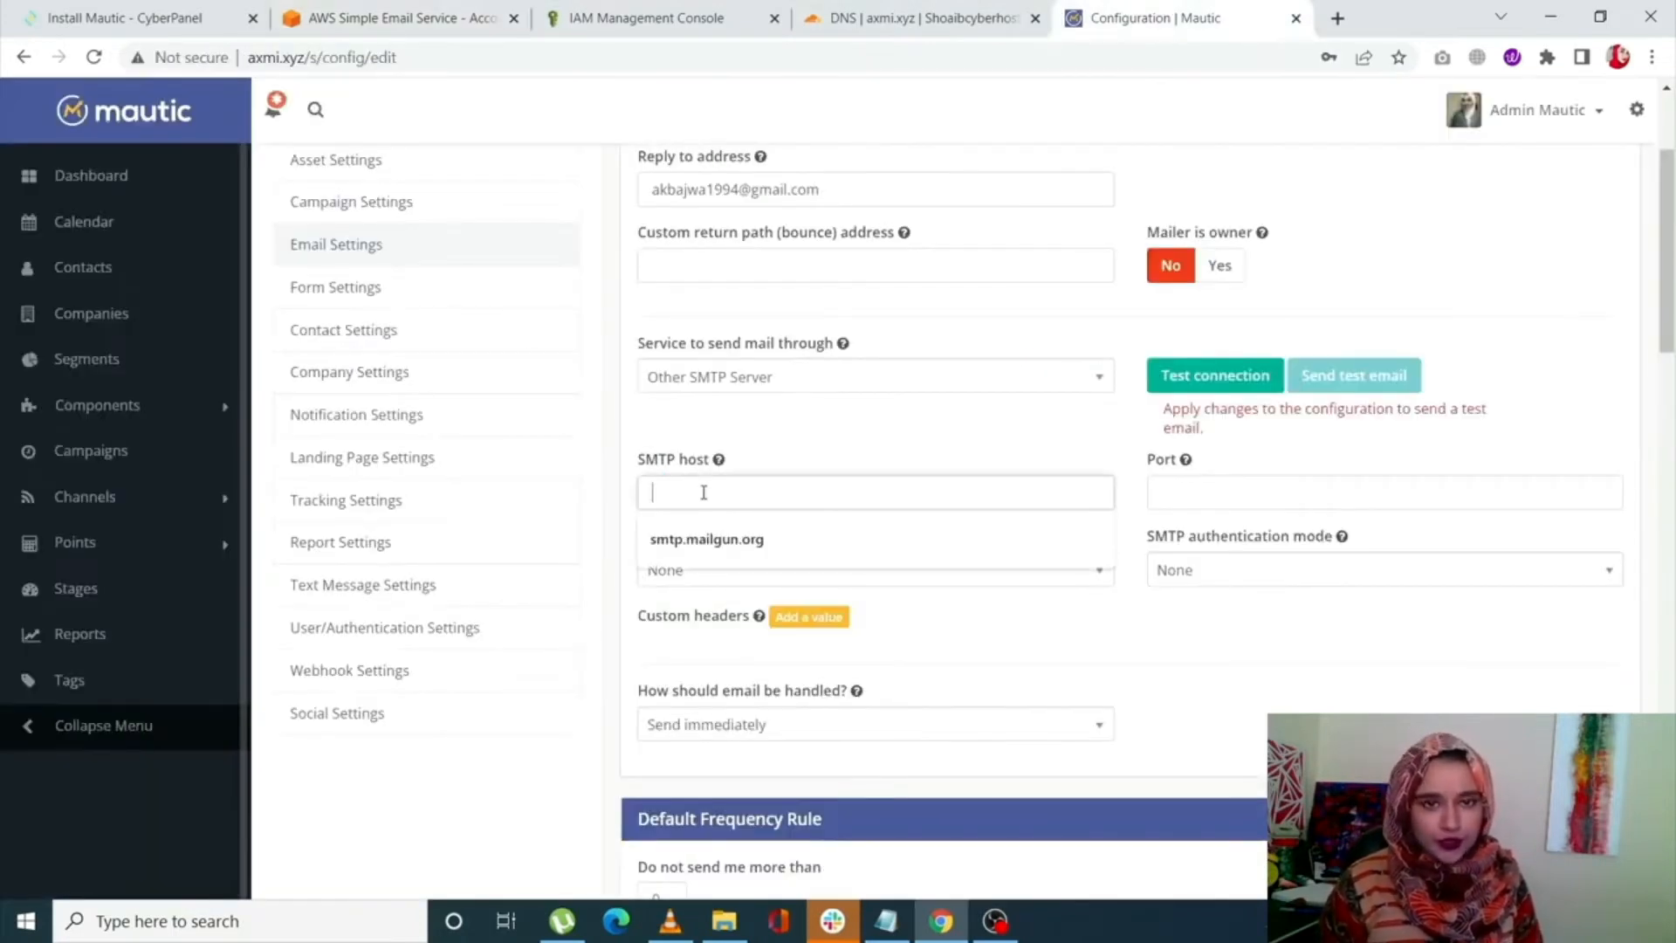
mouse_move(727, 524)
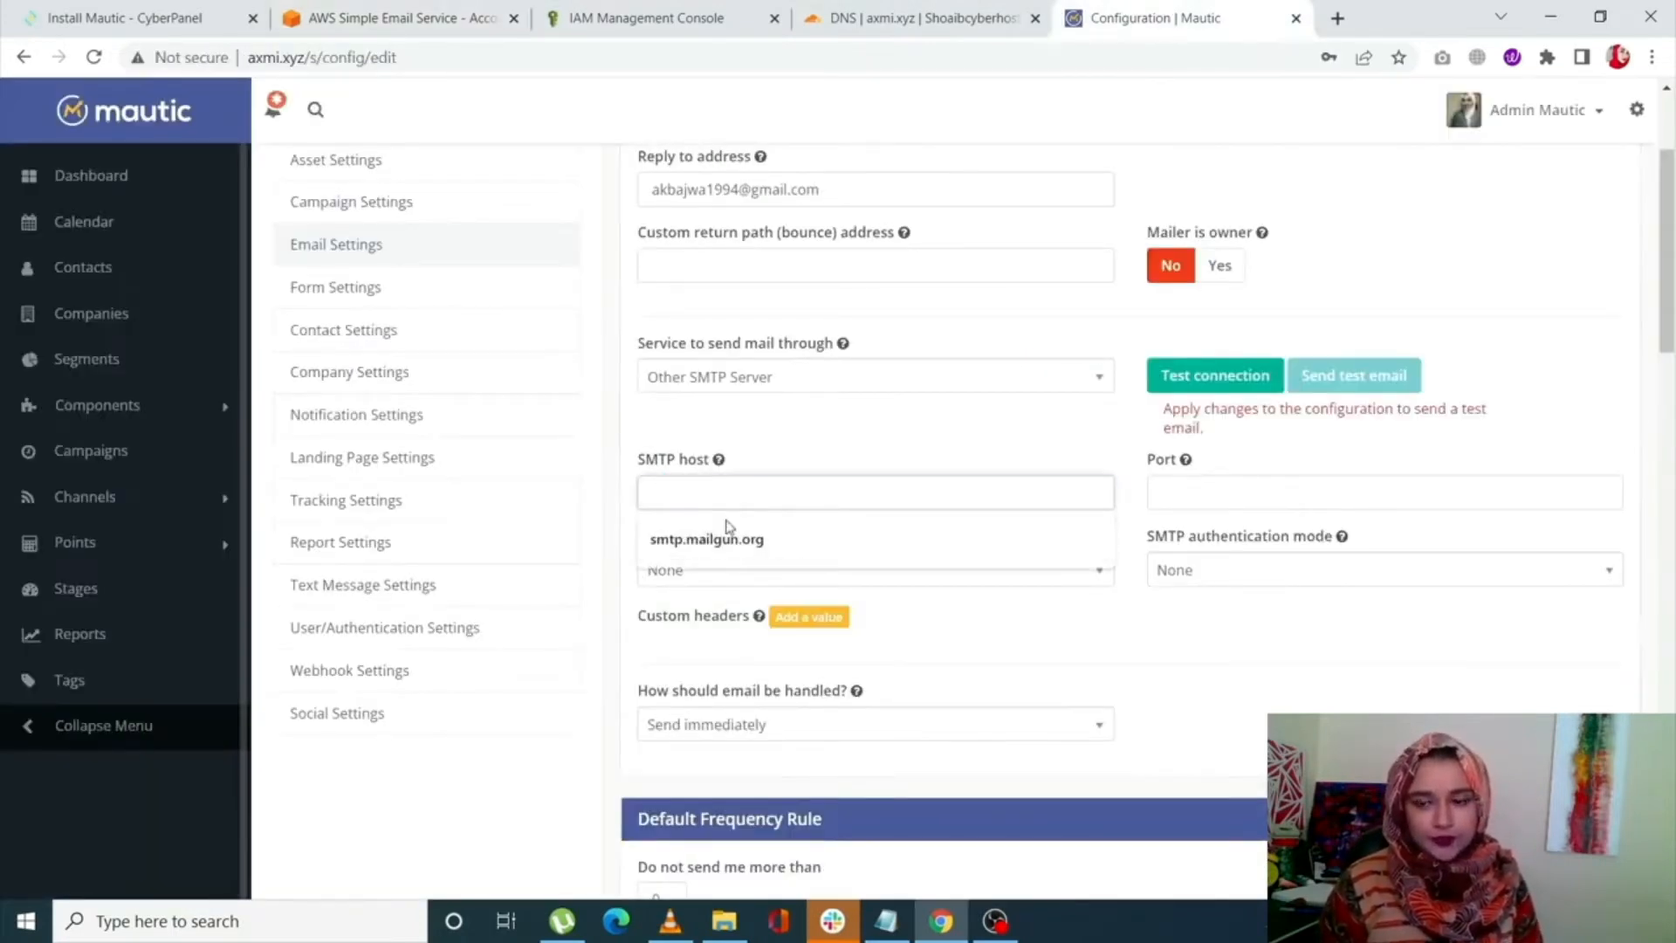
text(email-smtp.ca-central-1.amazonaws.com)
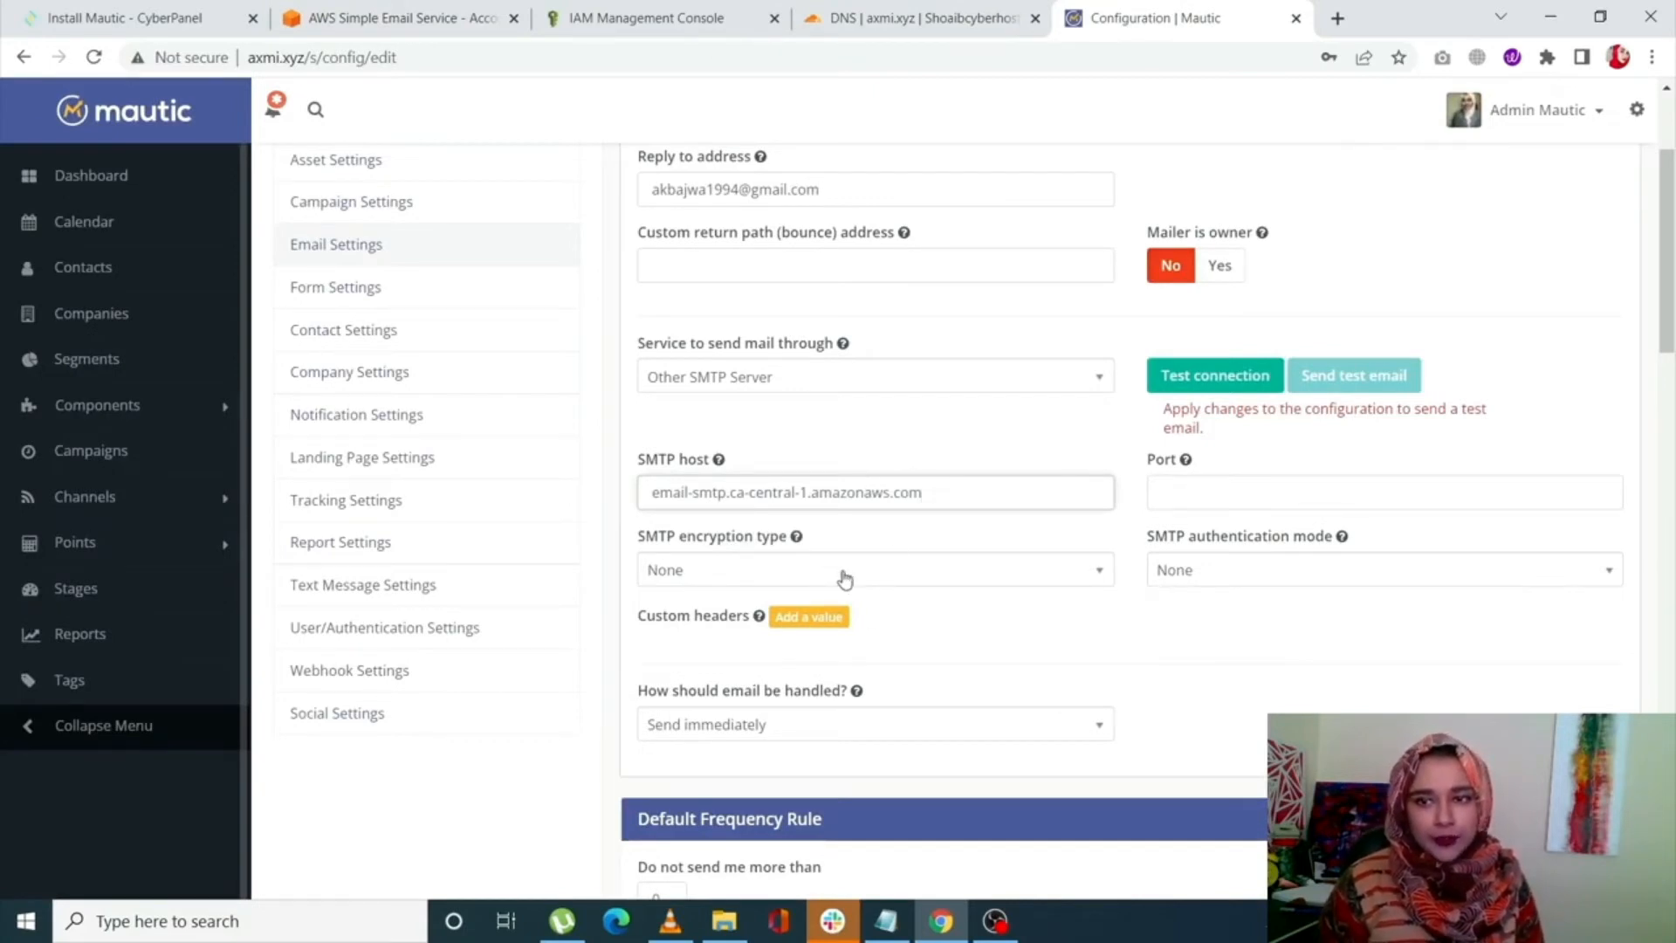
click(872, 568)
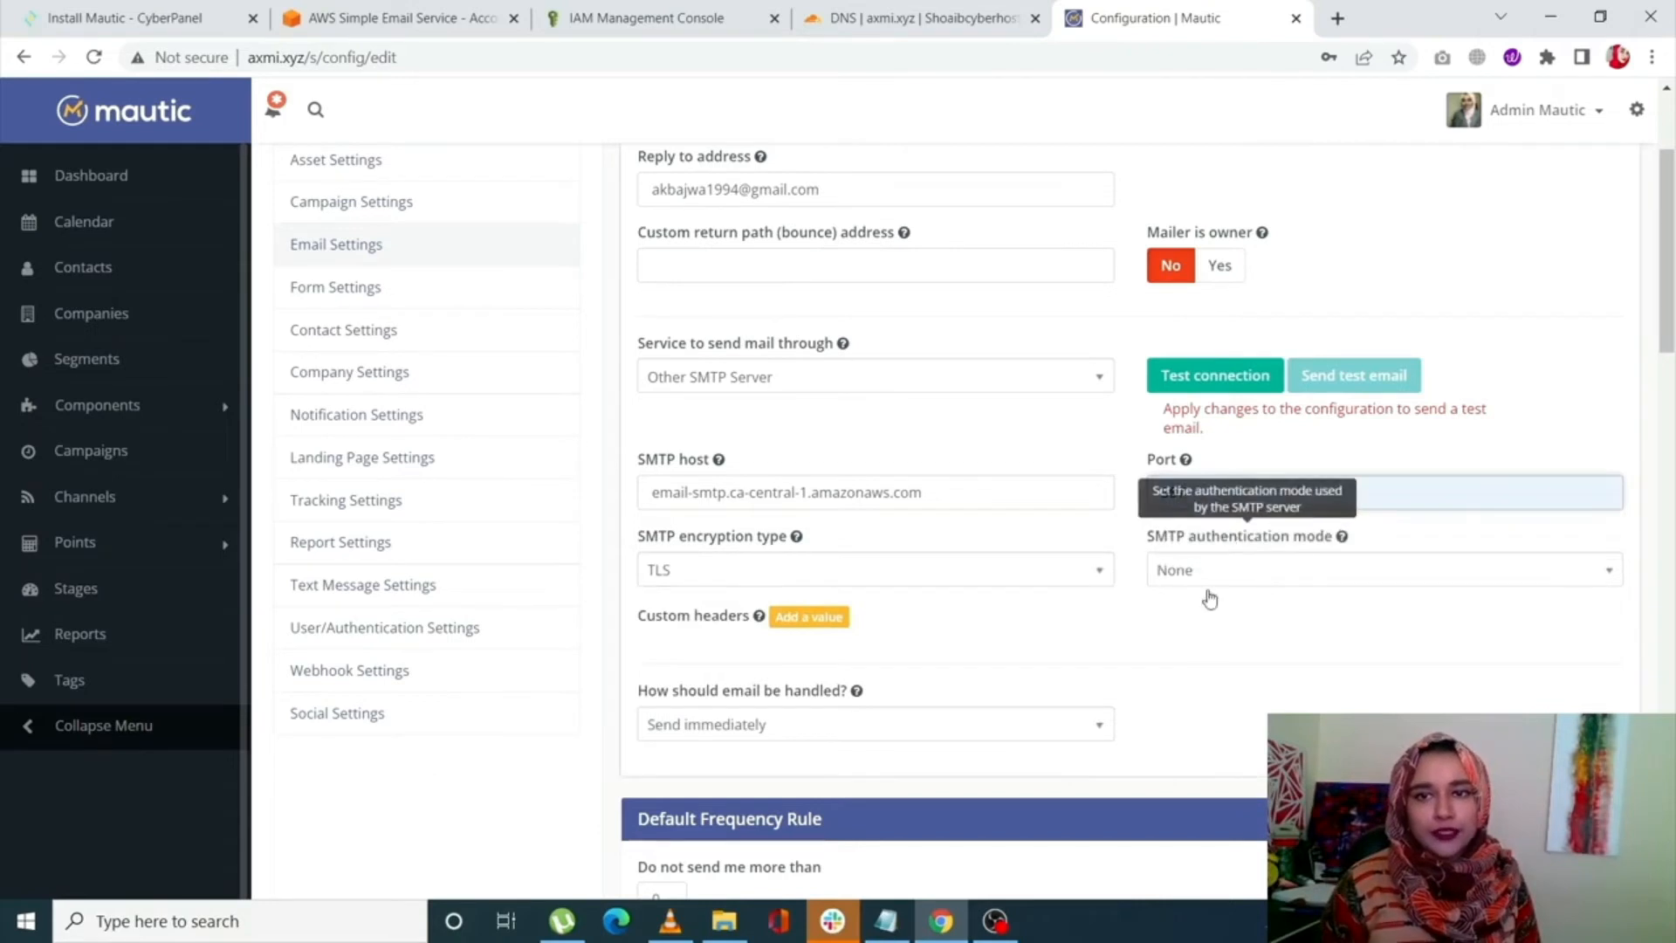
text(587)
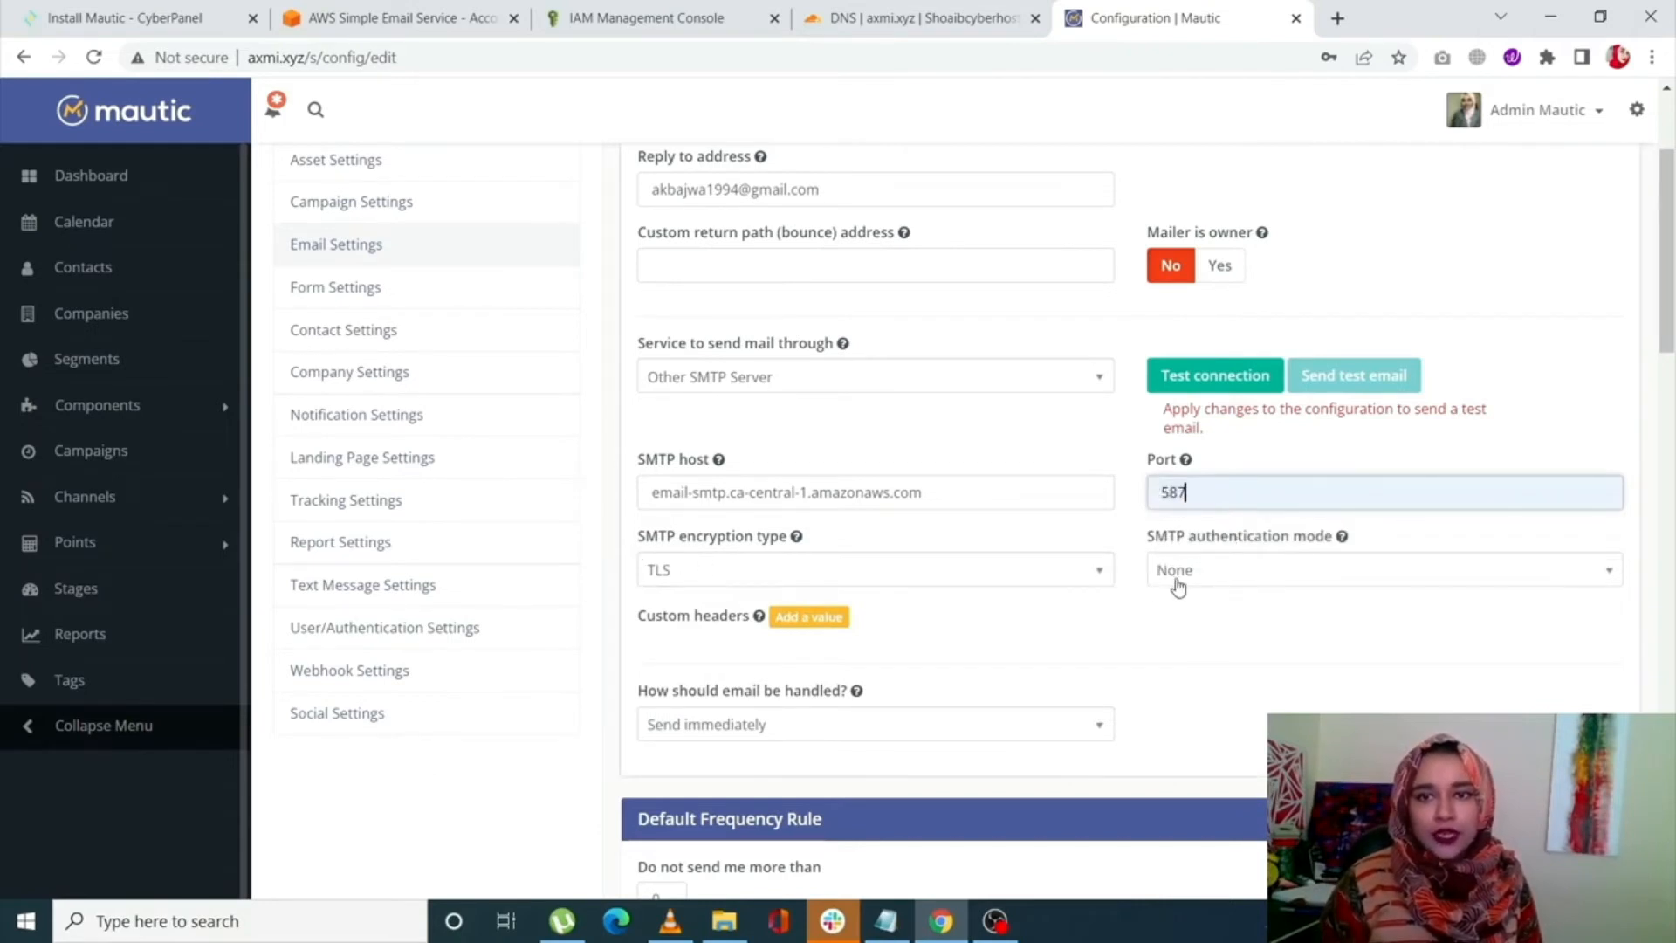
click(1382, 570)
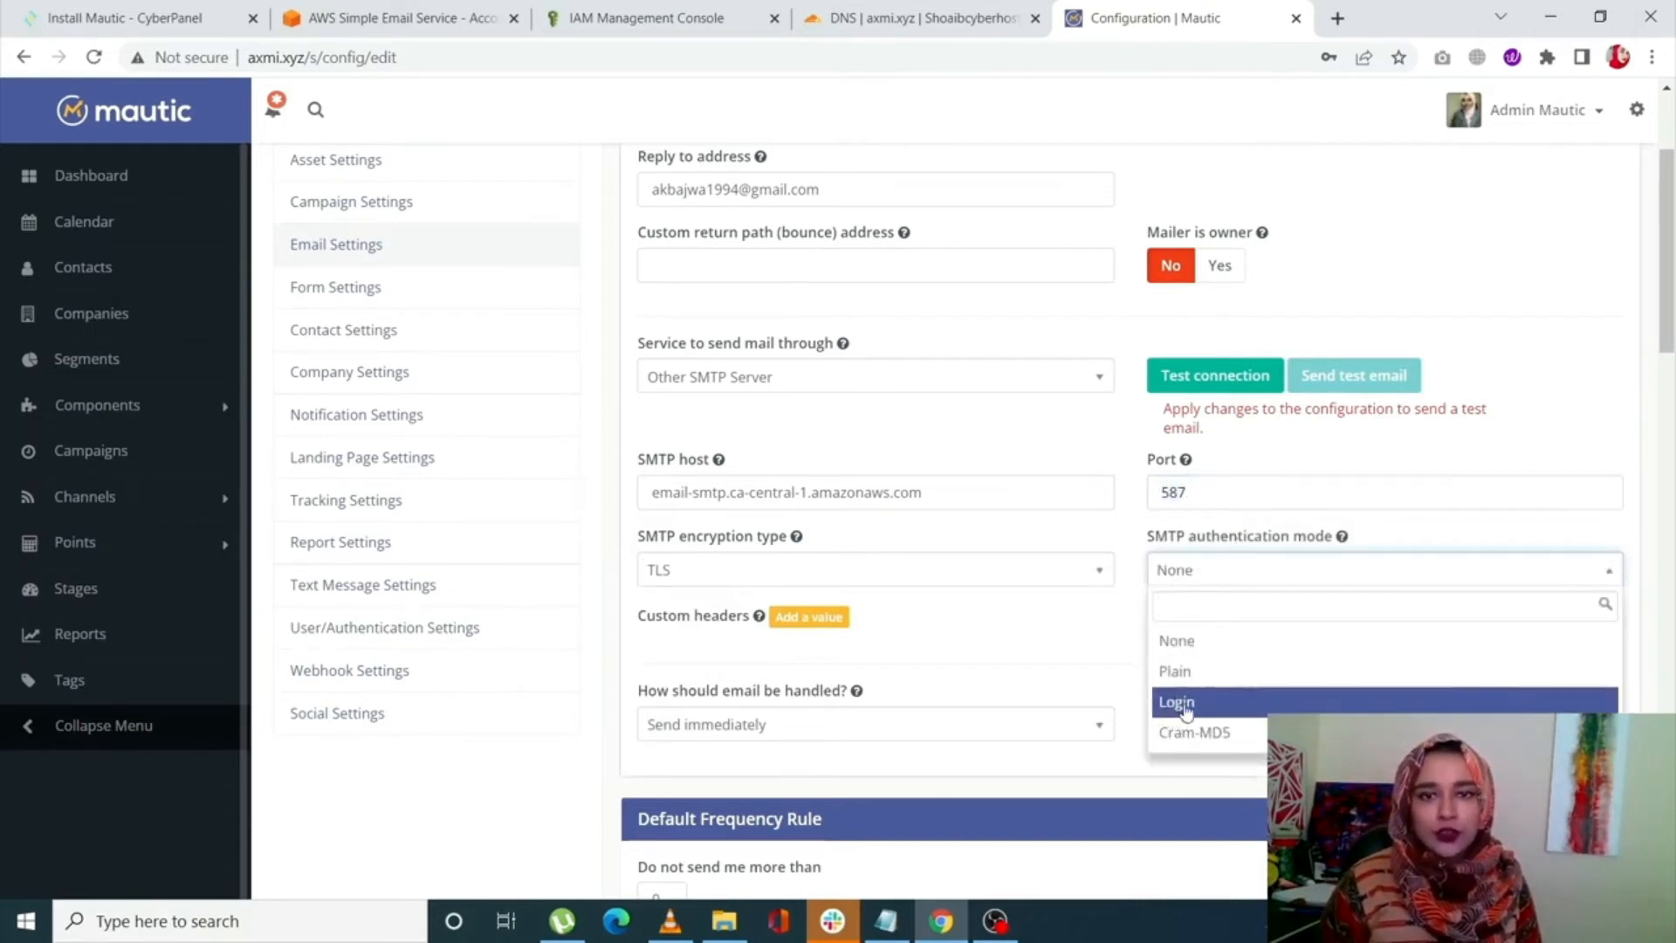
click(1176, 701)
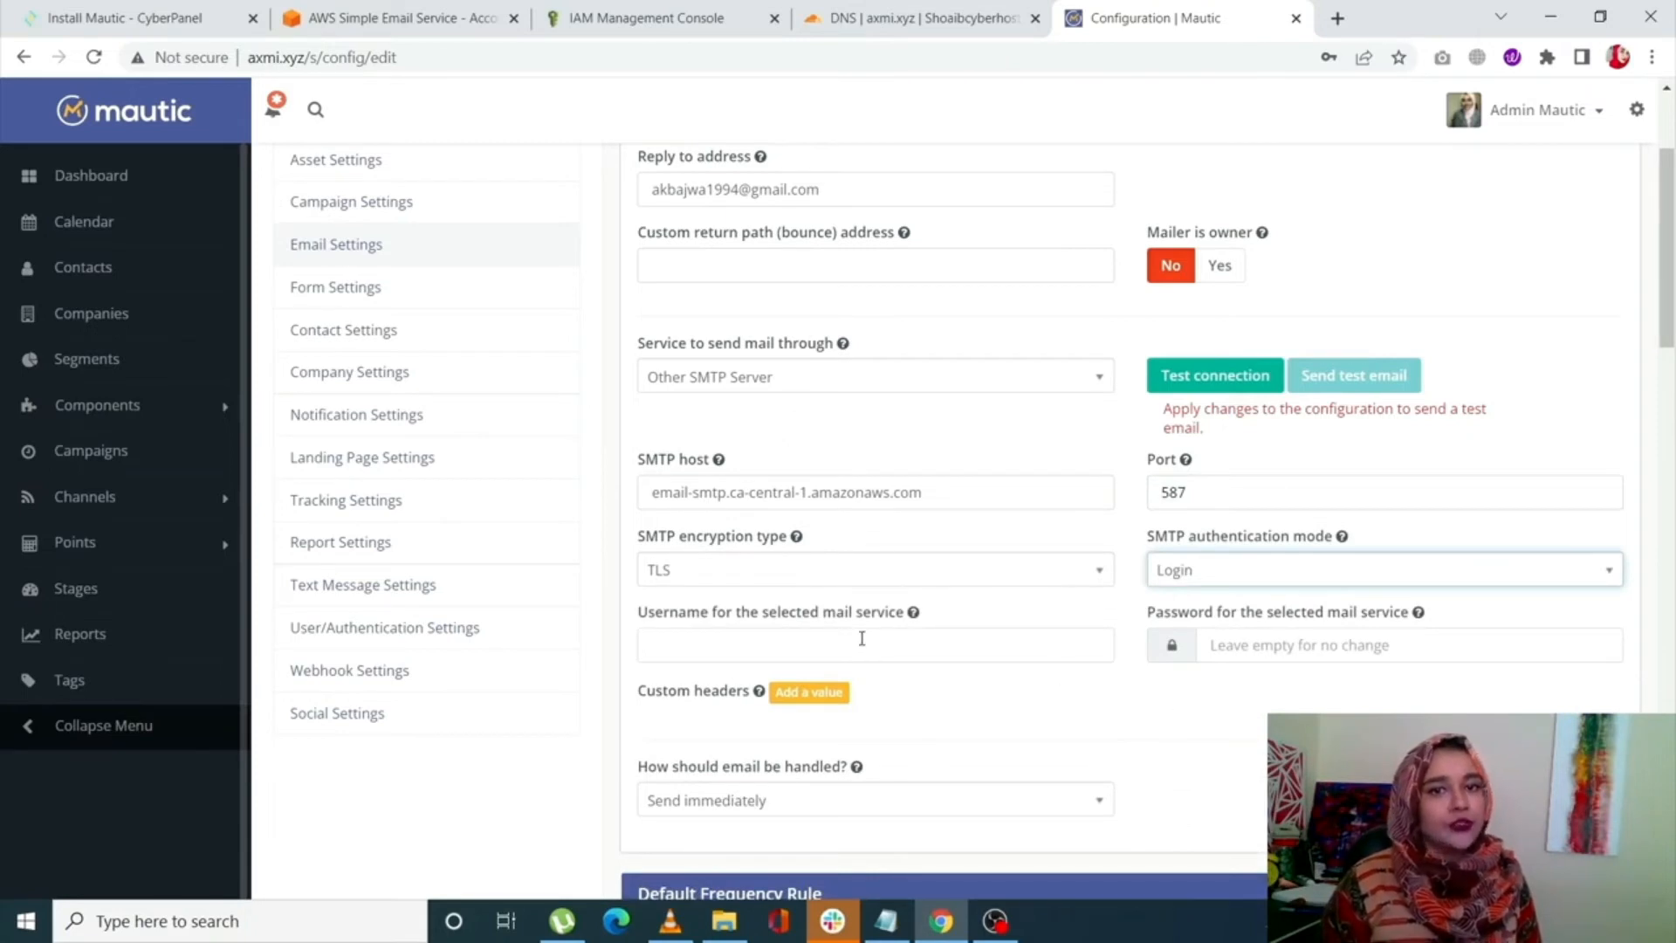
click(656, 19)
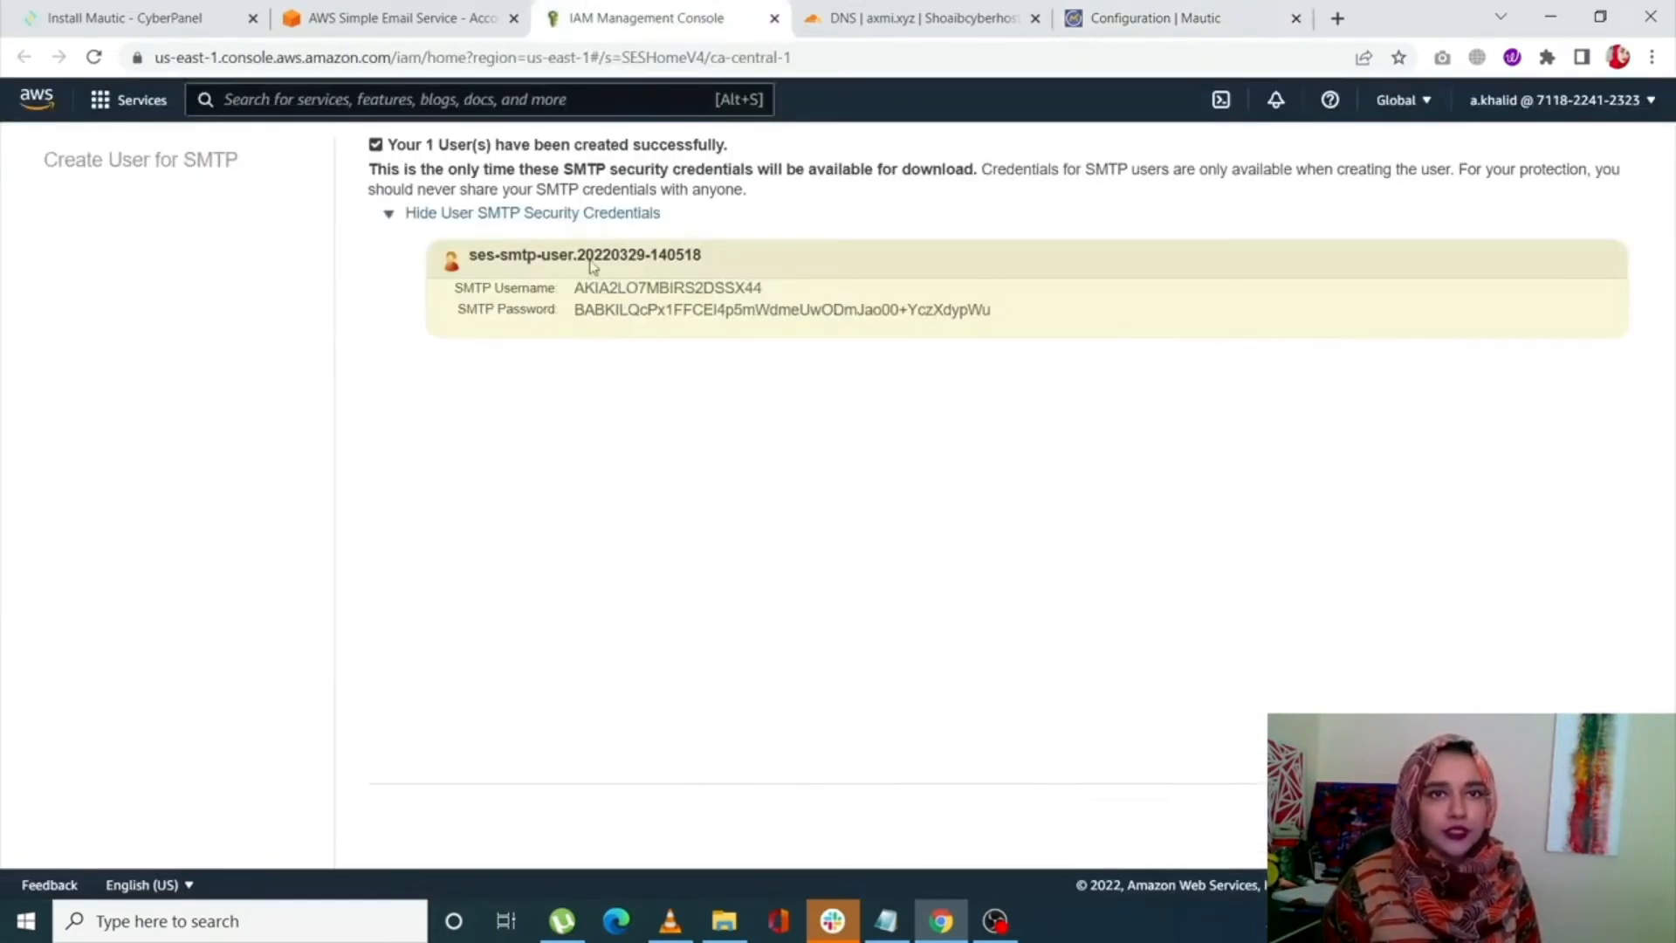
double_click(666, 287)
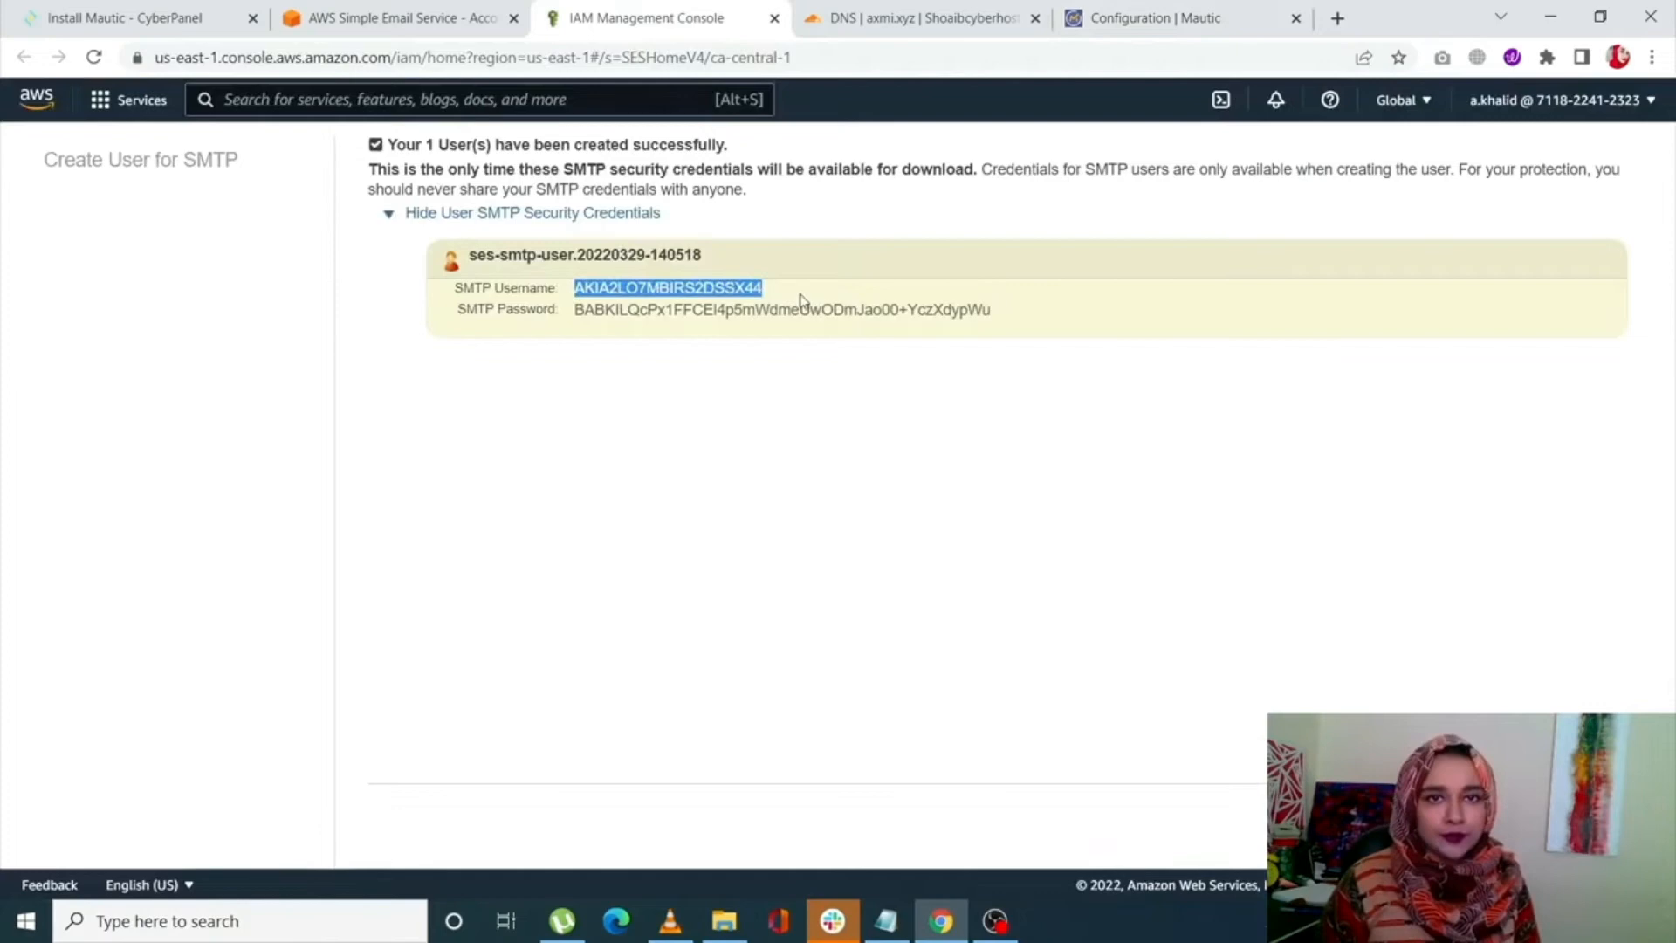
click(1141, 19)
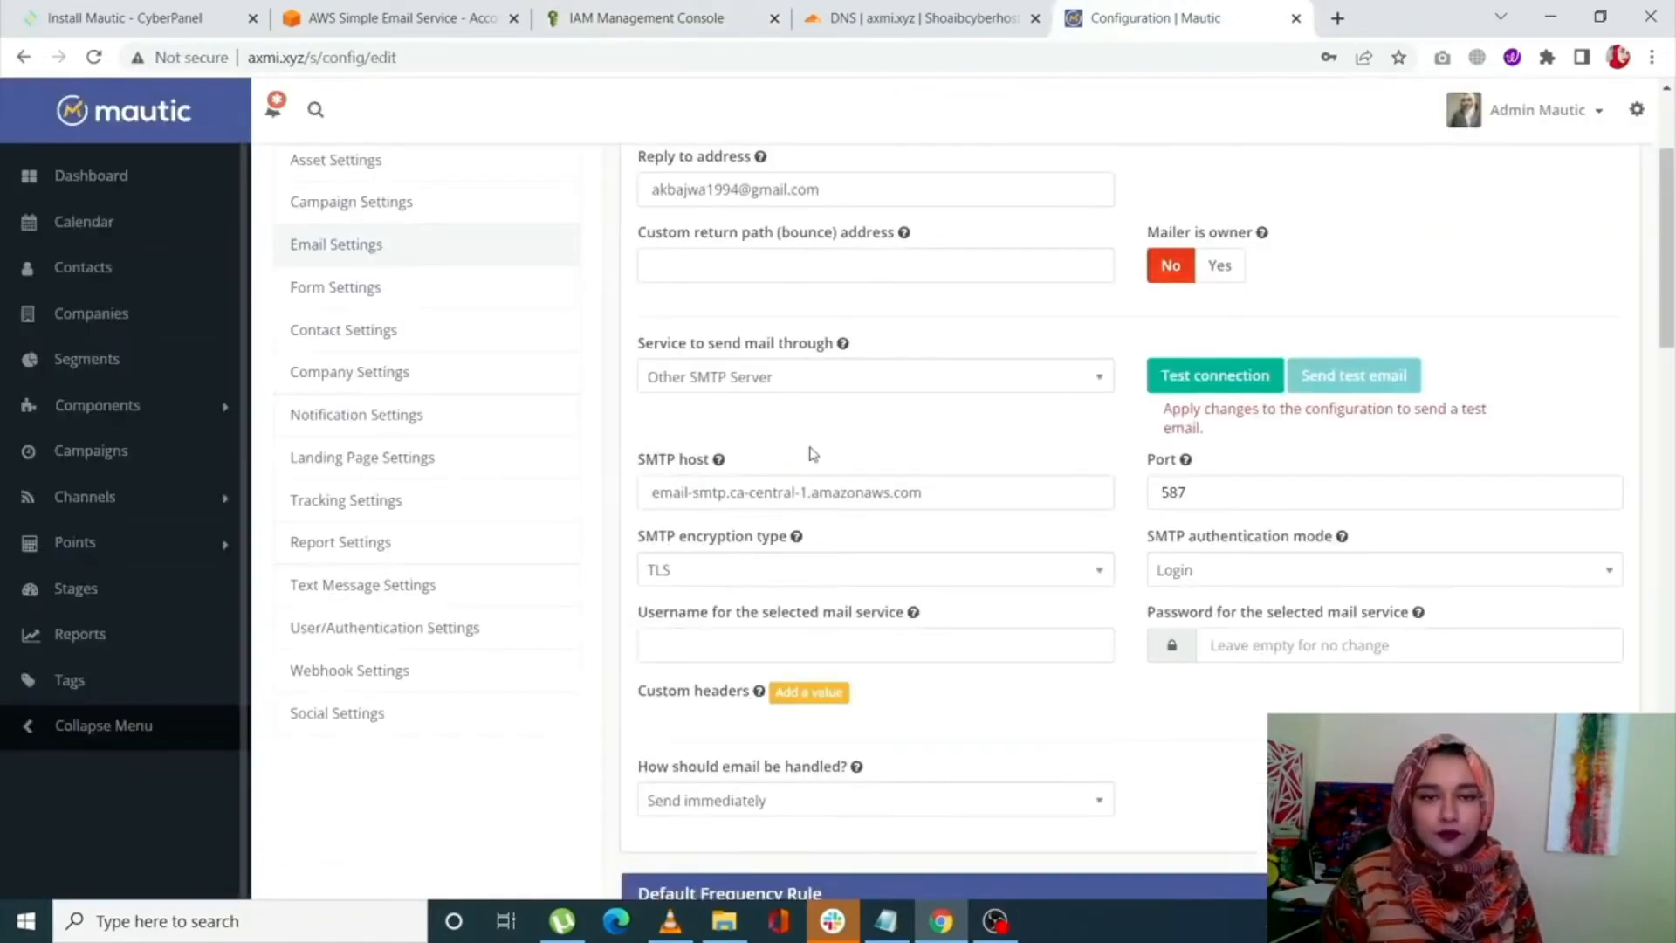
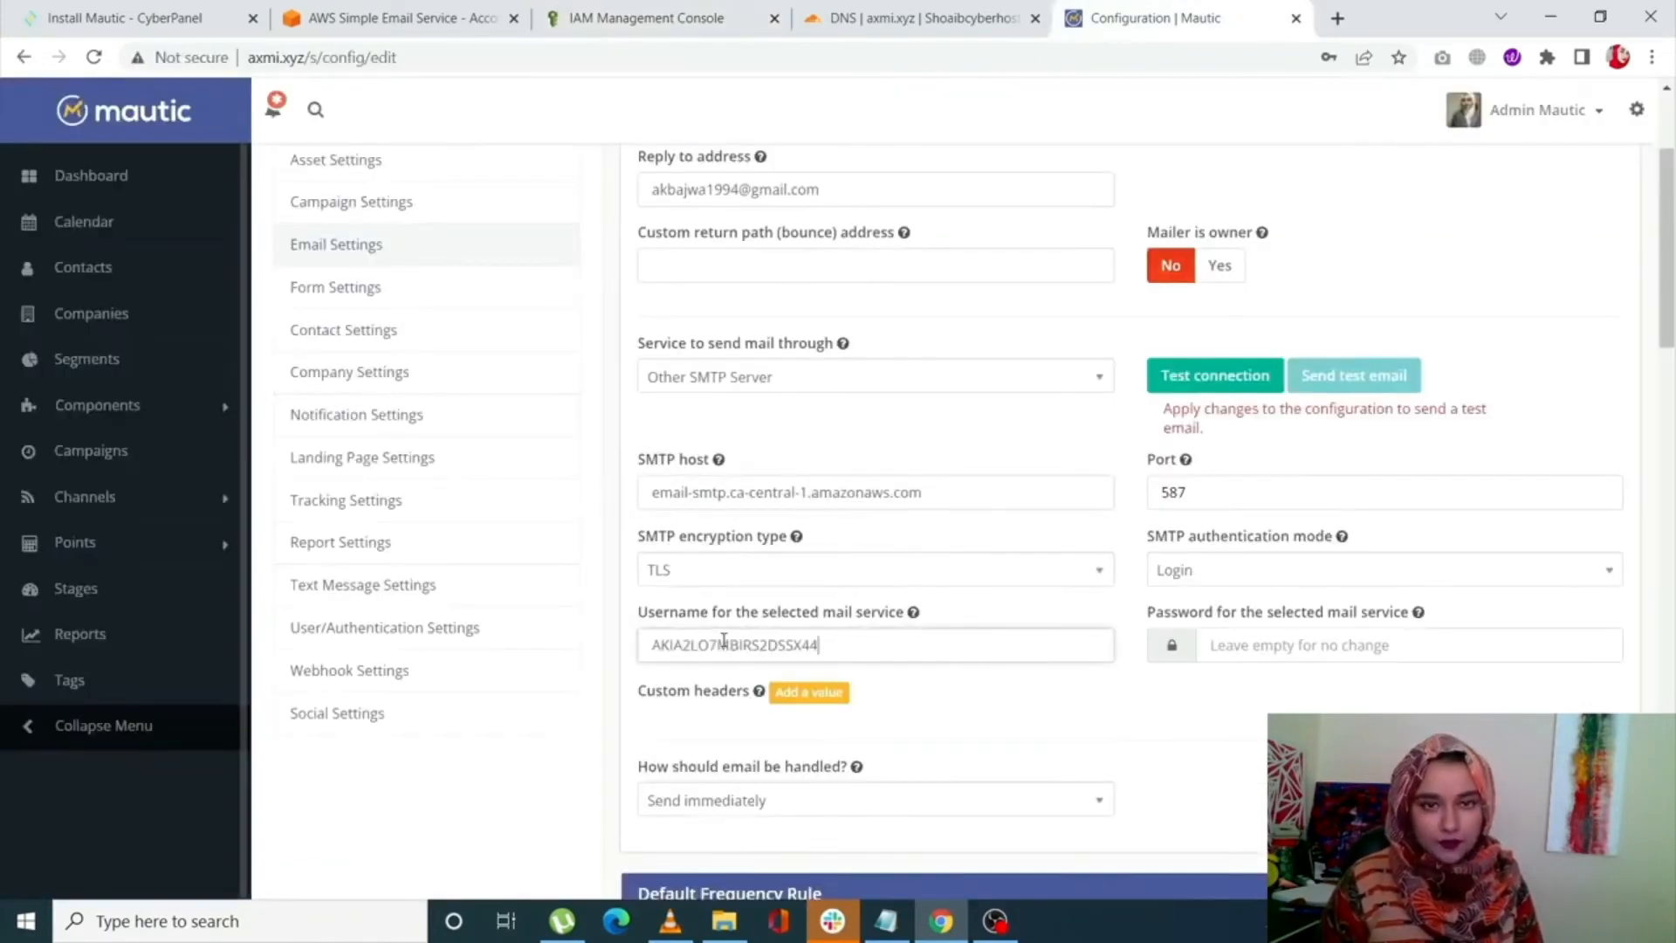
click(660, 18)
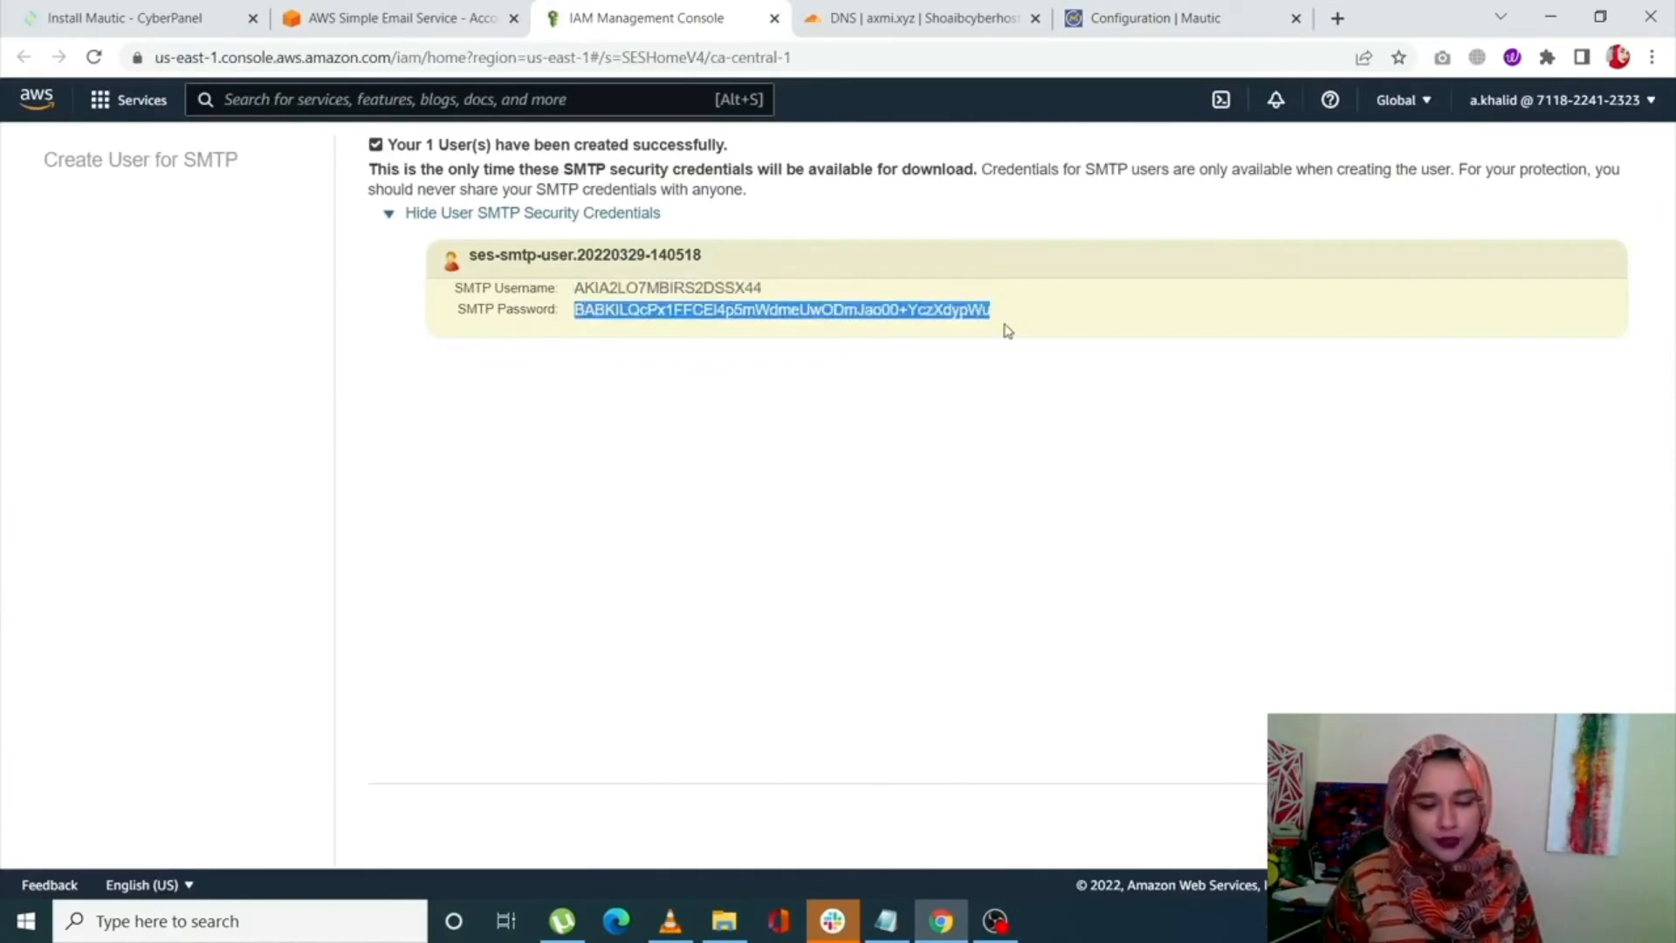
click(1175, 18)
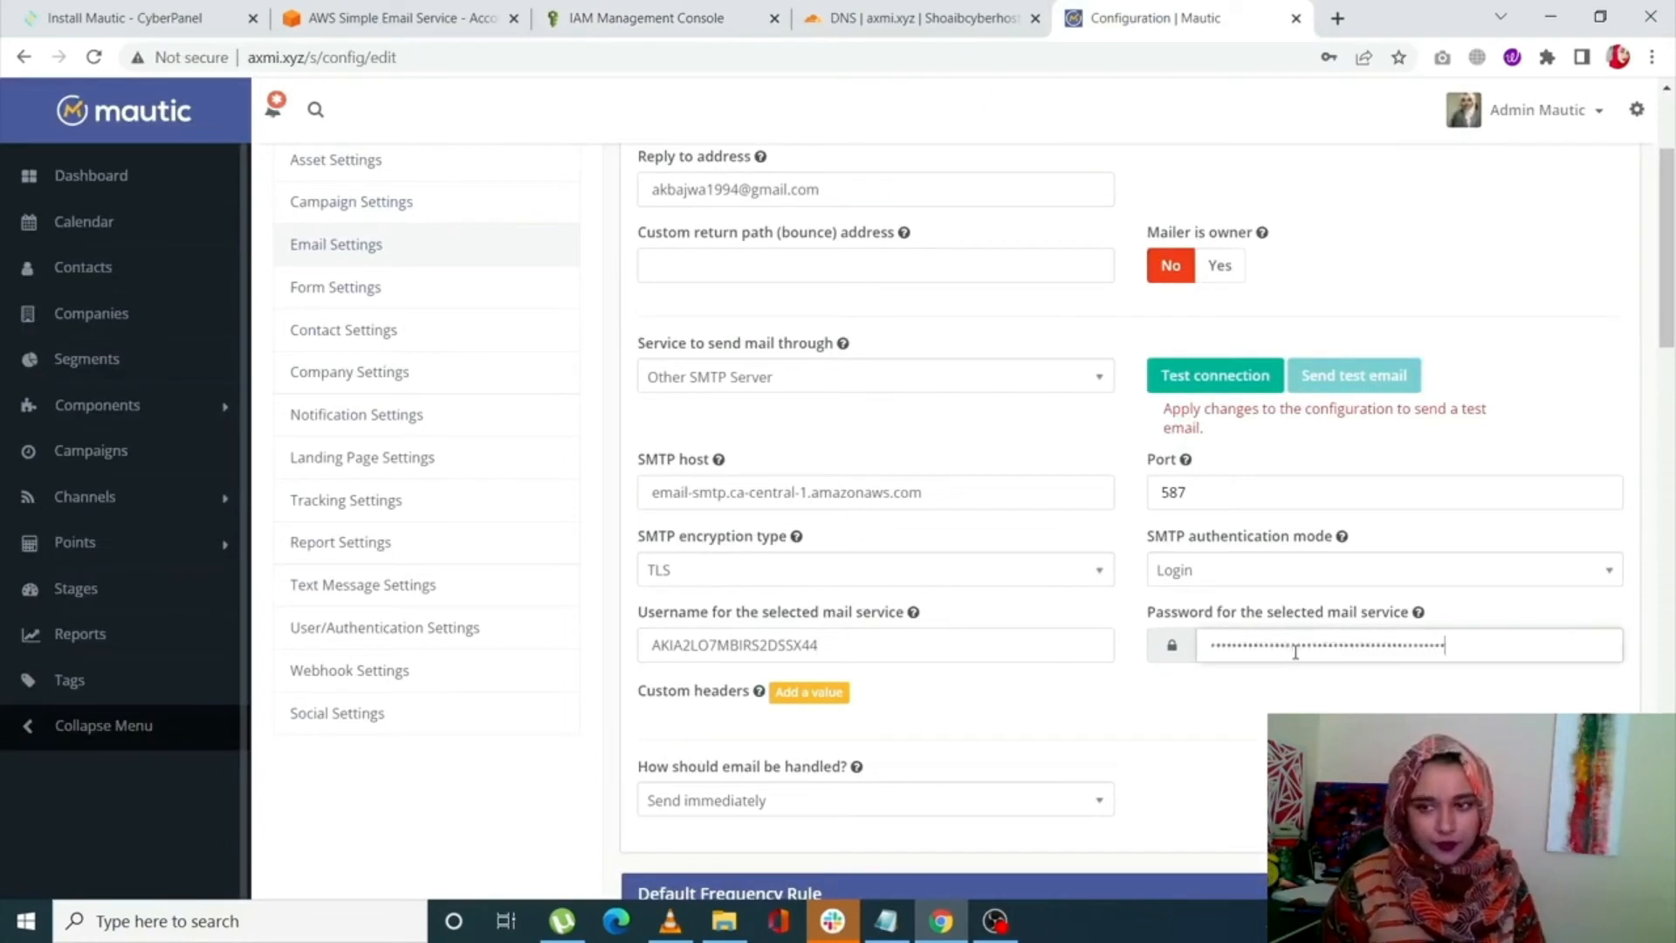
Step: Save the Mautic configuration and reopen the Email Settings section
scroll(down, 3)
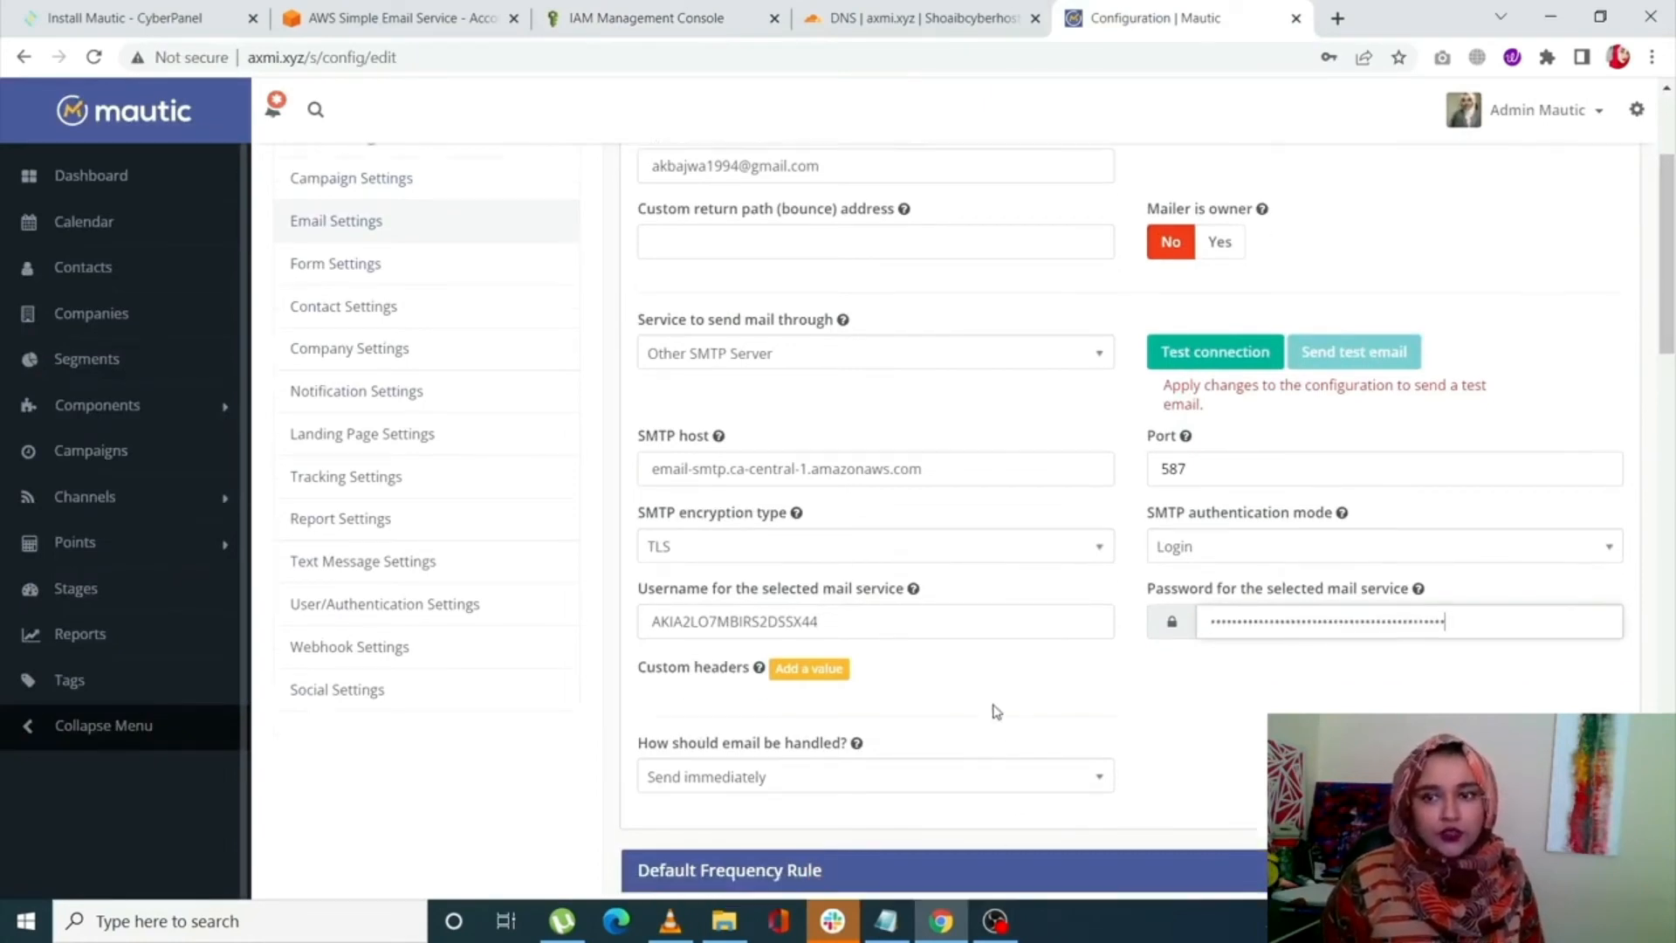
scroll(down, 3)
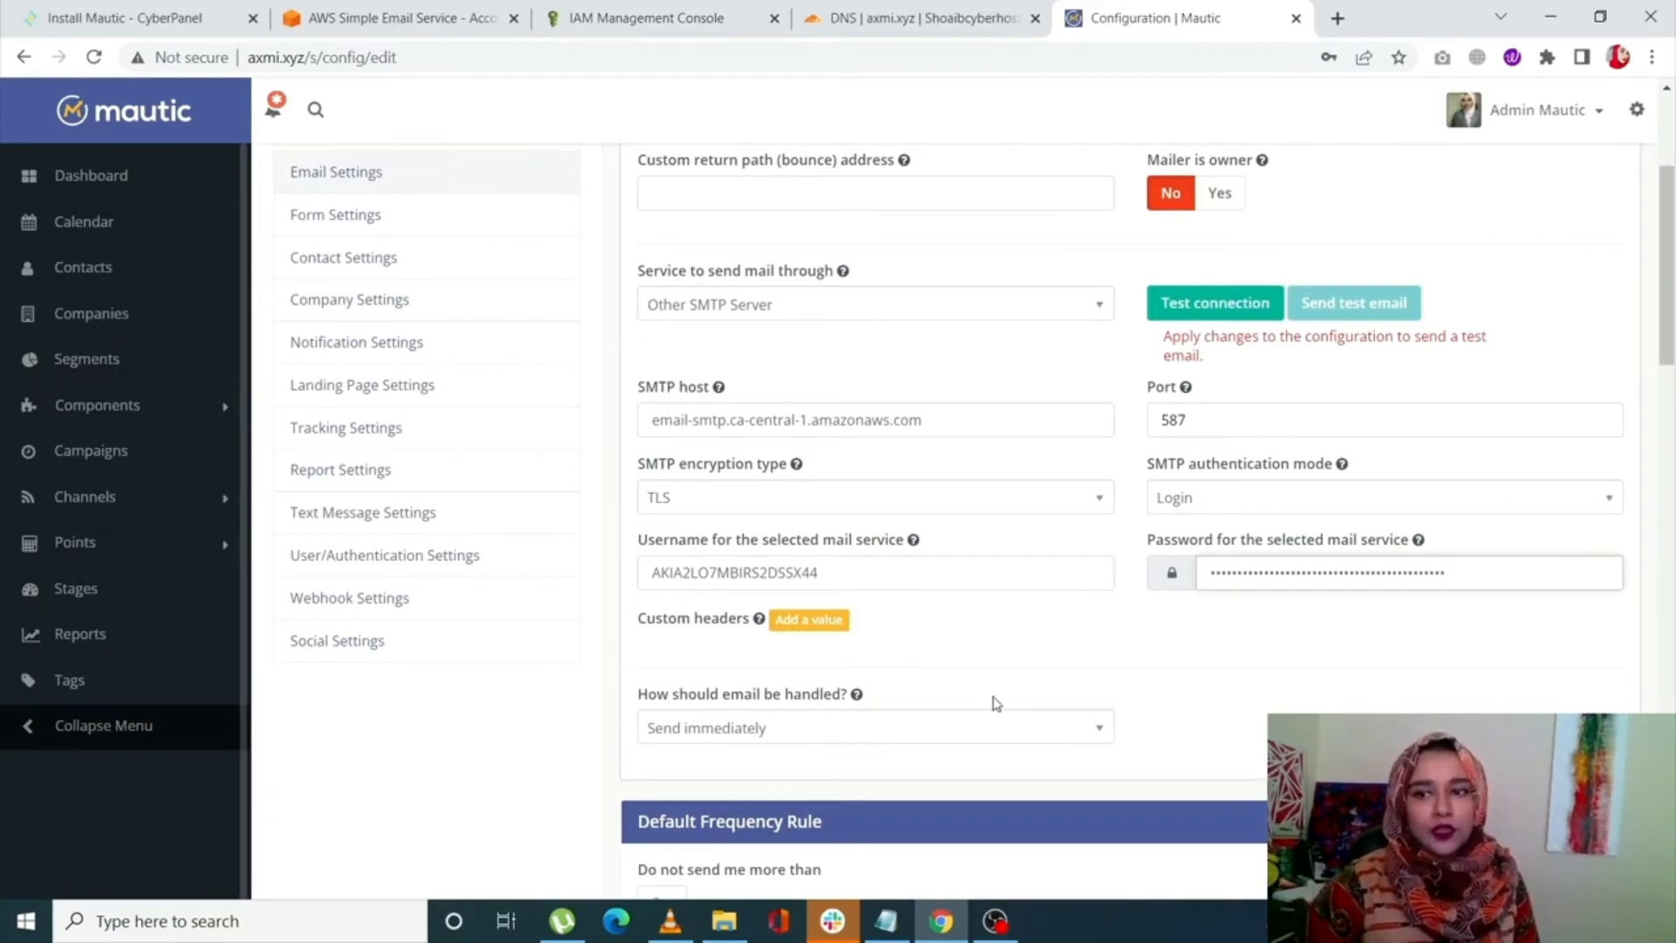
mouse_move(1011, 653)
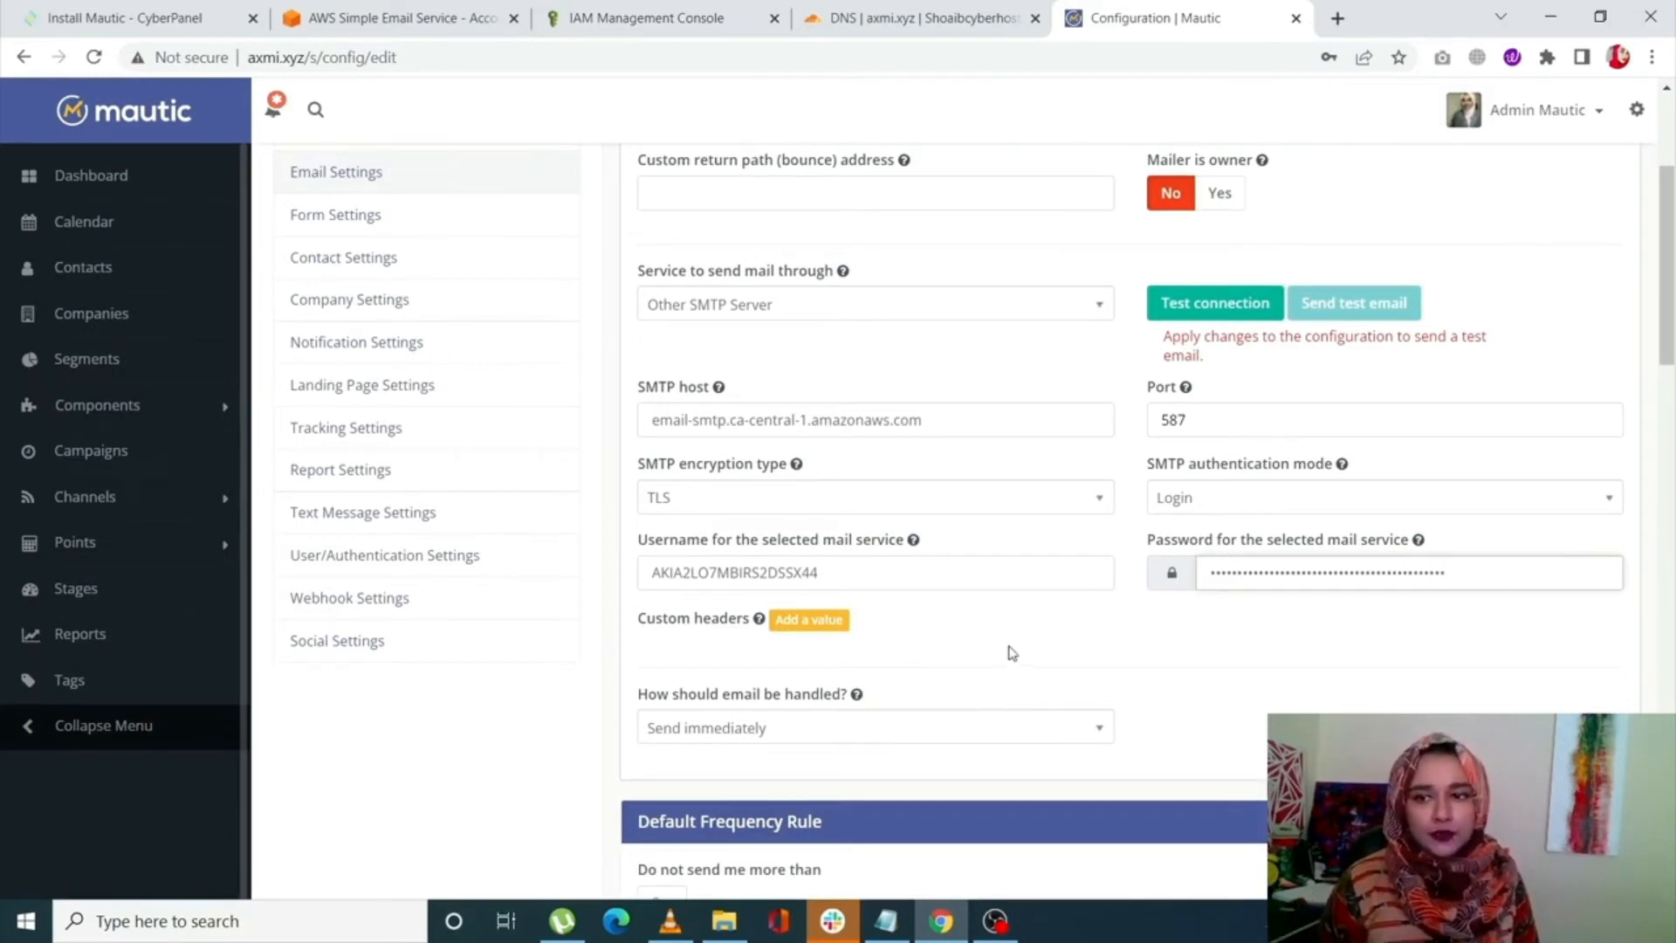
scroll(up, 3)
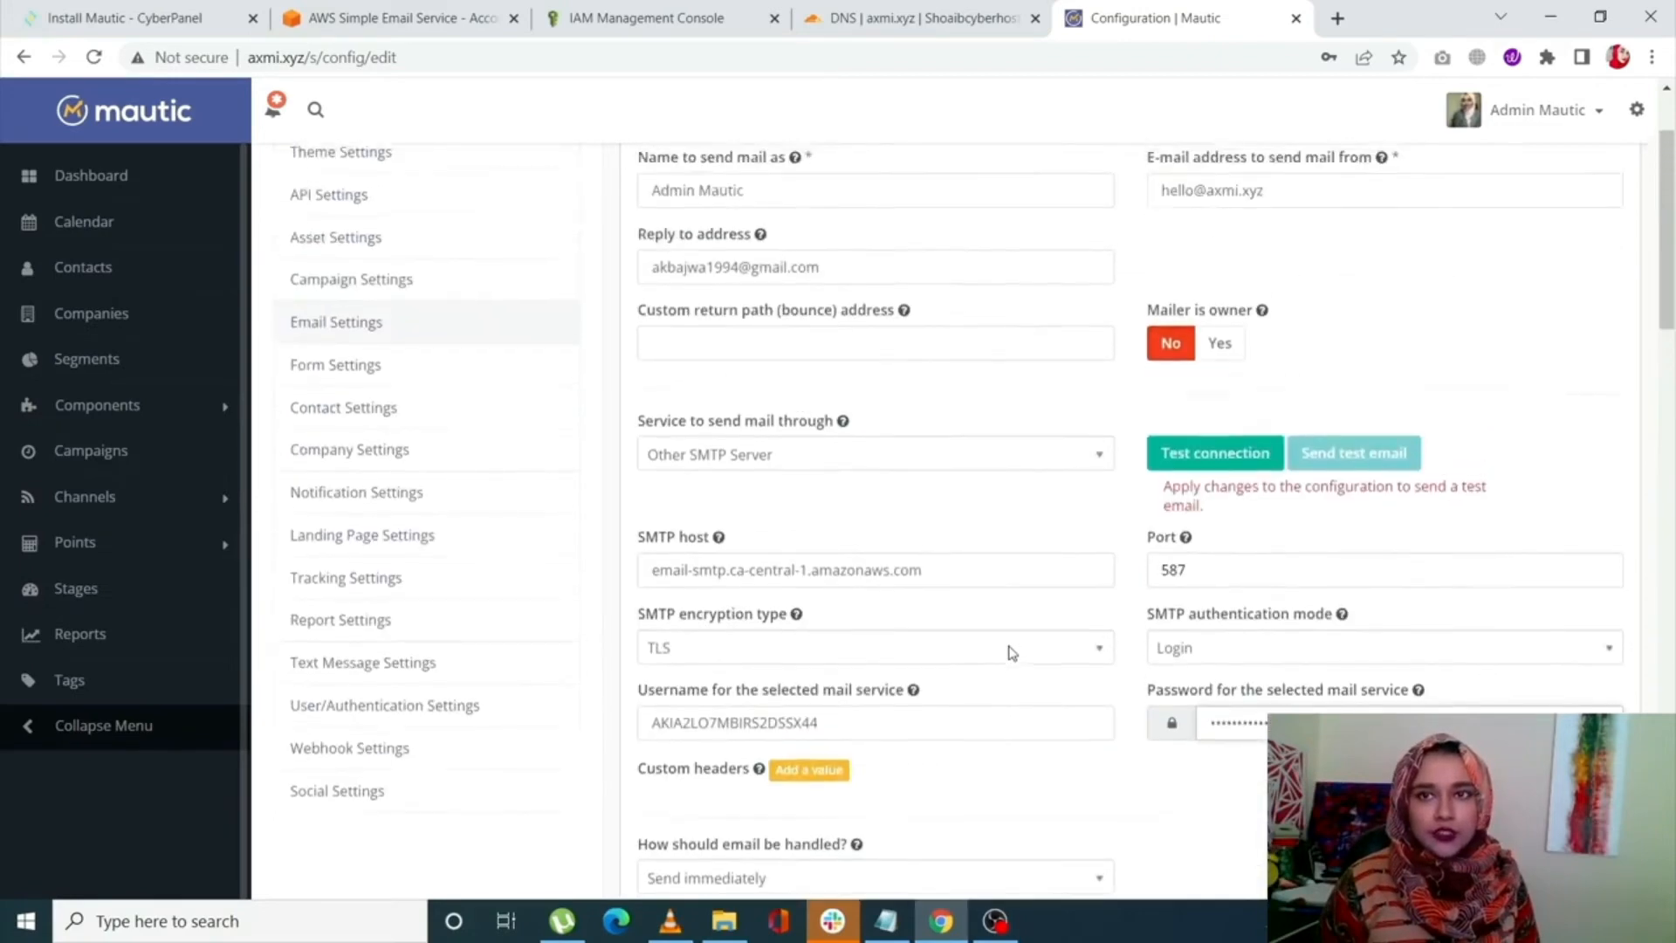
scroll(up, 3)
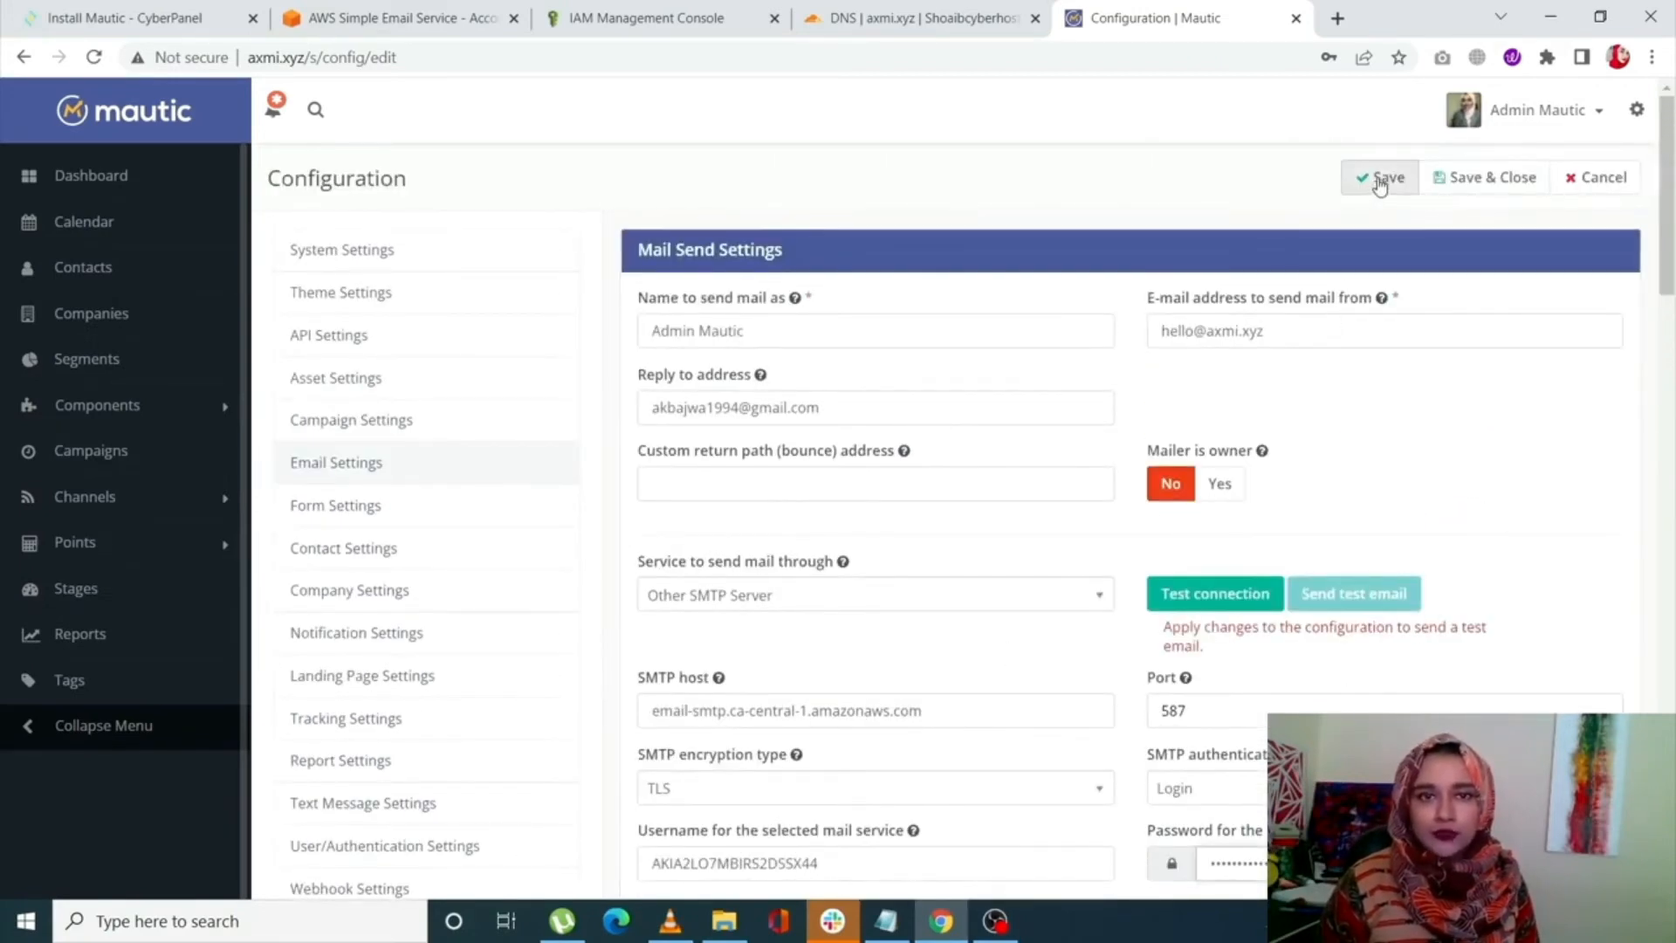
click(1386, 177)
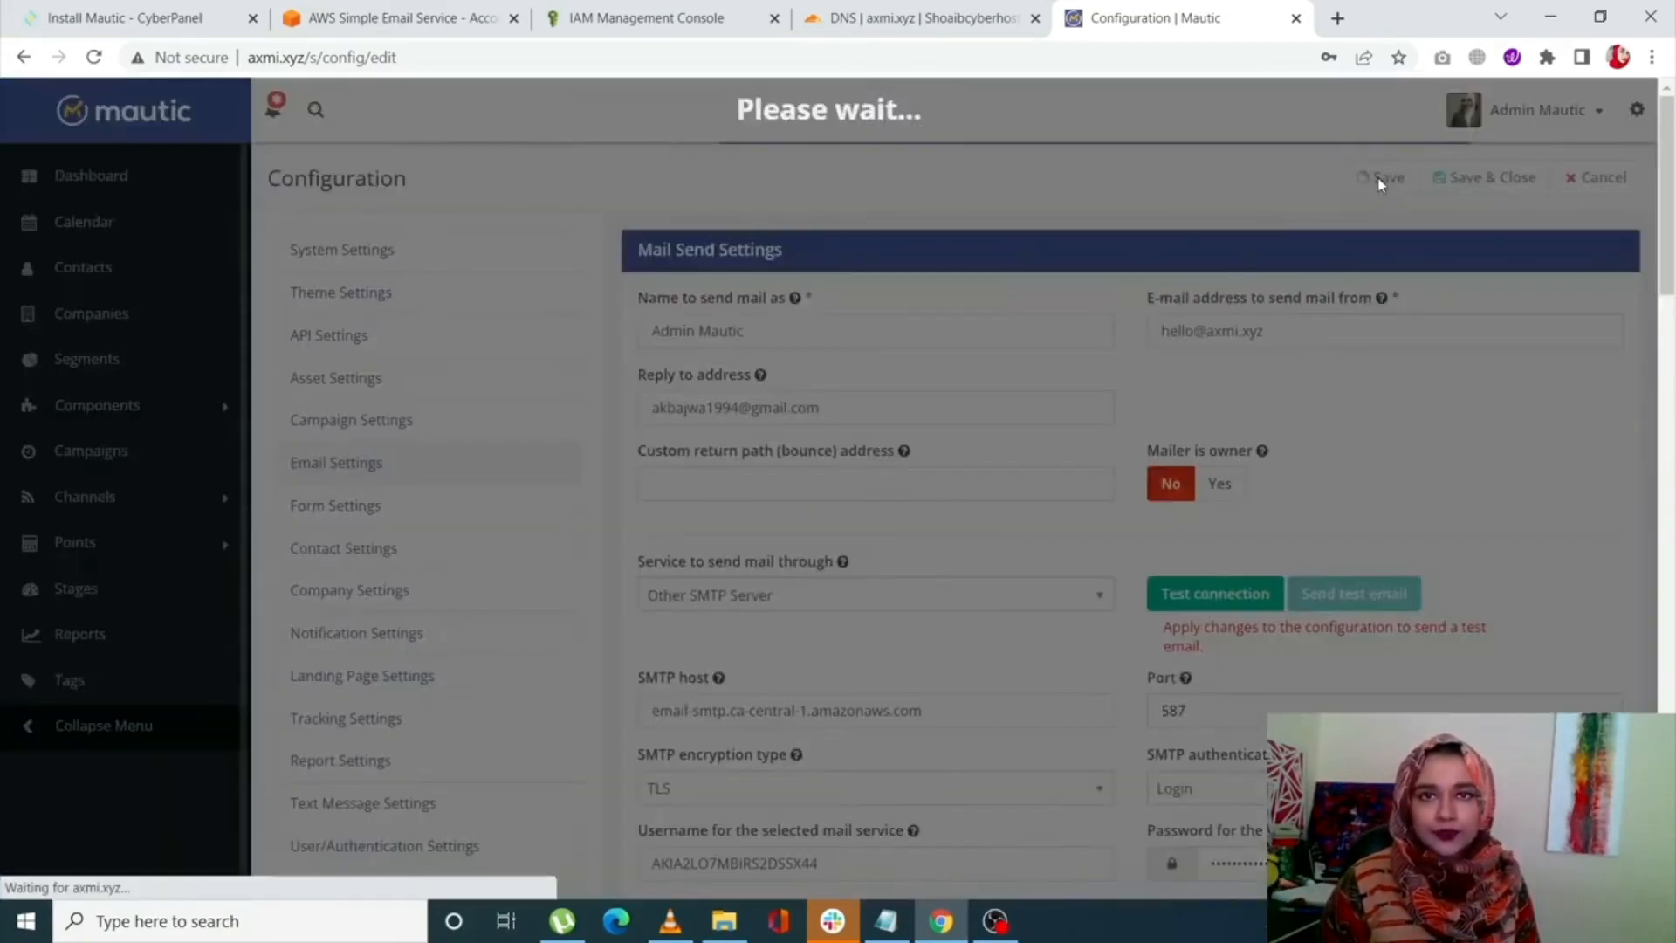
click(1386, 177)
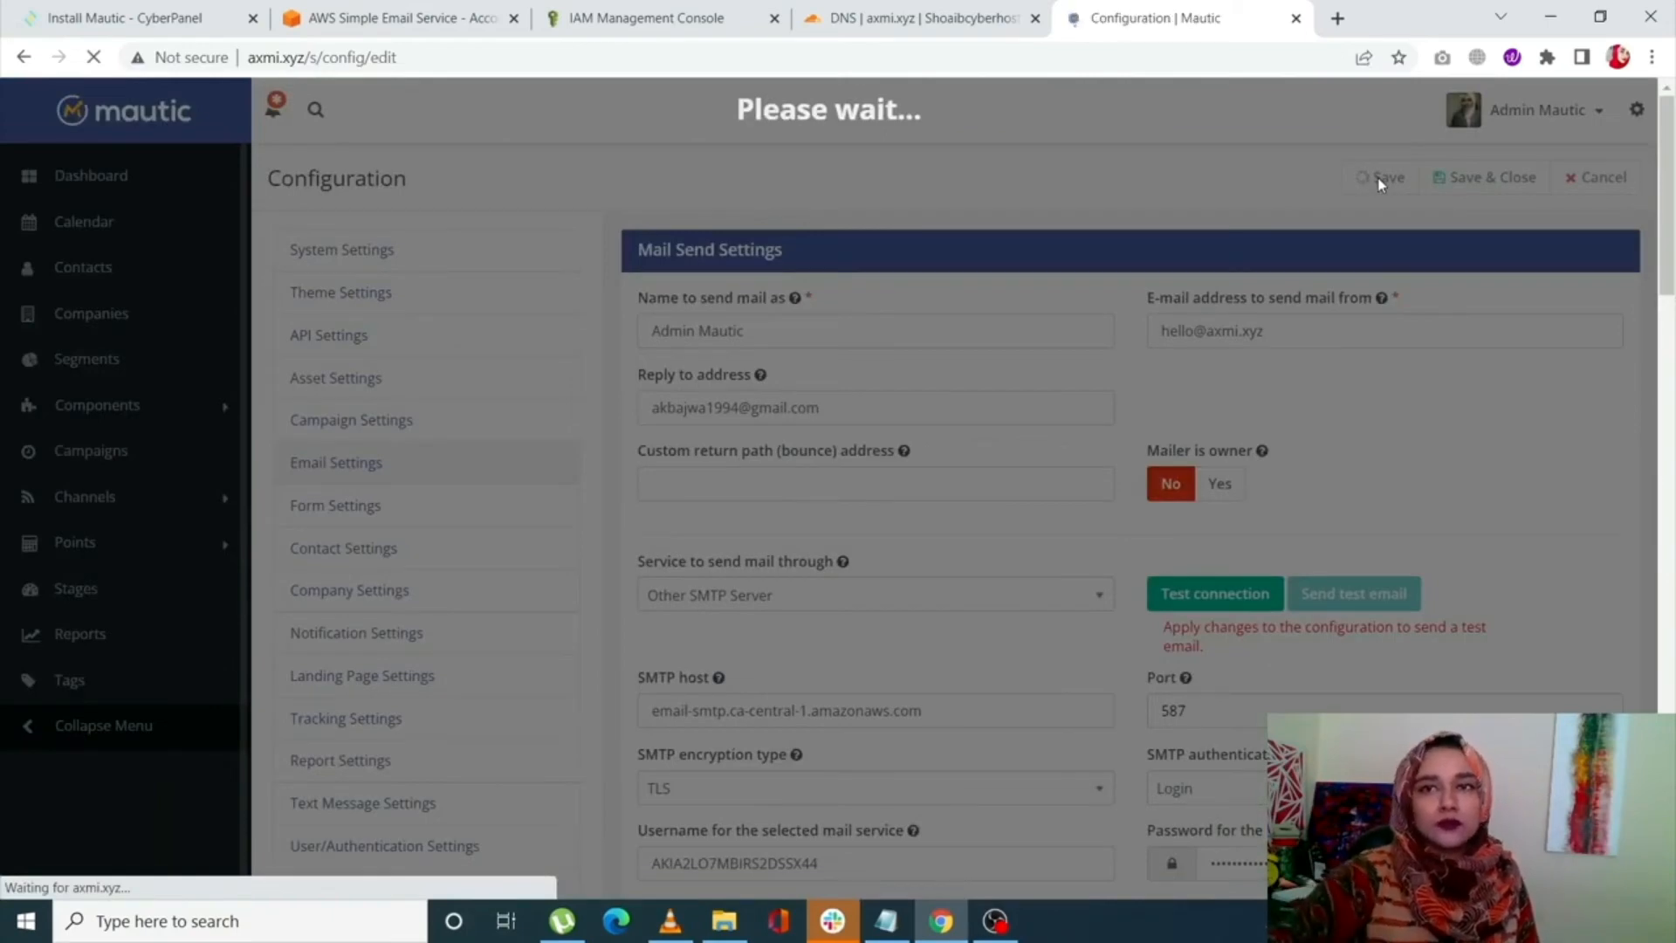
click(1387, 177)
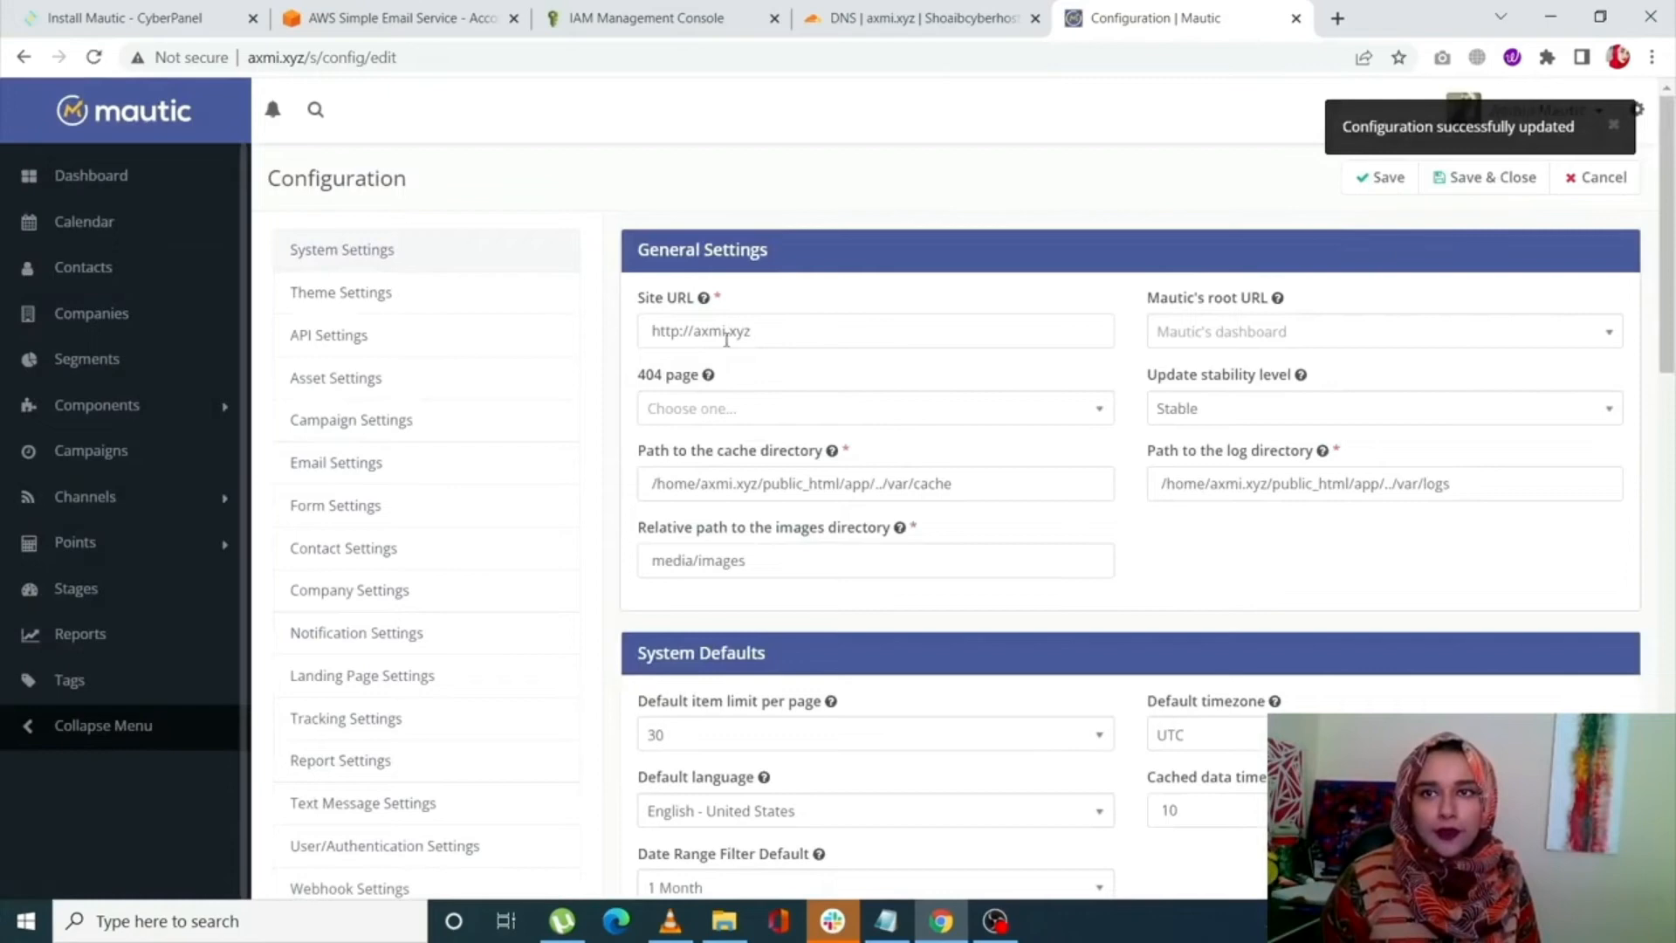
click(335, 462)
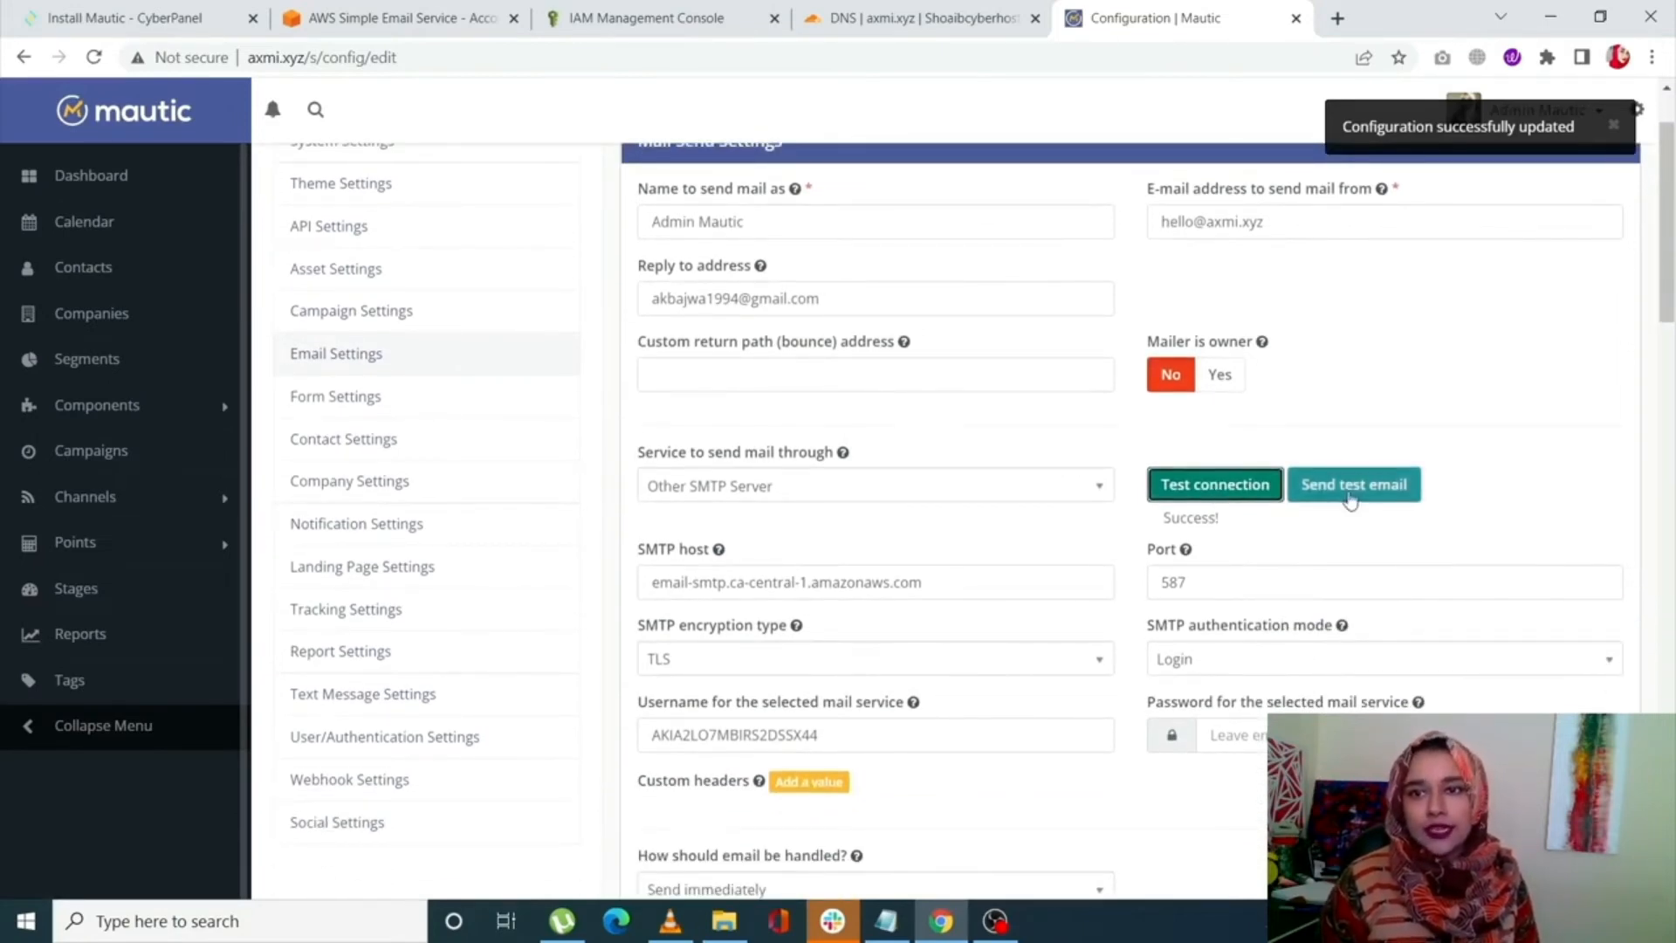
Step: Send a test email with the SES SMTP settings; it fails with 554 'address not verified'
click(1354, 485)
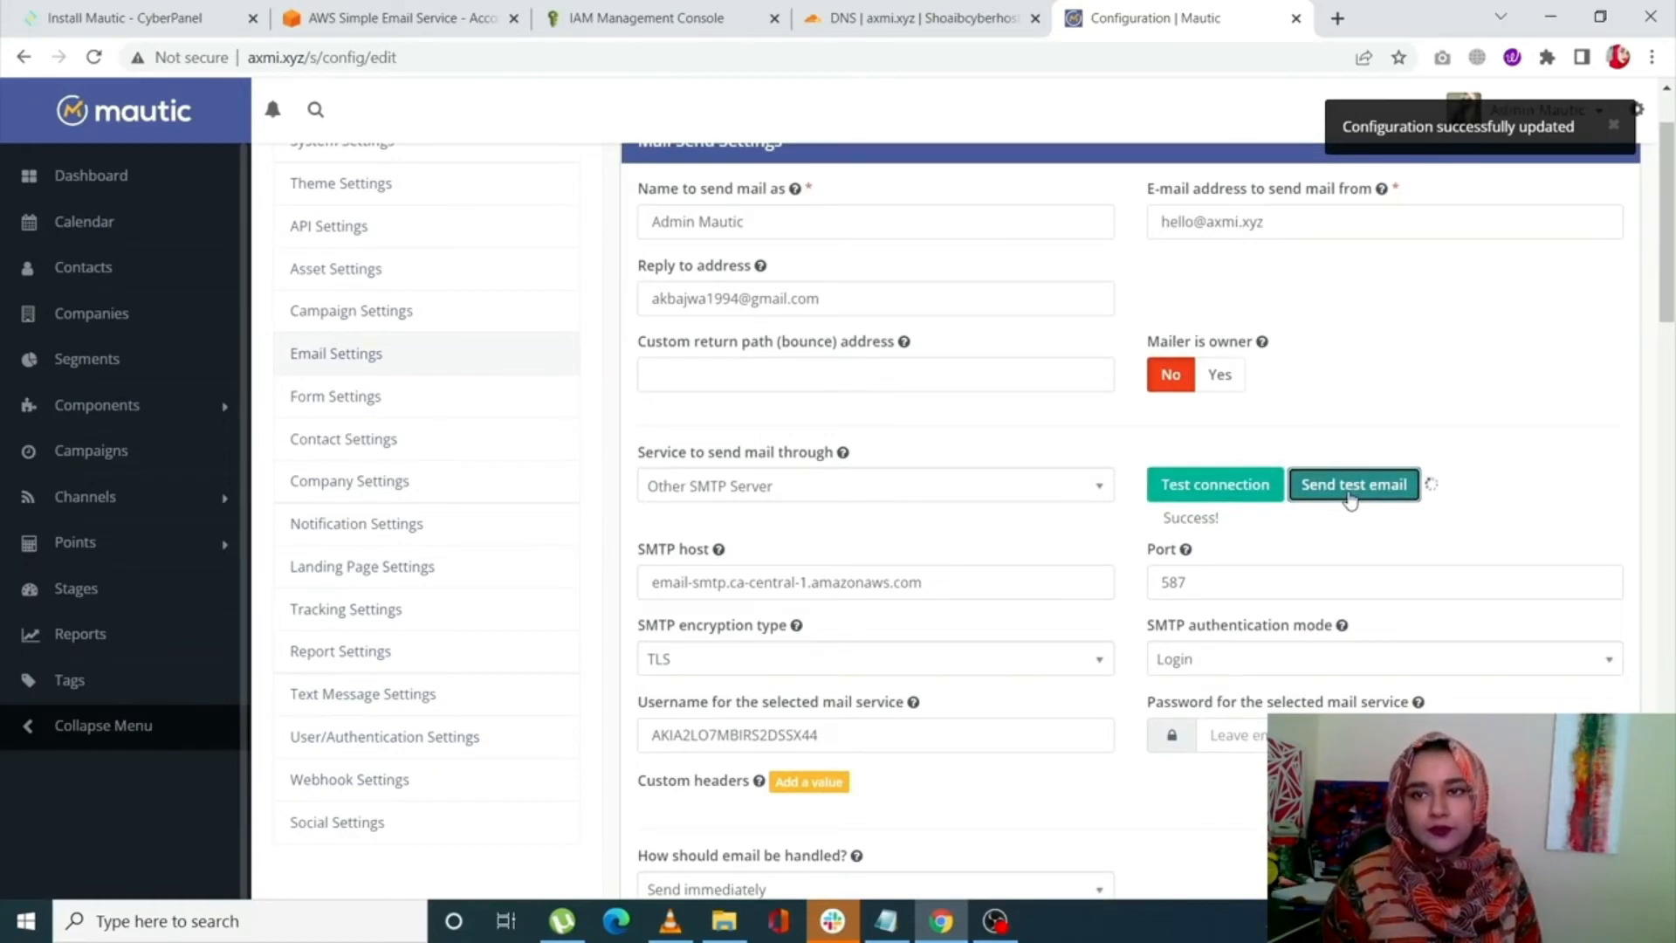
click(1353, 484)
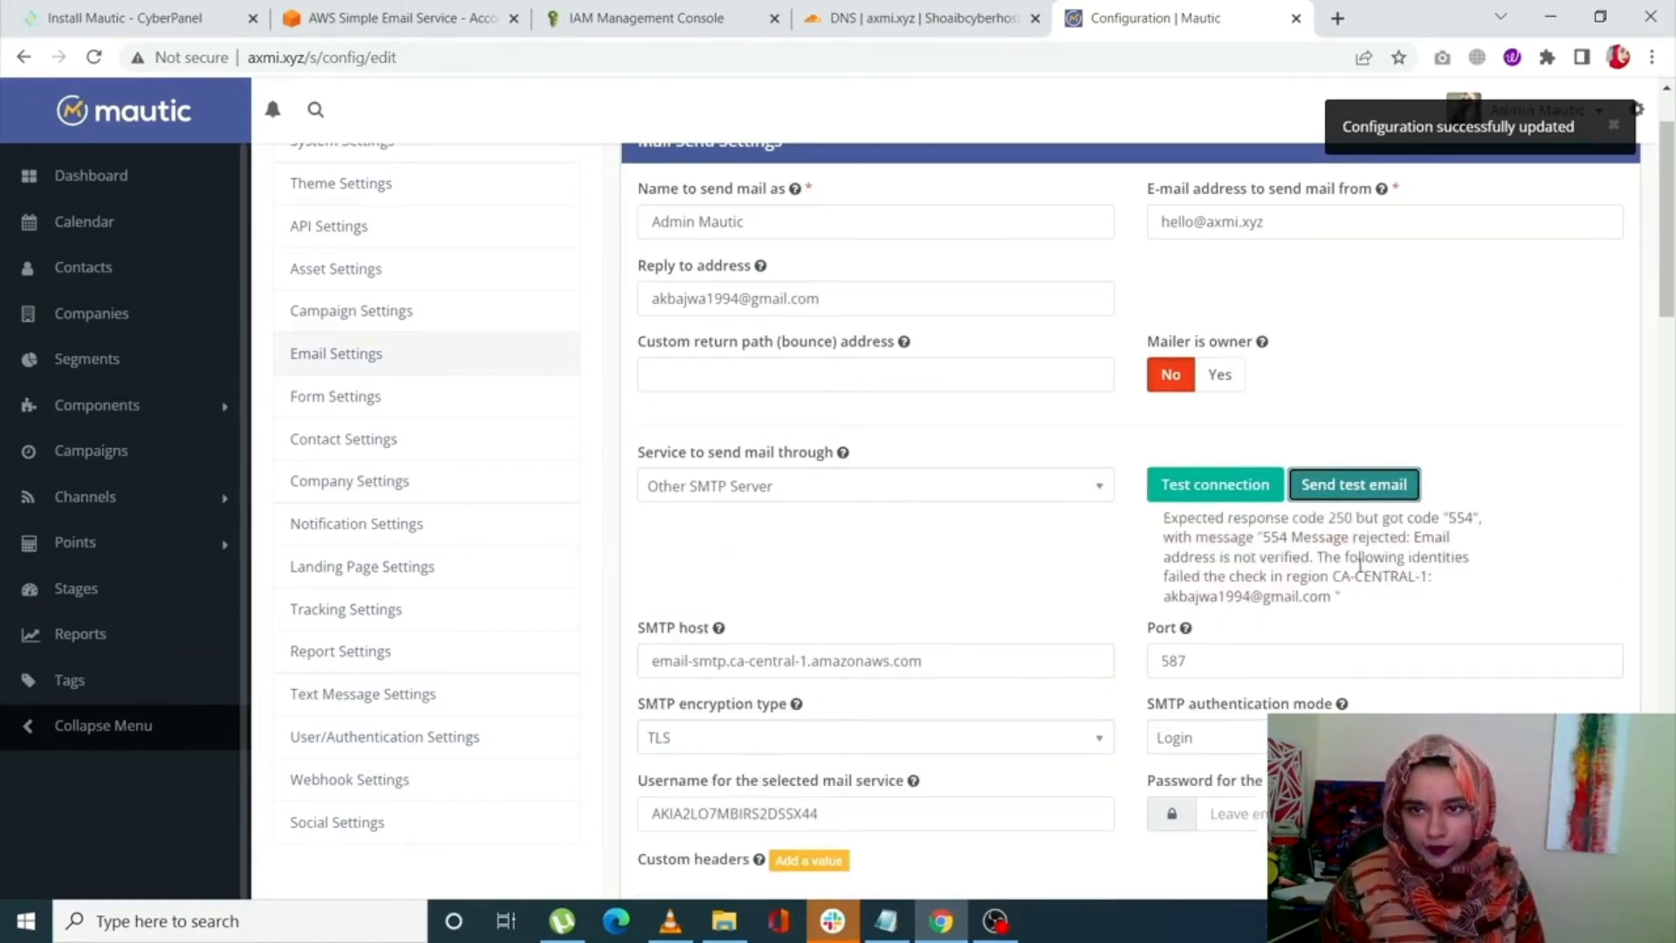
mouse_move(1380, 627)
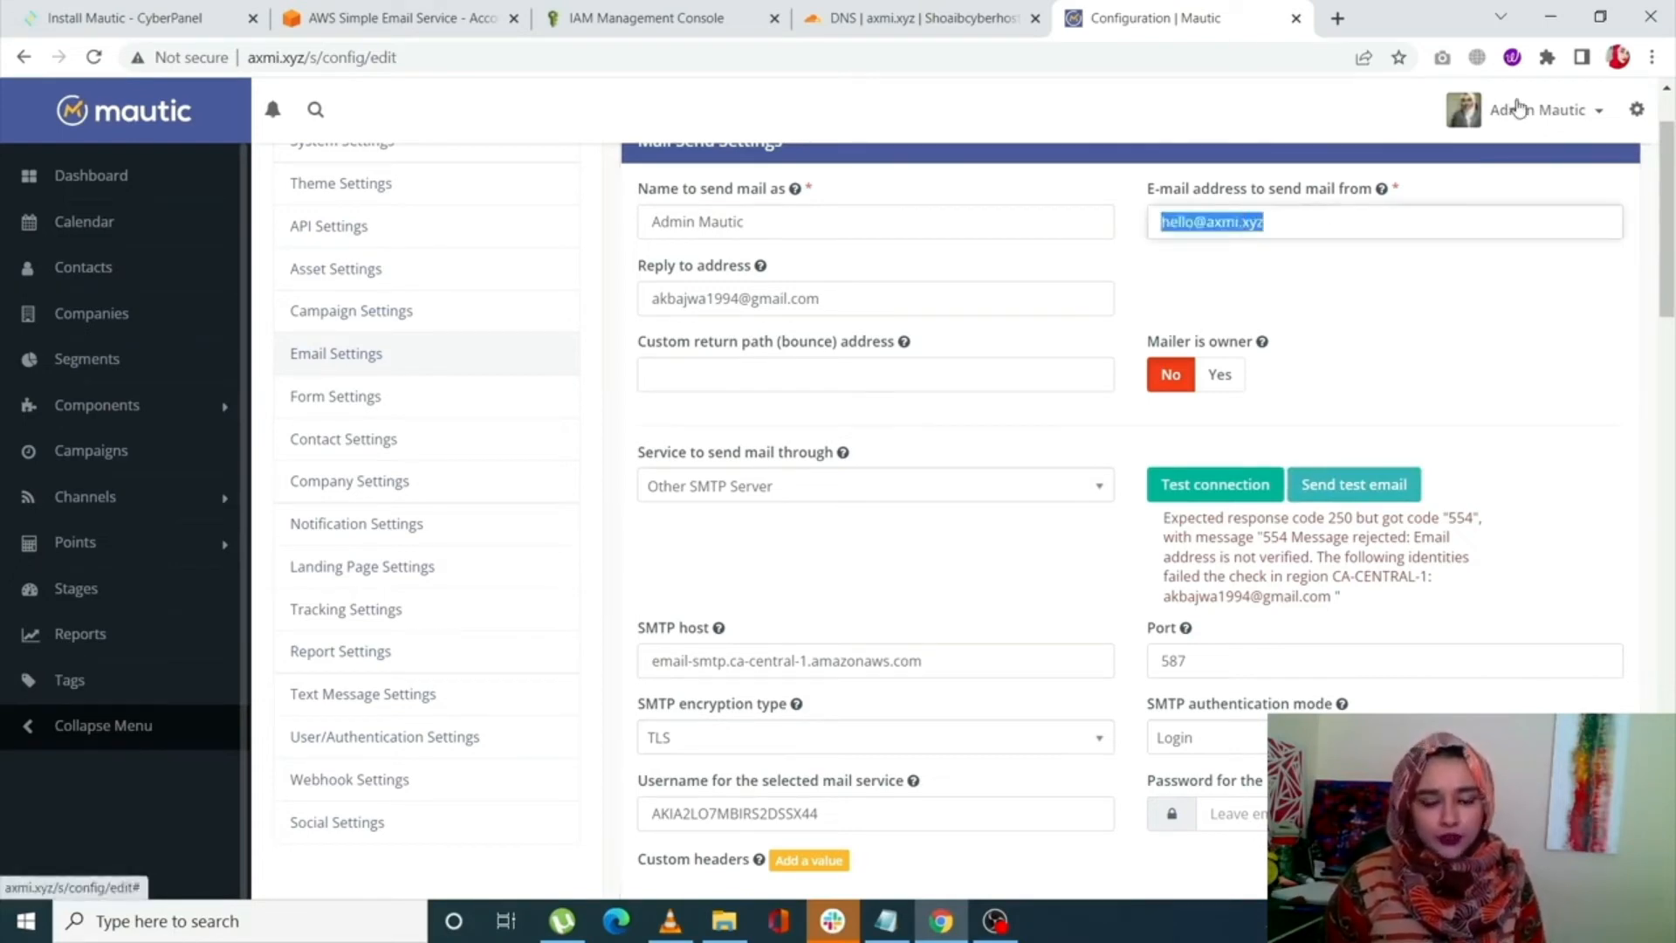
mouse_move(1518, 112)
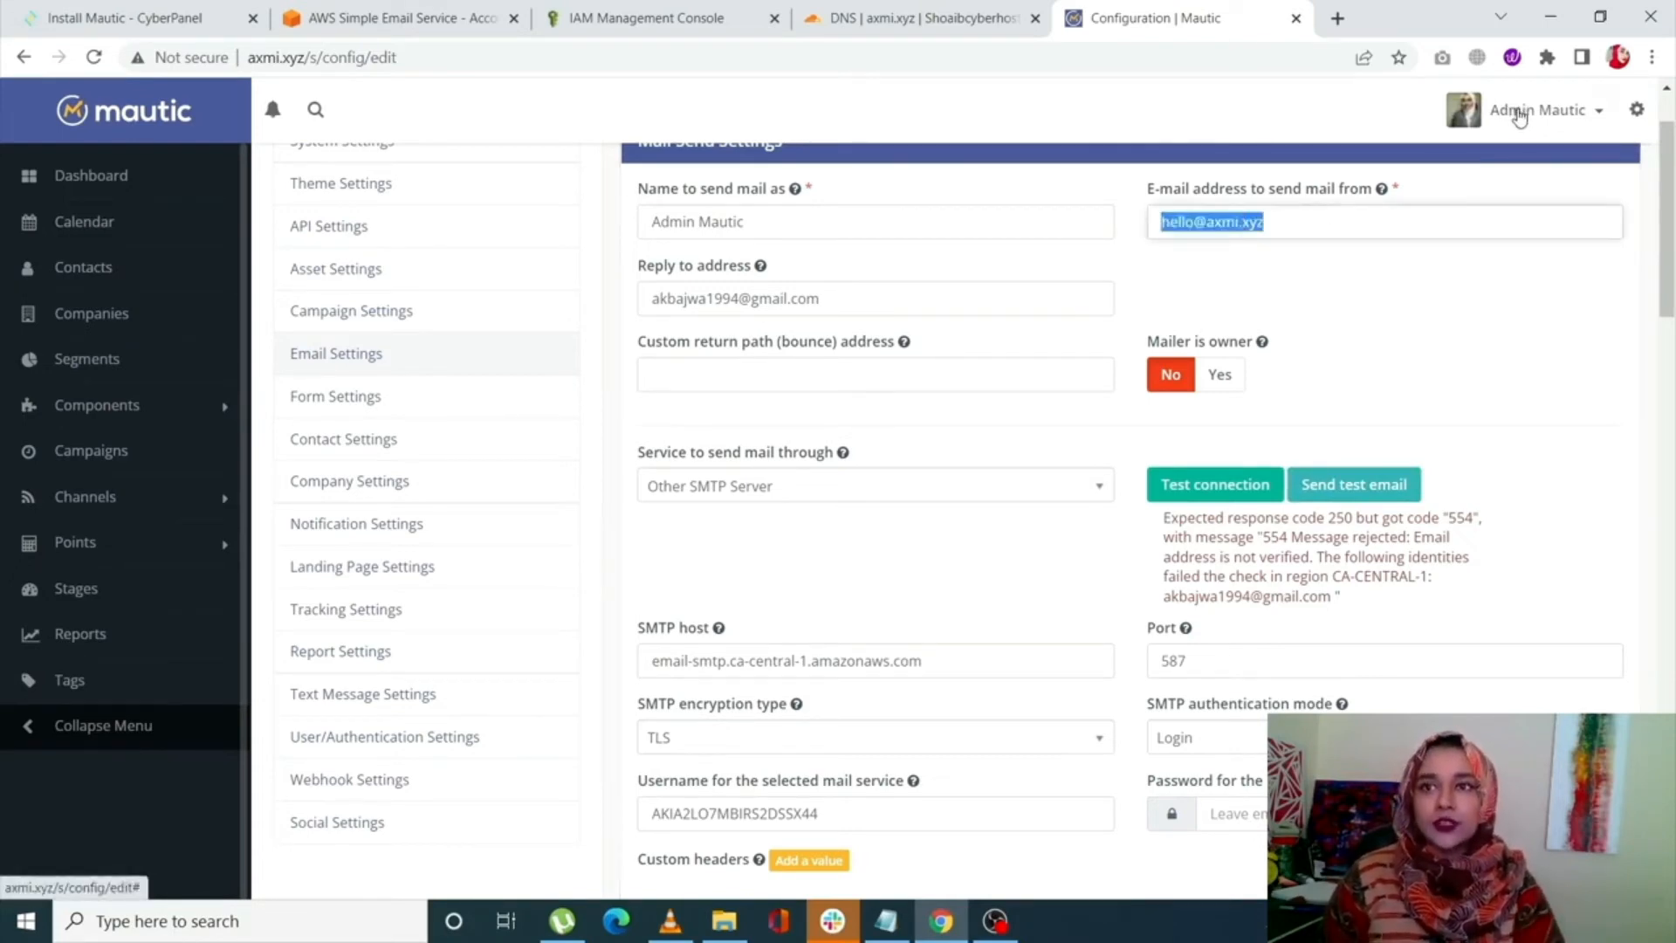
click(1537, 110)
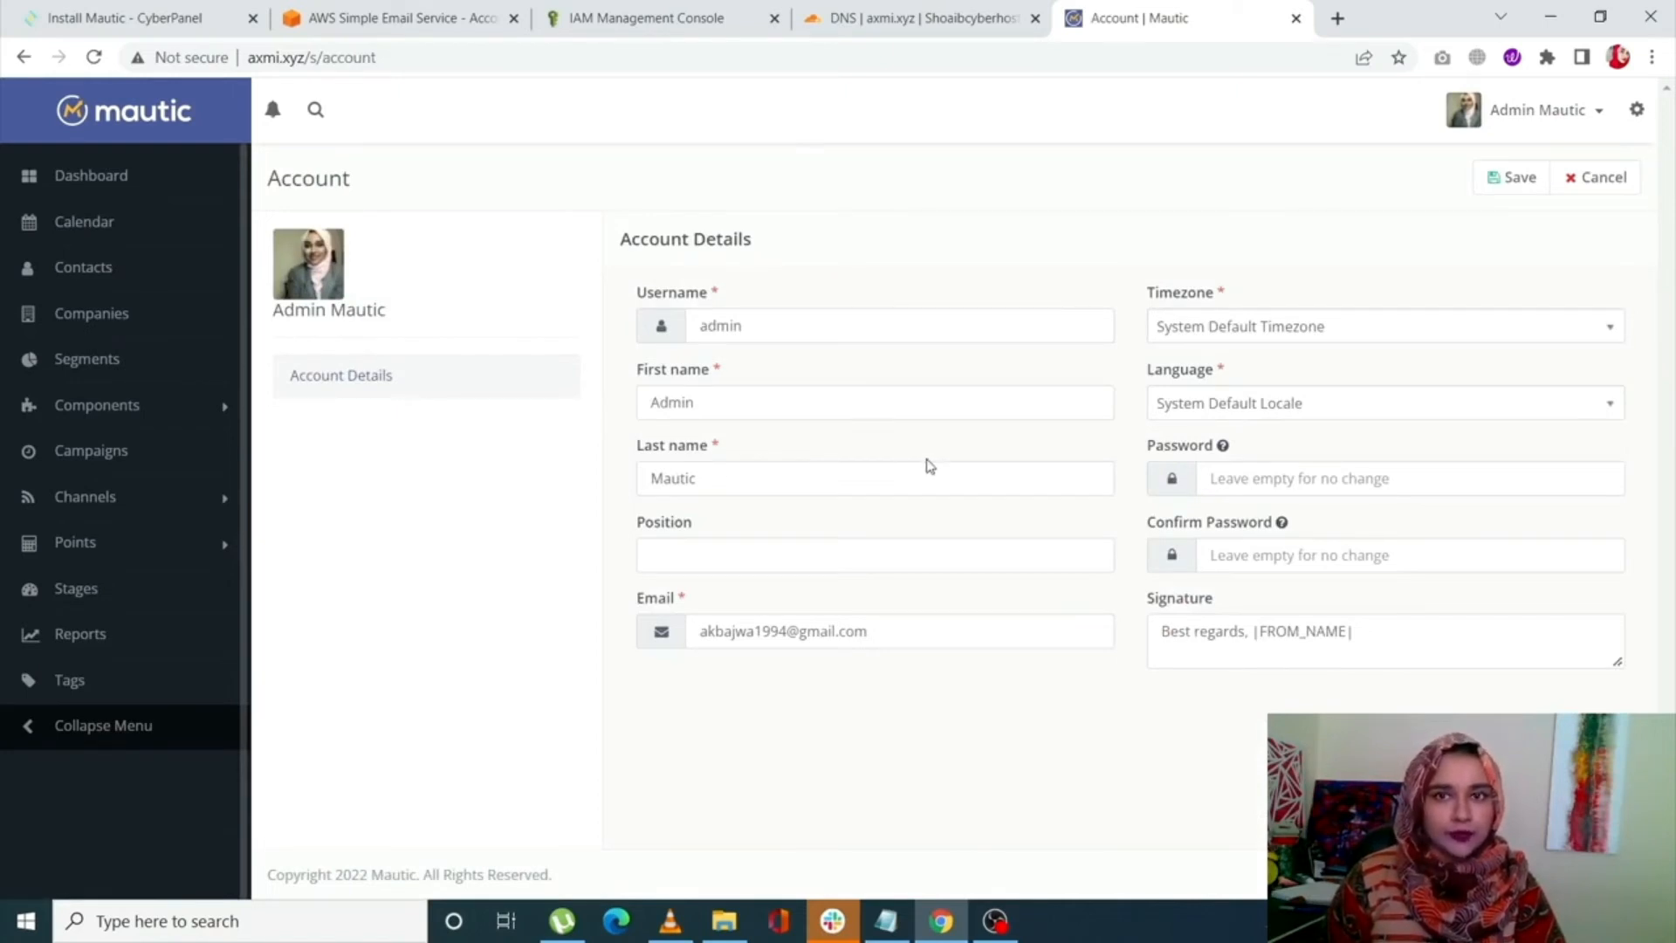
mouse_move(982, 543)
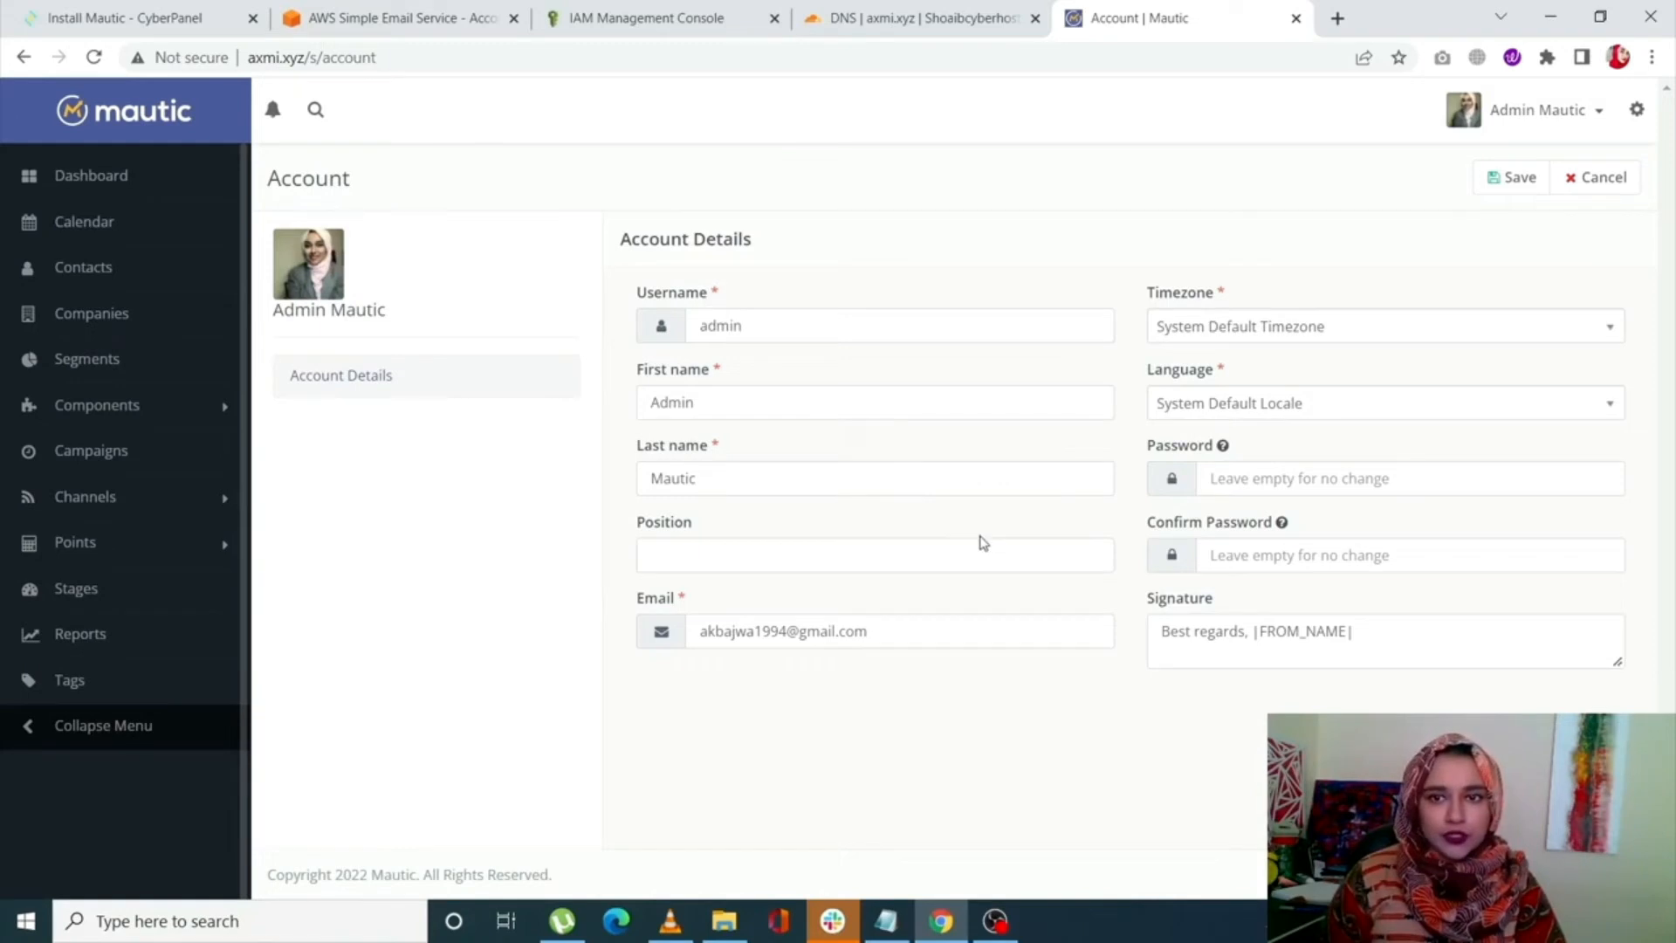
mouse_move(964, 615)
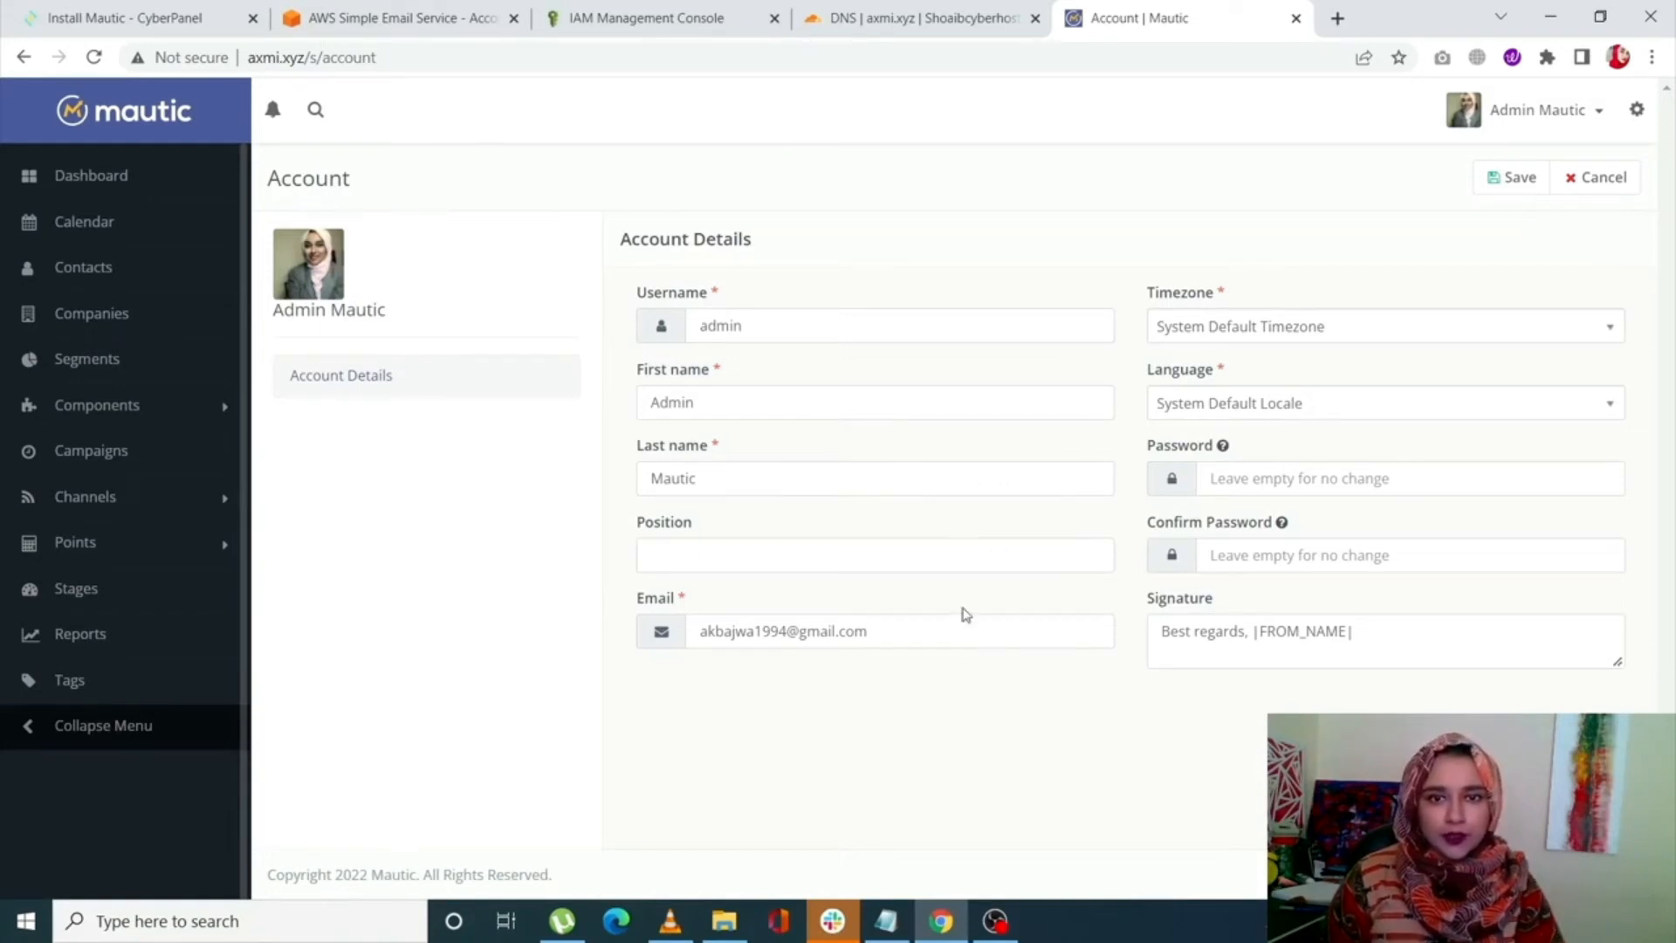
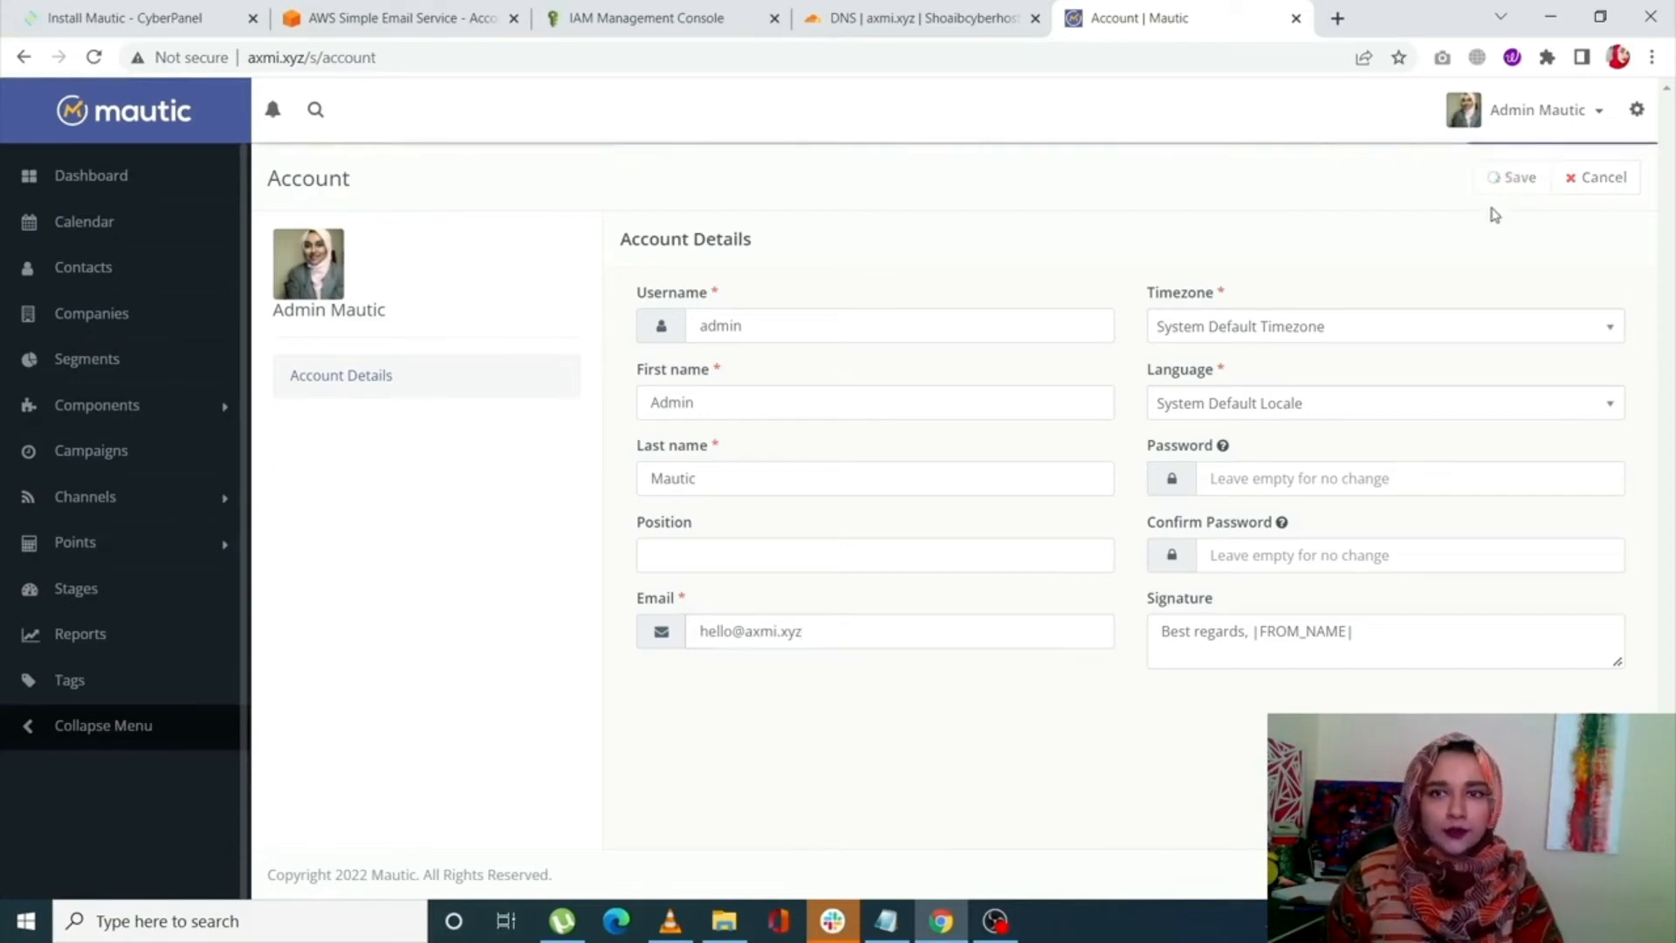
click(1511, 176)
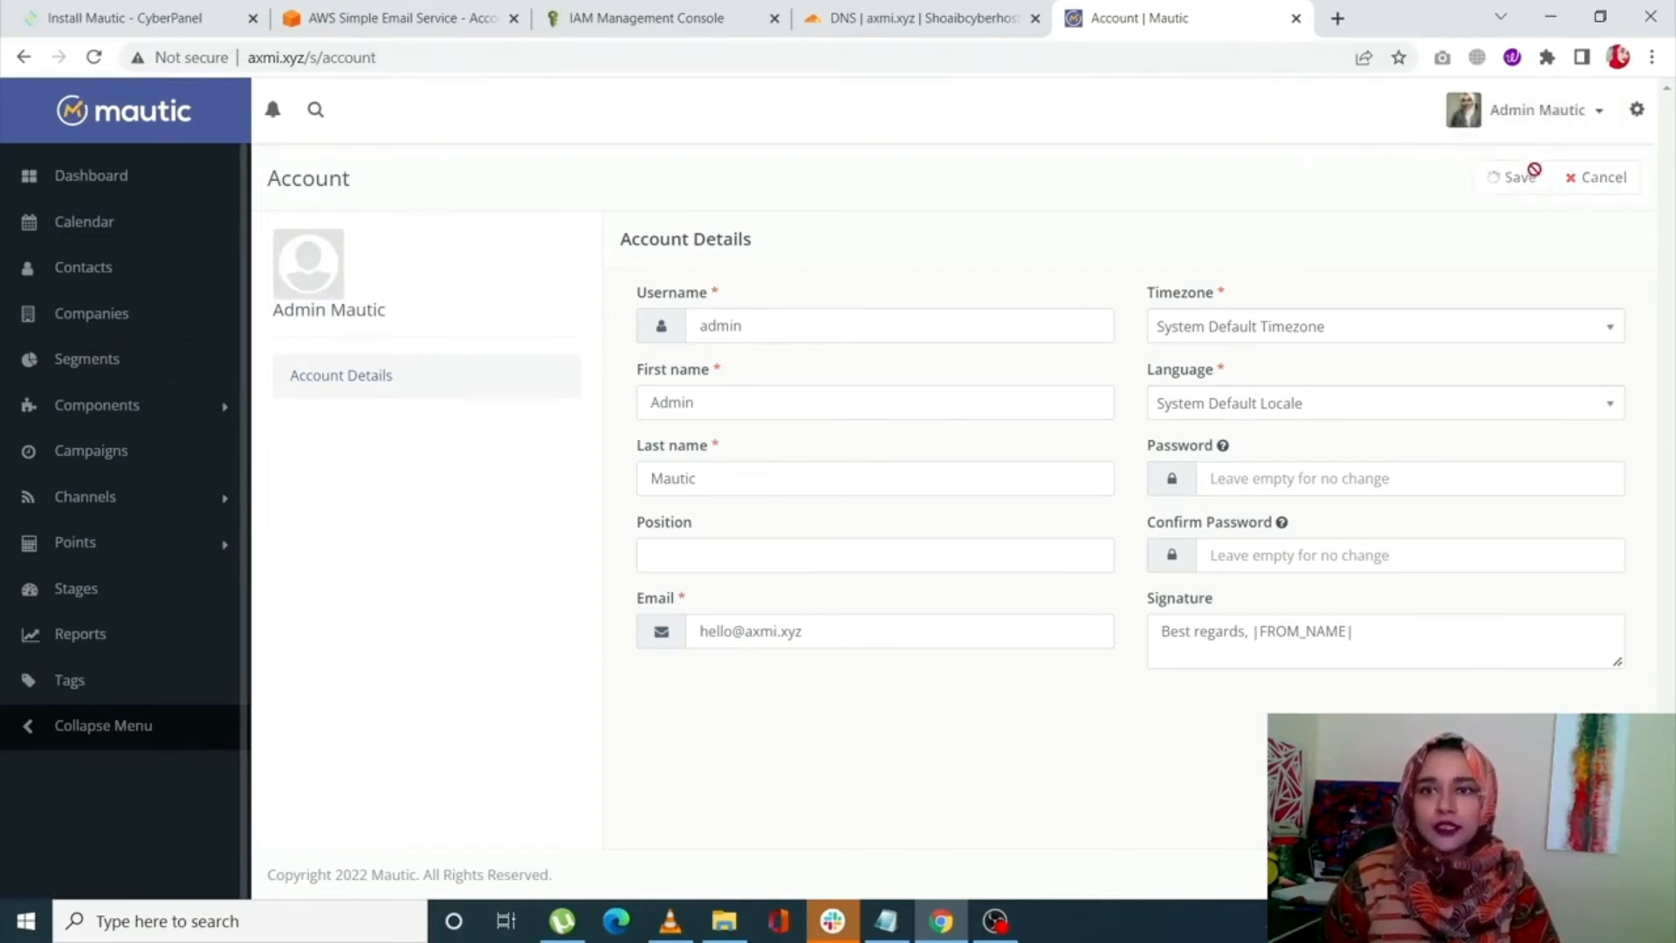
click(1517, 177)
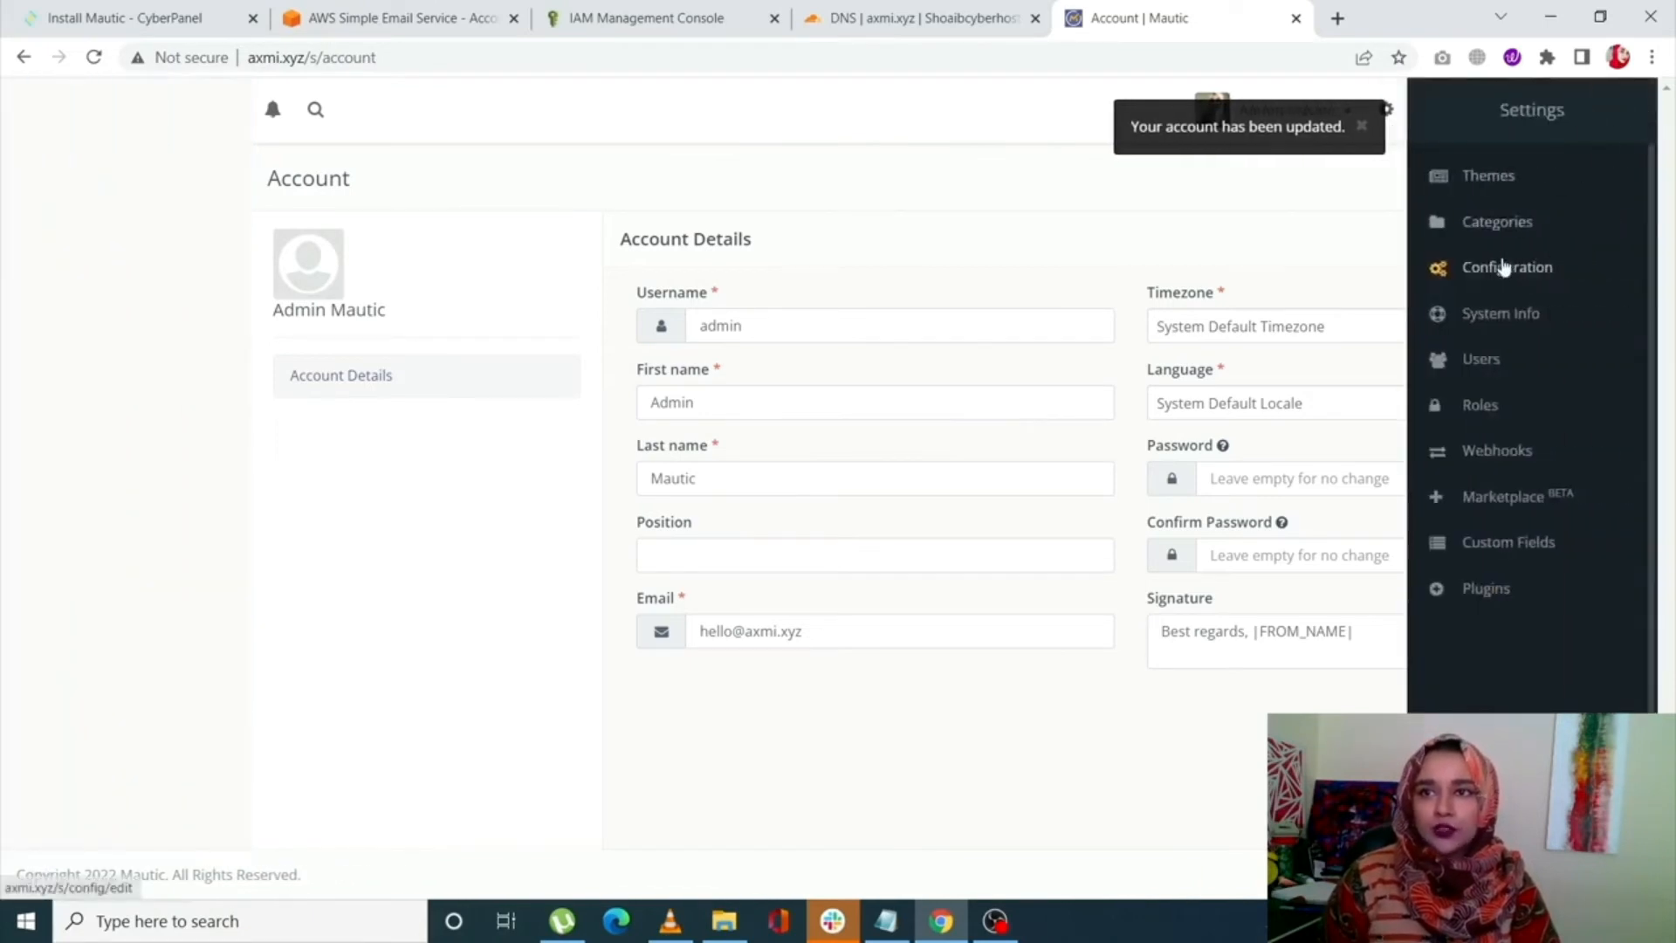
Step: Send another test email from Configuration > Email Settings
click(1507, 266)
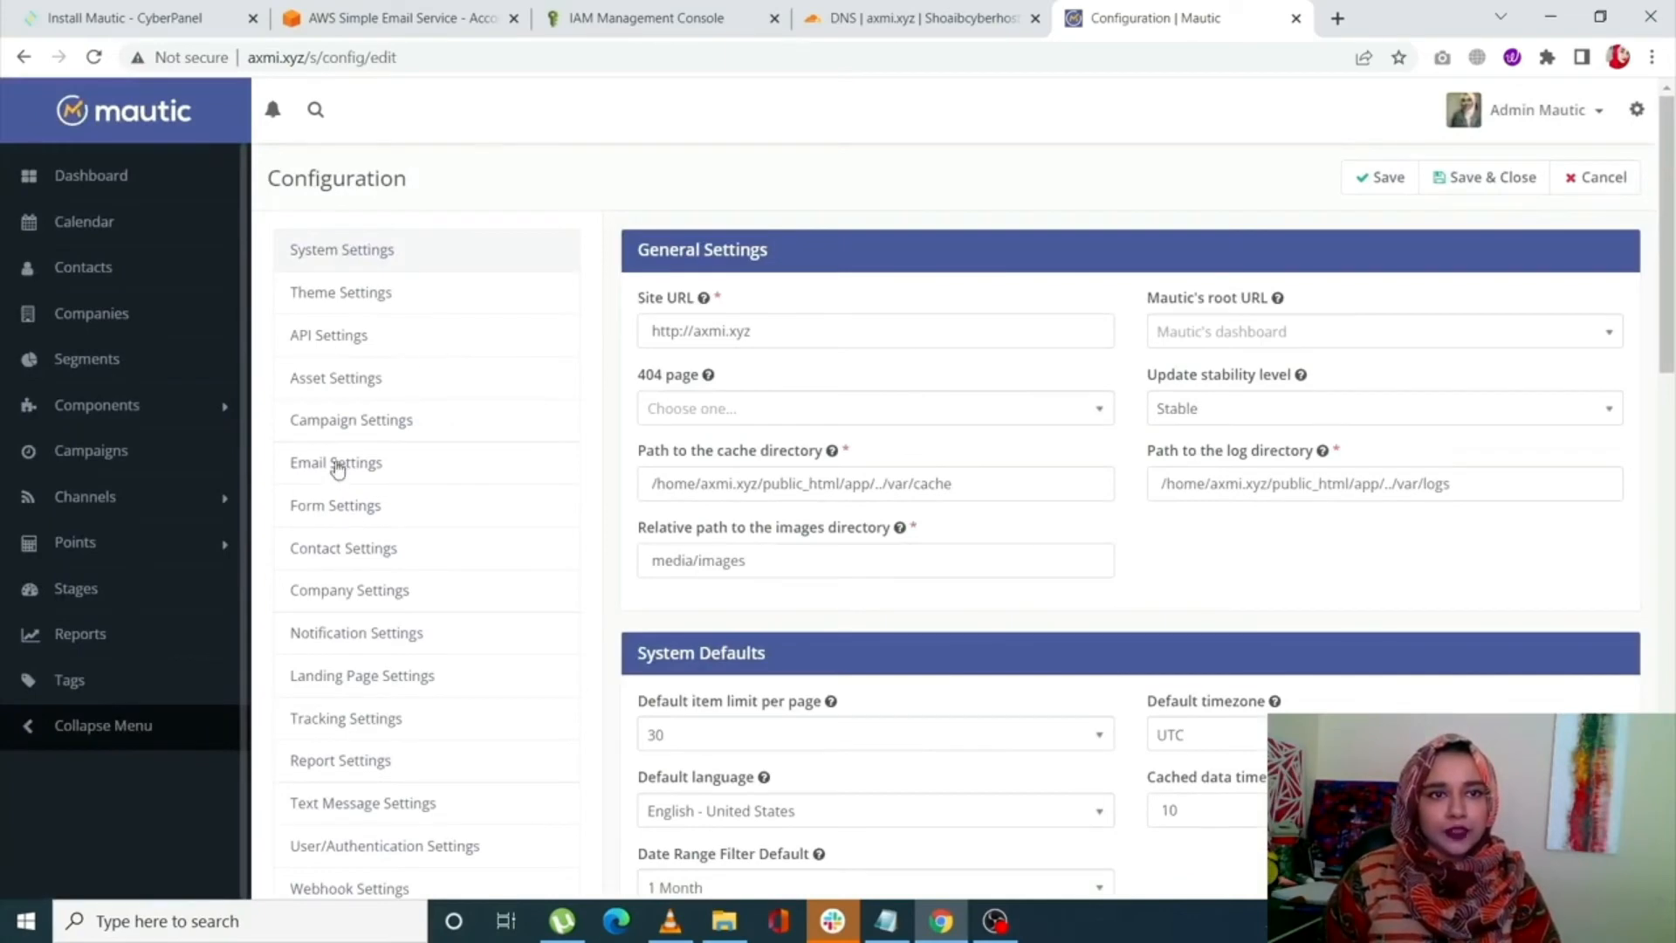
click(335, 461)
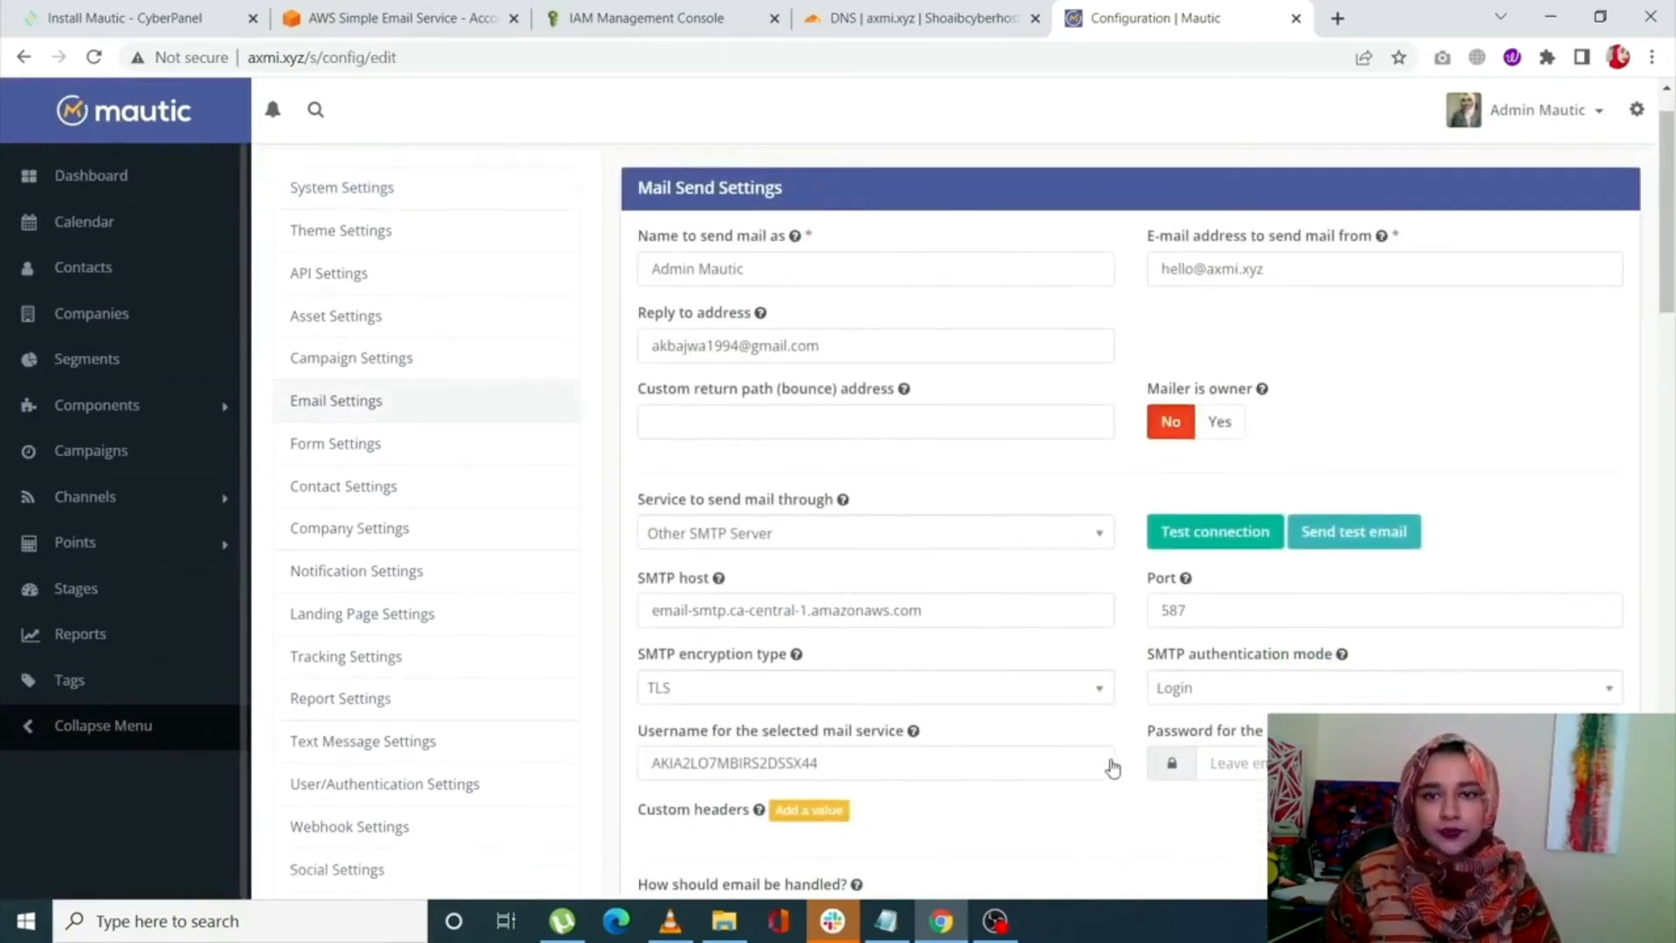
scroll(down, 3)
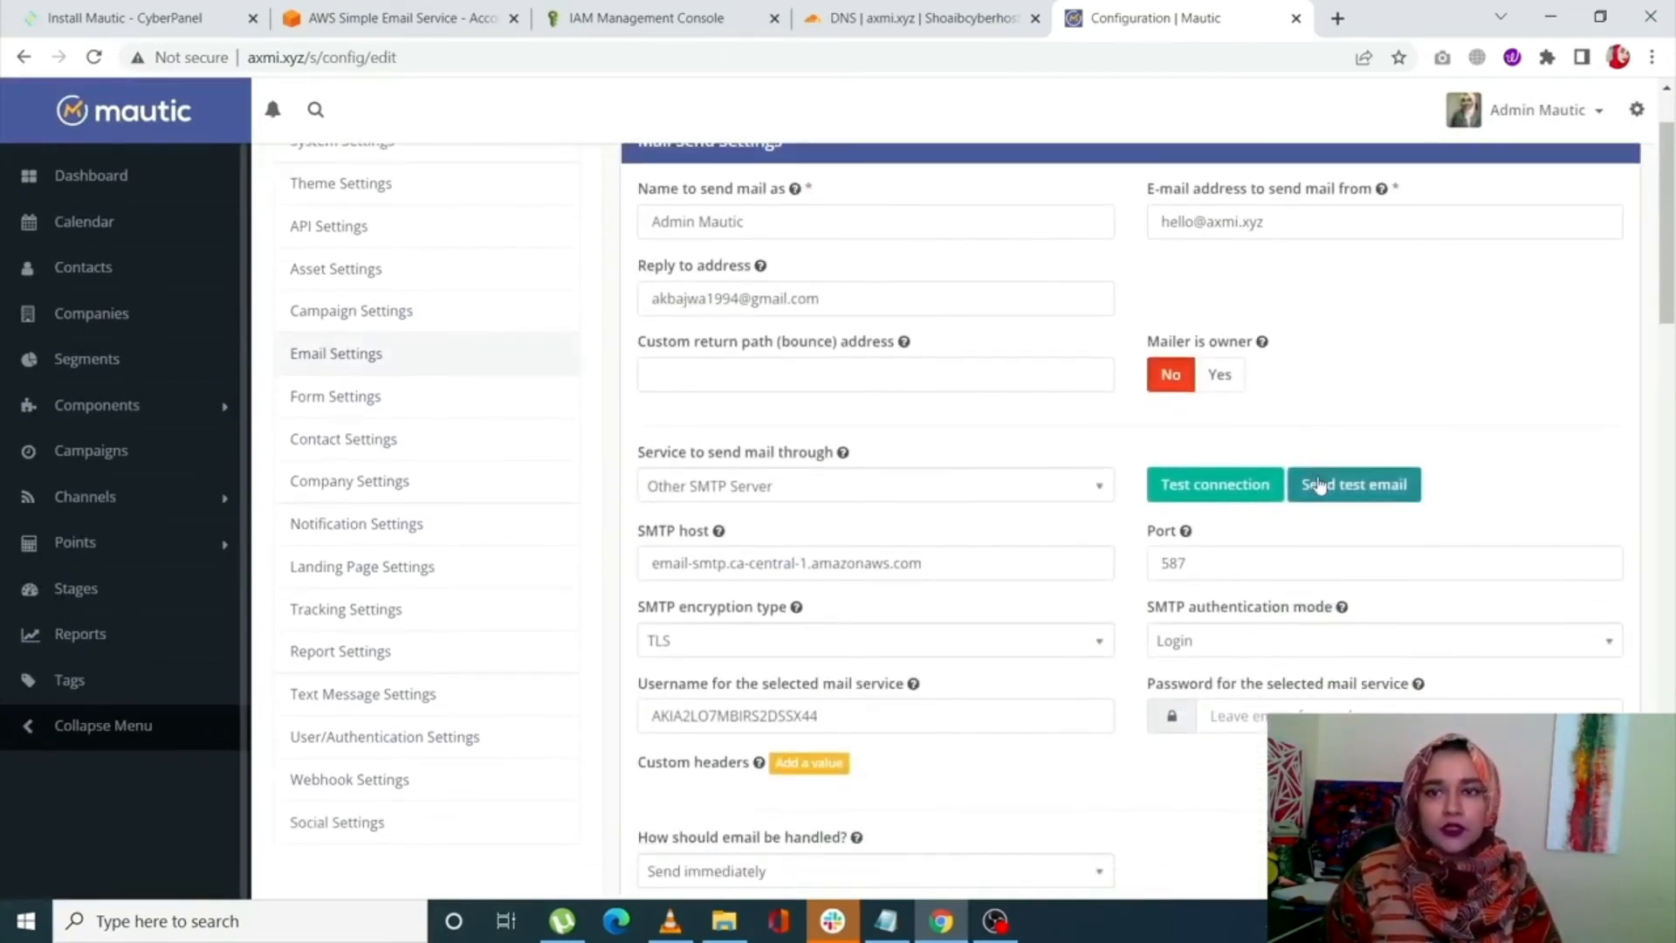
click(1353, 485)
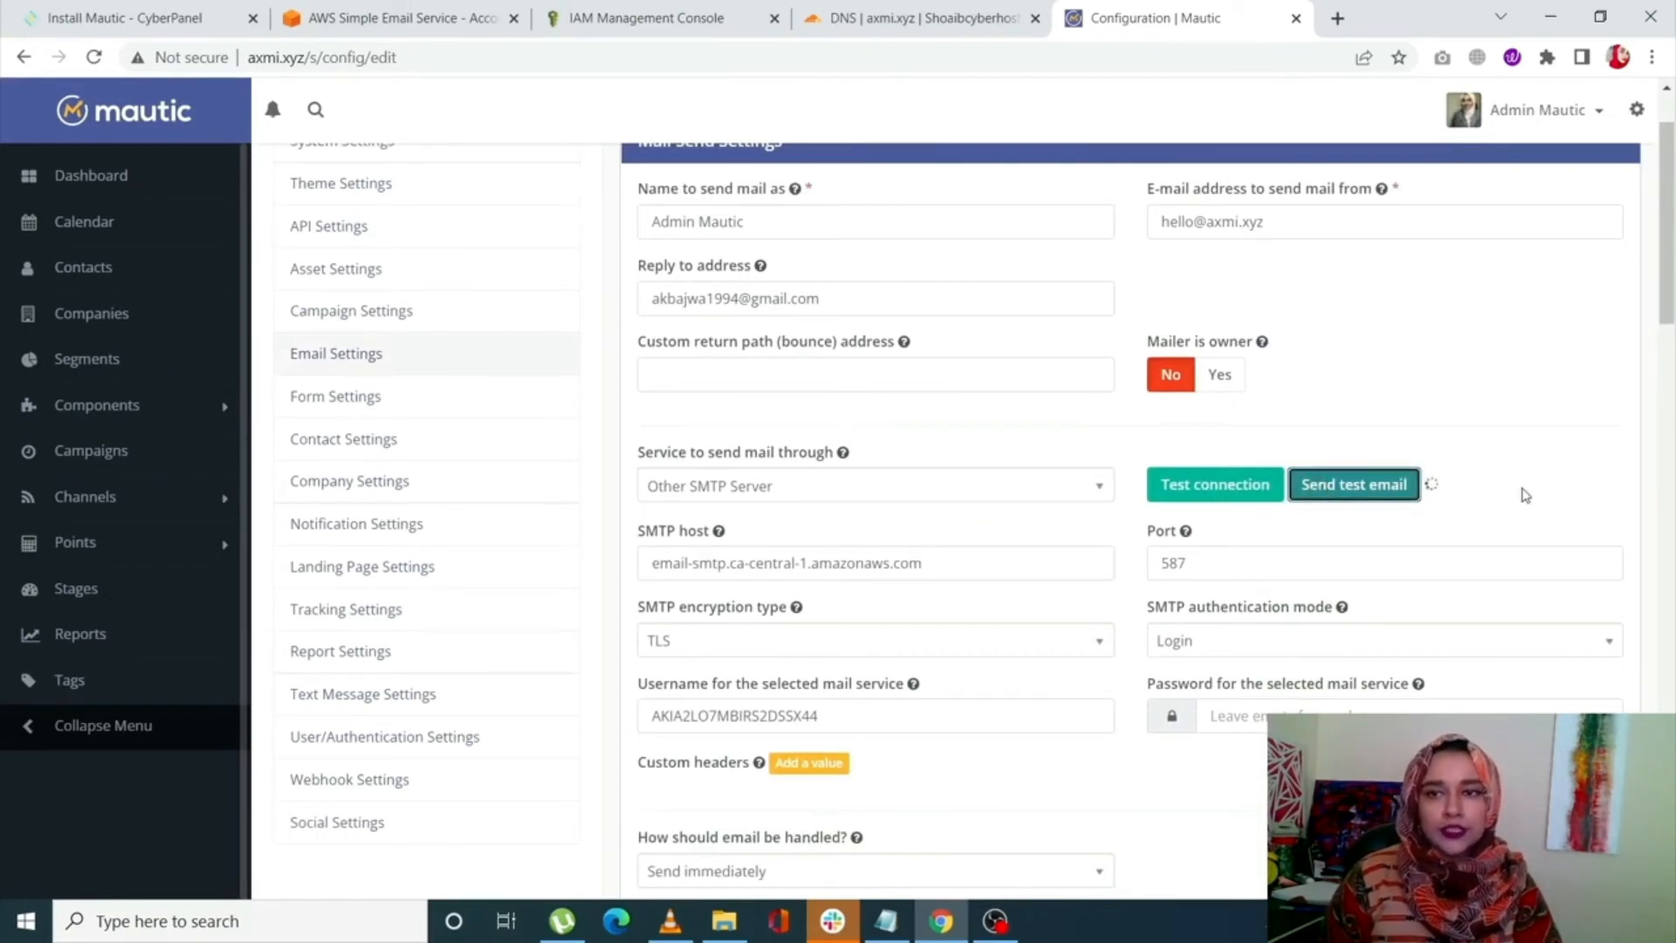
mouse_move(1185, 548)
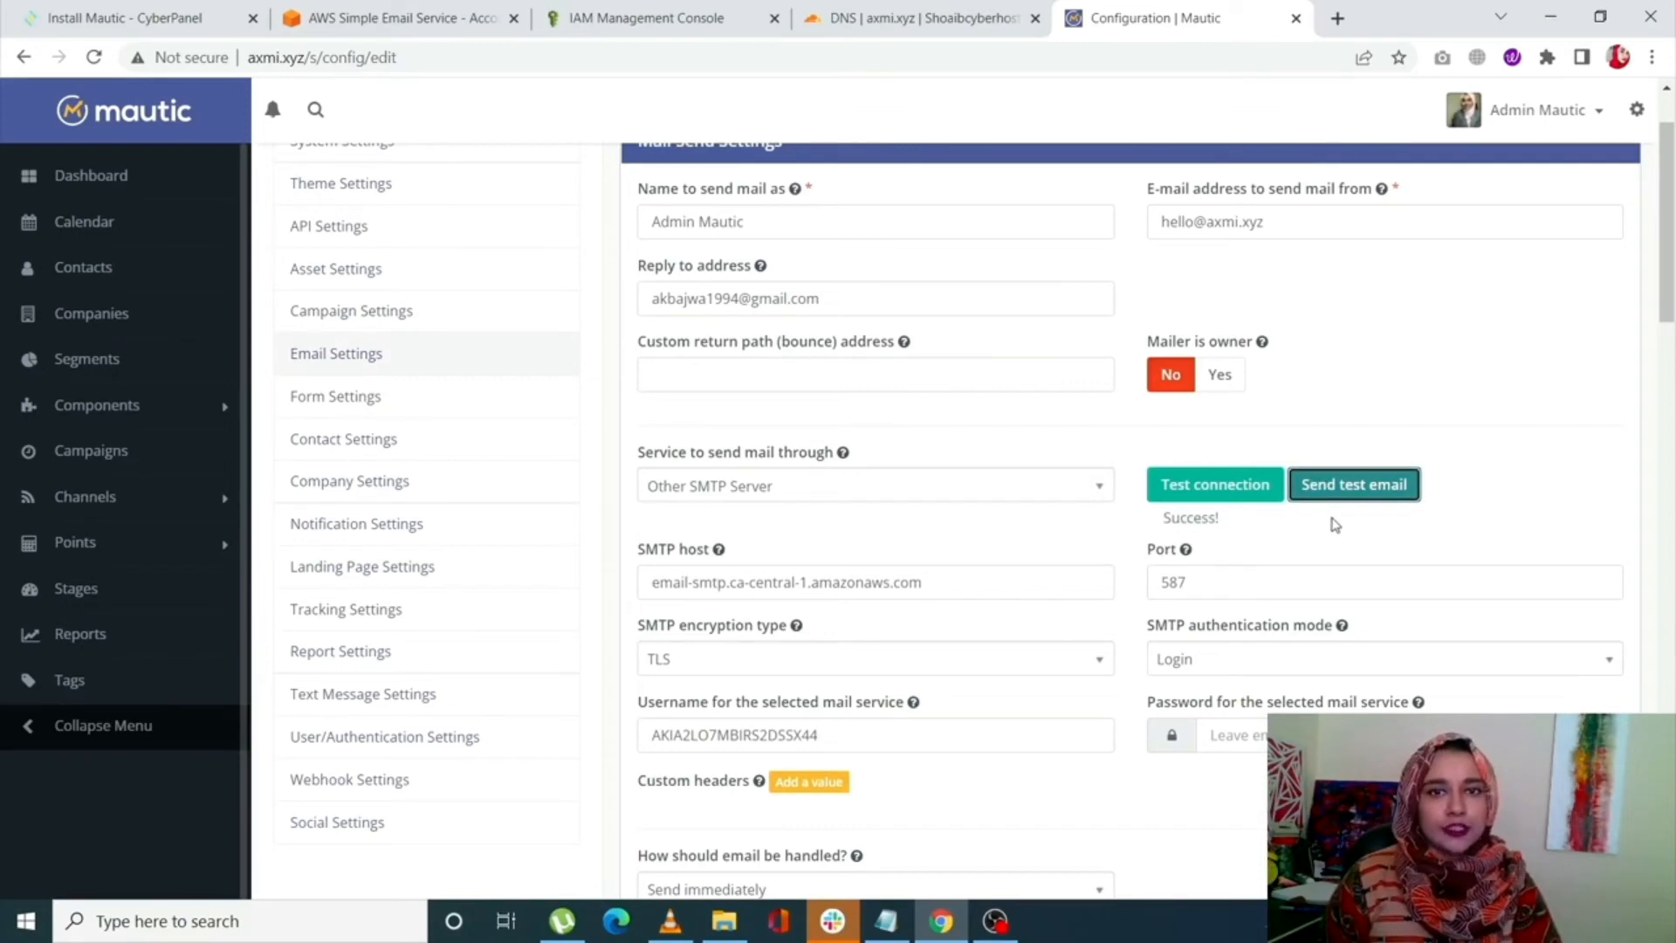
mouse_move(1304, 540)
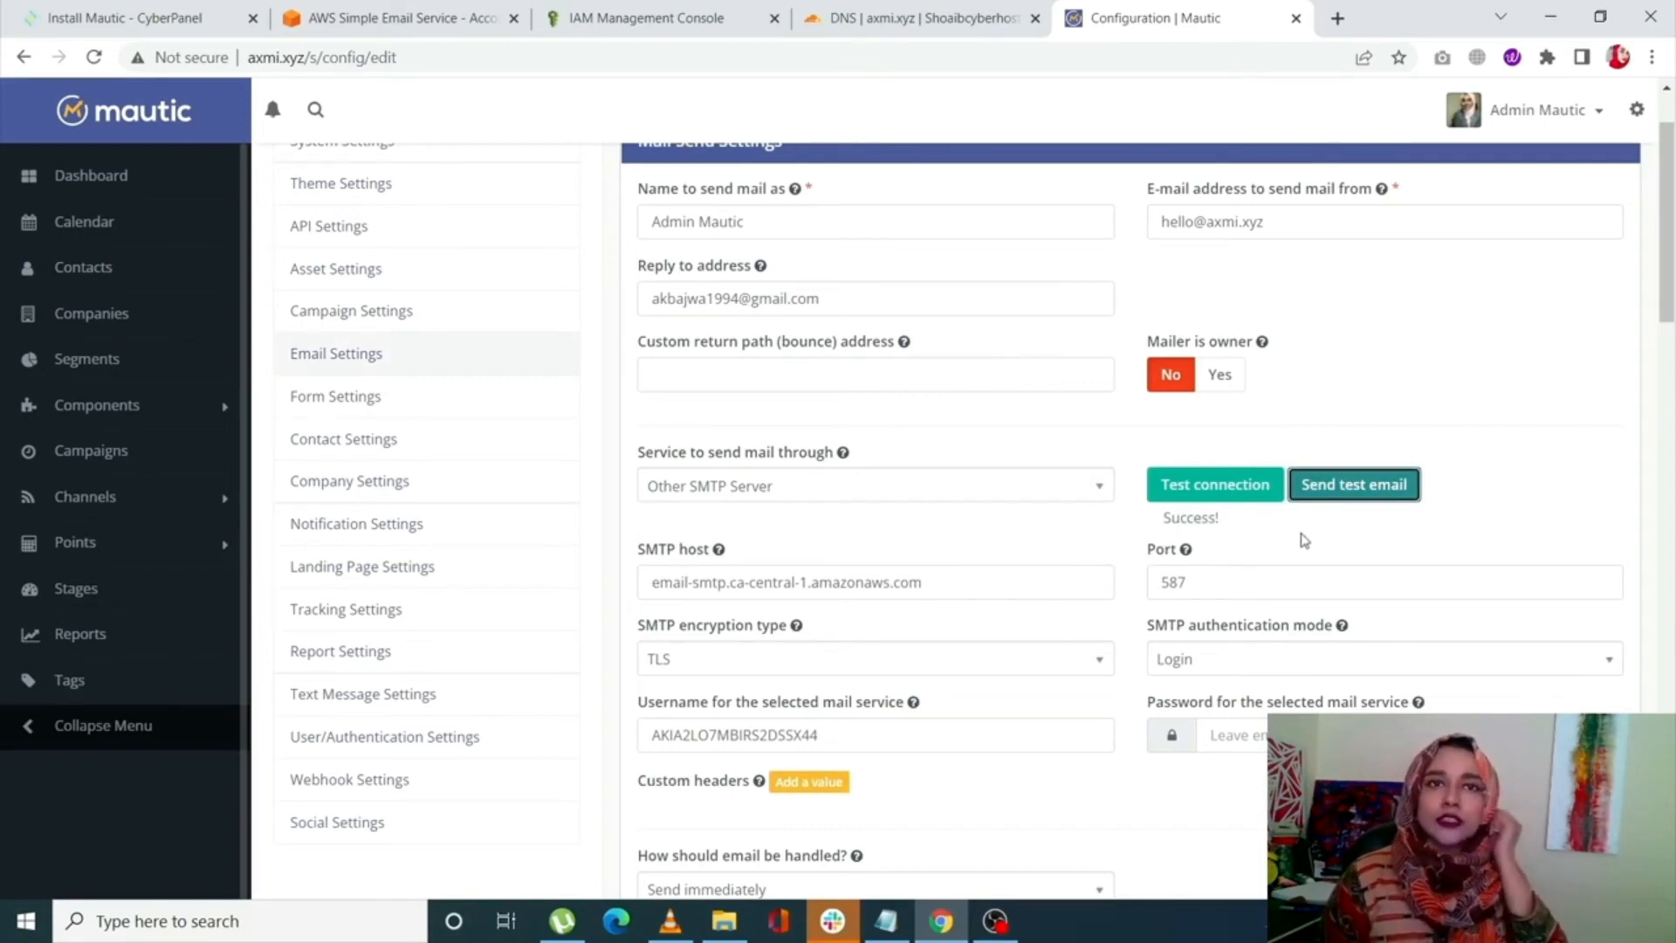
Step: Review the Amazon SES dashboard showing one email sent and sending limits
click(396, 18)
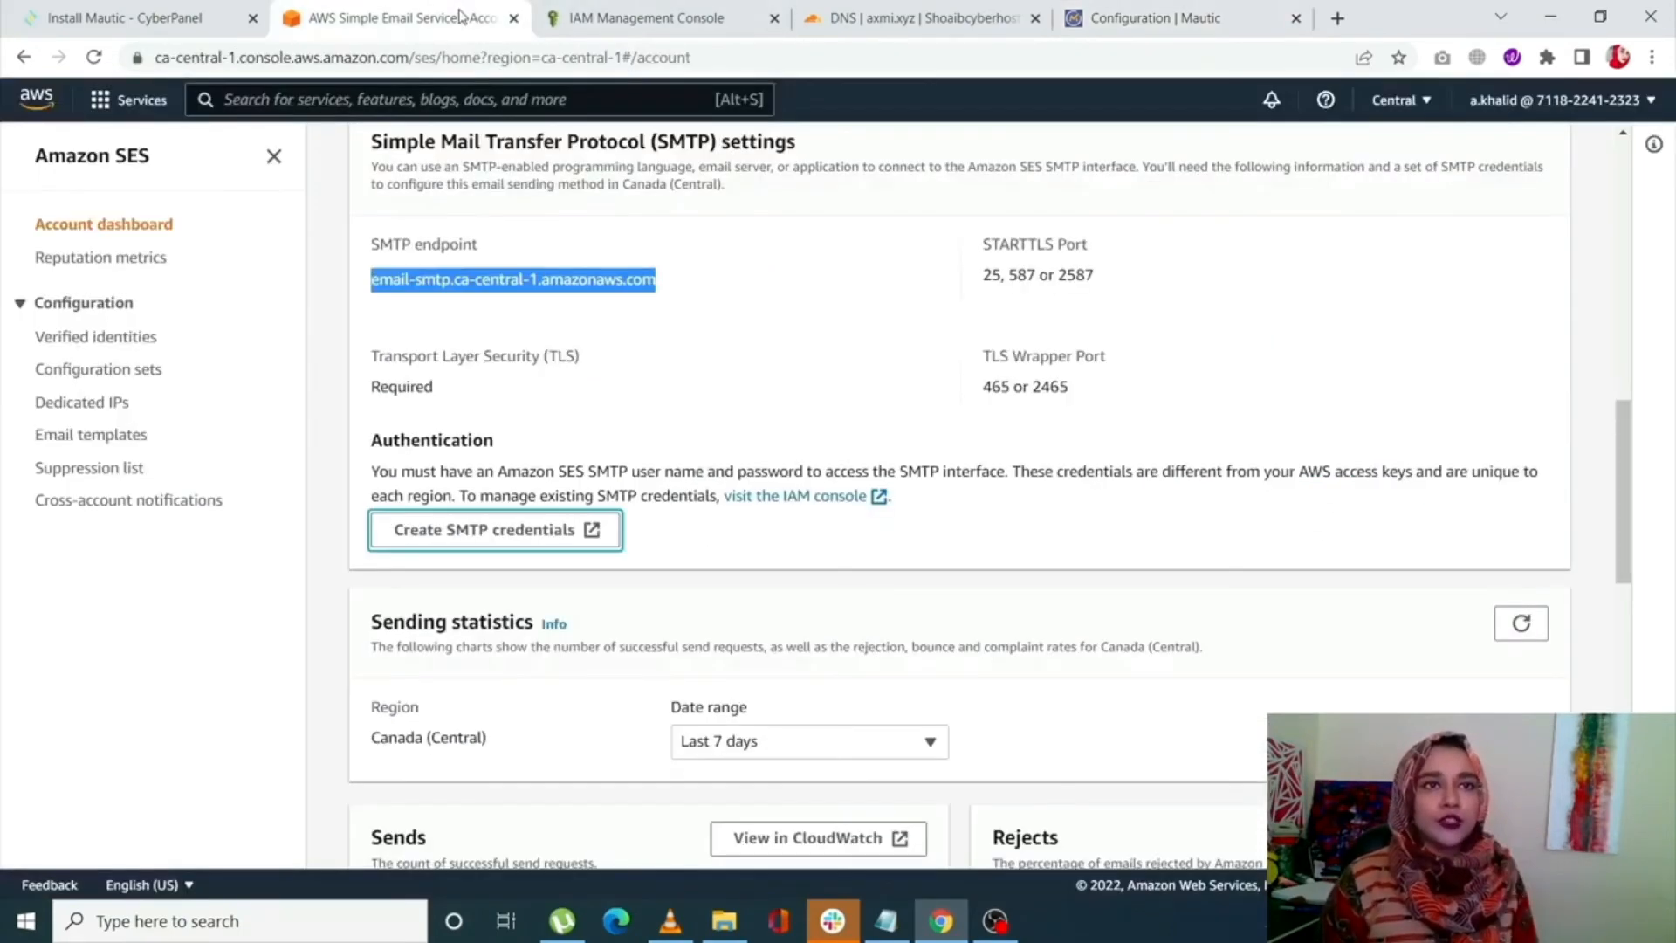
scroll(up, 3)
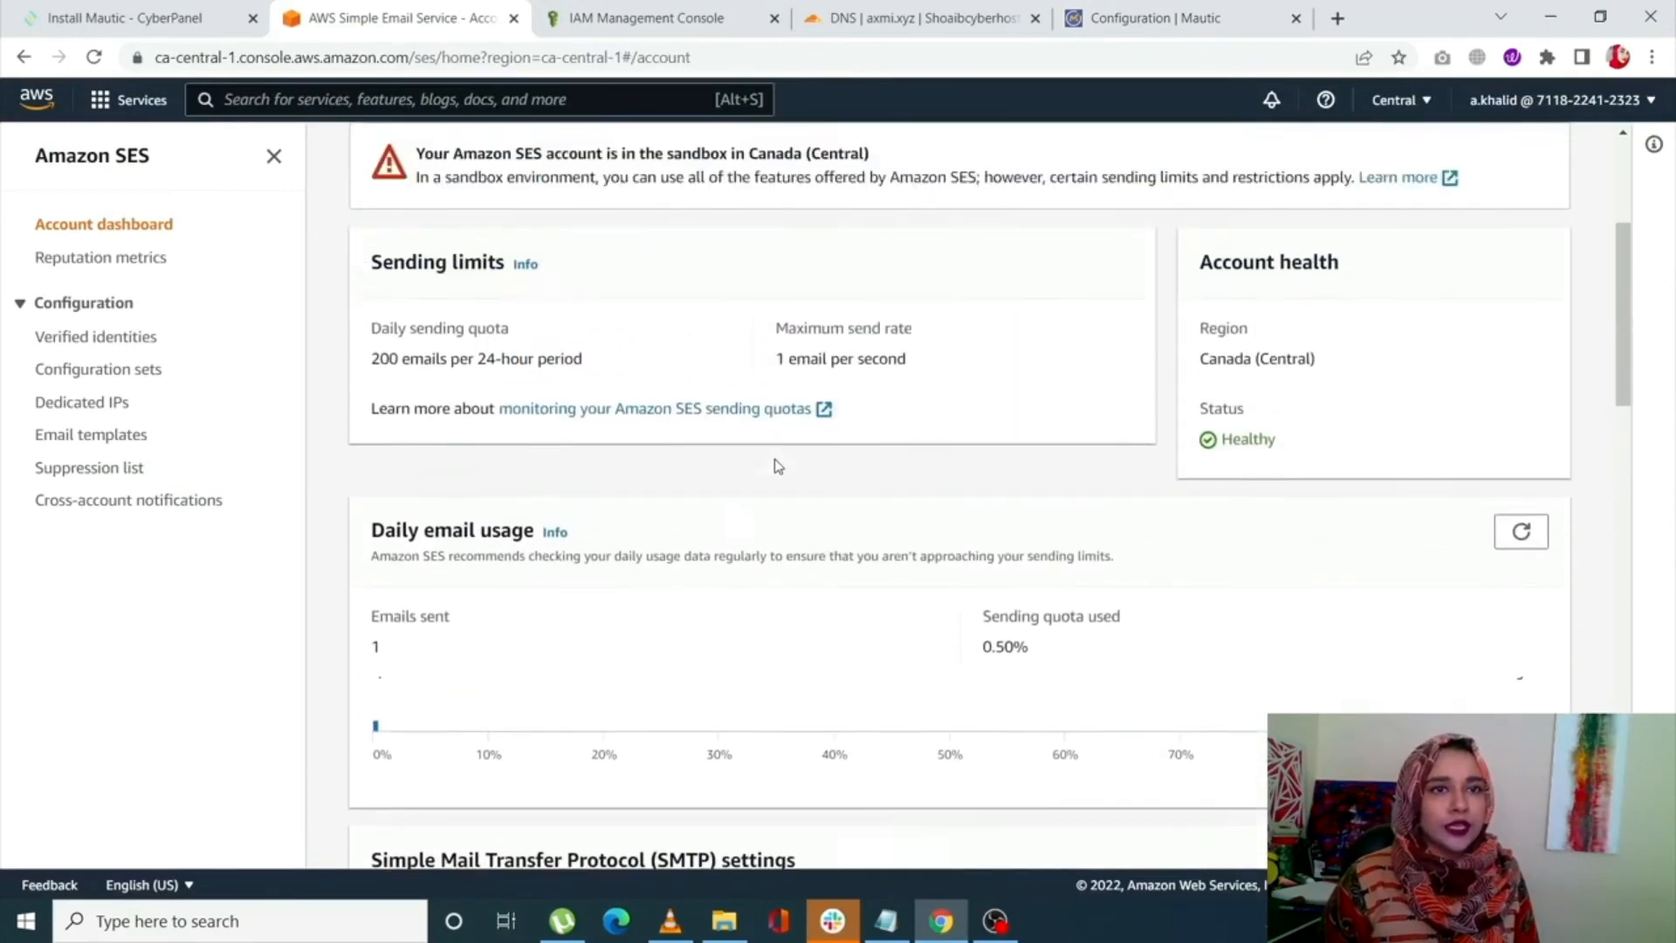
scroll(up, 3)
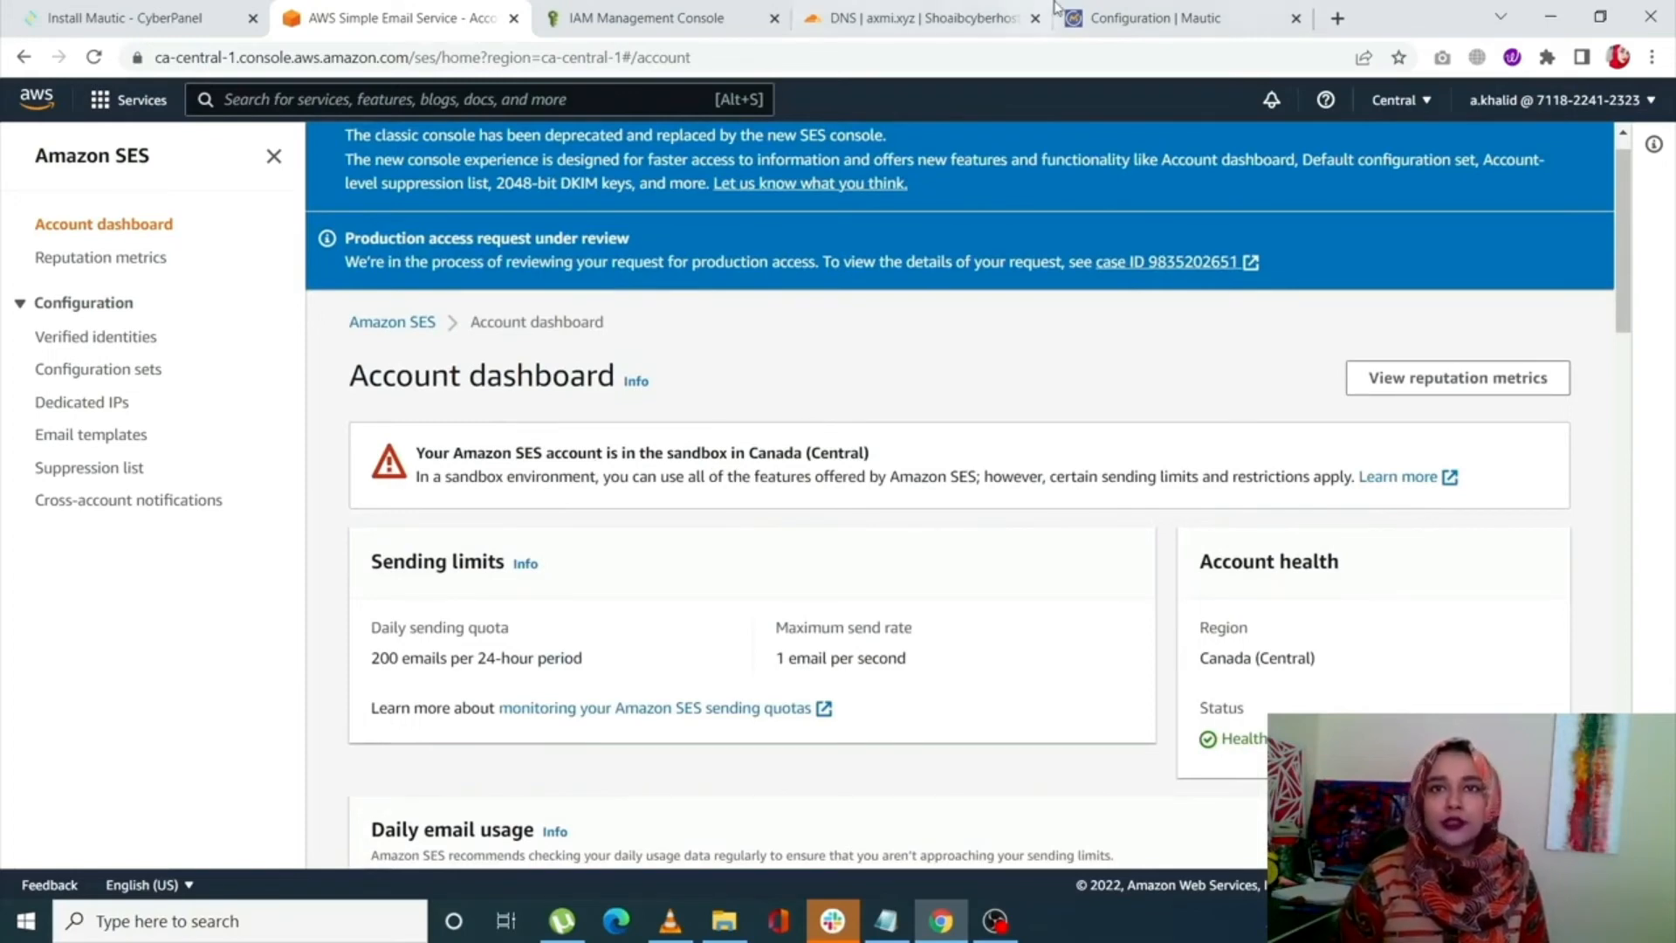
Step: Look over Mautic's Mail Send Settings and Default Frequency Rule options
click(1141, 18)
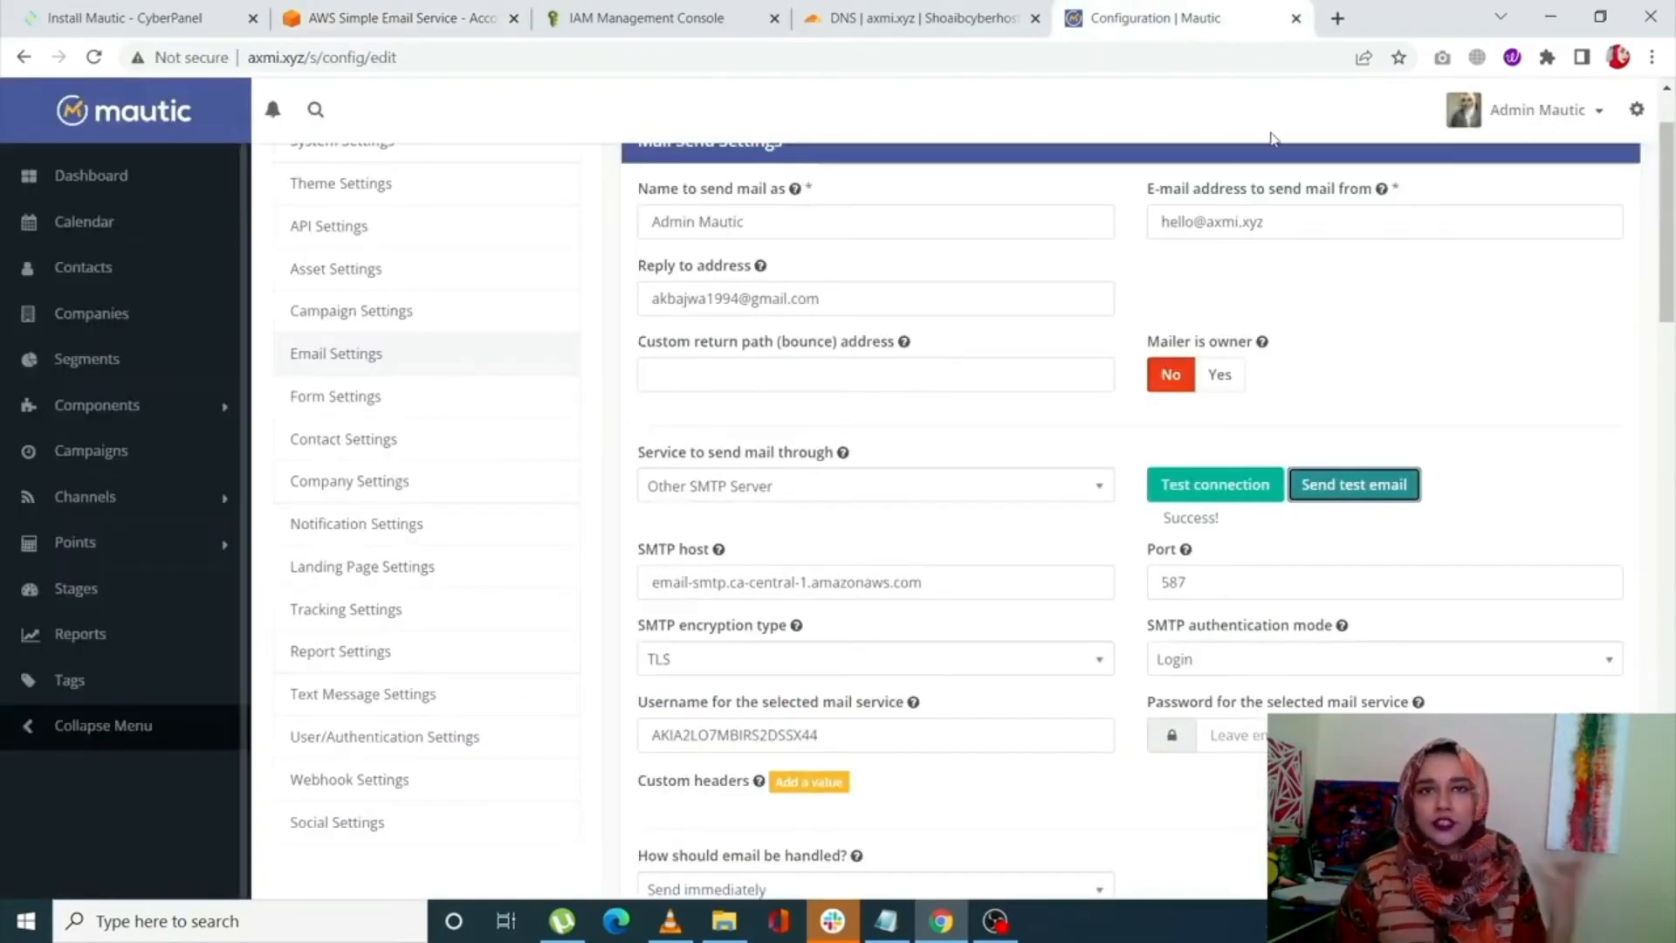
scroll(up, 3)
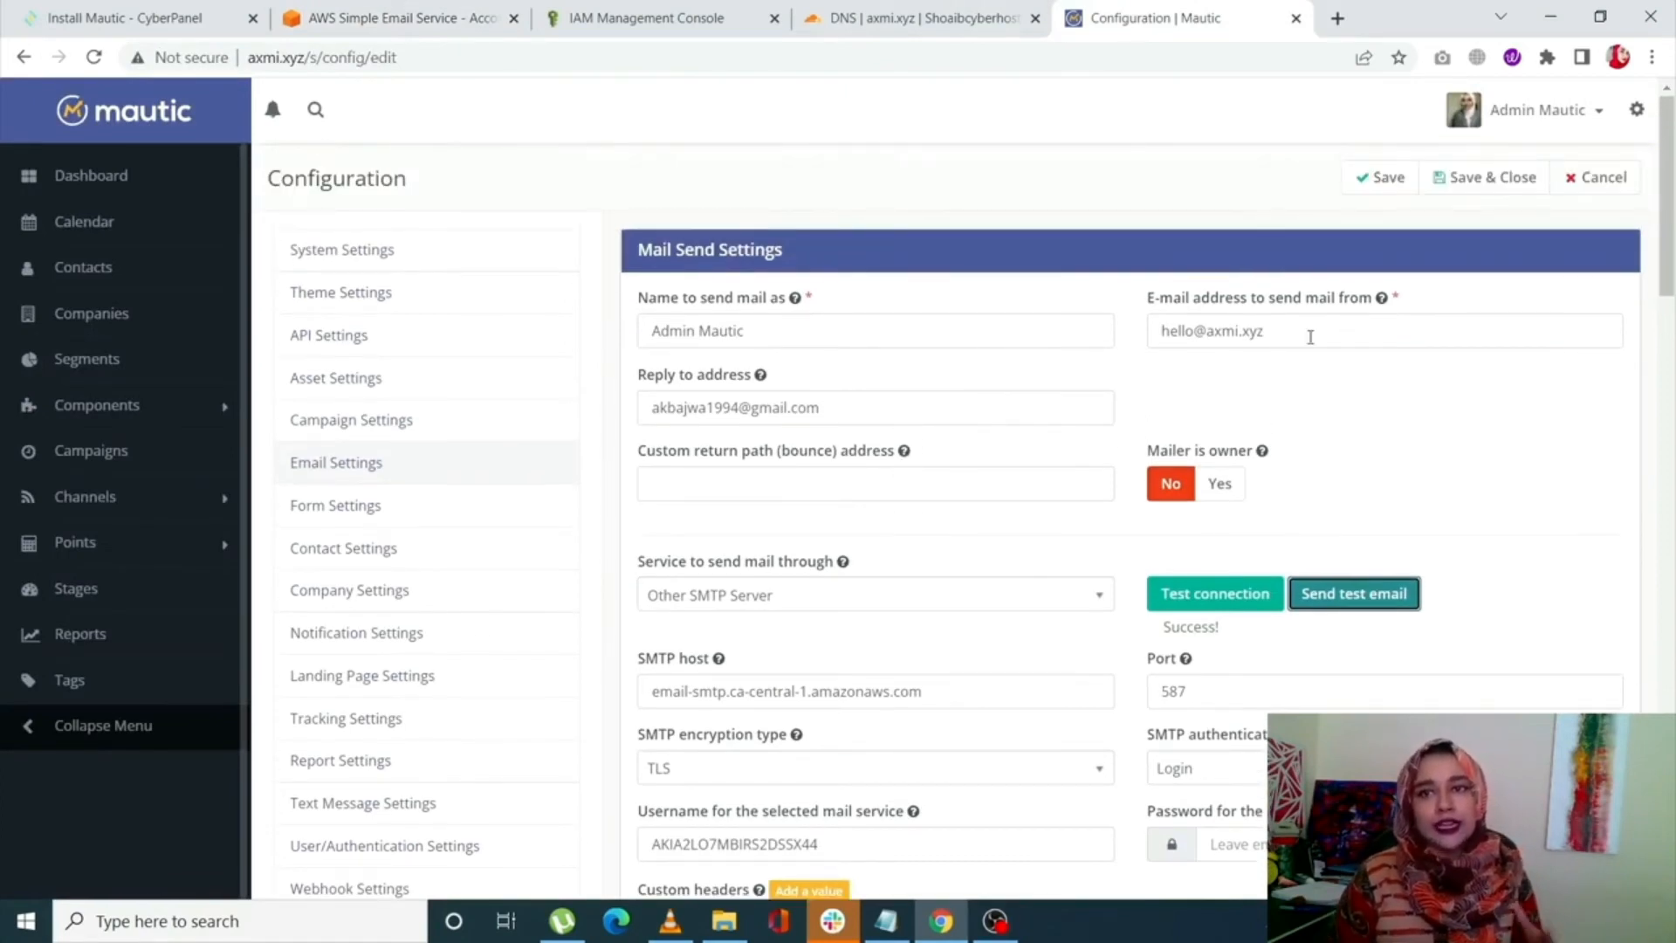
mouse_move(1230, 363)
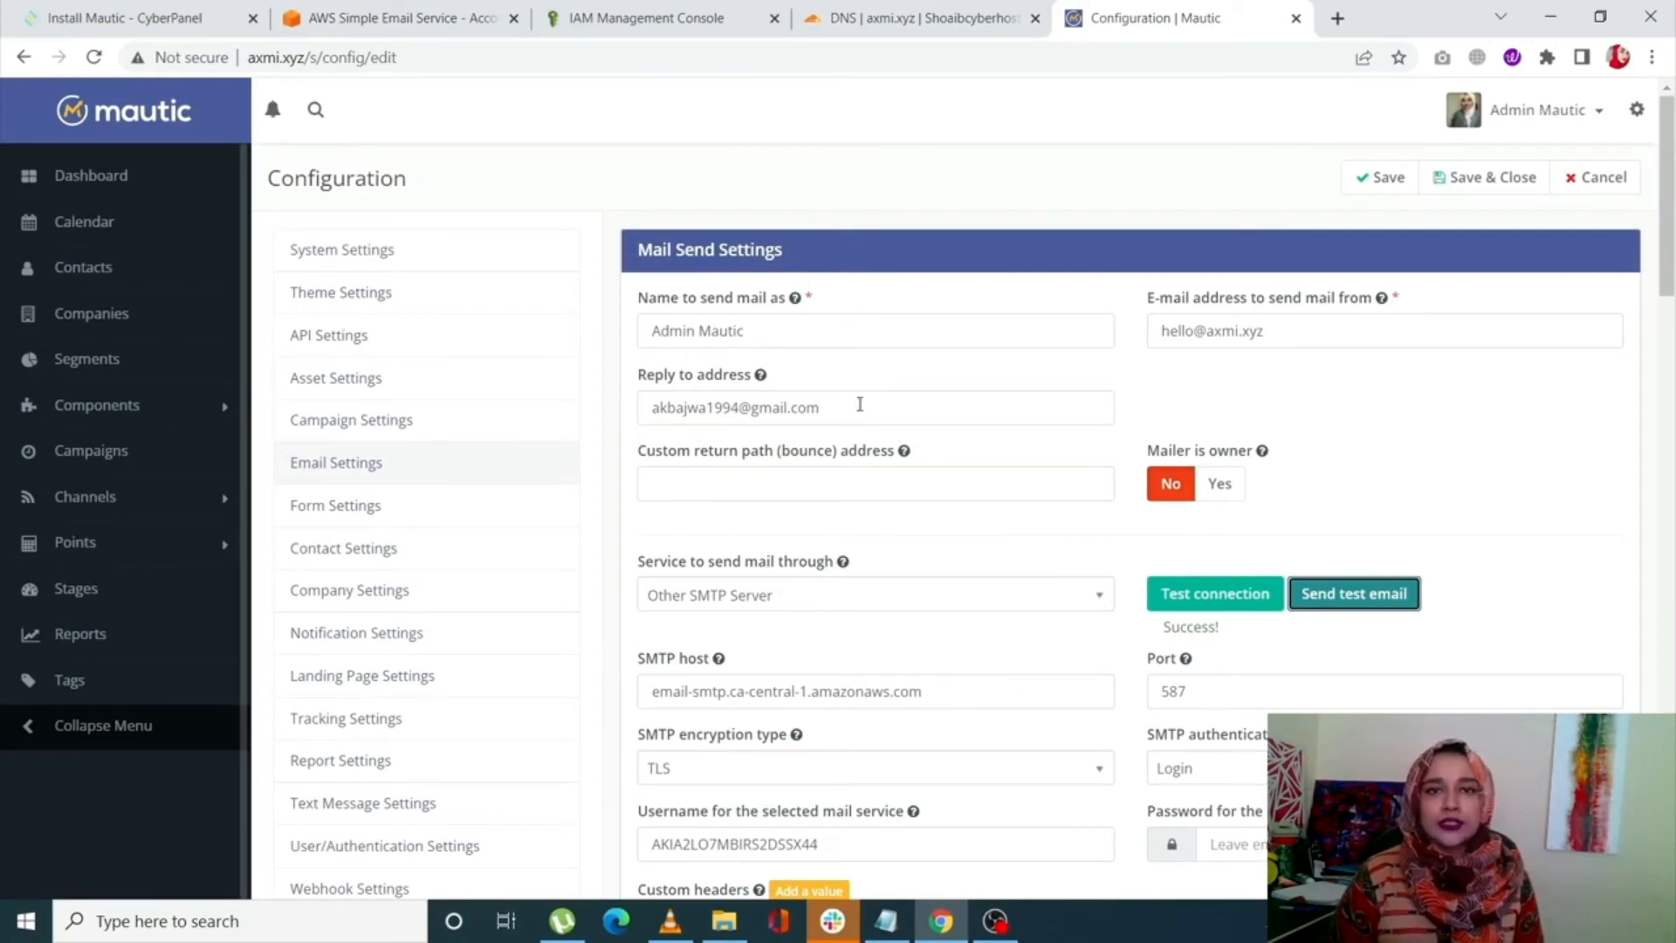
scroll(down, 3)
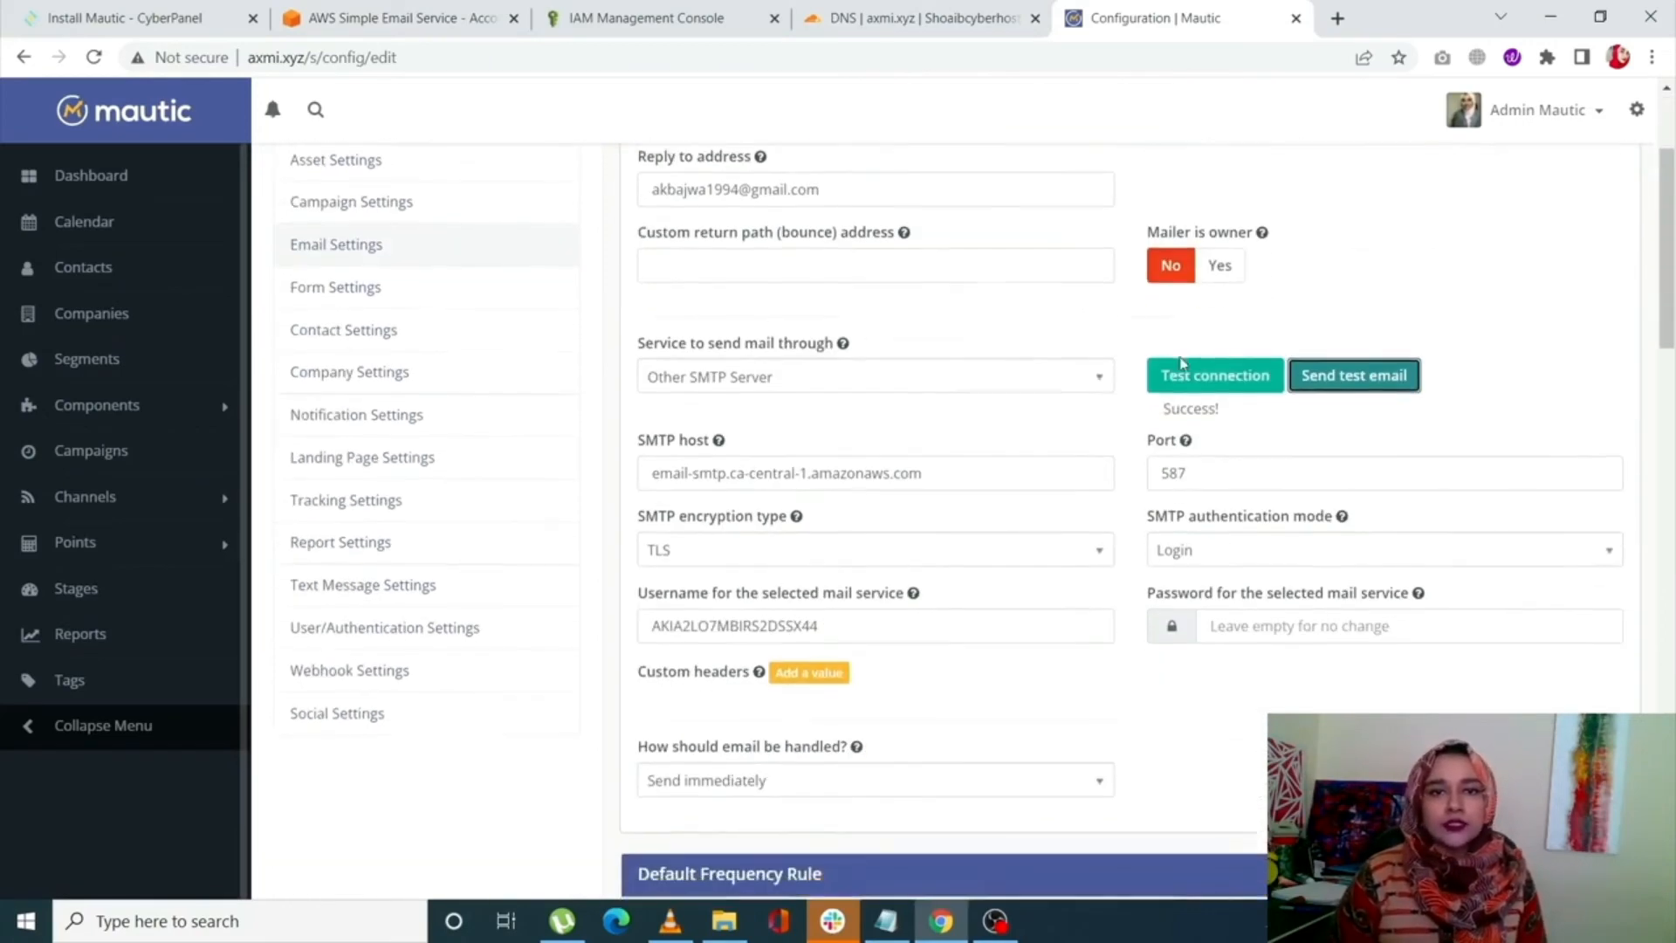
scroll(down, 3)
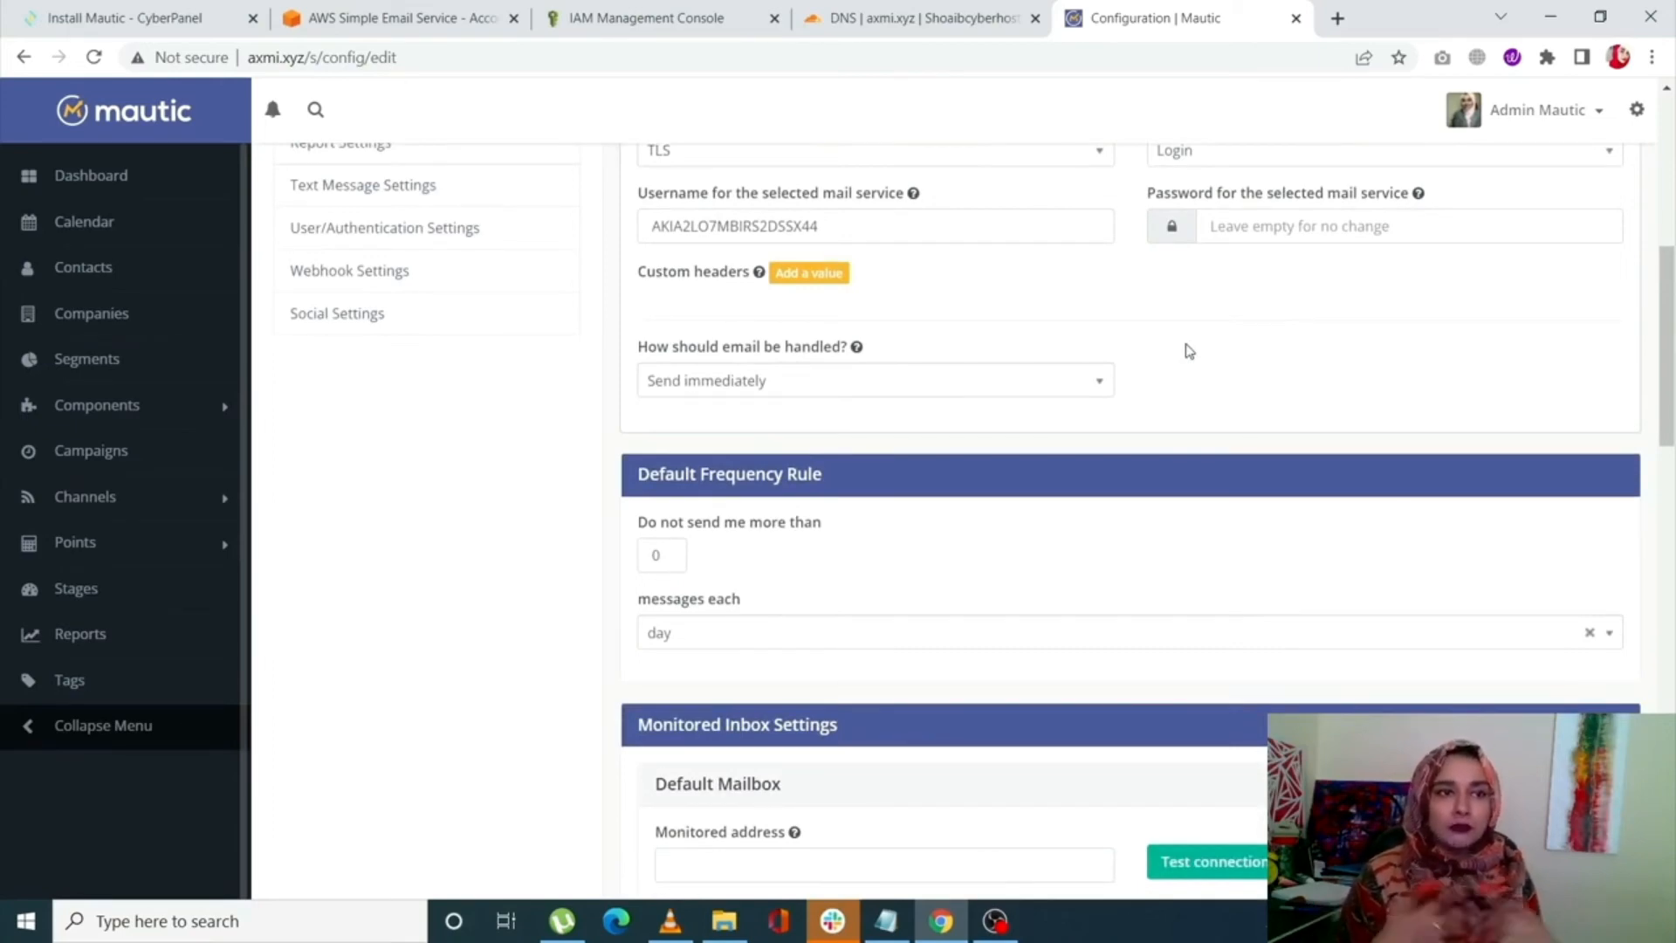
mouse_move(1183, 343)
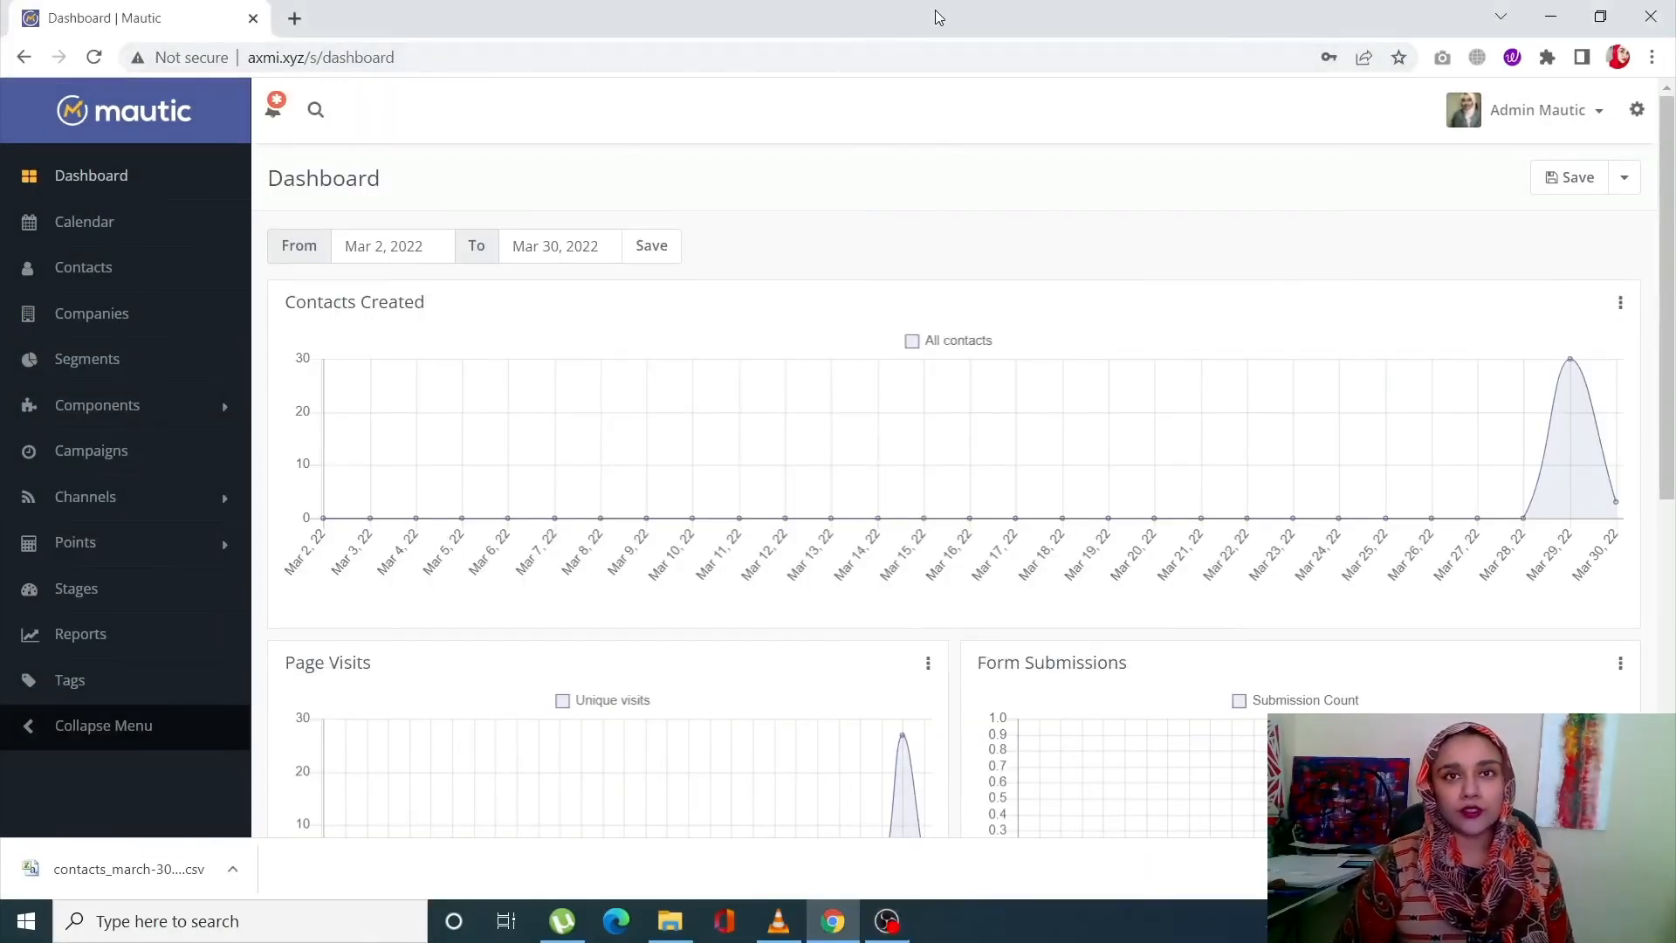
mouse_move(568, 295)
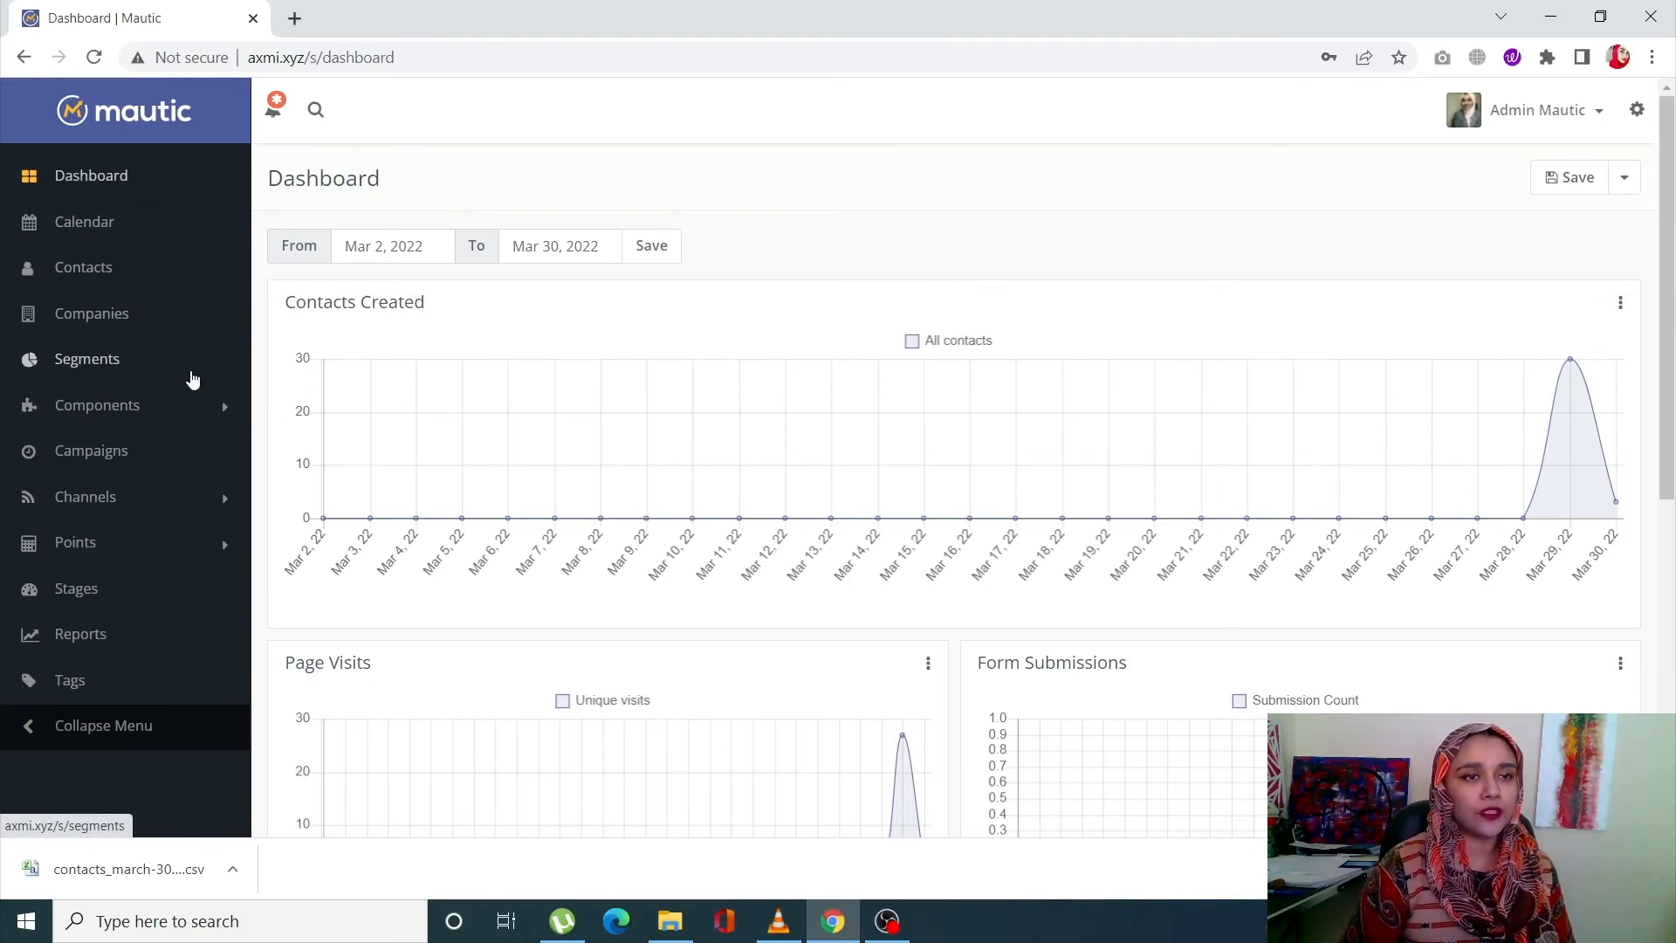
Step: Go to Contact Segments, showing seg1 with 3 contacts, and start a new segment
click(88, 358)
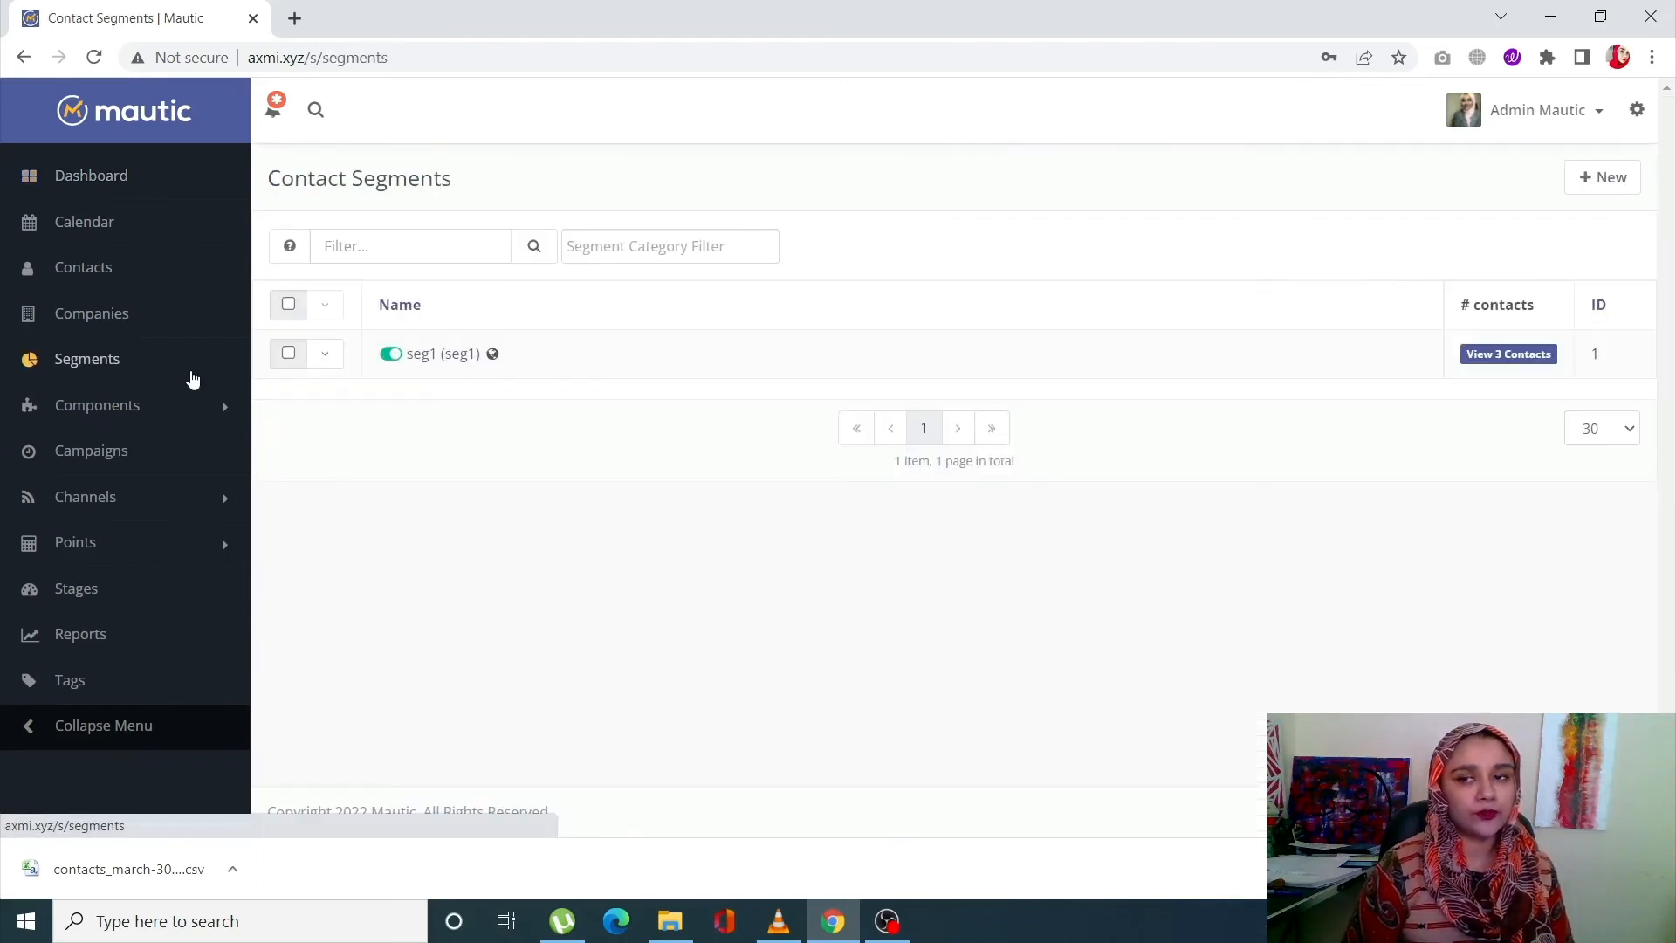
mouse_move(1284, 490)
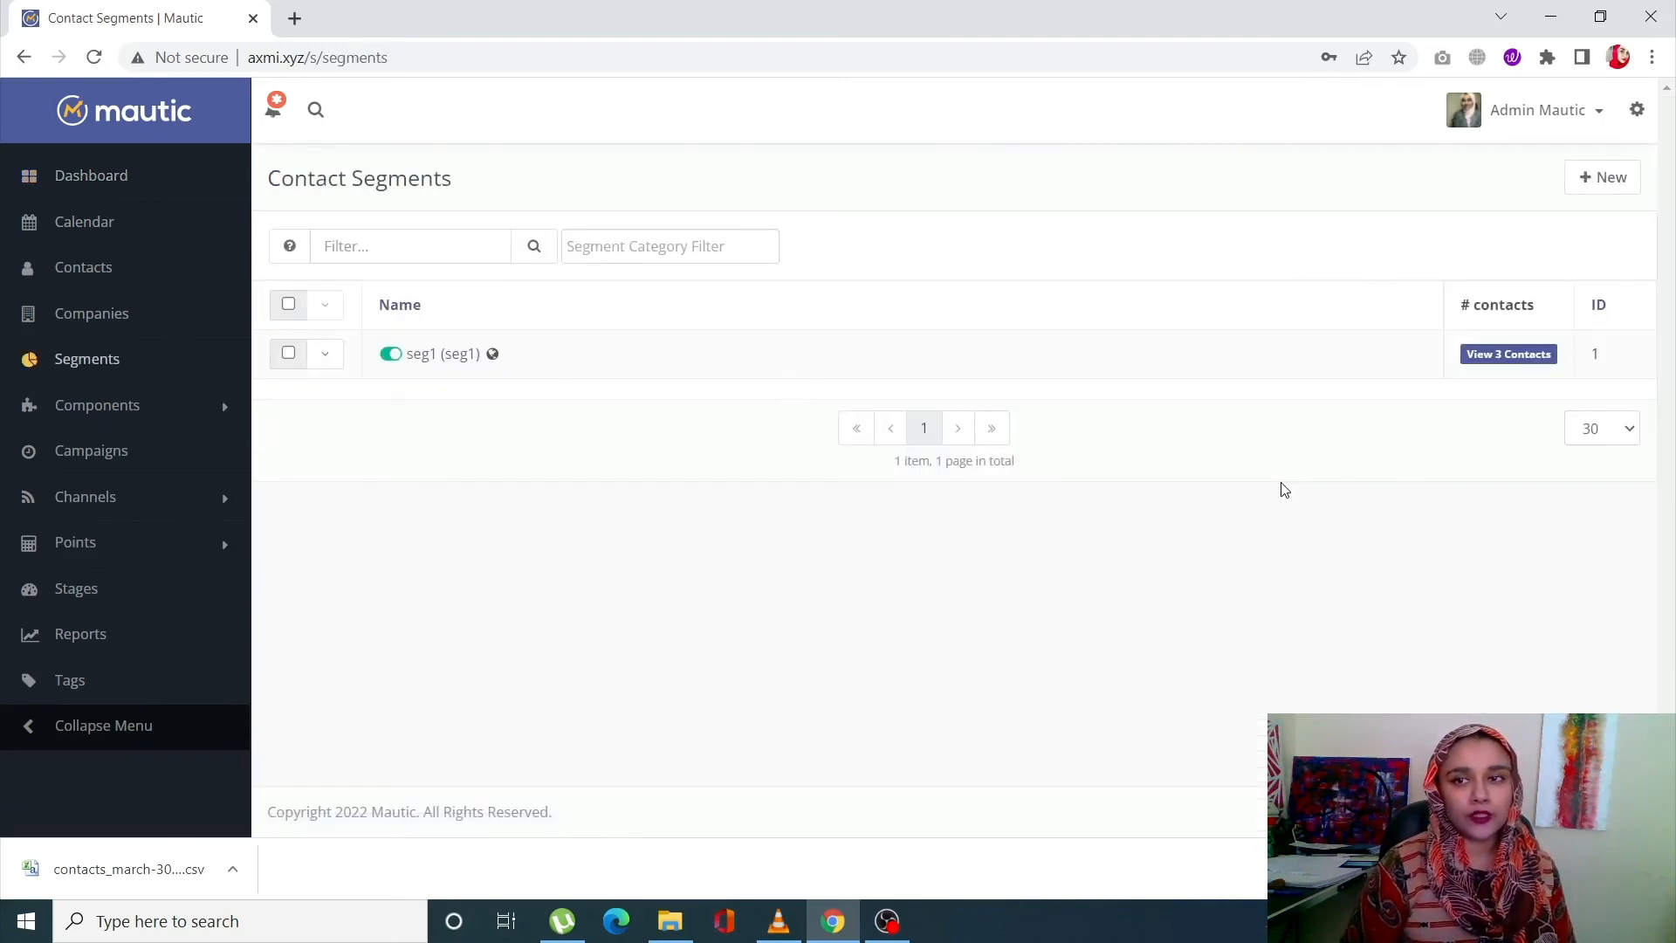
mouse_move(1602, 178)
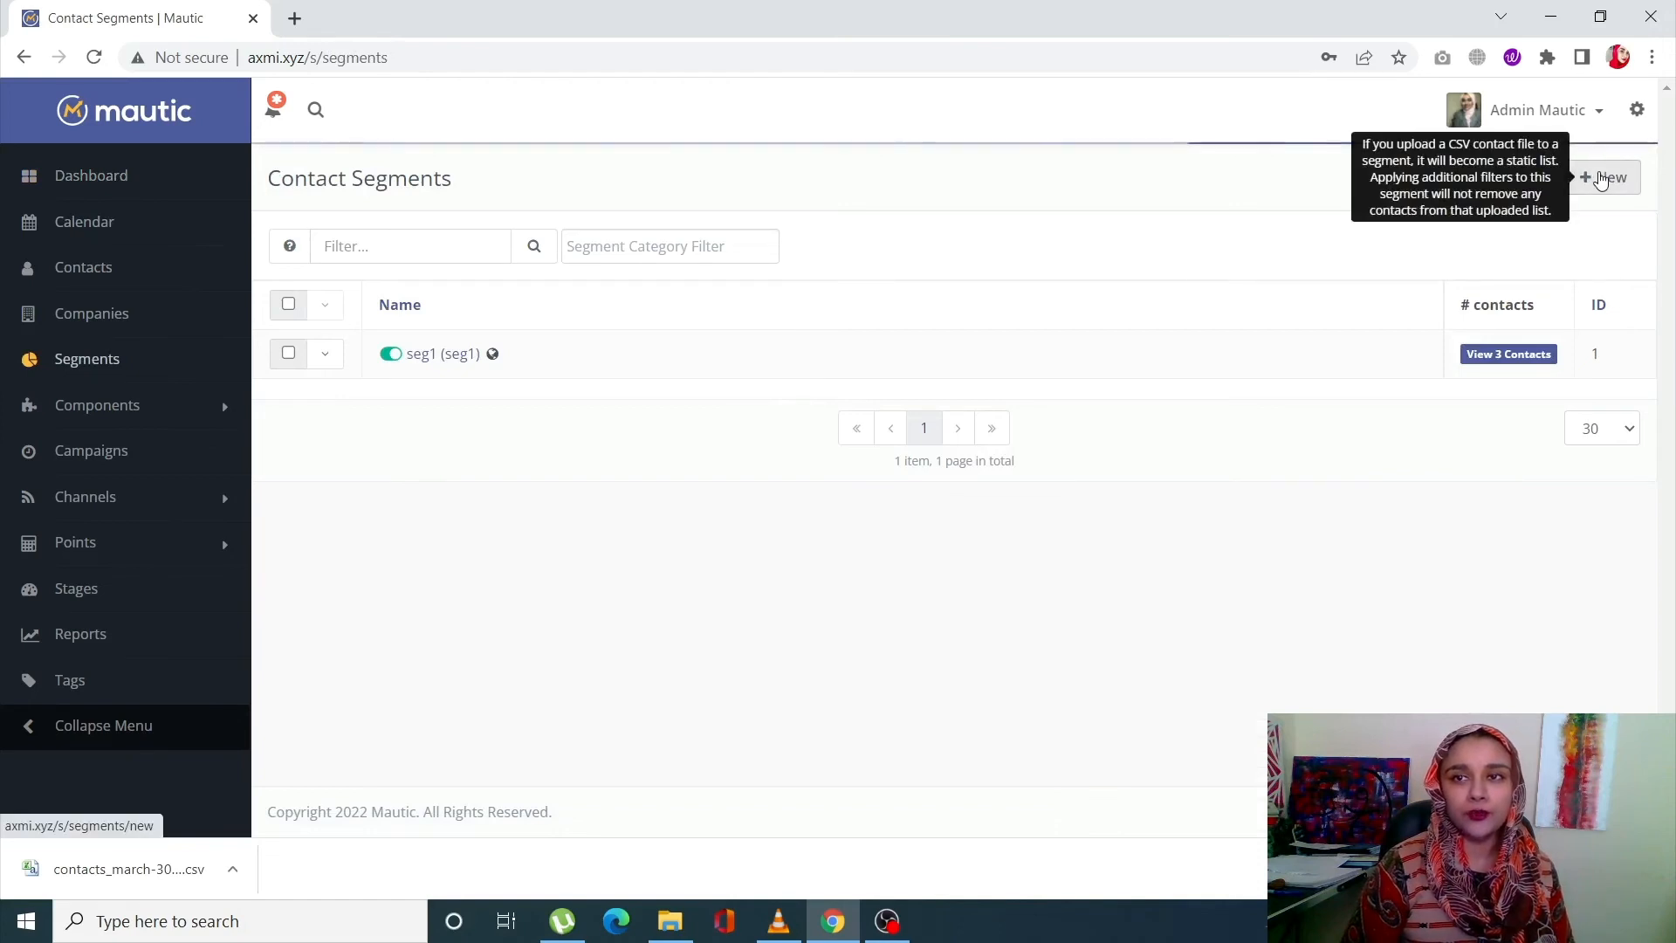
click(1603, 177)
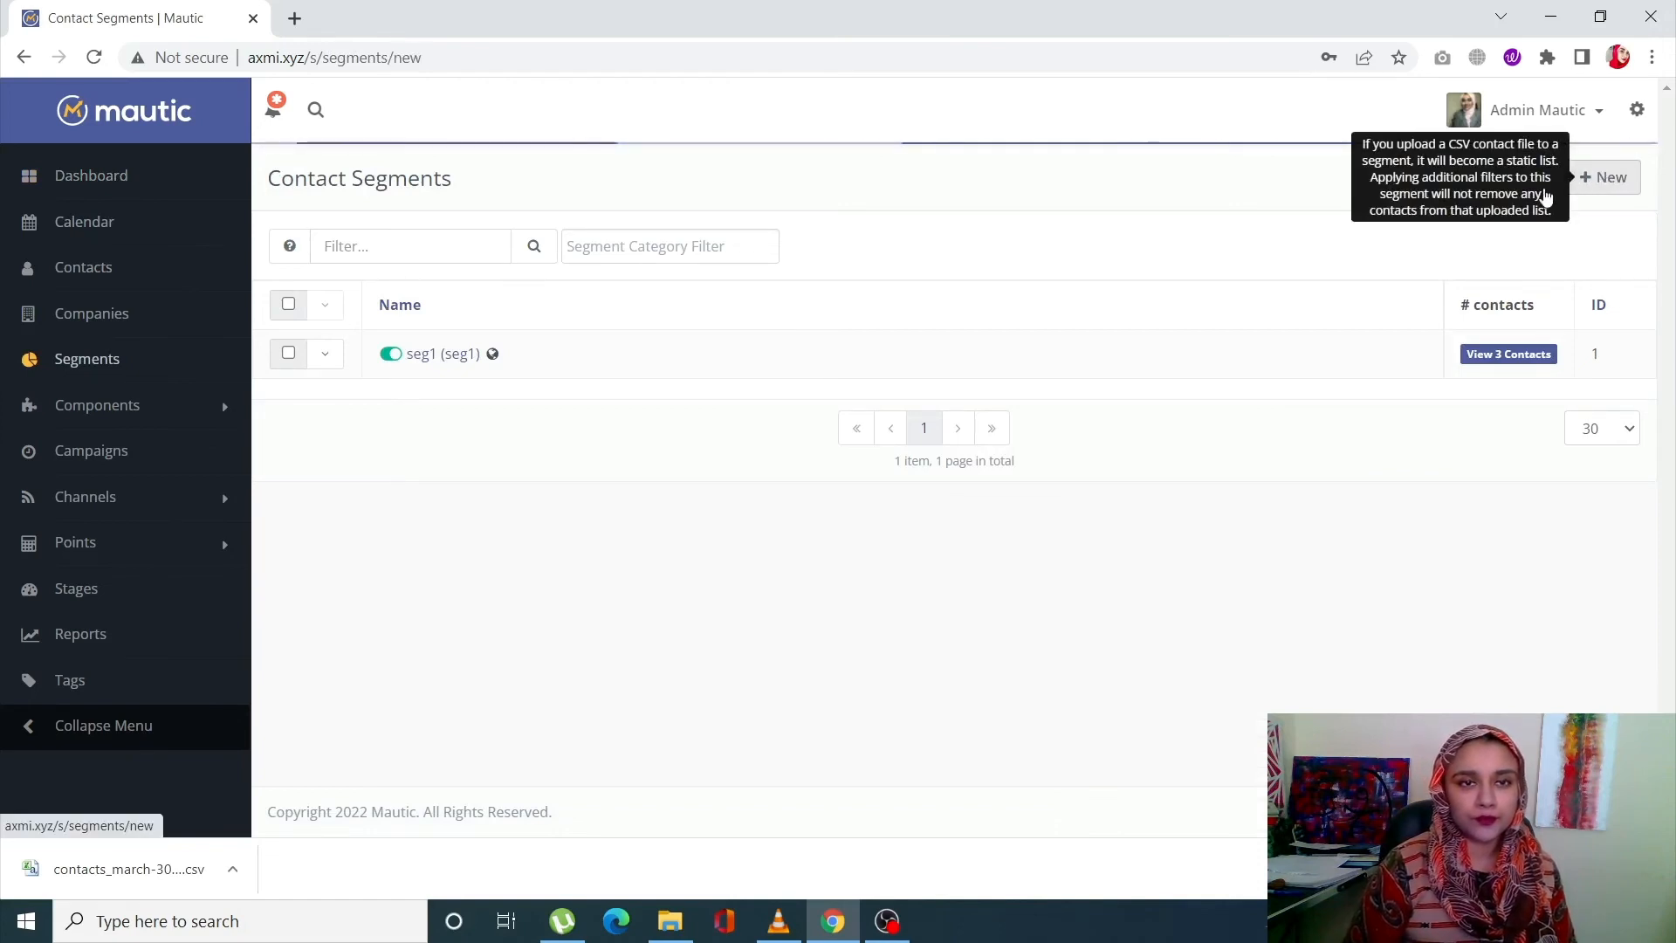
mouse_move(1518, 220)
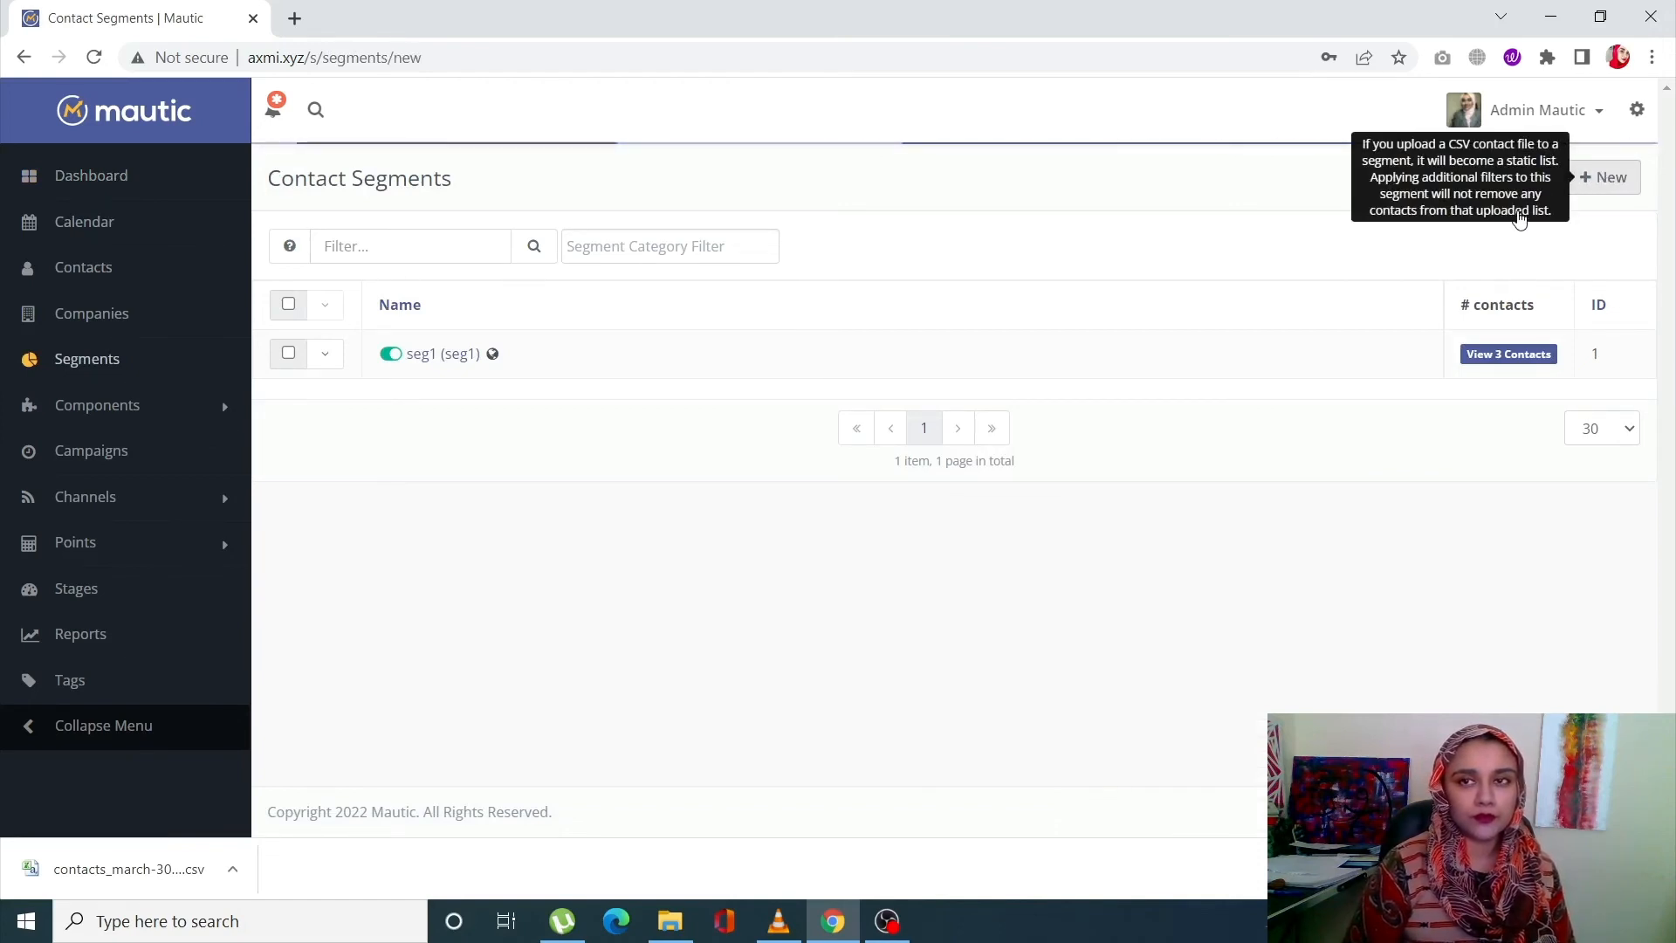
Step: Save a new segment named segment1 with public name 'name 1'
click(1605, 176)
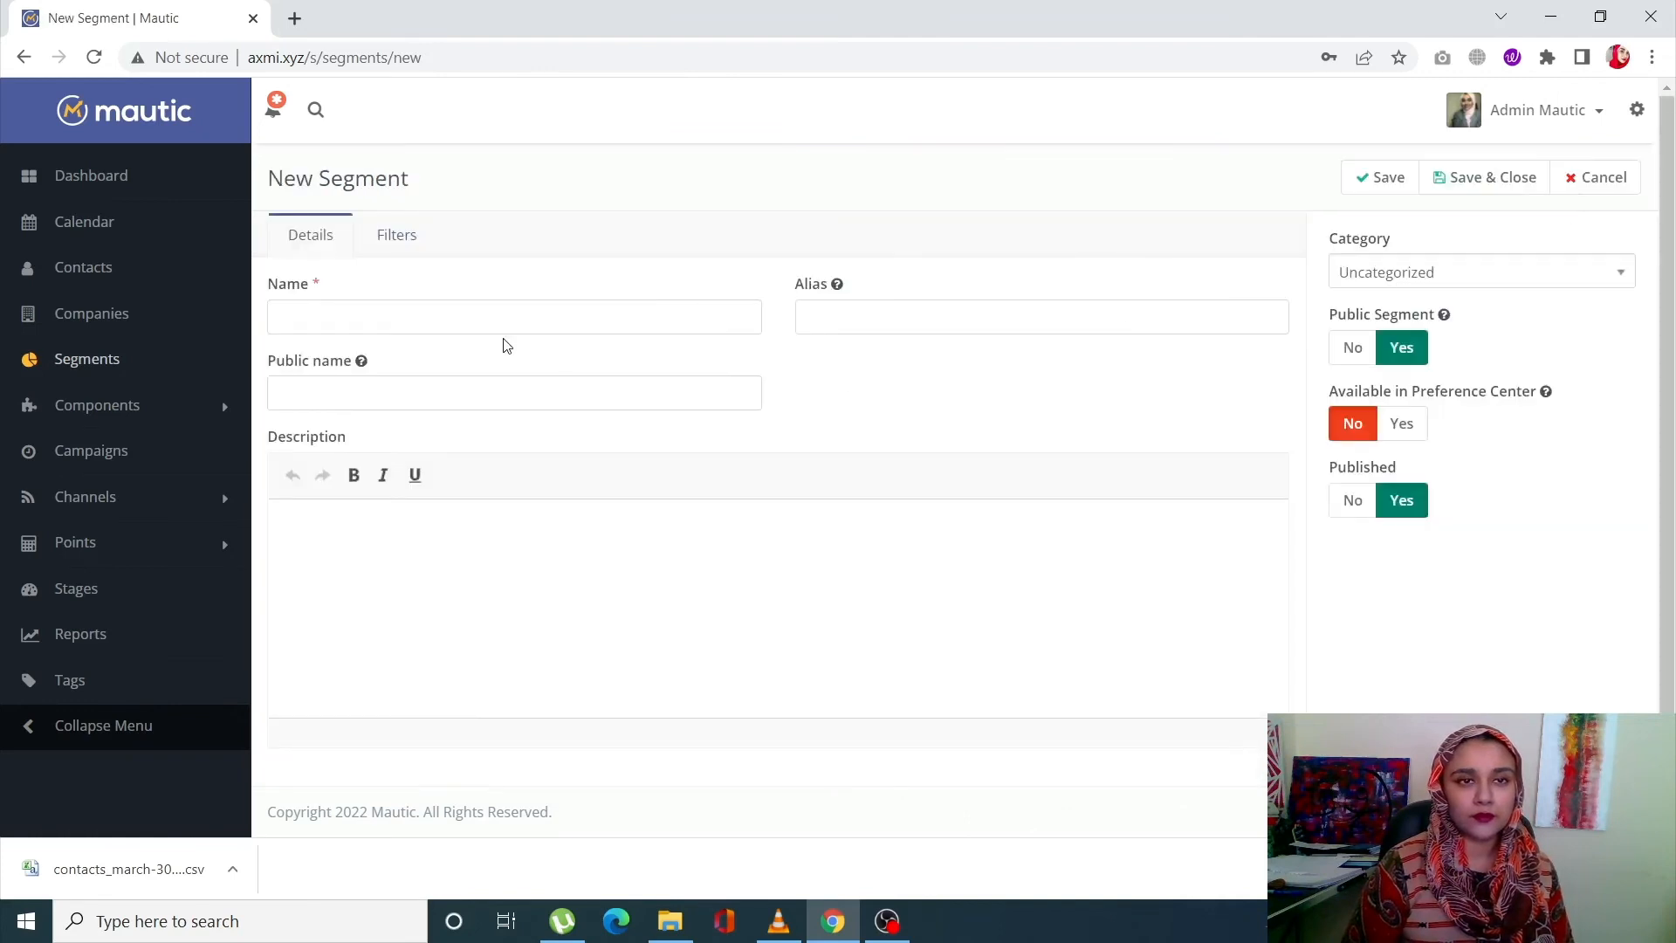
text(segment1)
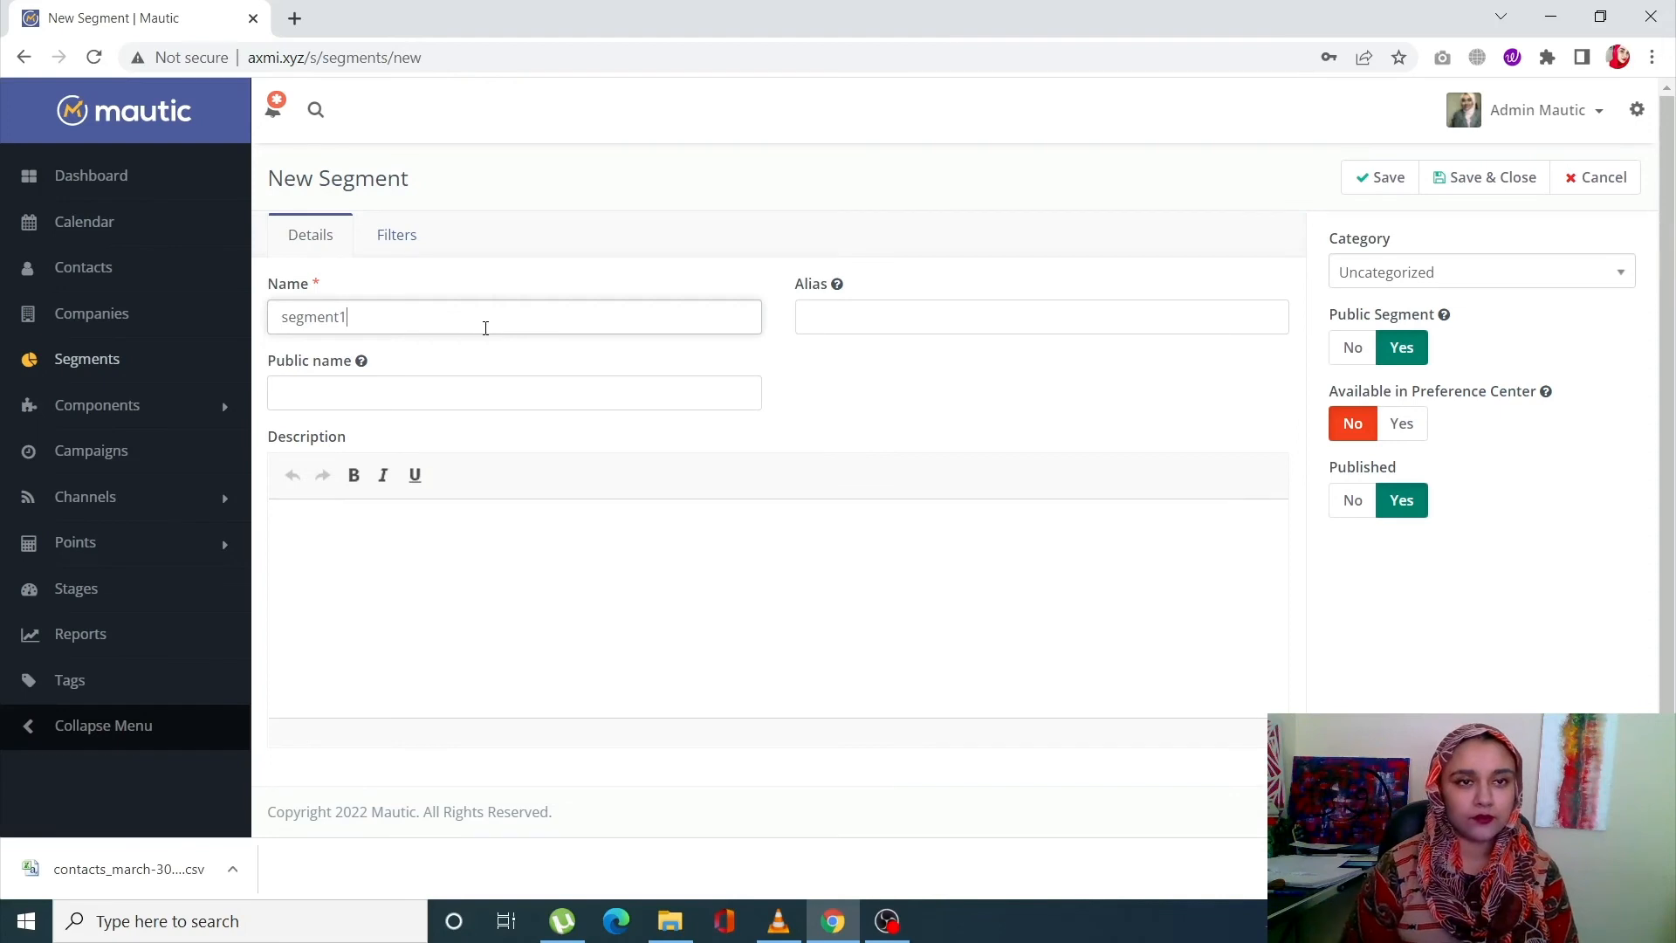
click(514, 392)
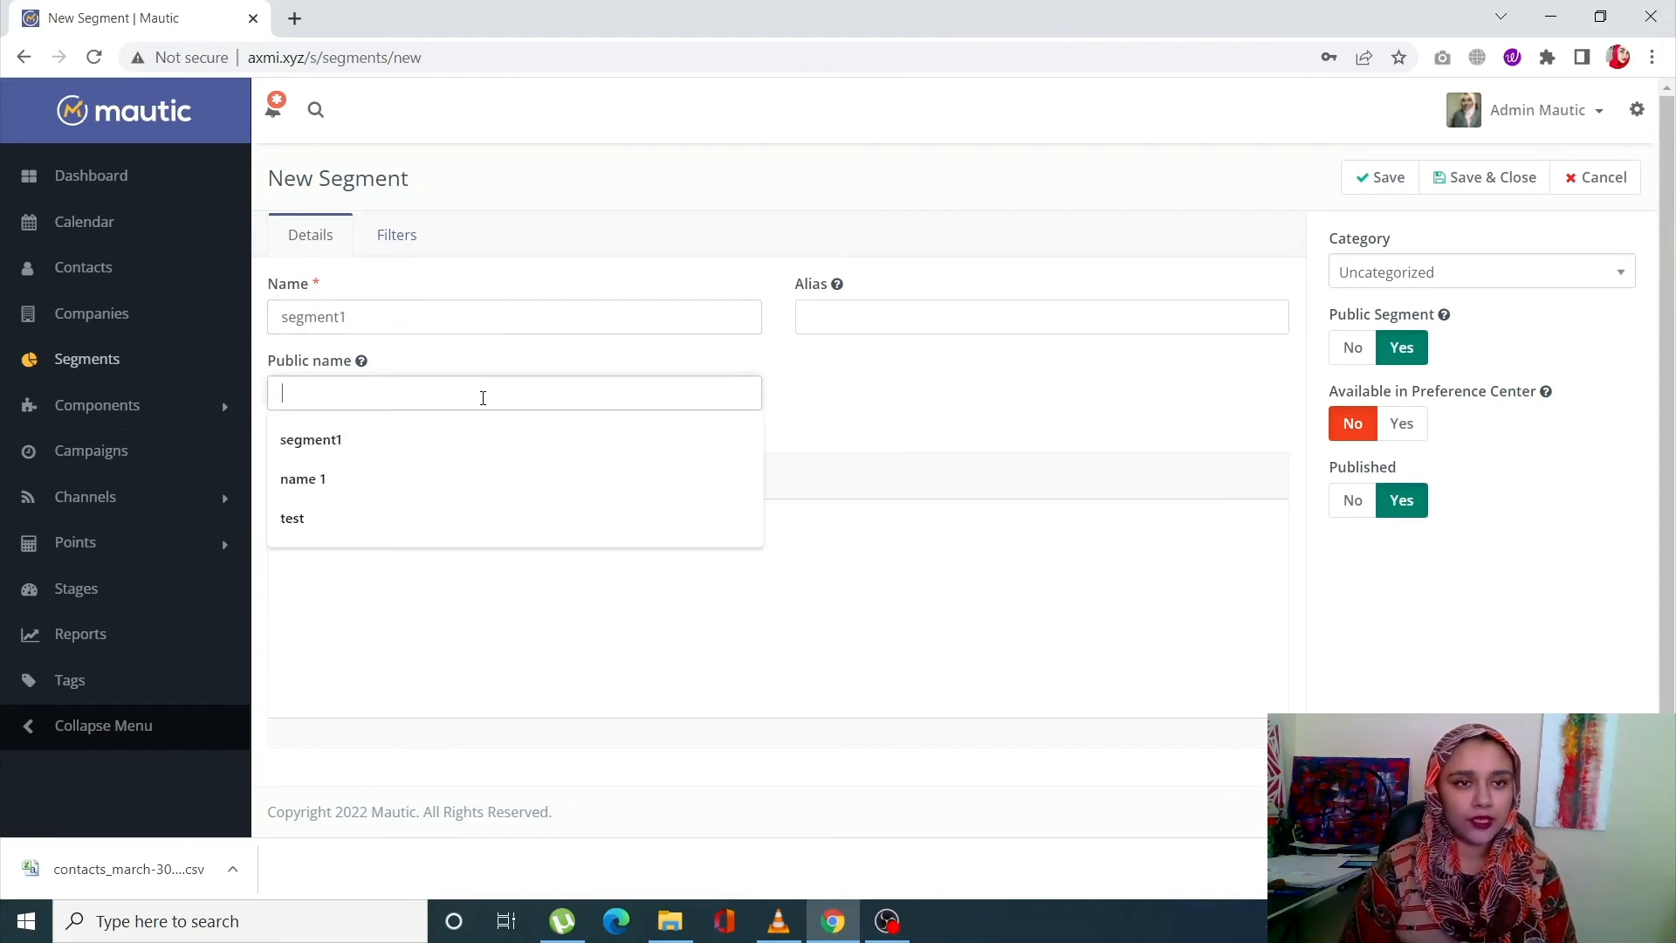
click(303, 478)
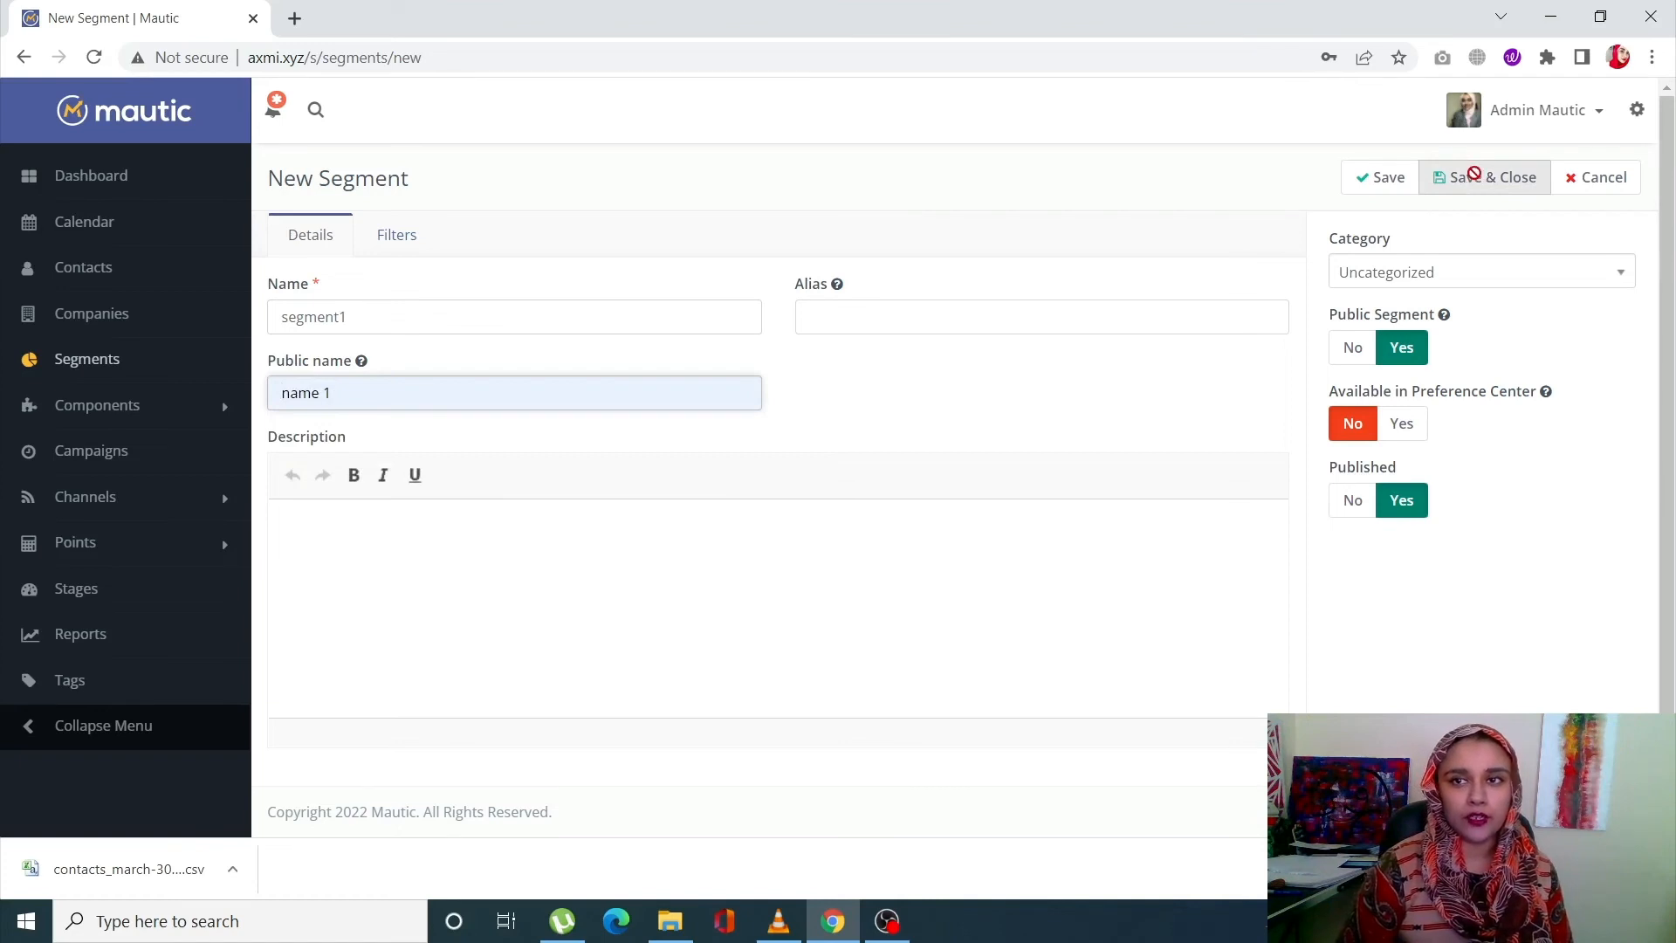
click(1484, 176)
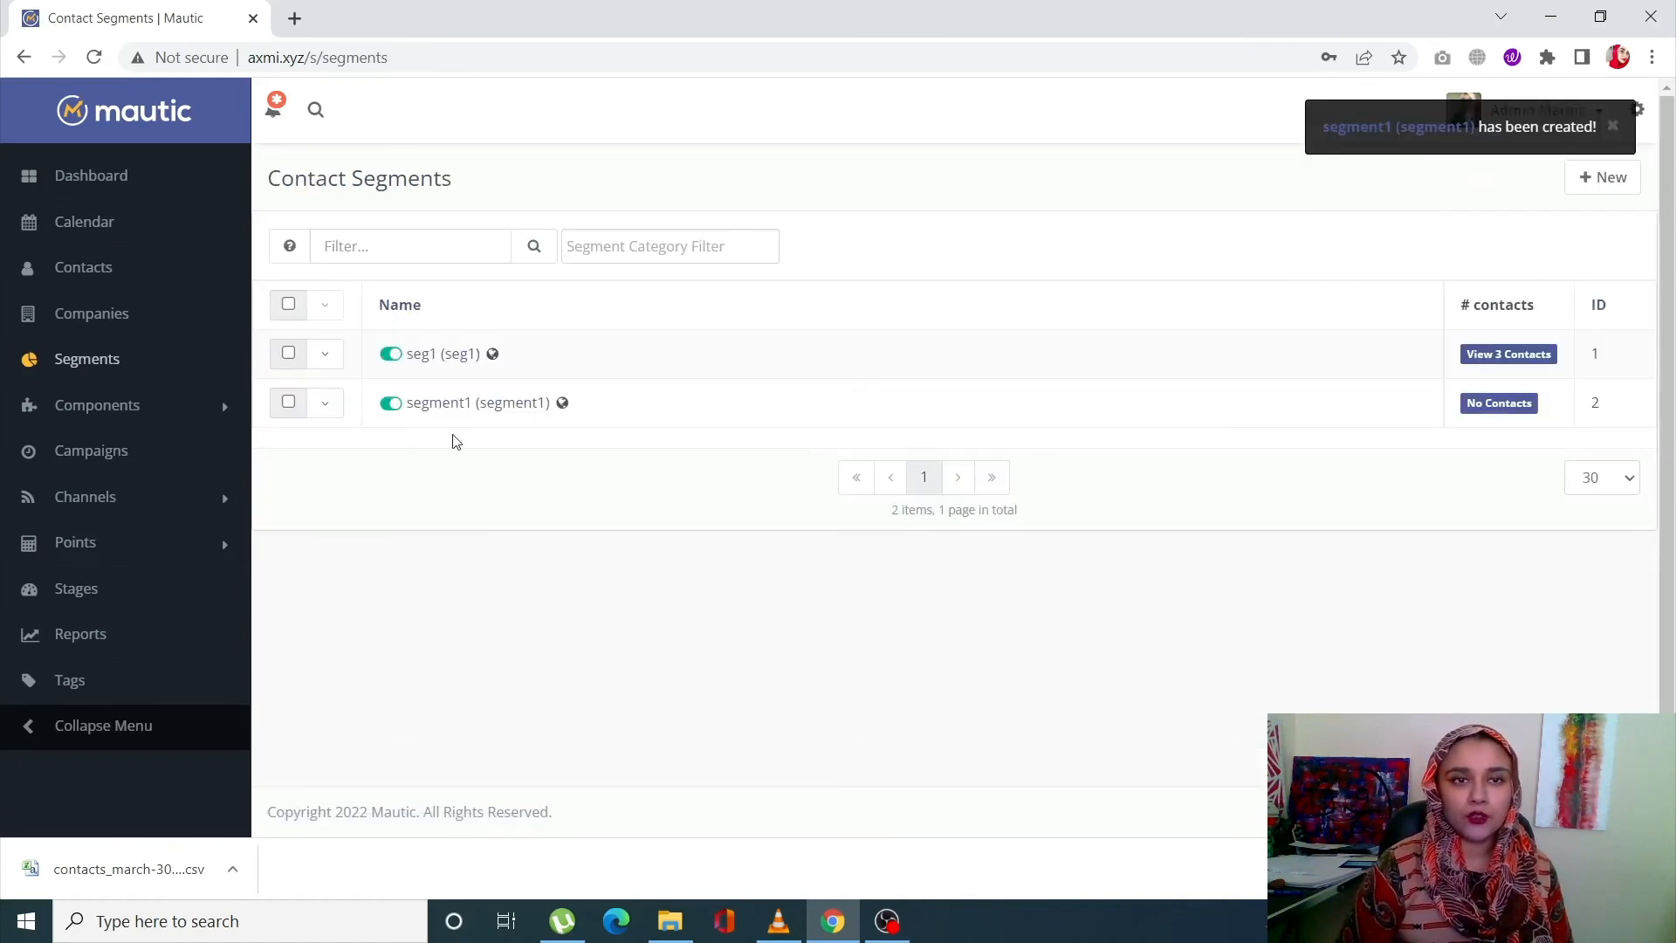
mouse_move(432, 385)
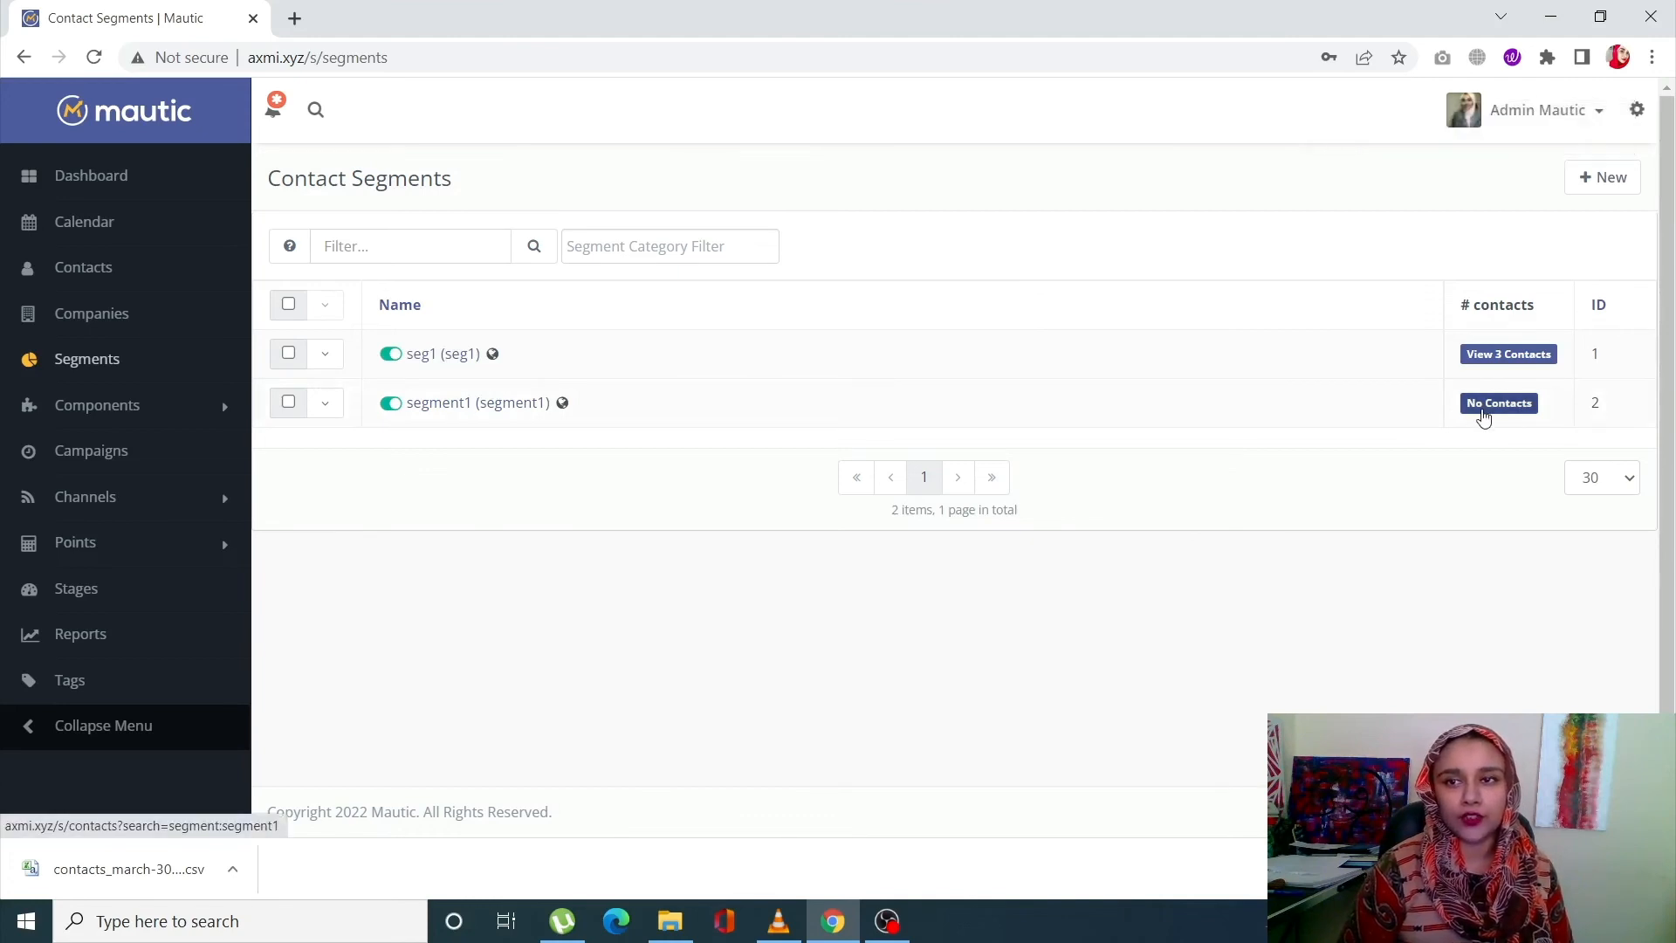
Step: Import contacts_march-30-2022.csv into segment1 owned by Admin: 3 merged, 1 ignored
click(1499, 403)
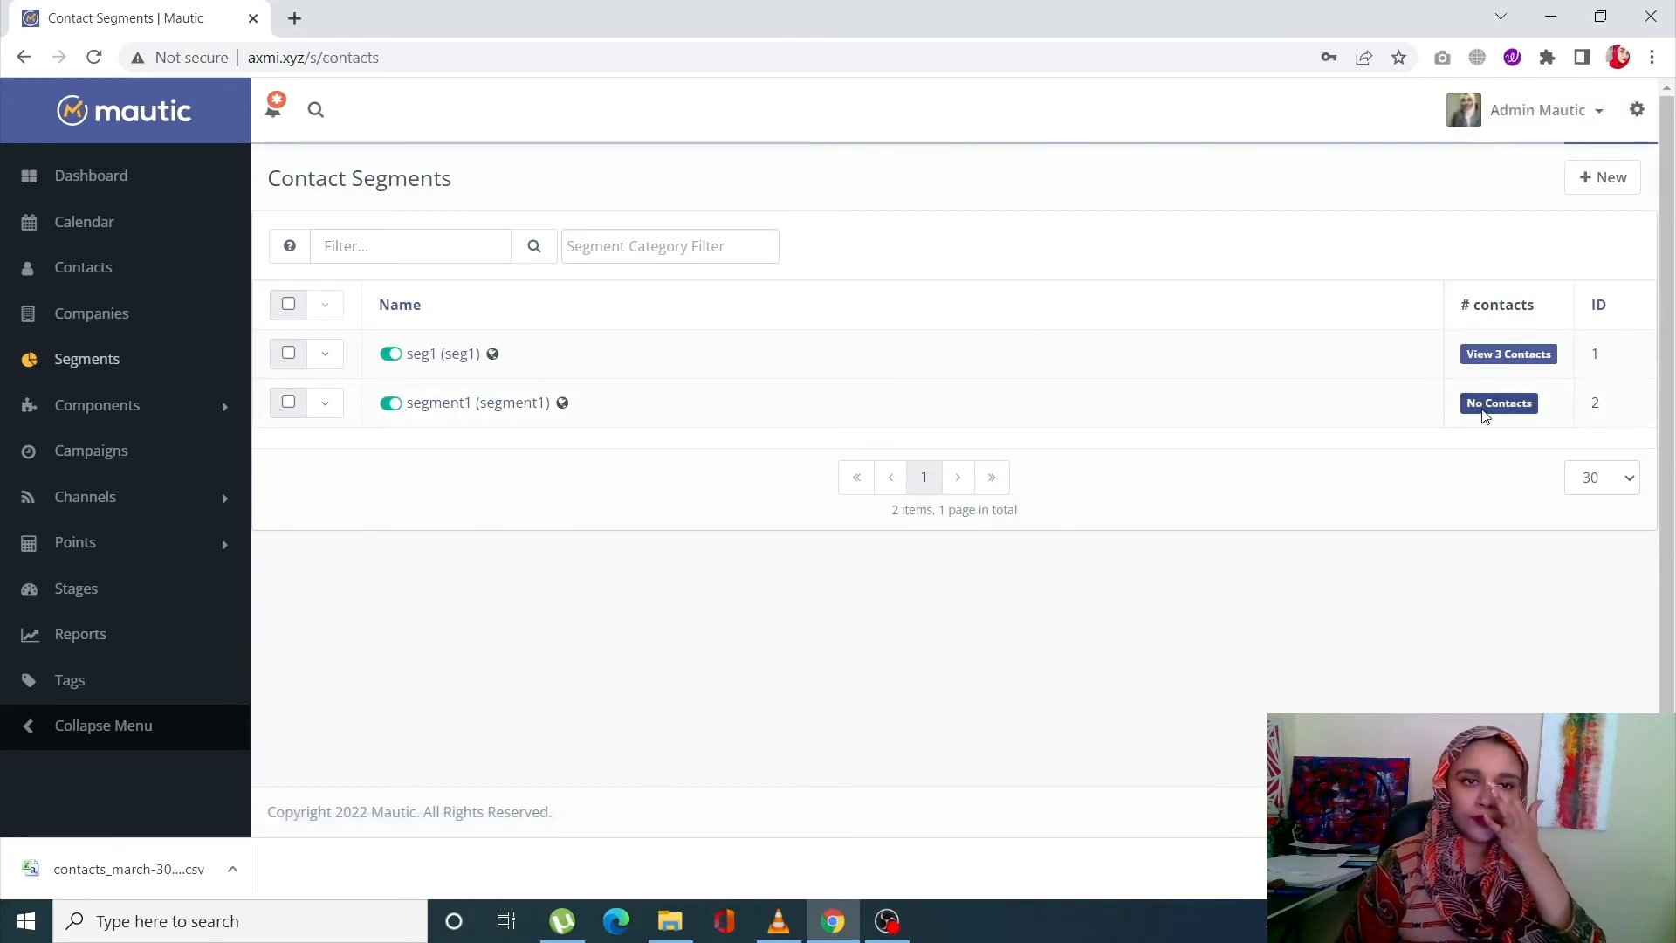
click(1499, 403)
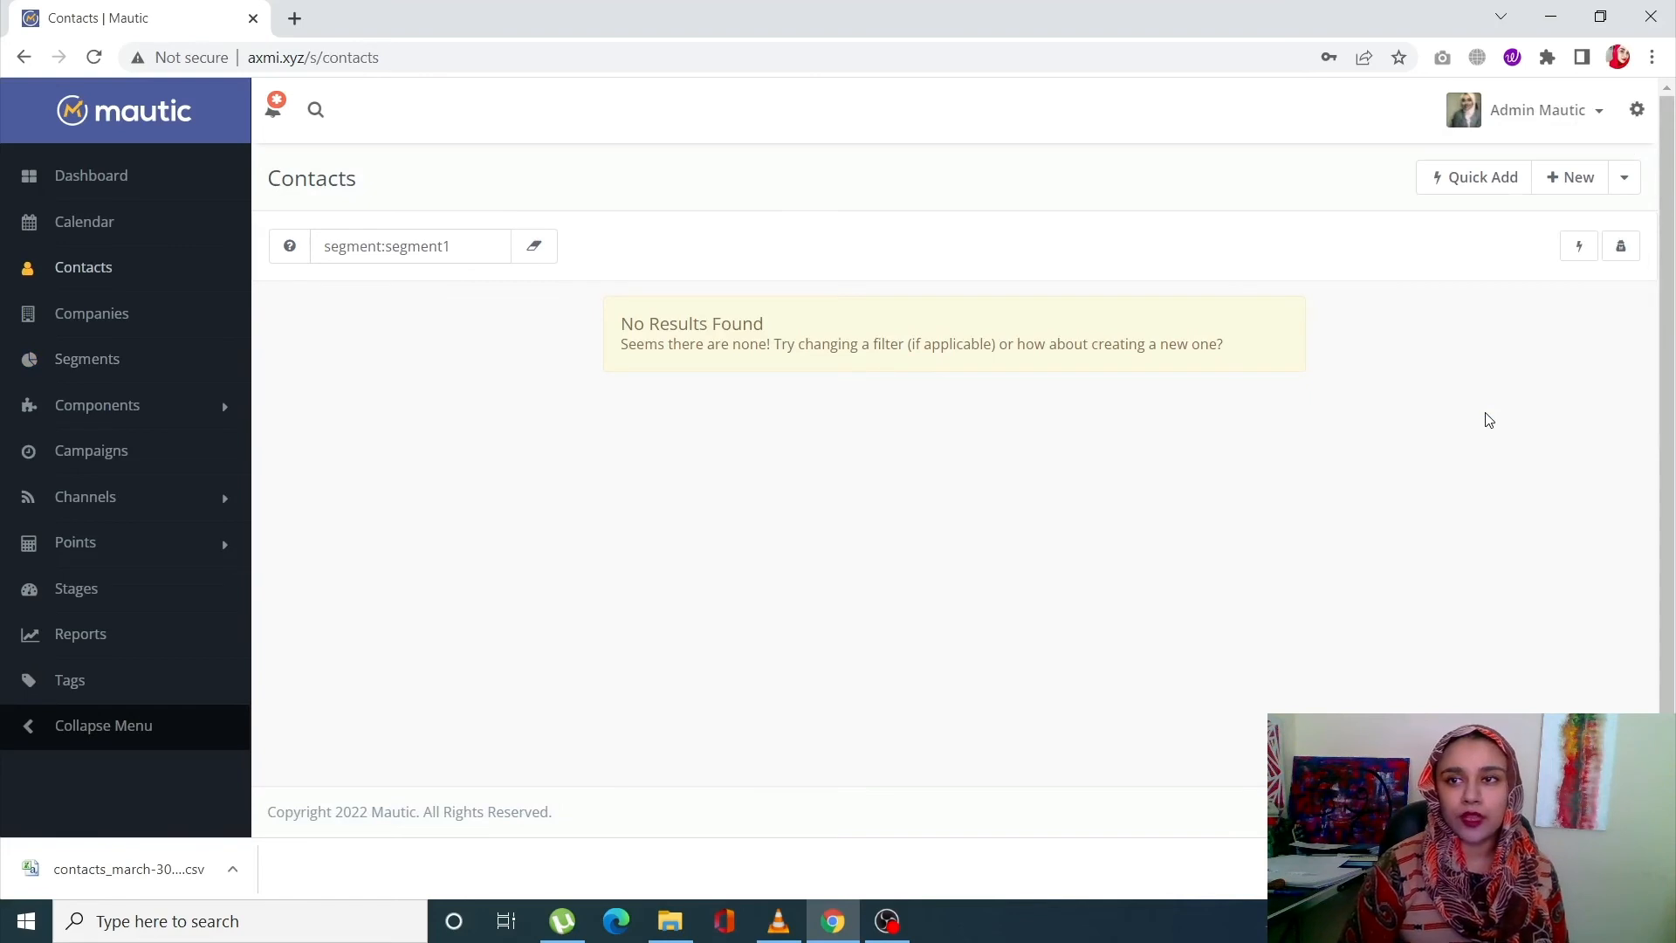
mouse_move(1505, 159)
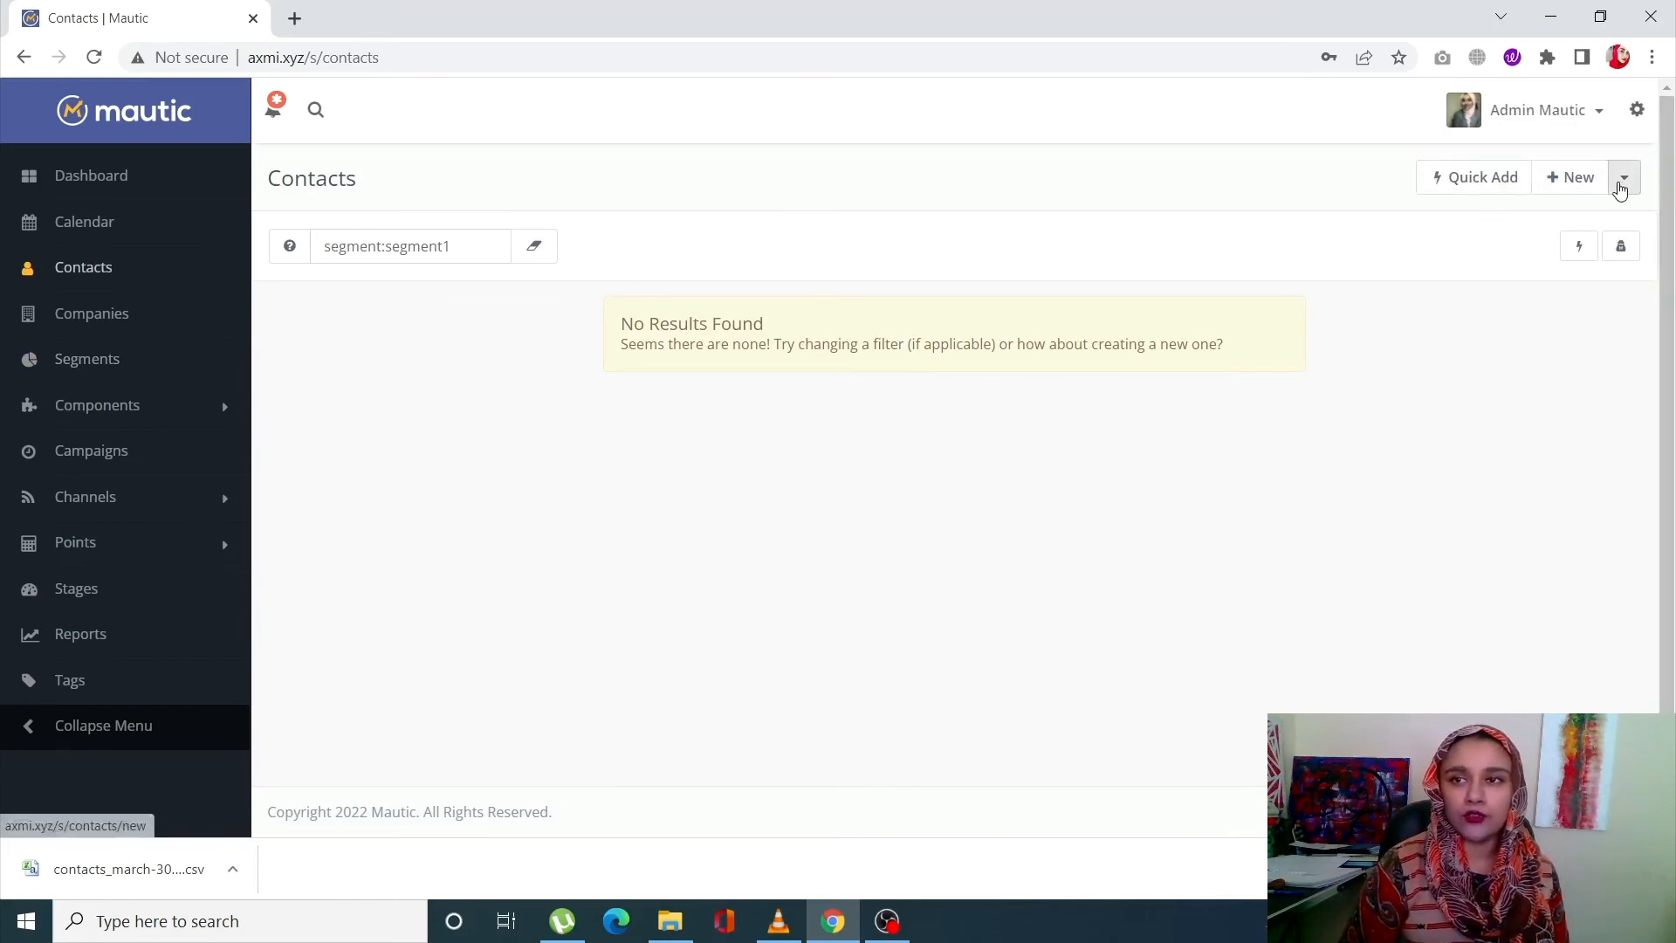
click(1623, 176)
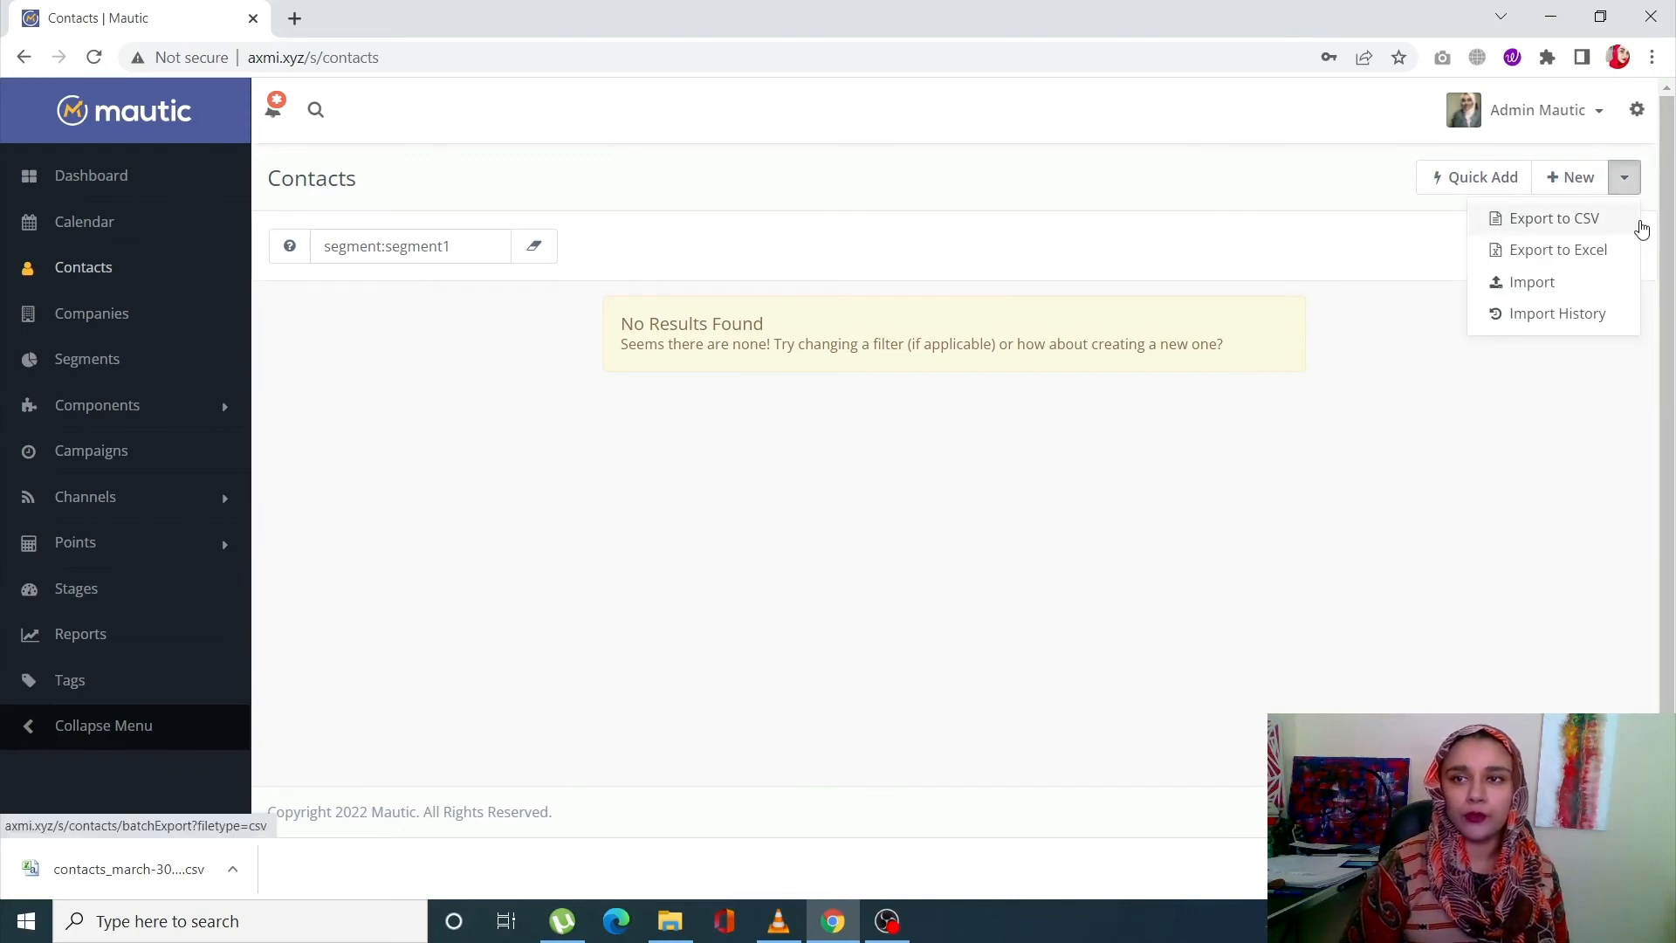
click(1532, 281)
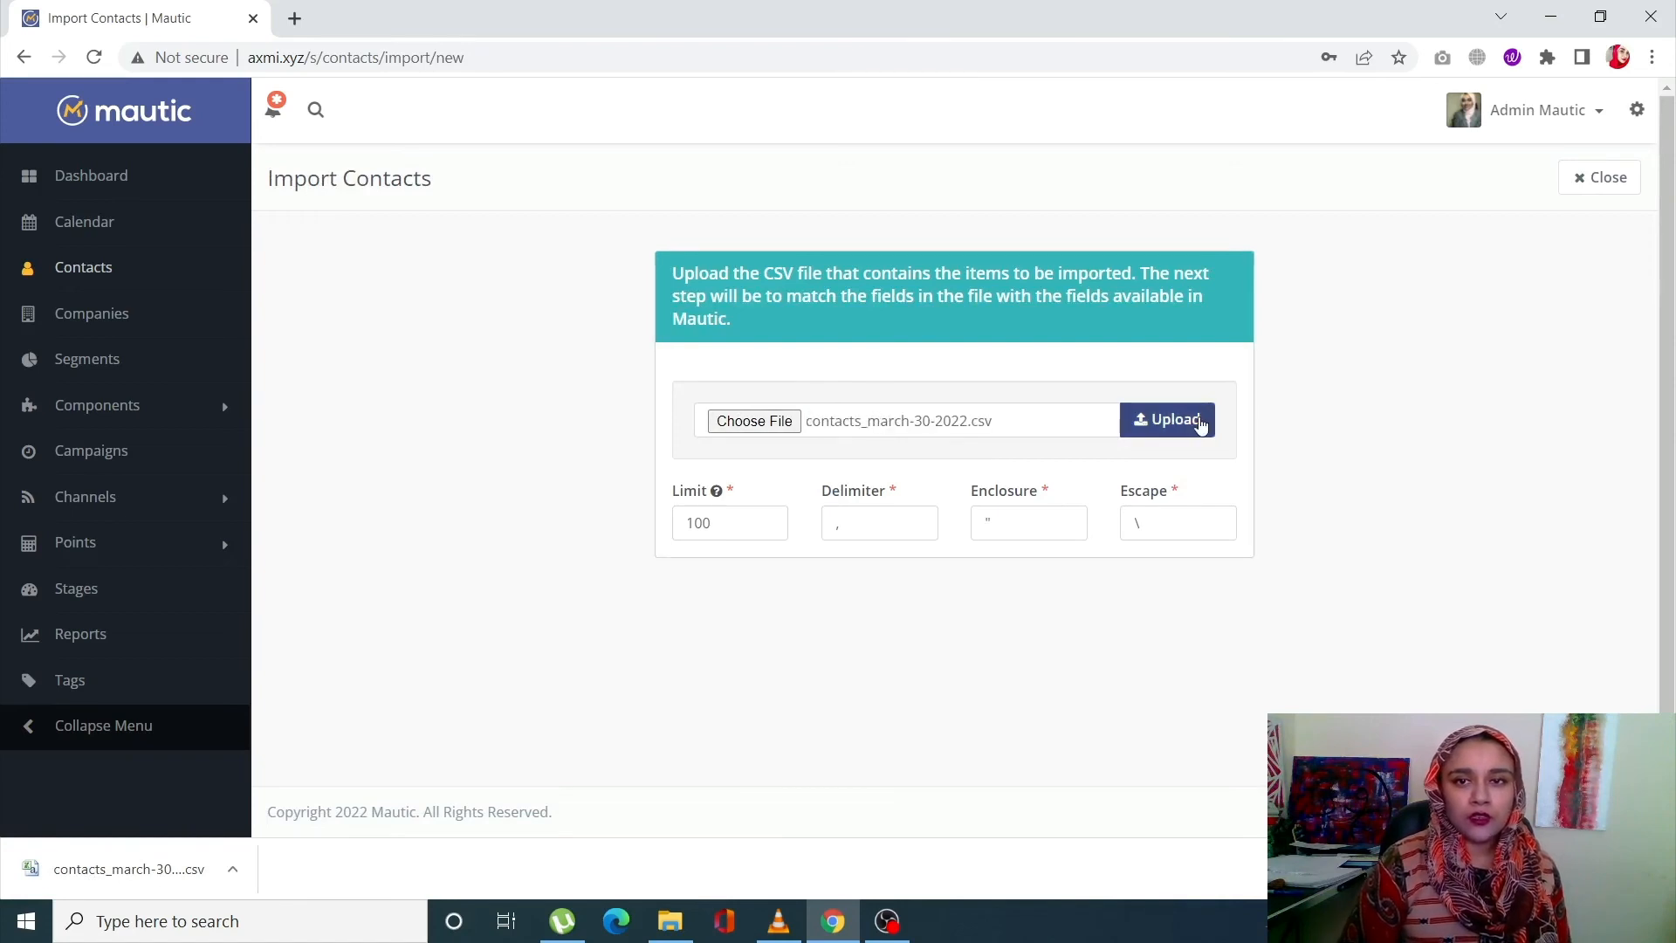
click(1167, 419)
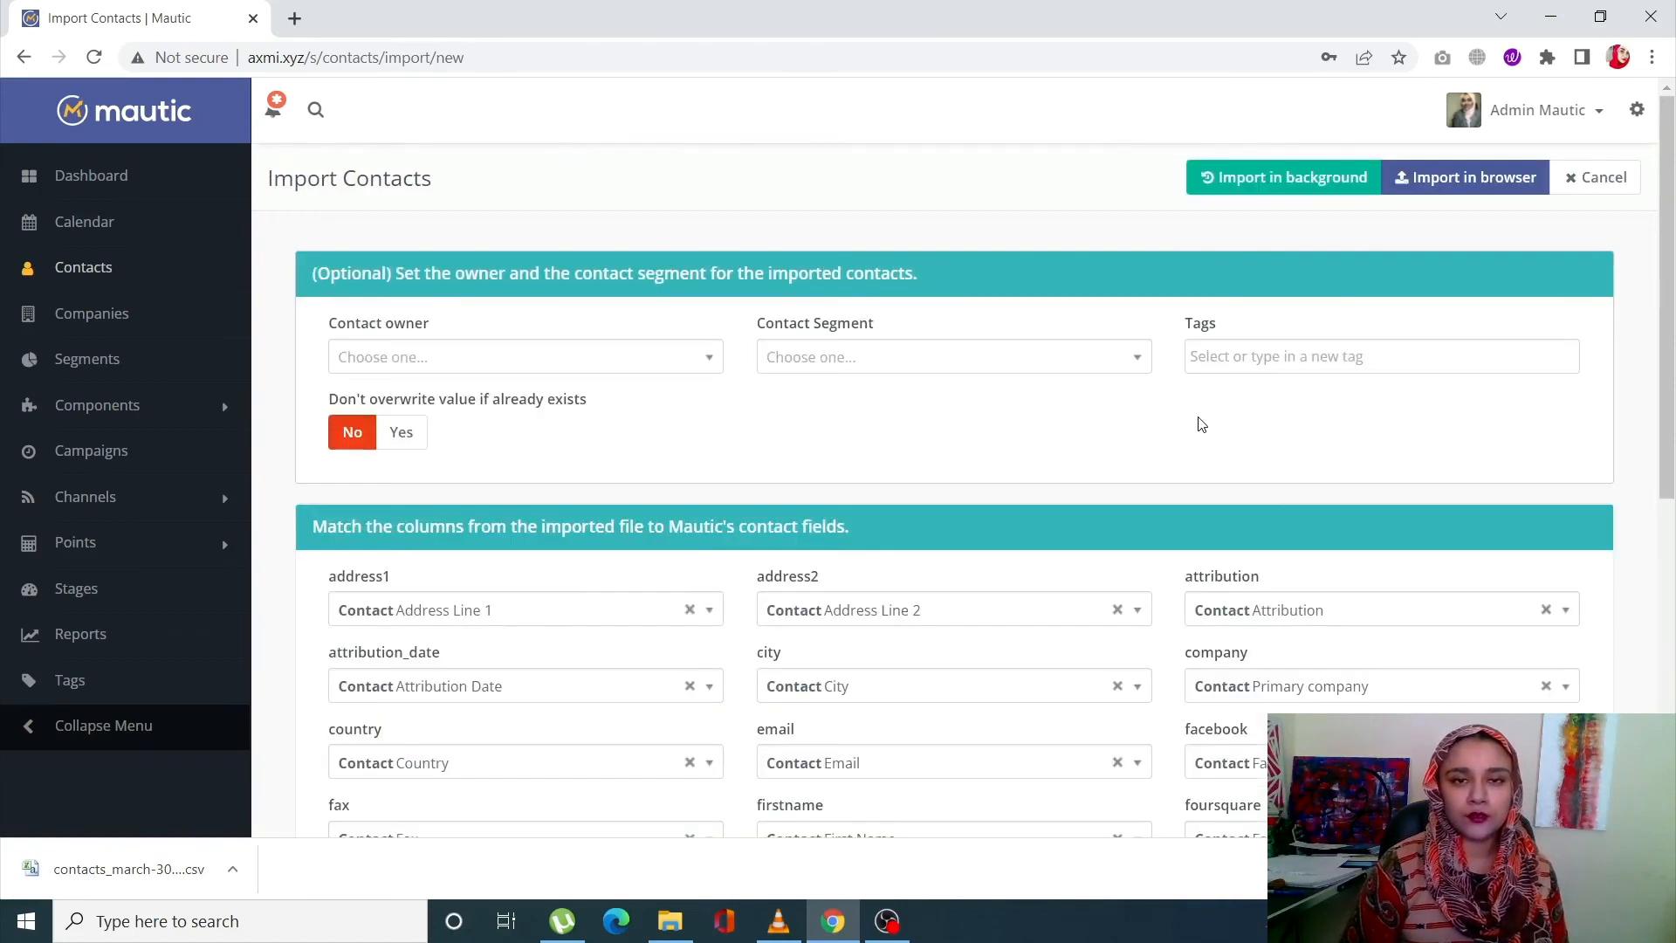
mouse_move(486, 362)
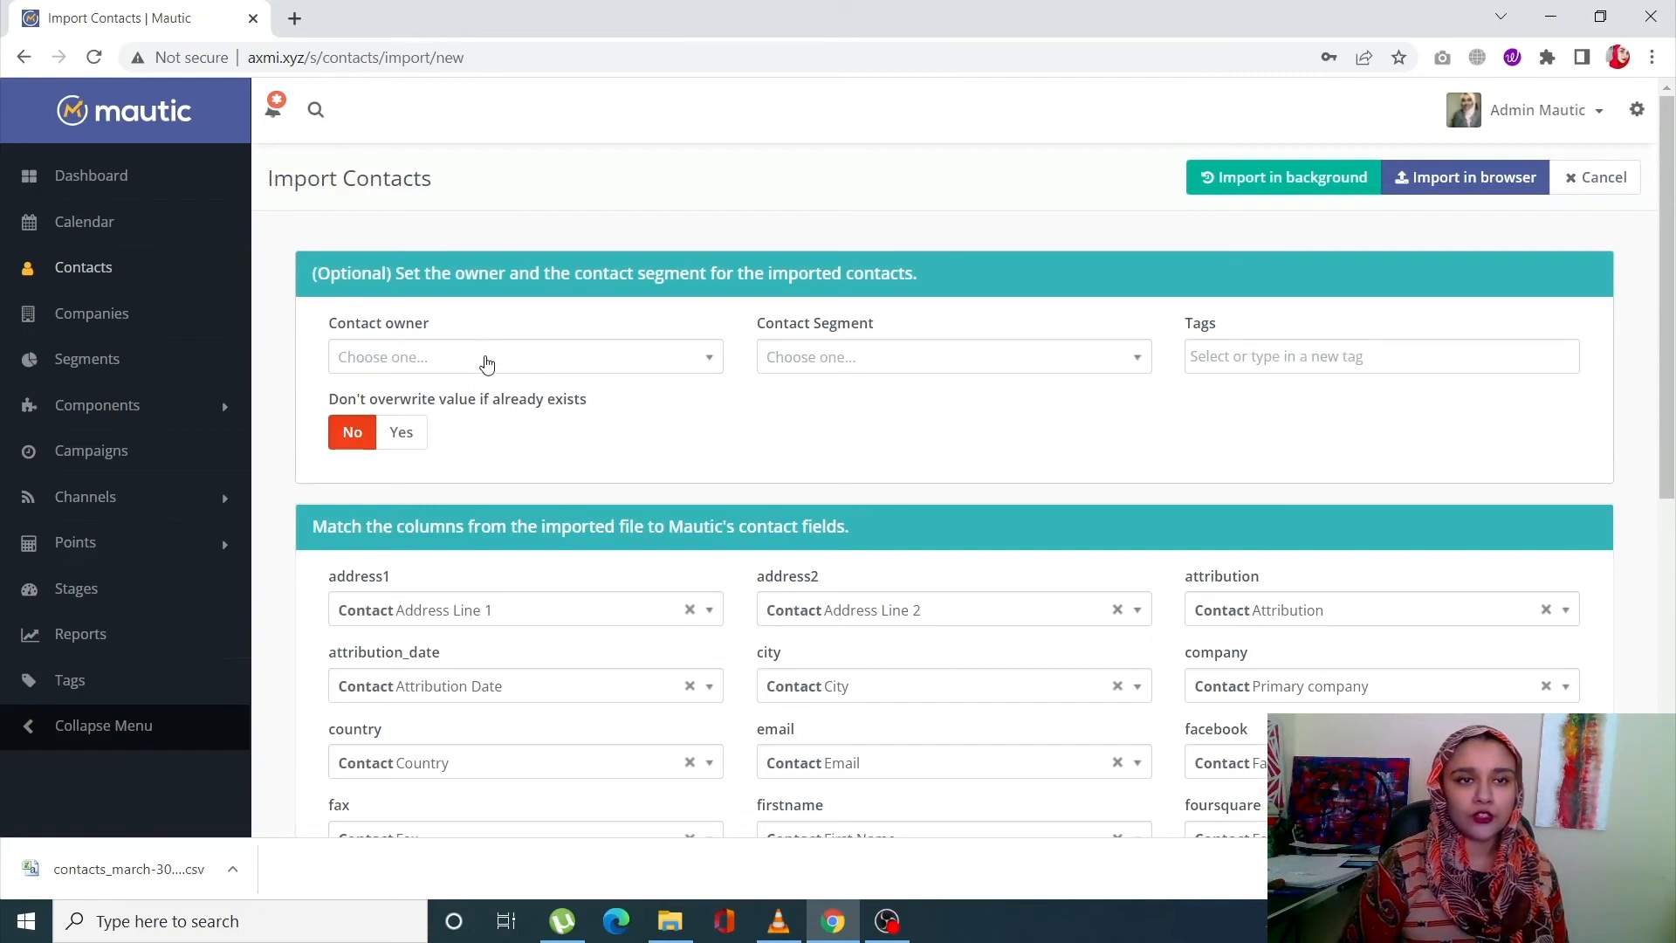
click(523, 357)
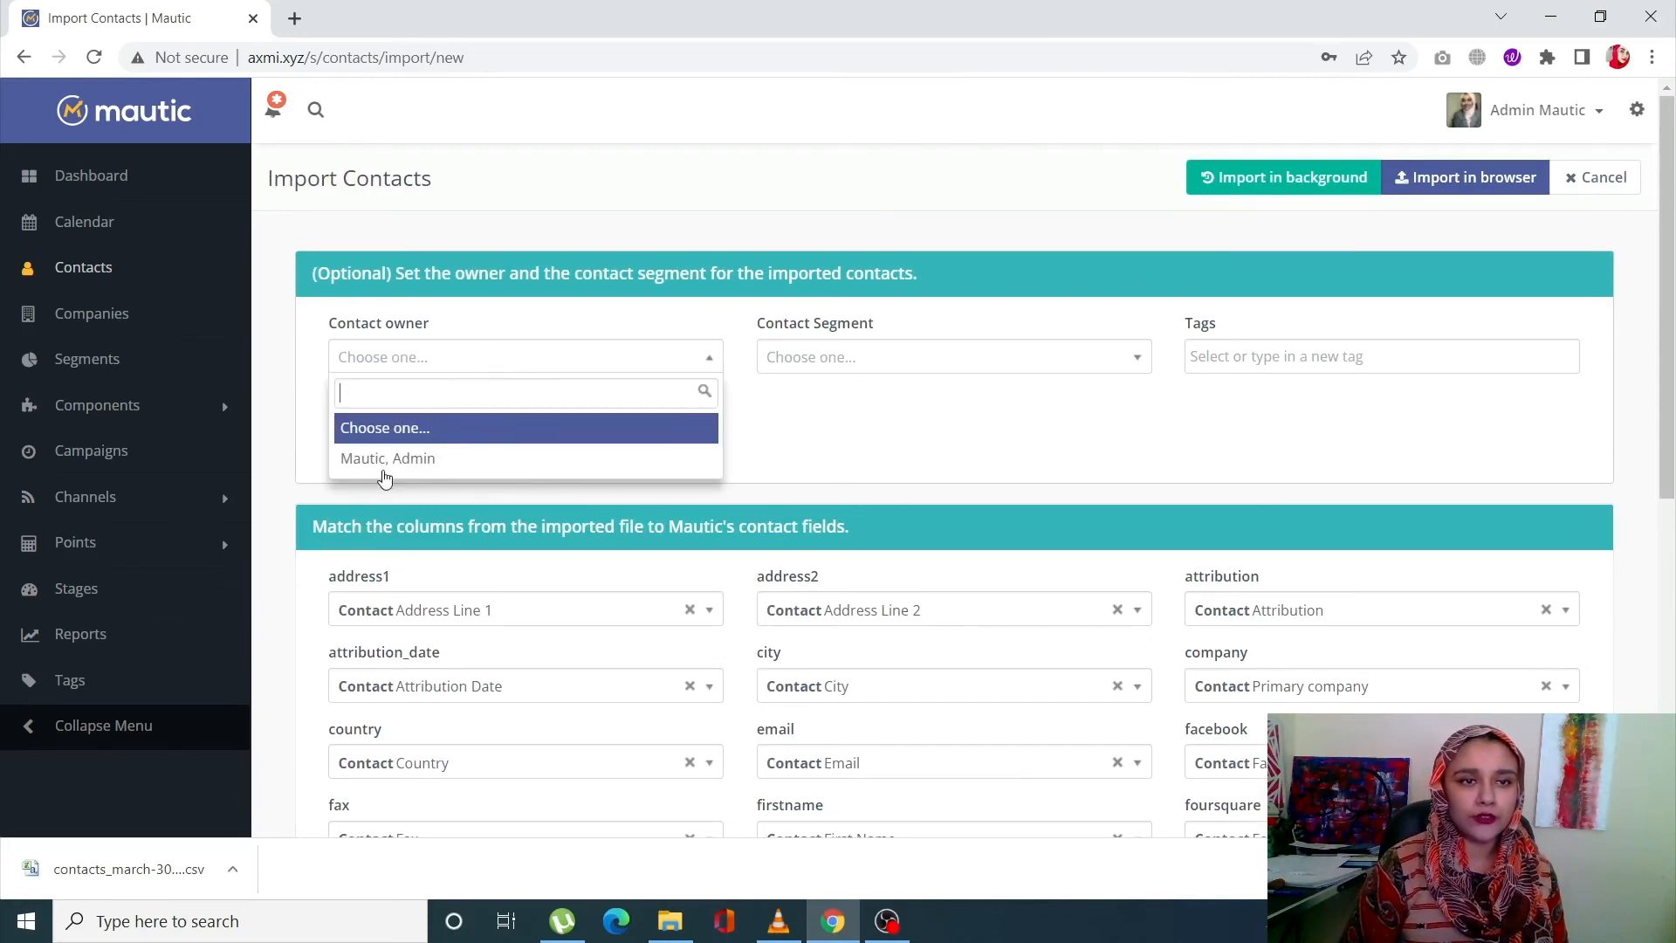
mouse_move(506, 460)
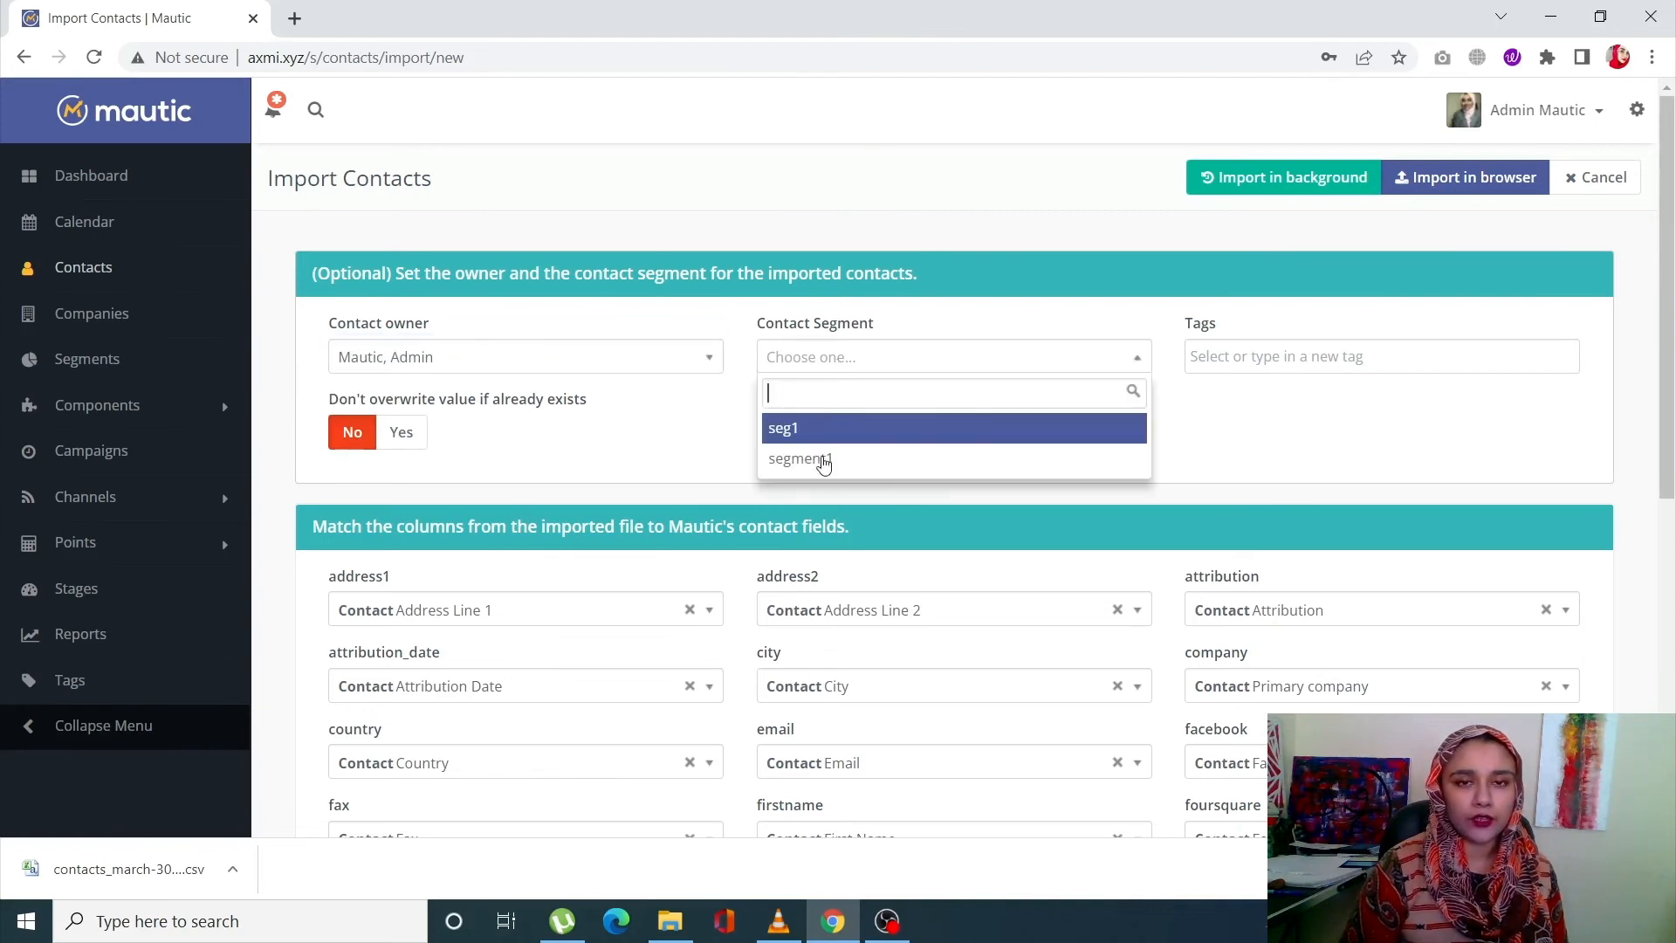
click(799, 460)
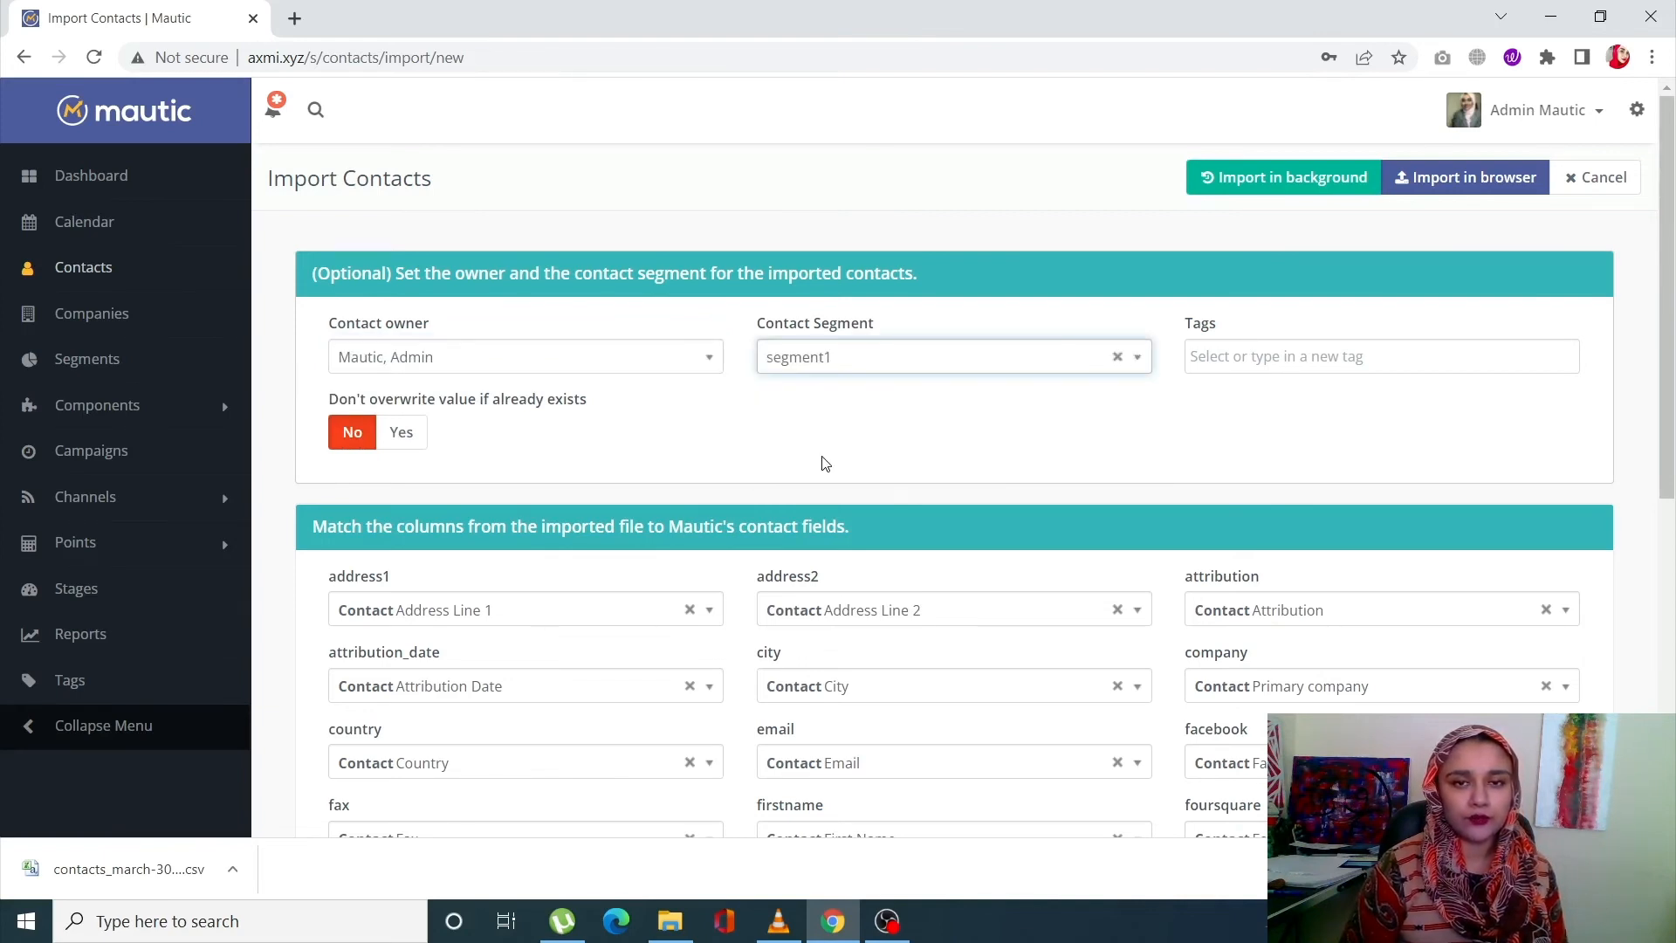
mouse_move(1215, 264)
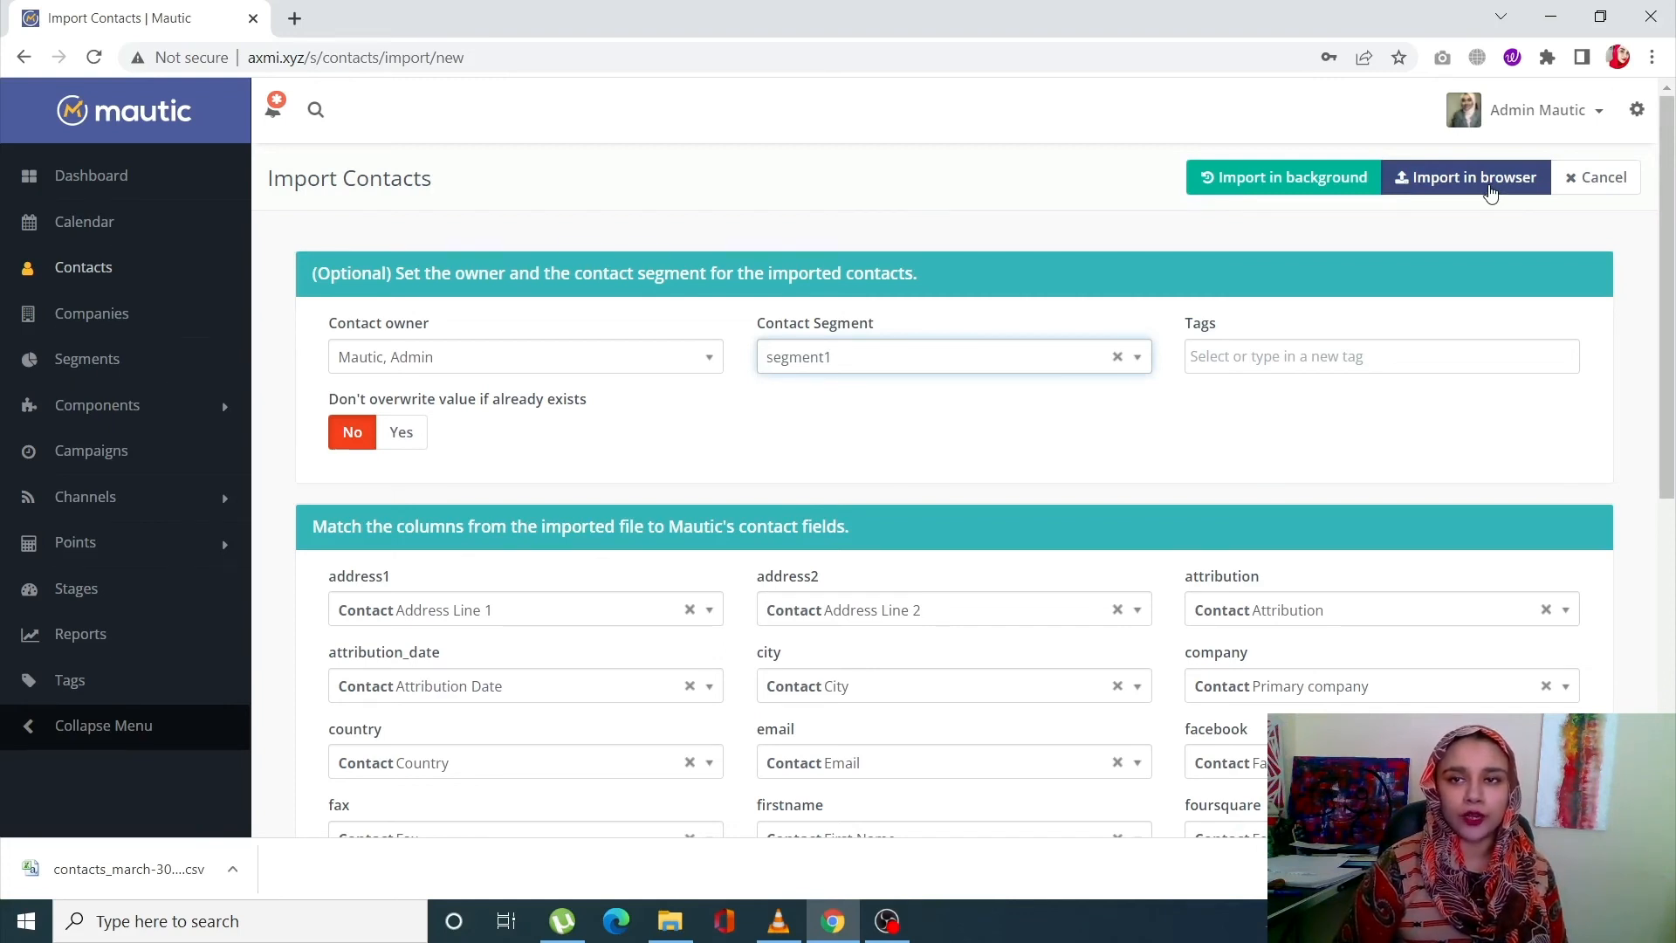
click(1466, 176)
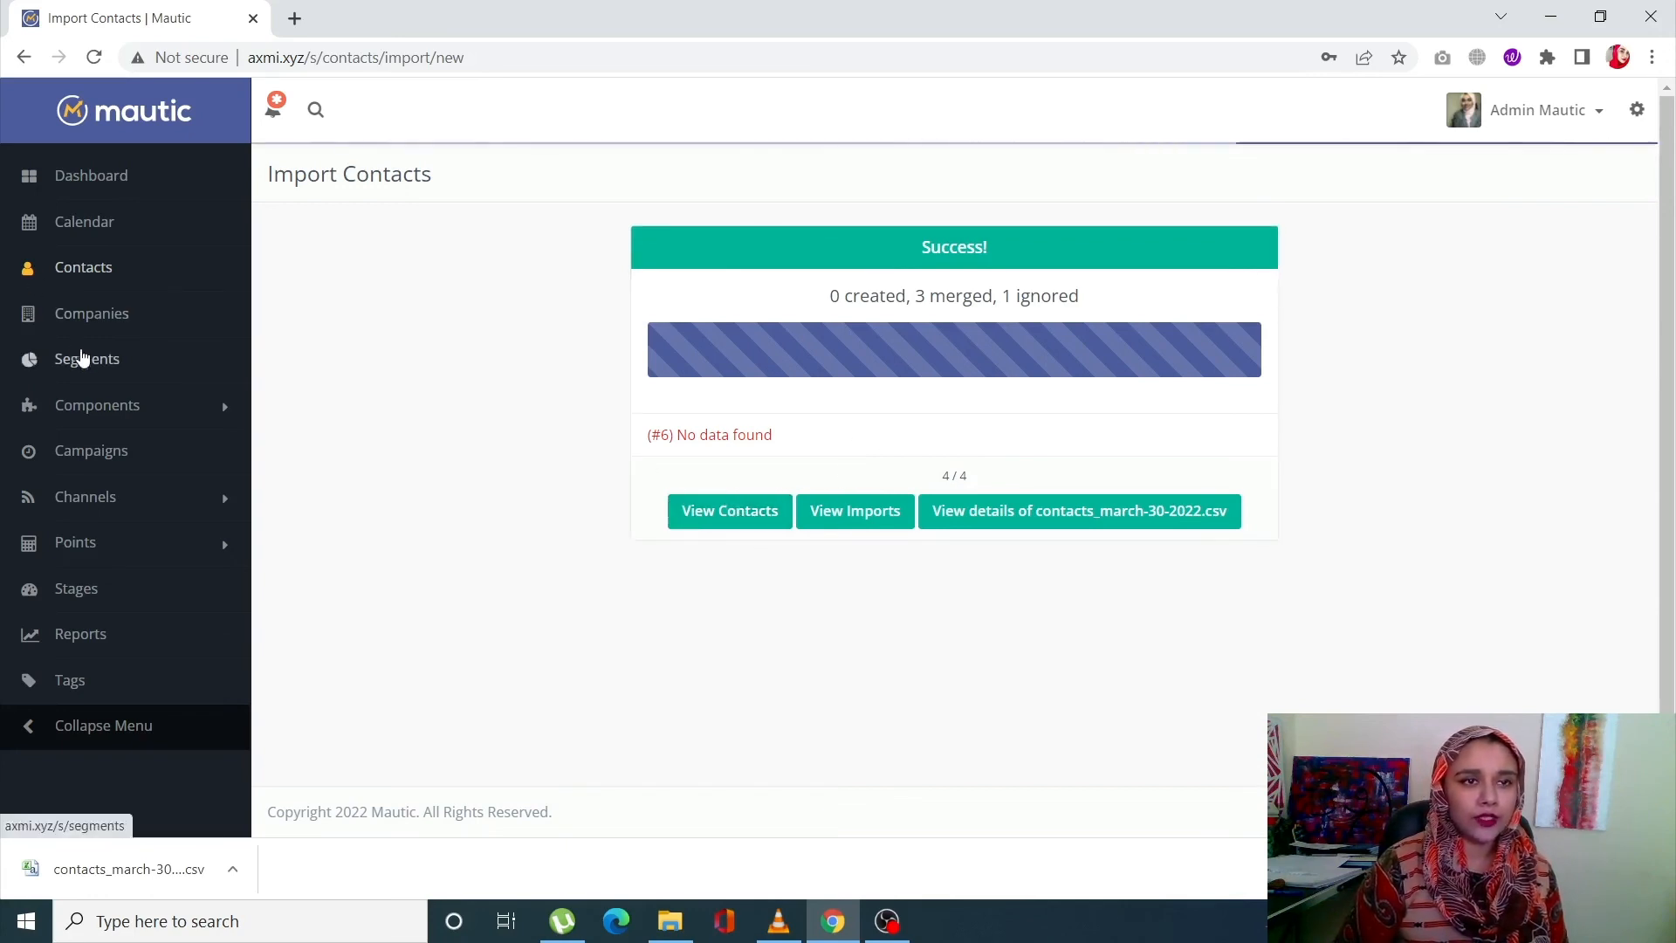
Step: Check the segments list, where segment1 now shows 3 contacts, and expand Channels
click(87, 358)
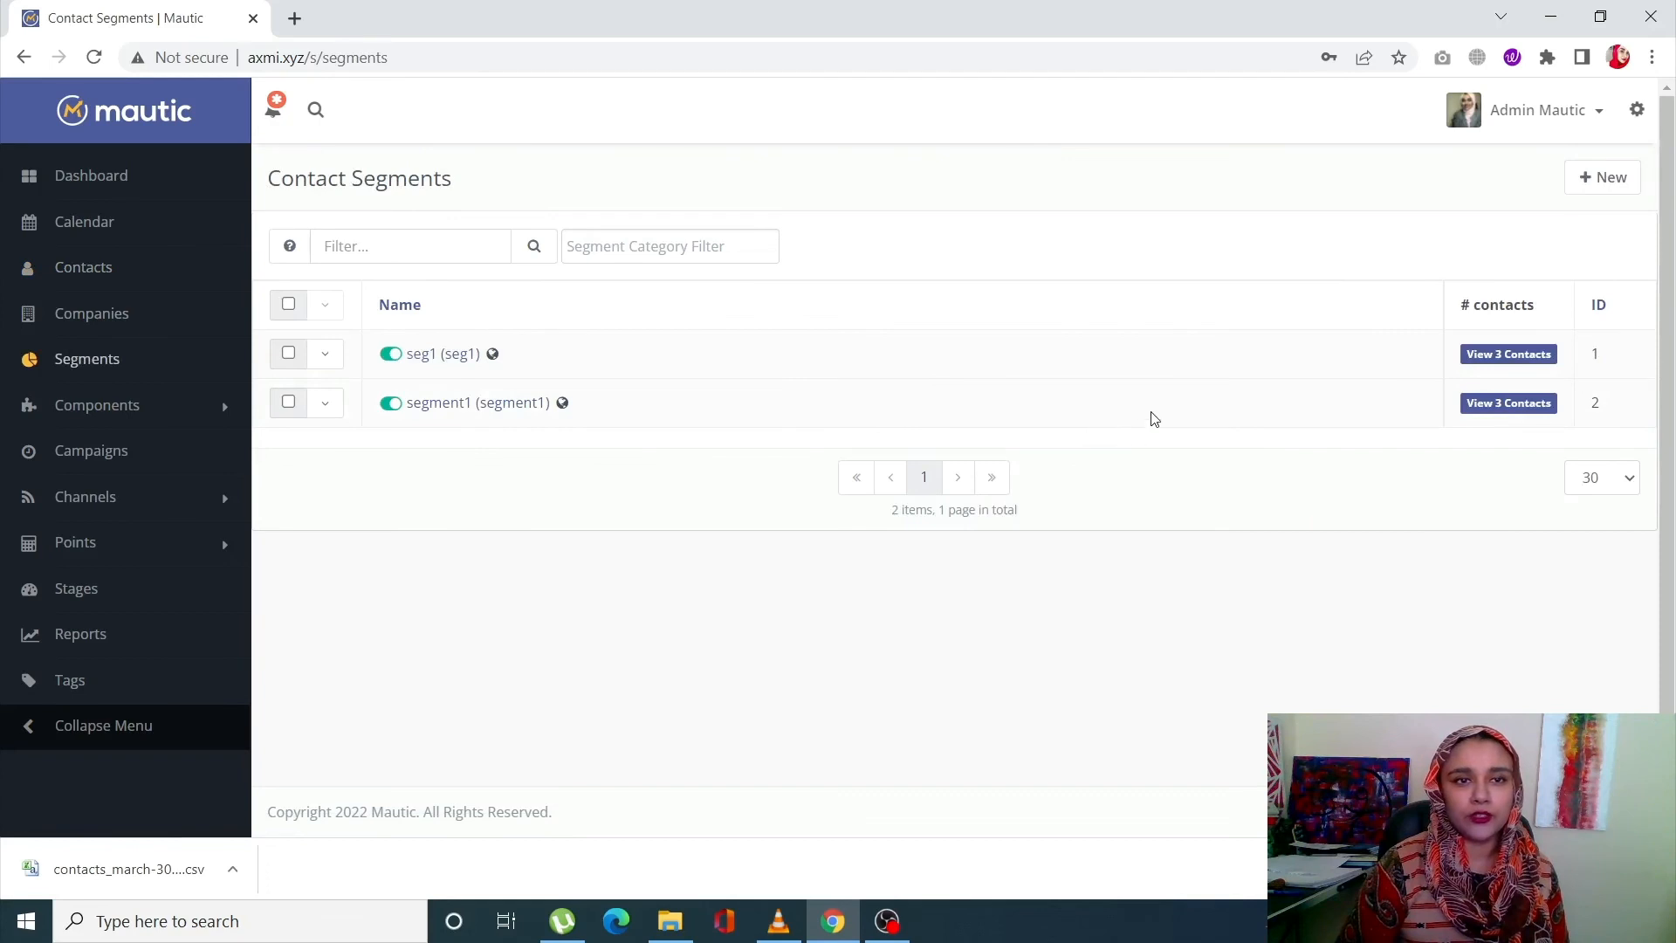
mouse_move(1507, 403)
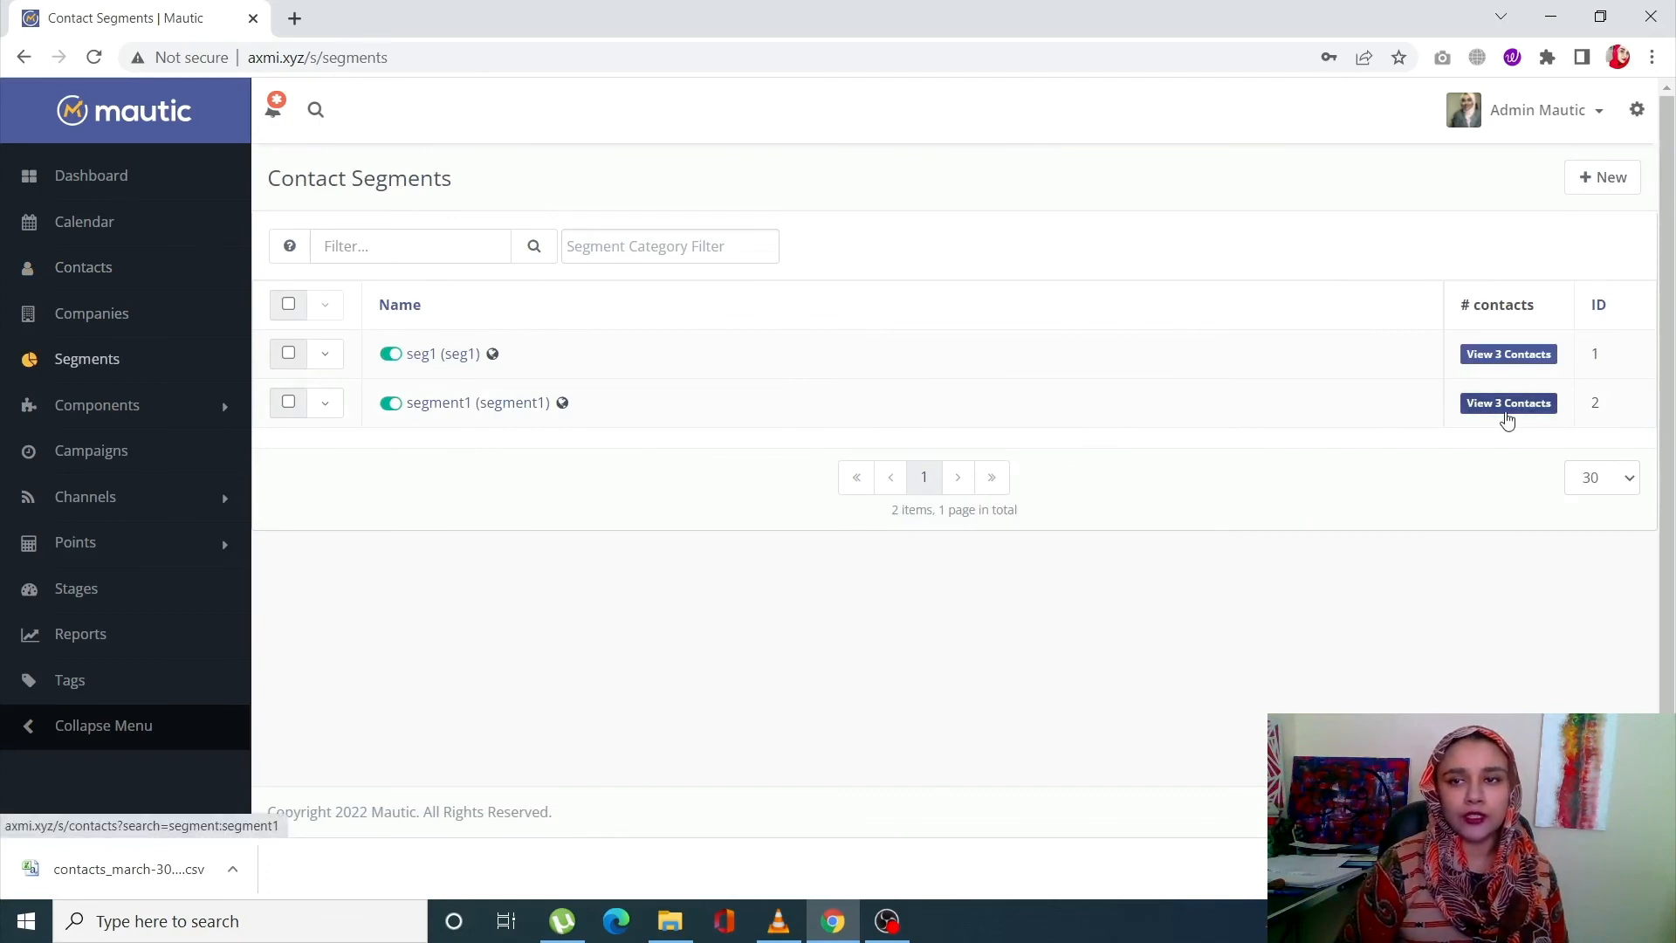
mouse_move(446, 551)
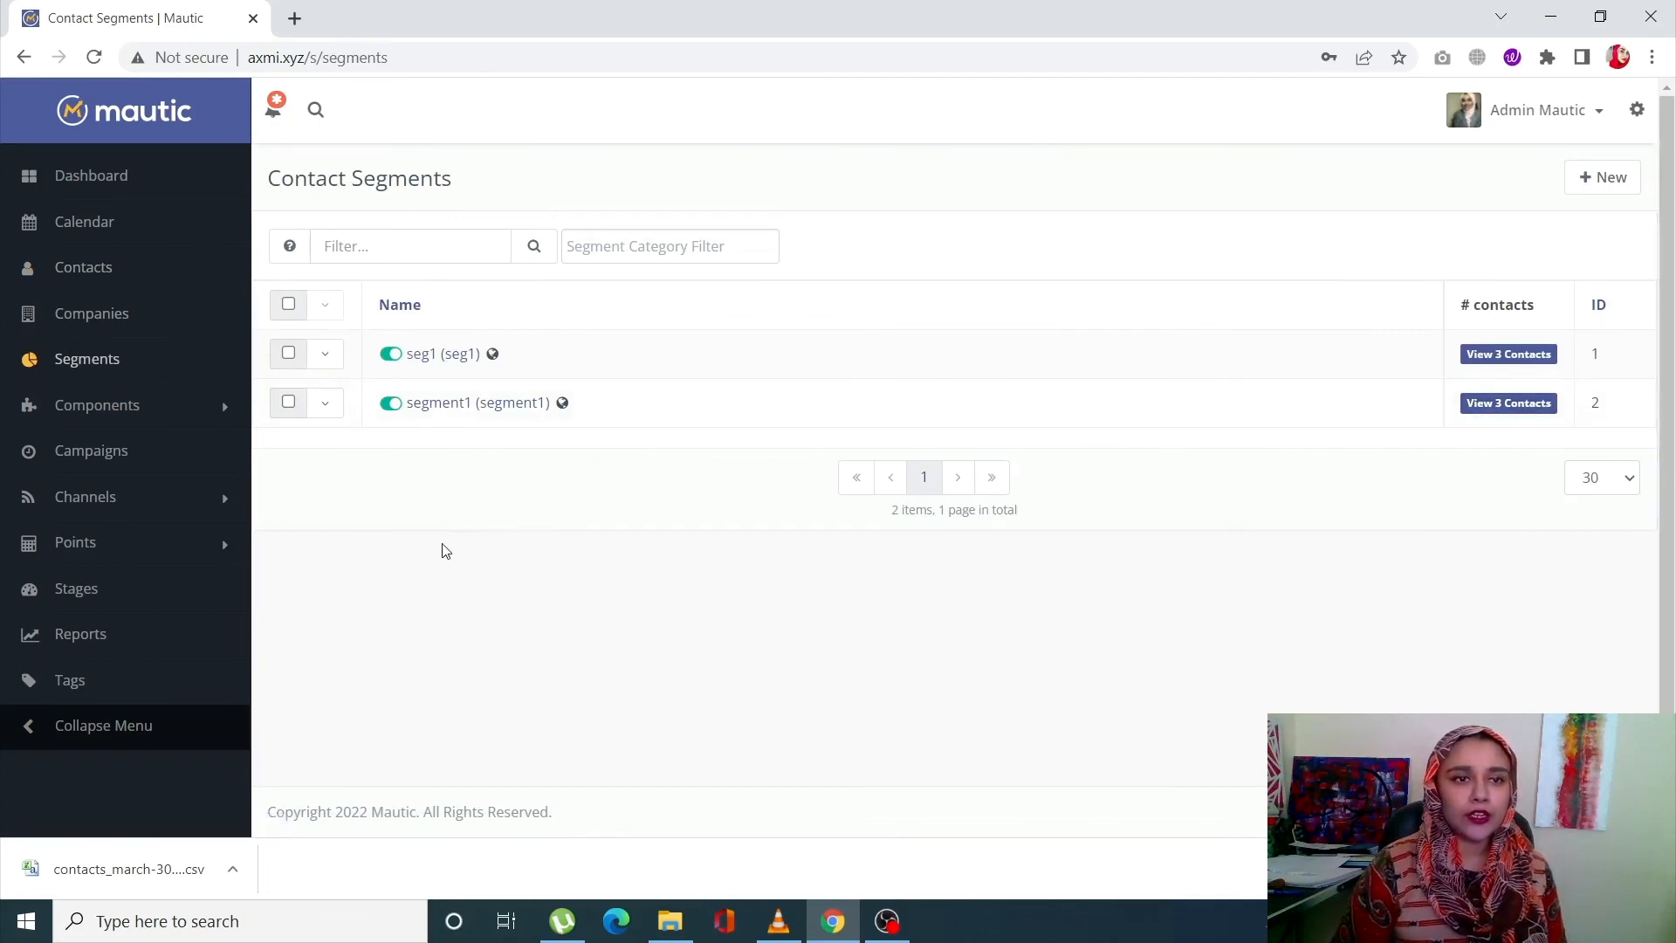
mouse_move(180, 510)
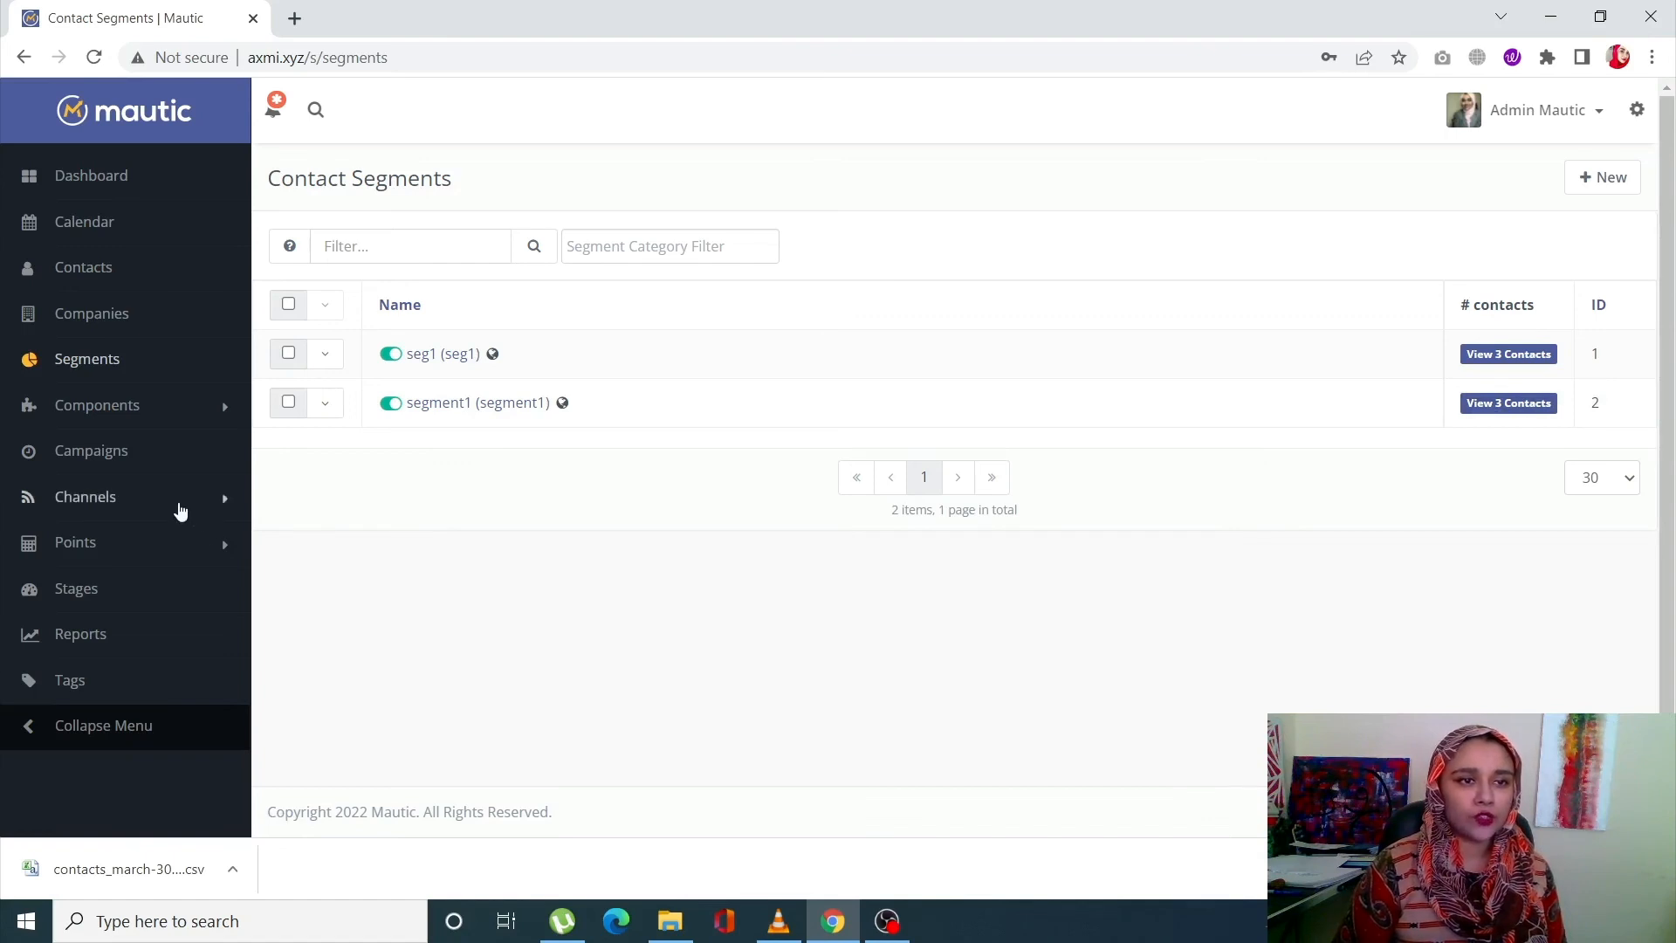
click(84, 496)
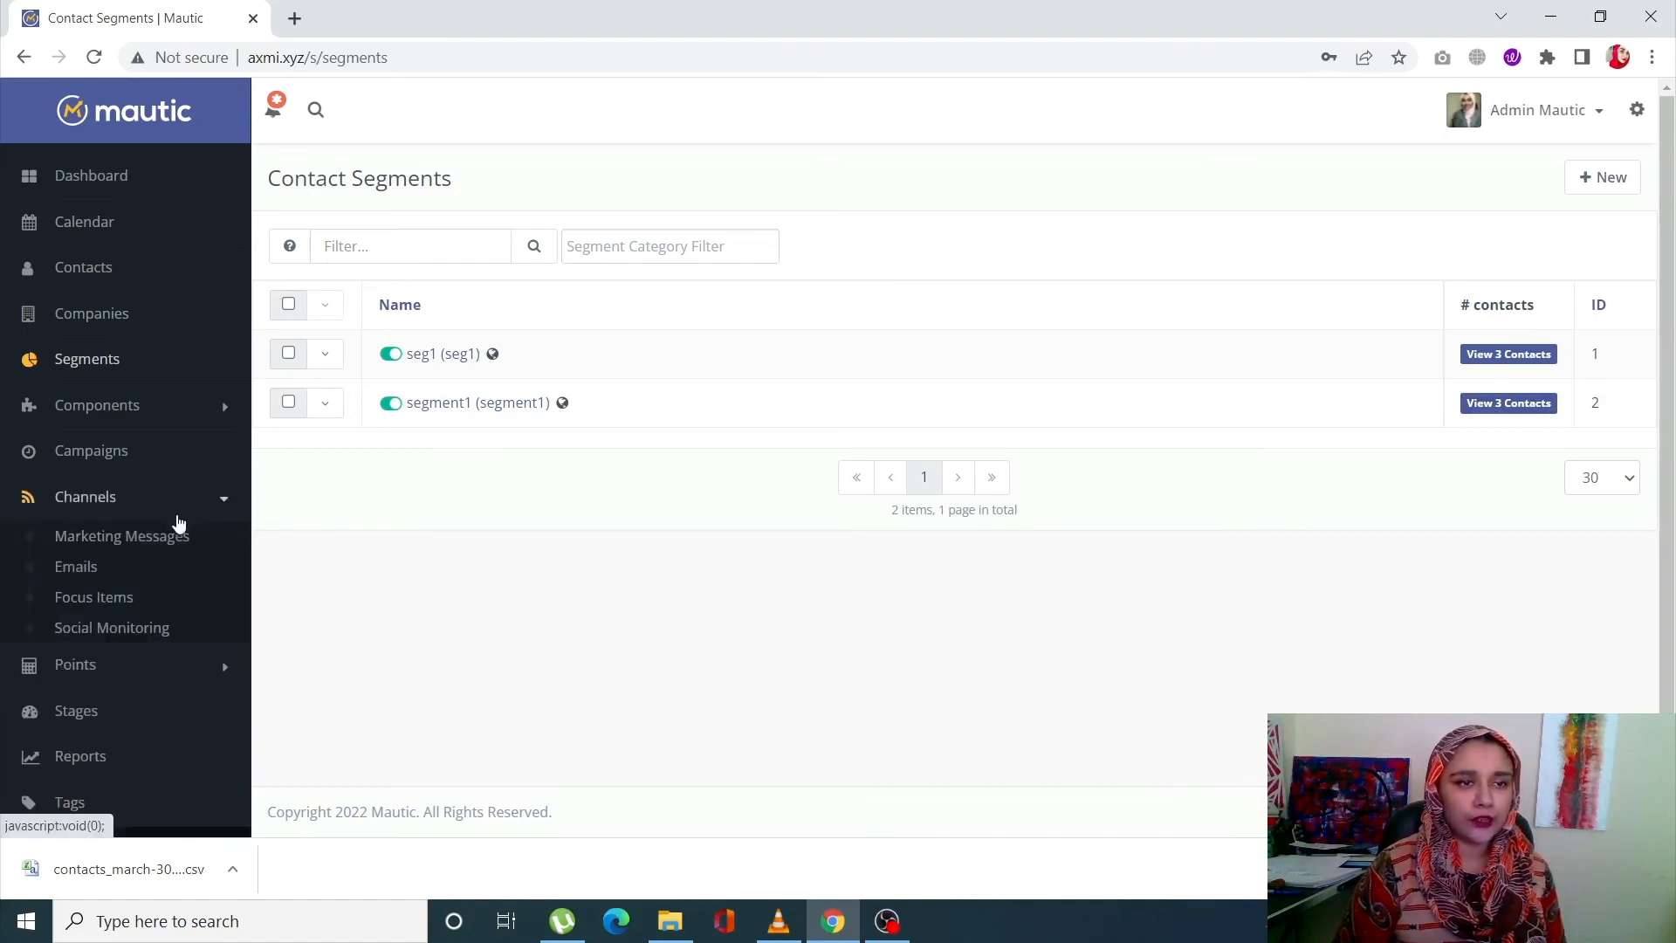
Step: Open the Emails list, showing email1 with 0 sent and 0 read
click(76, 565)
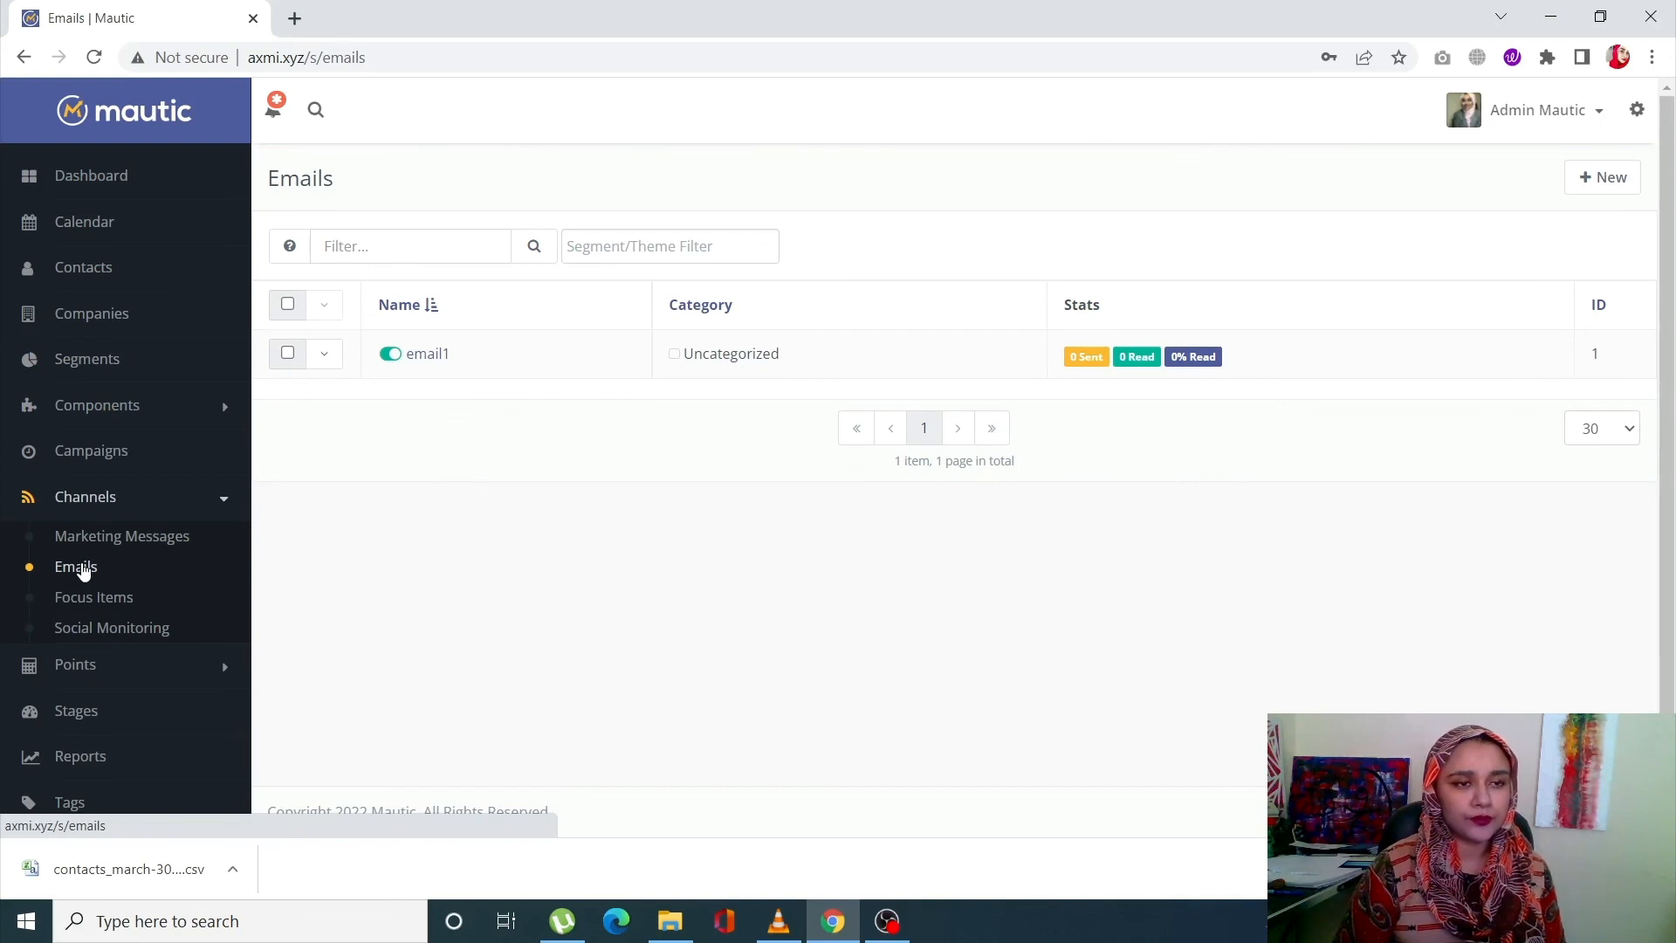
mouse_move(448, 566)
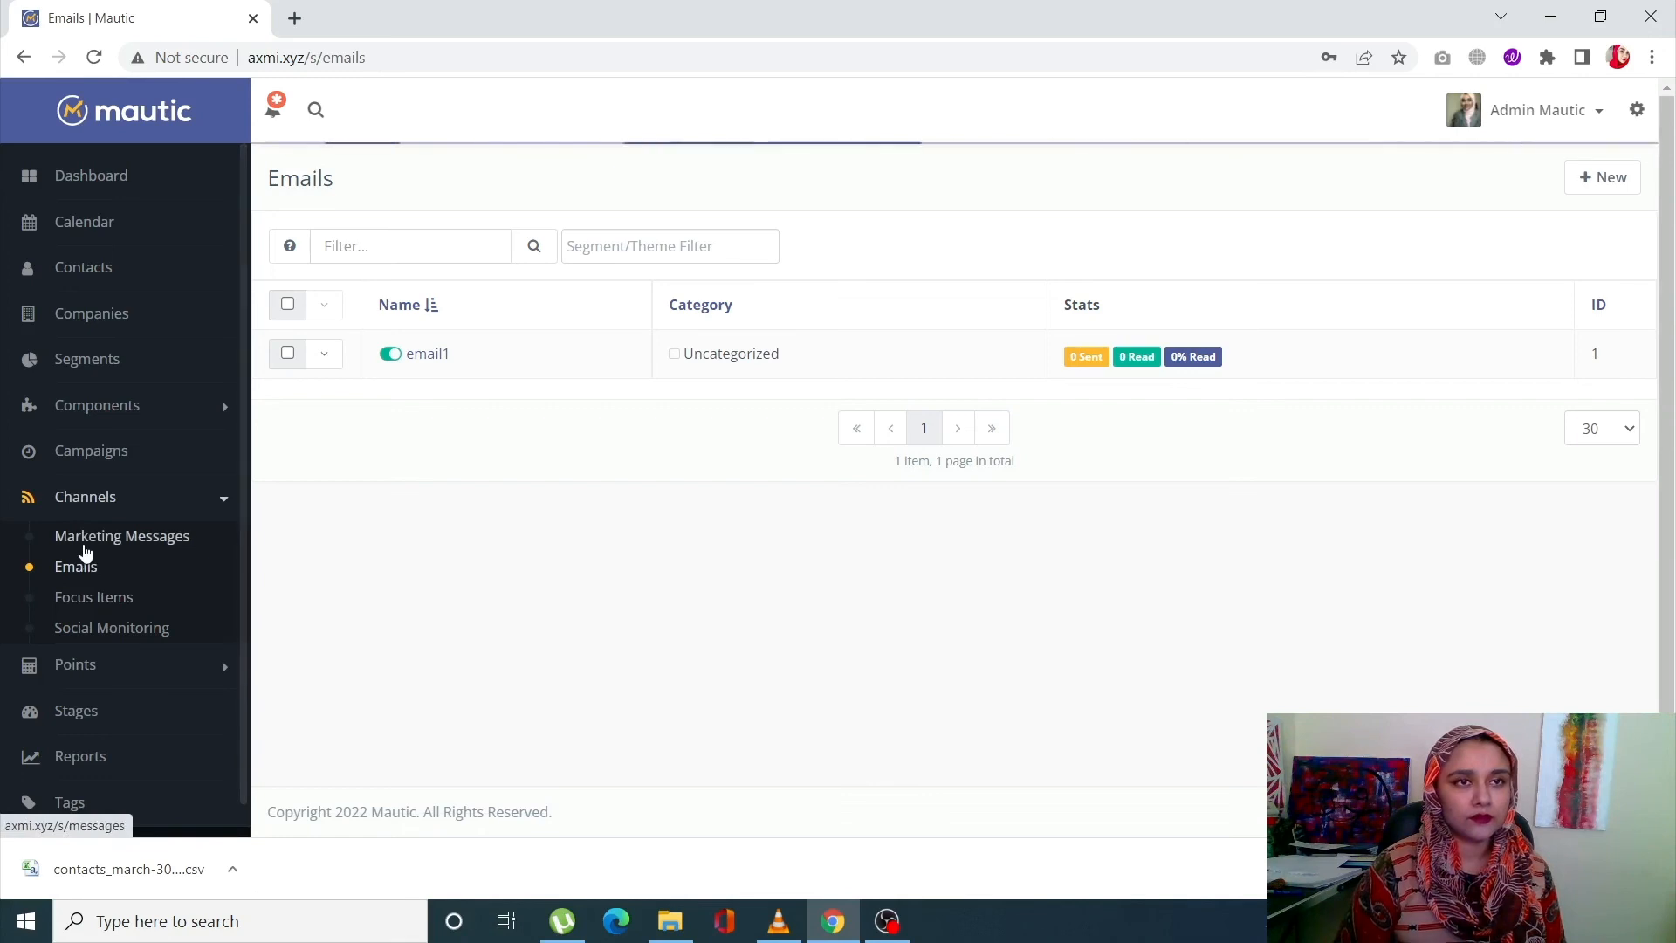
mouse_move(372, 578)
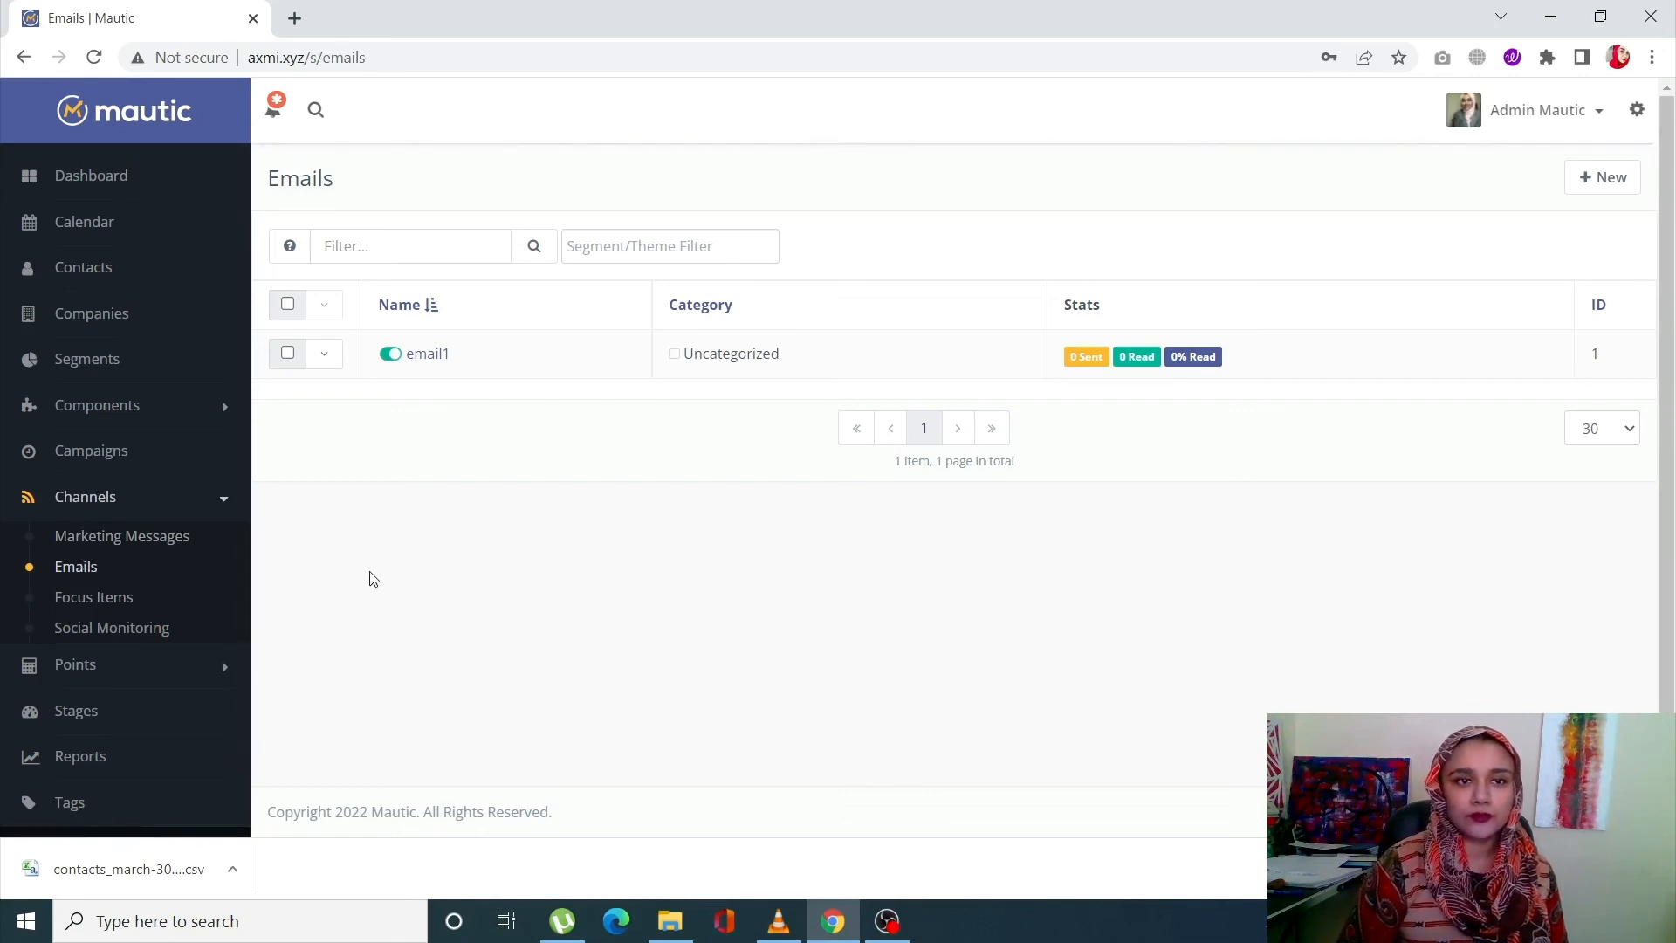
mouse_move(1603, 178)
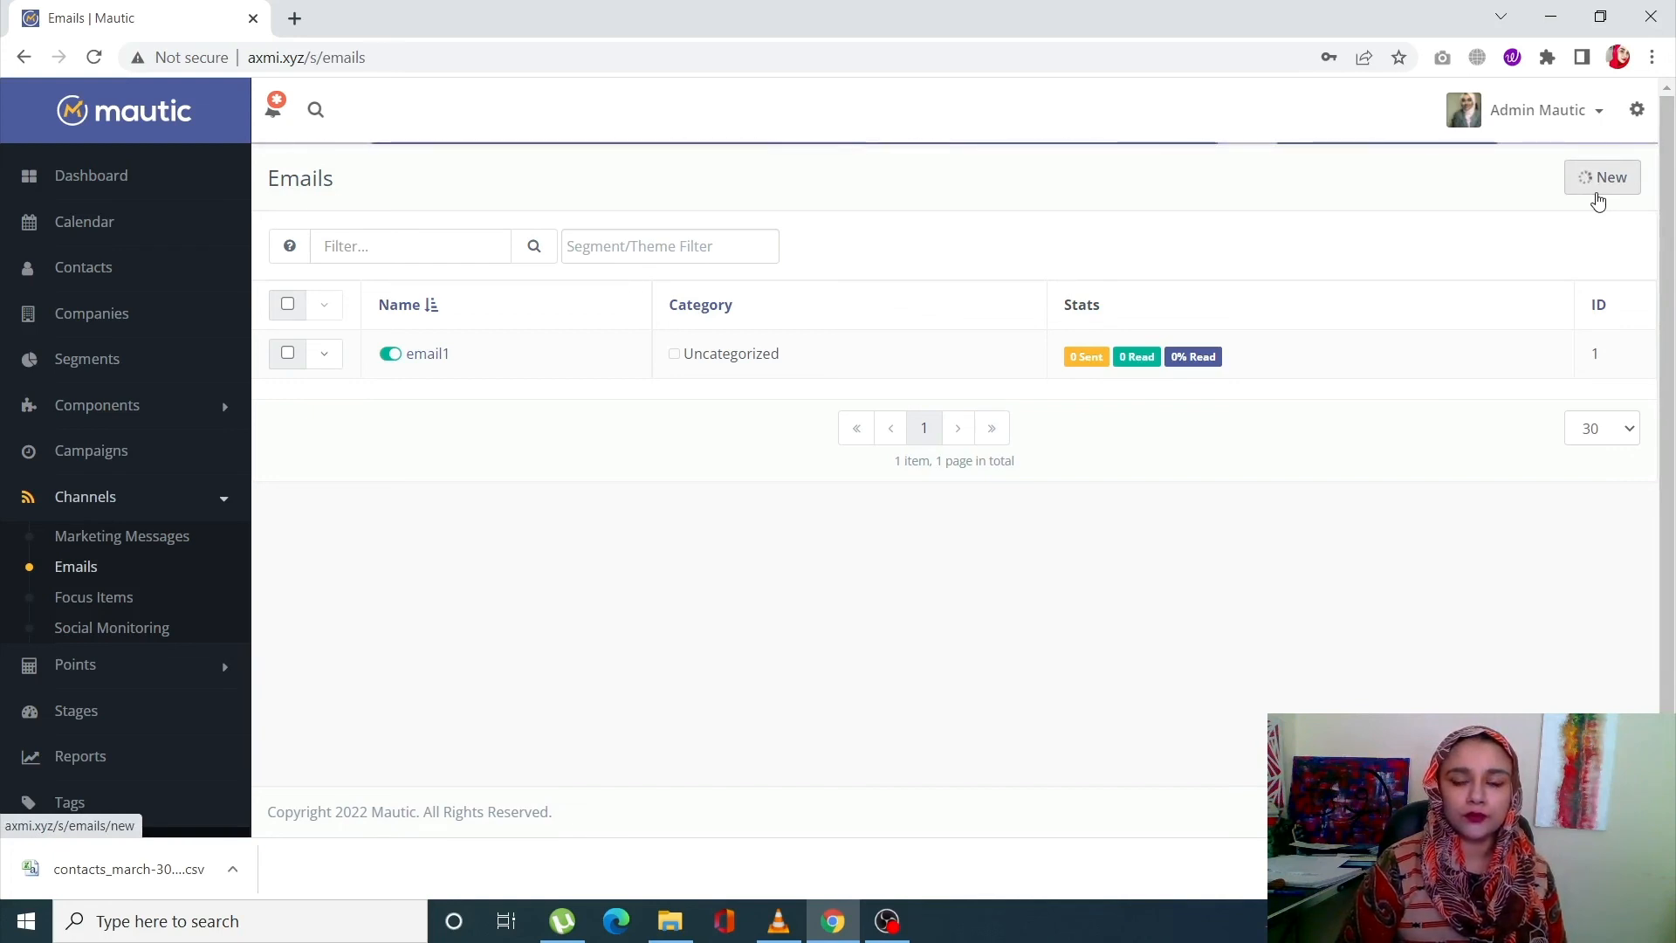
Step: Start a new email and choose the Segment Email type
click(1601, 177)
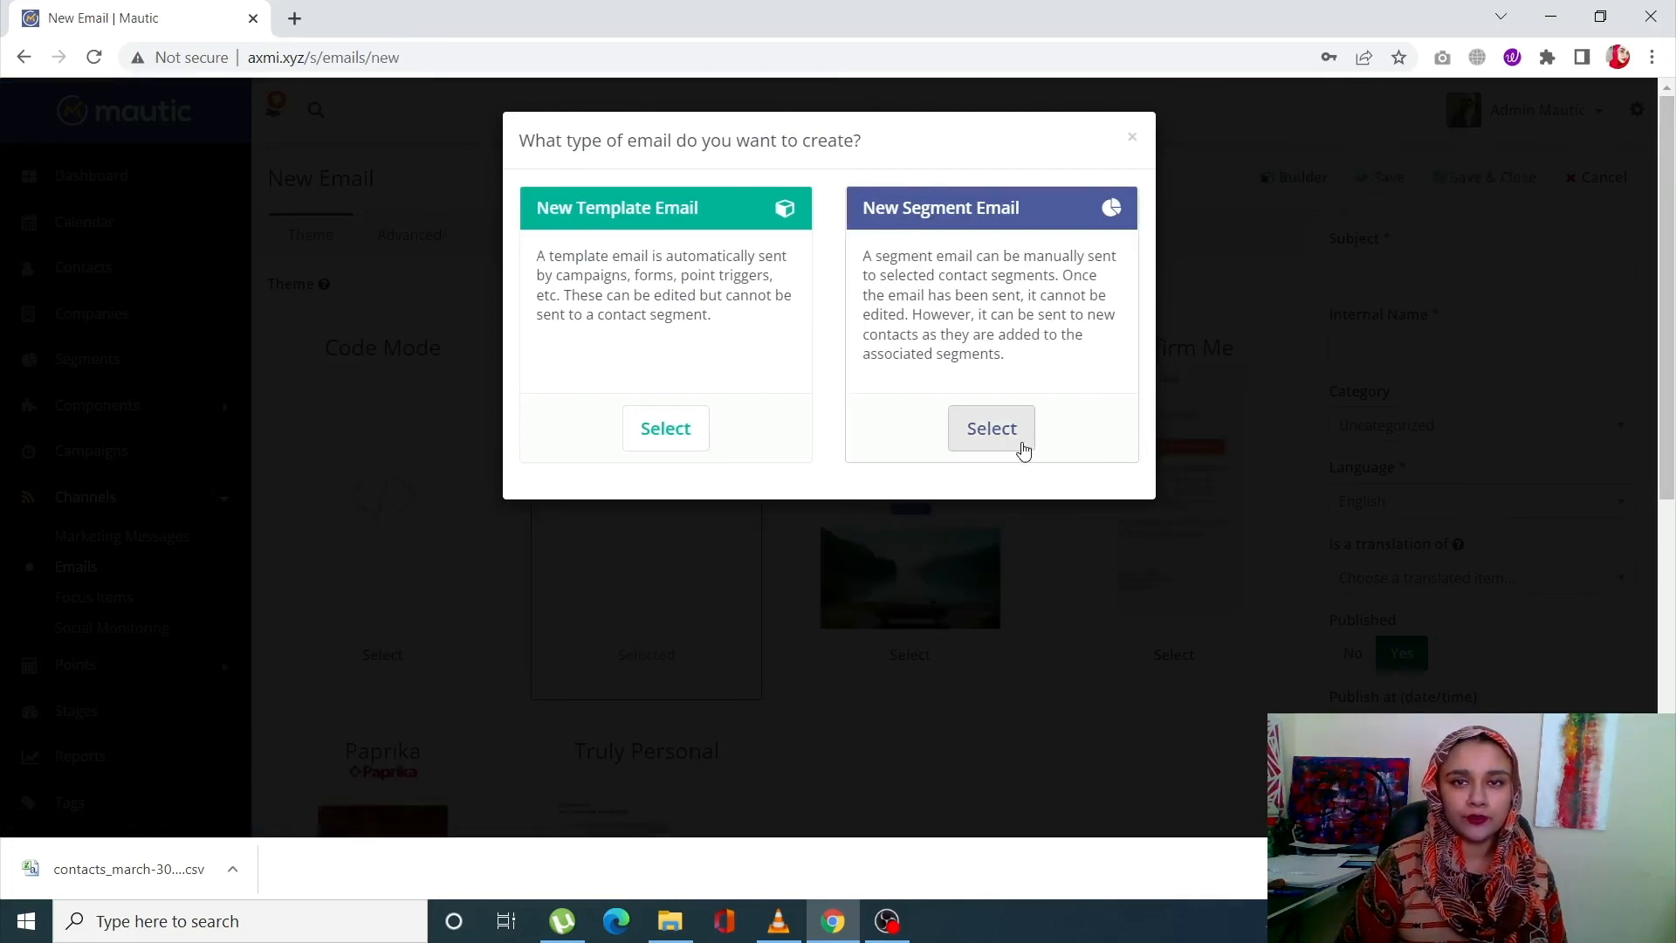
mouse_move(966, 269)
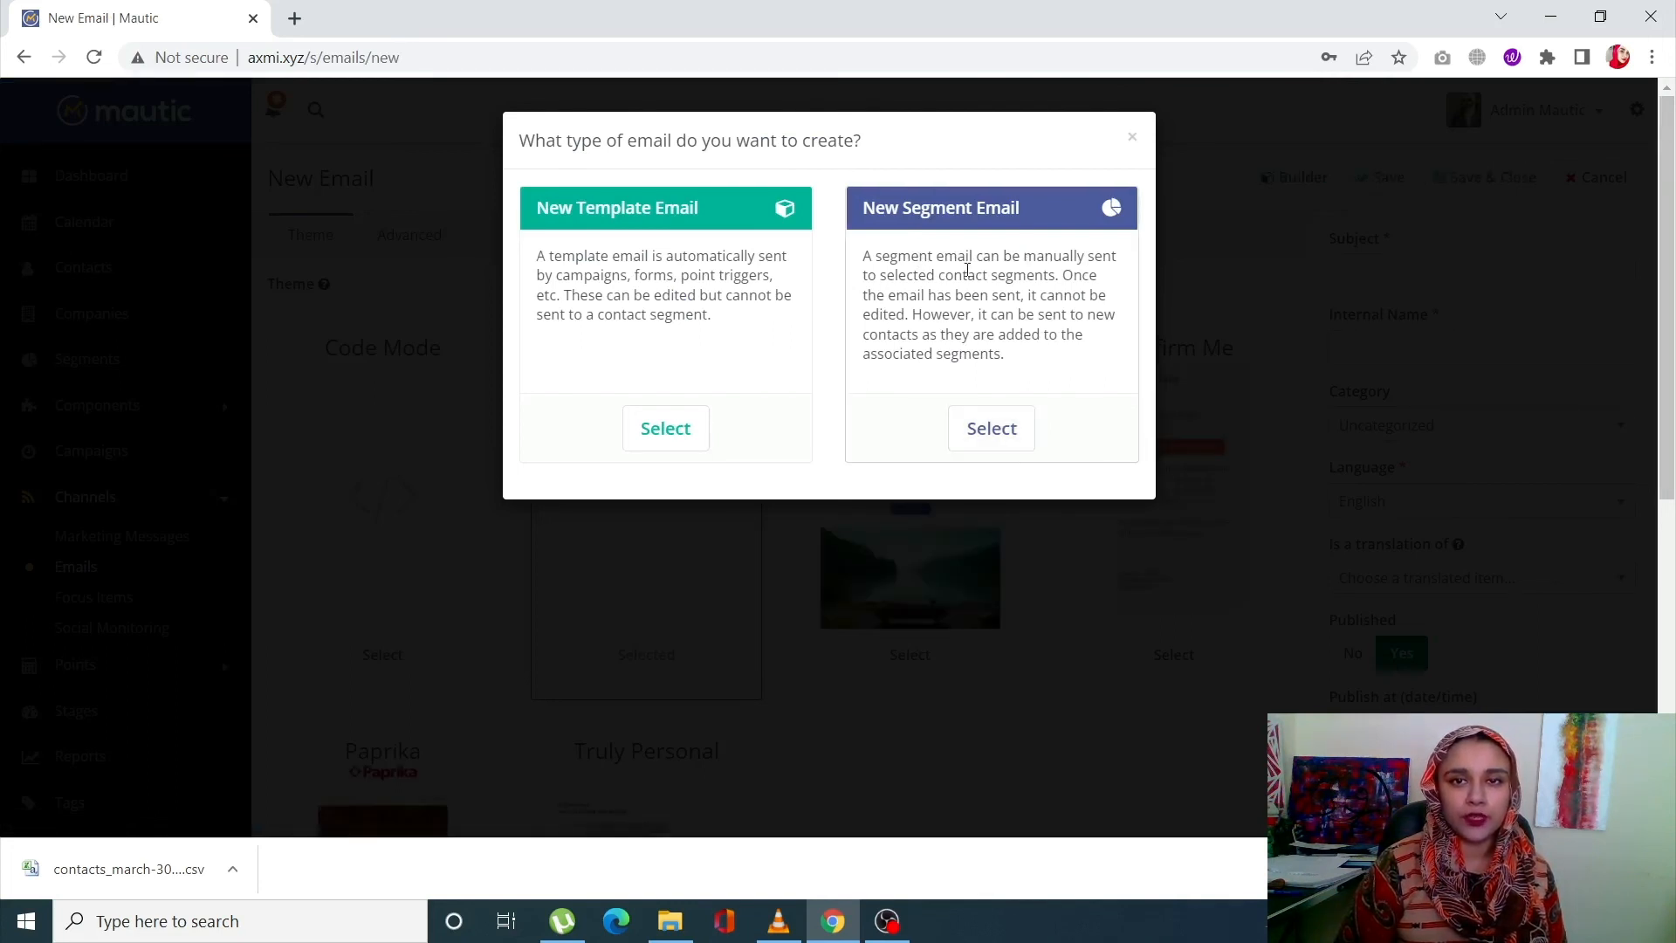
double_click(949, 275)
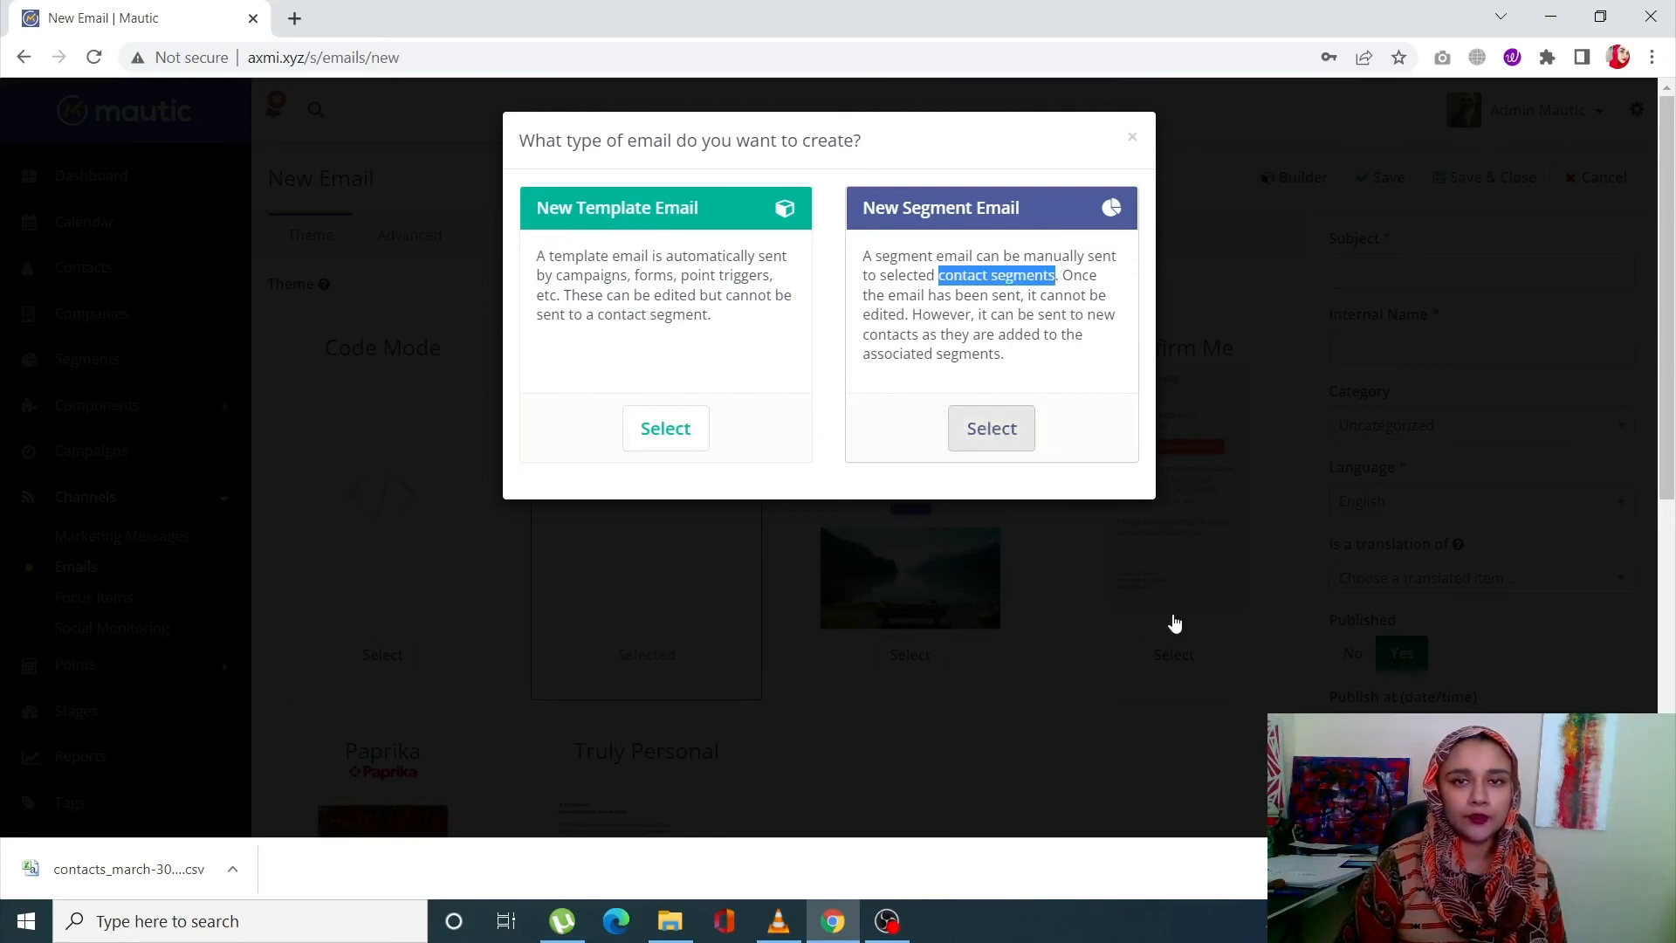
click(990, 427)
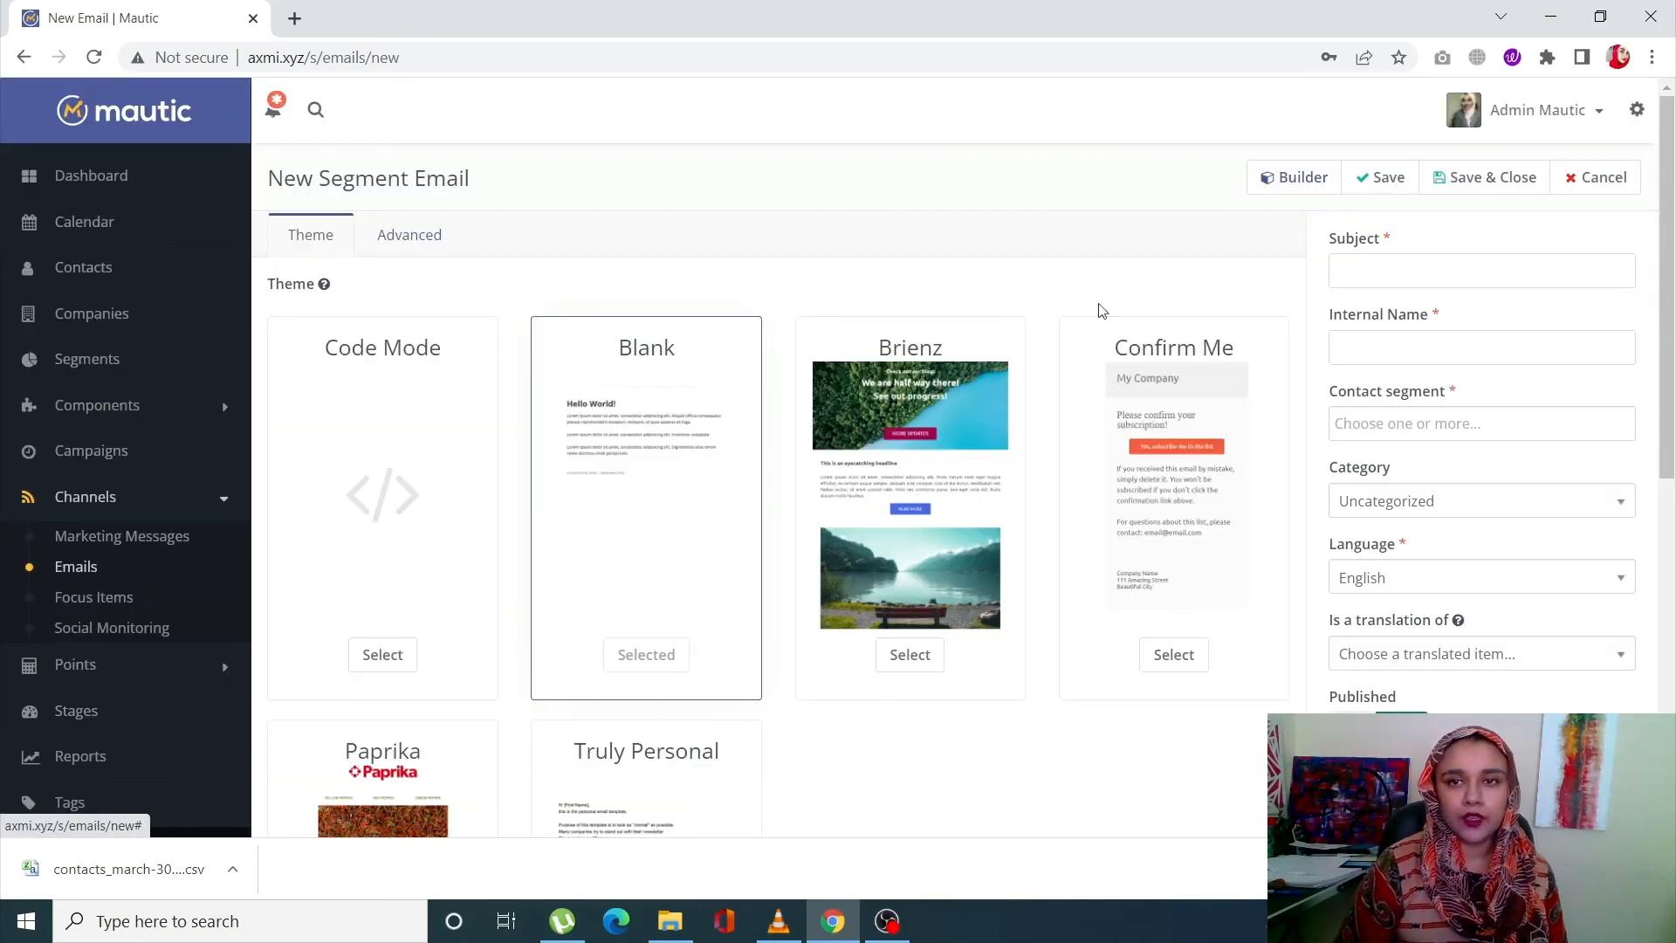
mouse_move(1373, 329)
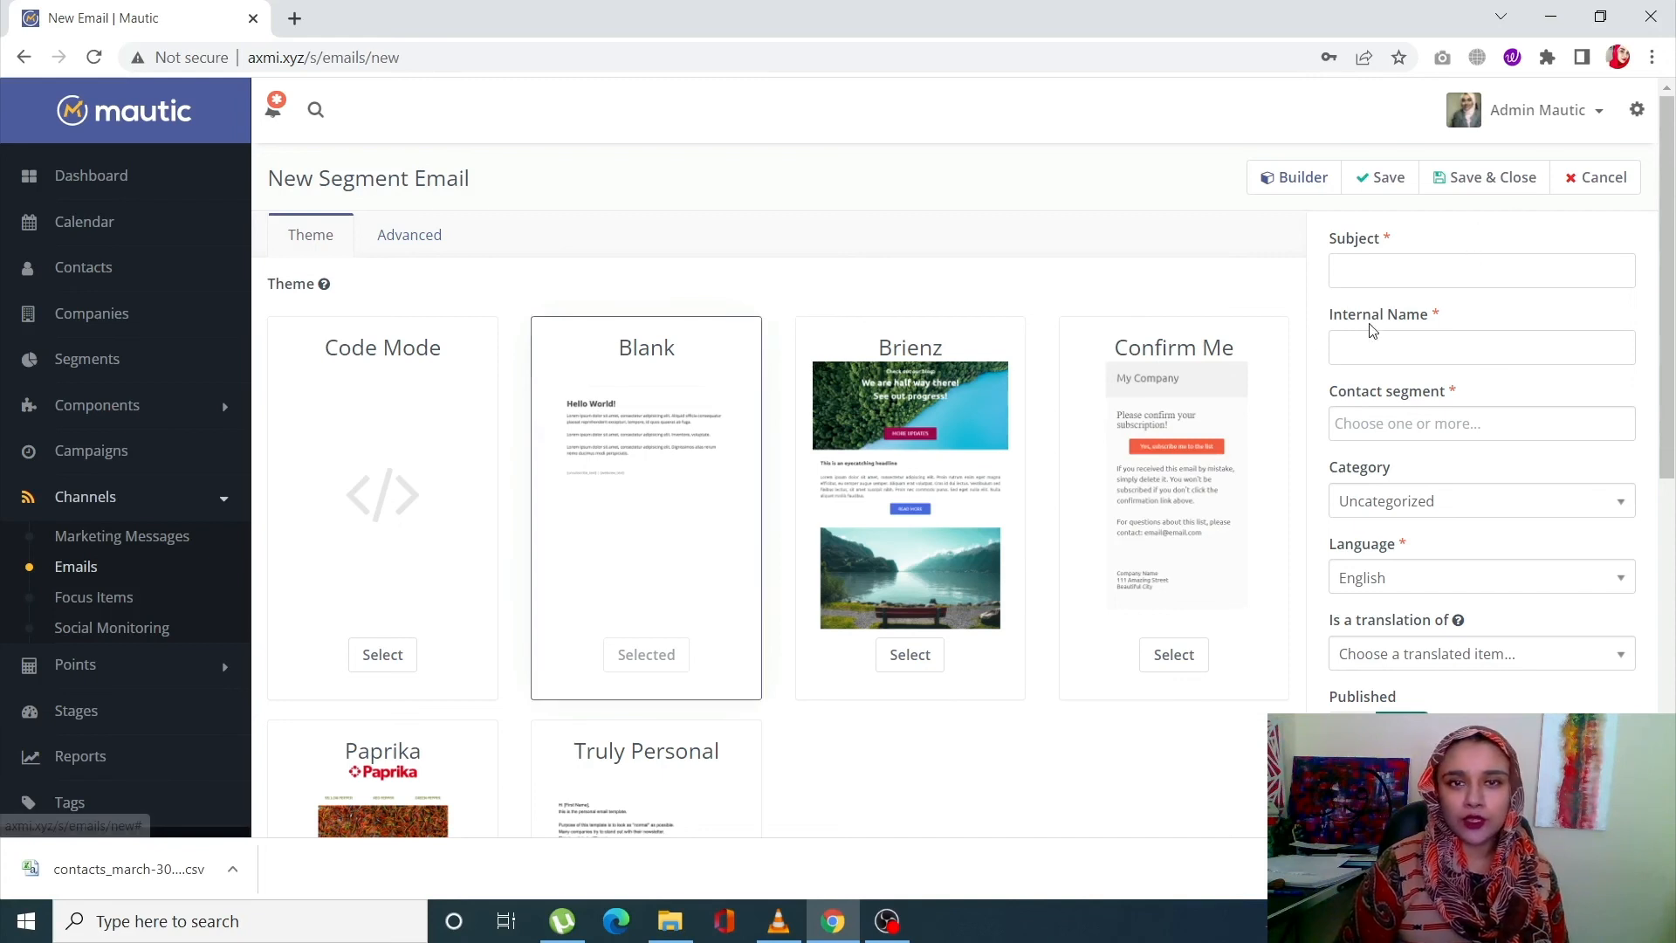
mouse_move(1295, 177)
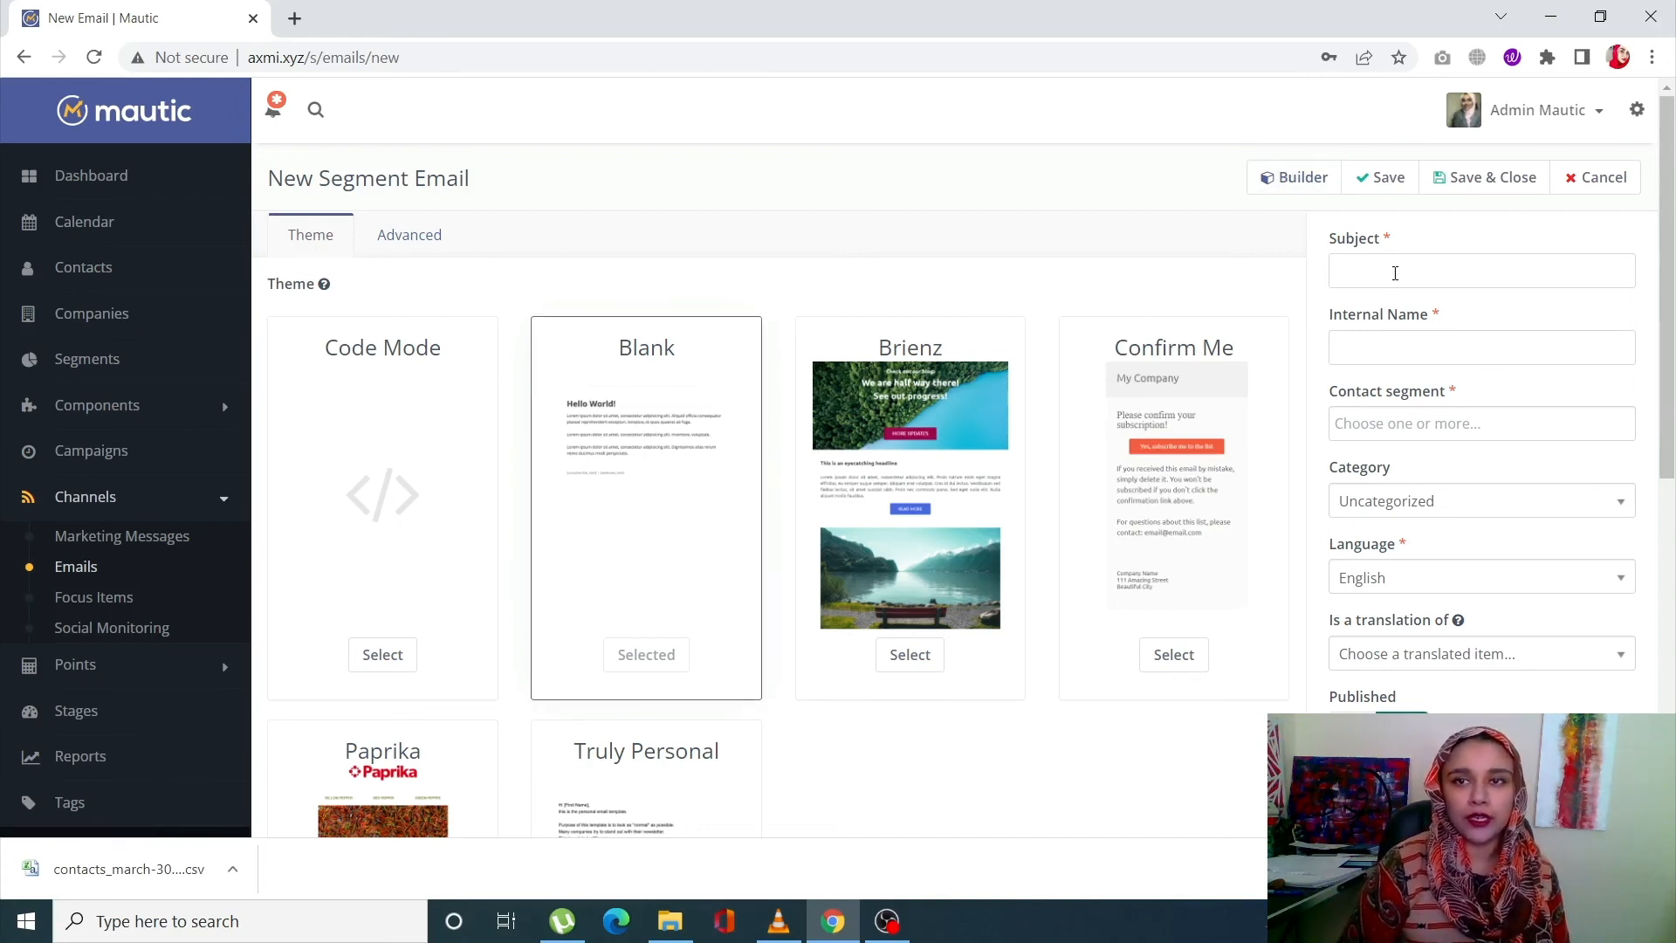
Step: Set subject 'PDF downloaded!!!!!', internal name email1, and contact segment segment1
text(PDF downloaded!!!!!)
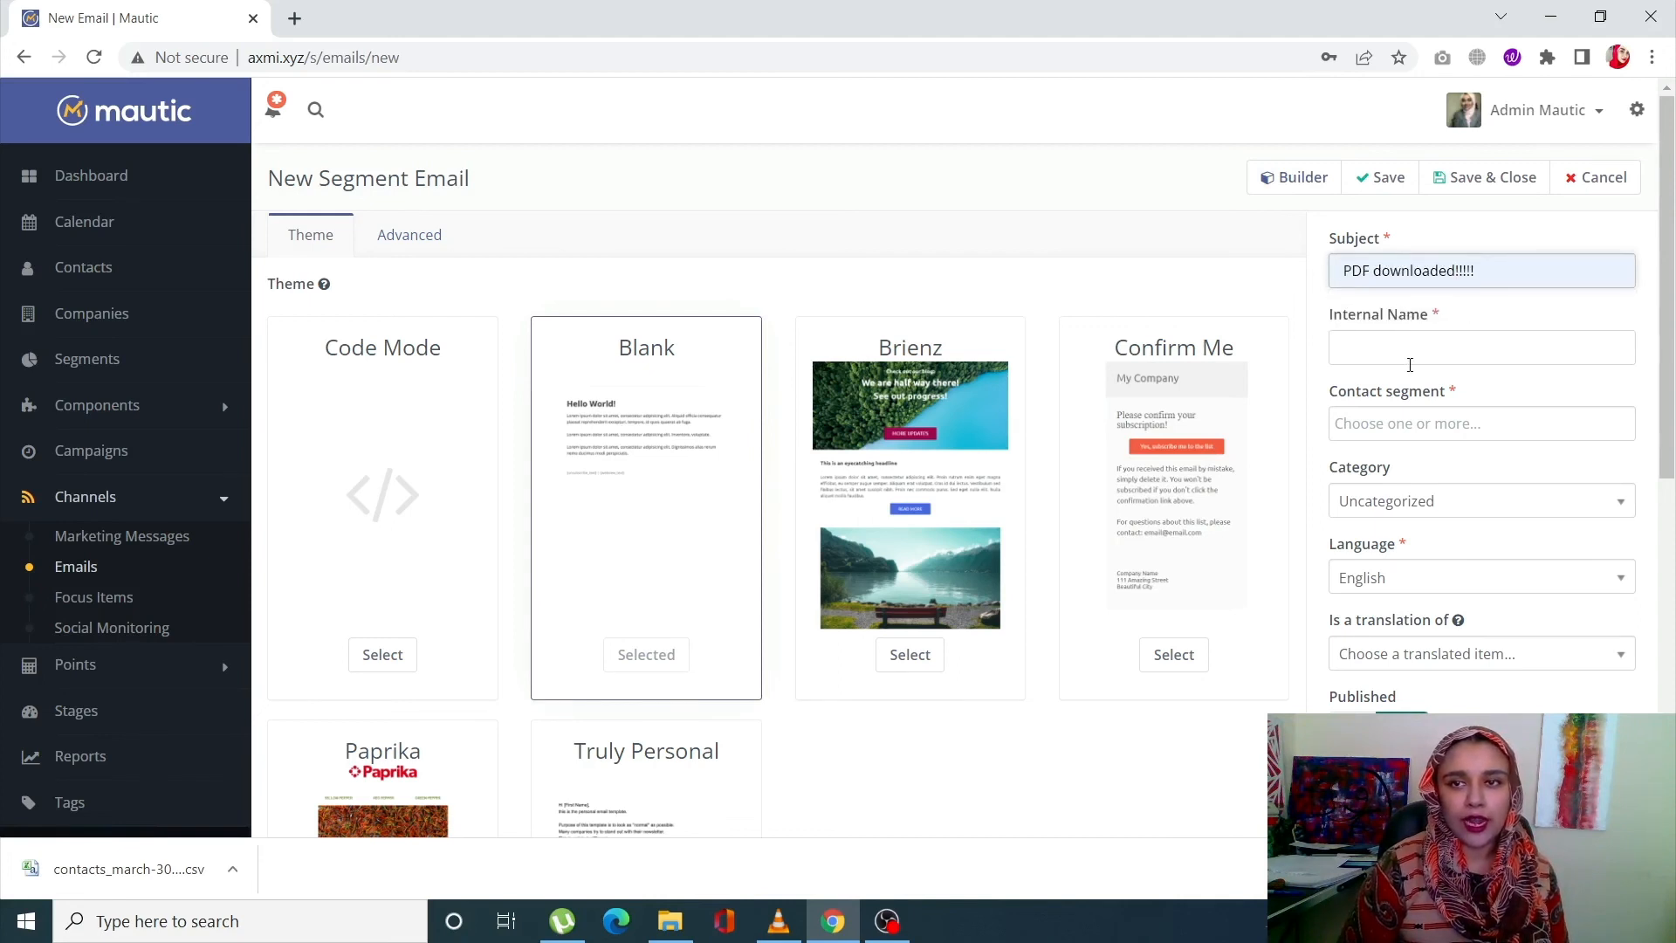
text(email1)
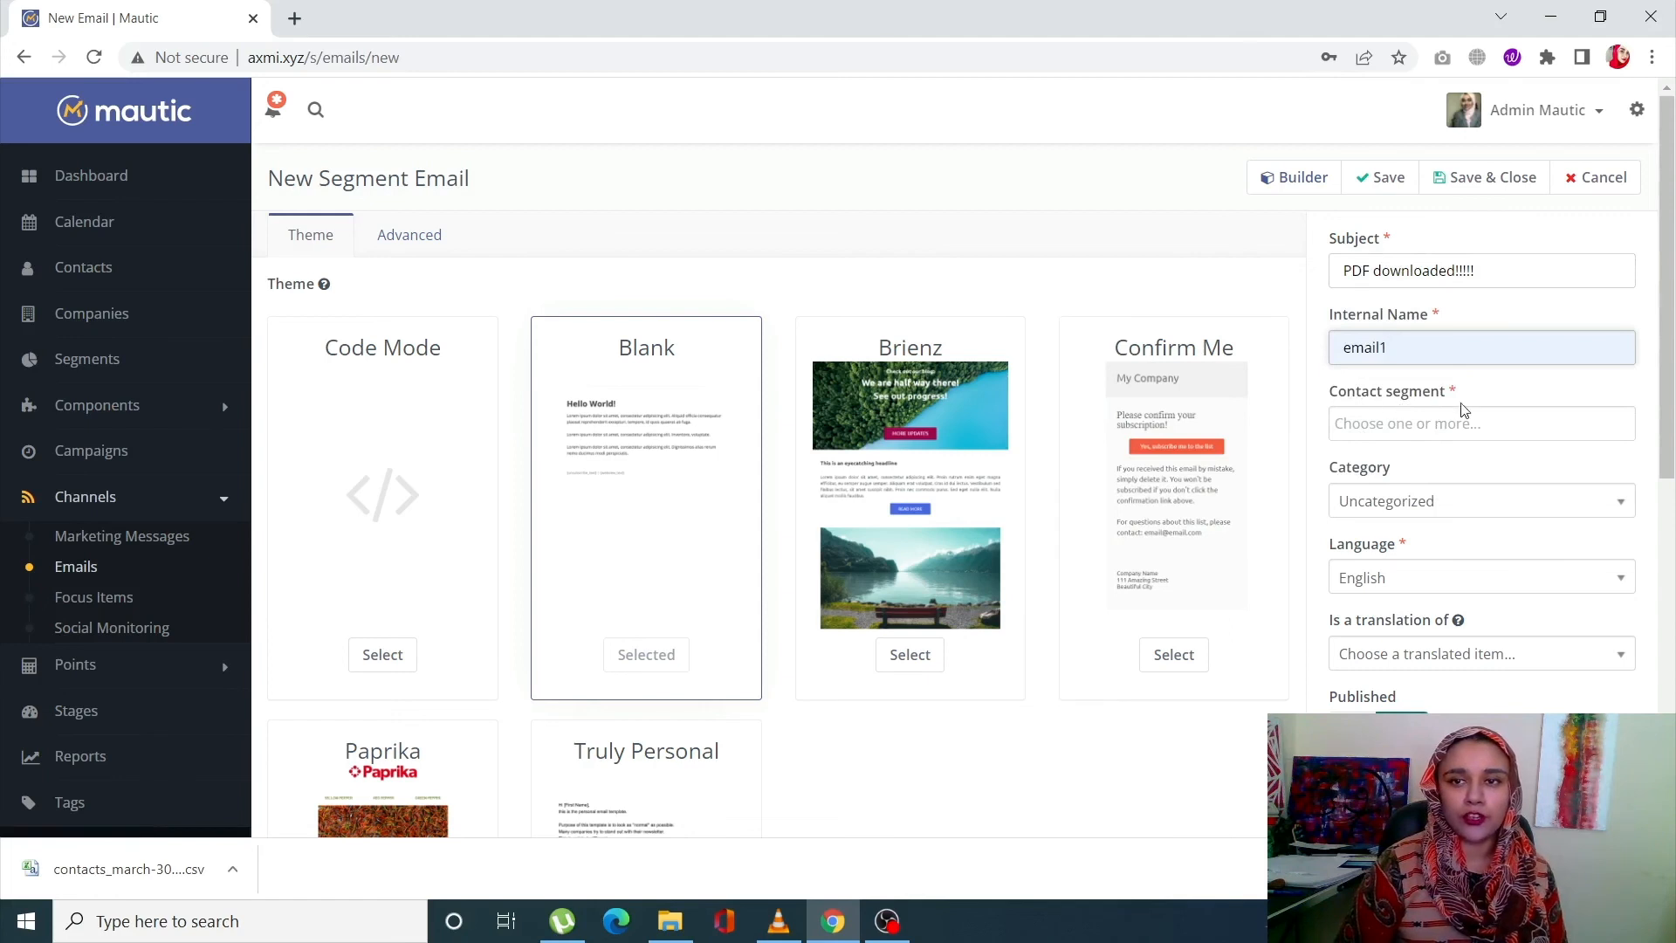
click(1480, 423)
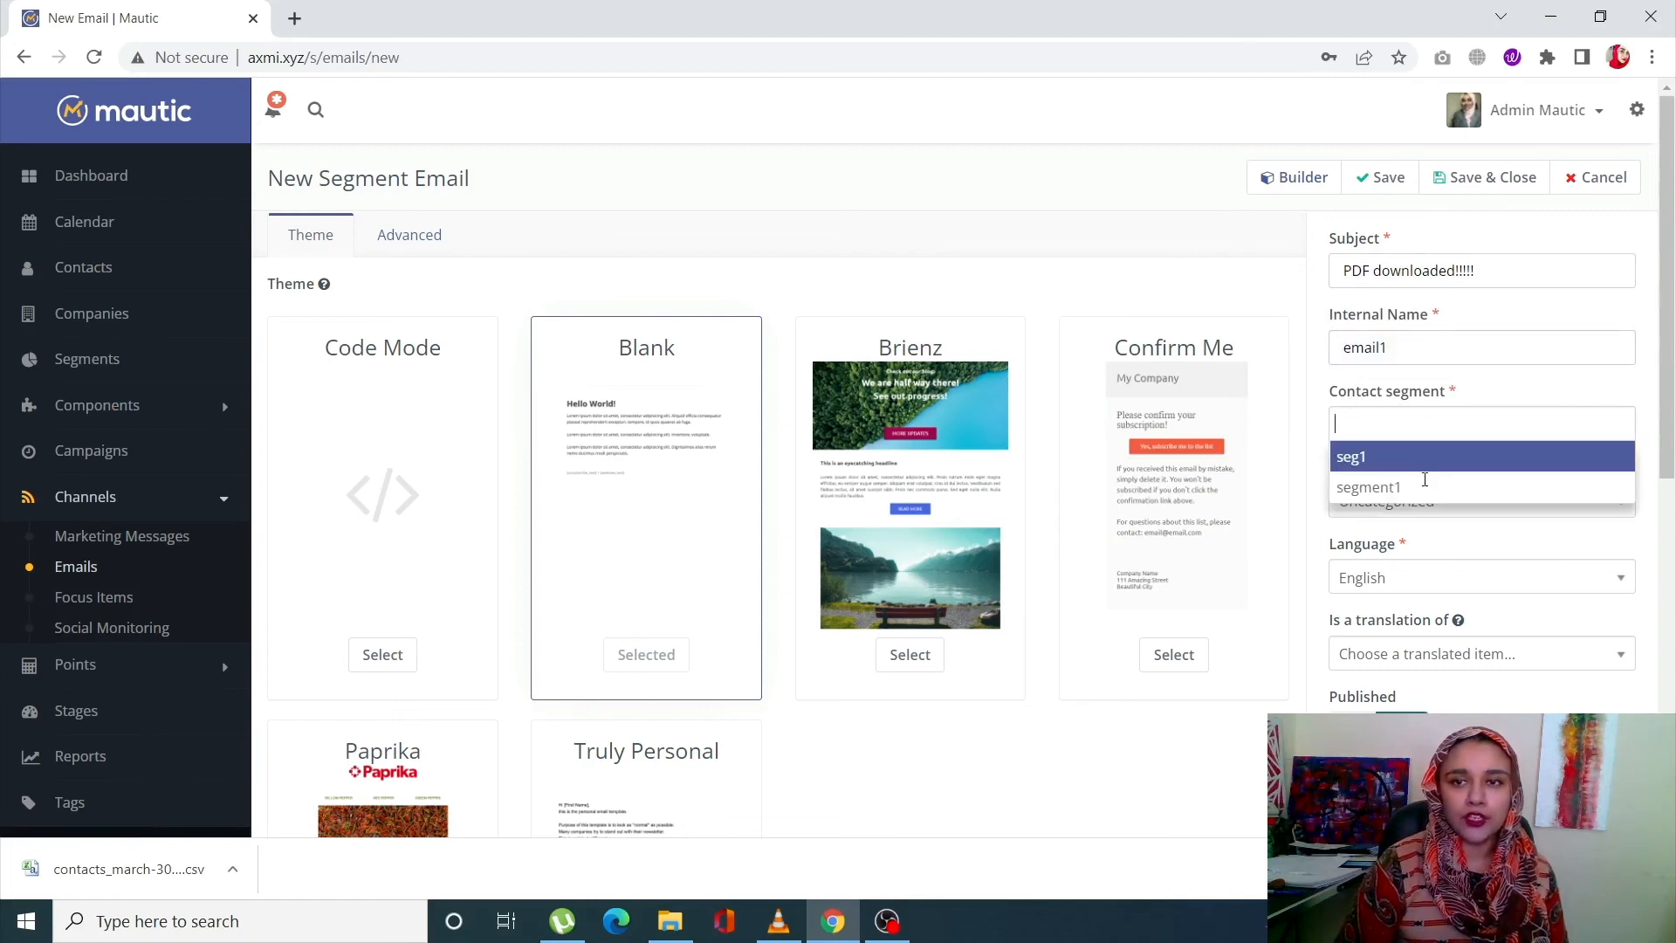
mouse_move(1408, 495)
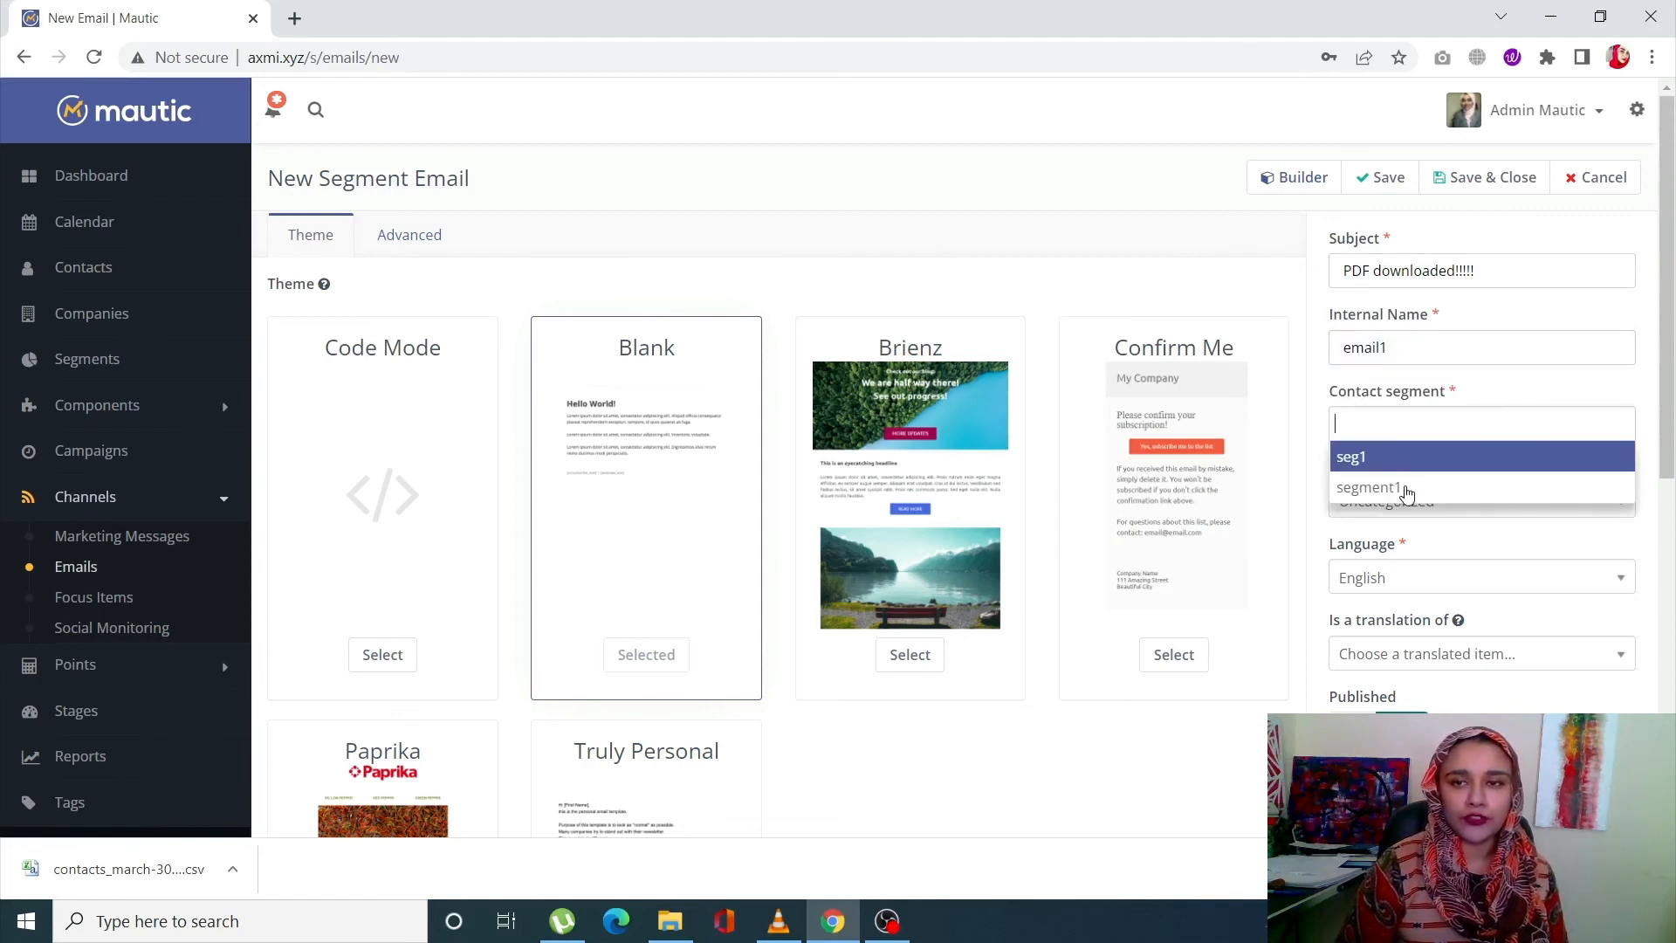
click(1367, 487)
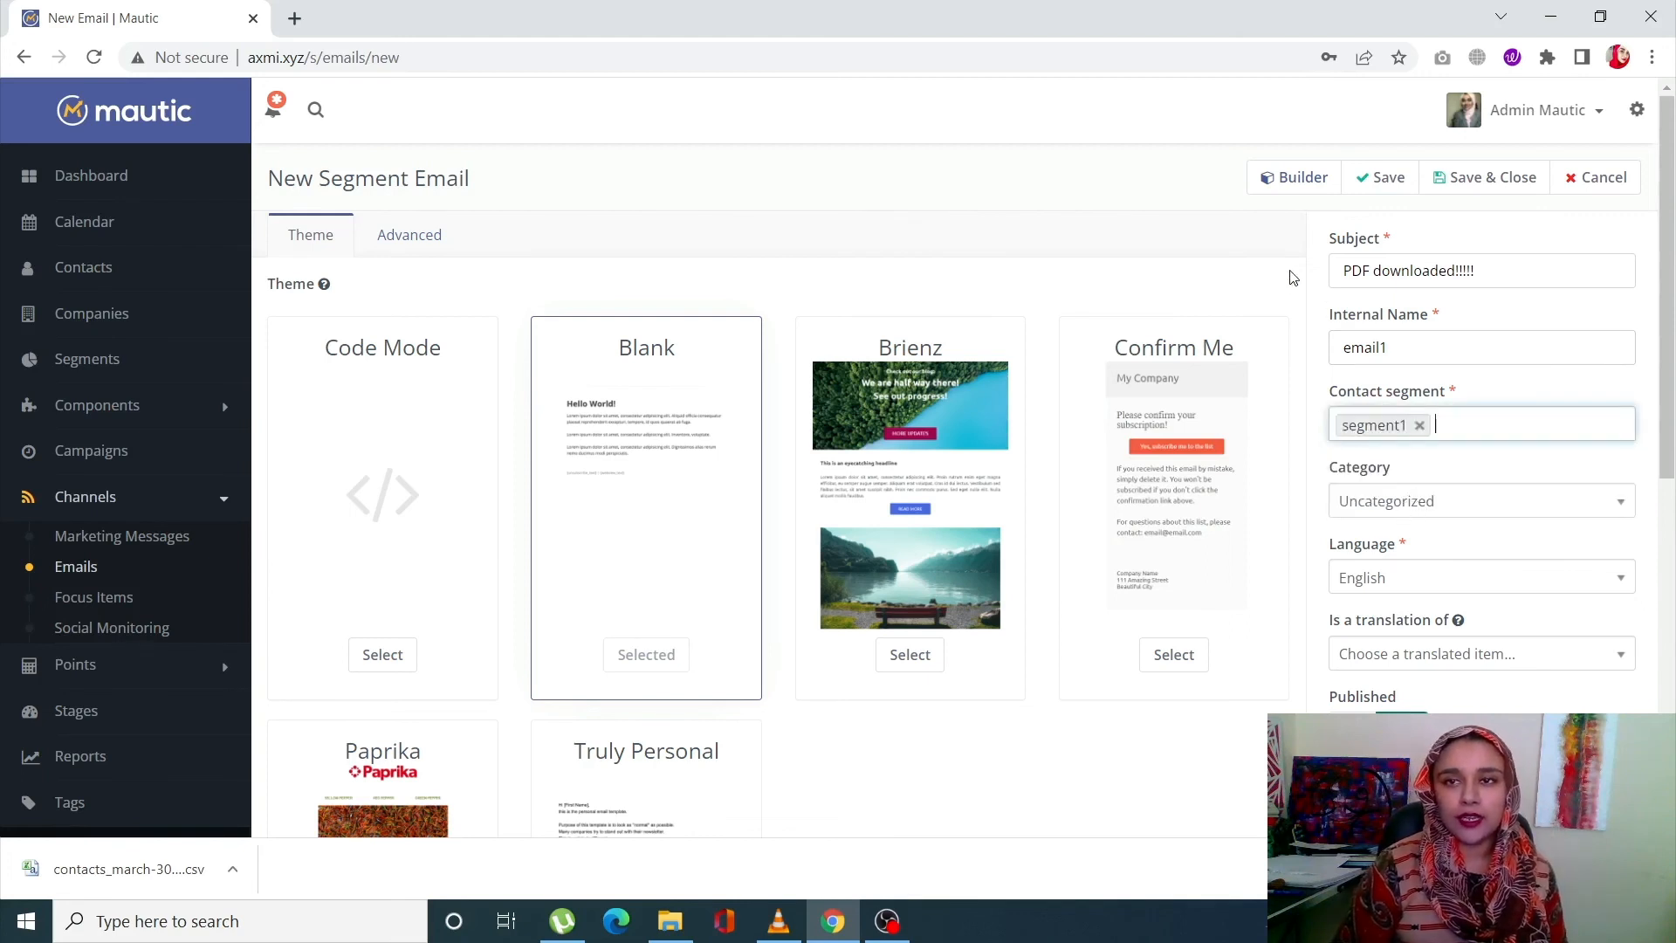
mouse_move(1223, 213)
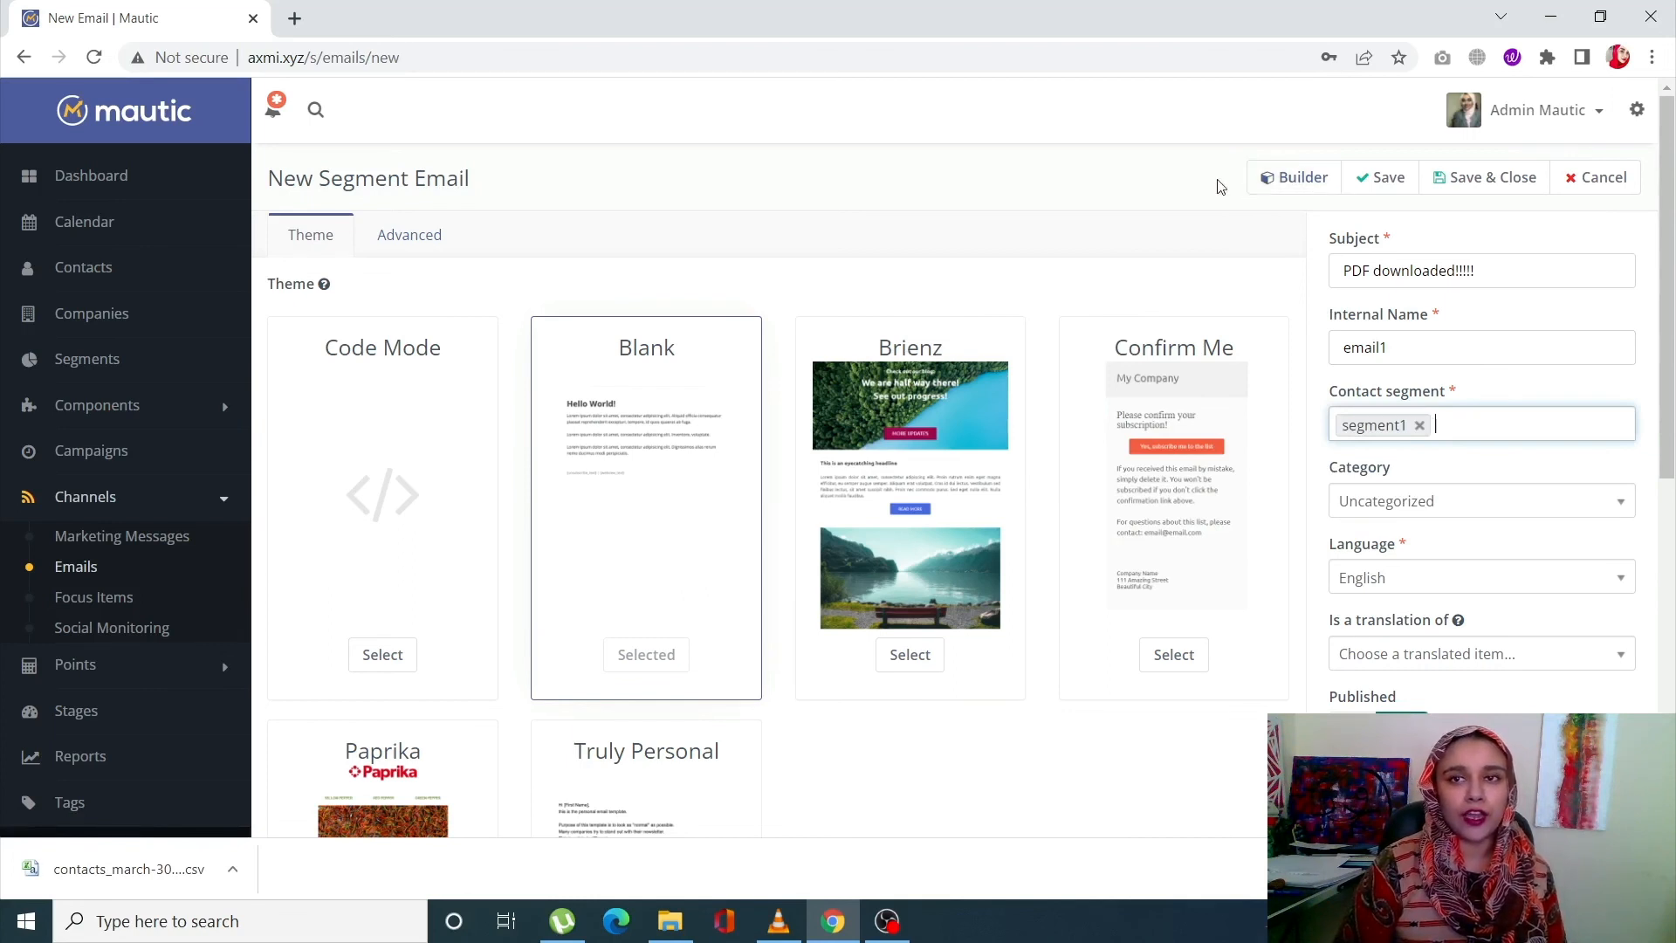
mouse_move(1263, 205)
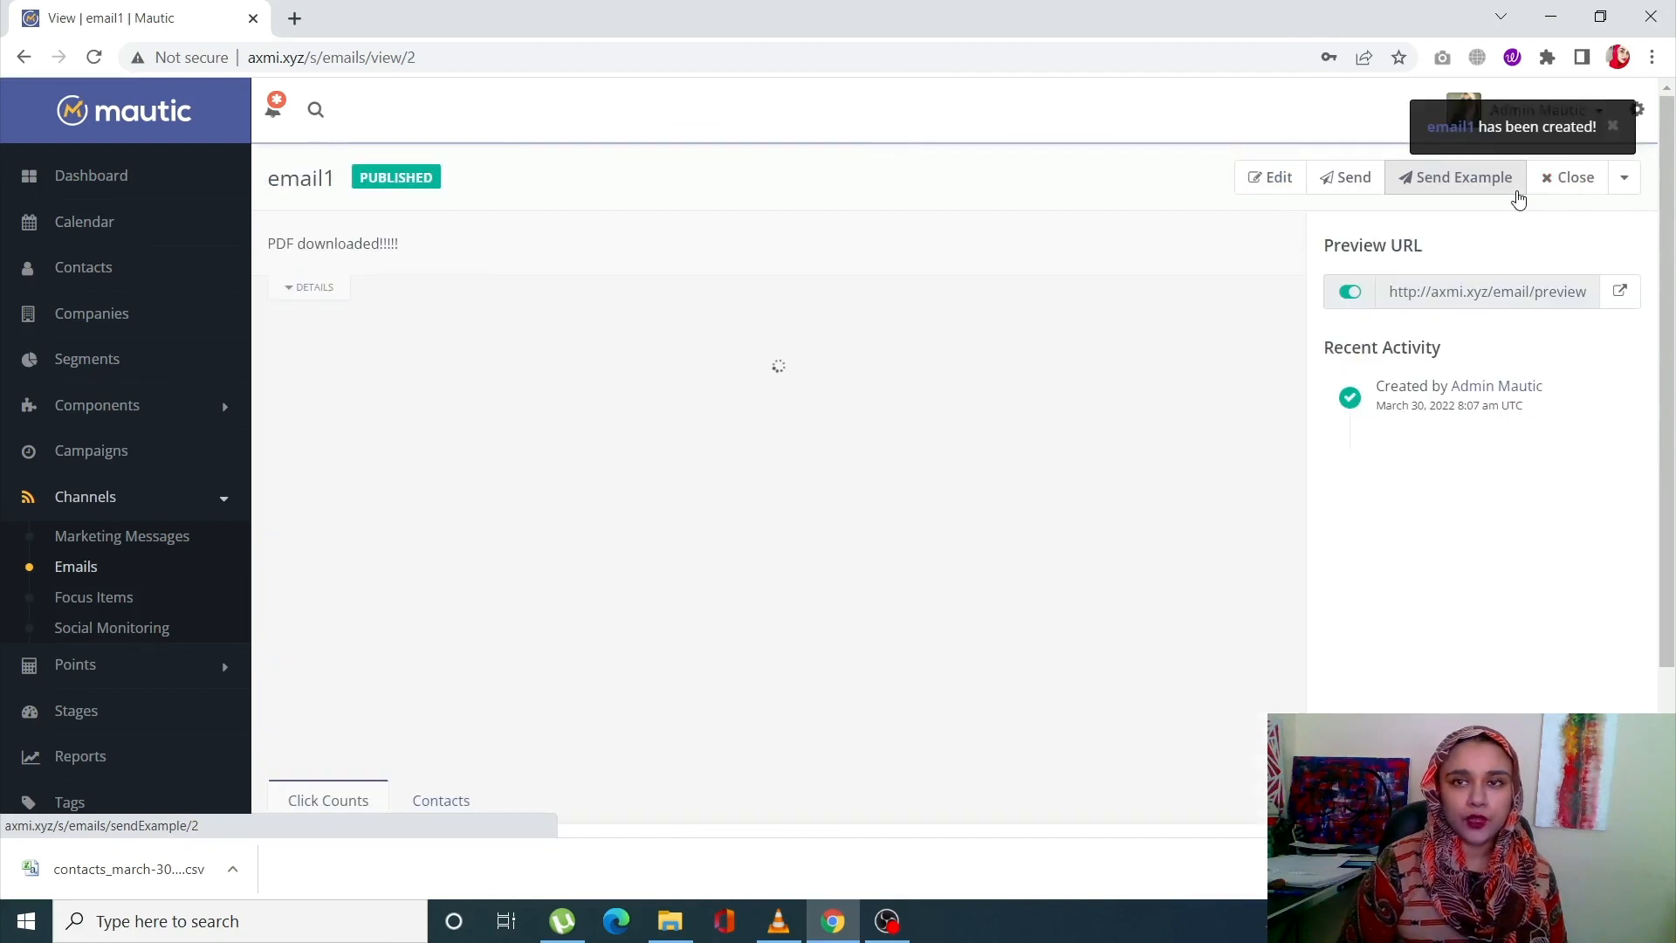
Step: Close the email view and open the row actions for email1 showing 3 pending
click(1572, 176)
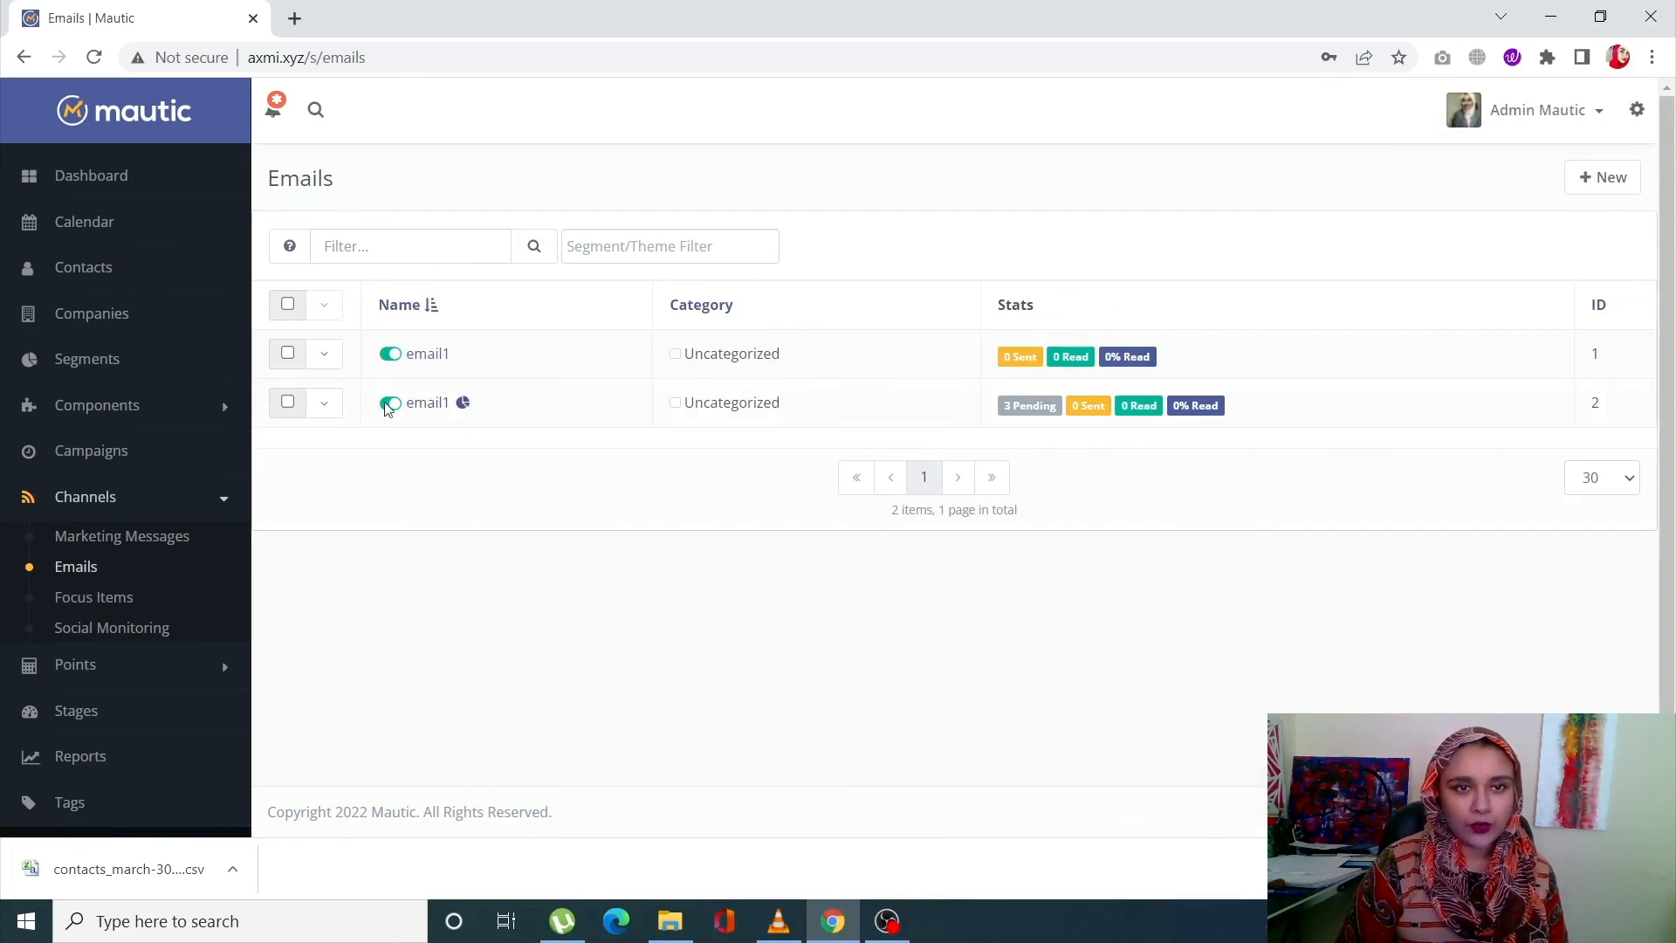
mouse_move(1028, 405)
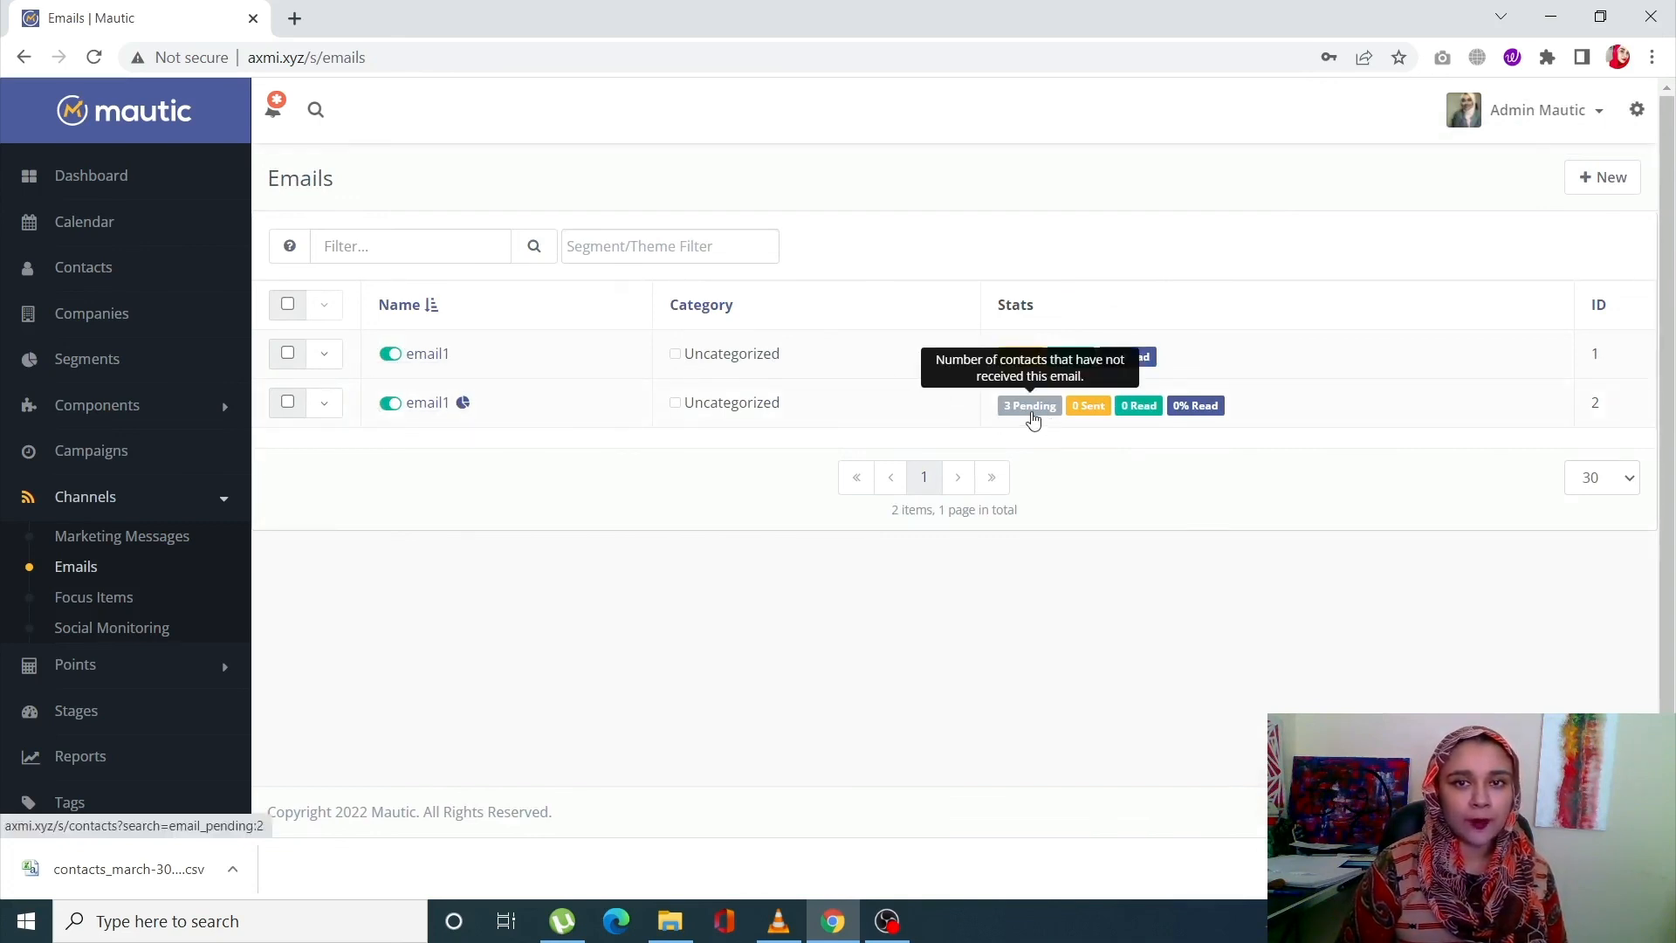
mouse_move(752, 399)
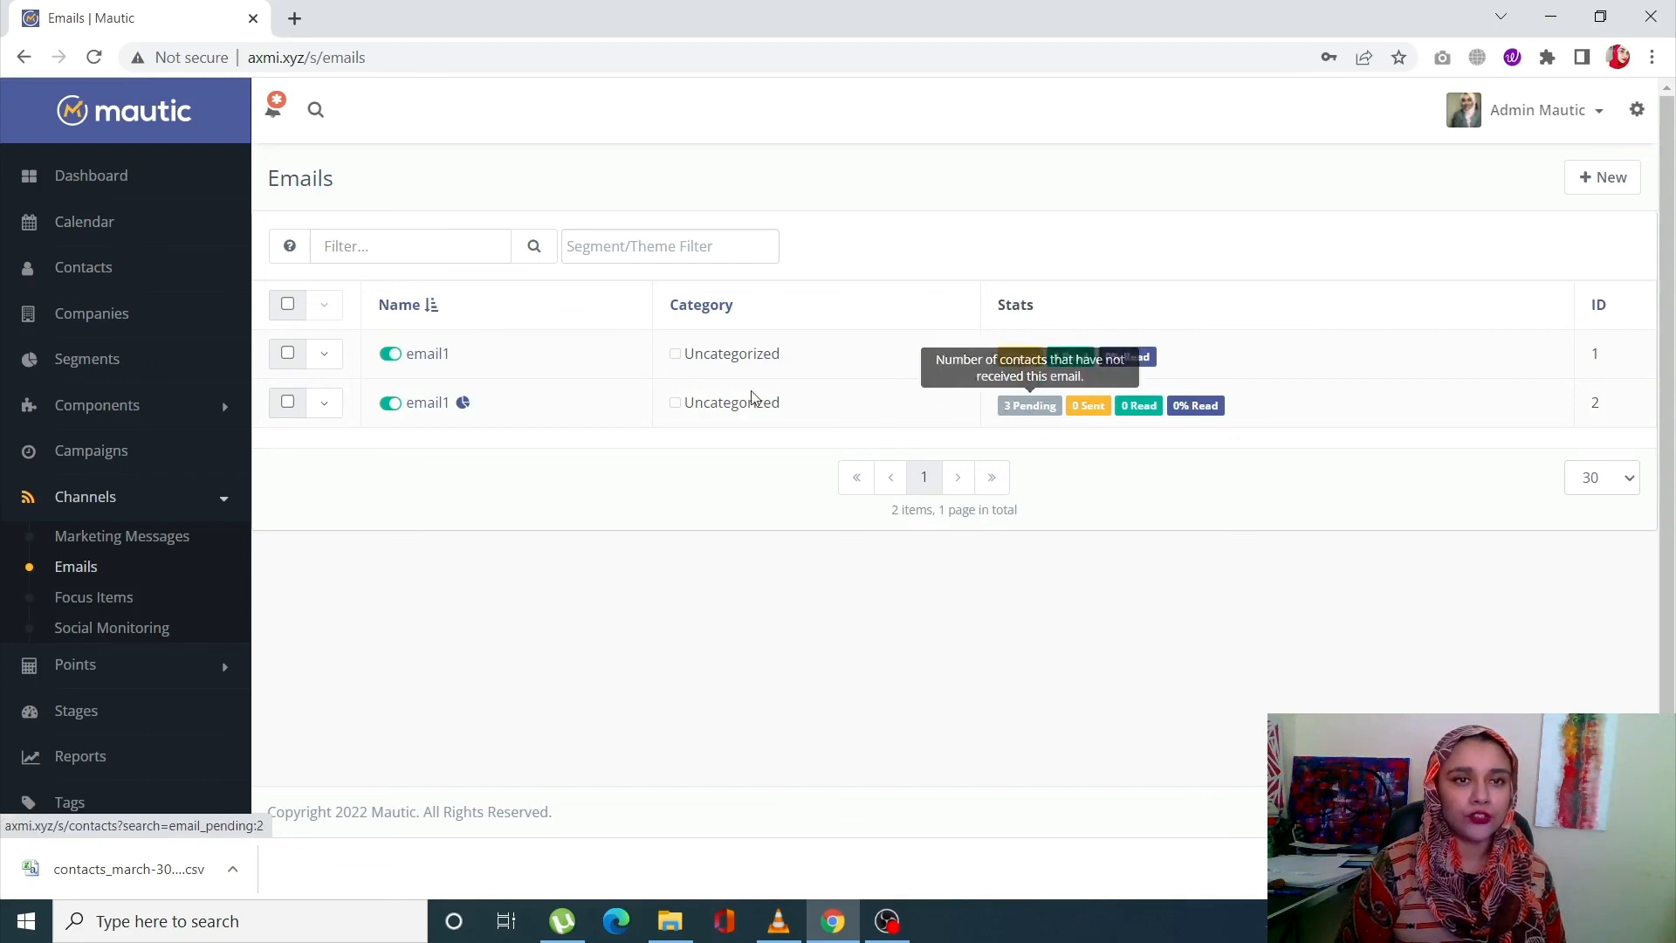
mouse_move(1028, 405)
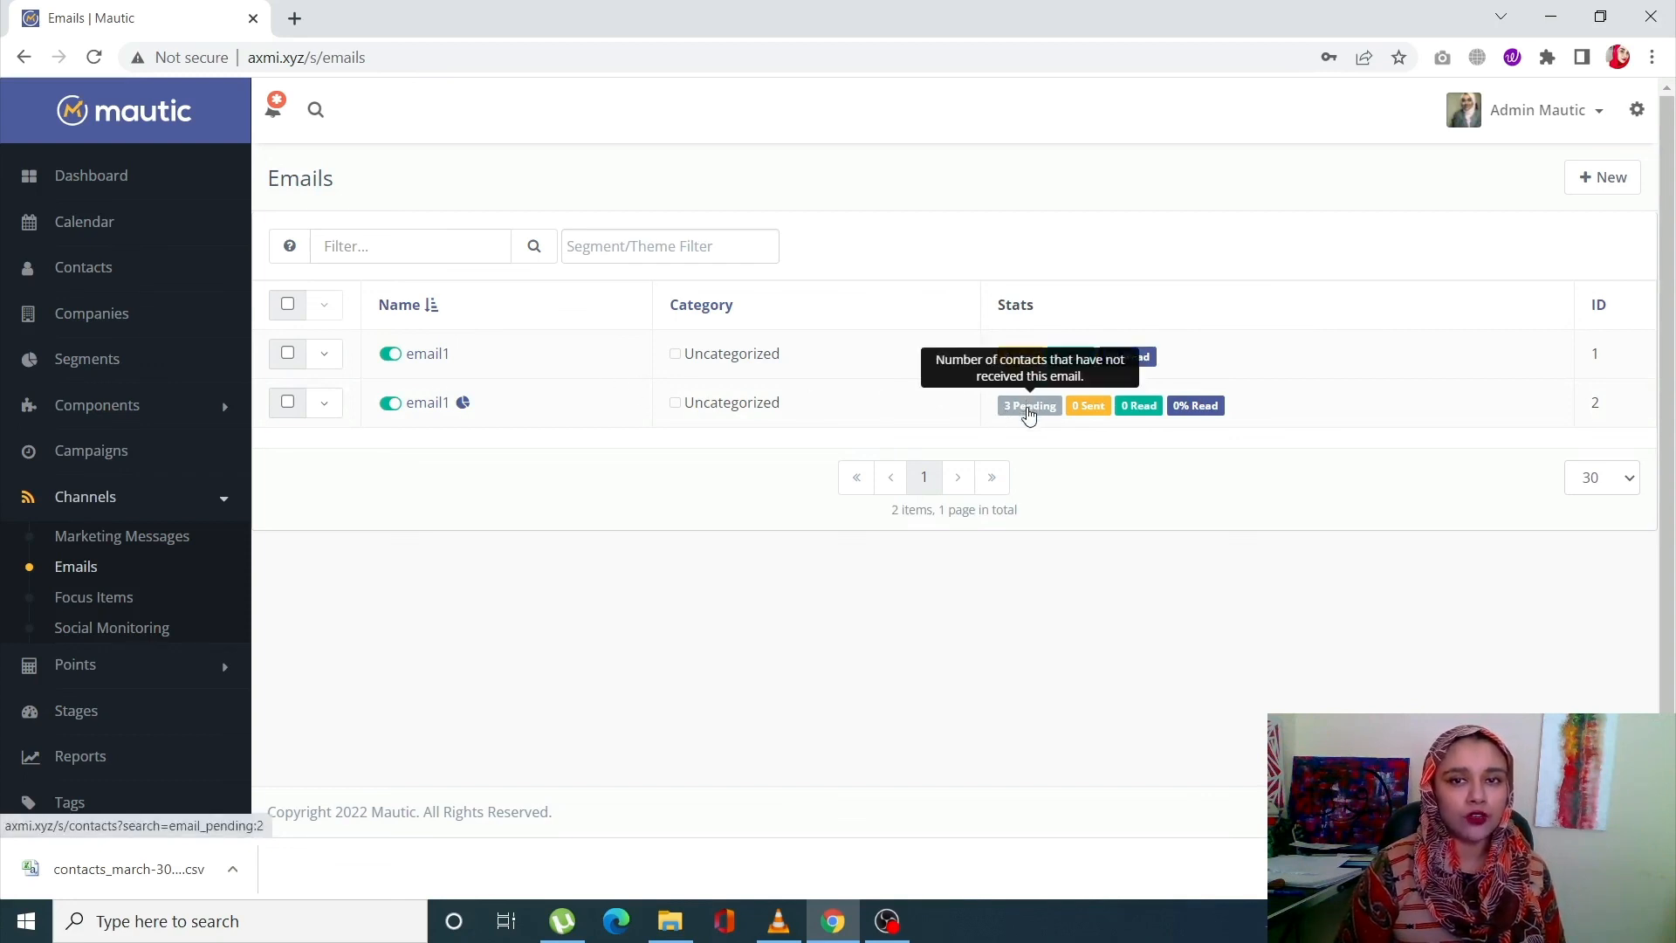
mouse_move(380, 438)
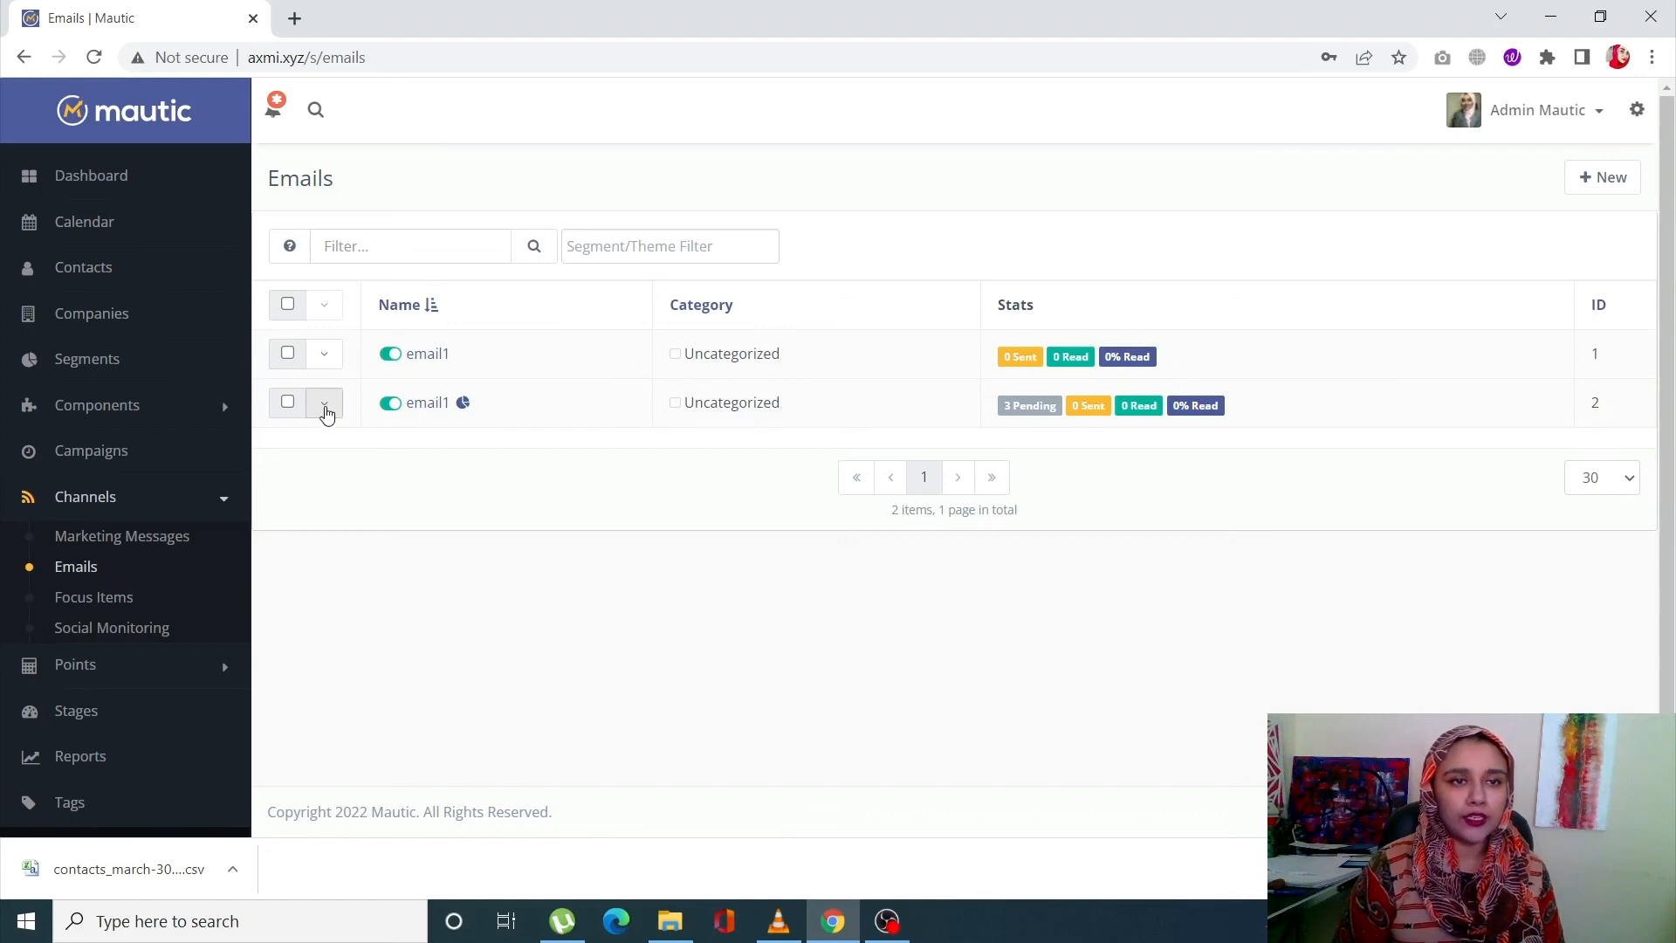
click(323, 404)
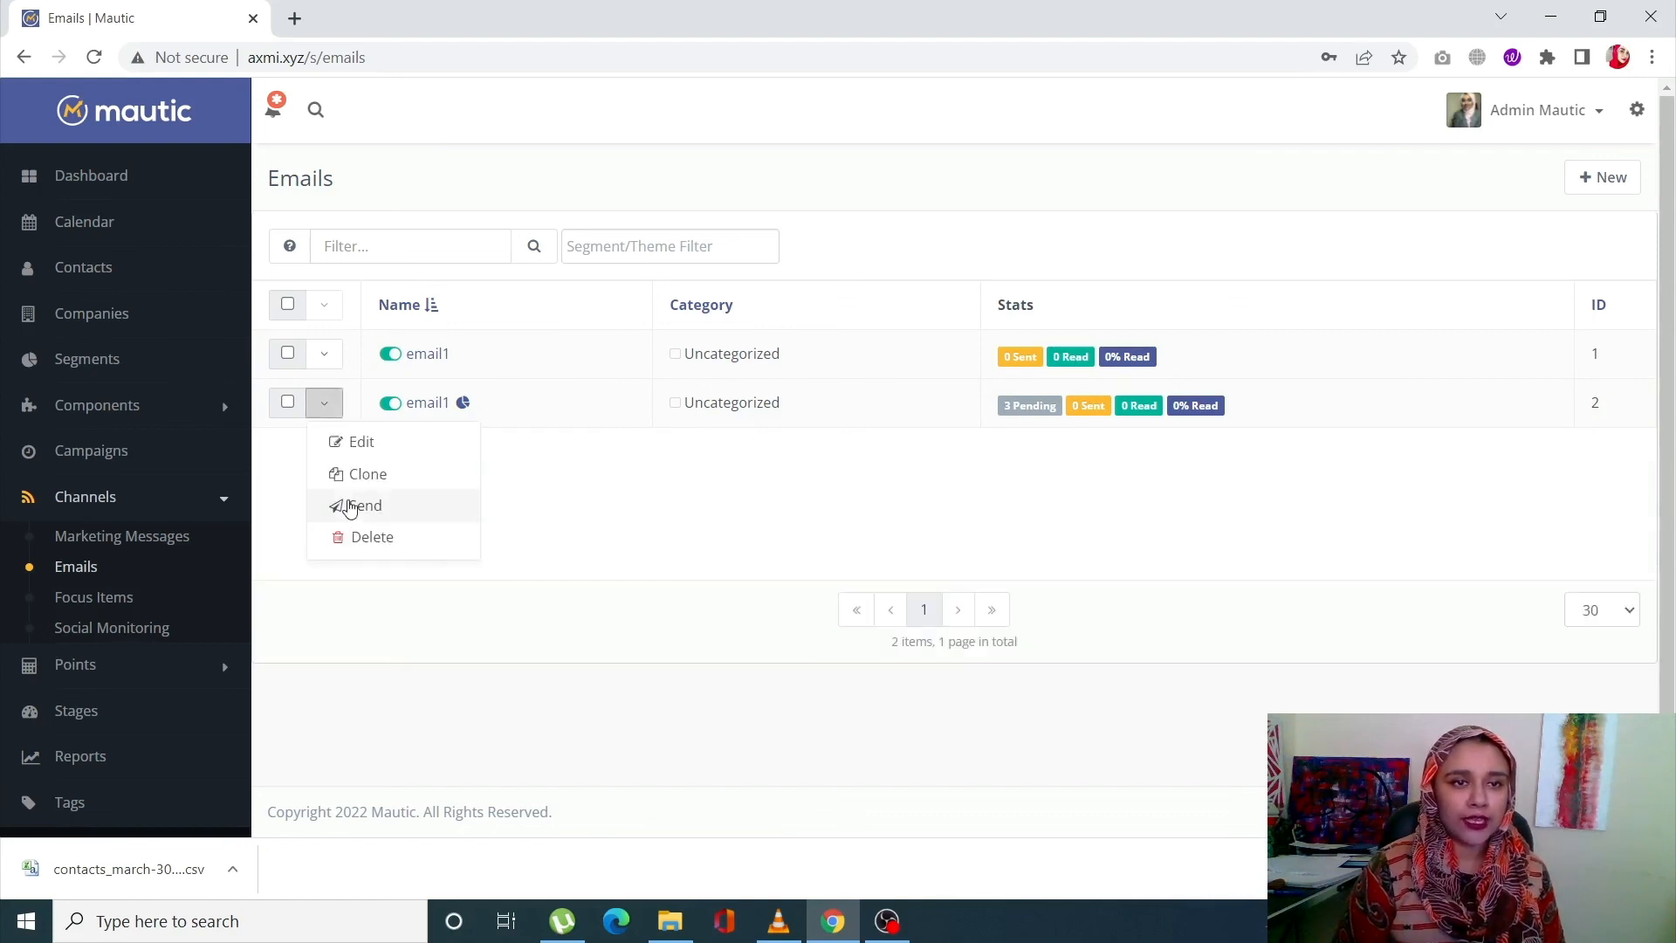
Step: Open Send for email1, keep batch size 100, and start sending
click(365, 506)
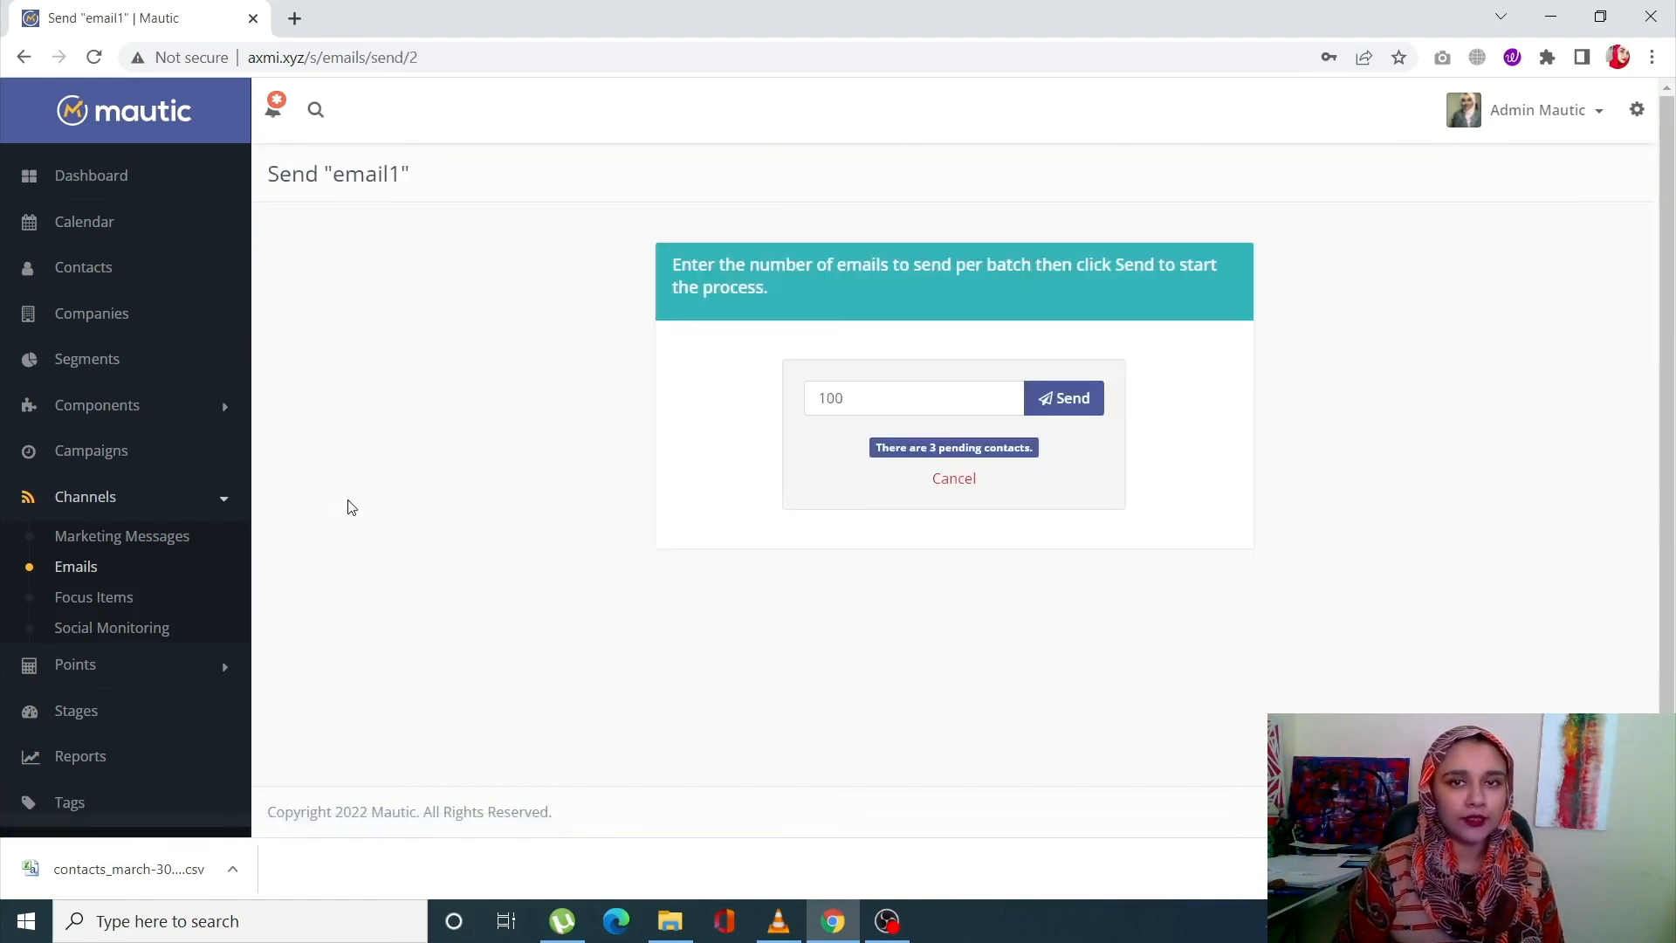
mouse_move(896, 290)
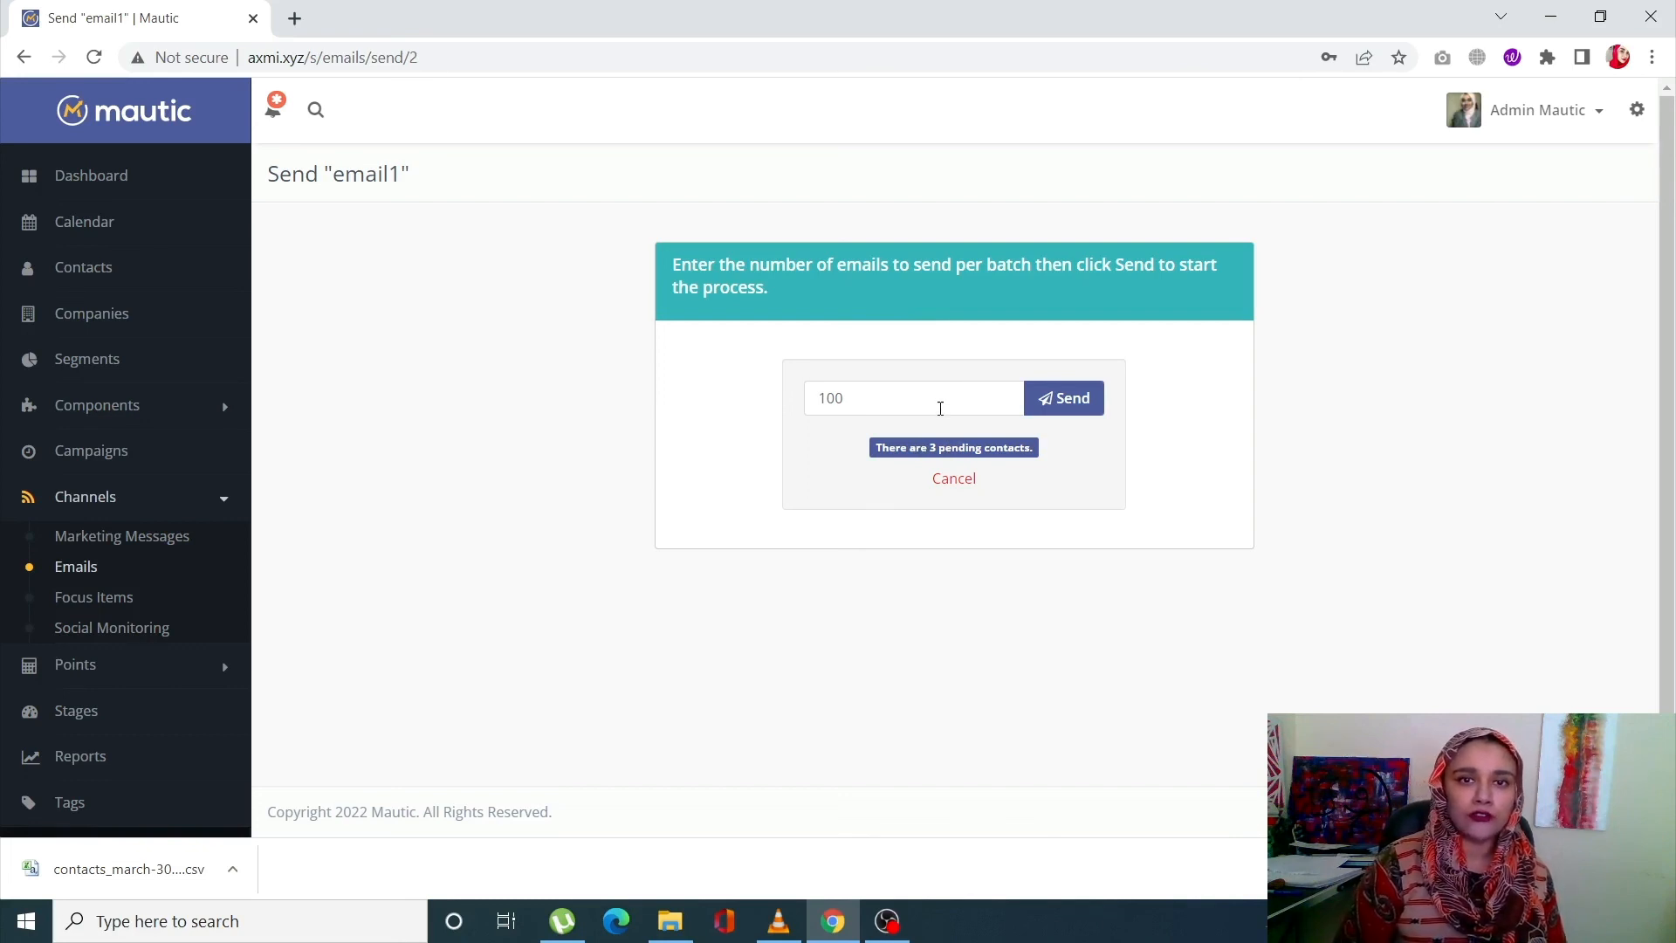
triple_click(914, 398)
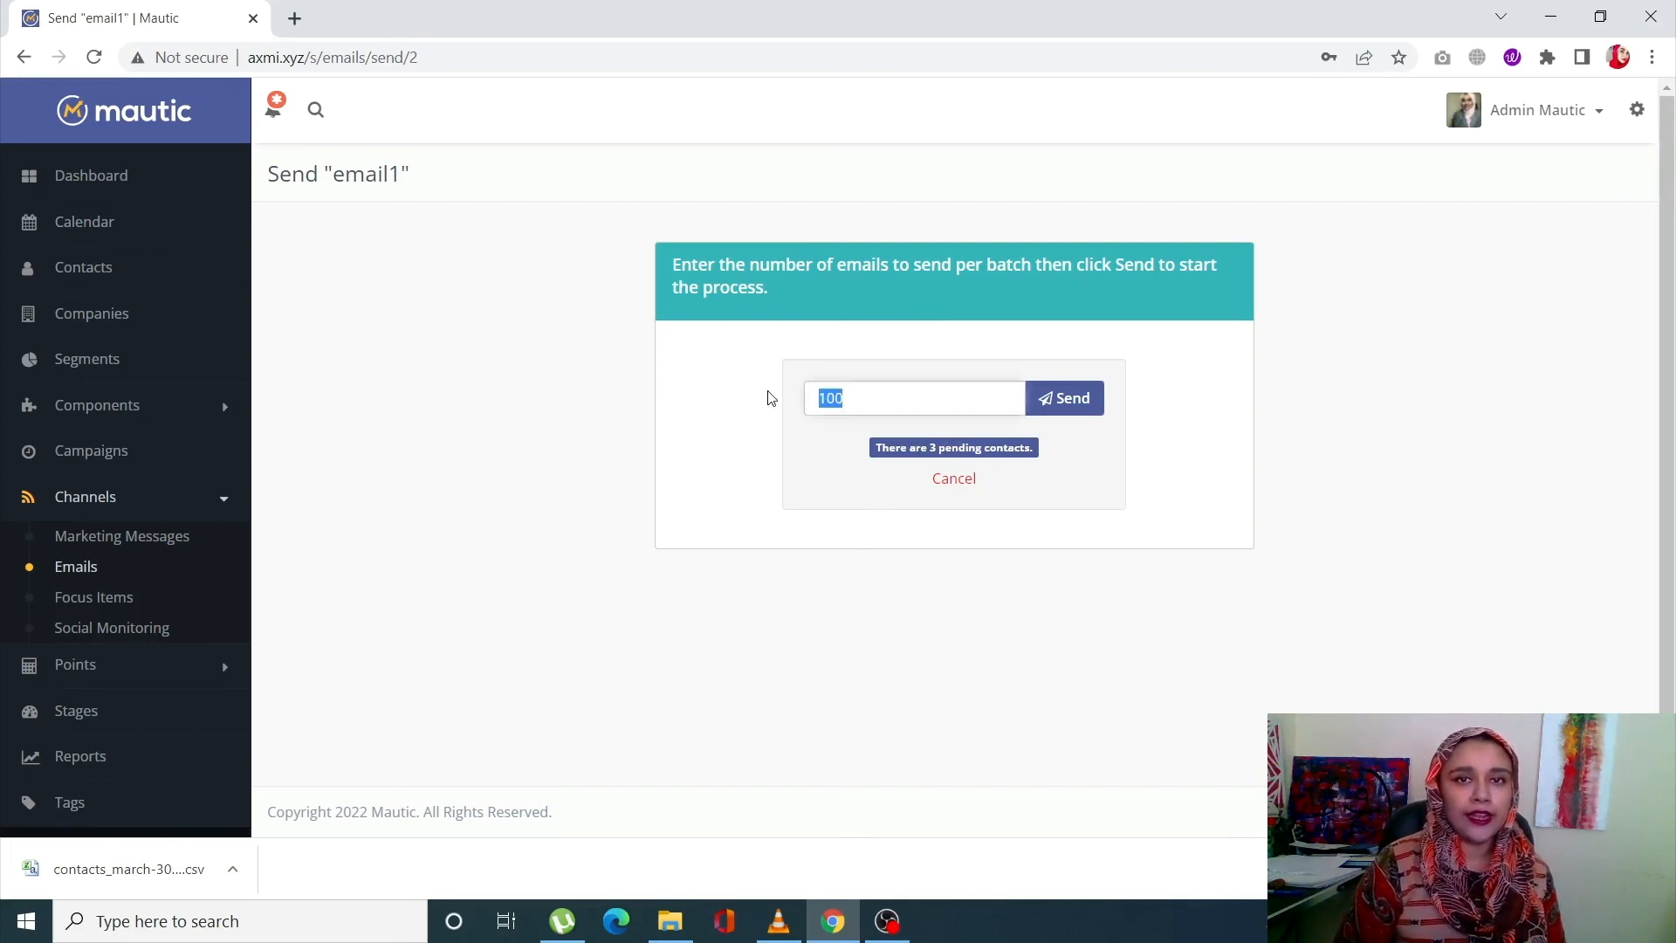
mouse_move(1281, 566)
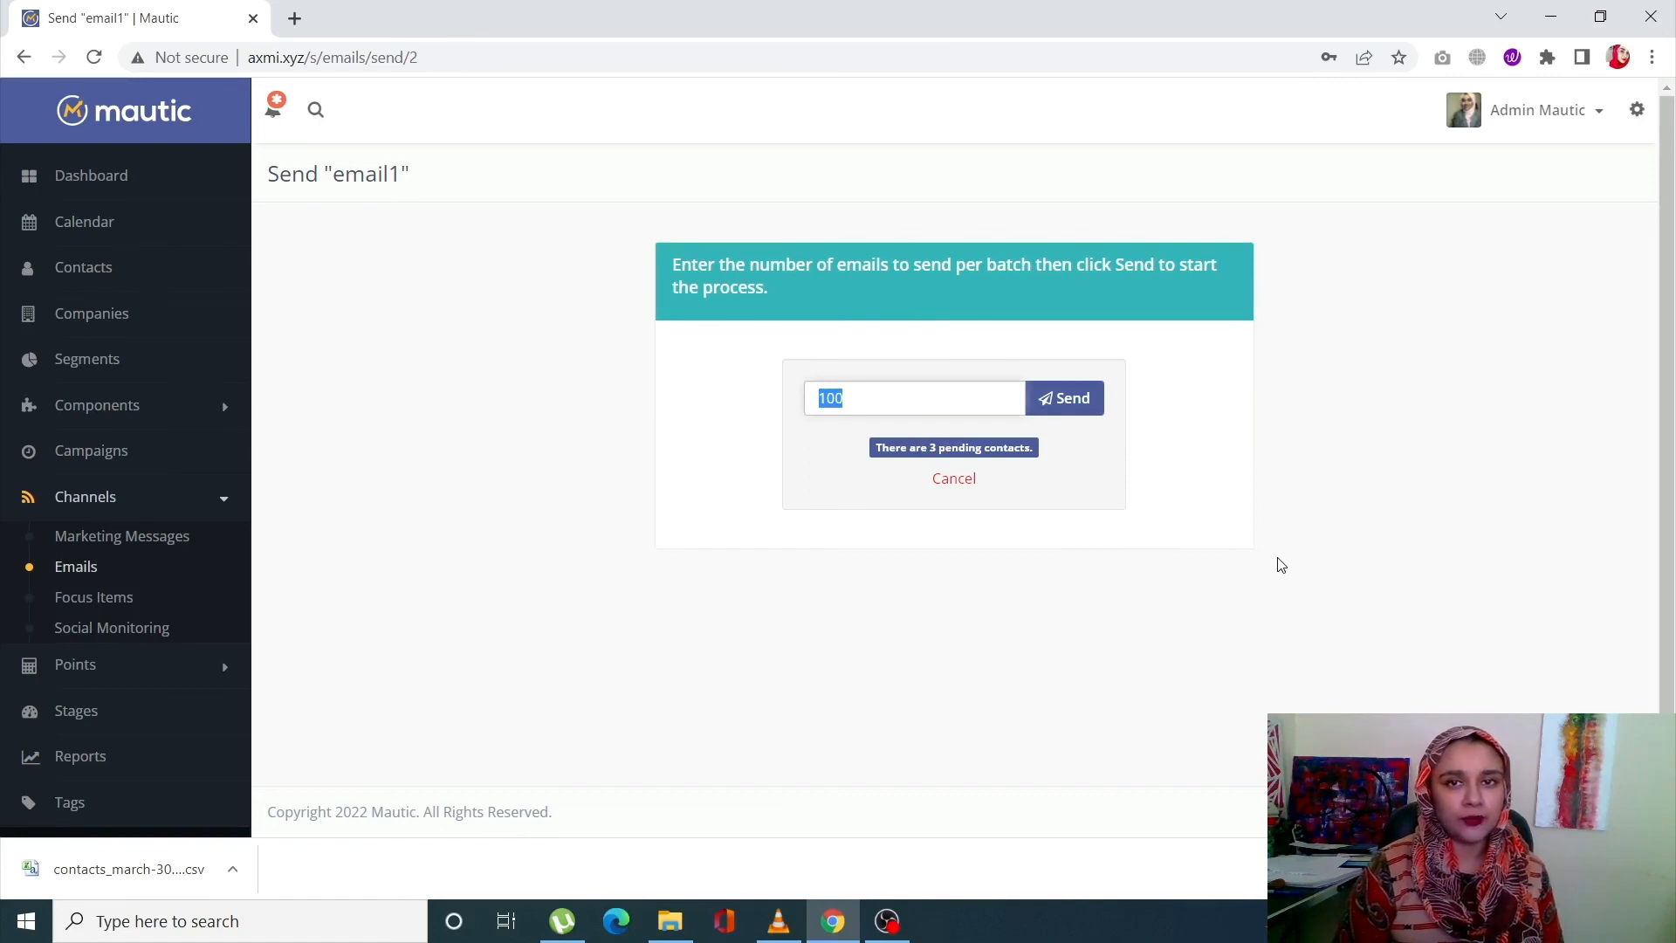
mouse_move(1065, 398)
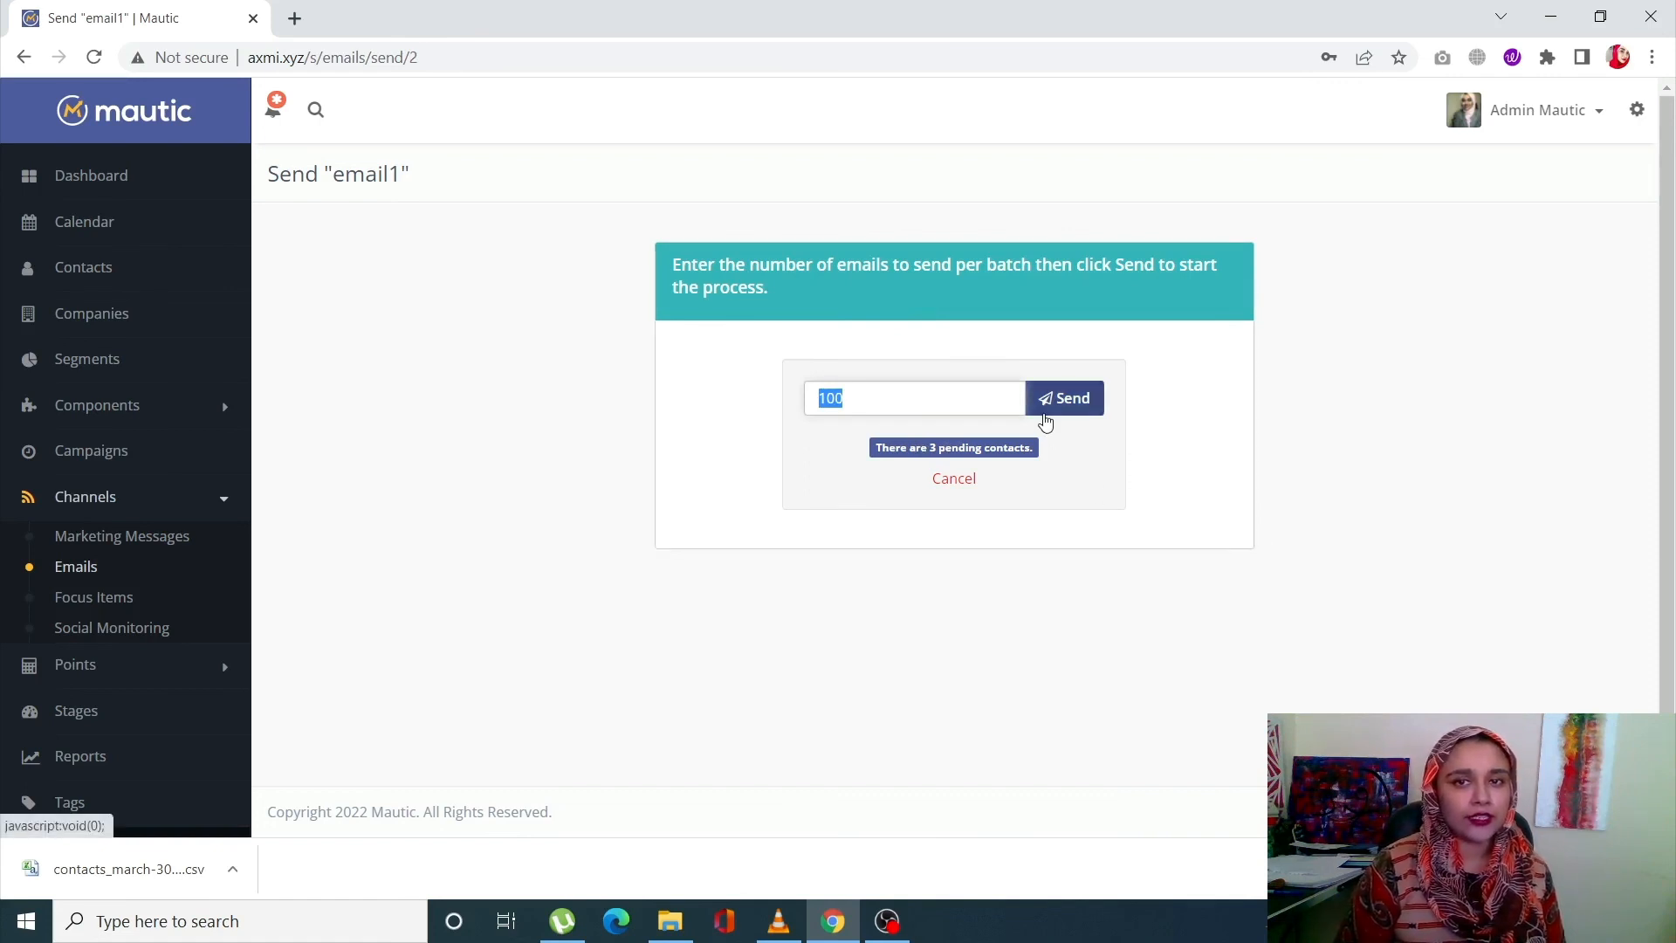
click(1065, 398)
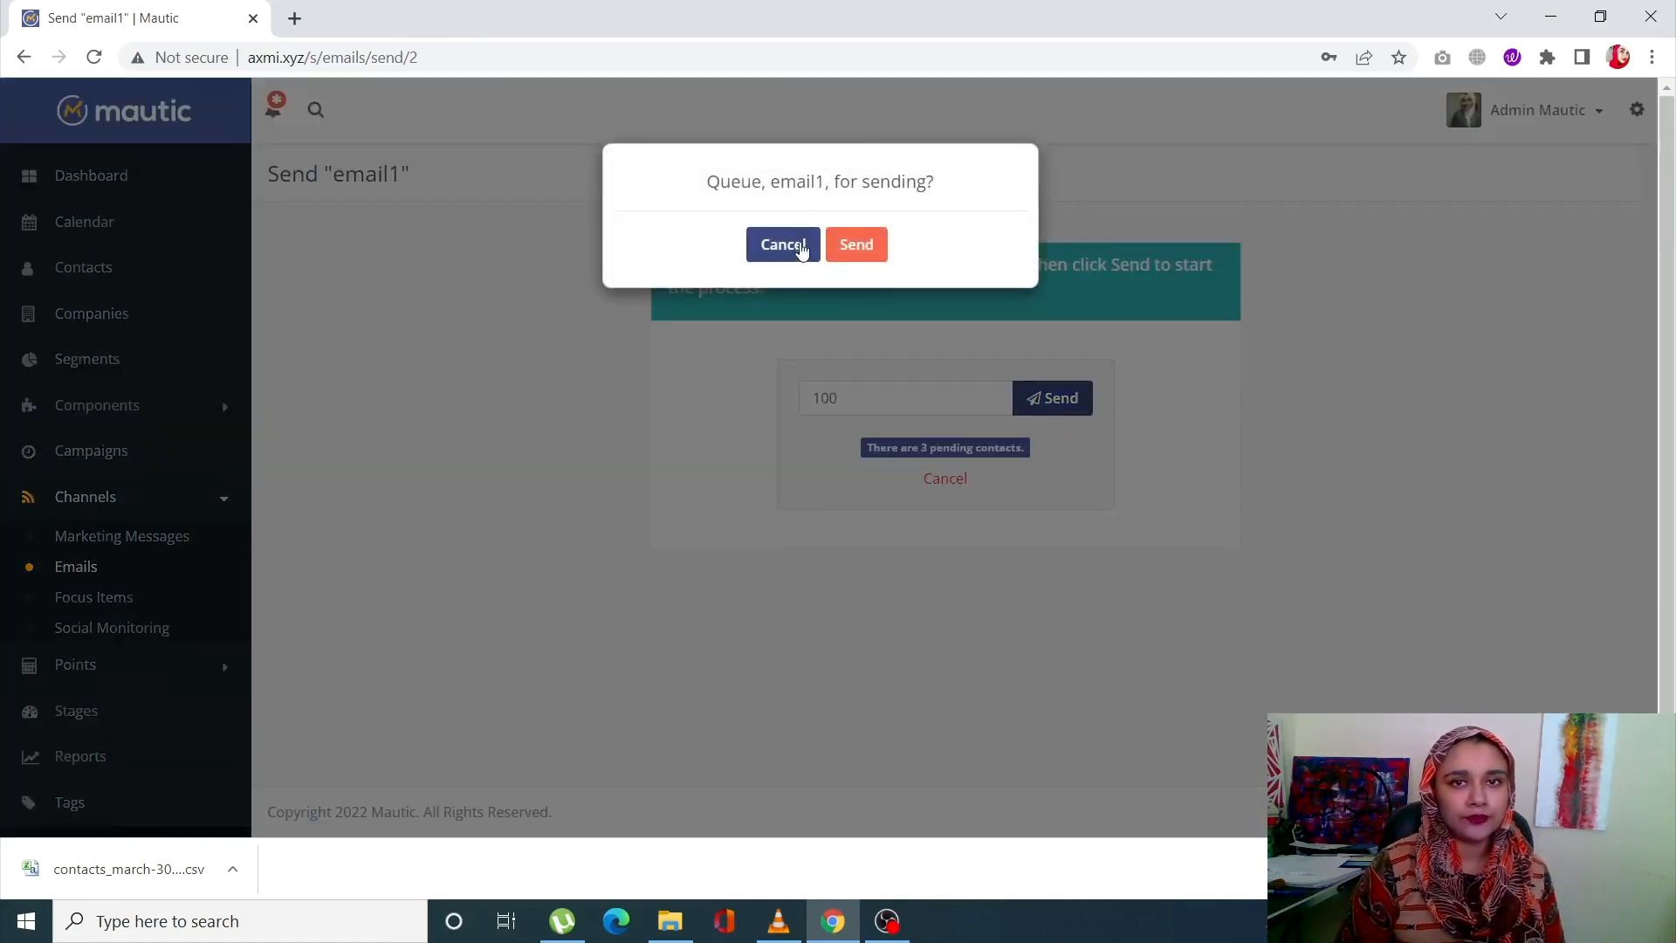
Step: Confirm queuing email1; the run reports 0 sent and 3 failed
click(856, 244)
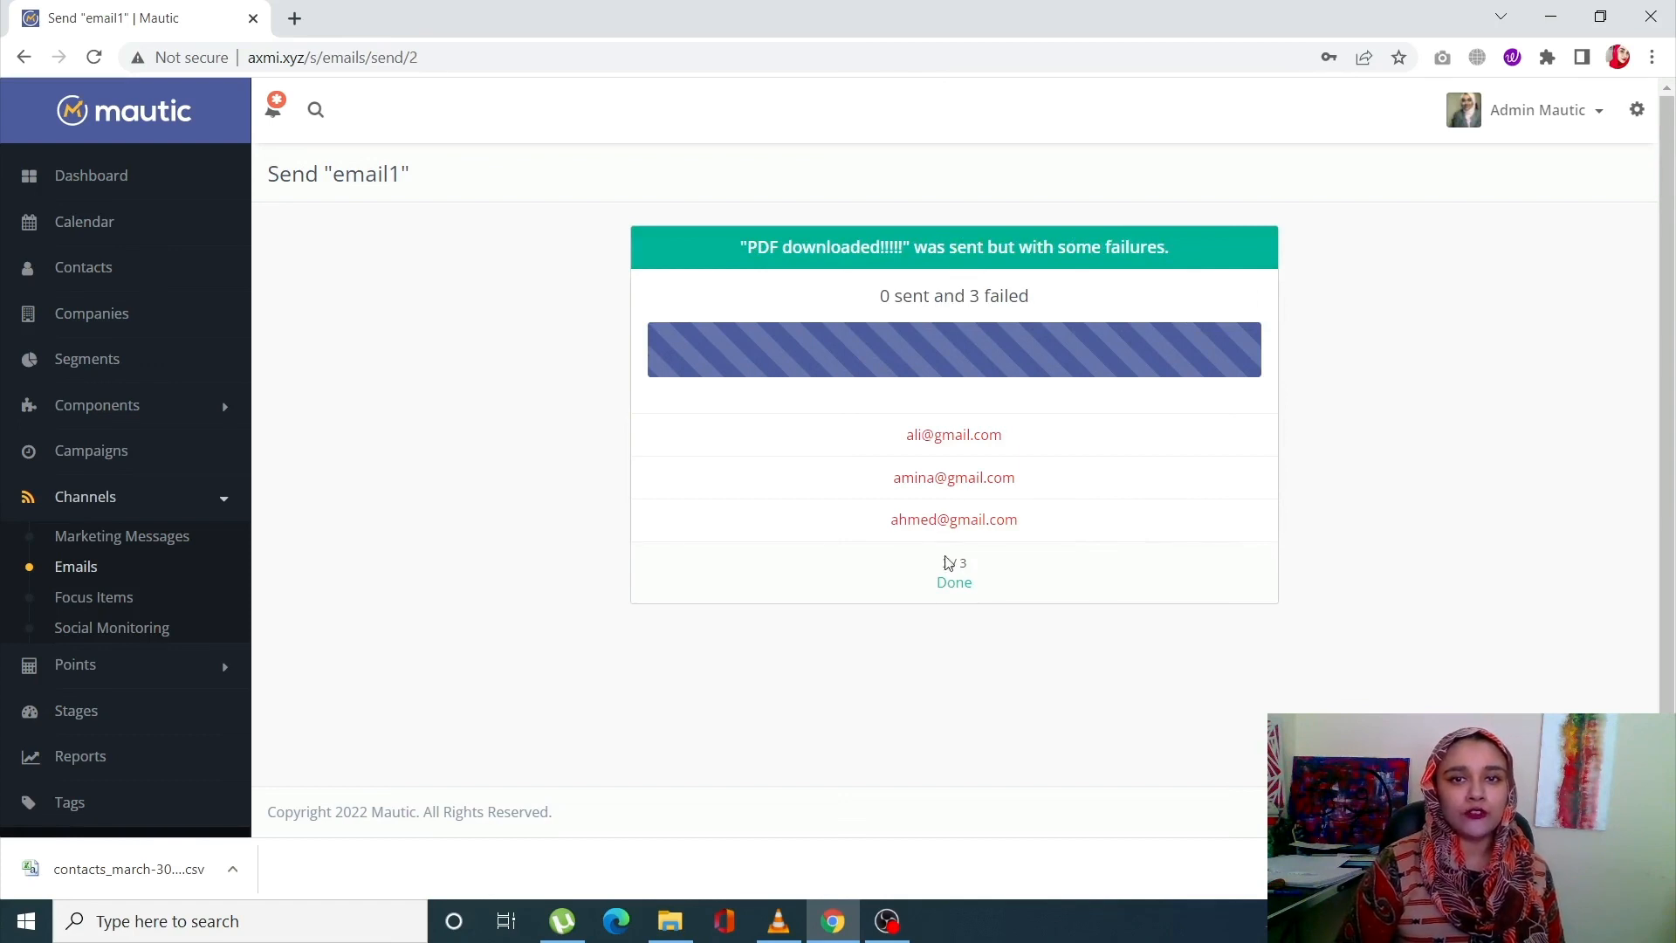
mouse_move(954, 519)
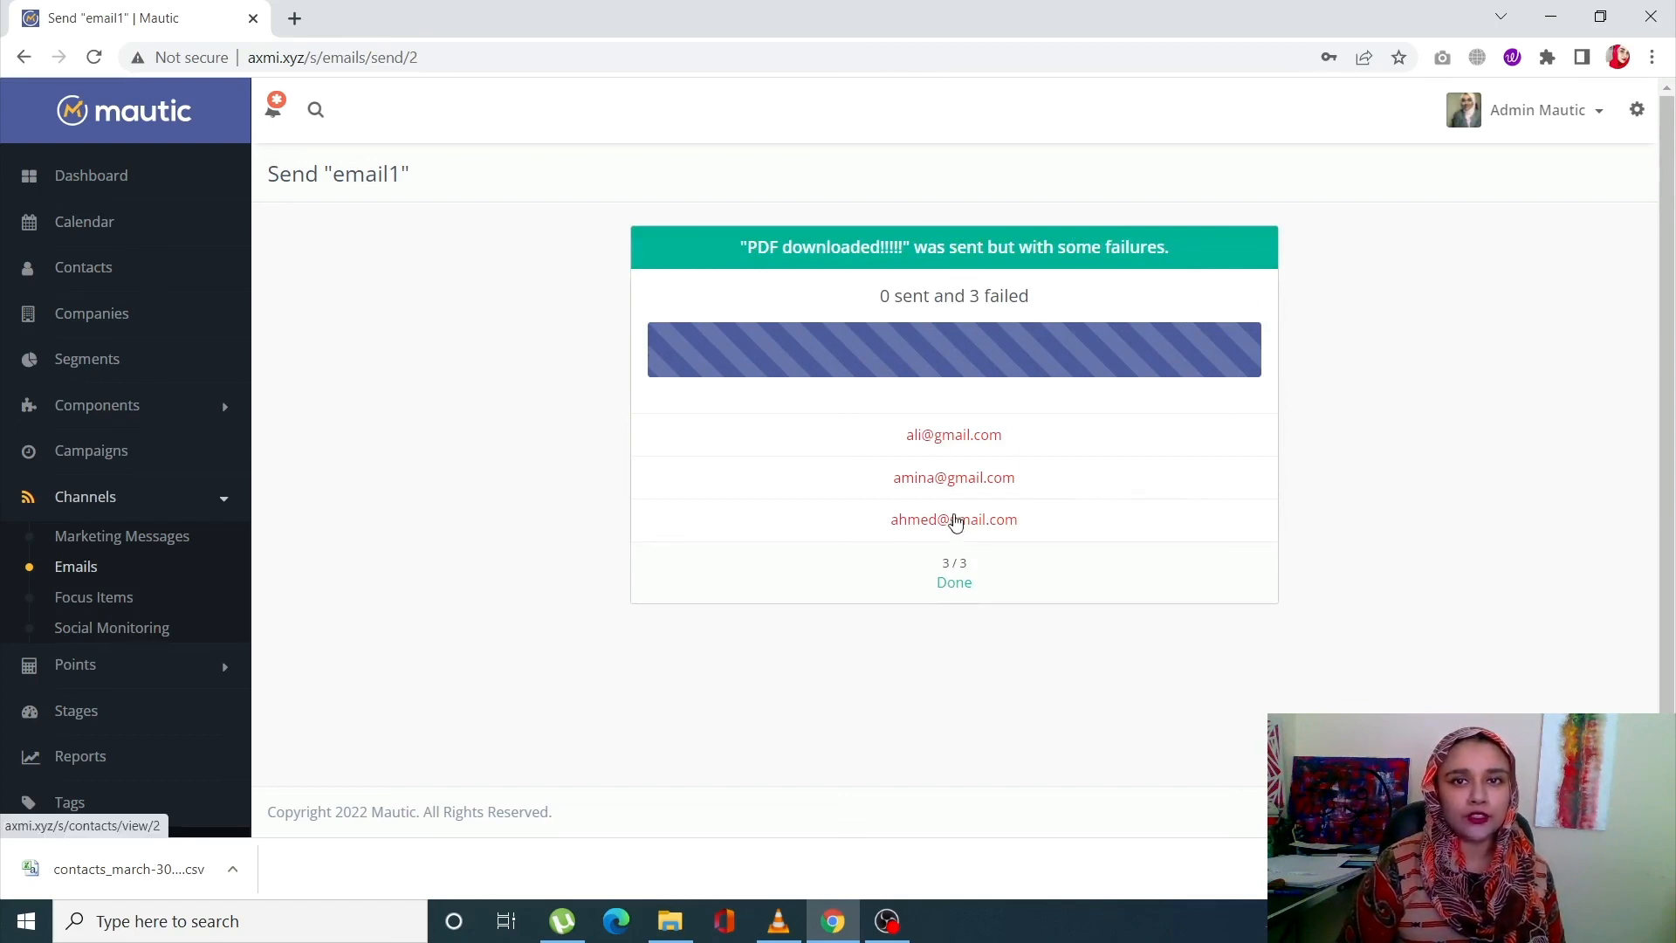
mouse_move(981, 414)
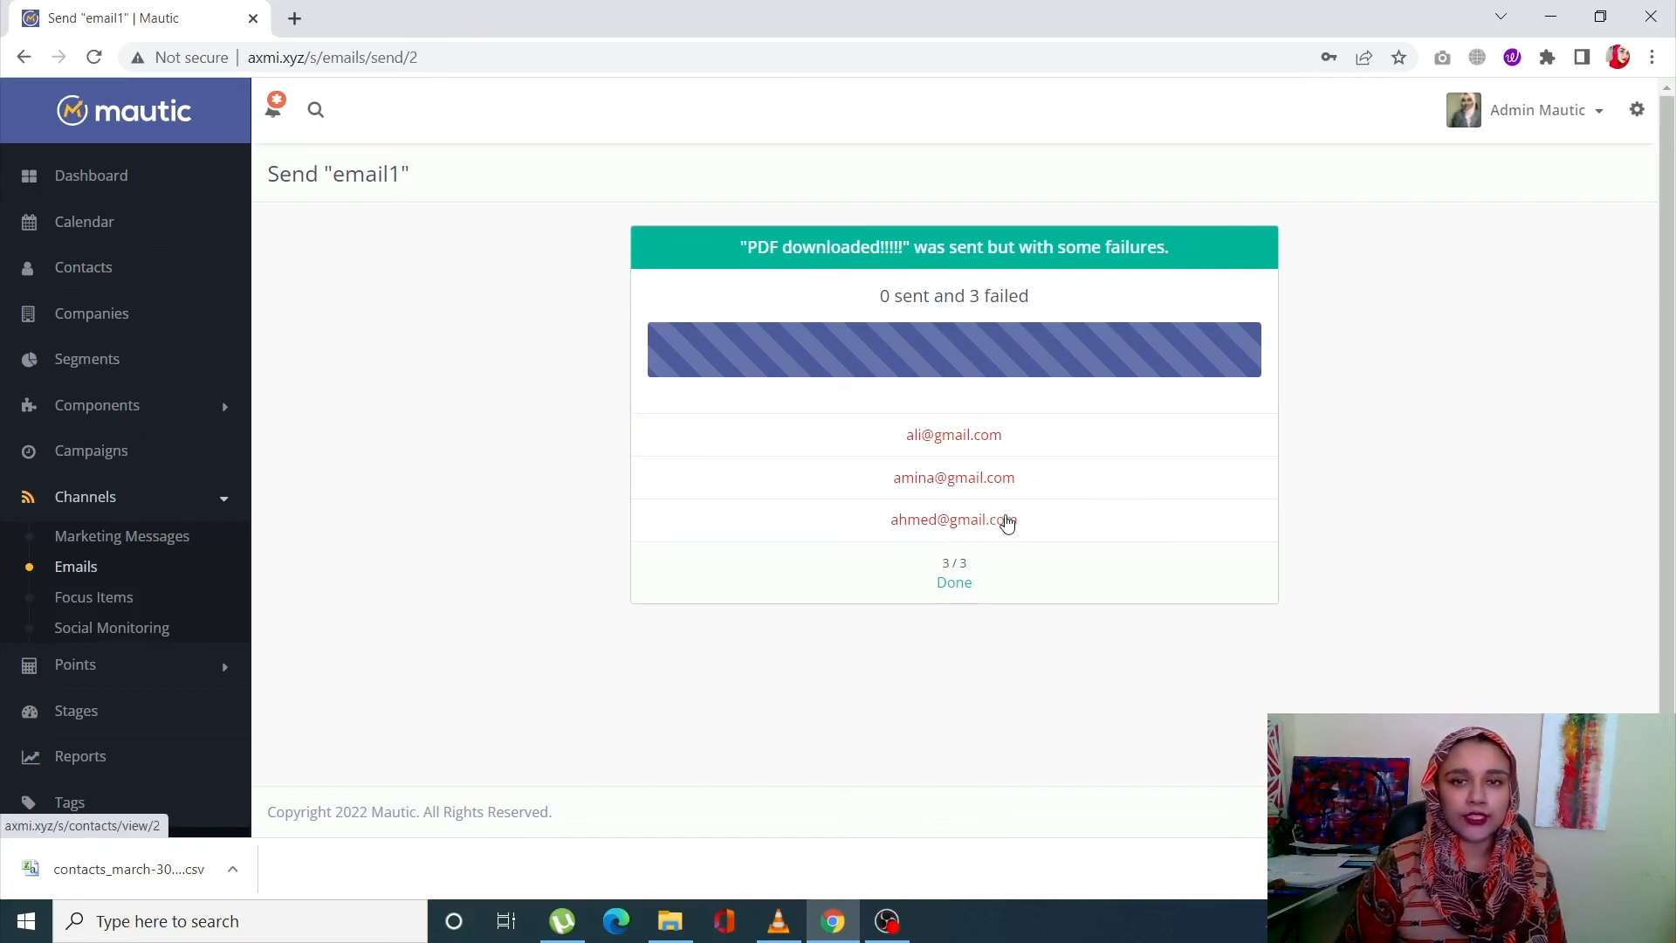
mouse_move(1016, 626)
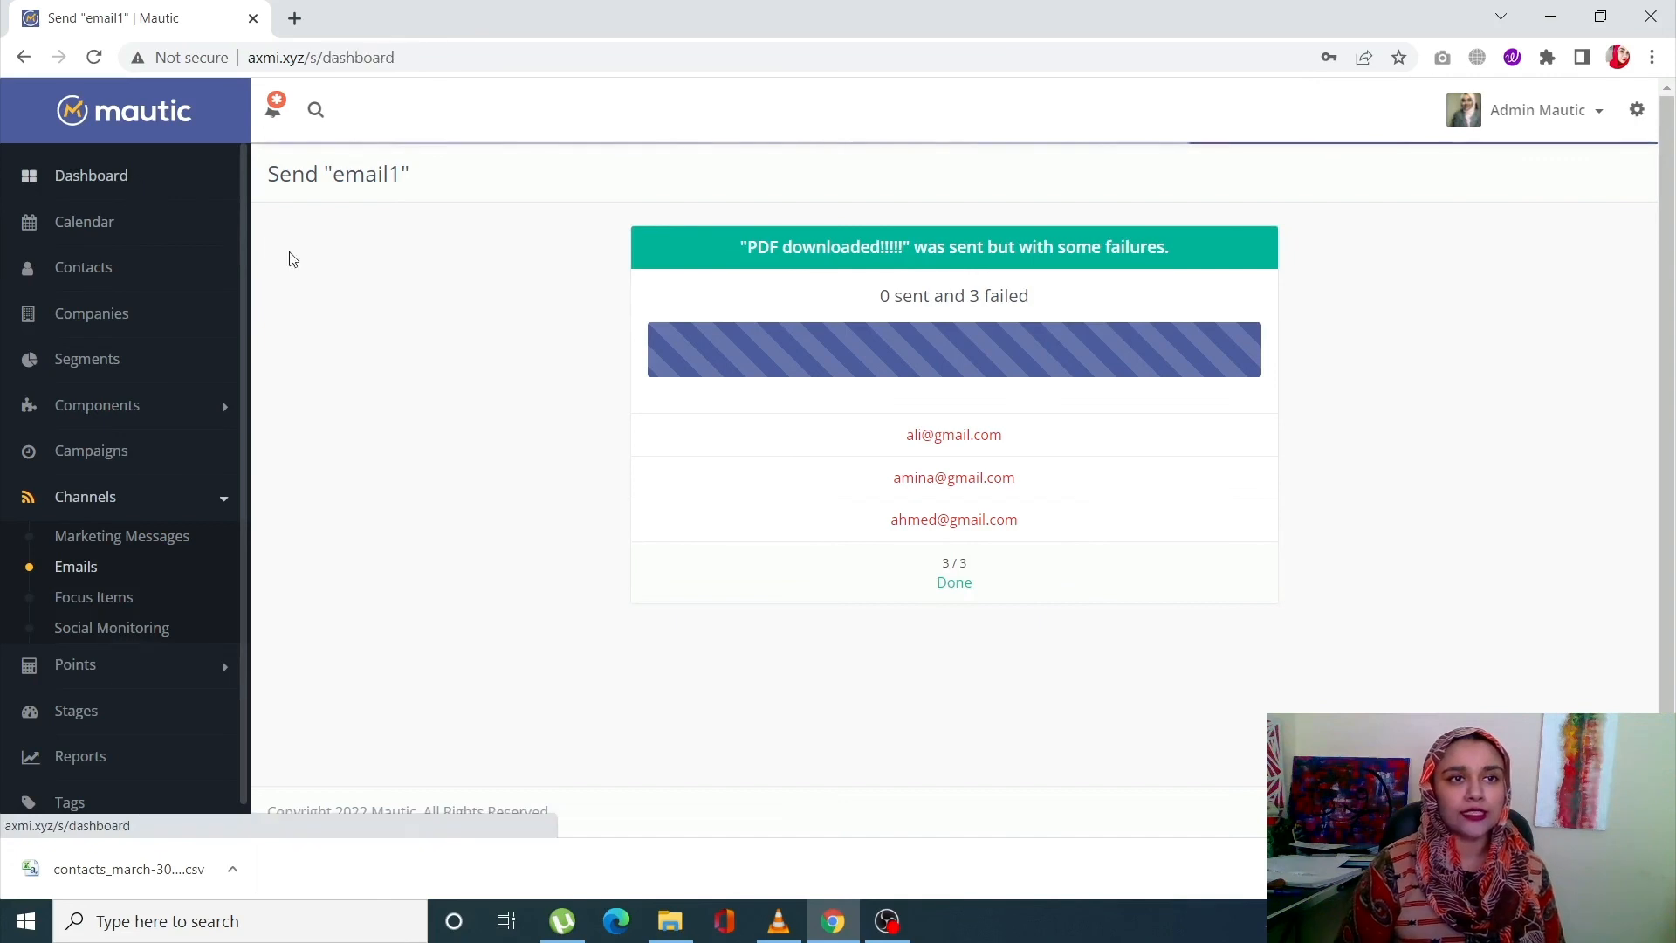
Step: Go to the Dashboard showing the contacts-created chart
click(89, 175)
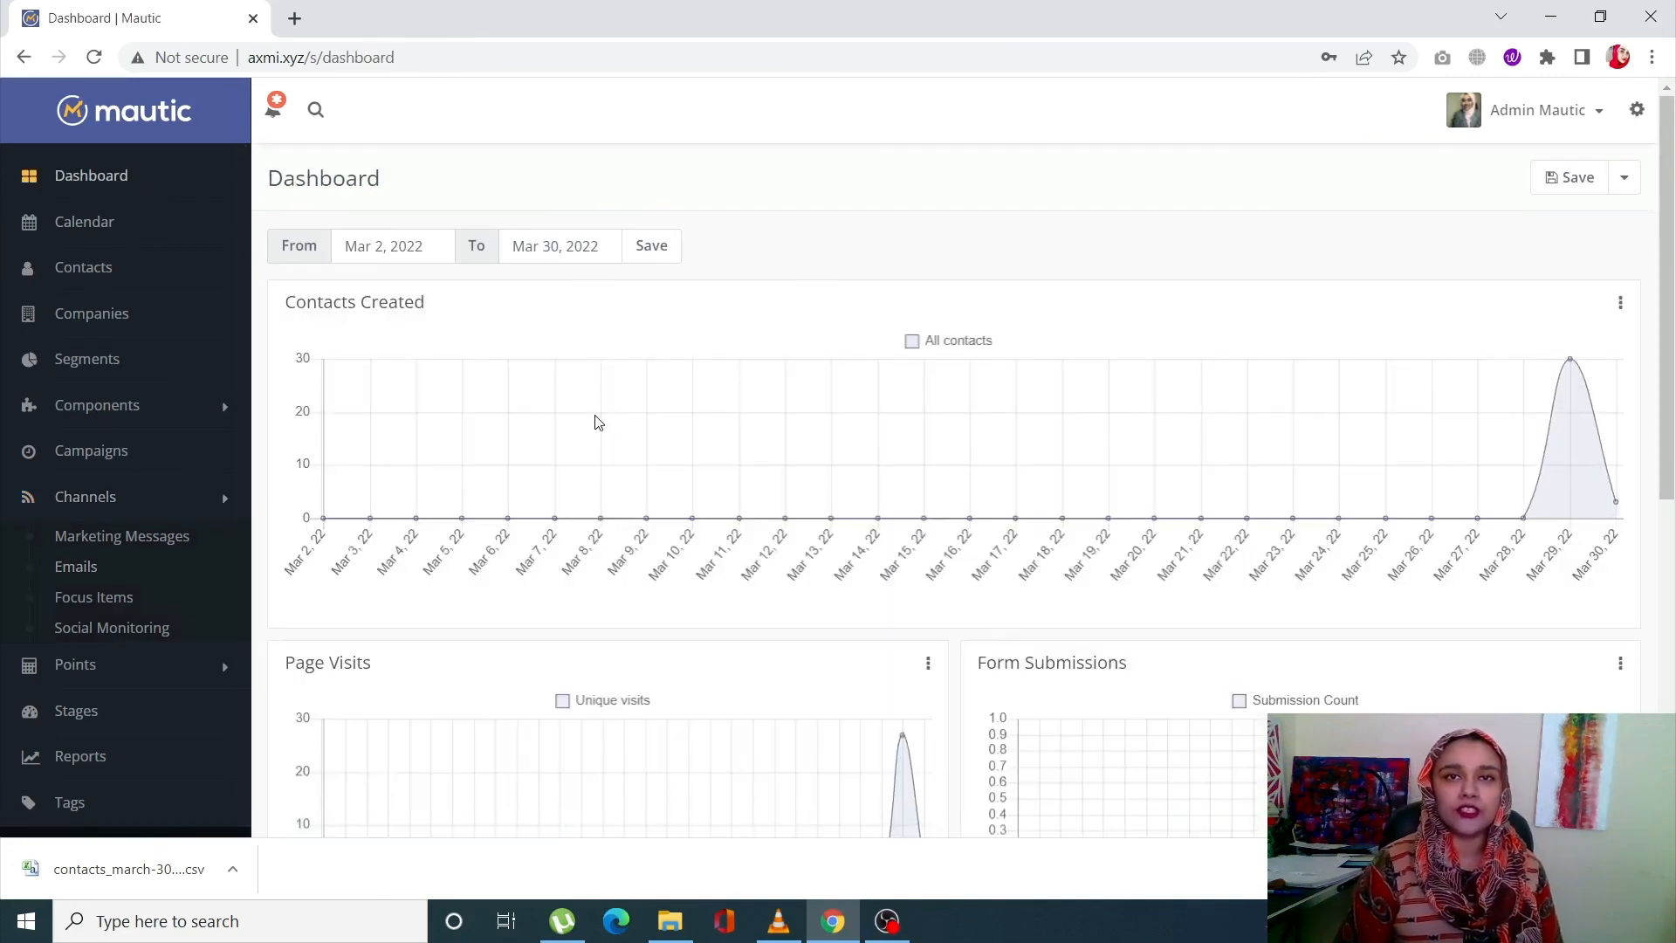
mouse_move(733, 428)
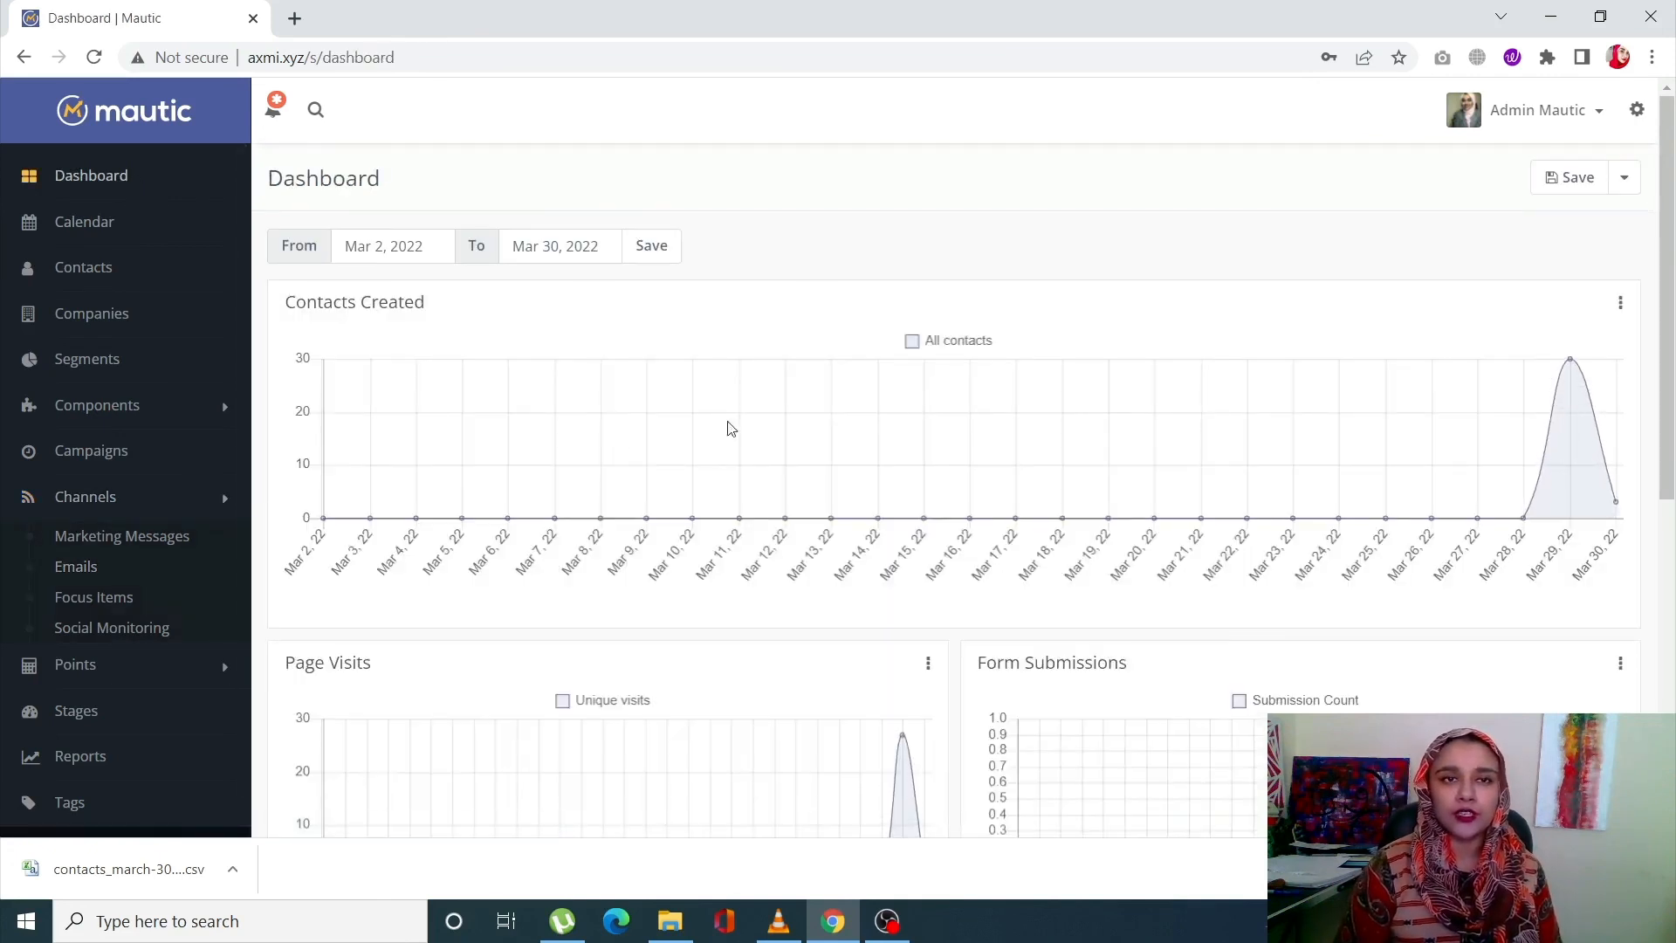
mouse_move(880, 185)
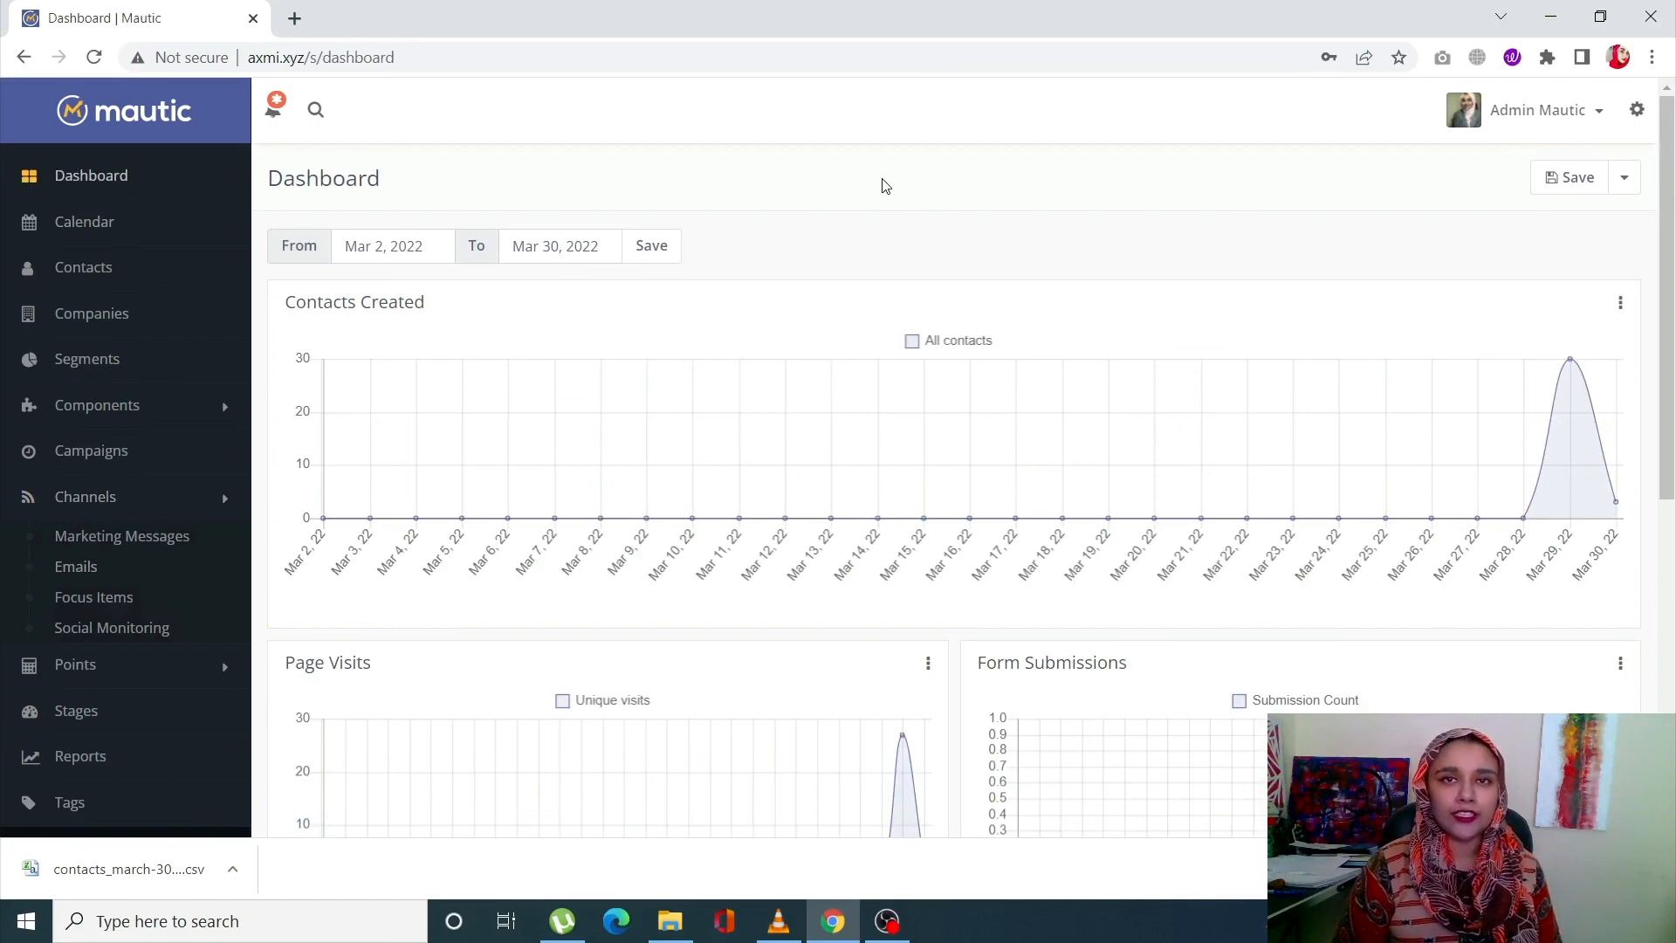